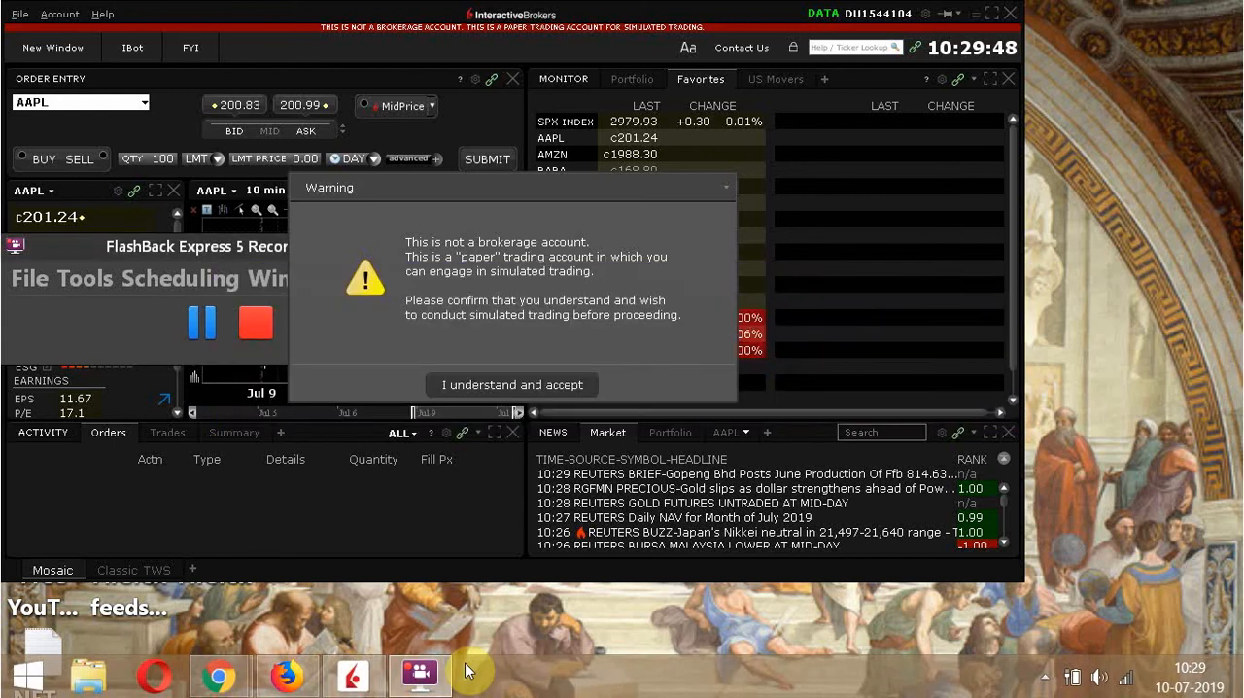
{"action": "mouse_move", "coordinate": [76, 257]}
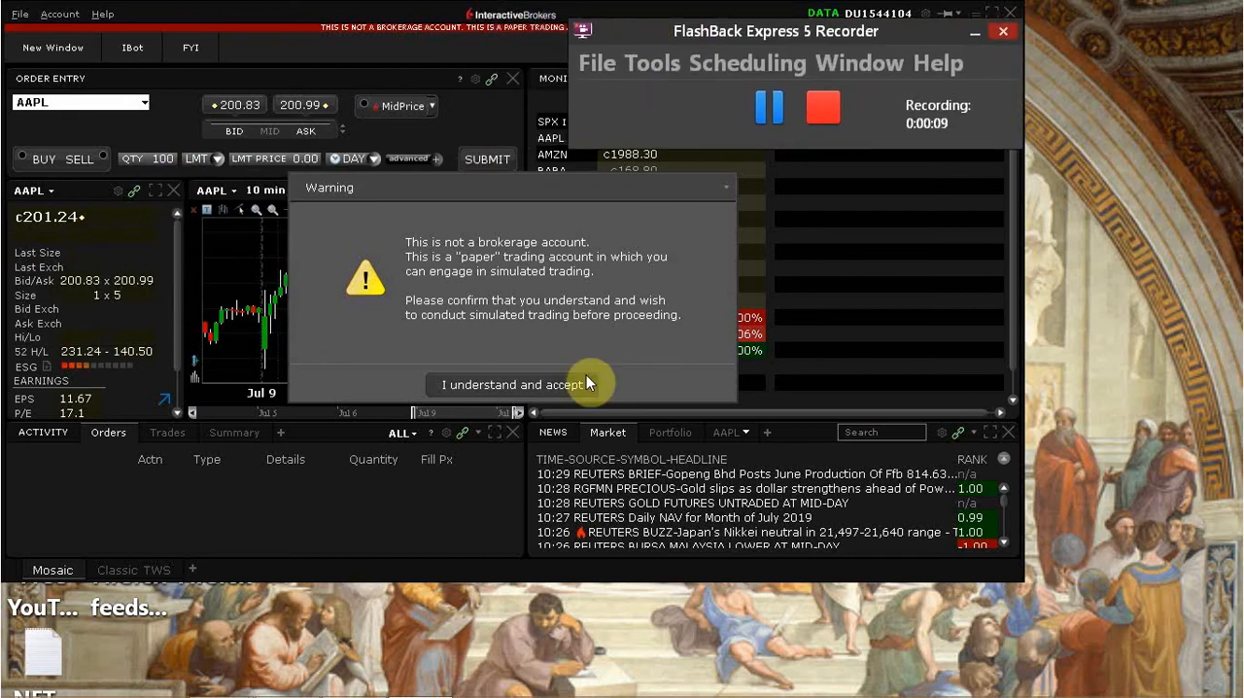
{"action": "mouse_move", "coordinate": [1108, 264]}
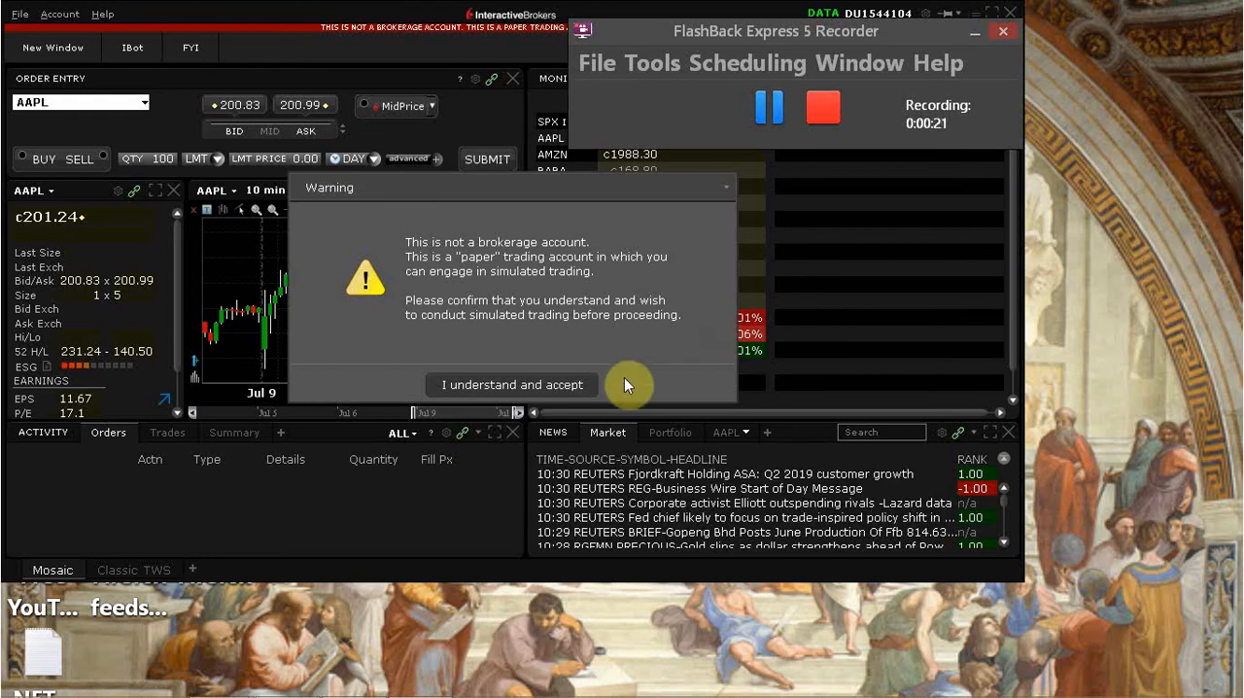
{"action": "mouse_move", "coordinate": [452, 291]}
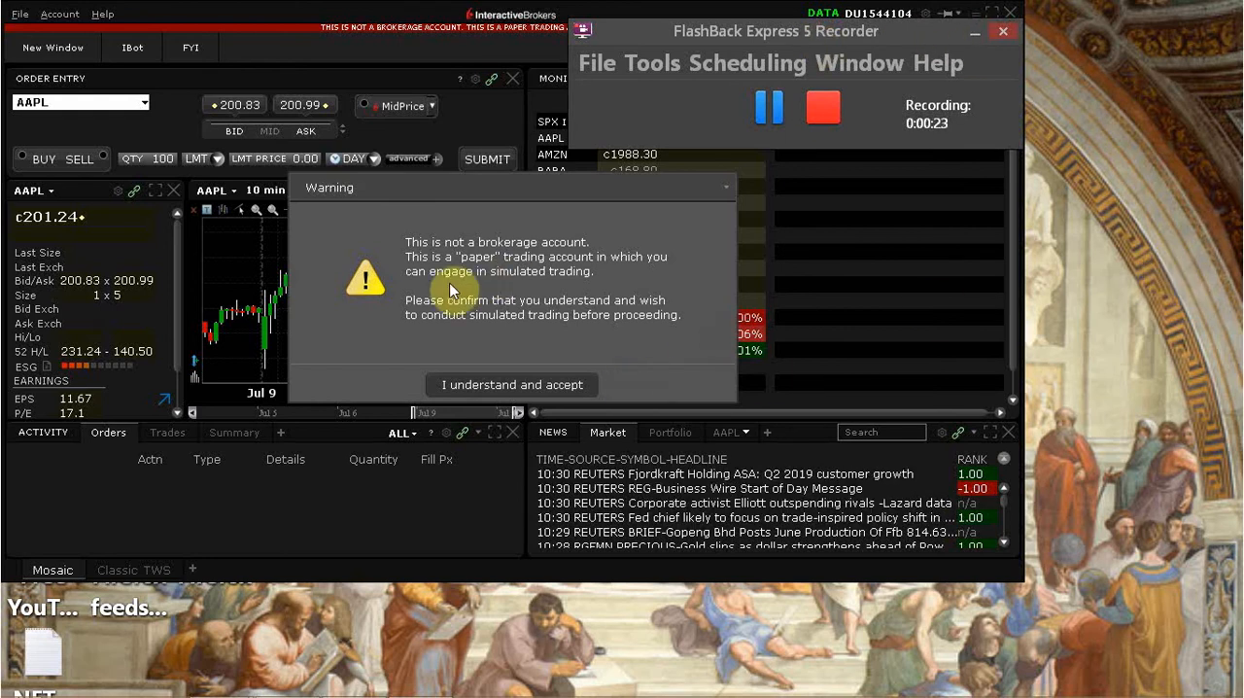
{"action": "mouse_move", "coordinate": [621, 60]}
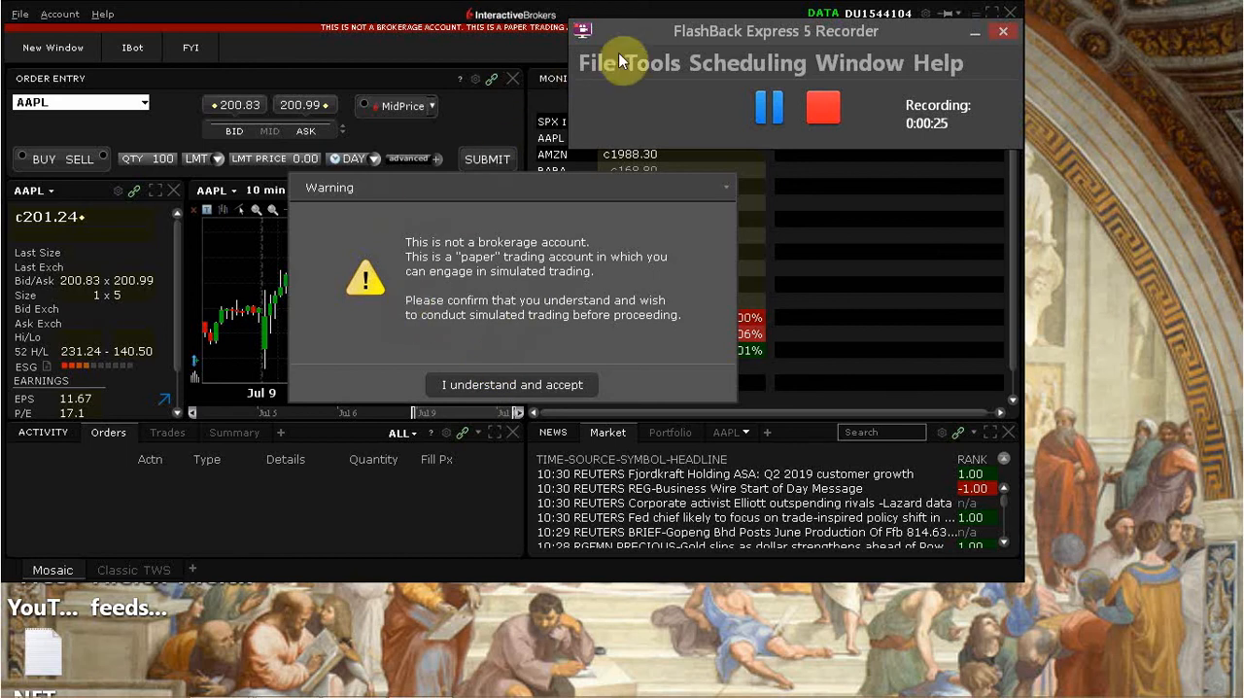
Step: Reposition the TWS window, accept the simulated-trading warning, and choose 'Not Now, Just Get Started.'
{"action": "left_click_drag", "start_coordinate": [796, 31], "coordinate": [991, 135]}
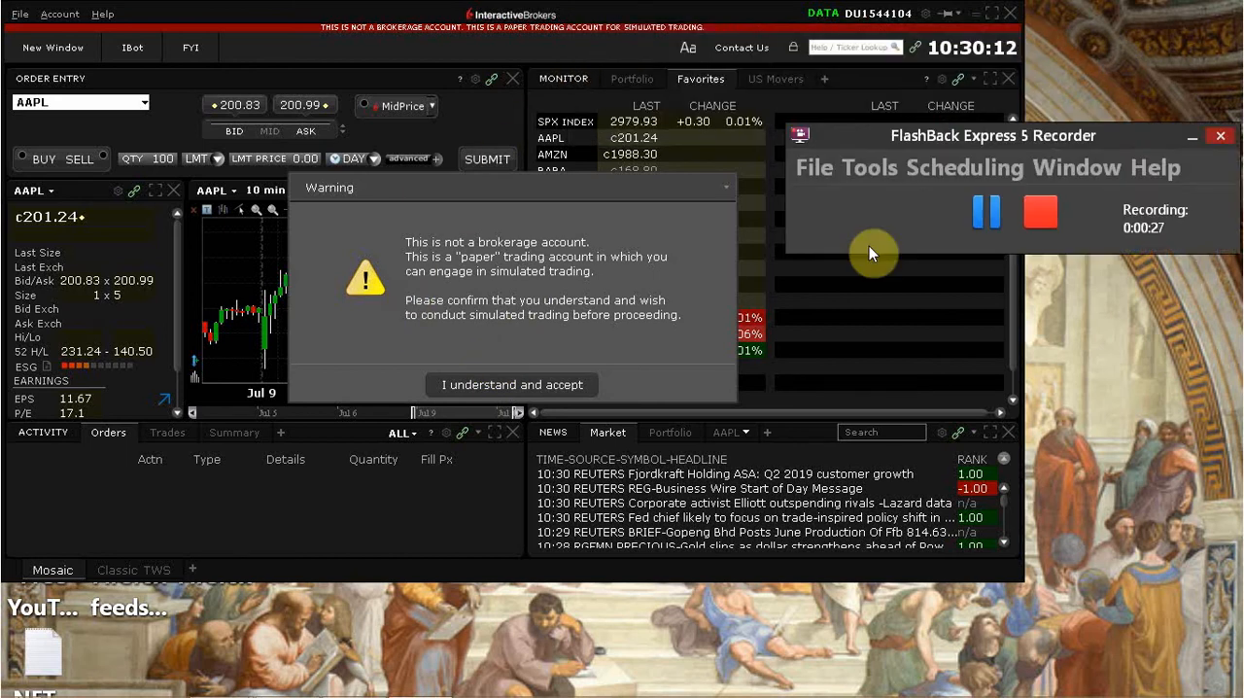
{"action": "left_click_drag", "start_coordinate": [993, 135], "coordinate": [913, 606]}
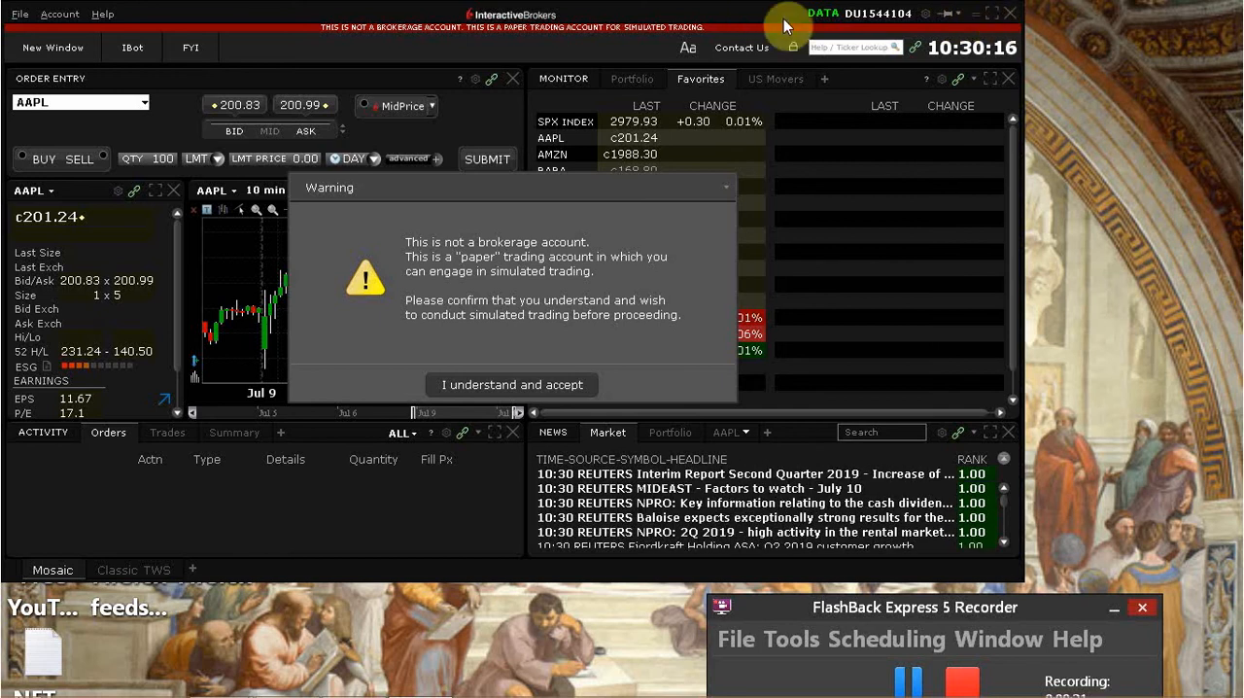
{"action": "mouse_move", "coordinate": [495, 243]}
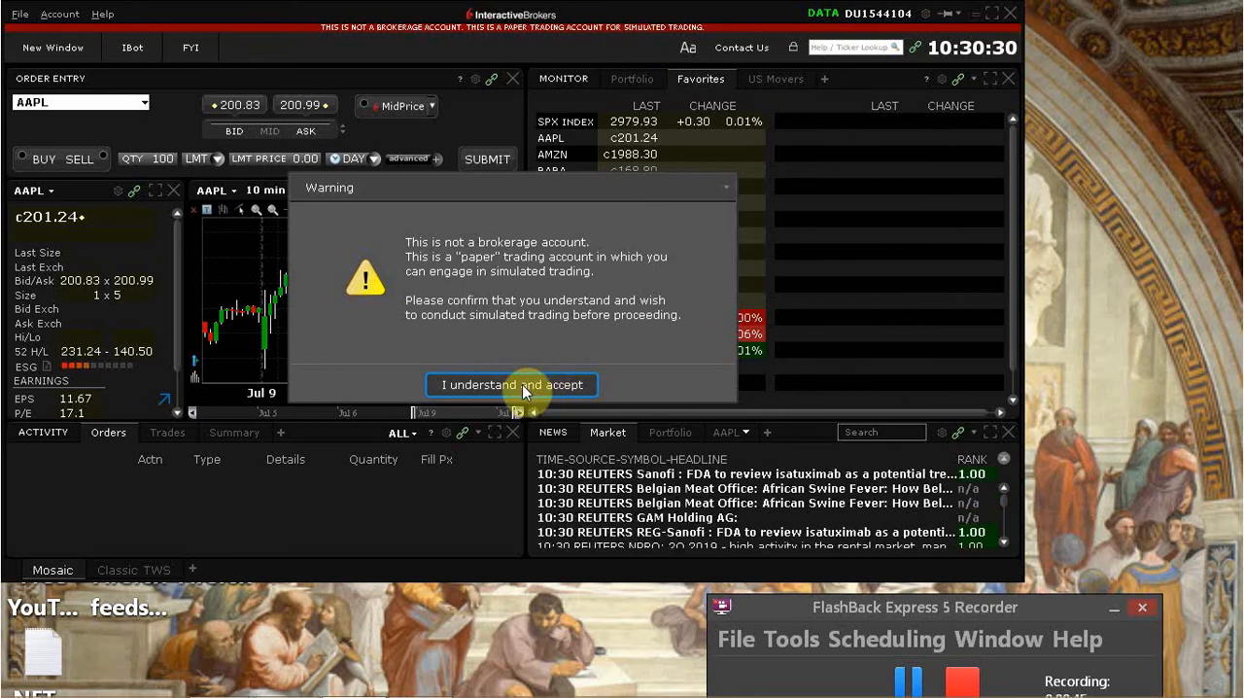
{"action": "left_click", "coordinate": [511, 384]}
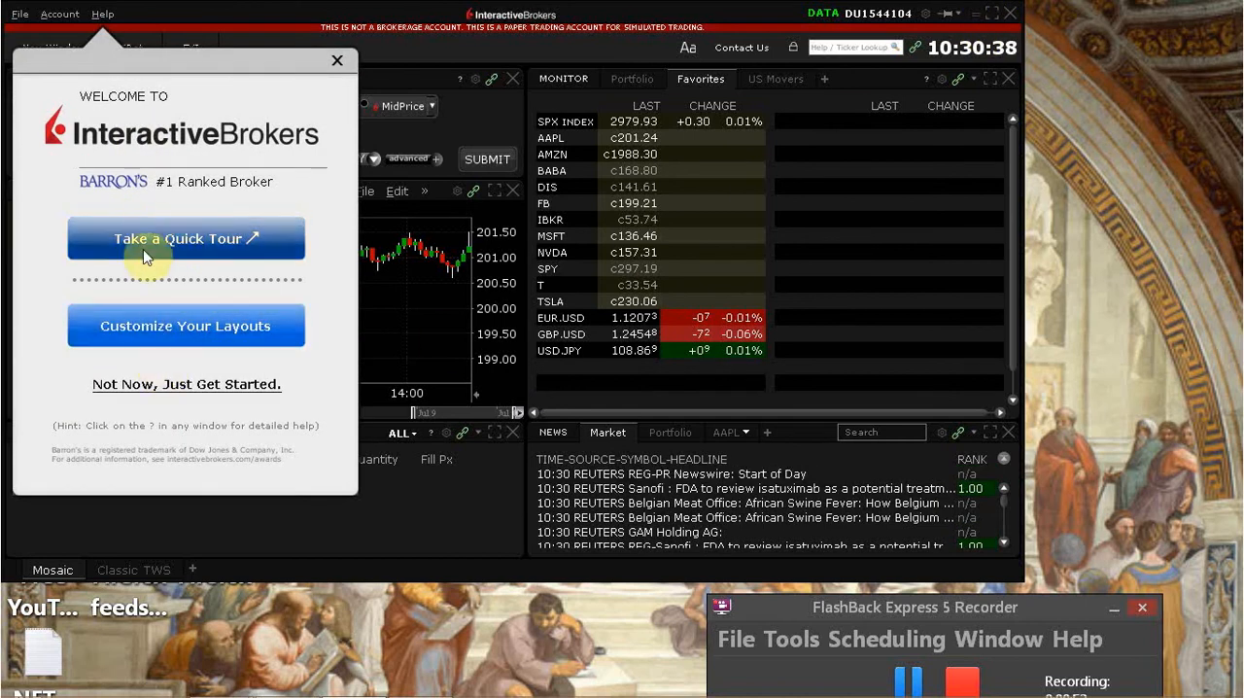
{"action": "mouse_move", "coordinate": [142, 391]}
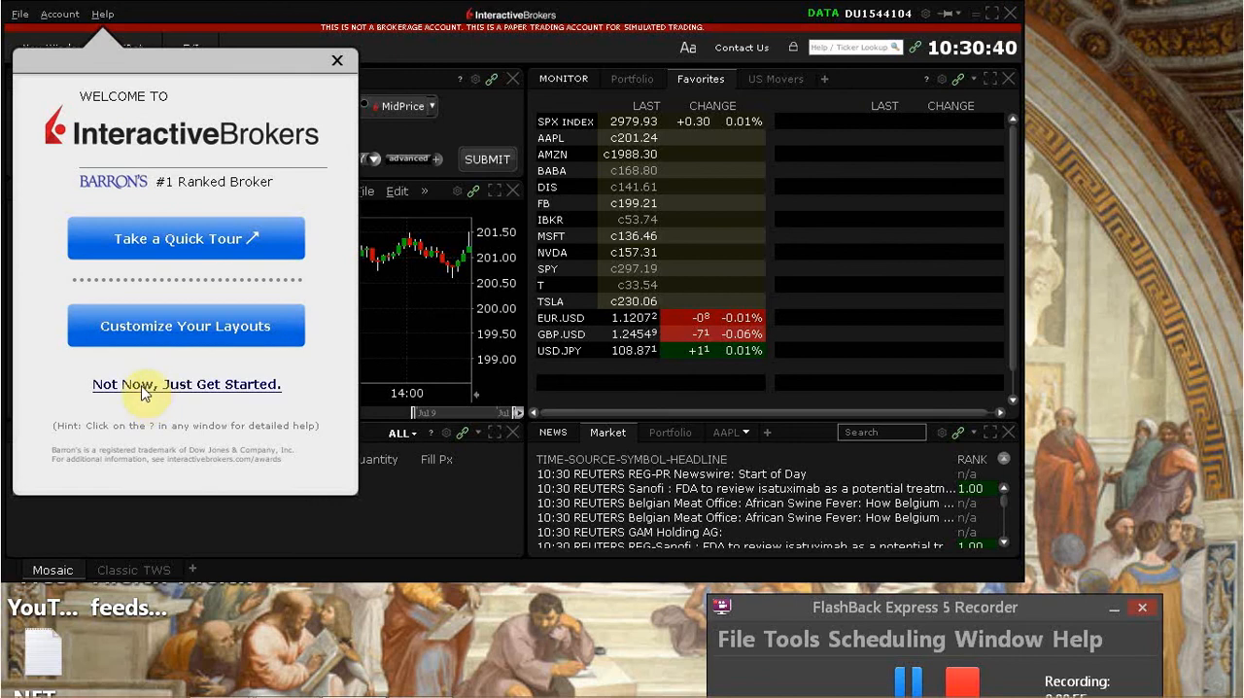
{"action": "left_click", "coordinate": [186, 384]}
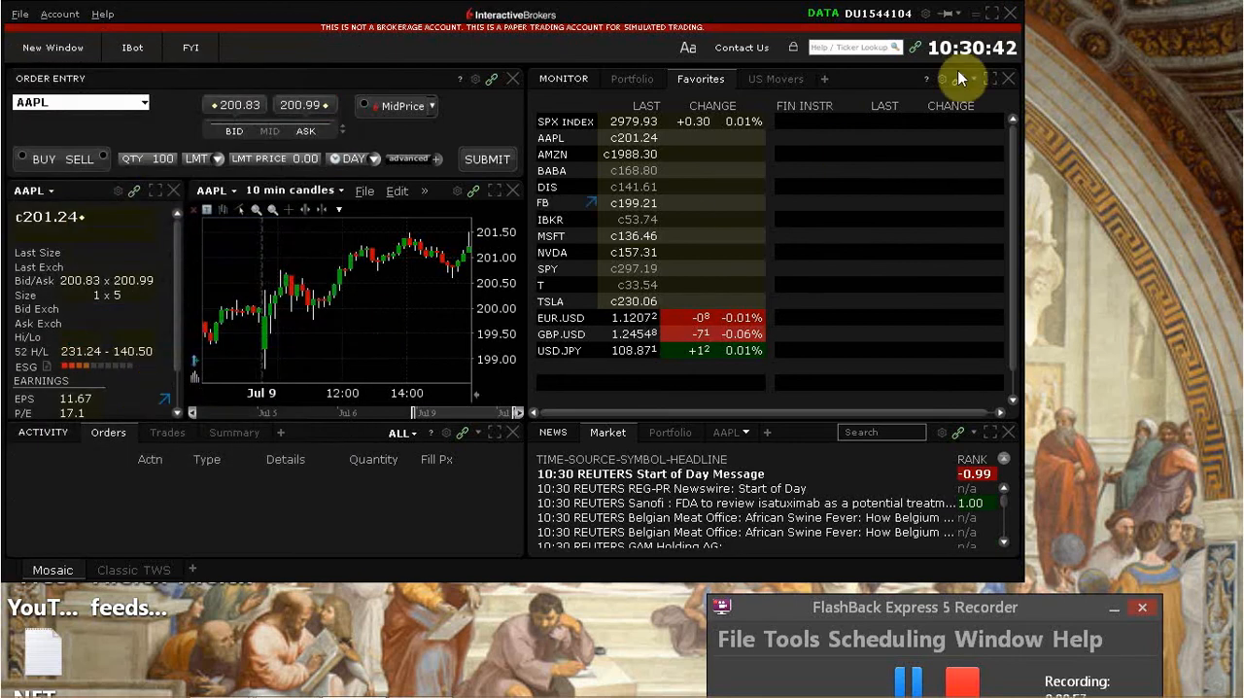
{"action": "mouse_move", "coordinate": [995, 19]}
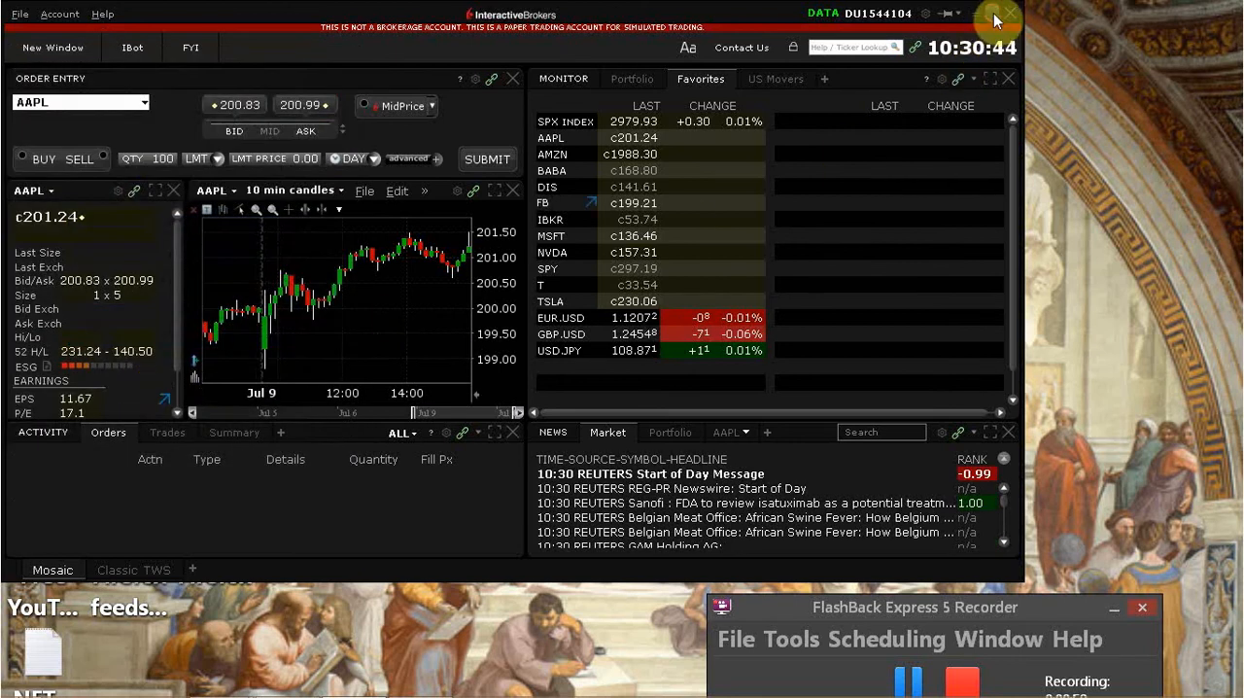
Step: Maximize TWS and select the empty Favorites row below USD.JPY for a new ticker
{"action": "left_click", "coordinate": [995, 13]}
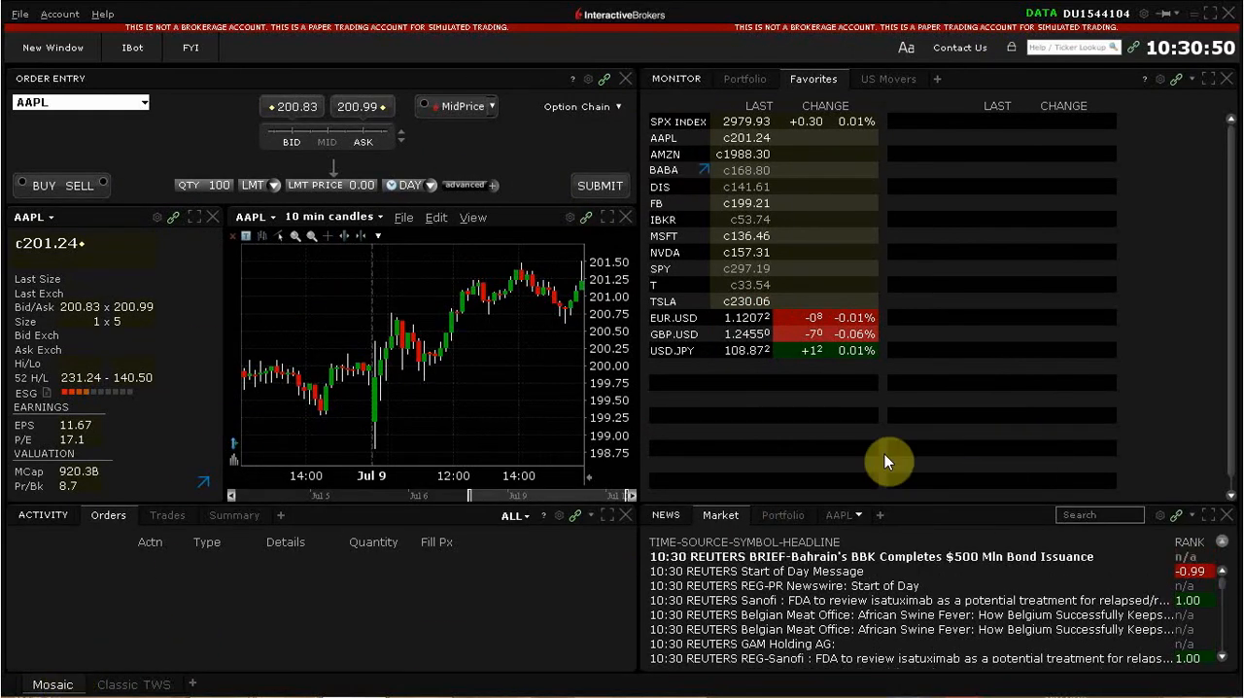
{"action": "left_click", "coordinate": [688, 382]}
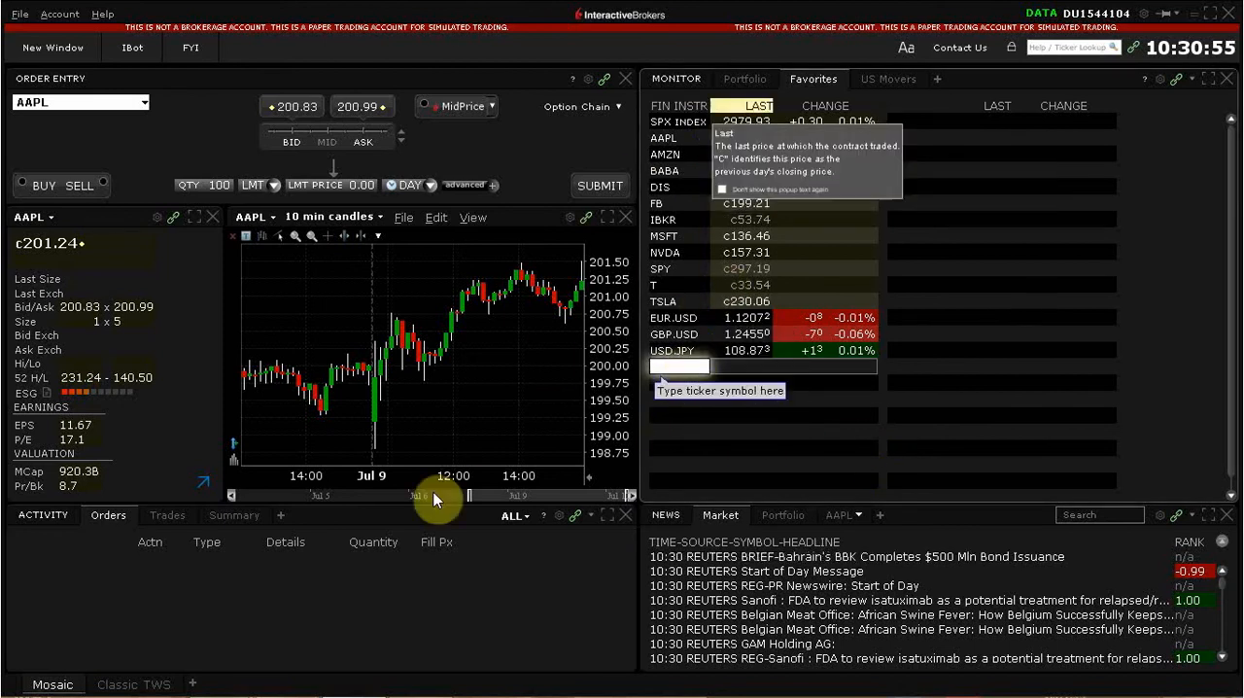
{"action": "mouse_move", "coordinate": [328, 563]}
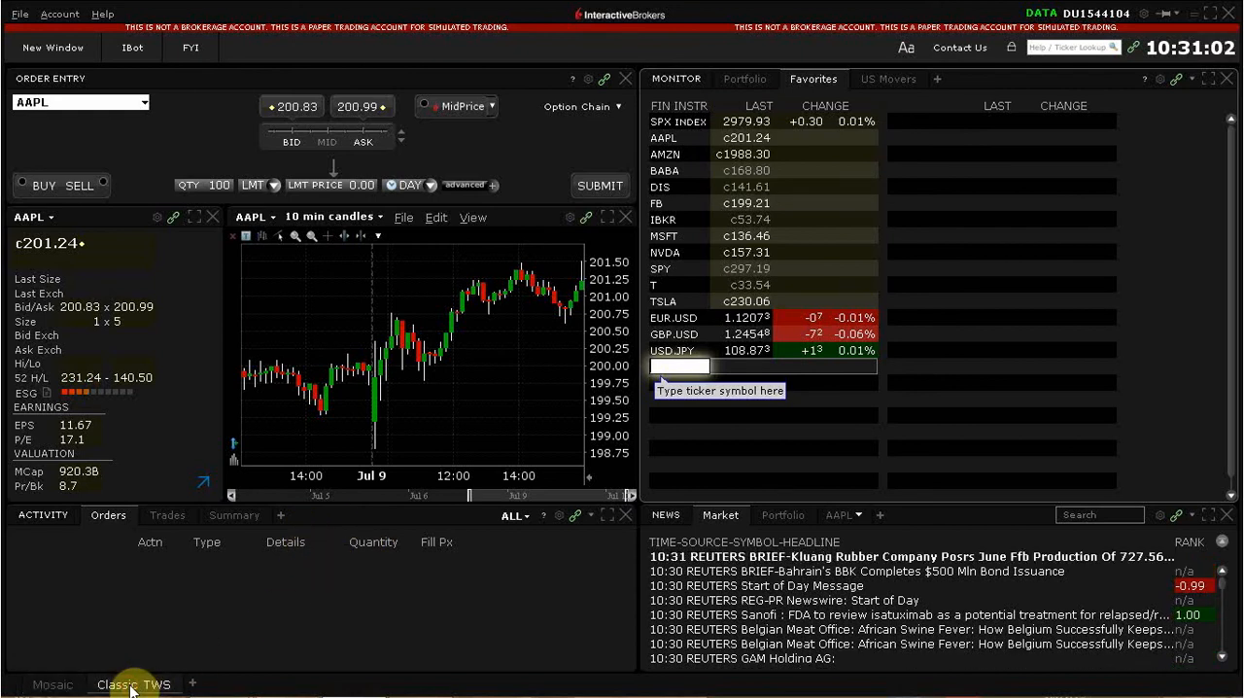
Step: Switch to the Classic TWS layout tab
{"action": "left_click", "coordinate": [133, 683]}
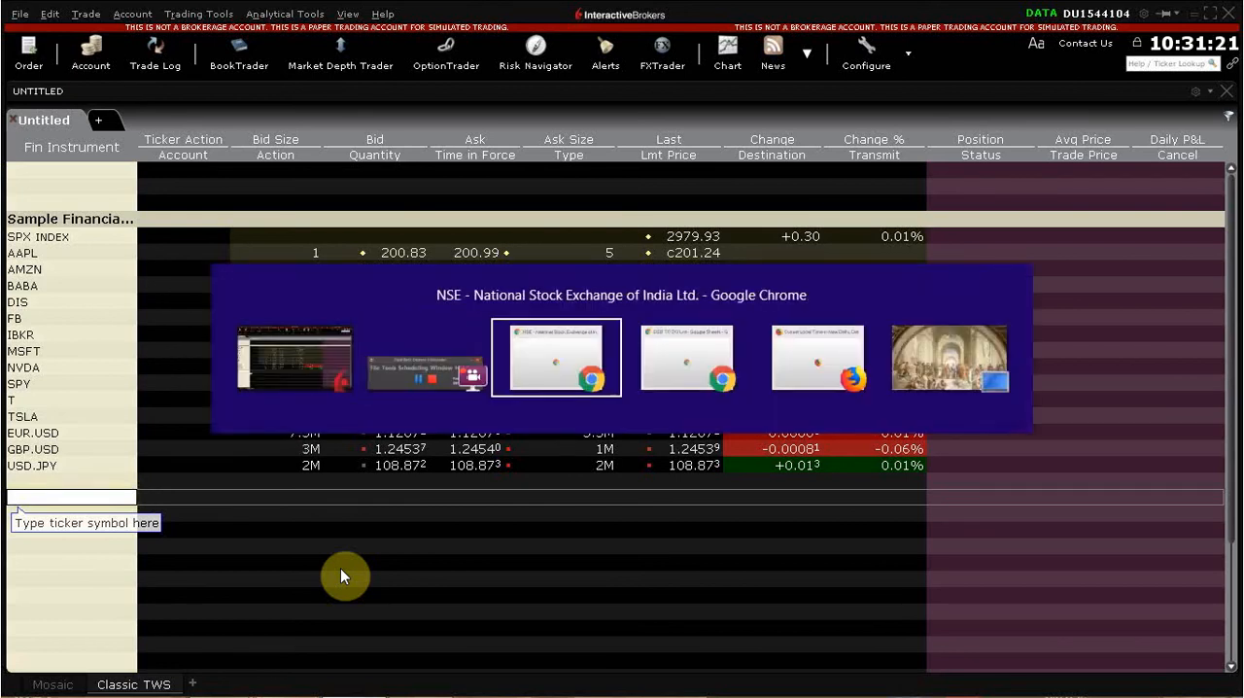
Step: Bring up the NSE tab in Chrome and scroll through the stock watch page
{"action": "left_click", "coordinate": [556, 357]}
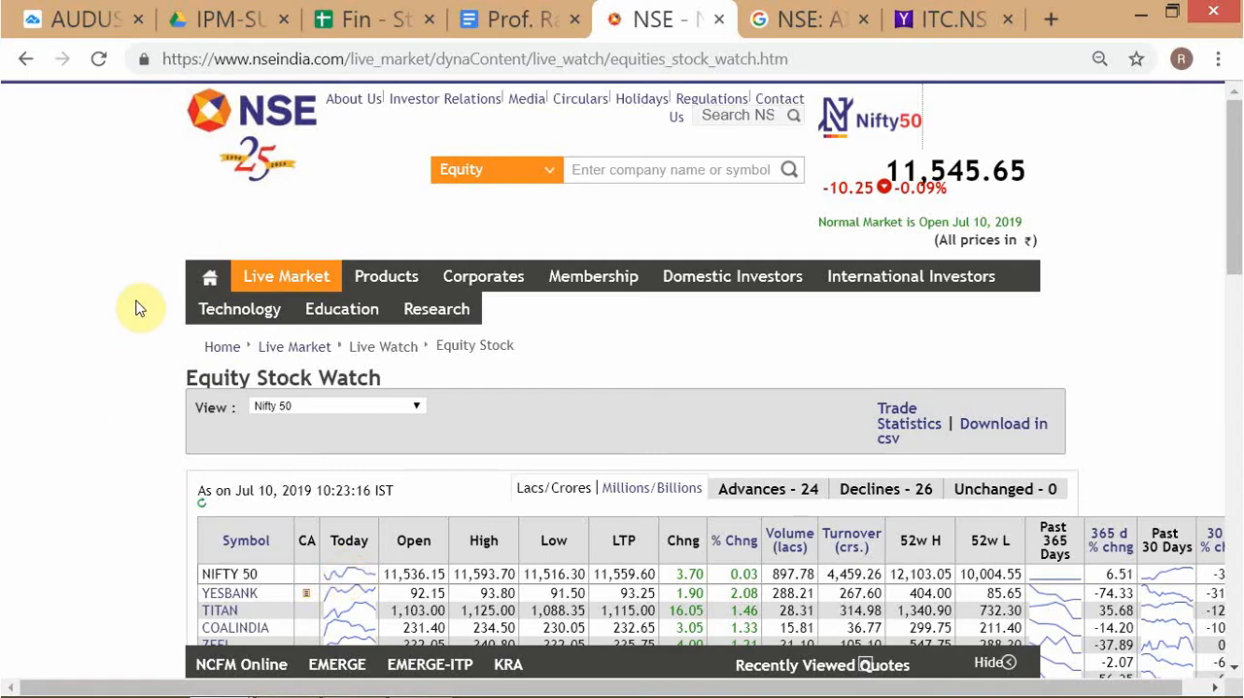
{"action": "scroll", "scroll_direction": "down", "scroll_amount": 3}
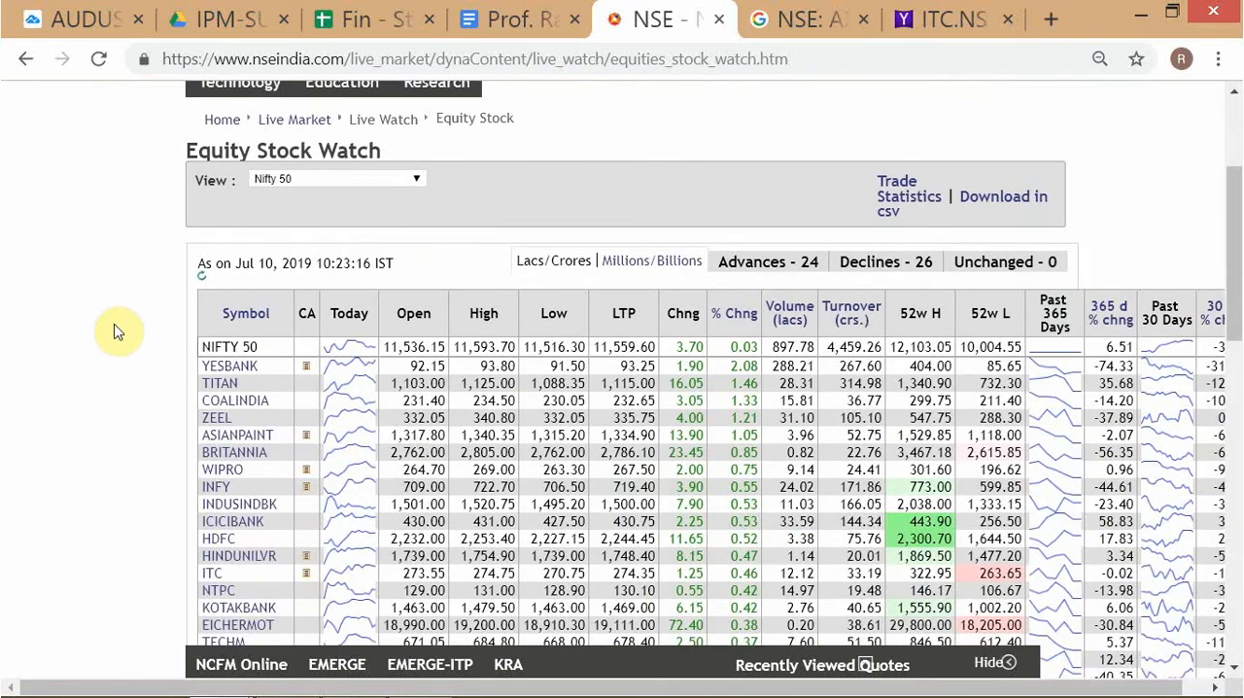
{"action": "scroll", "scroll_direction": "down", "scroll_amount": 3}
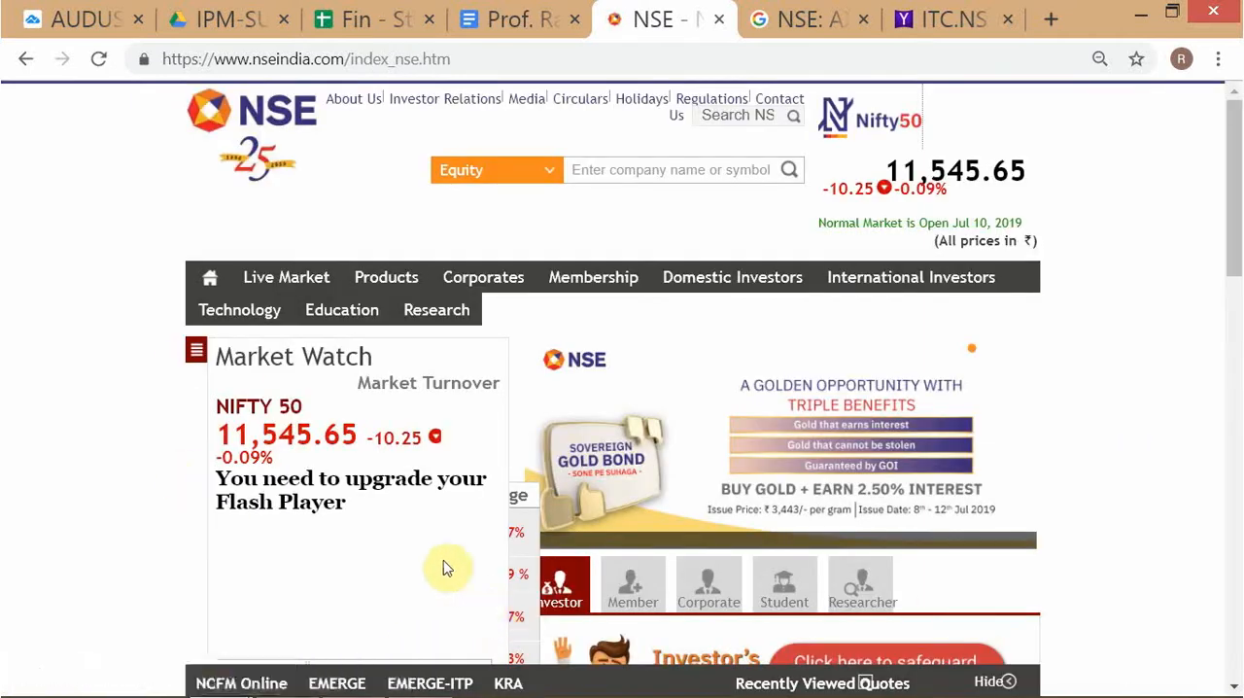
{"action": "scroll", "scroll_direction": "down", "scroll_amount": 3}
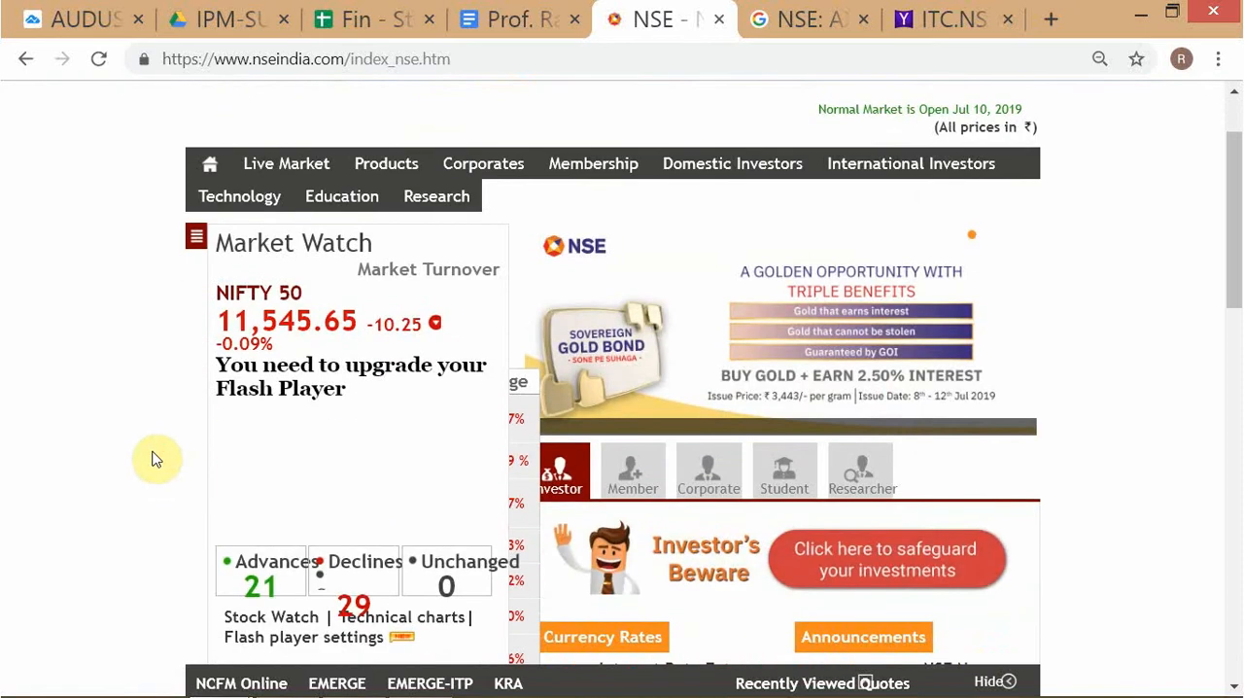
{"action": "scroll", "scroll_direction": "up", "scroll_amount": 3}
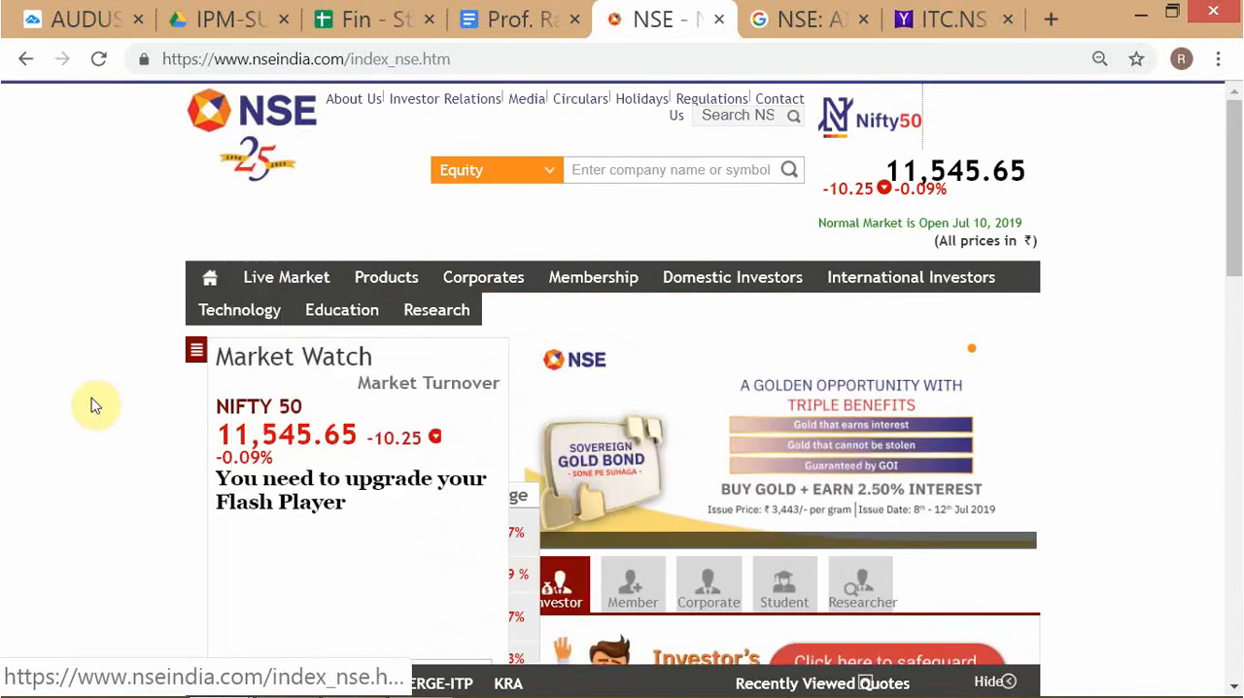
Step: Open Live Market > Equity Stock and dismiss the View dropdown, keeping Nifty 50
{"action": "left_click", "coordinate": [285, 277]}
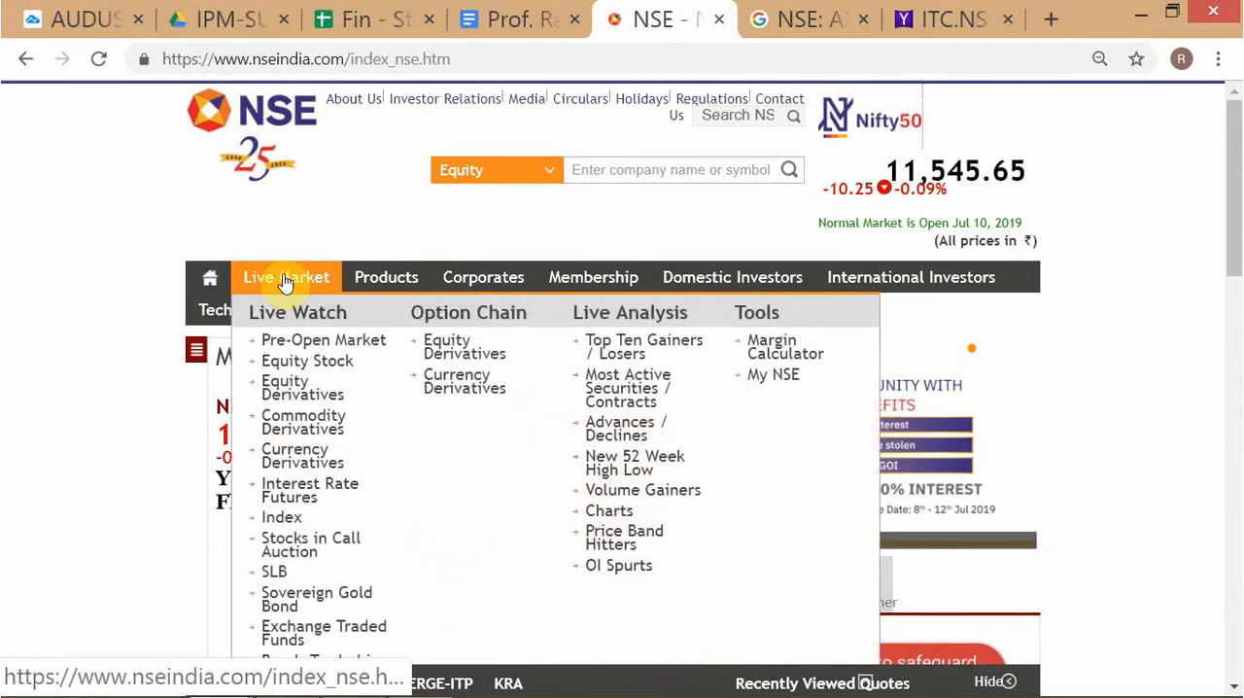
{"action": "mouse_move", "coordinate": [324, 339]}
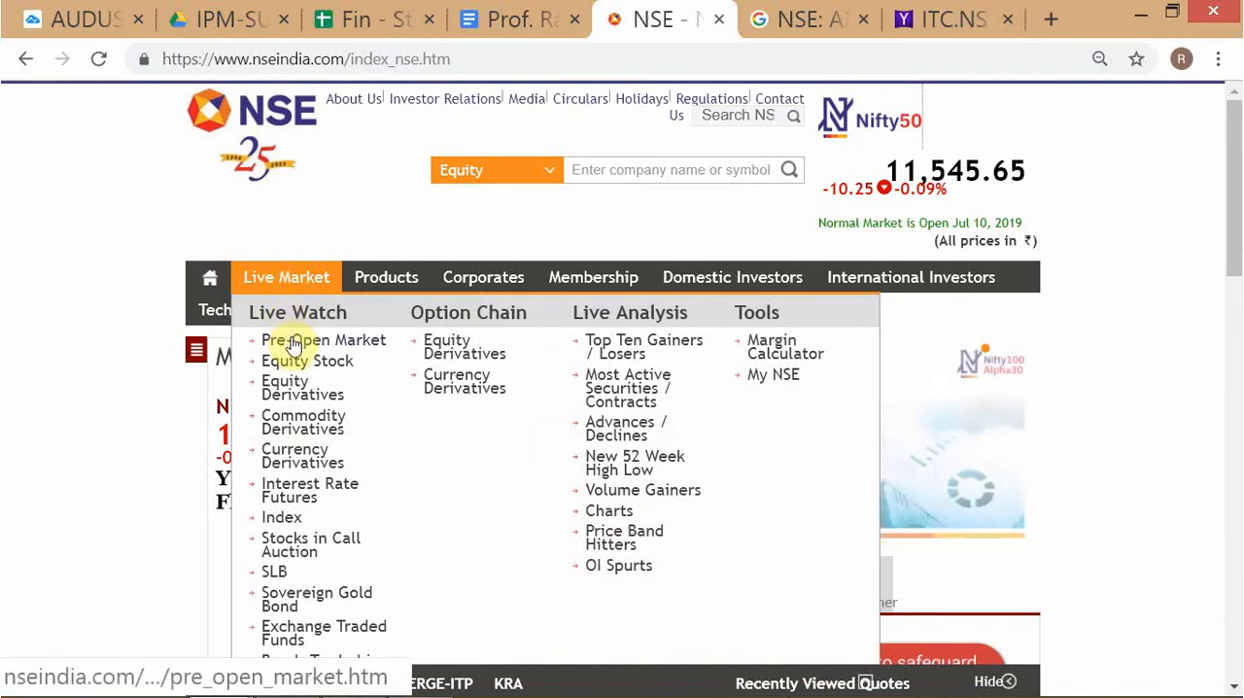
{"action": "mouse_move", "coordinate": [308, 360]}
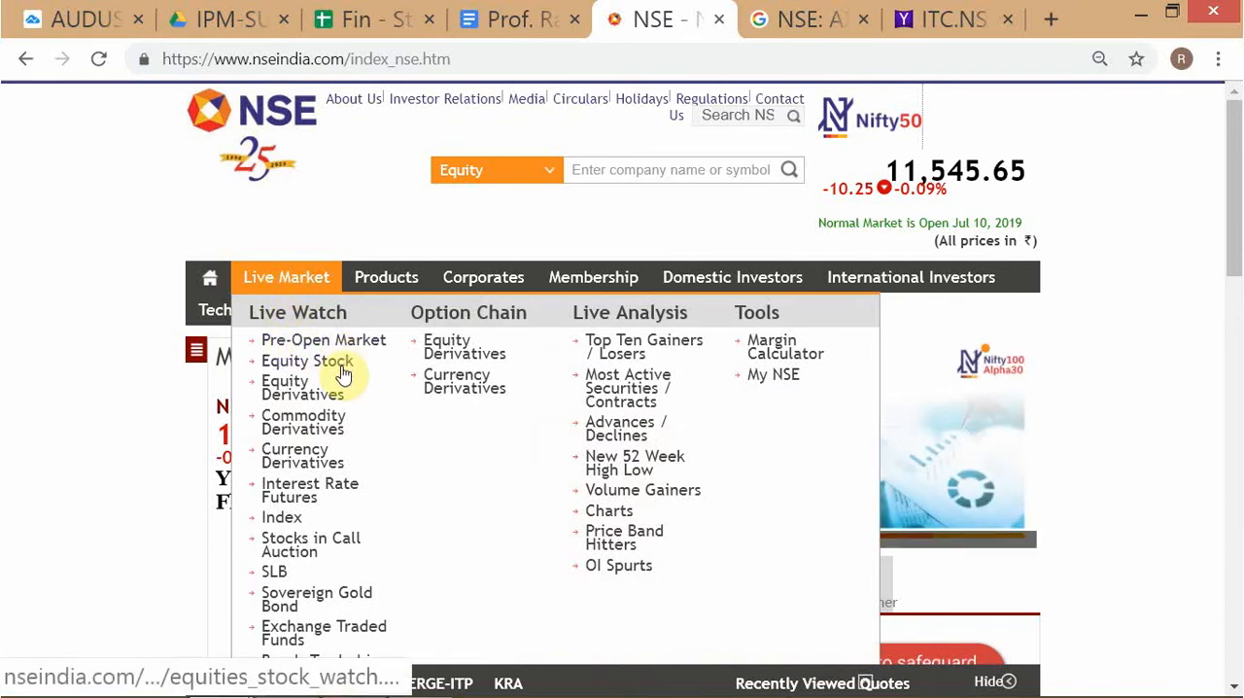
{"action": "left_click", "coordinate": [308, 361]}
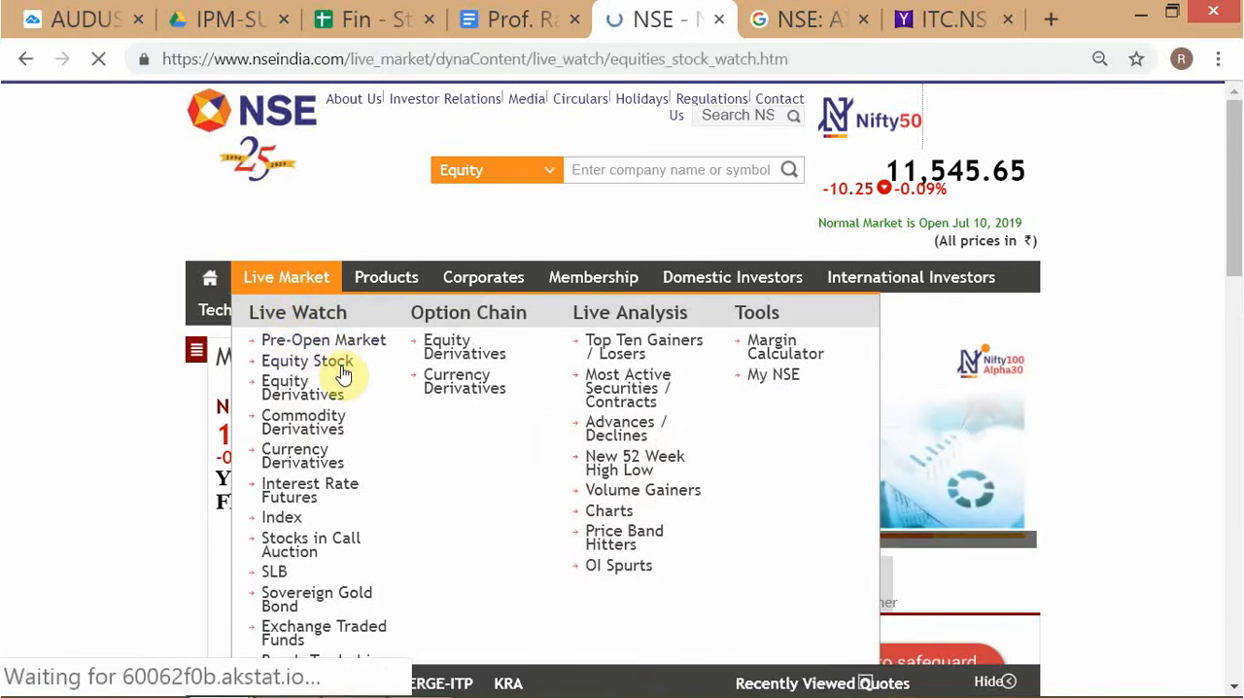
{"action": "left_click", "coordinate": [309, 360]}
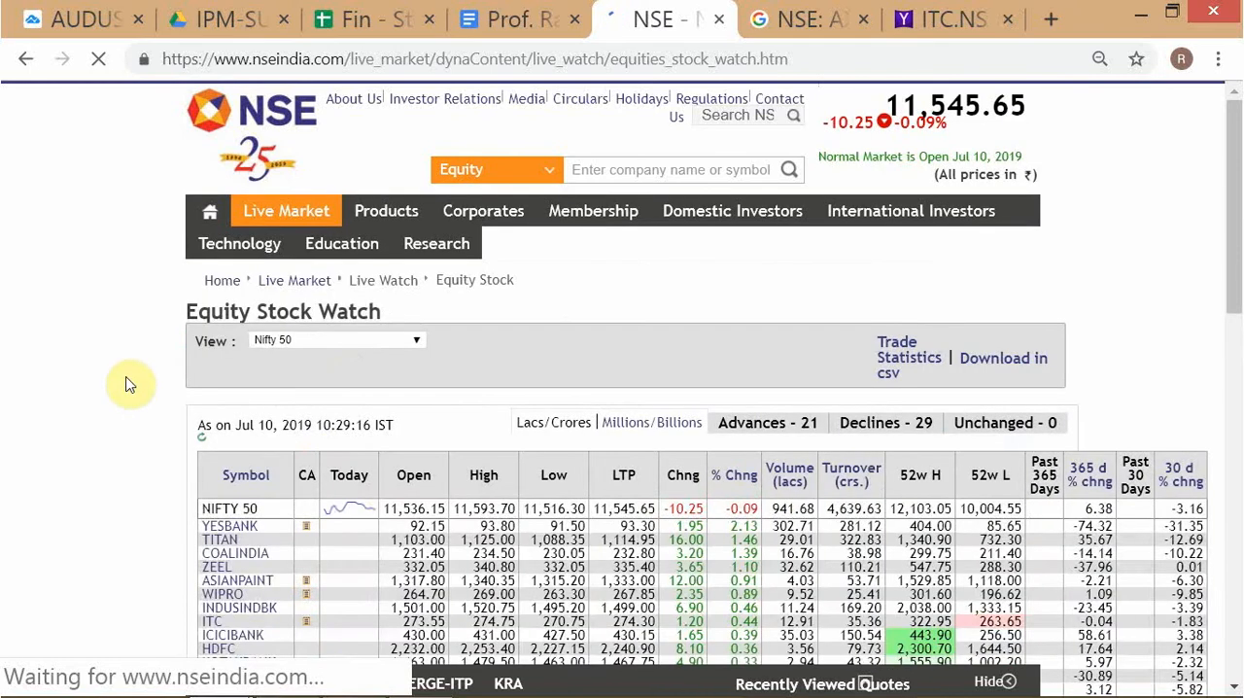
{"action": "scroll", "scroll_direction": "down", "scroll_amount": 3}
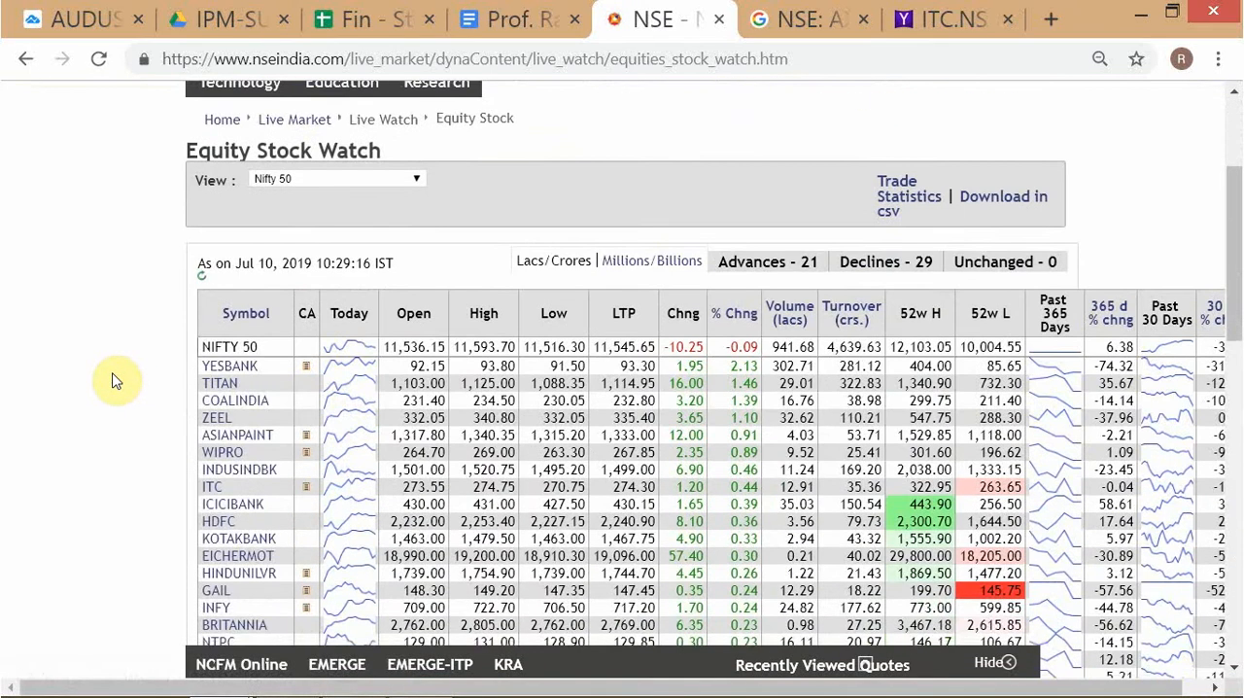
{"action": "mouse_move", "coordinate": [413, 190]}
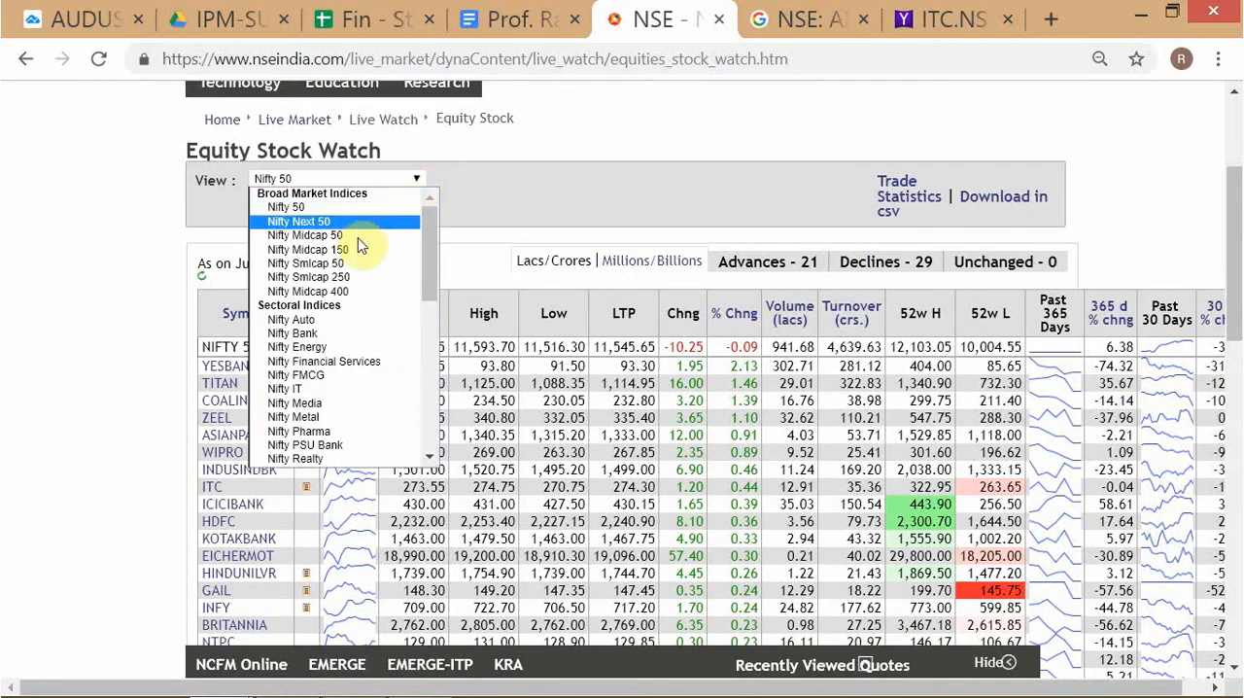
{"action": "mouse_move", "coordinate": [330, 430]}
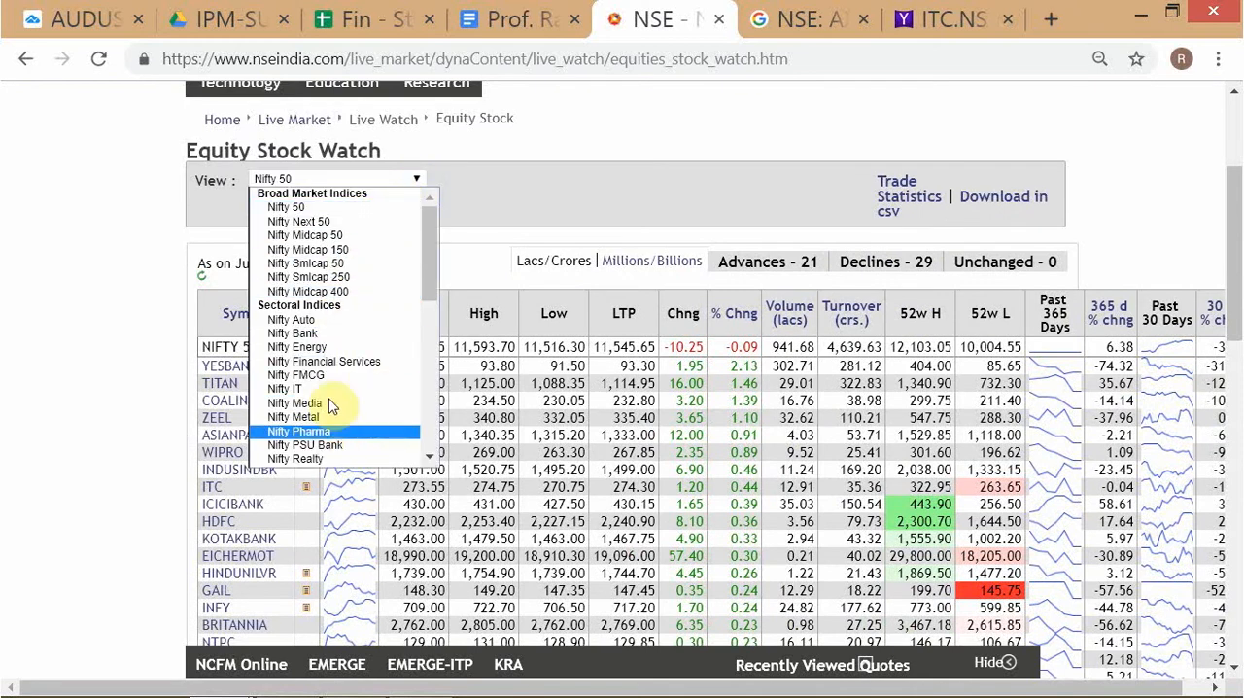
{"action": "left_click", "coordinate": [498, 165]}
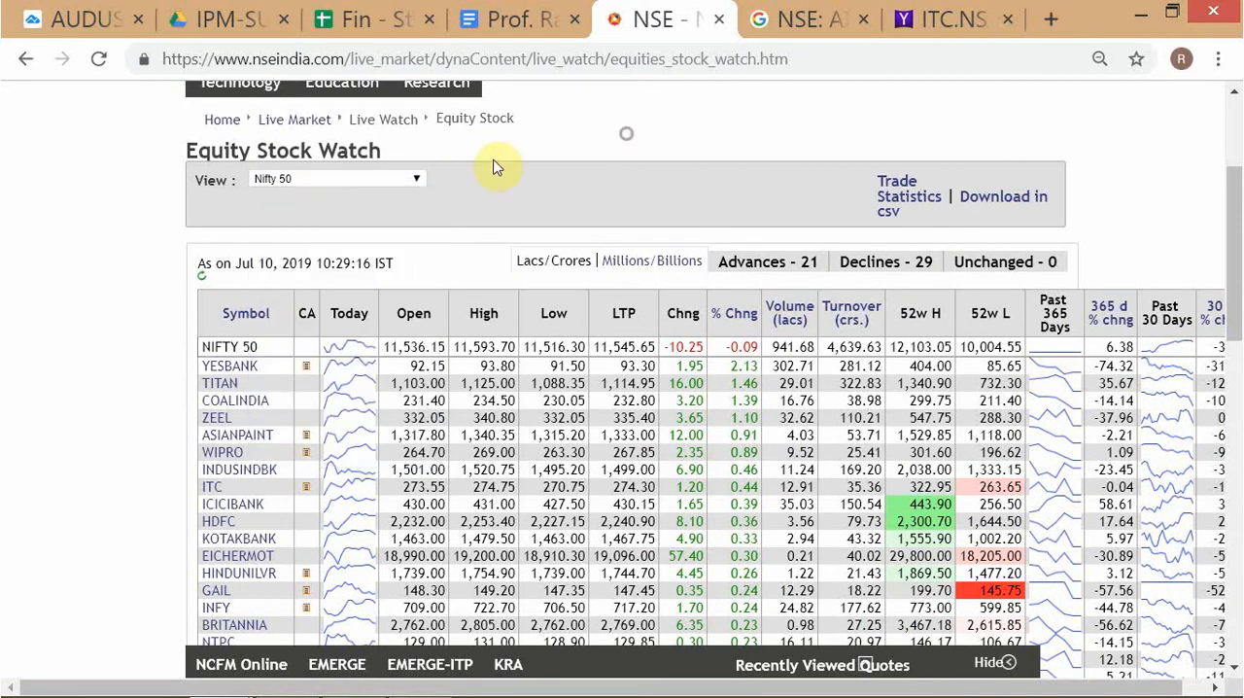
{"action": "mouse_move", "coordinate": [150, 358]}
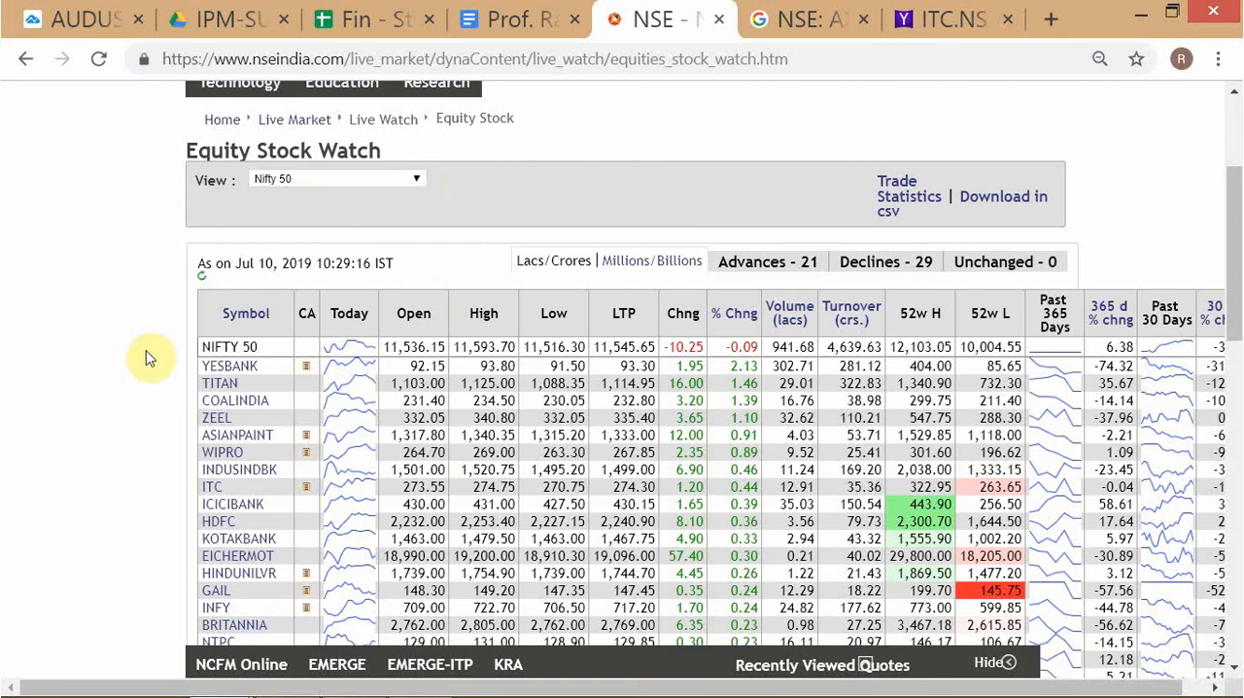
Step: Scroll the Nifty 50 stock watch table to review prices and daily changes
{"action": "scroll", "scroll_direction": "down", "scroll_amount": 3}
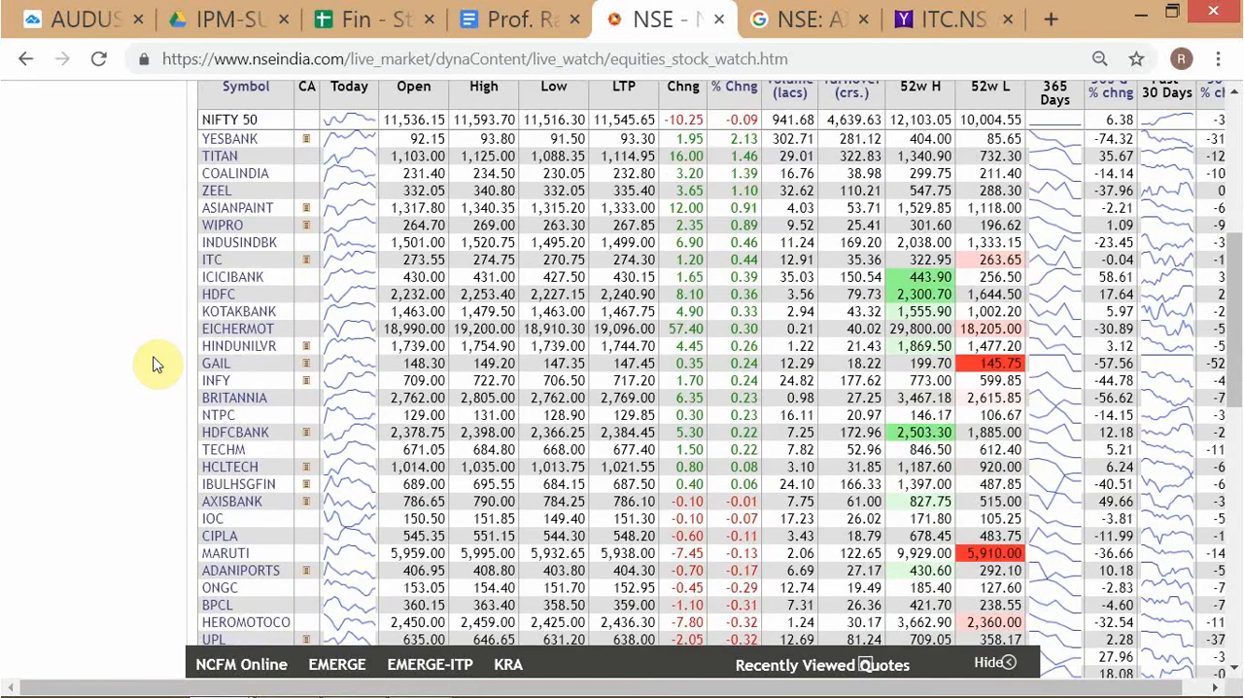
{"action": "mouse_move", "coordinate": [194, 363]}
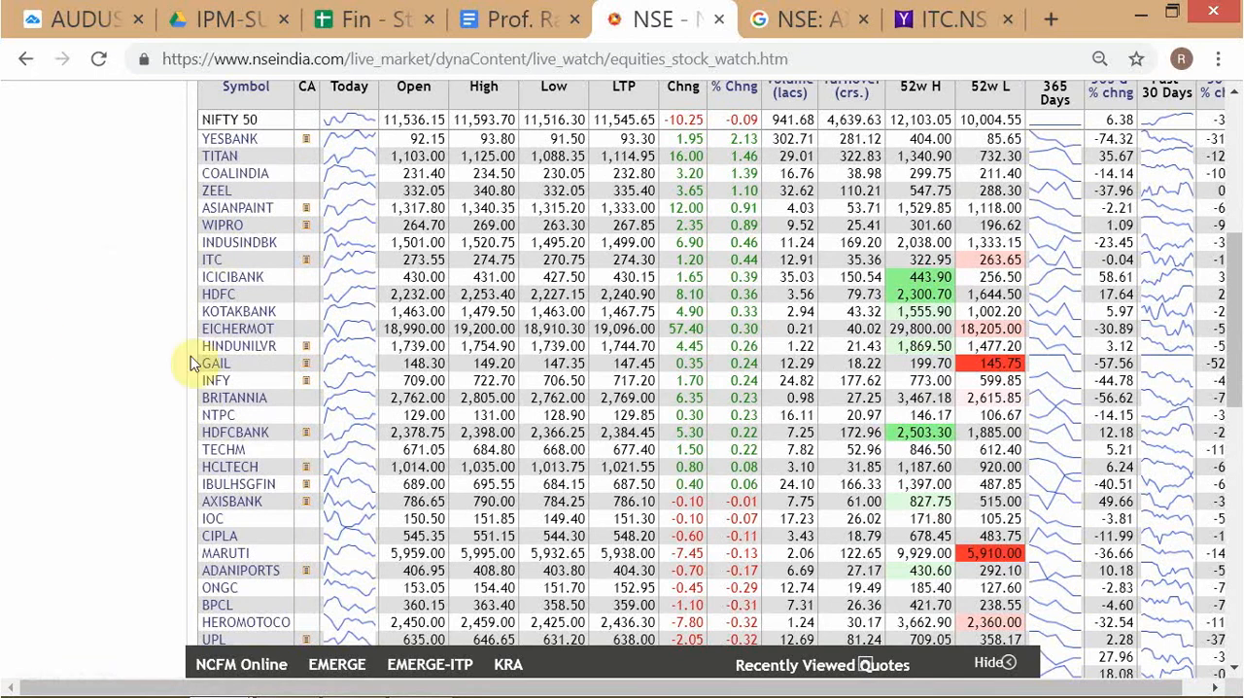
{"action": "scroll", "scroll_direction": "up", "scroll_amount": 3}
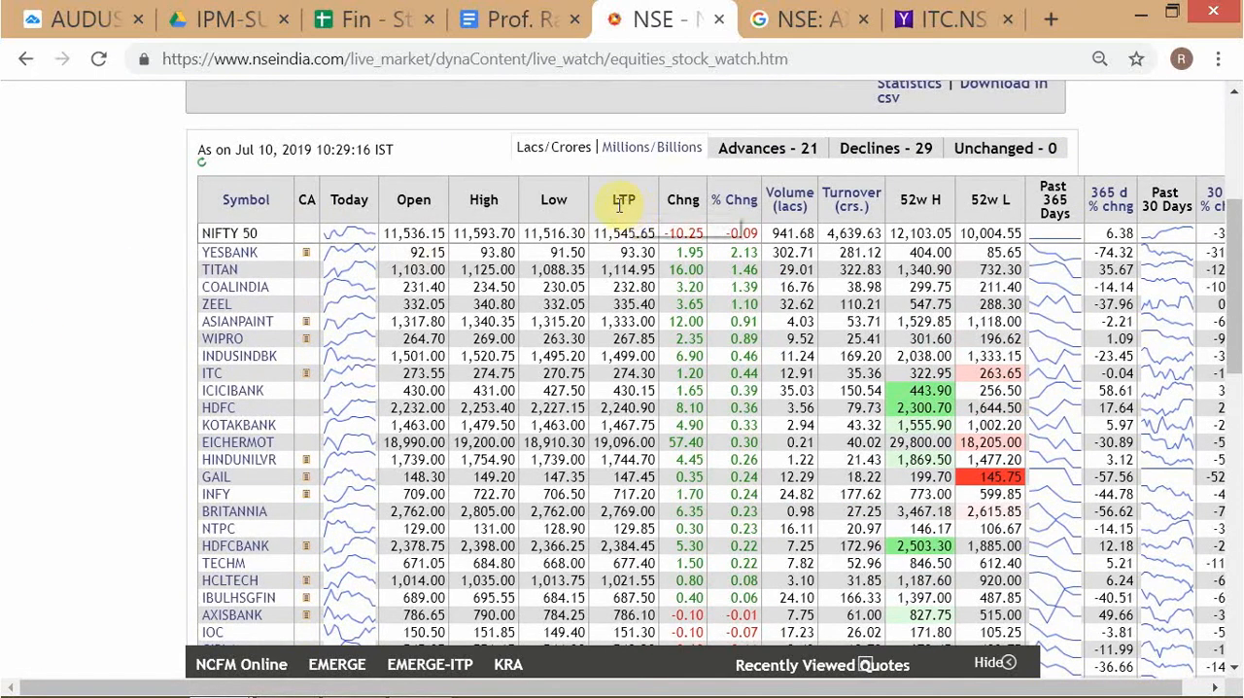
{"action": "mouse_move", "coordinate": [624, 199]}
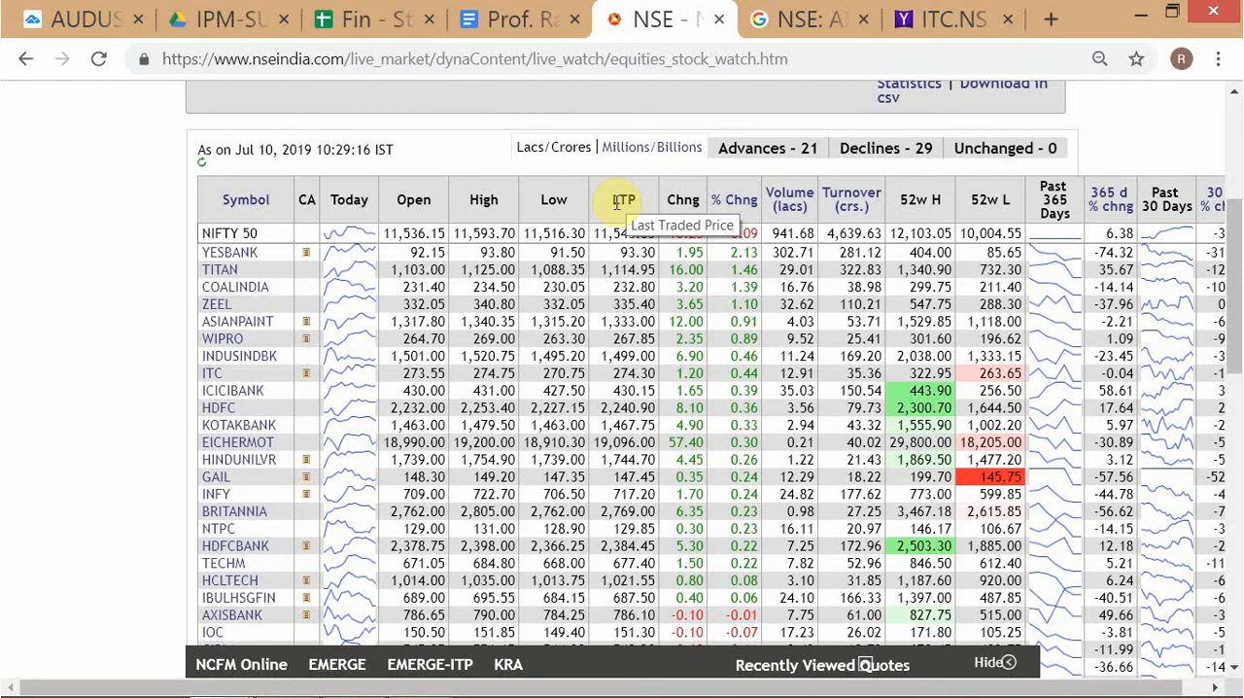
{"action": "mouse_move", "coordinate": [608, 459]}
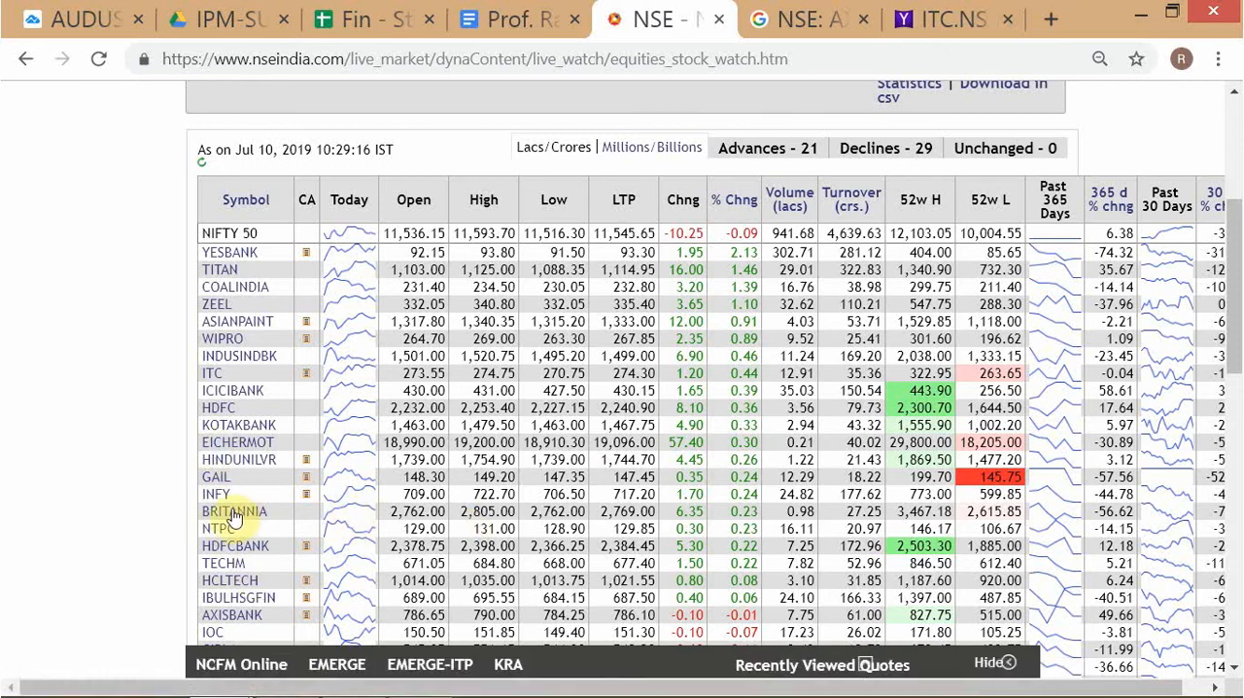
{"action": "mouse_move", "coordinate": [233, 511]}
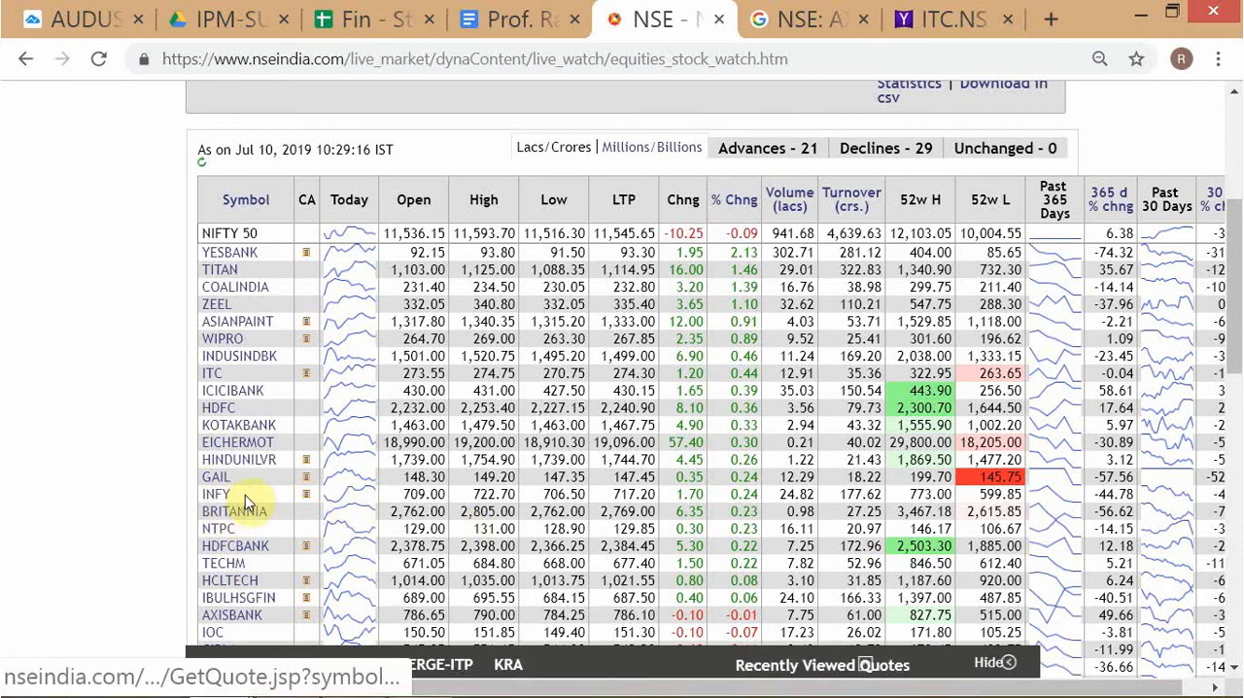
{"action": "mouse_move", "coordinate": [224, 500]}
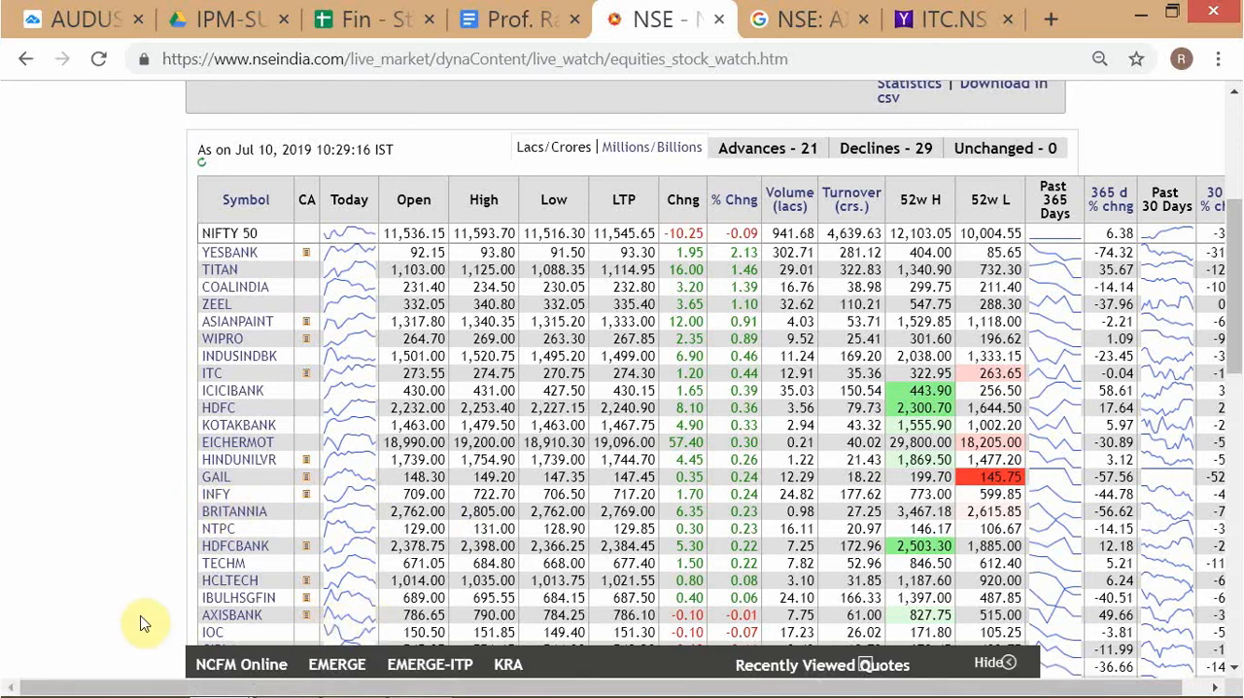
{"action": "mouse_move", "coordinate": [233, 476]}
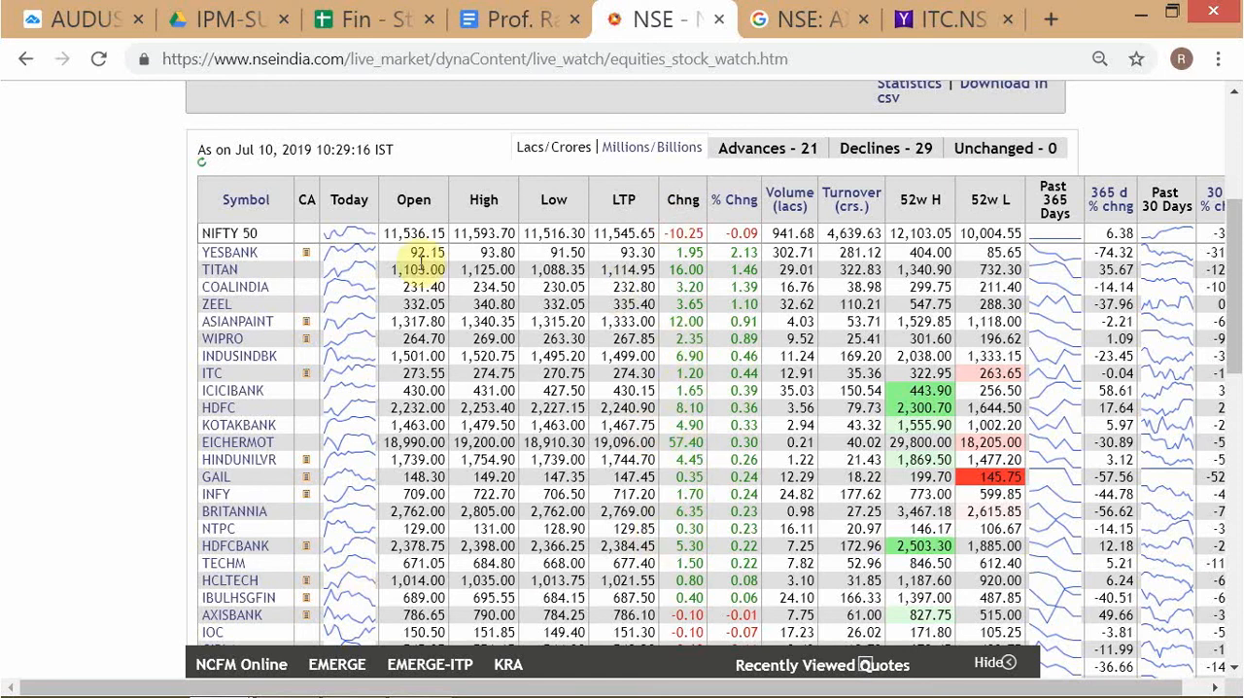
{"action": "mouse_move", "coordinate": [97, 253]}
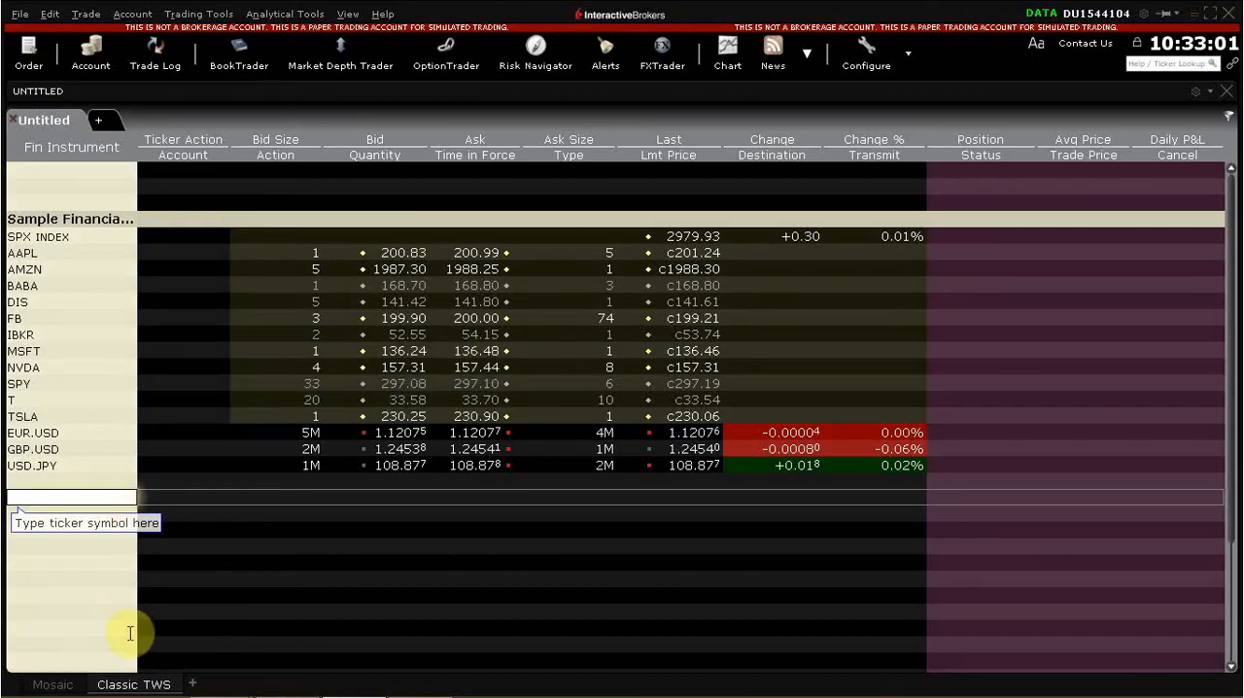
{"action": "mouse_move", "coordinate": [196, 684]}
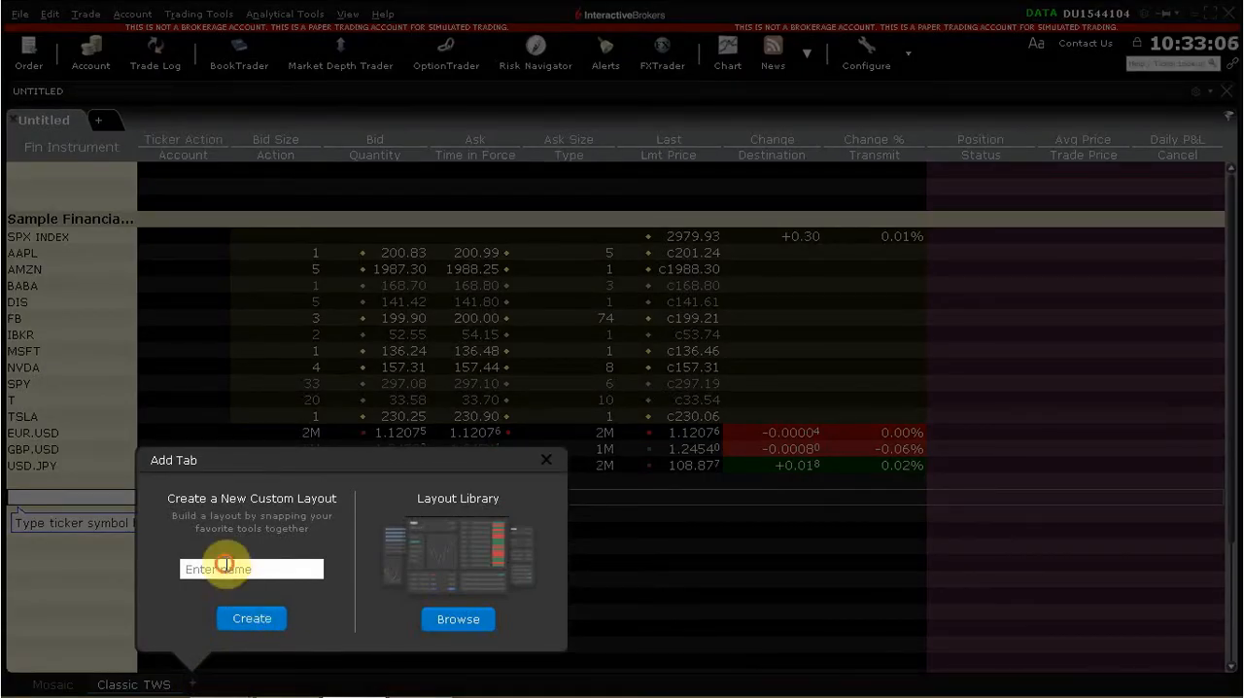
Step: Name the new layout tab 'NSE CASH EQUITIES' and create it
{"action": "type", "text": "nse"}
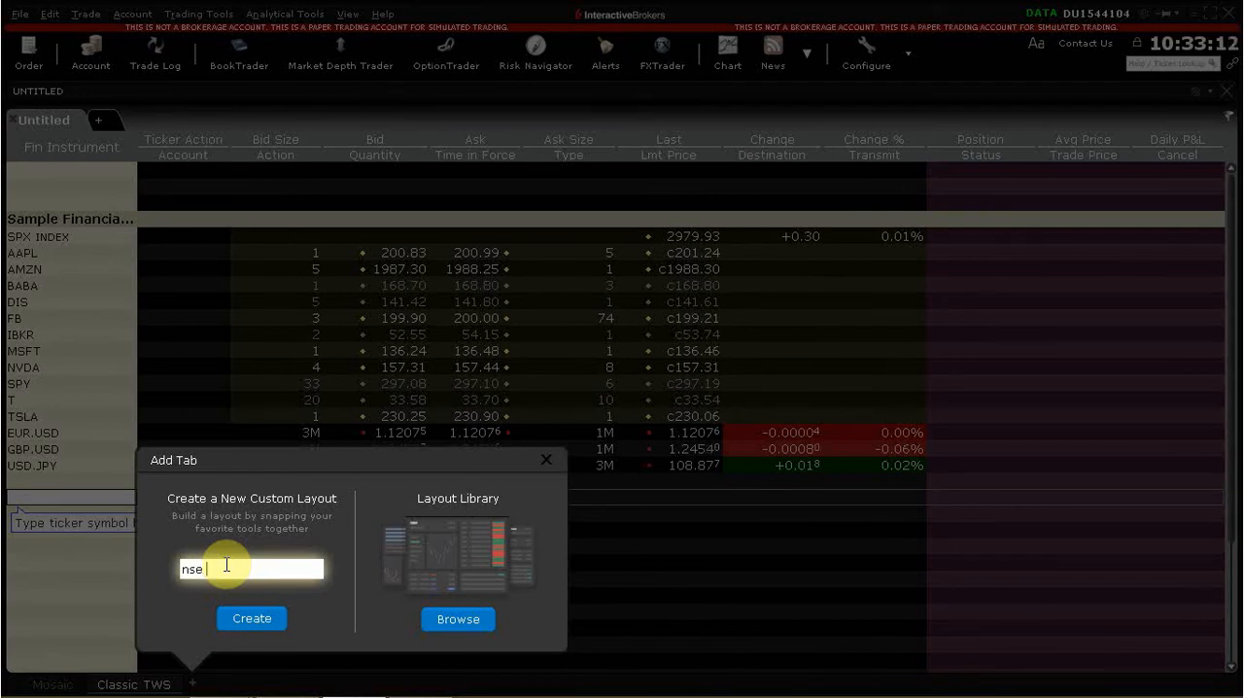
{"action": "key", "text": "ctrl+a"}
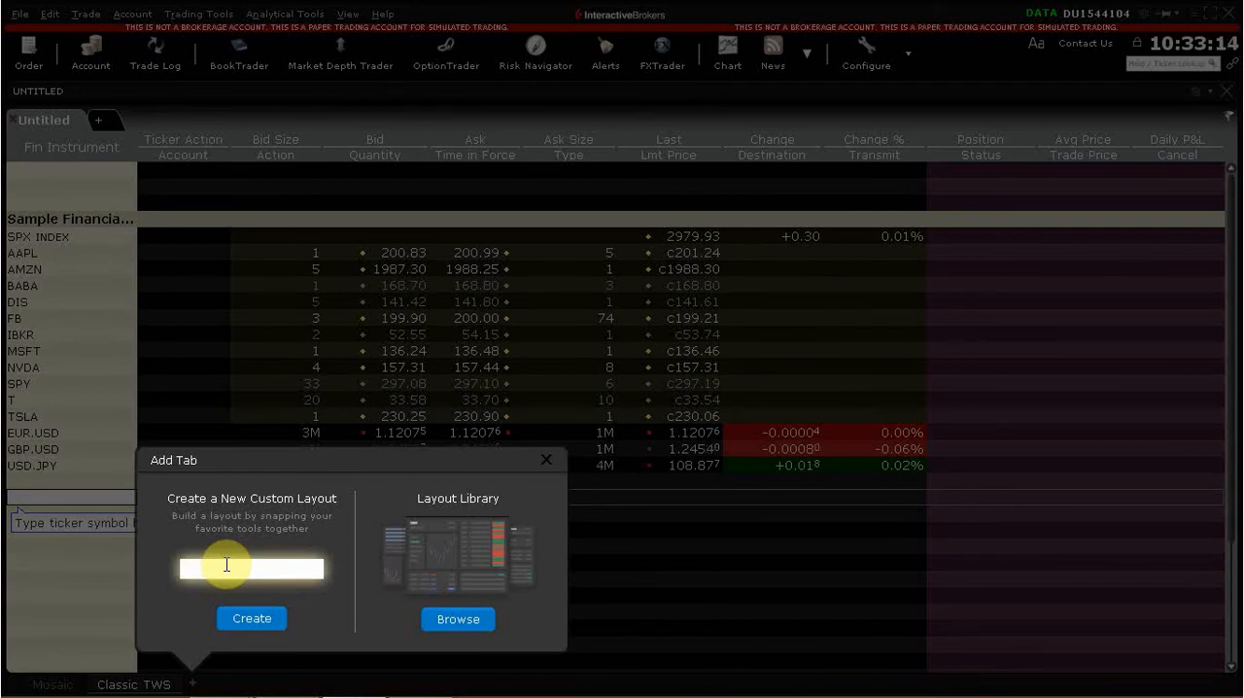
{"action": "type", "text": "NSE"}
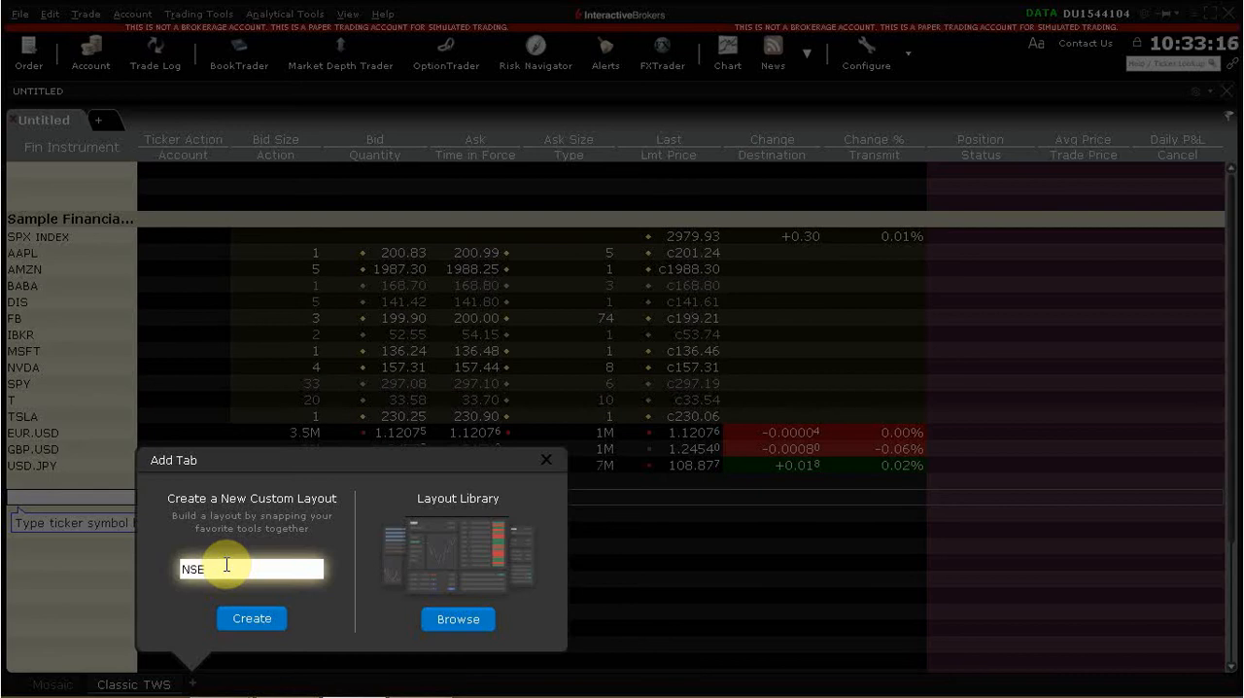
{"action": "type", "text": "CASH E"}
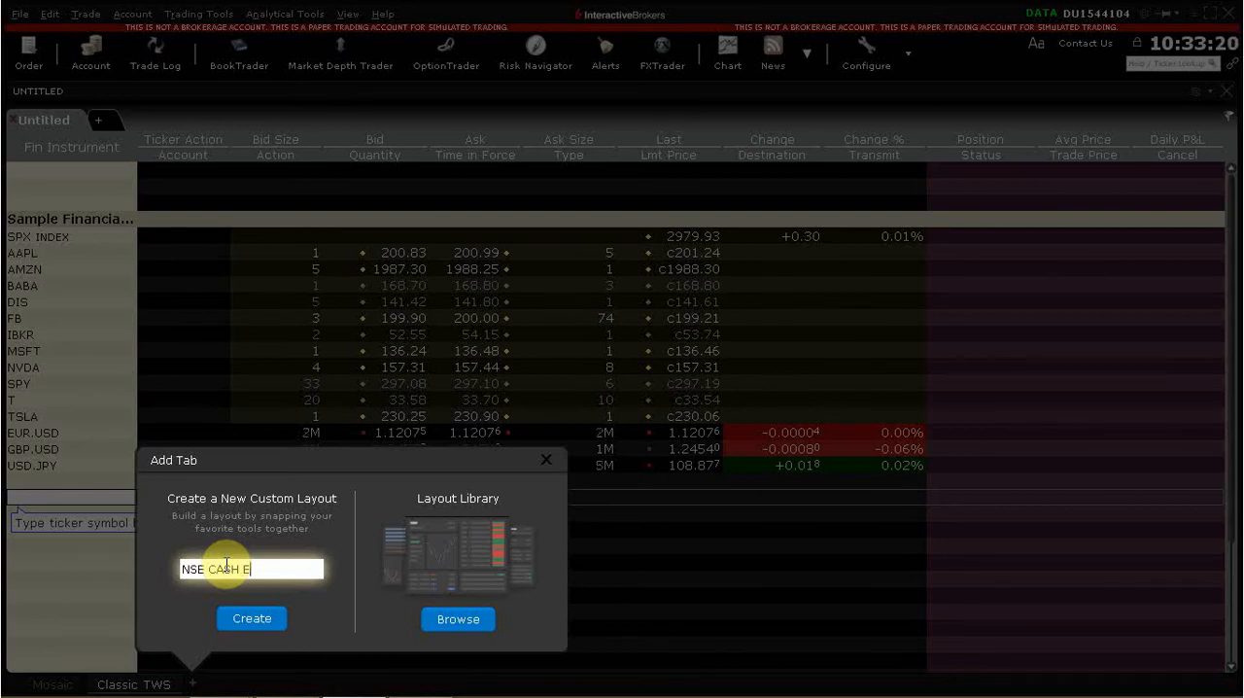
{"action": "type", "text": "QUITIES"}
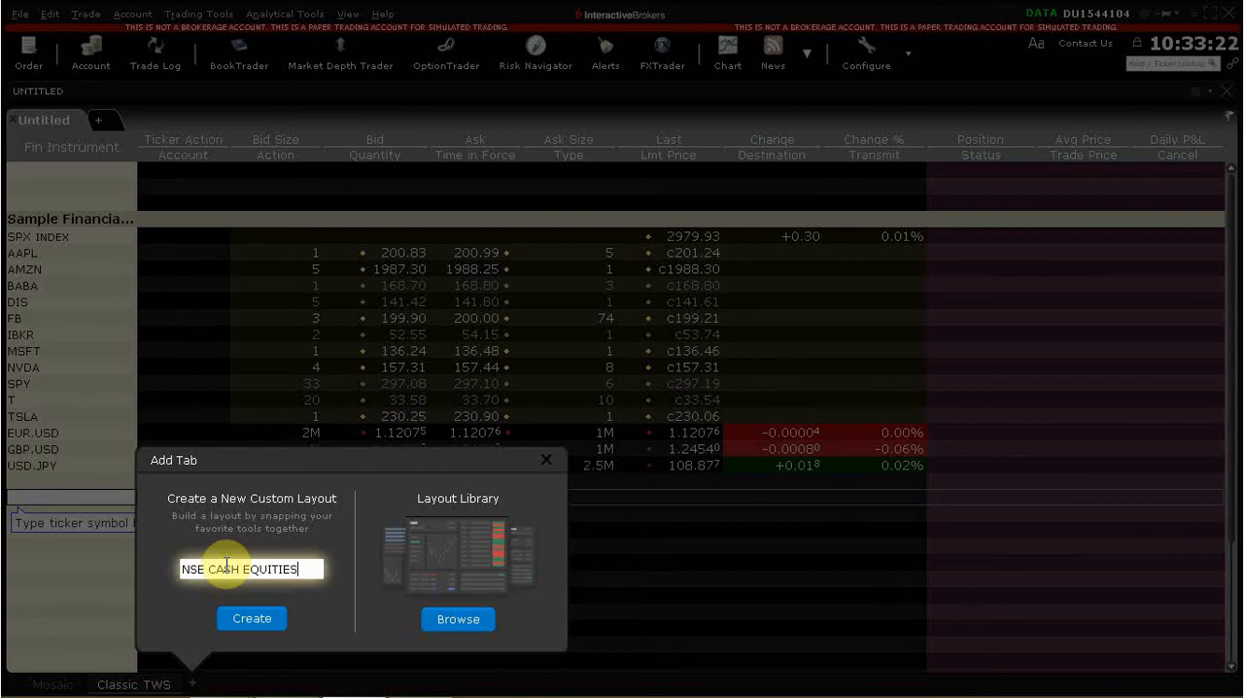
{"action": "mouse_move", "coordinate": [250, 618]}
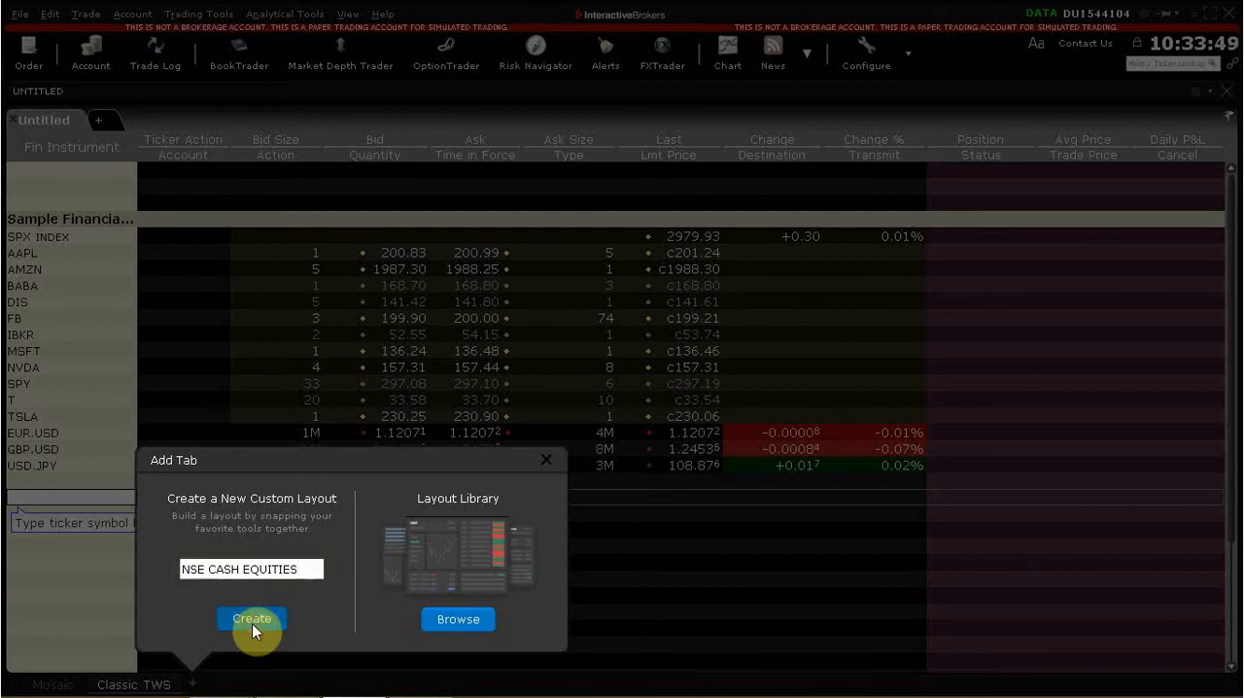
{"action": "left_click", "coordinate": [250, 618]}
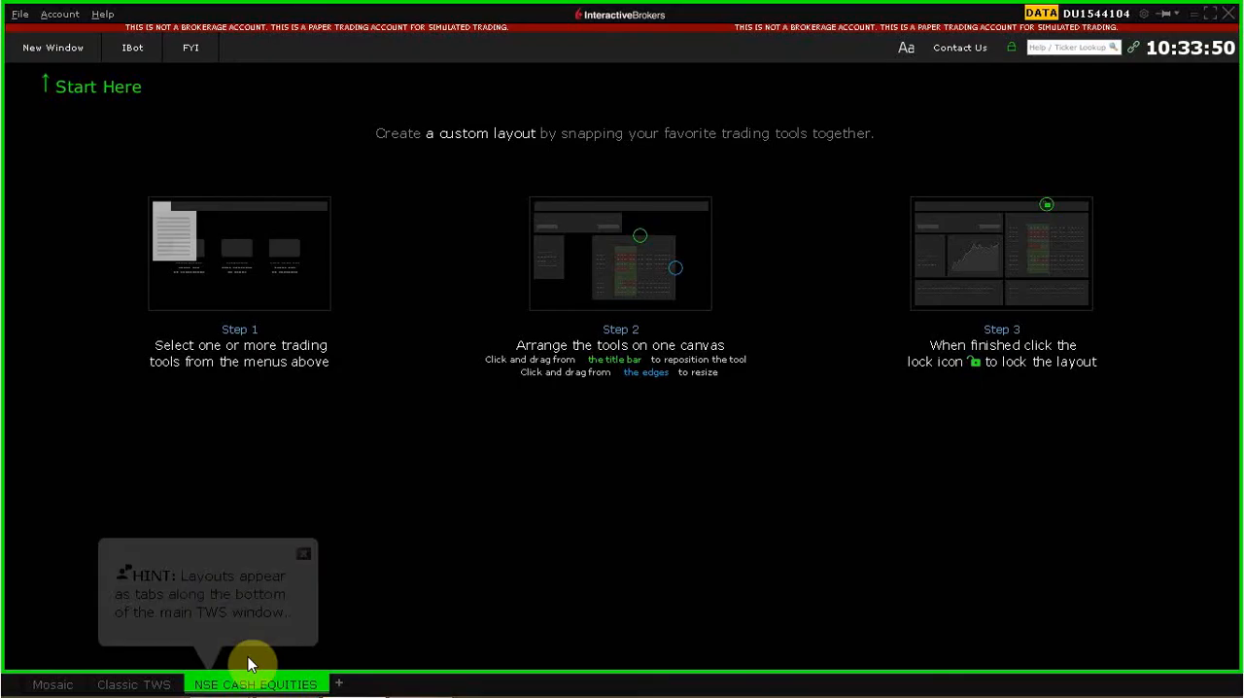
{"action": "mouse_move", "coordinate": [471, 560]}
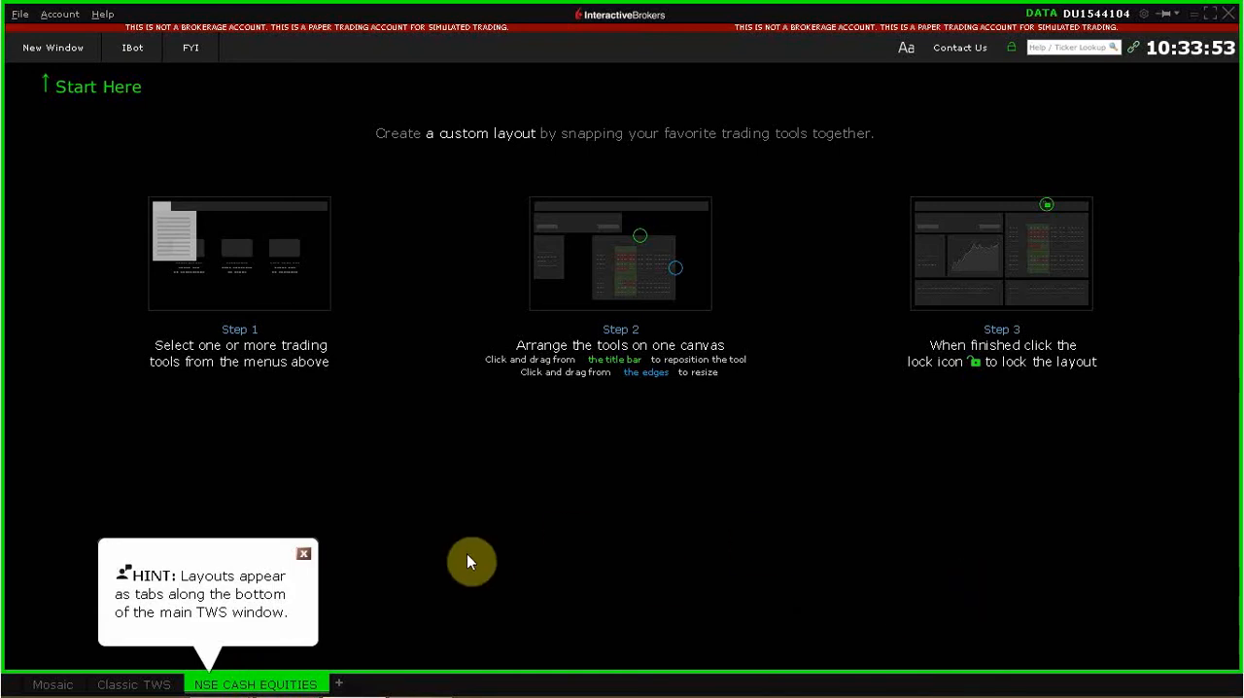
{"action": "mouse_move", "coordinate": [267, 290]}
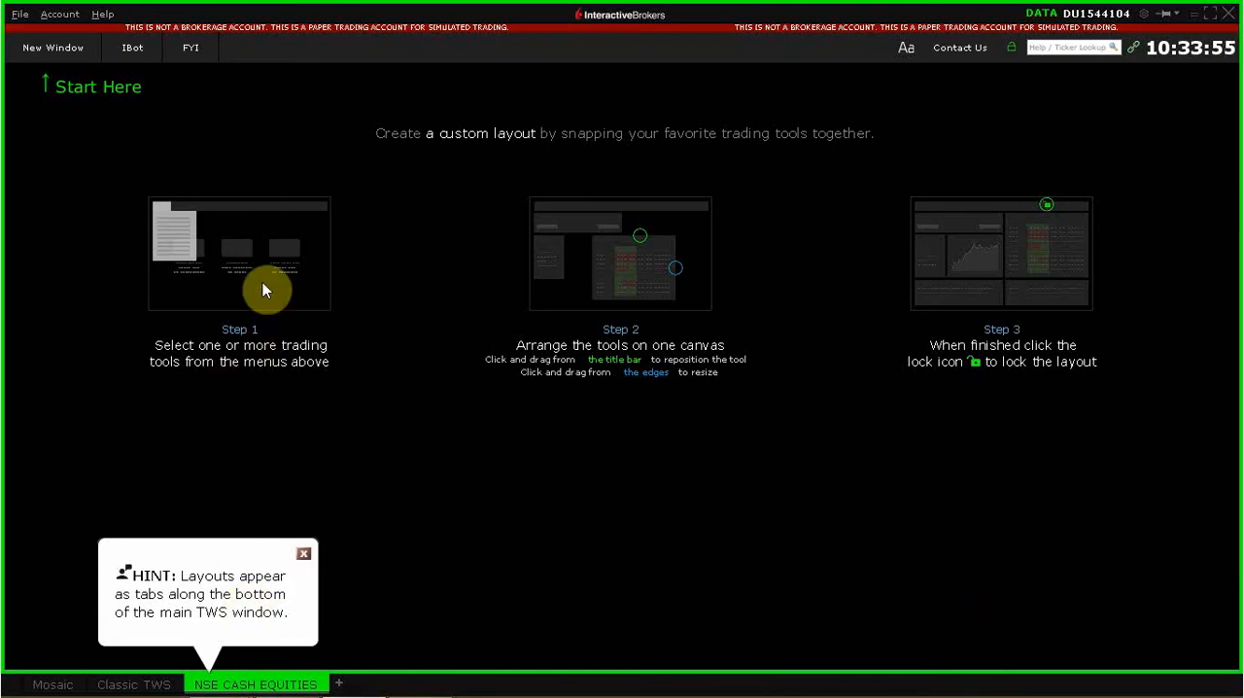
{"action": "mouse_move", "coordinate": [256, 295]}
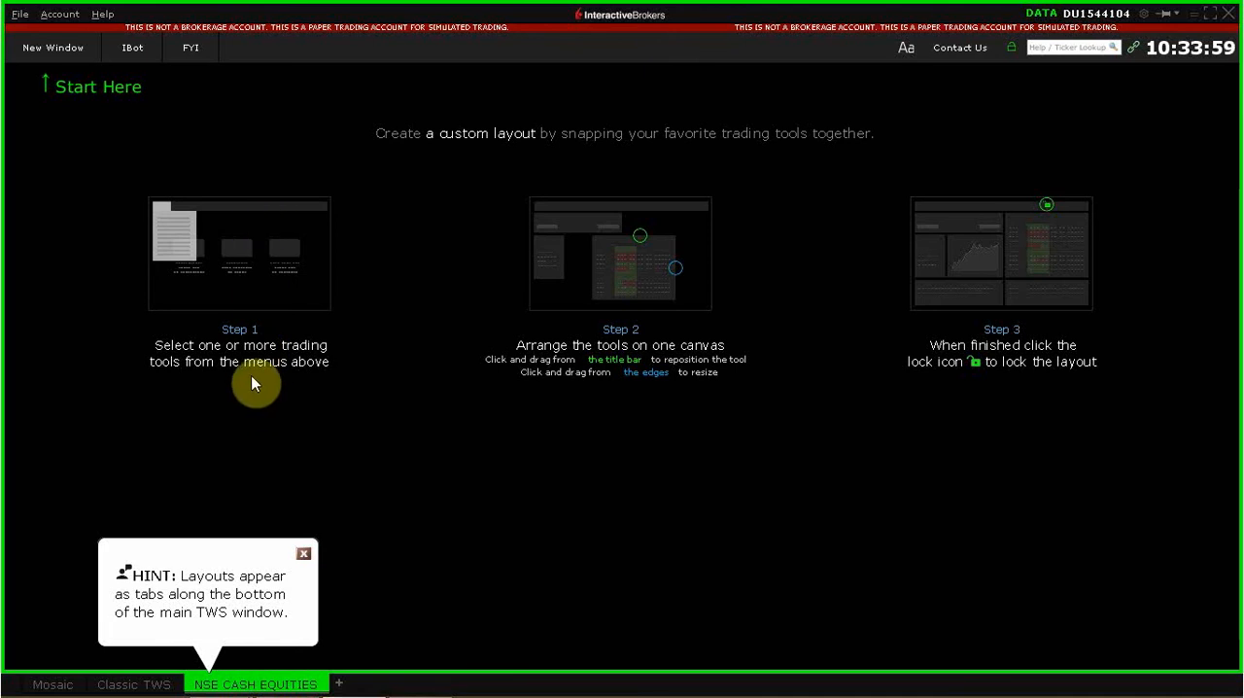
{"action": "mouse_move", "coordinate": [987, 390]}
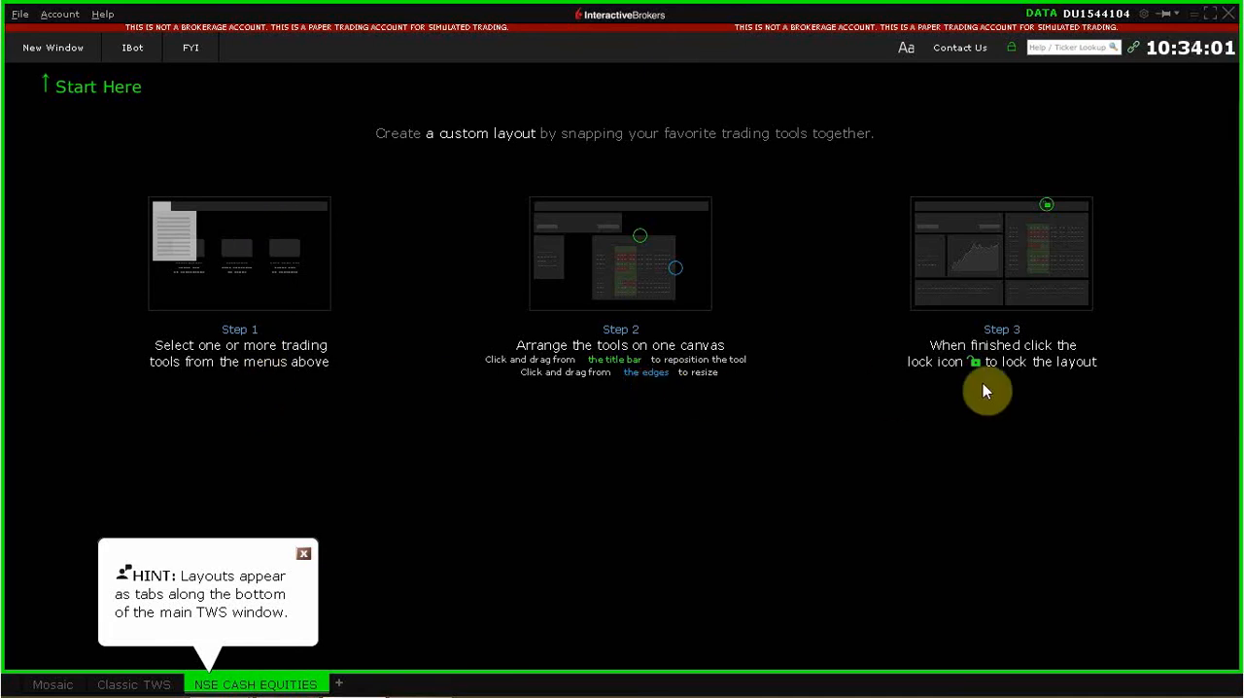
{"action": "mouse_move", "coordinate": [999, 378]}
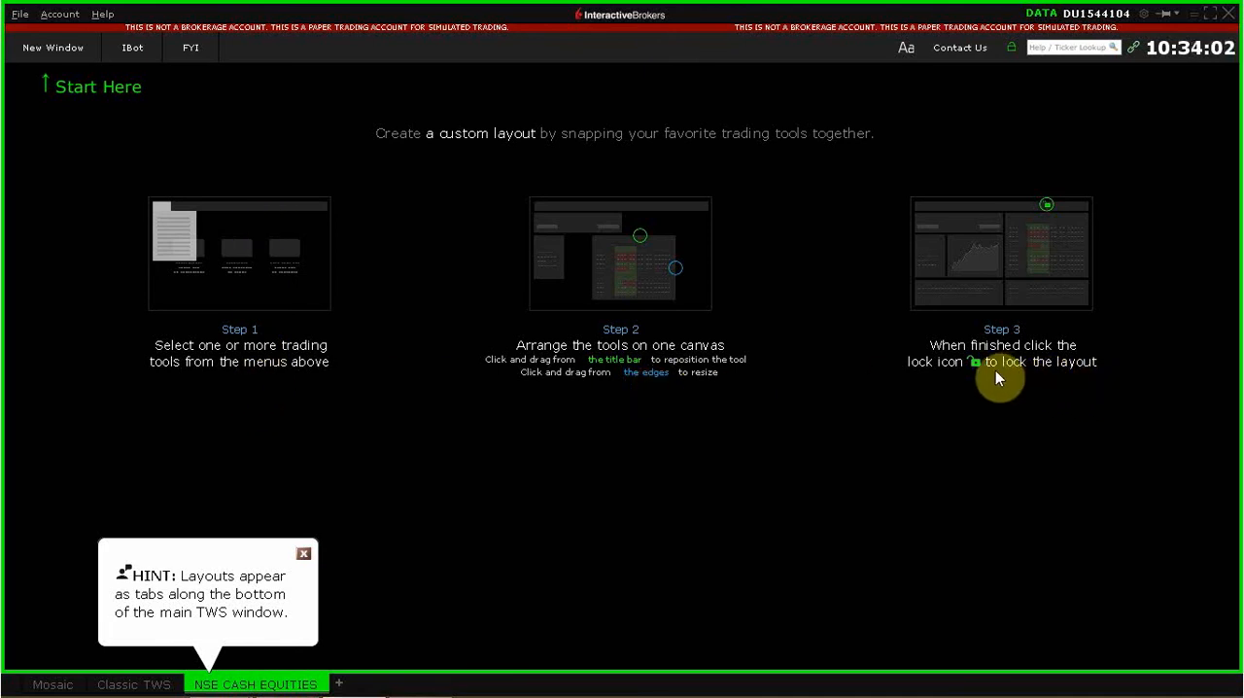
{"action": "mouse_move", "coordinate": [1003, 386]}
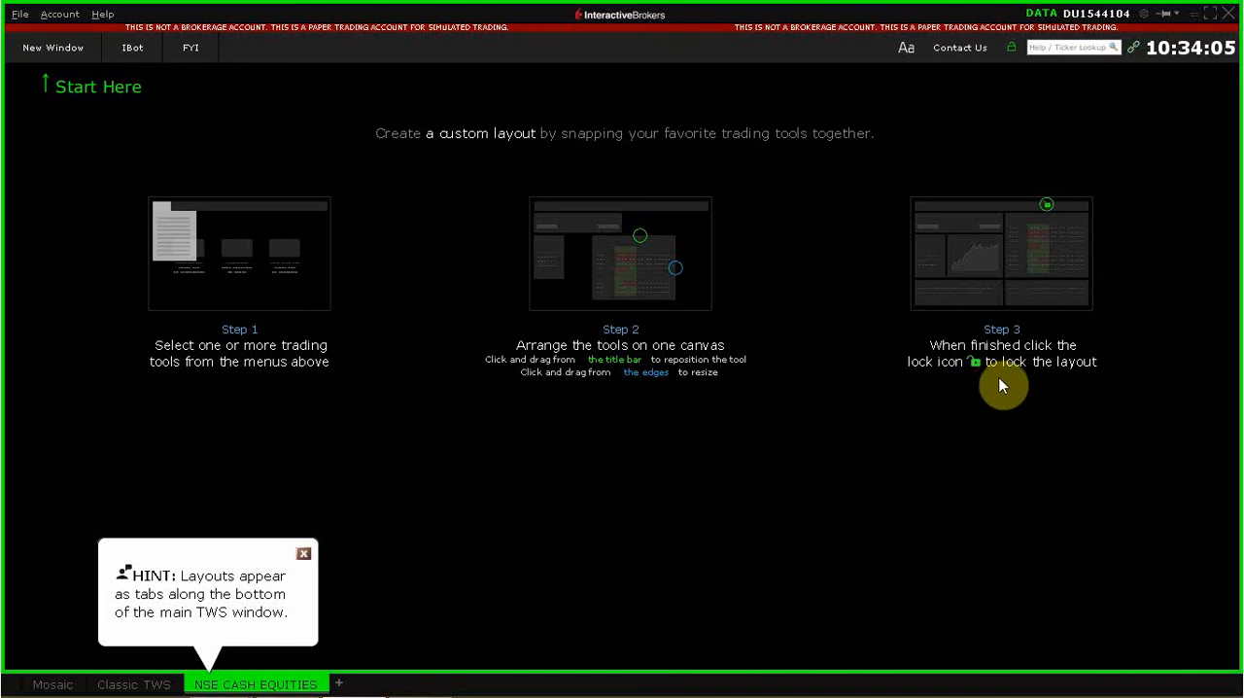
{"action": "mouse_move", "coordinate": [1011, 51]}
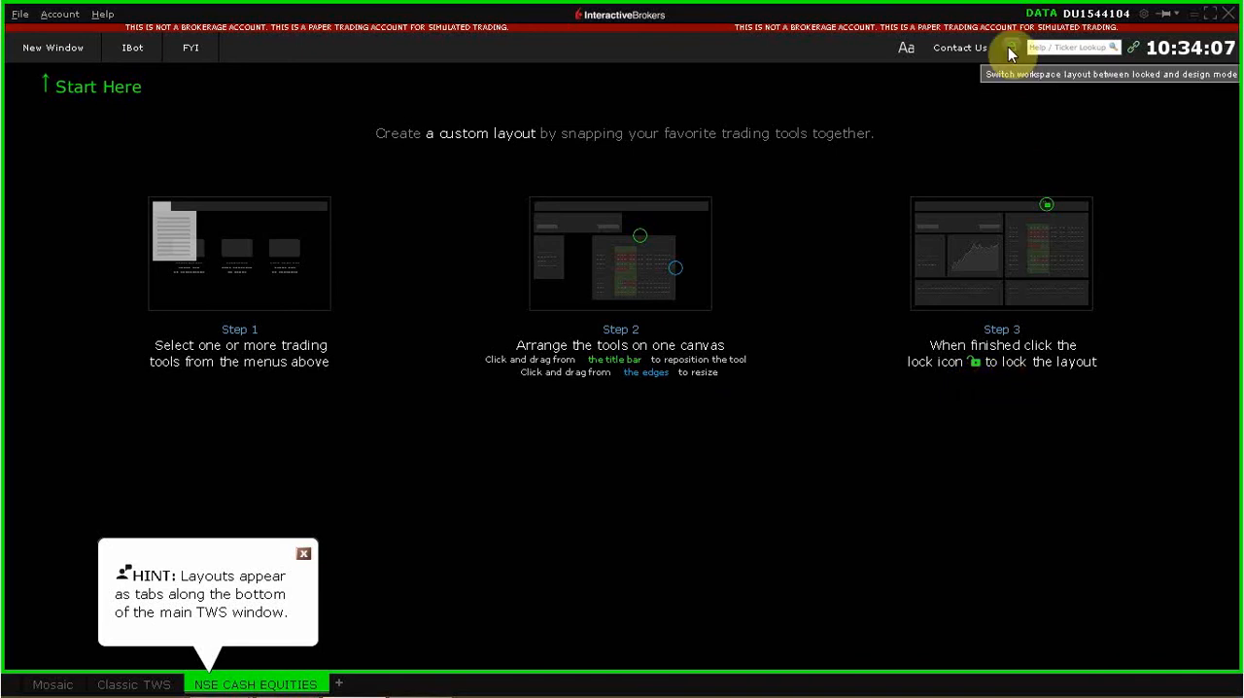
Step: Unlock the NSE CASH EQUITIES layout and add an Order Entry window
{"action": "left_click", "coordinate": [1010, 49]}
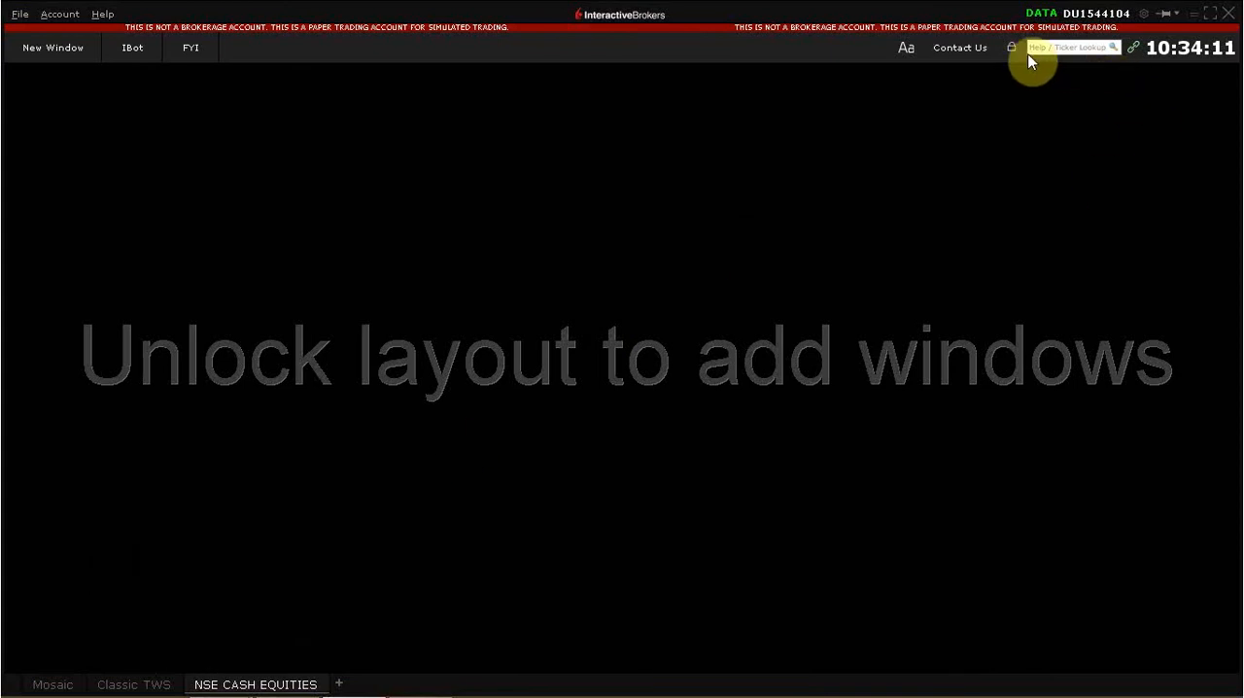
{"action": "left_click", "coordinate": [1010, 48]}
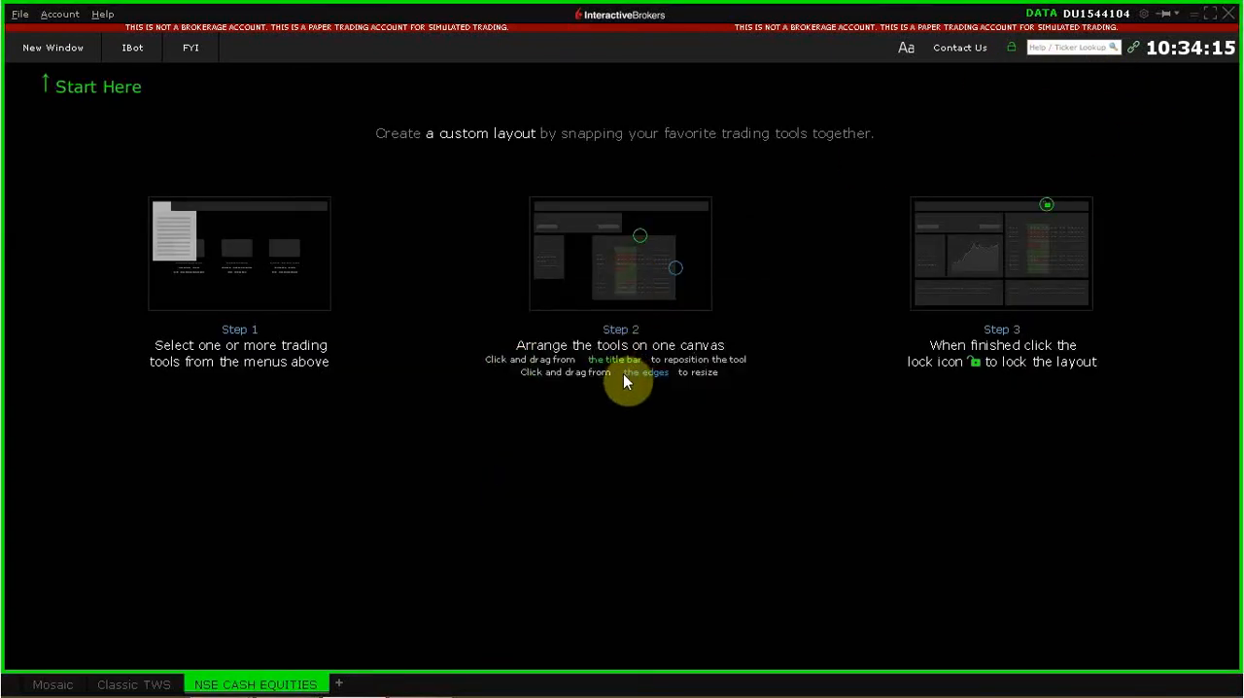
{"action": "mouse_move", "coordinate": [185, 262]}
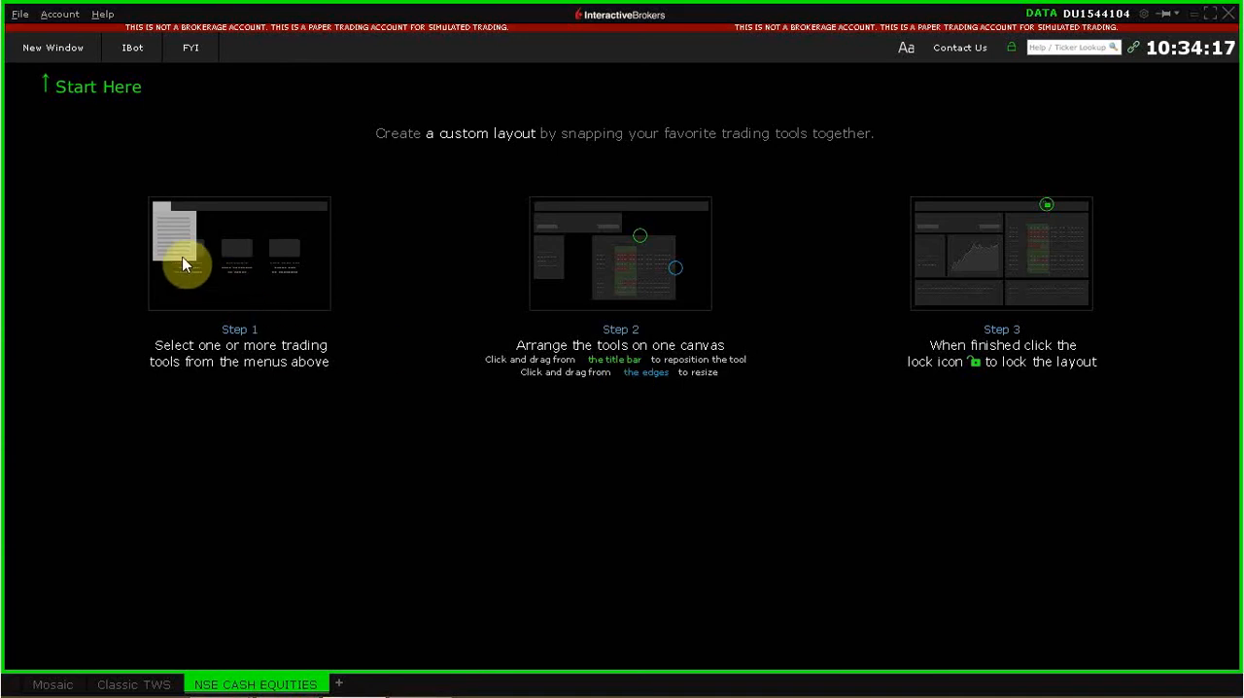
{"action": "mouse_move", "coordinate": [85, 98]}
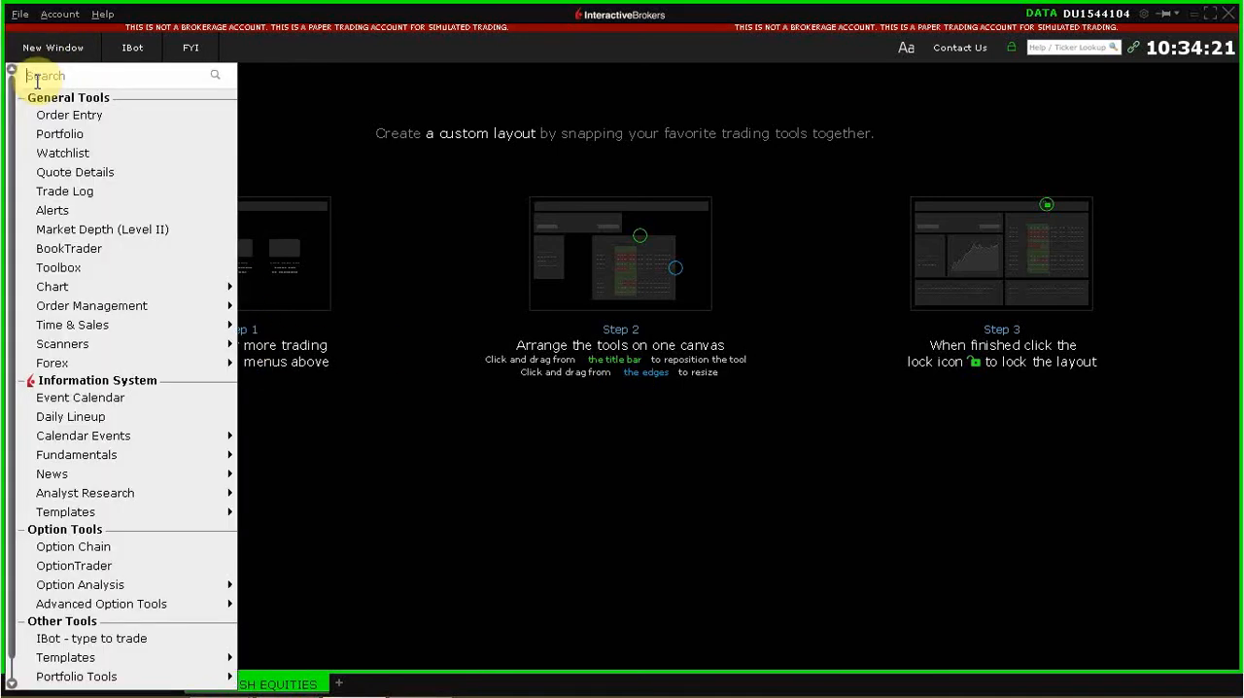
{"action": "mouse_move", "coordinate": [69, 115]}
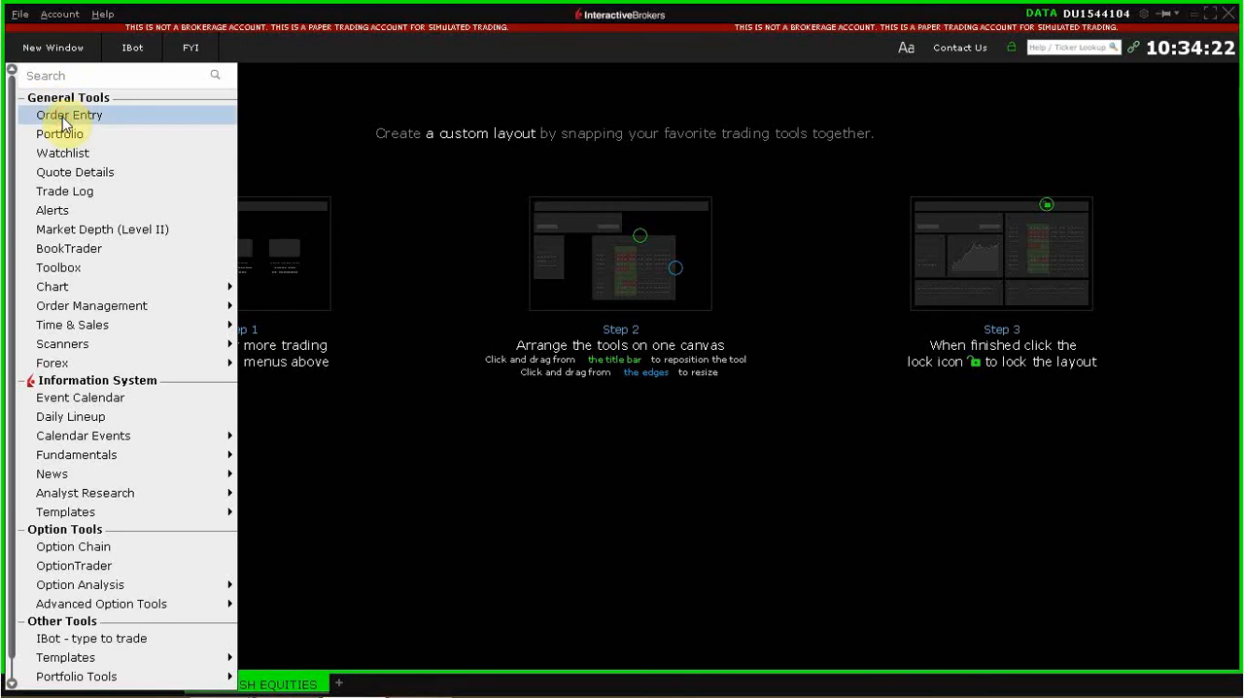
{"action": "left_click", "coordinate": [69, 115]}
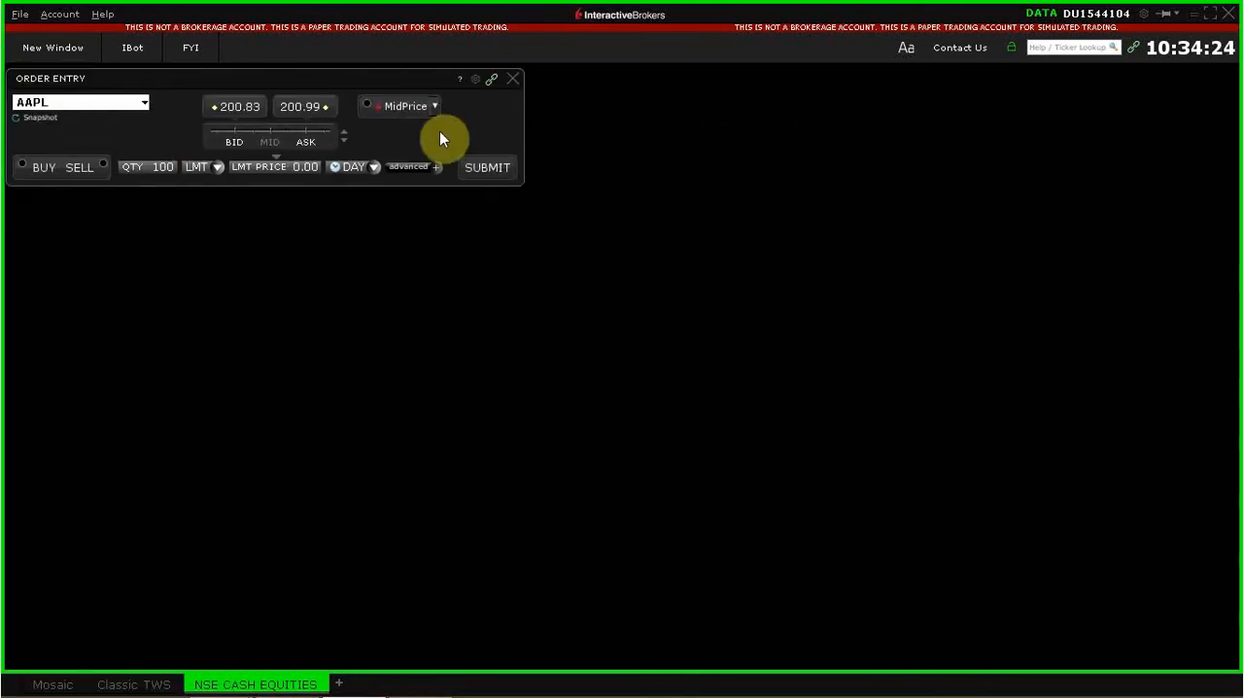
{"action": "mouse_move", "coordinate": [501, 105]}
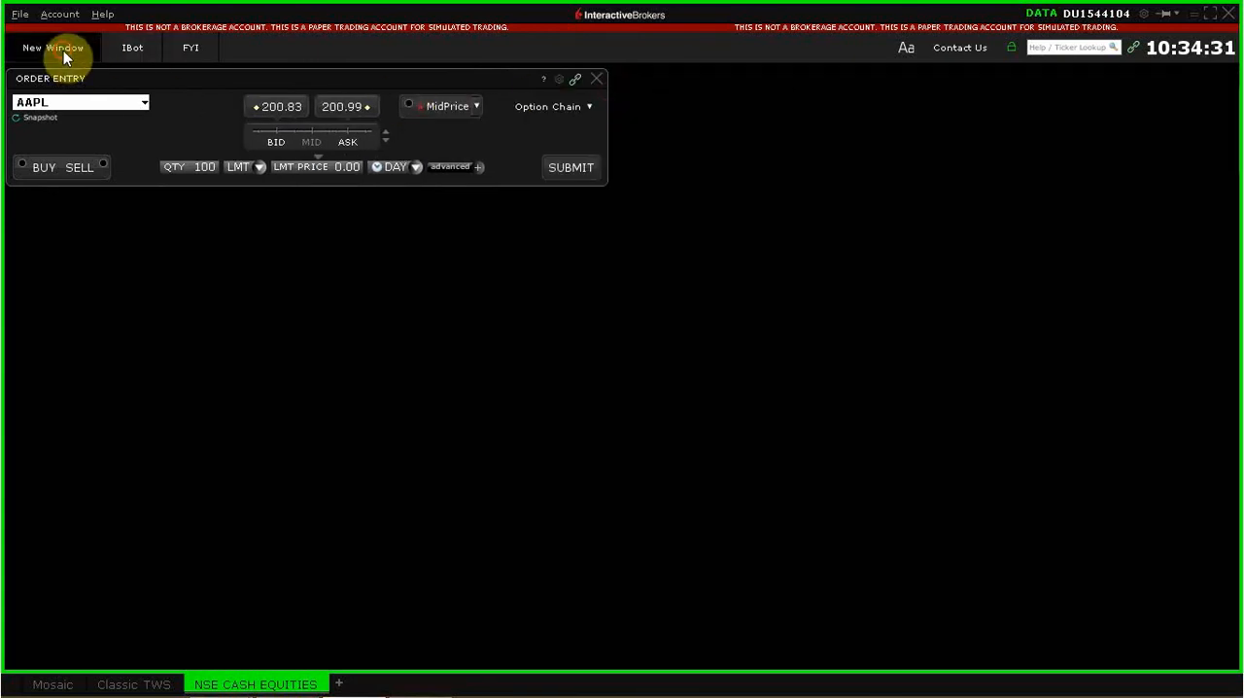
{"action": "left_click", "coordinate": [53, 47]}
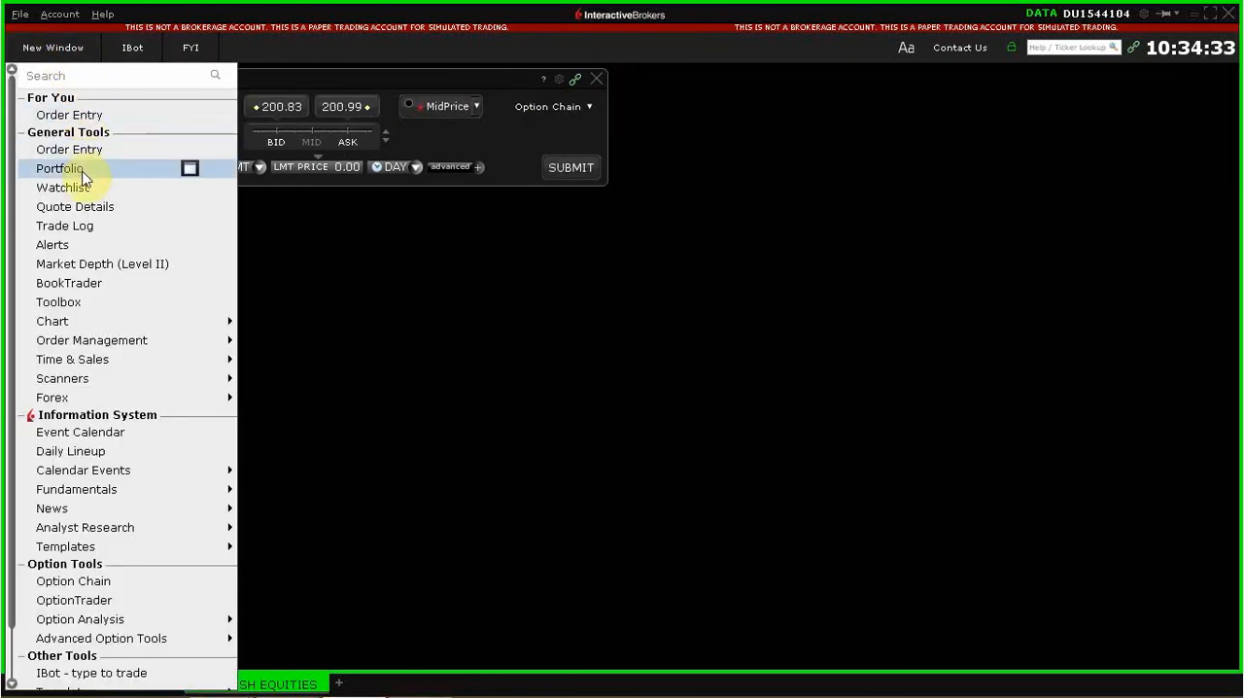
{"action": "mouse_move", "coordinate": [53, 244]}
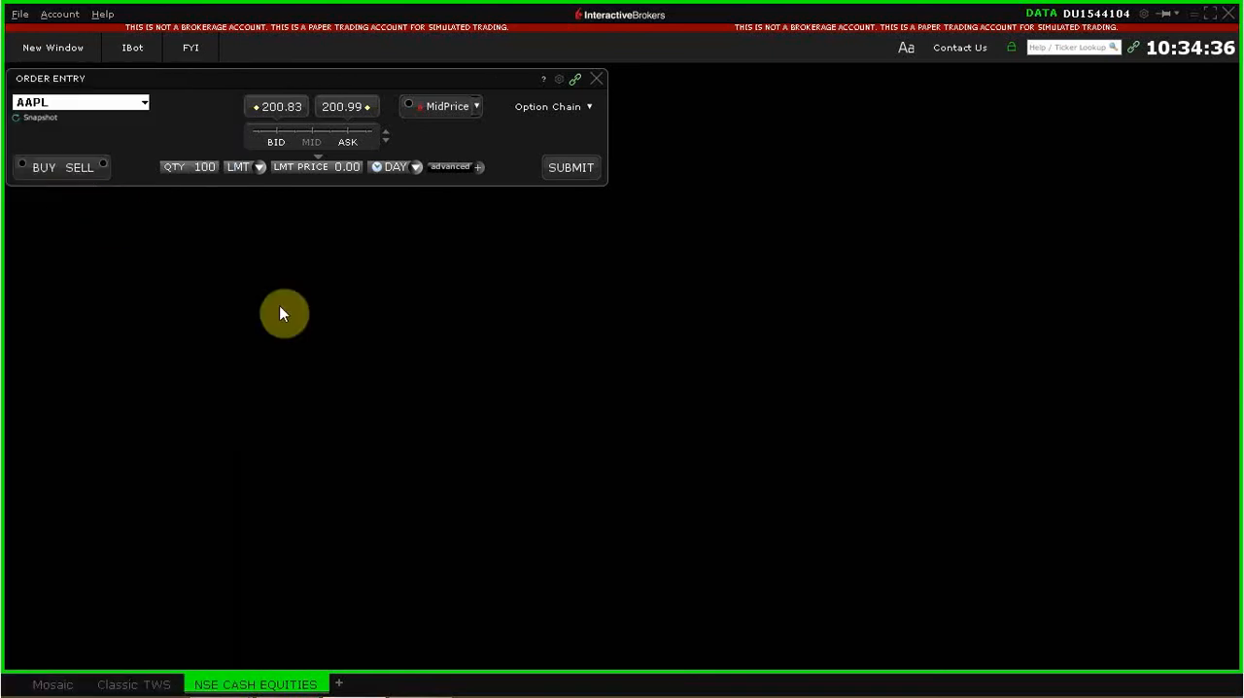
{"action": "mouse_move", "coordinate": [189, 211]}
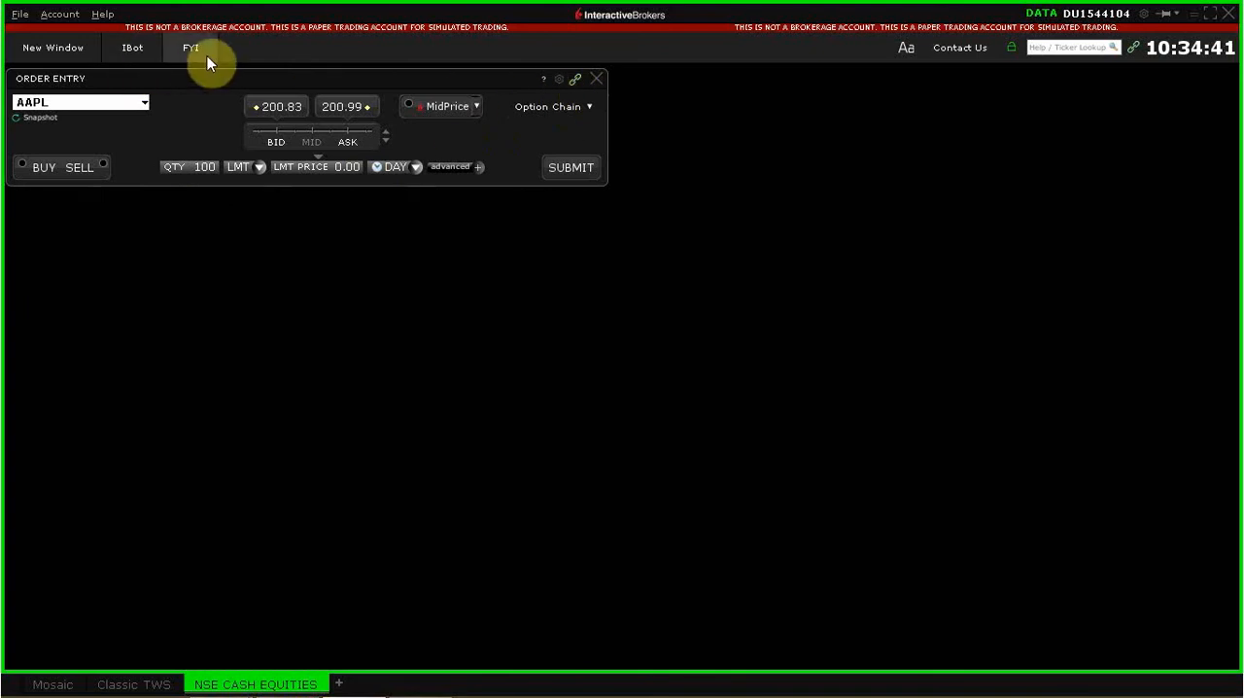
{"action": "mouse_move", "coordinate": [494, 60]}
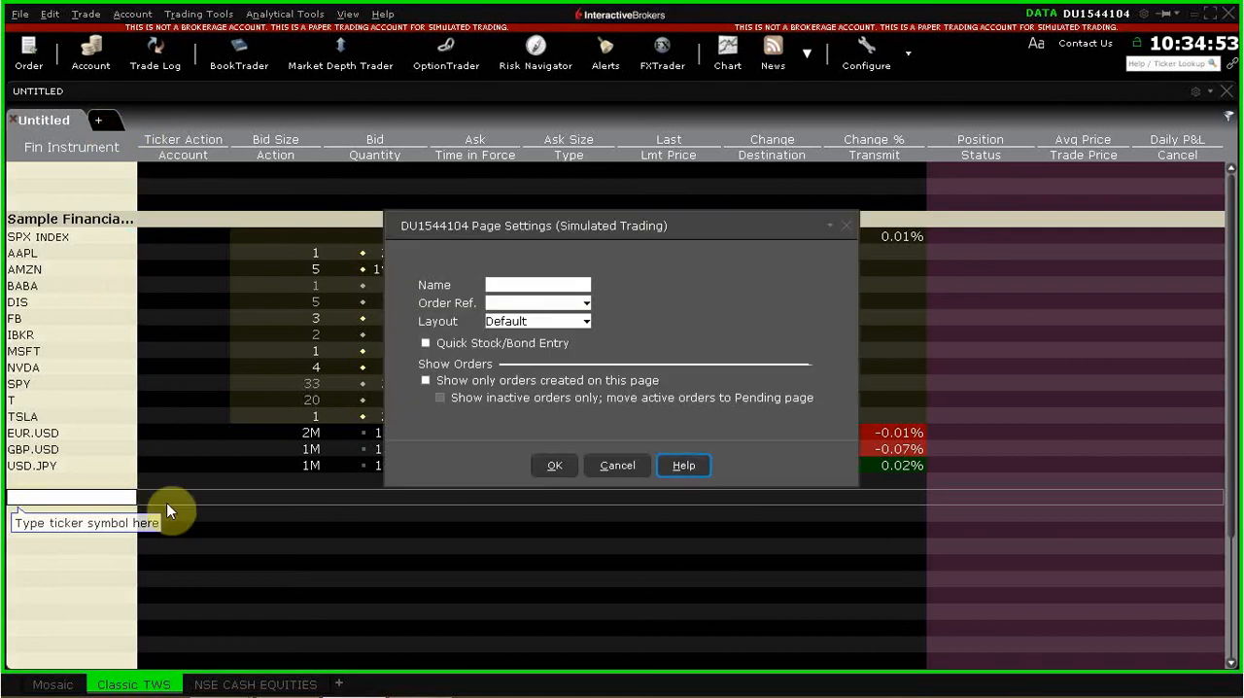
Step: Enter 'N' as the new page name in Page Settings and confirm
{"action": "left_click", "coordinate": [537, 284]}
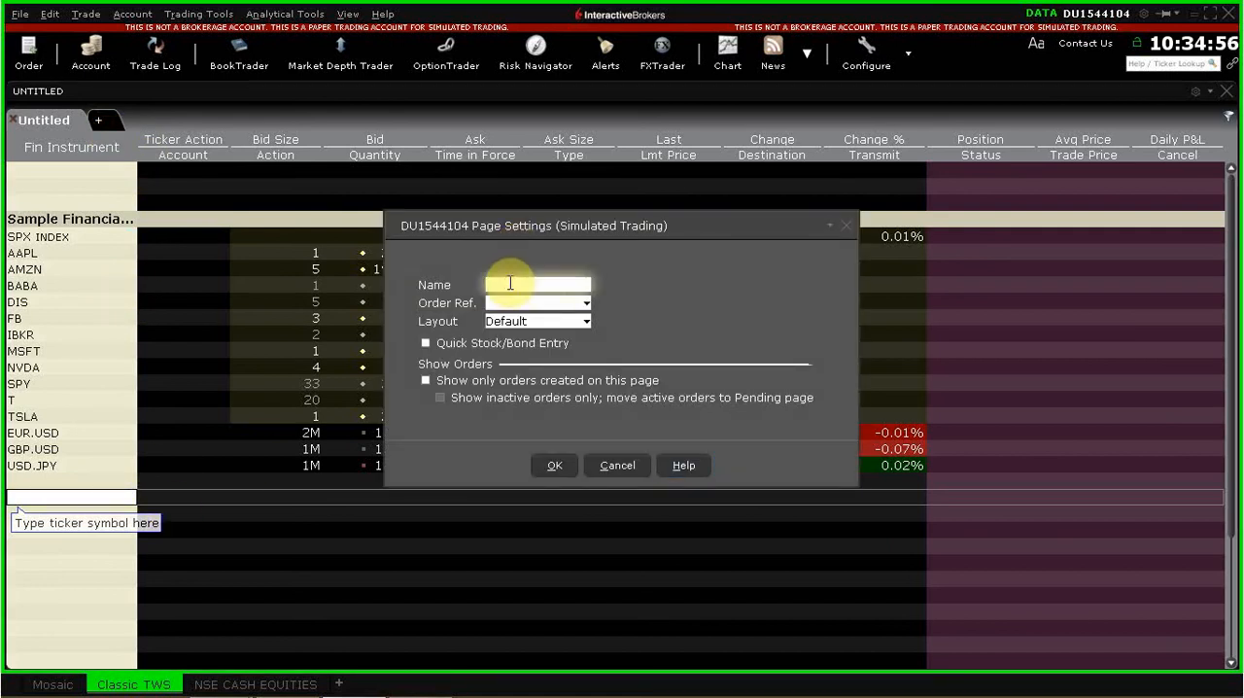
{"action": "type", "text": "N"}
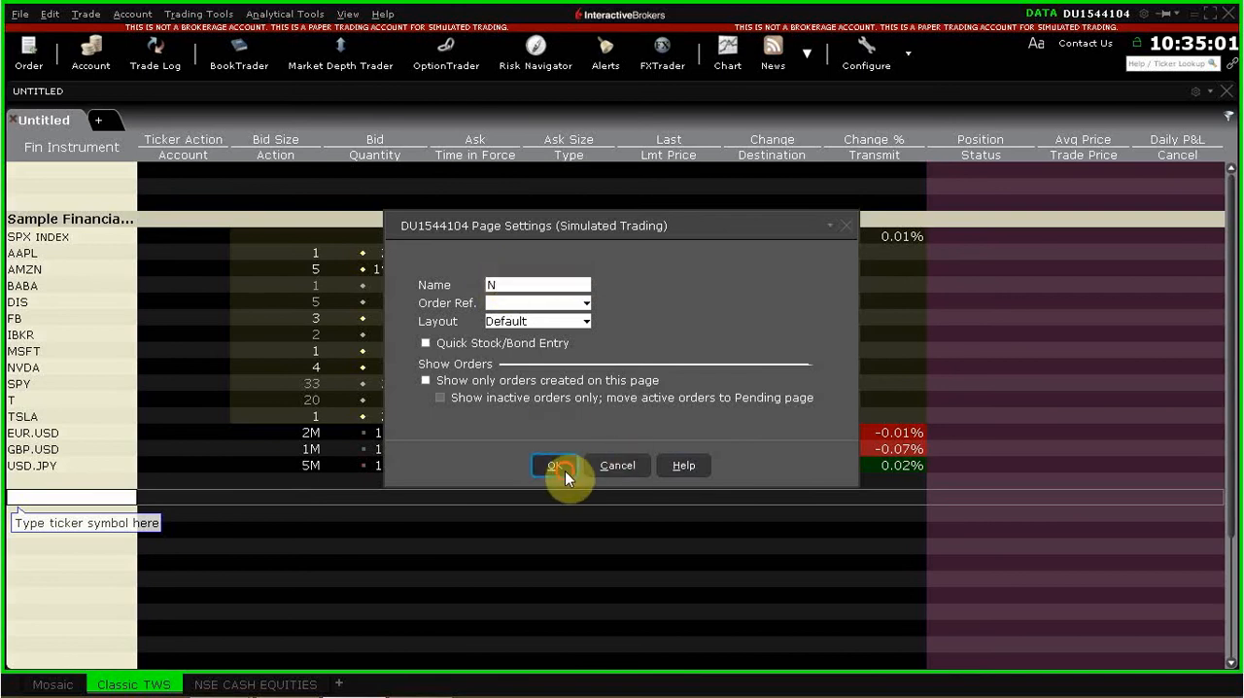
{"action": "left_click", "coordinate": [554, 464]}
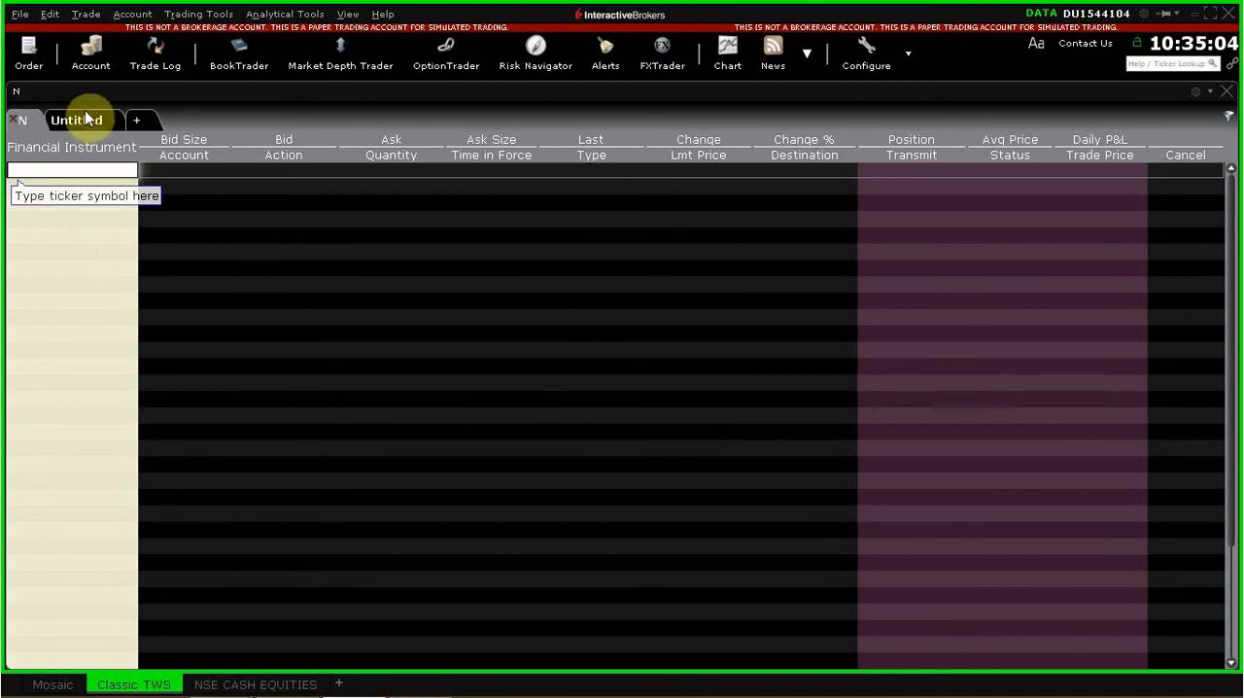
{"action": "mouse_move", "coordinate": [209, 433]}
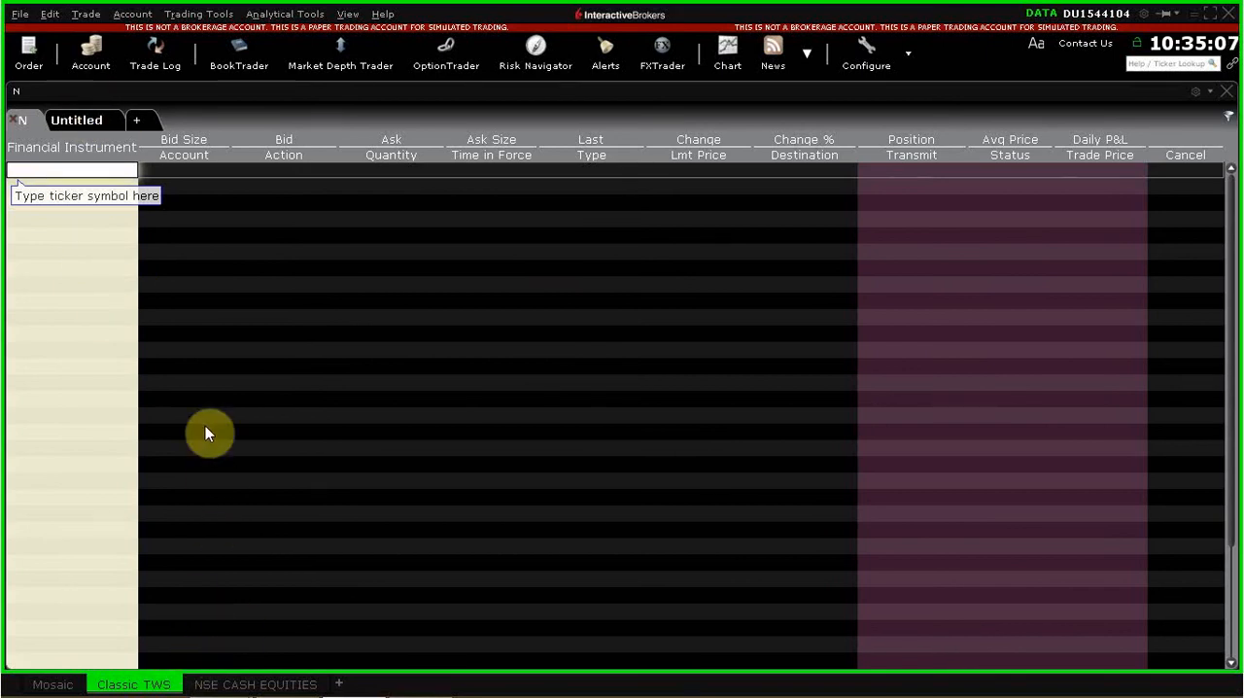
{"action": "mouse_move", "coordinate": [117, 332]}
{"action": "type", "text": "ITC"}
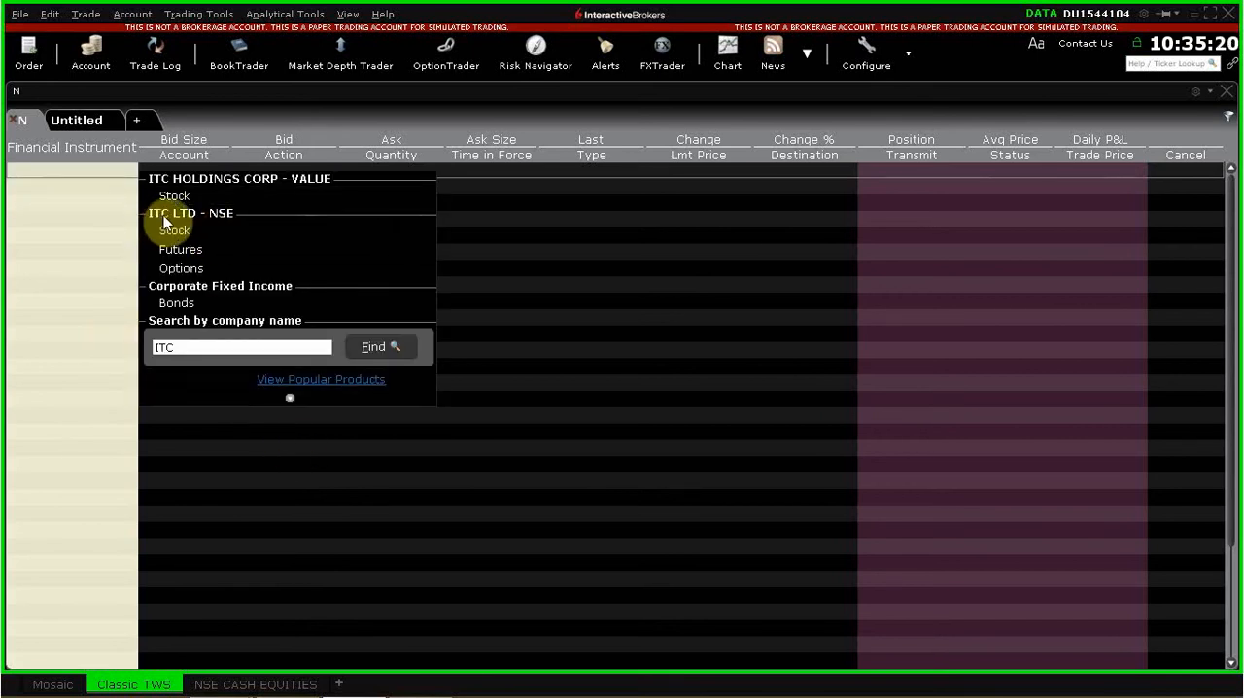
{"action": "mouse_move", "coordinate": [180, 195]}
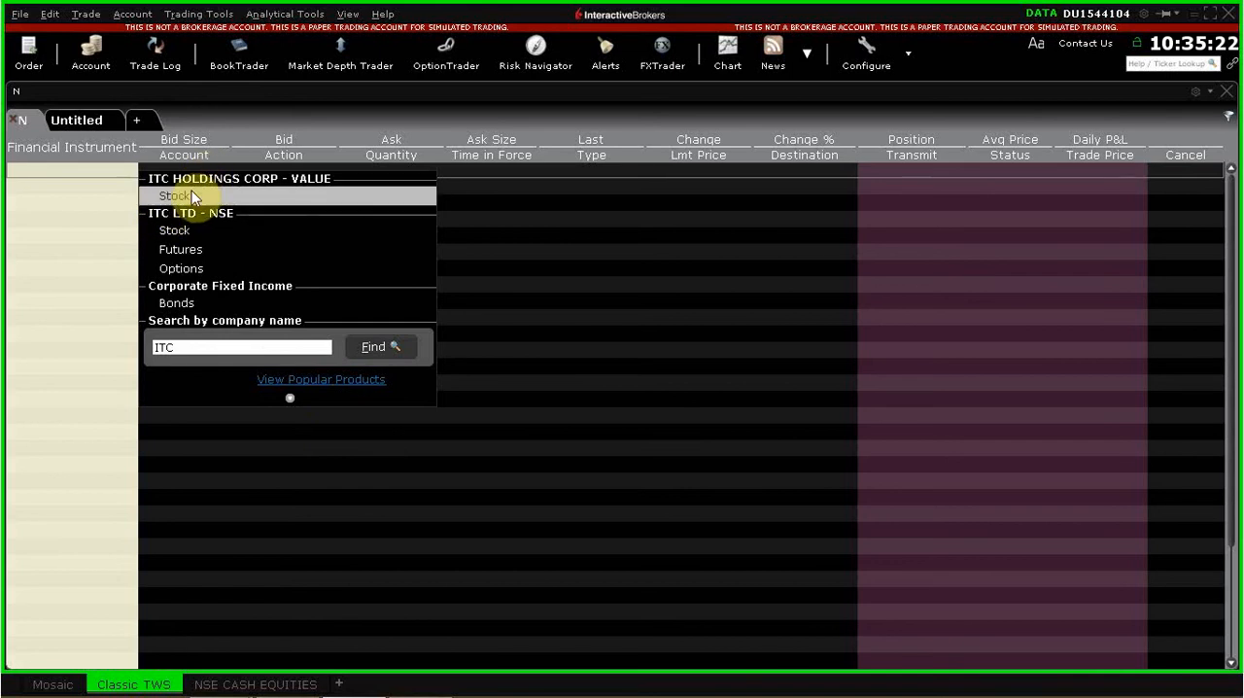
{"action": "mouse_move", "coordinate": [183, 212]}
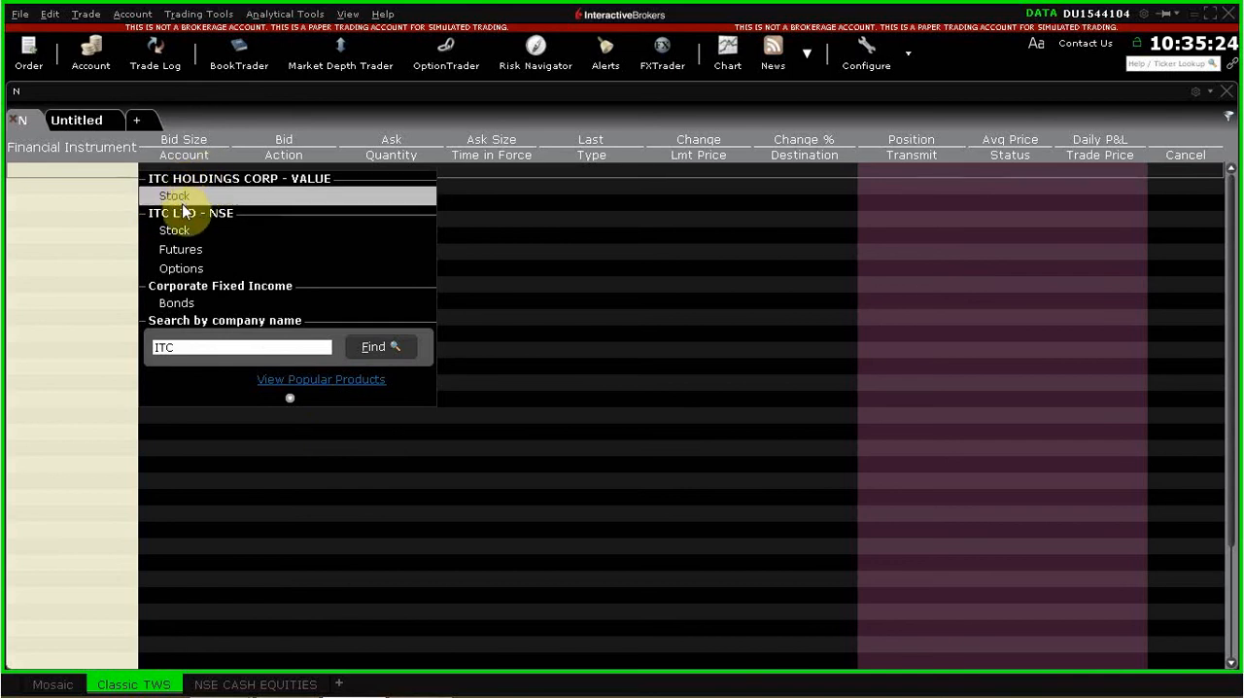
{"action": "mouse_move", "coordinate": [201, 207]}
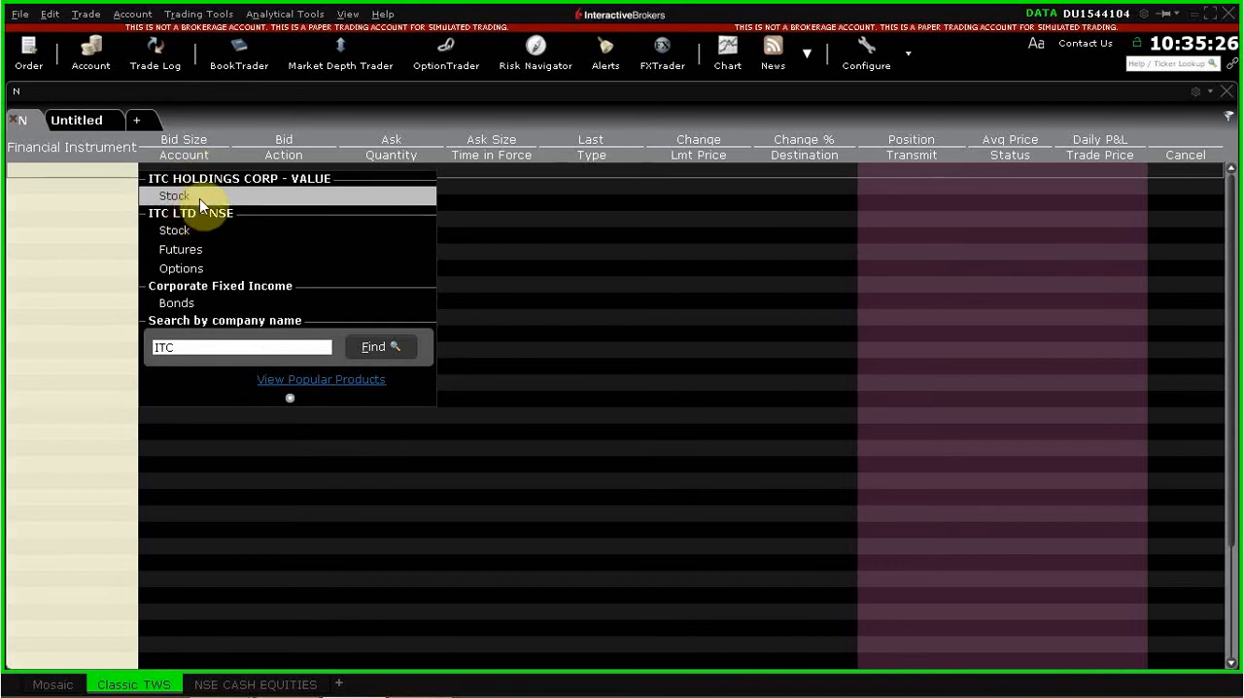
{"action": "mouse_move", "coordinate": [268, 204]}
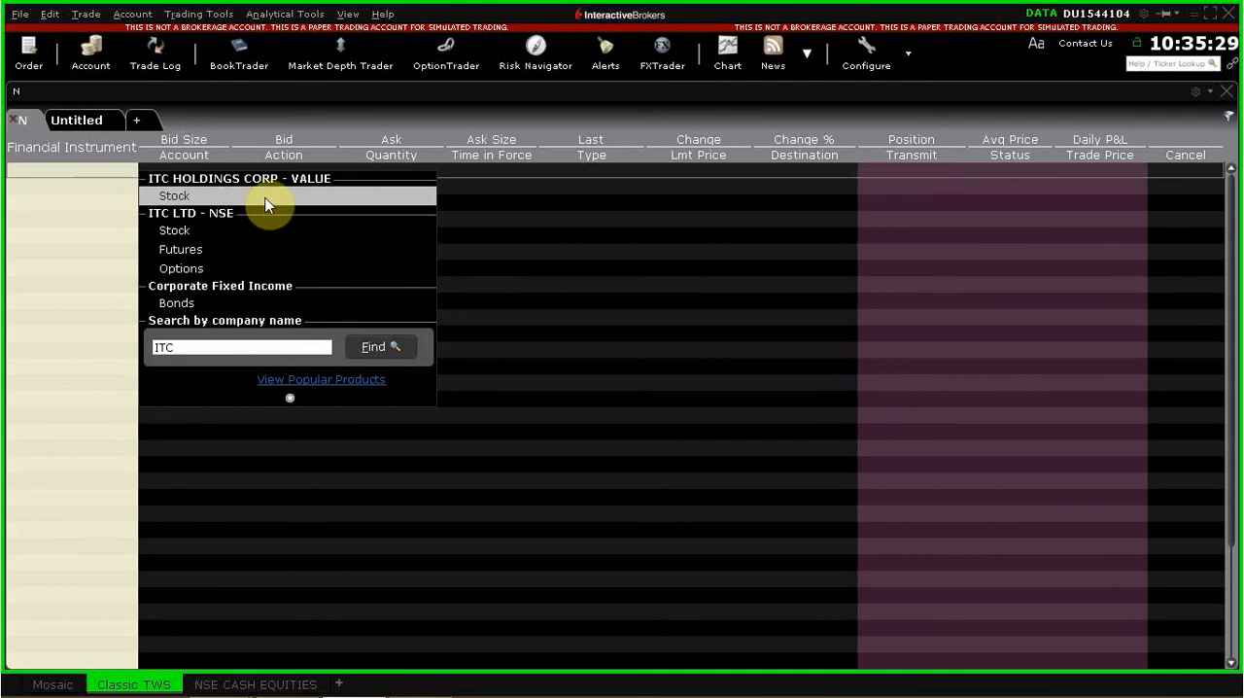
{"action": "mouse_move", "coordinate": [231, 227]}
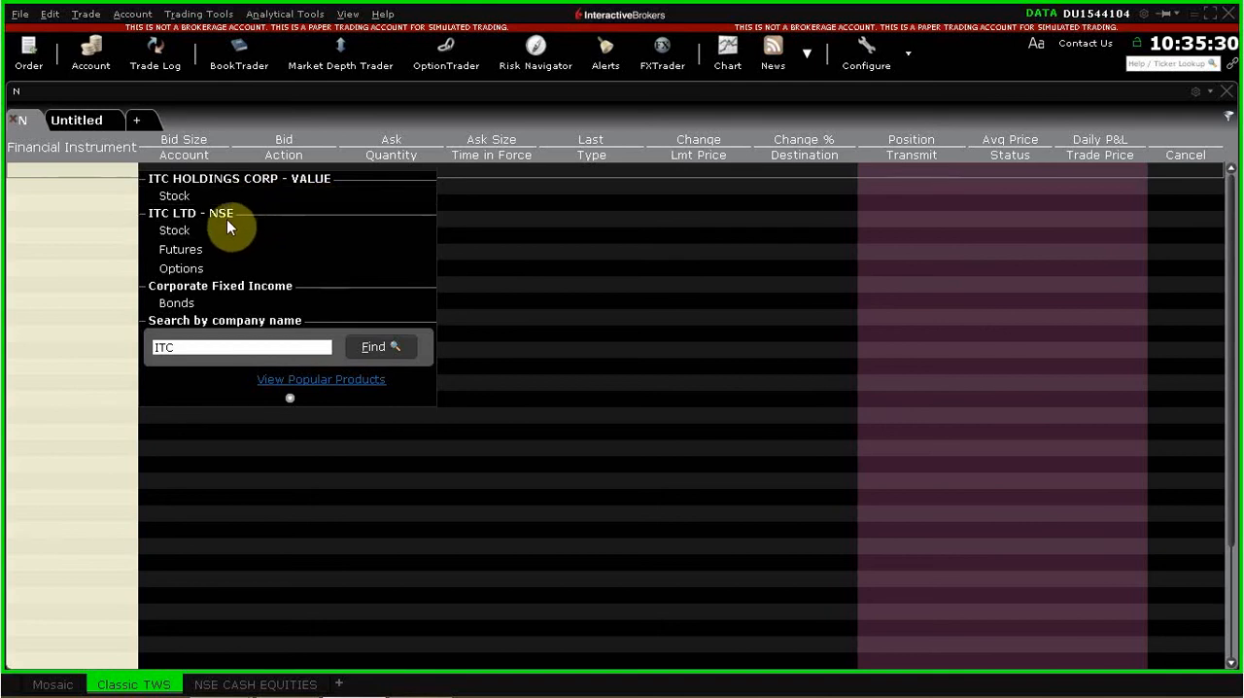
{"action": "mouse_move", "coordinate": [219, 249]}
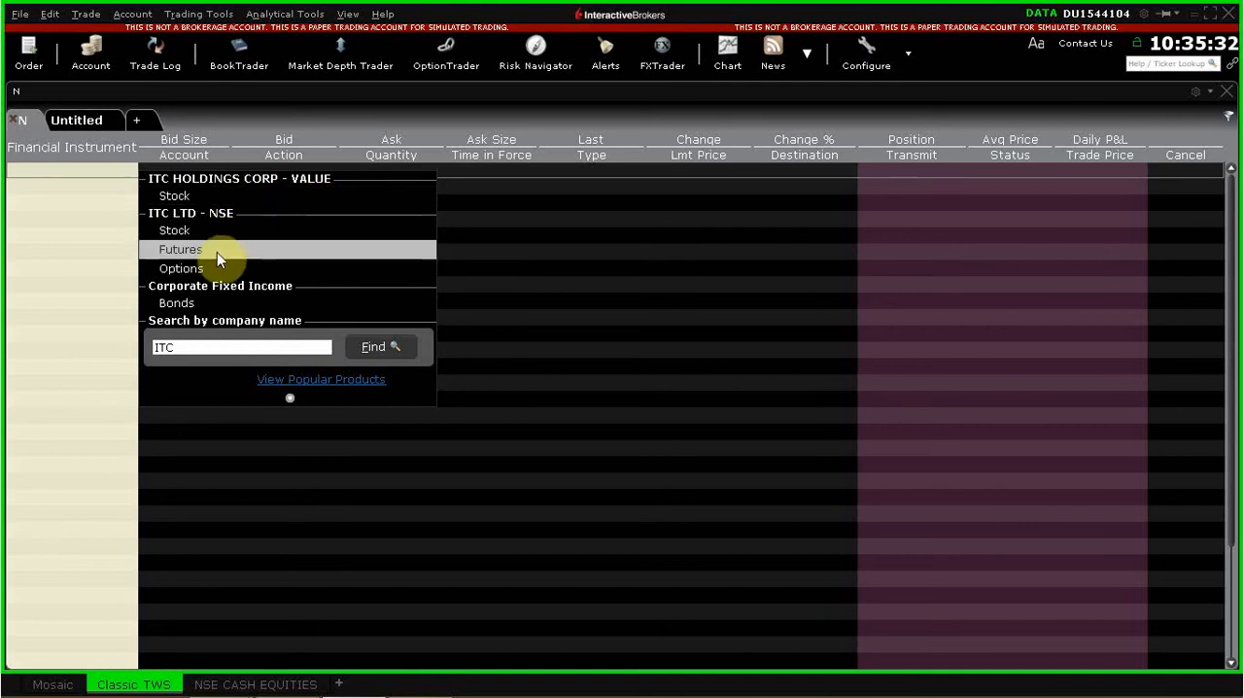
{"action": "mouse_move", "coordinate": [204, 273]}
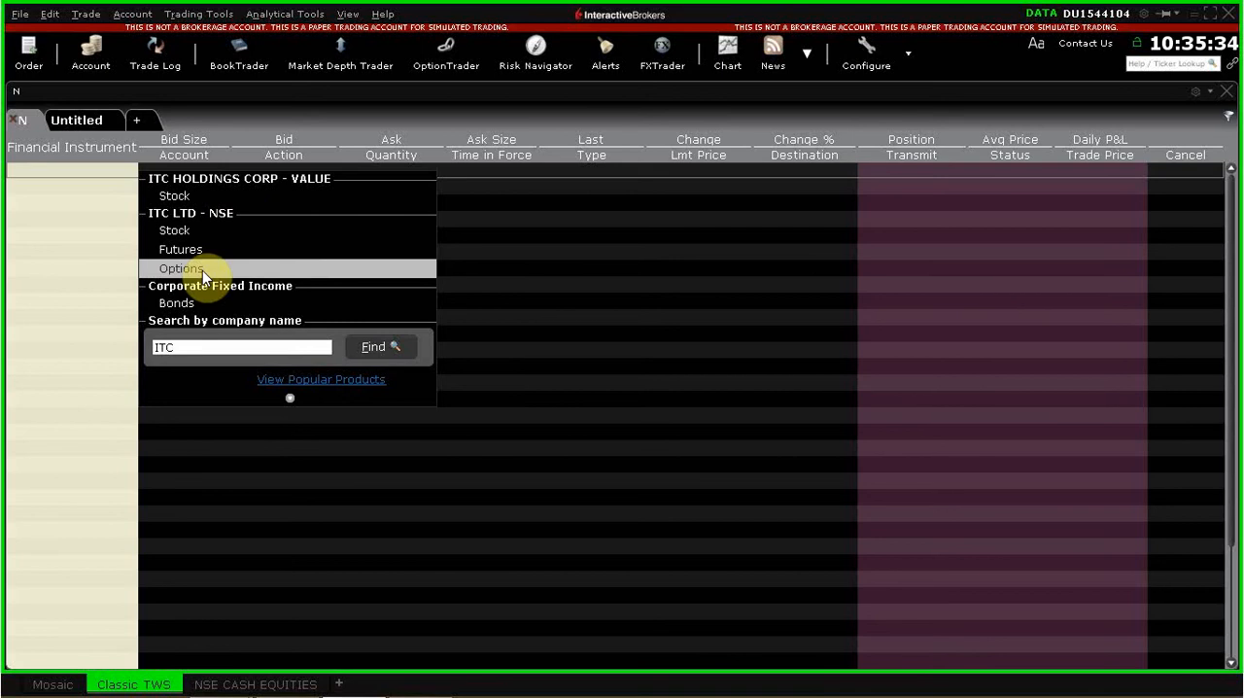
Step: Pick ITC LTD - NSE Stock from the ticker lookup list
{"action": "left_click", "coordinate": [175, 230]}
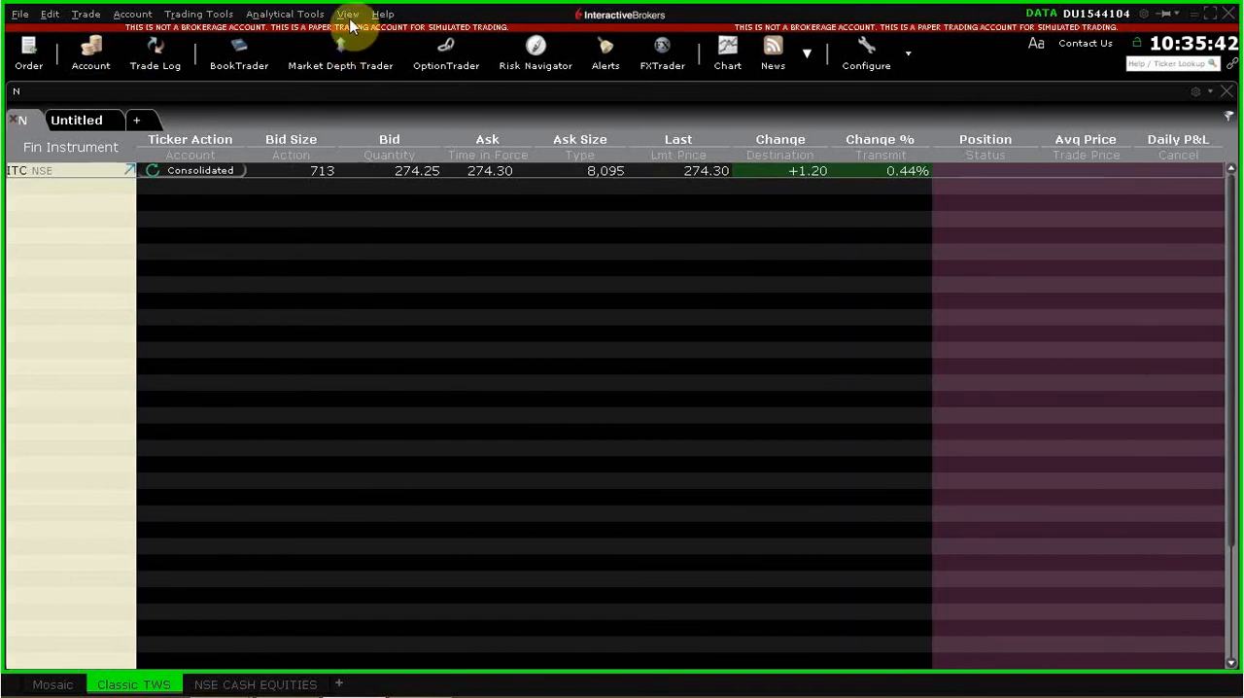
{"action": "mouse_move", "coordinate": [941, 72]}
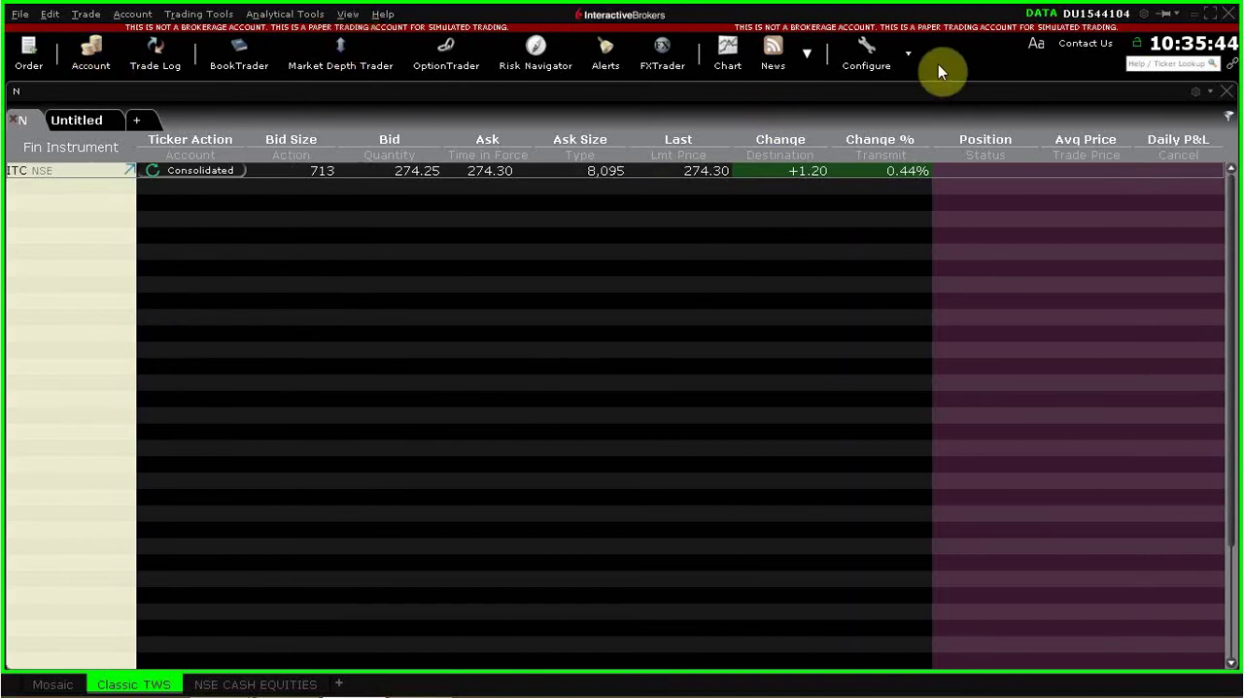
{"action": "mouse_move", "coordinate": [774, 114]}
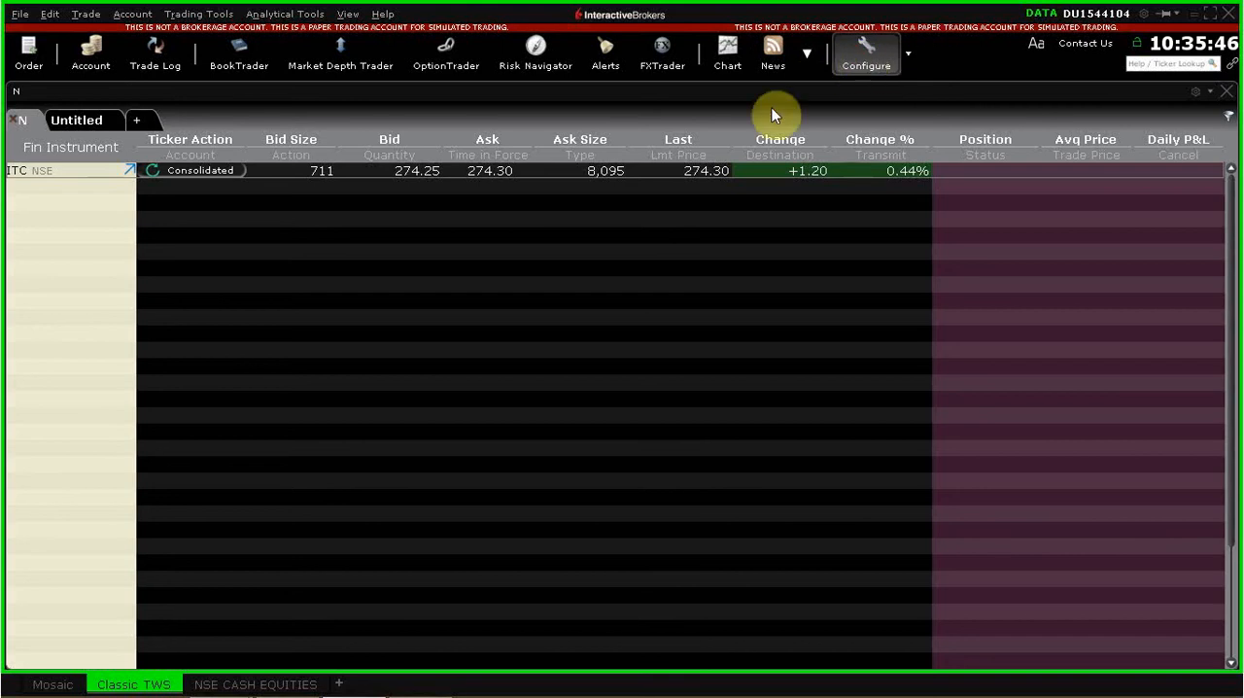
Step: Open Global Configuration and navigate to the Display > Style settings
{"action": "left_click", "coordinate": [864, 53]}
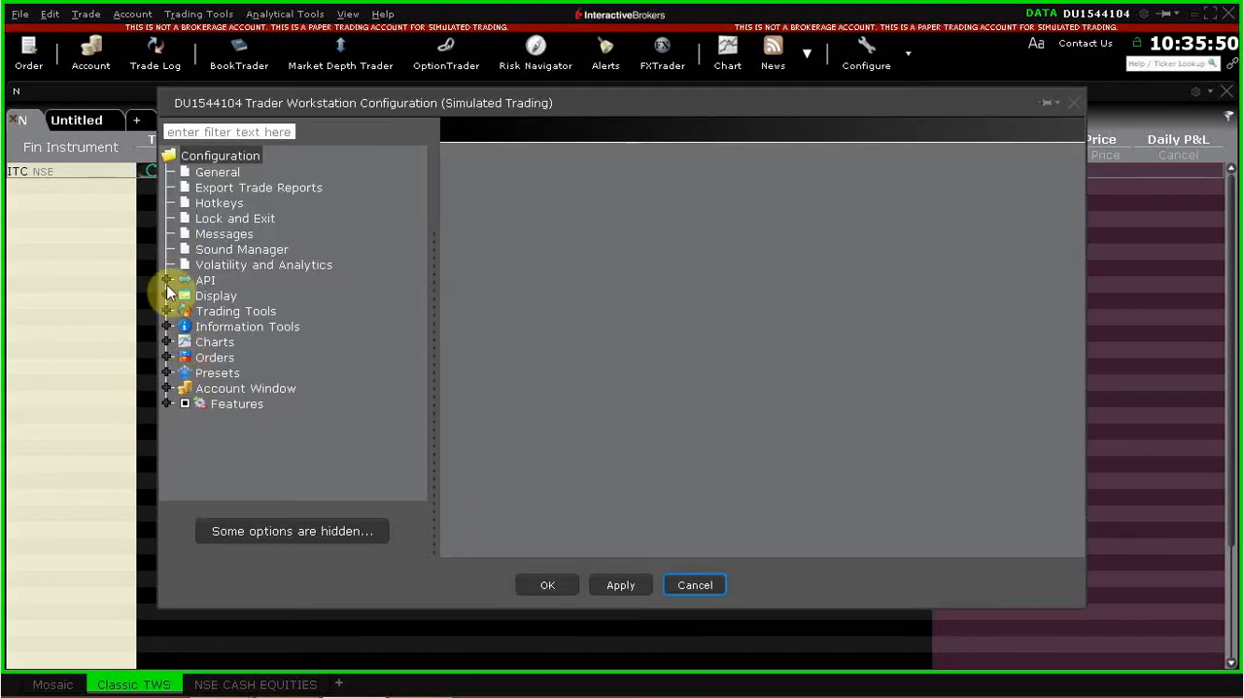
{"action": "left_click", "coordinate": [169, 296]}
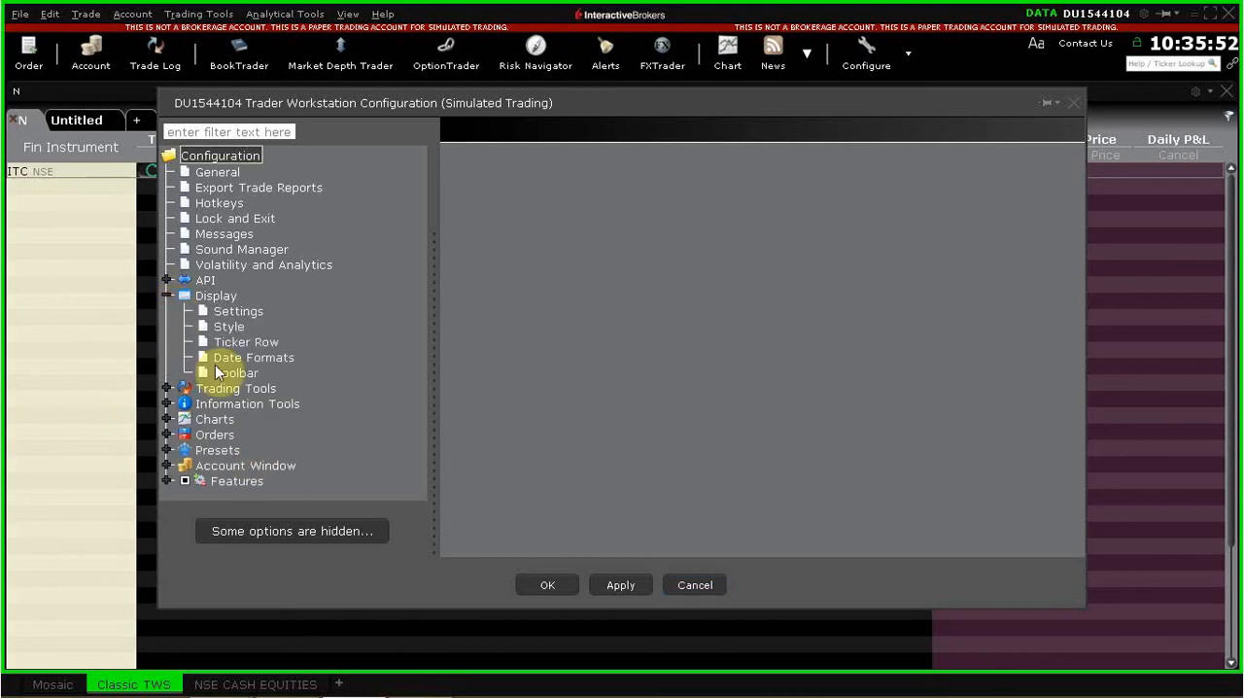
{"action": "left_click", "coordinate": [238, 310]}
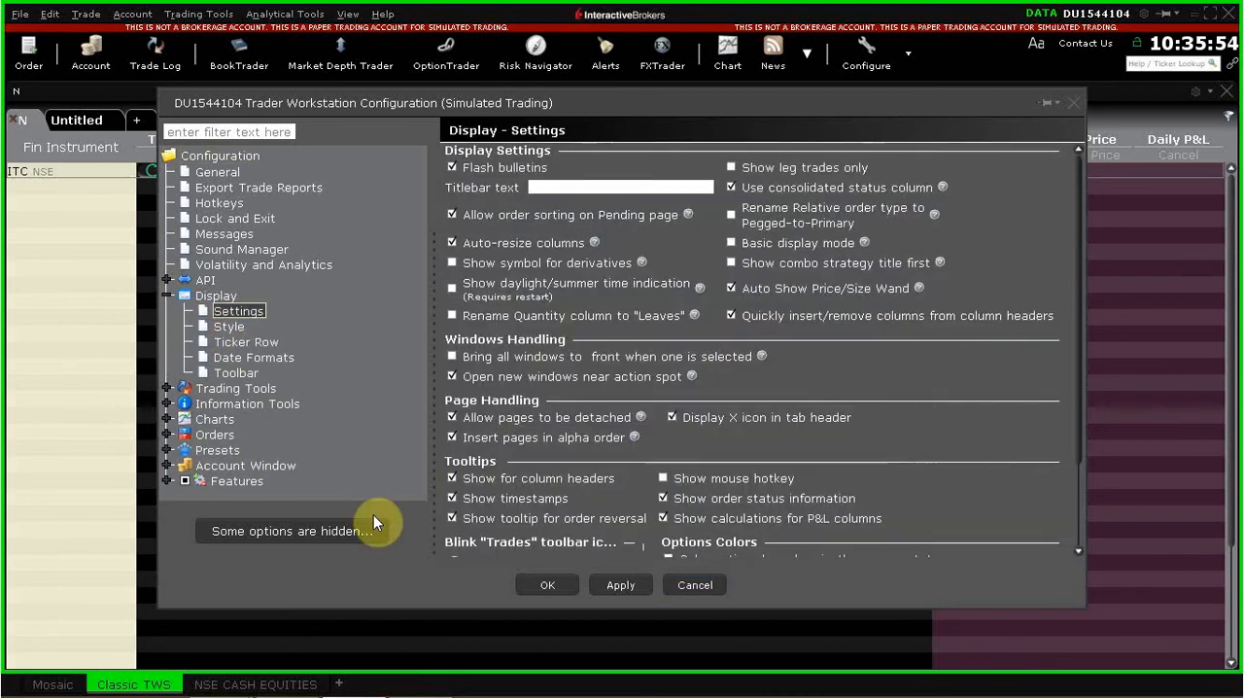
{"action": "scroll", "scroll_direction": "down", "scroll_amount": 3}
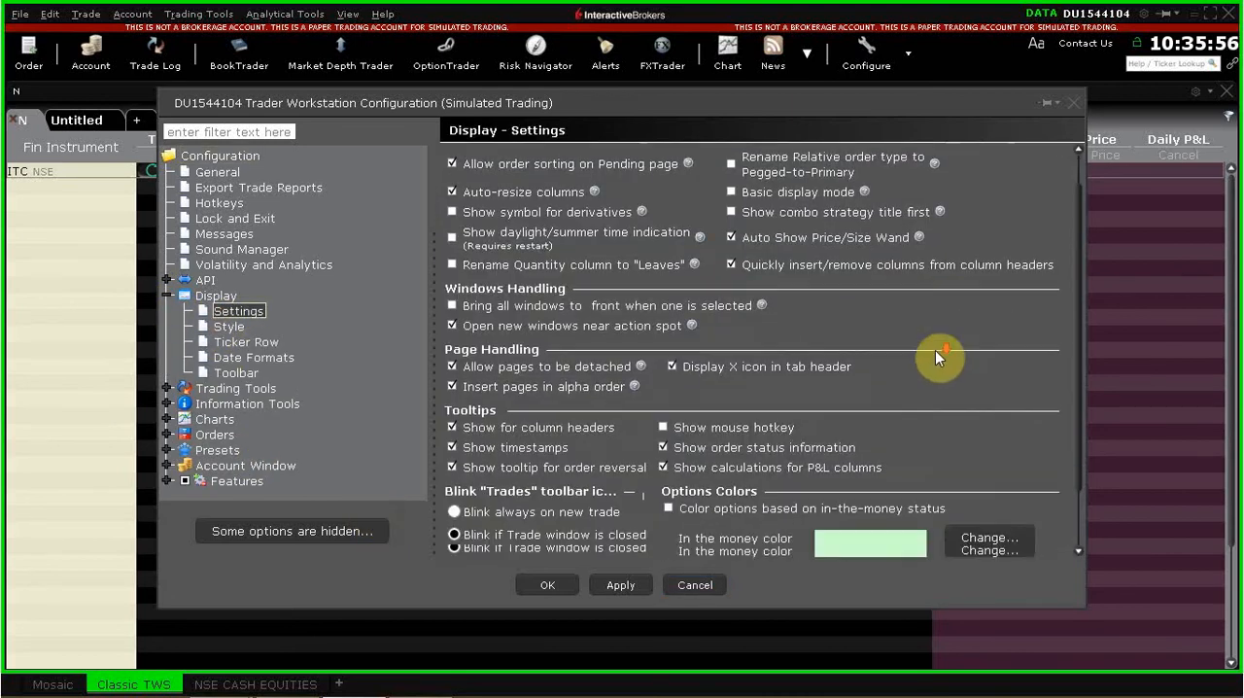
{"action": "scroll", "scroll_direction": "down", "scroll_amount": 3}
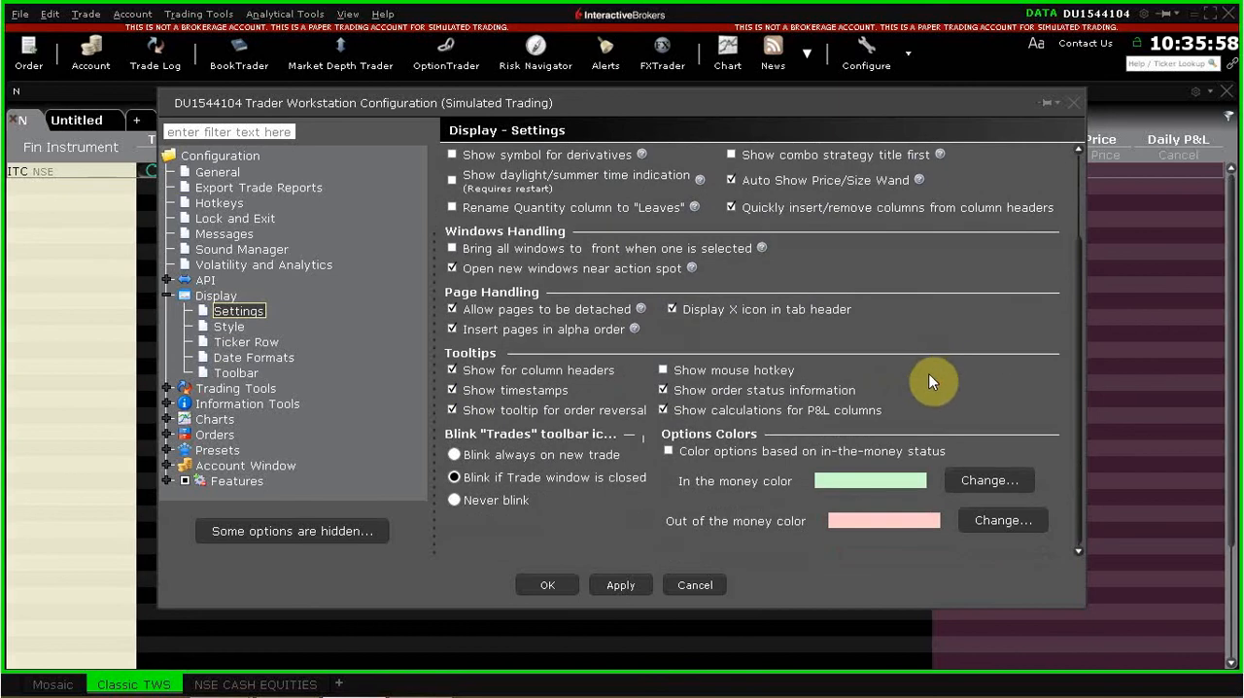
{"action": "scroll", "scroll_direction": "up", "scroll_amount": 3}
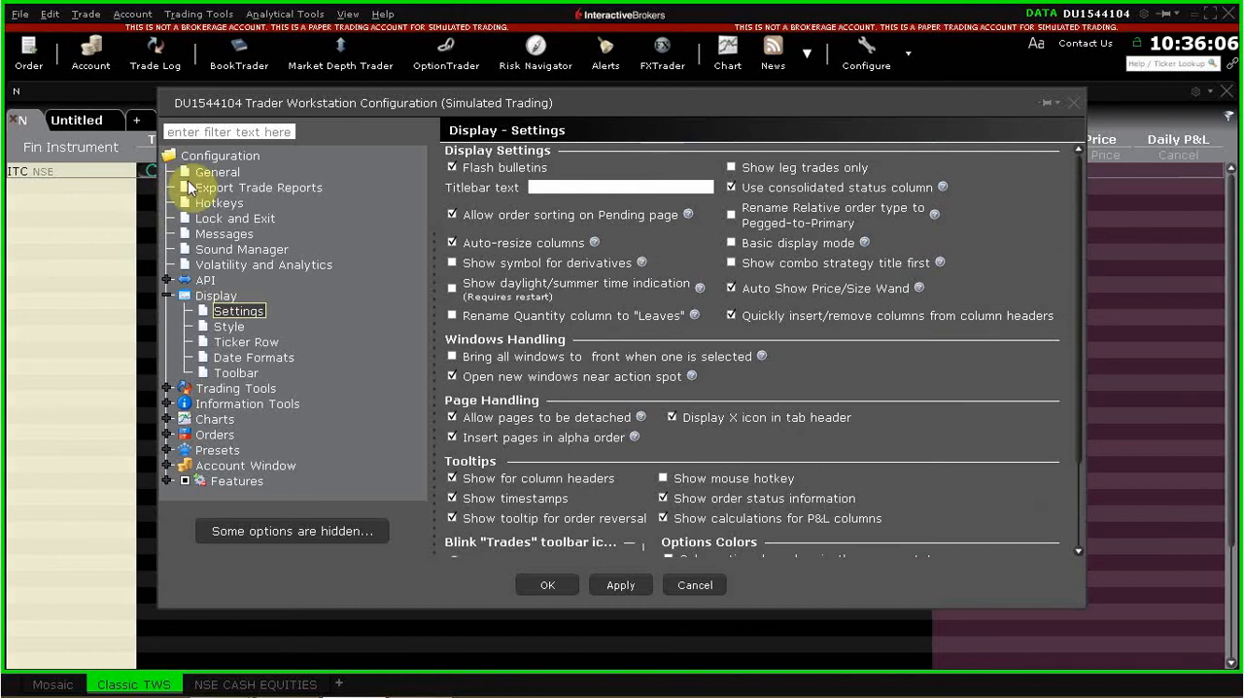
{"action": "left_click", "coordinate": [218, 171]}
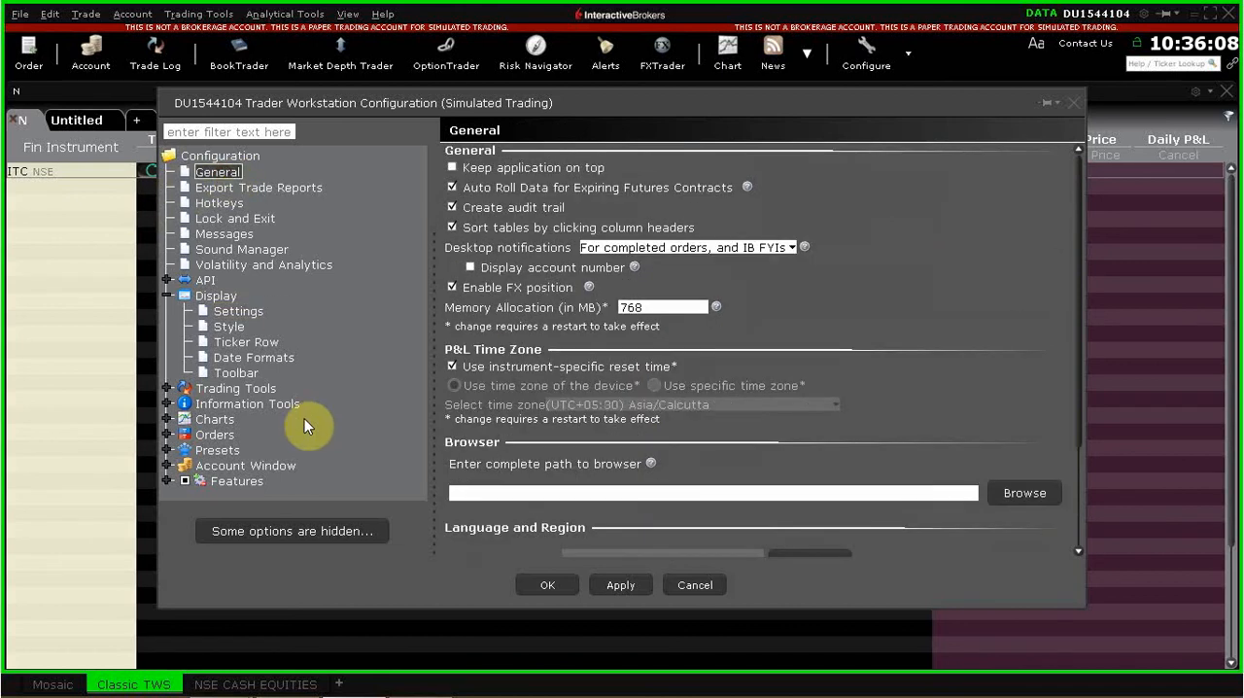
{"action": "scroll", "scroll_direction": "down", "scroll_amount": 3}
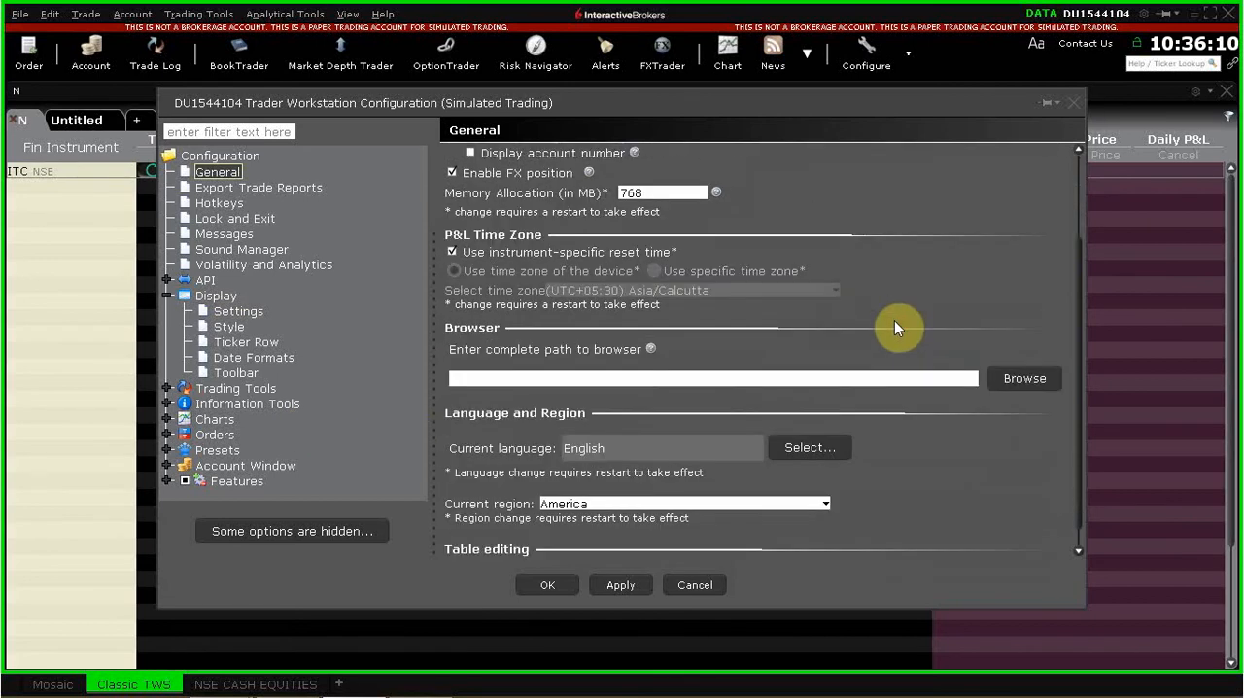
{"action": "scroll", "scroll_direction": "down", "scroll_amount": 3}
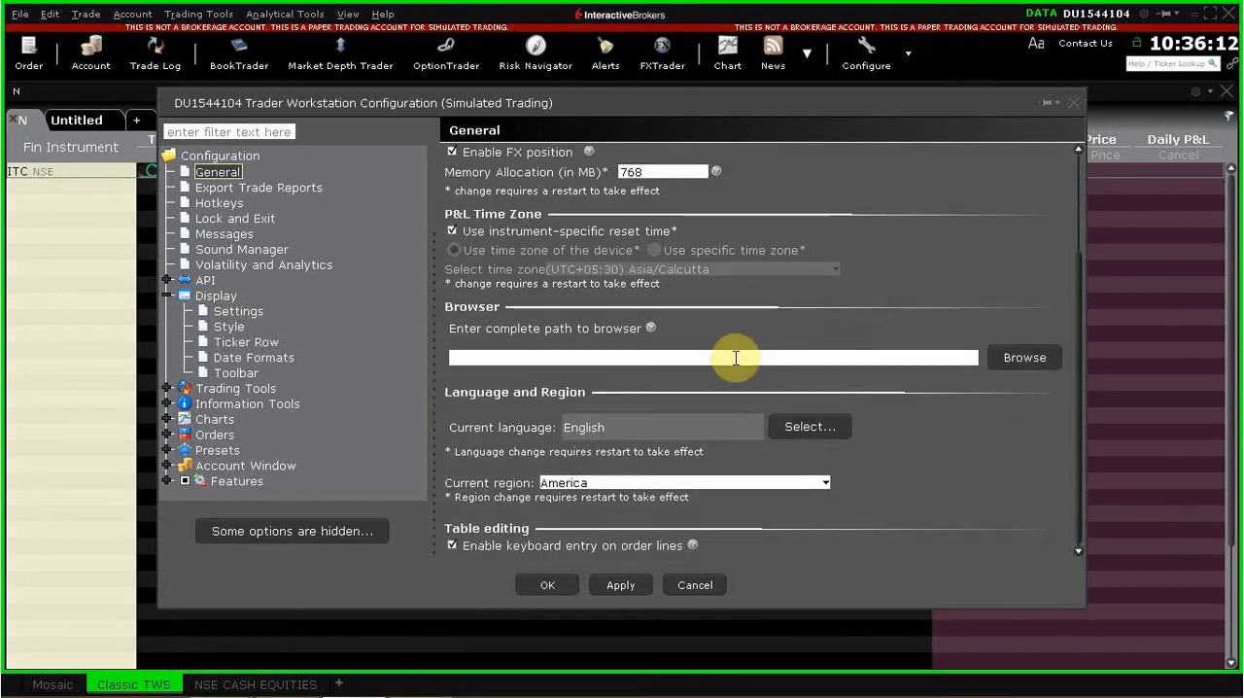
{"action": "scroll", "scroll_direction": "up", "scroll_amount": 3}
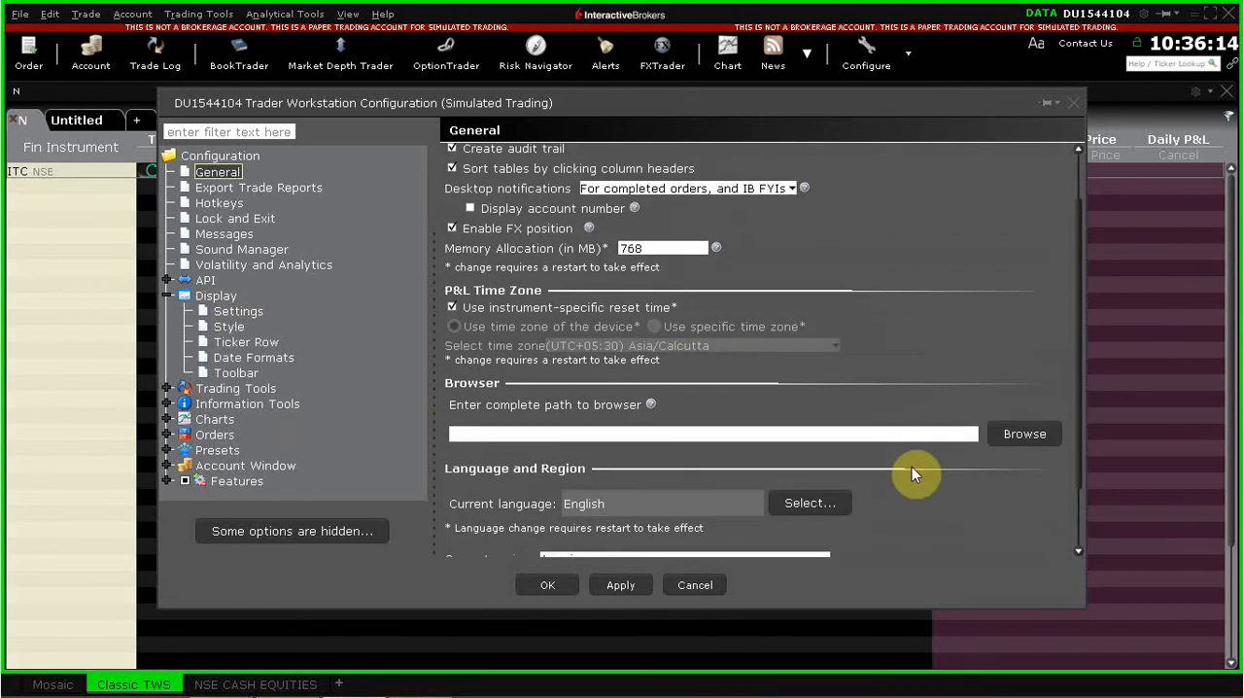
{"action": "scroll", "scroll_direction": "up", "scroll_amount": 3}
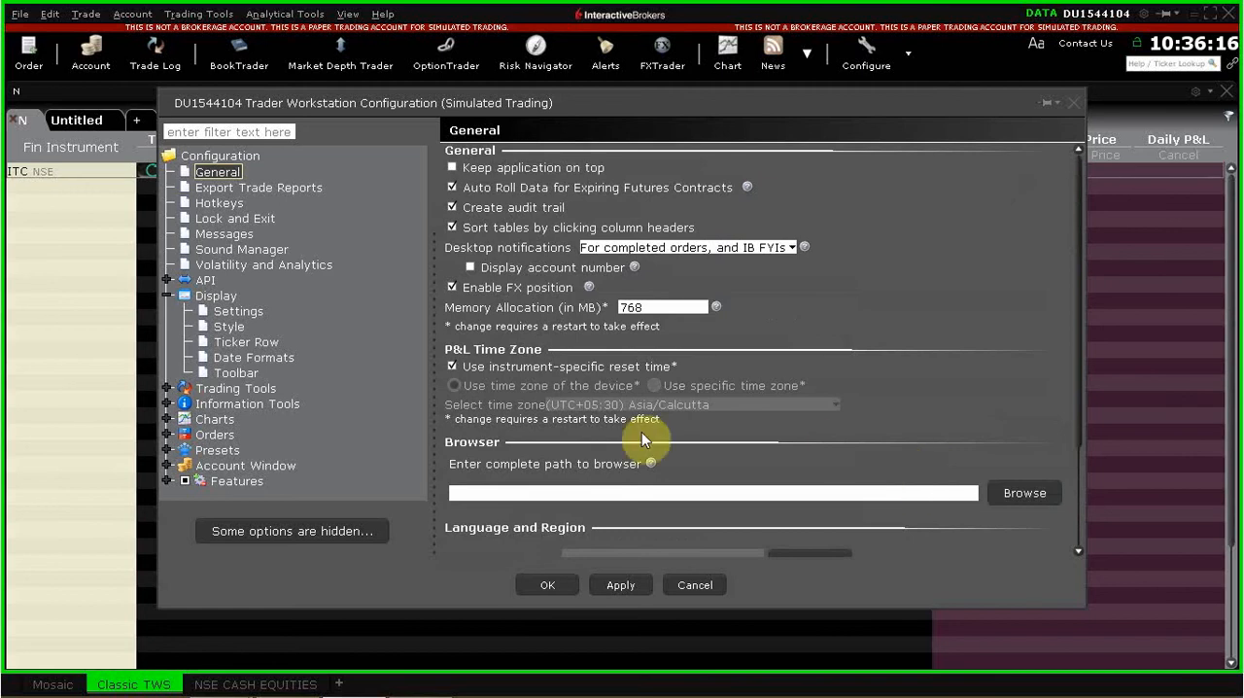
{"action": "mouse_move", "coordinate": [230, 325]}
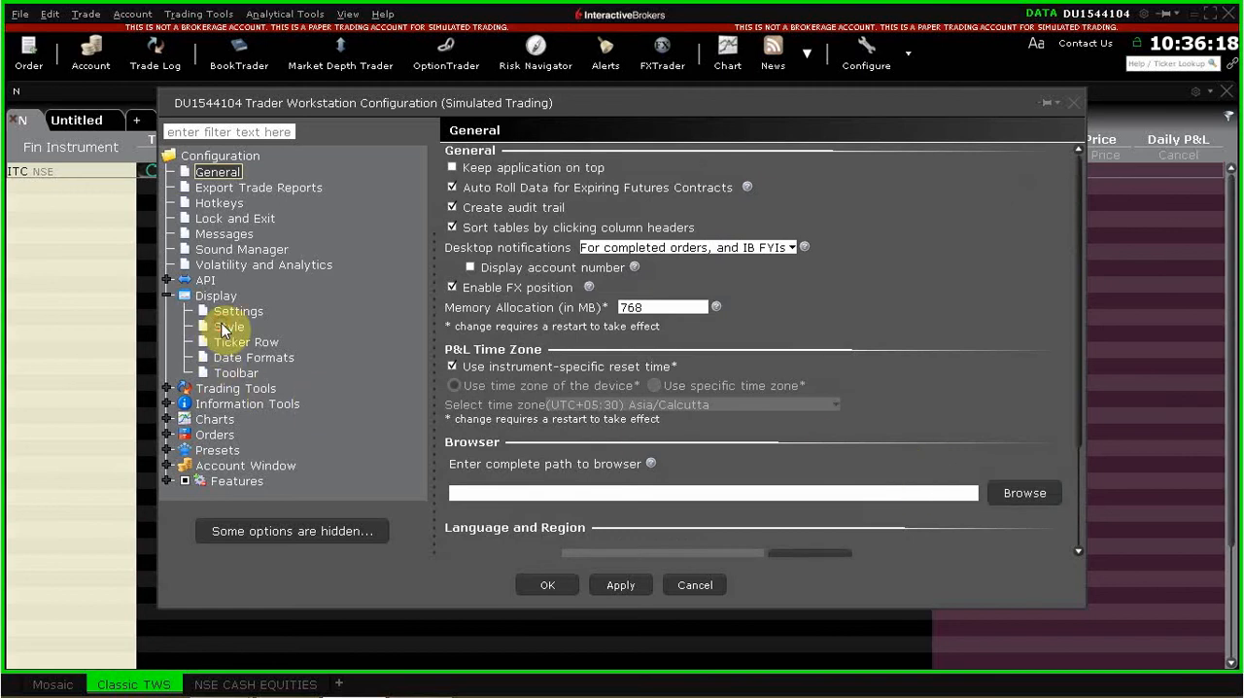
{"action": "left_click", "coordinate": [231, 325]}
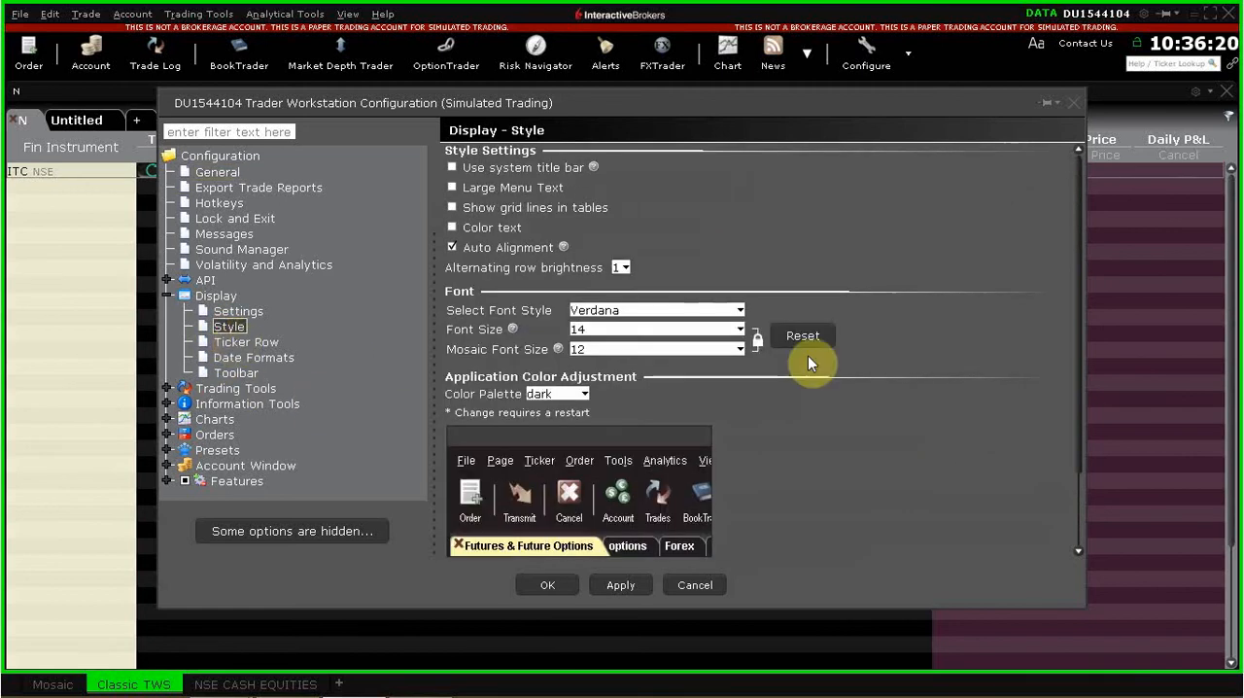
Step: Reset the fonts, set interface font size 26 with Mosaic 24, and confirm
{"action": "left_click", "coordinate": [739, 309]}
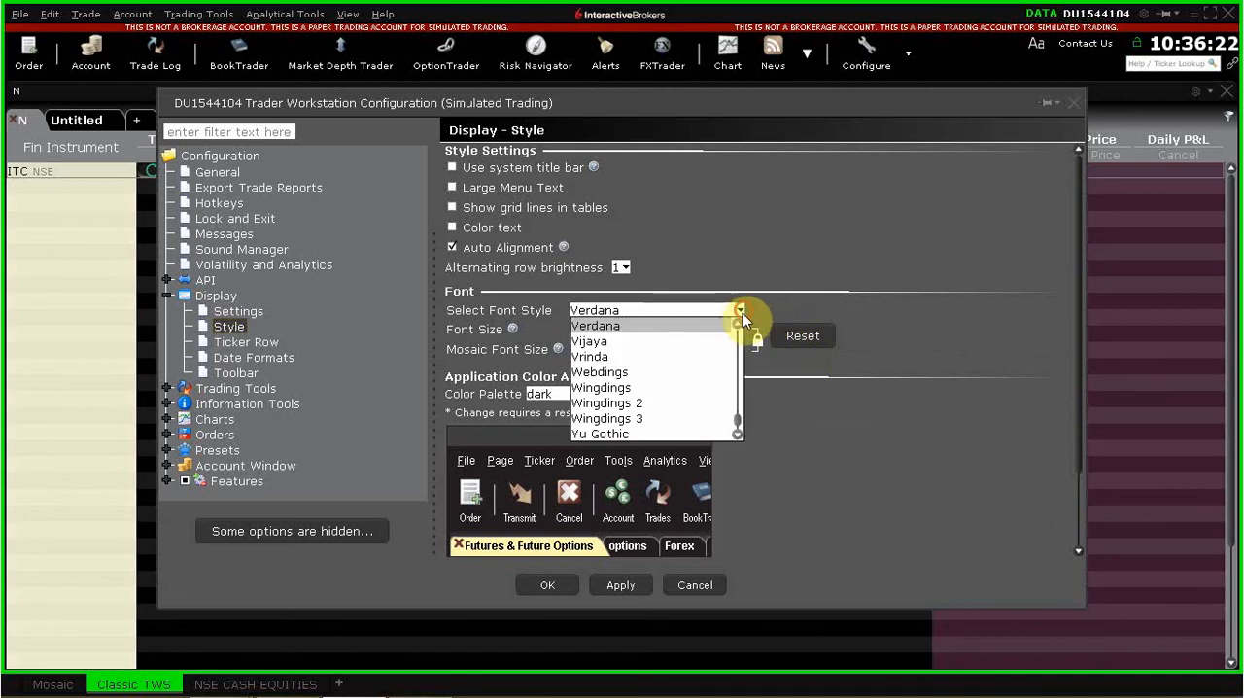
{"action": "mouse_move", "coordinate": [668, 361]}
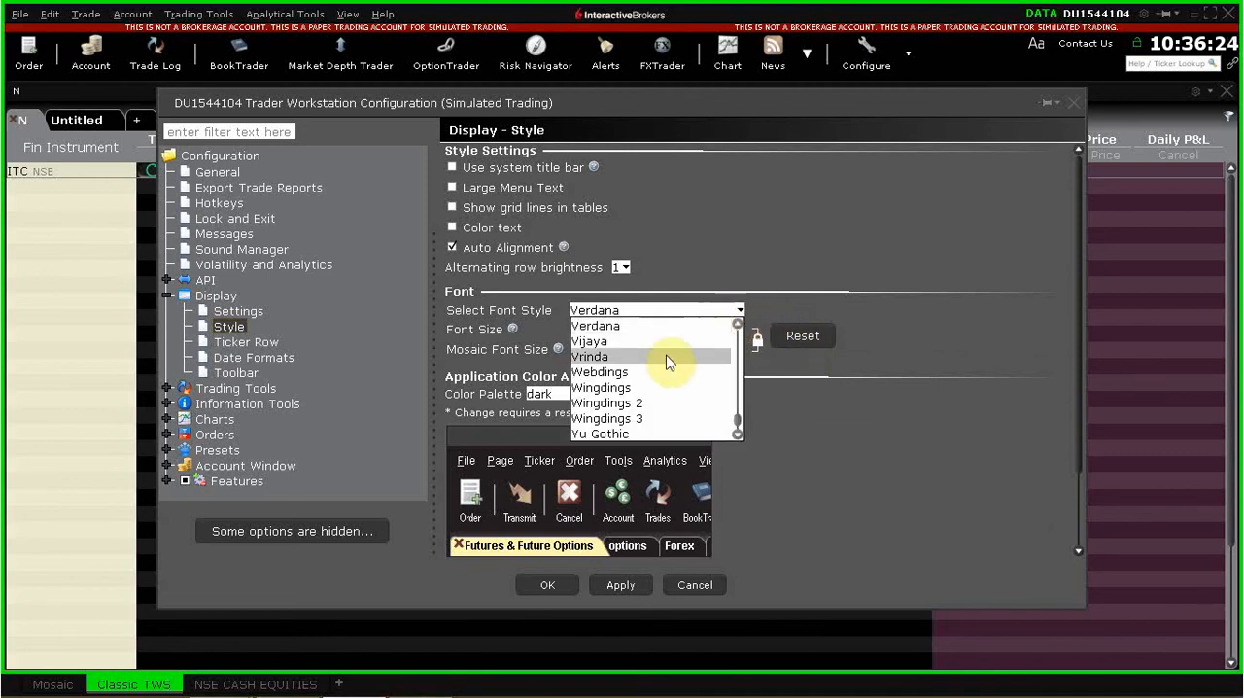
{"action": "scroll", "scroll_direction": "down", "scroll_amount": 3}
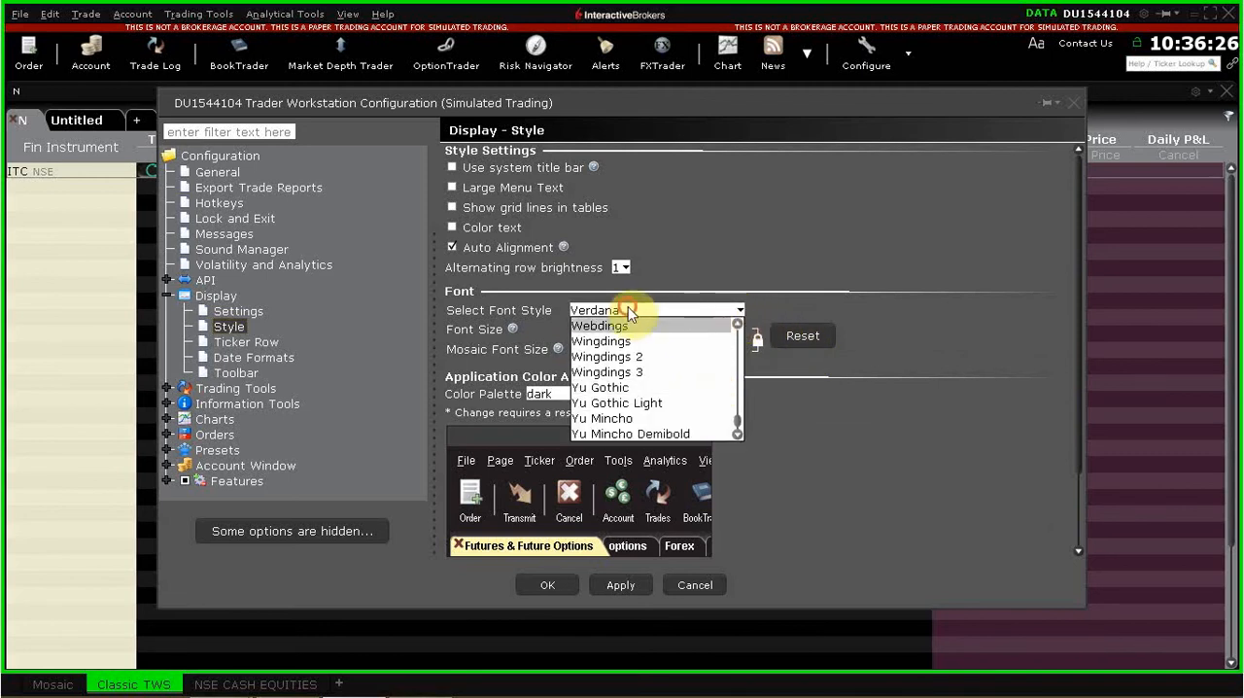
{"action": "left_click", "coordinate": [739, 328]}
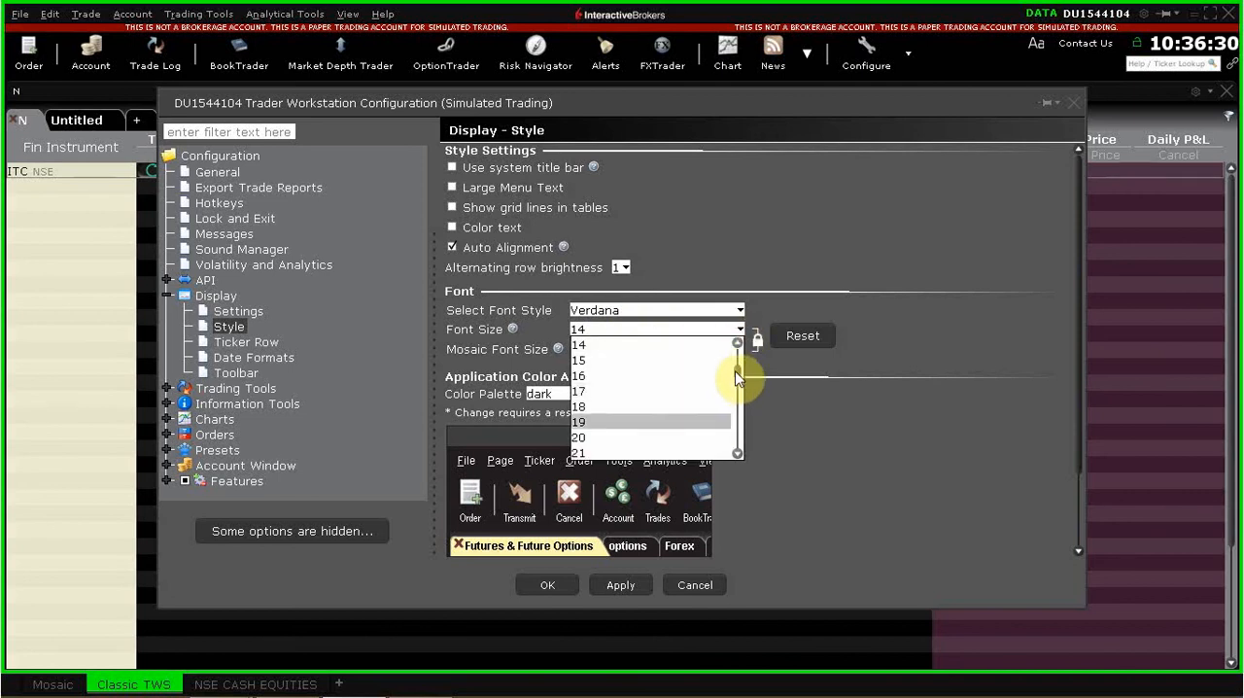
{"action": "scroll", "scroll_direction": "down", "scroll_amount": 3}
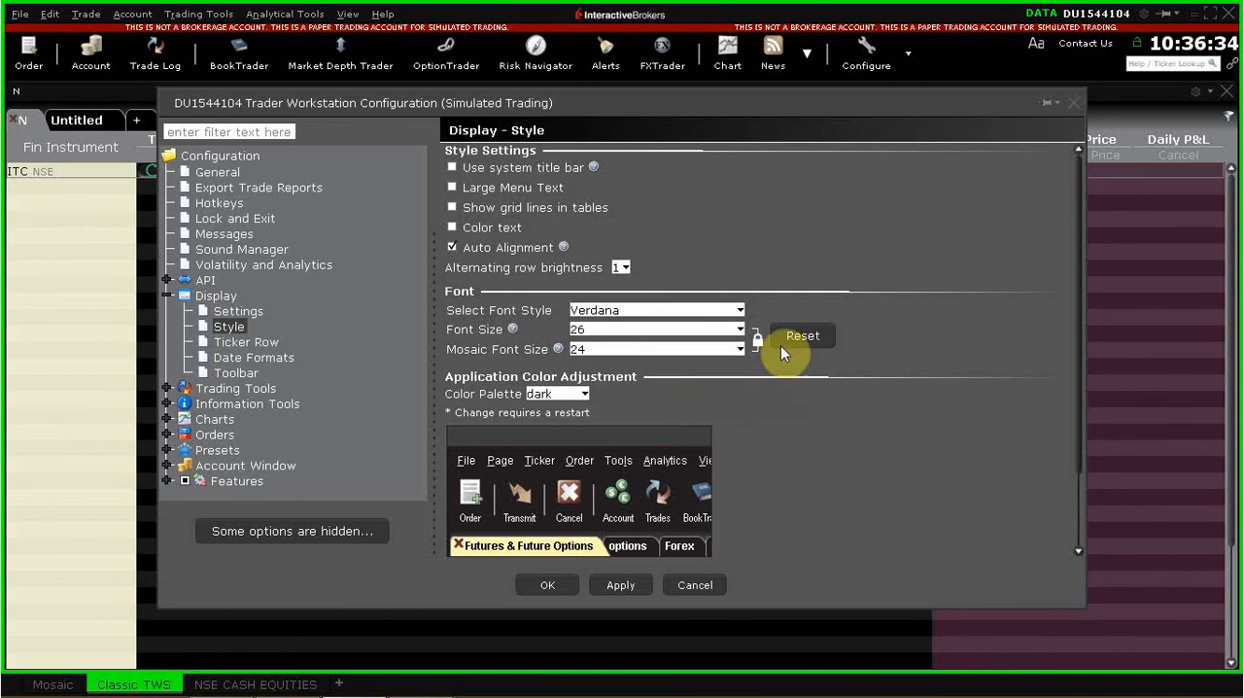
{"action": "left_click", "coordinate": [802, 335]}
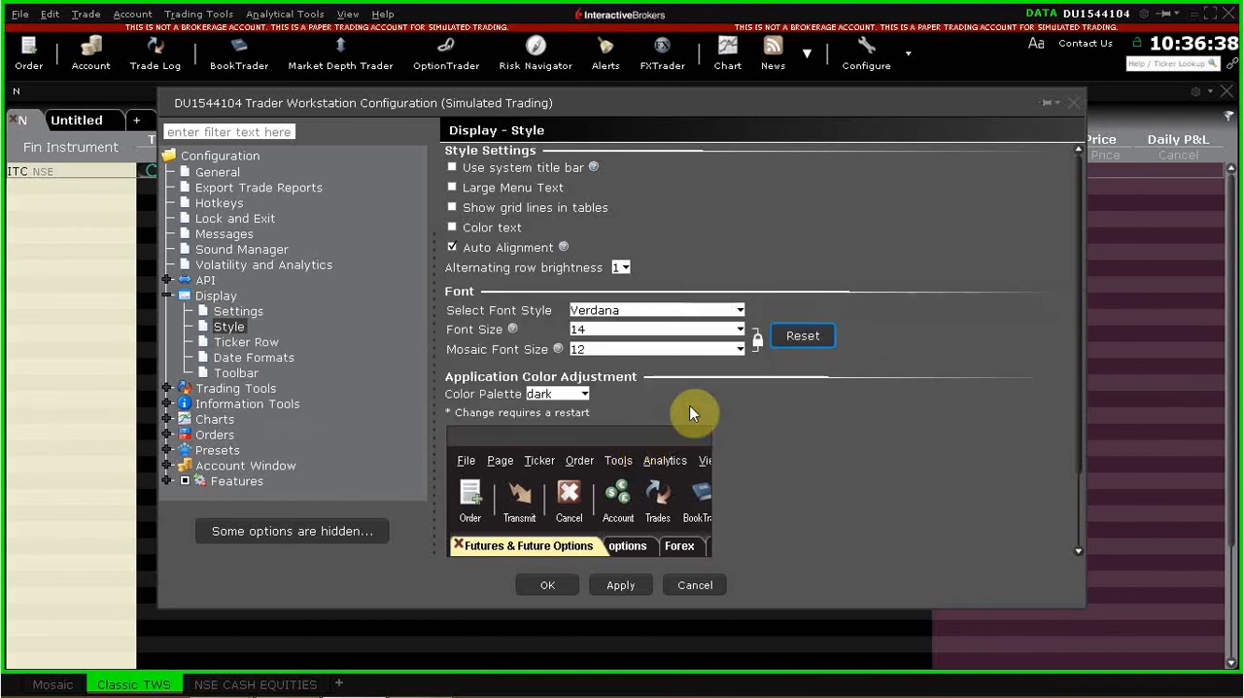
{"action": "left_click", "coordinate": [739, 328]}
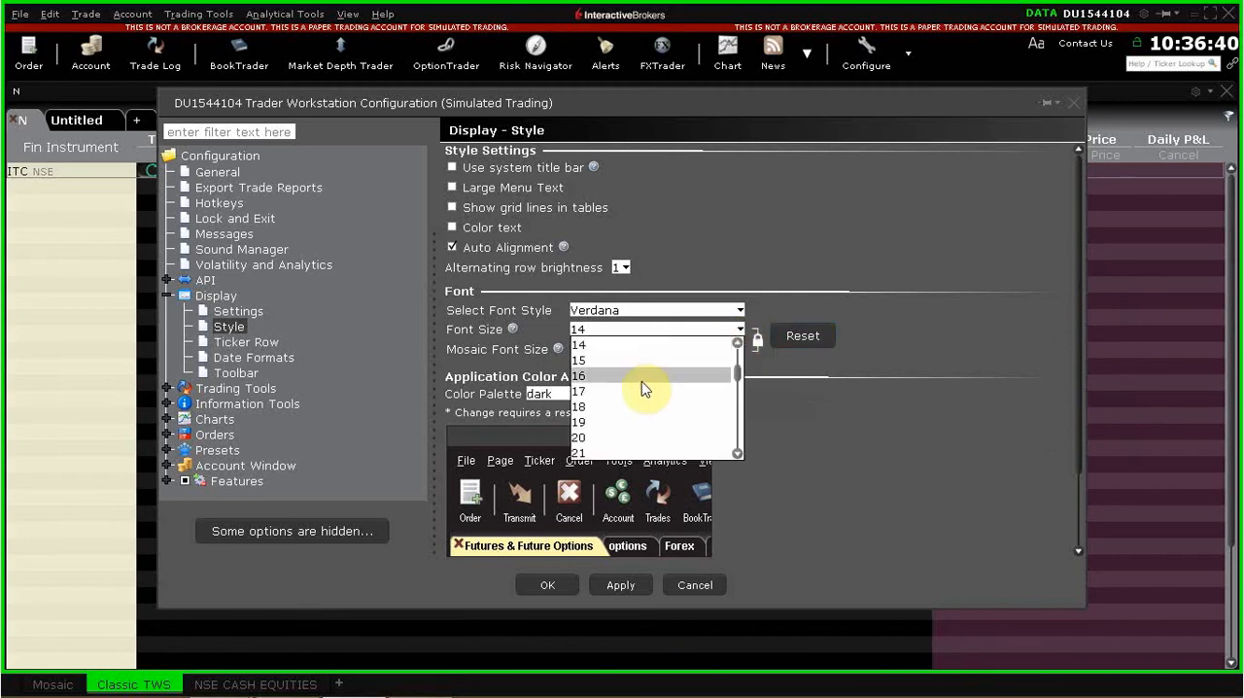
{"action": "scroll", "scroll_direction": "down", "scroll_amount": 3}
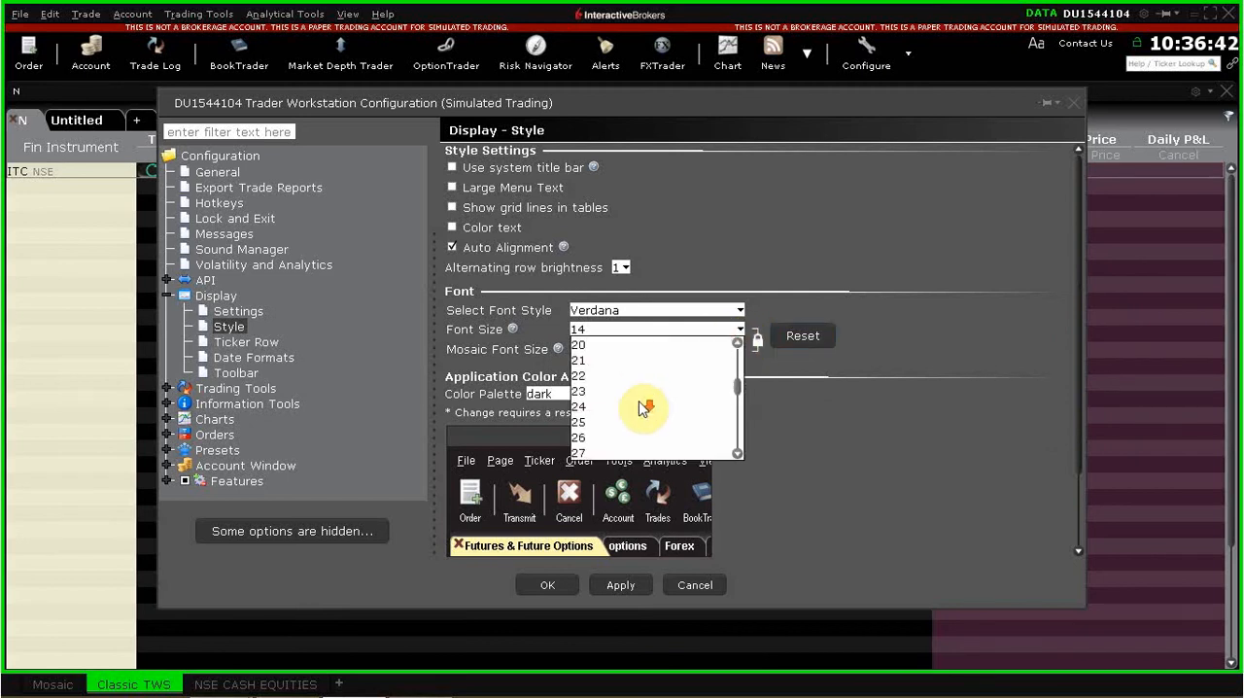
{"action": "left_click", "coordinate": [578, 437]}
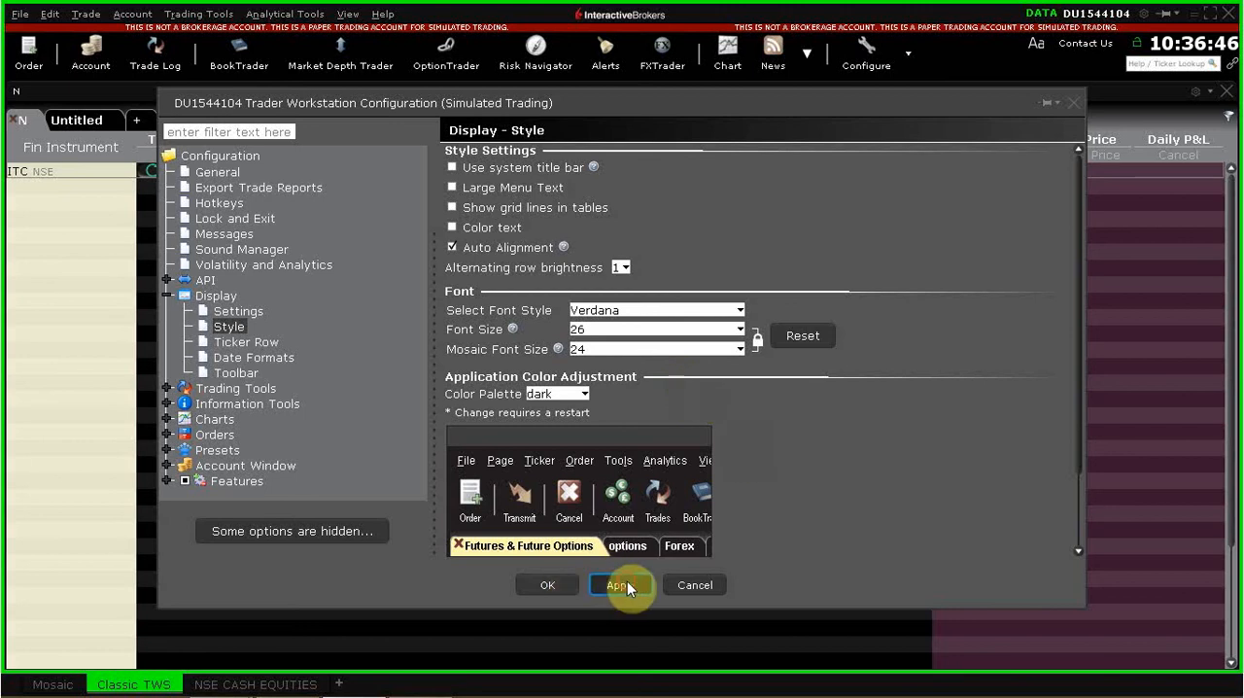
{"action": "mouse_move", "coordinate": [546, 584]}
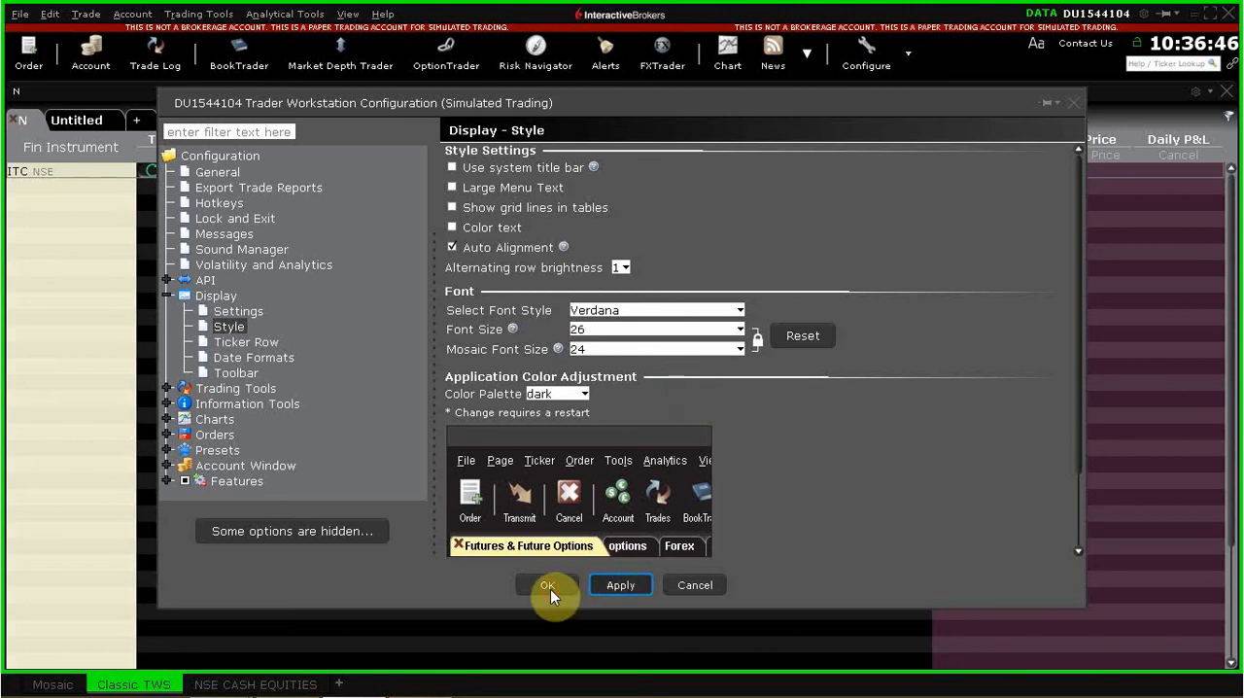
{"action": "left_click", "coordinate": [546, 584]}
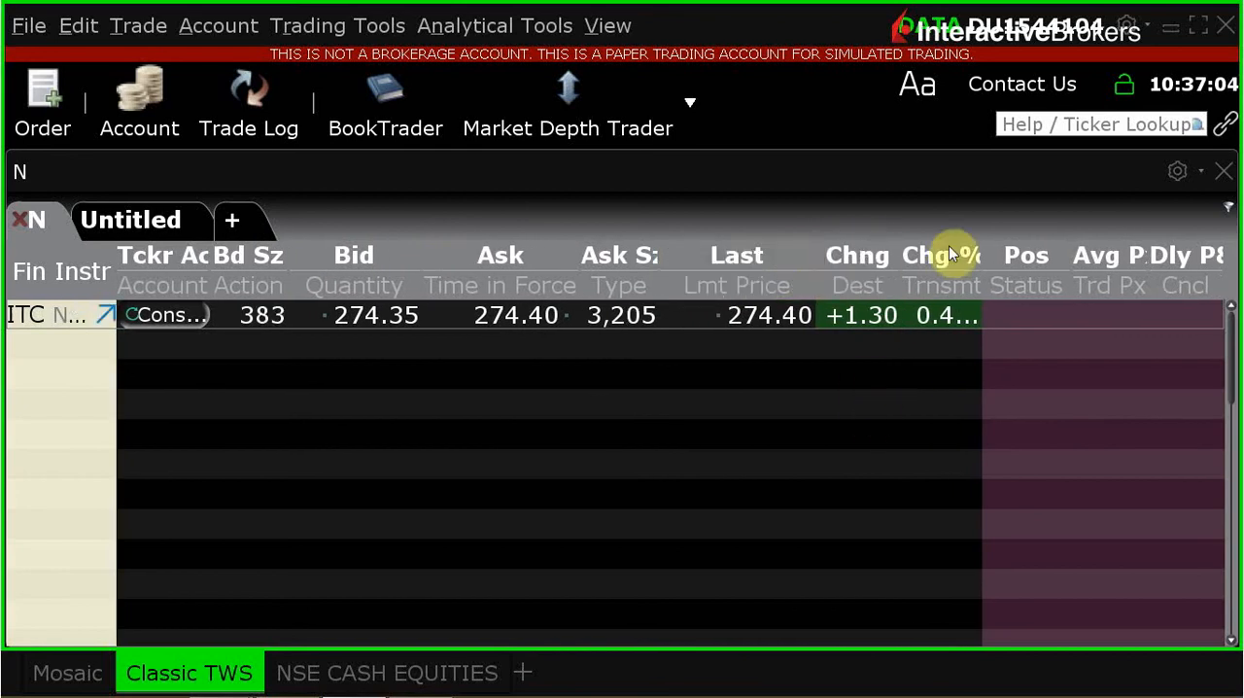
{"action": "mouse_move", "coordinate": [968, 97]}
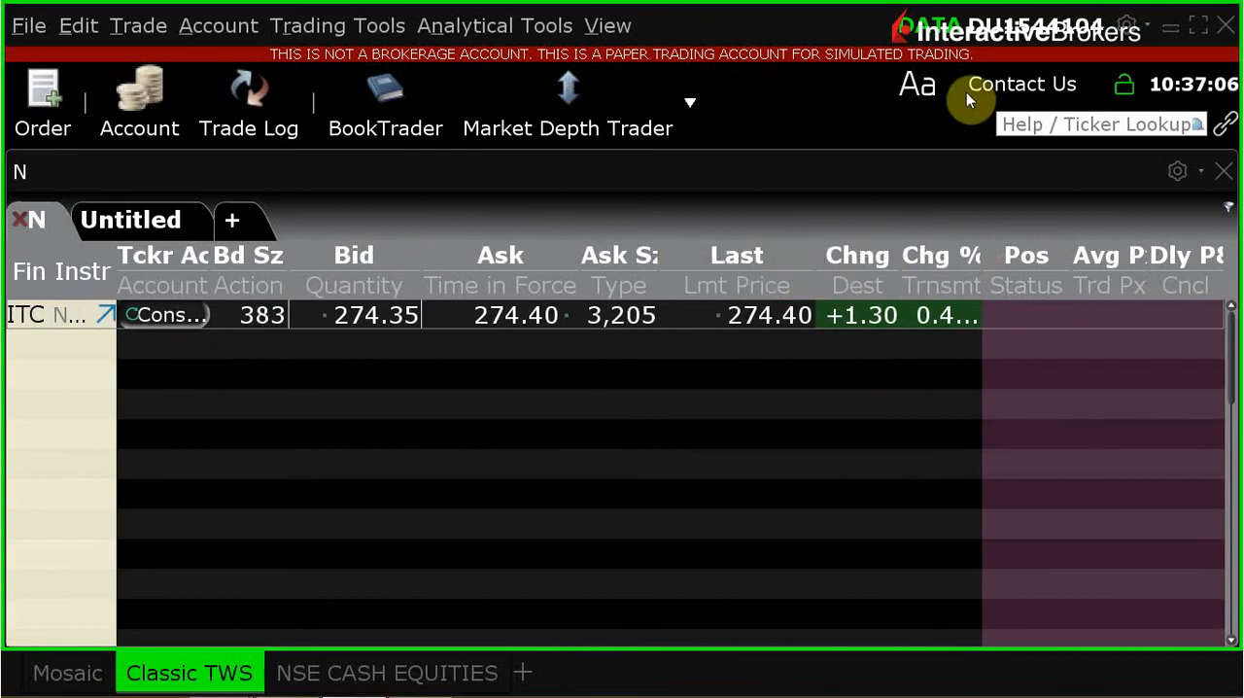
Step: Reopen Configure from the toolbar overflow and set Font Size 20 (Mosaic 18)
{"action": "left_click", "coordinate": [690, 102]}
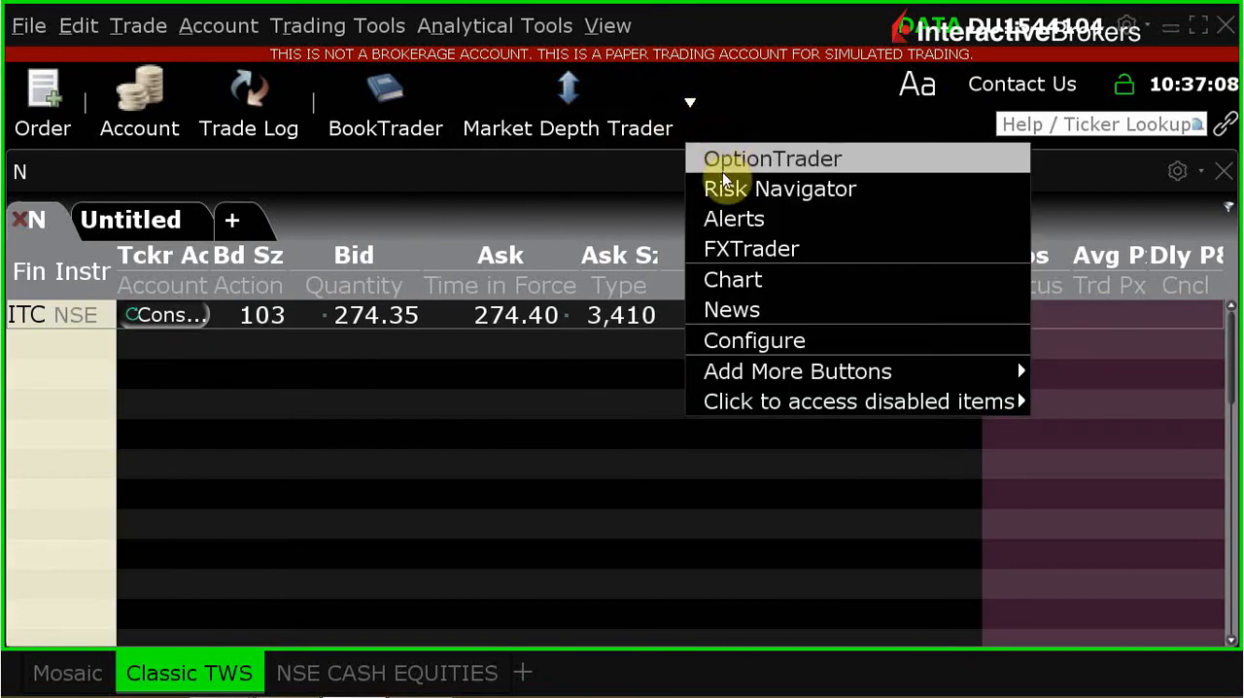
{"action": "mouse_move", "coordinate": [753, 340]}
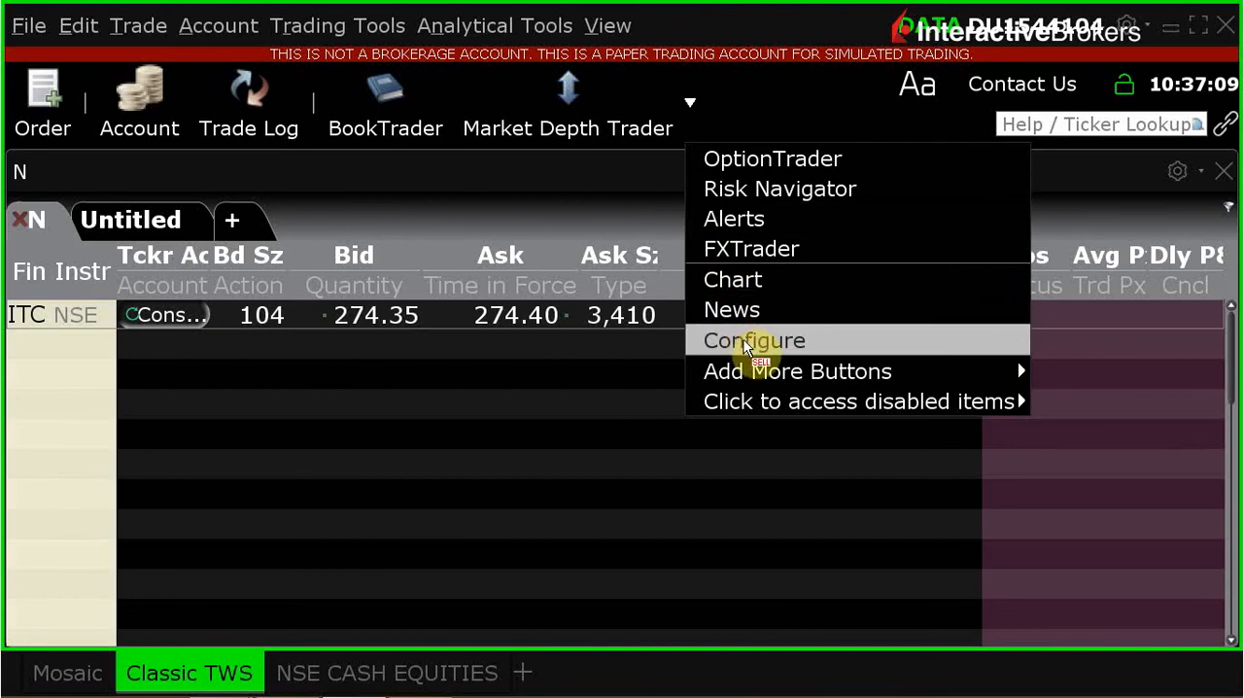
{"action": "left_click", "coordinate": [753, 339]}
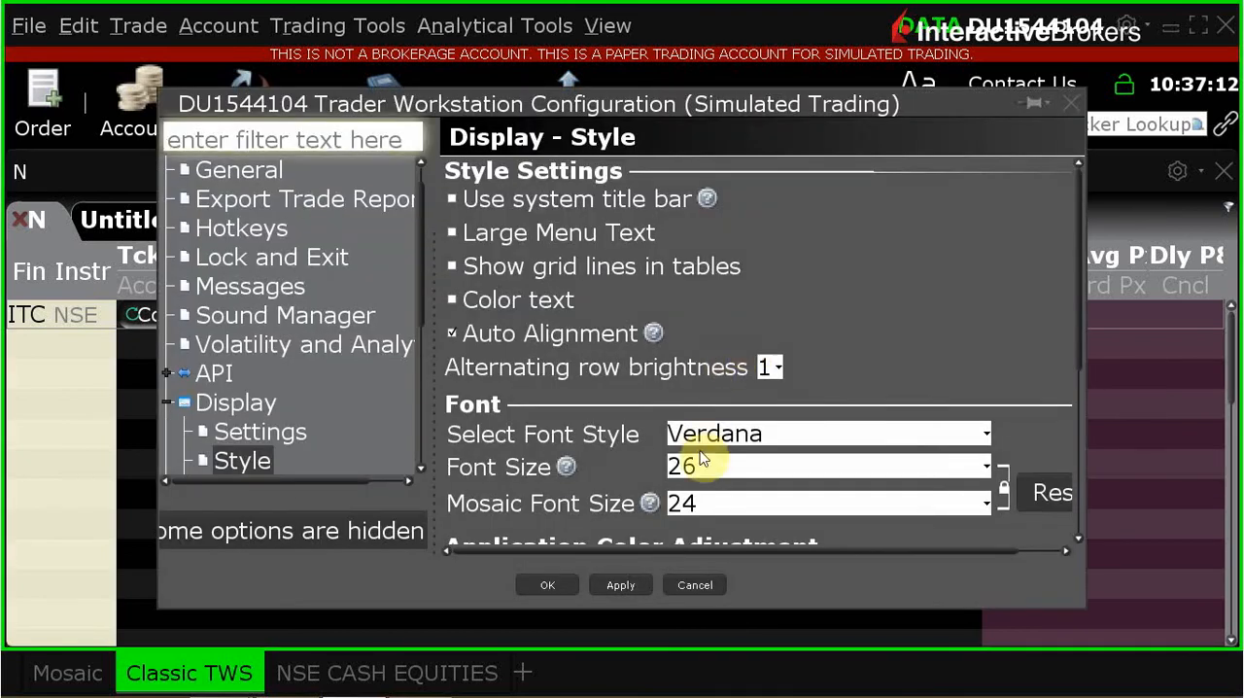
{"action": "left_click", "coordinate": [983, 465]}
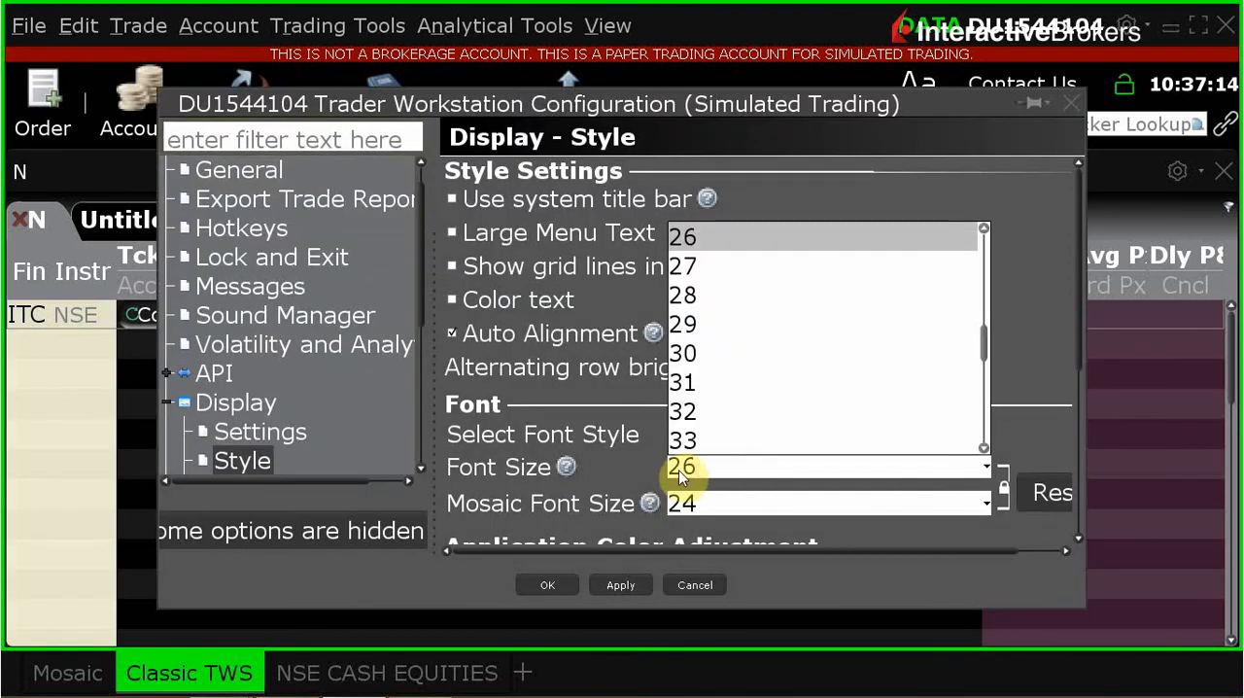
{"action": "scroll", "scroll_direction": "up", "scroll_amount": 3}
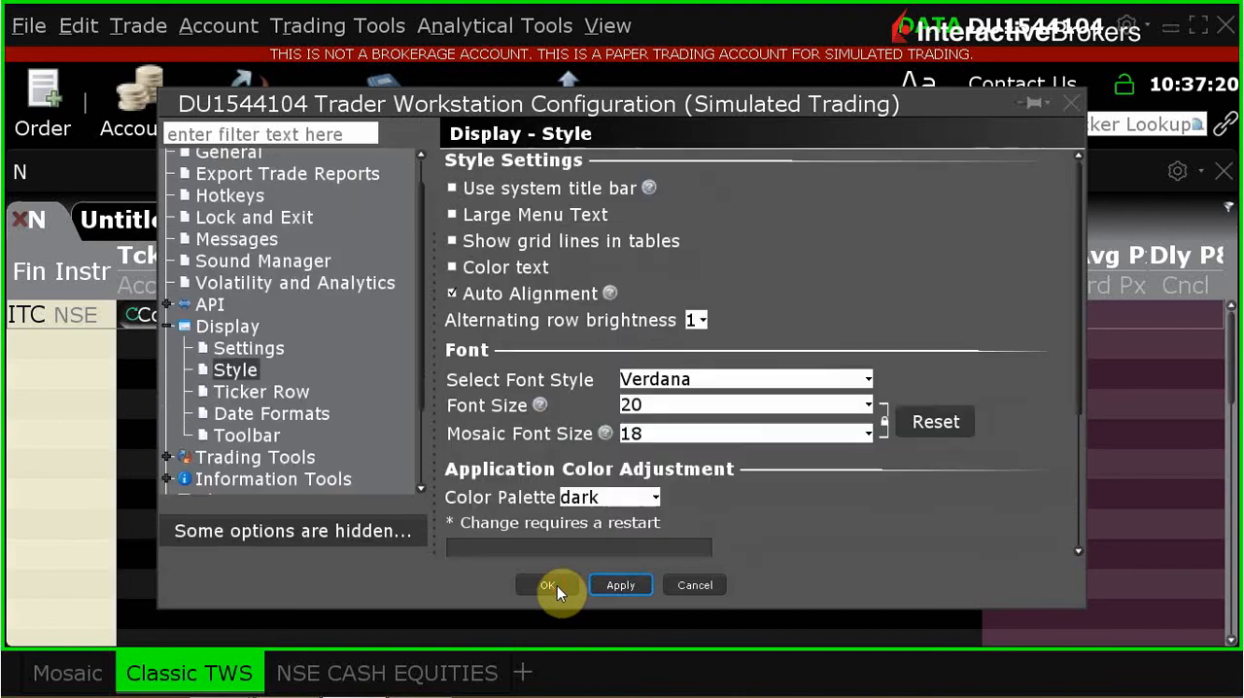
{"action": "left_click", "coordinate": [547, 584]}
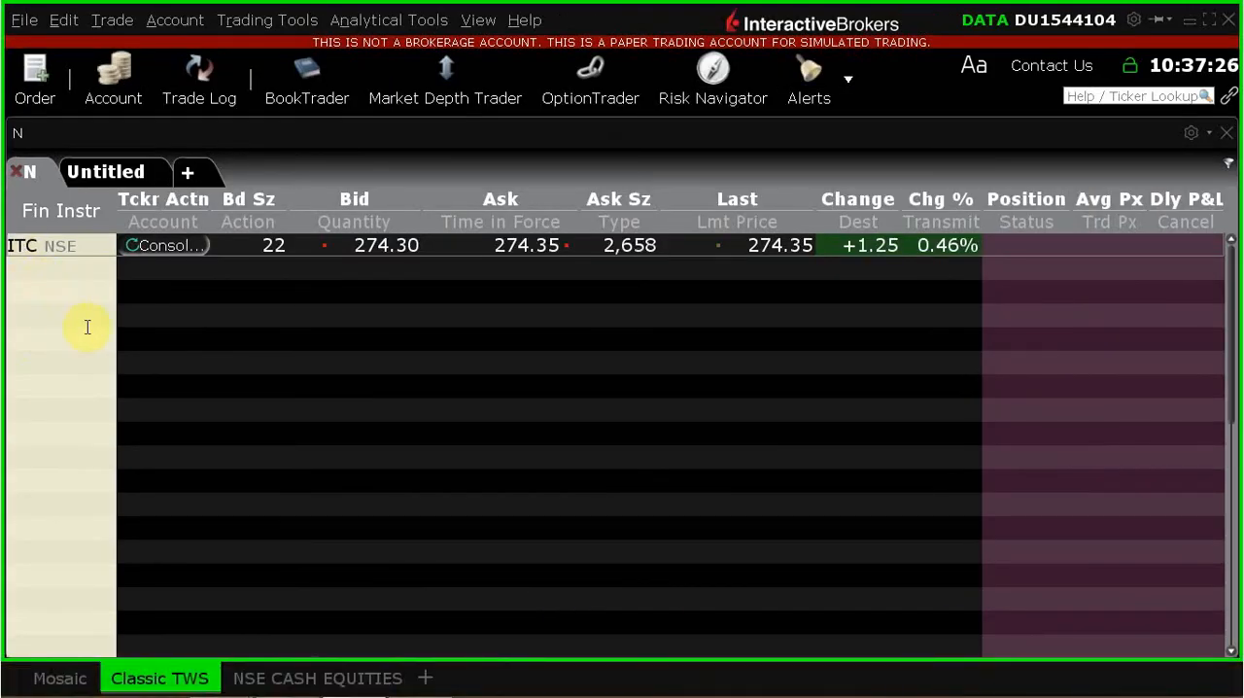
{"action": "mouse_move", "coordinate": [627, 293]}
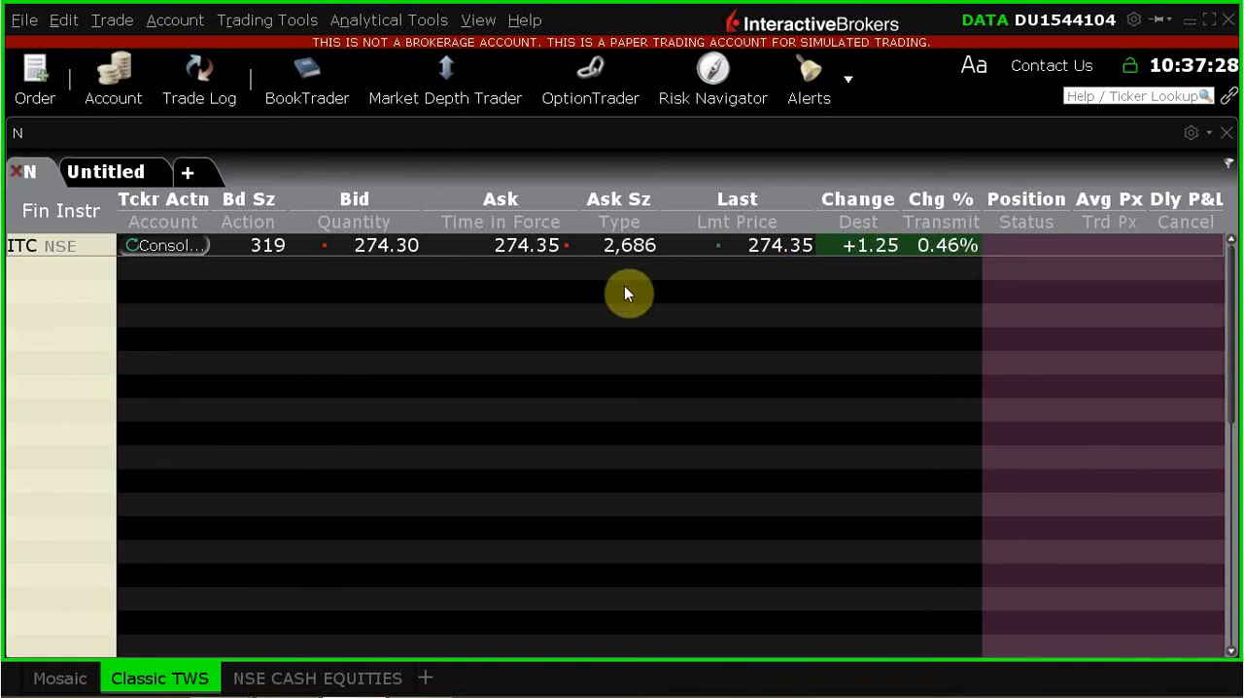
{"action": "mouse_move", "coordinate": [379, 336]}
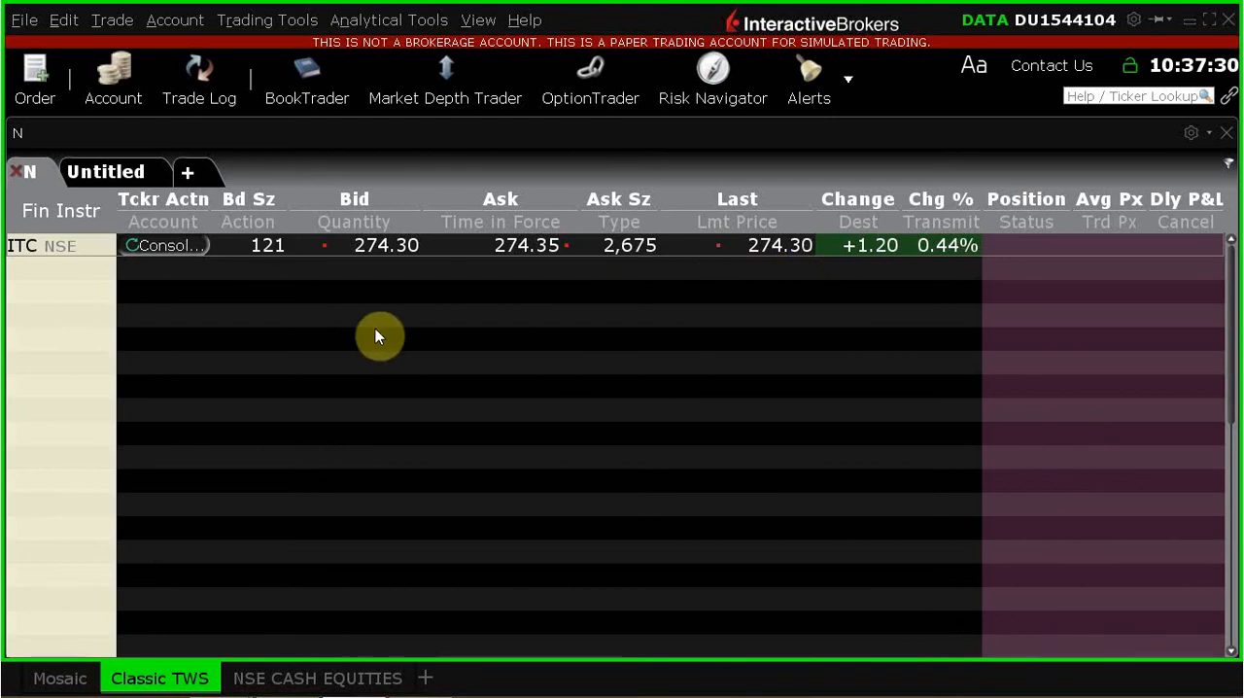
{"action": "mouse_move", "coordinate": [409, 501]}
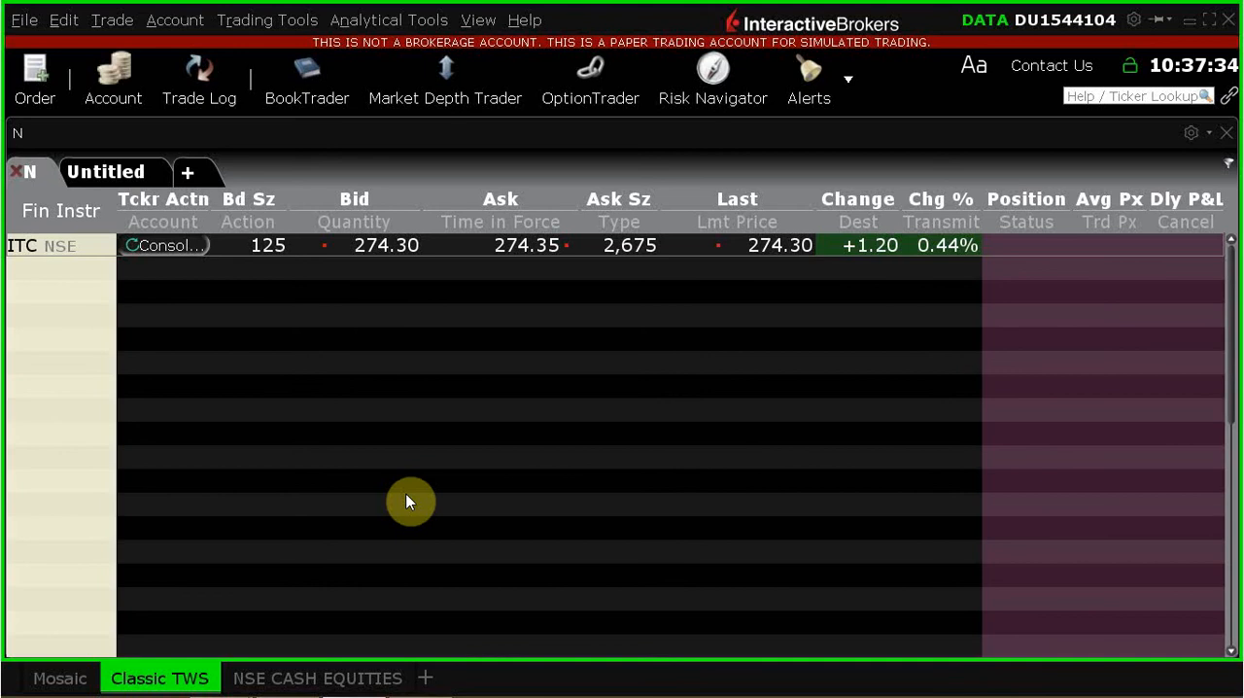
{"action": "mouse_move", "coordinate": [669, 523]}
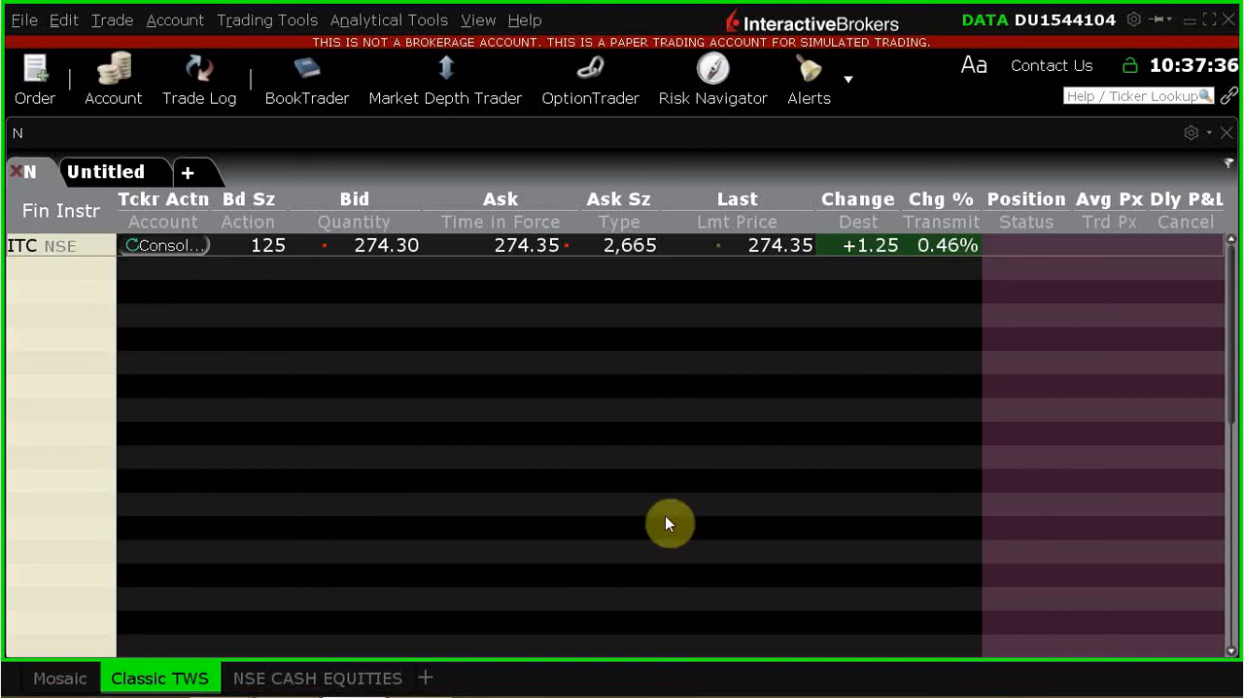
{"action": "mouse_move", "coordinate": [593, 407]}
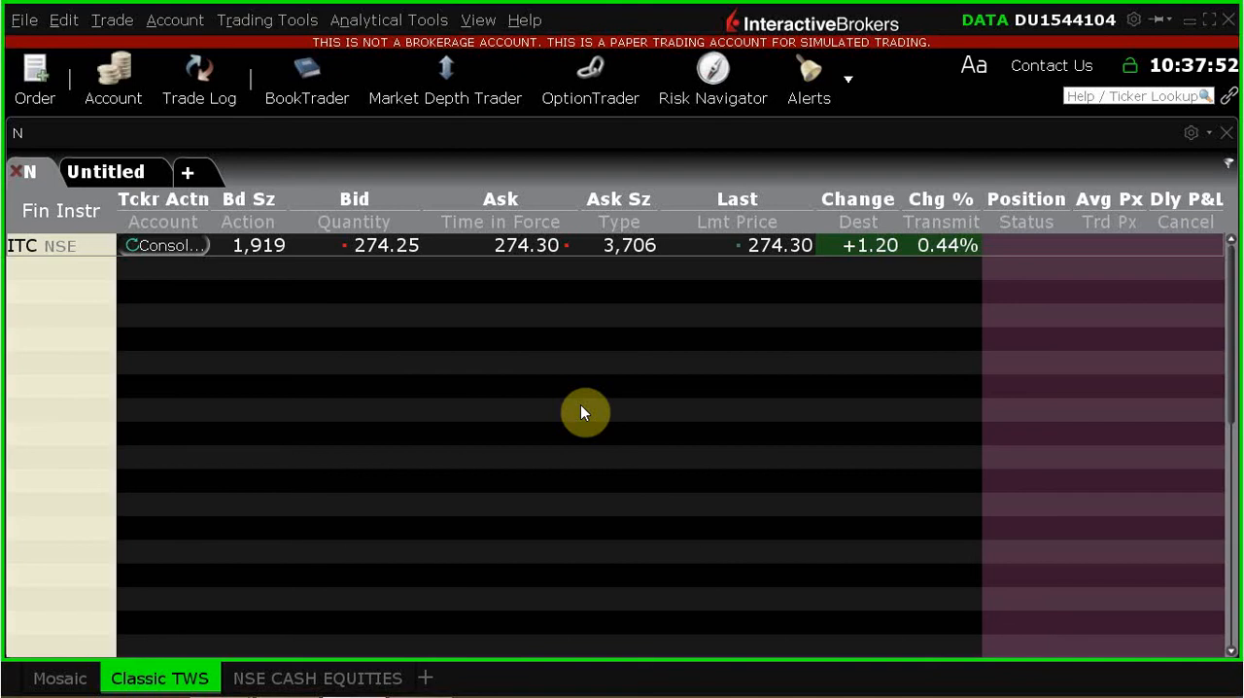
{"action": "mouse_move", "coordinate": [434, 367]}
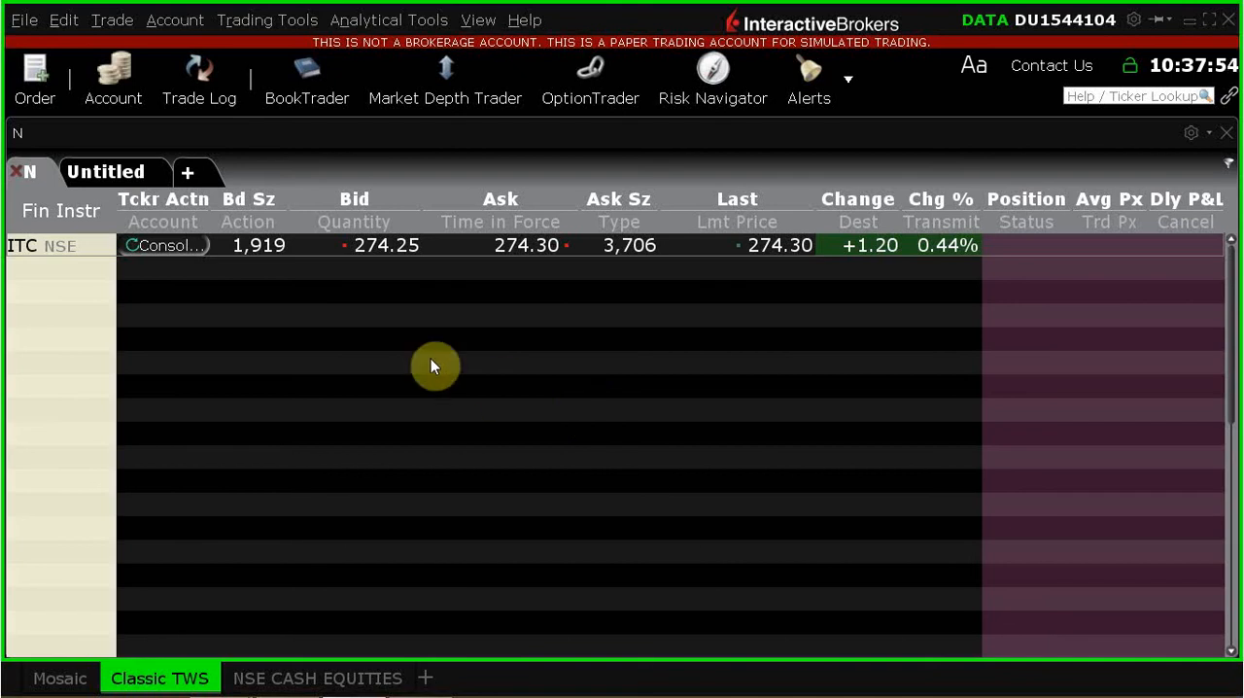
{"action": "mouse_move", "coordinate": [191, 328]}
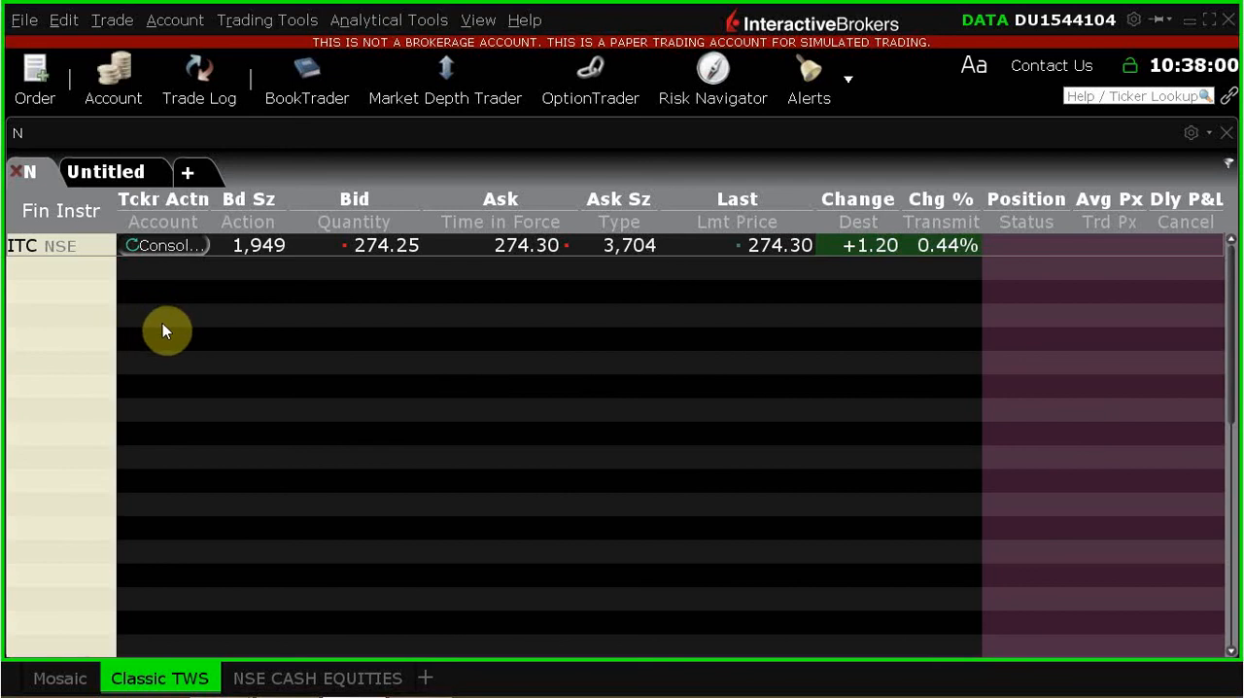
{"action": "mouse_move", "coordinate": [384, 279]}
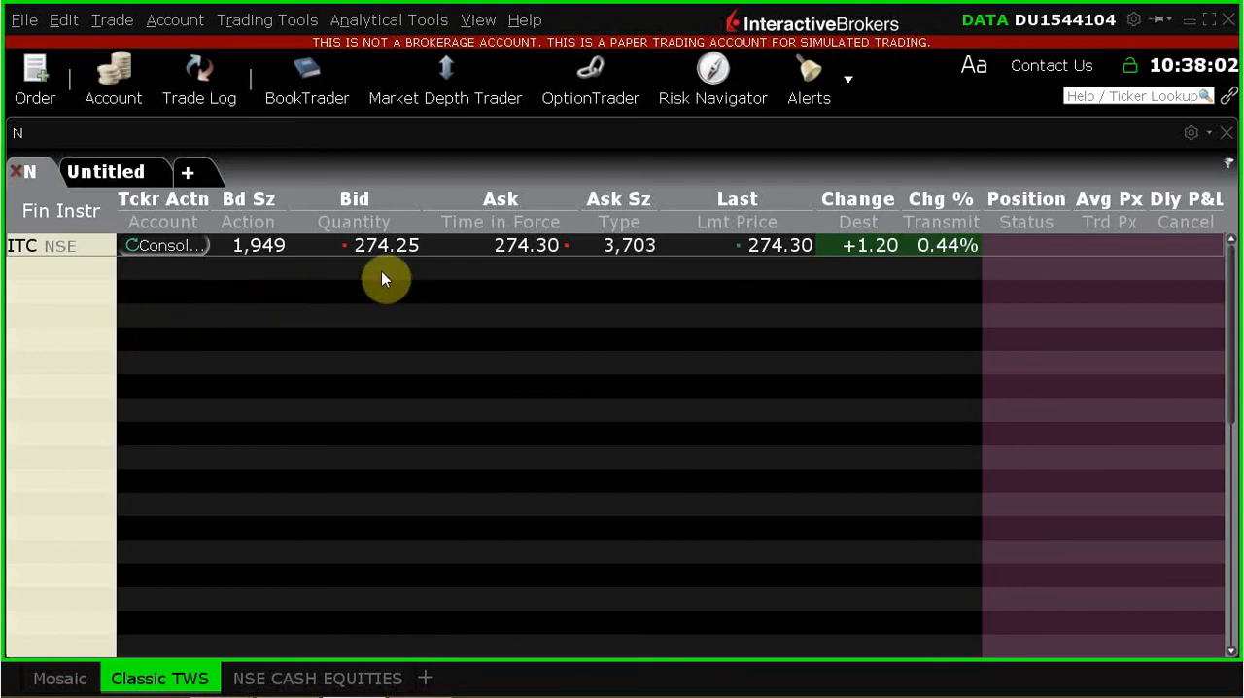
{"action": "mouse_move", "coordinate": [380, 438]}
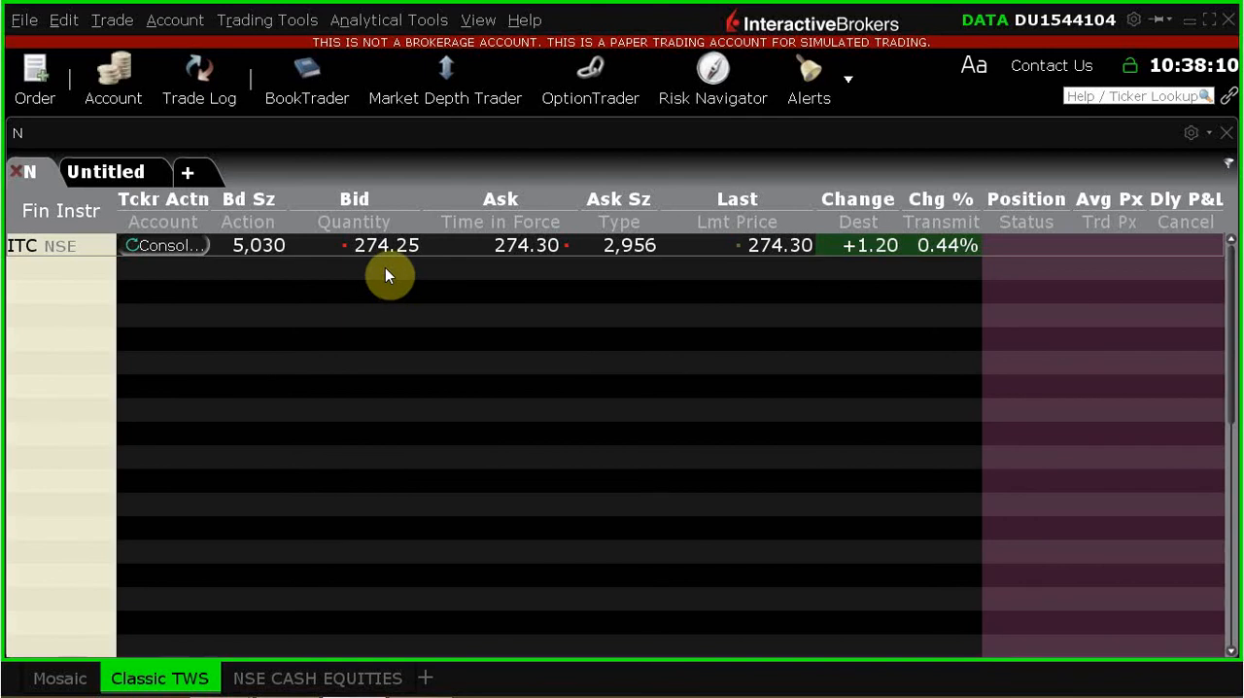
{"action": "mouse_move", "coordinate": [785, 359]}
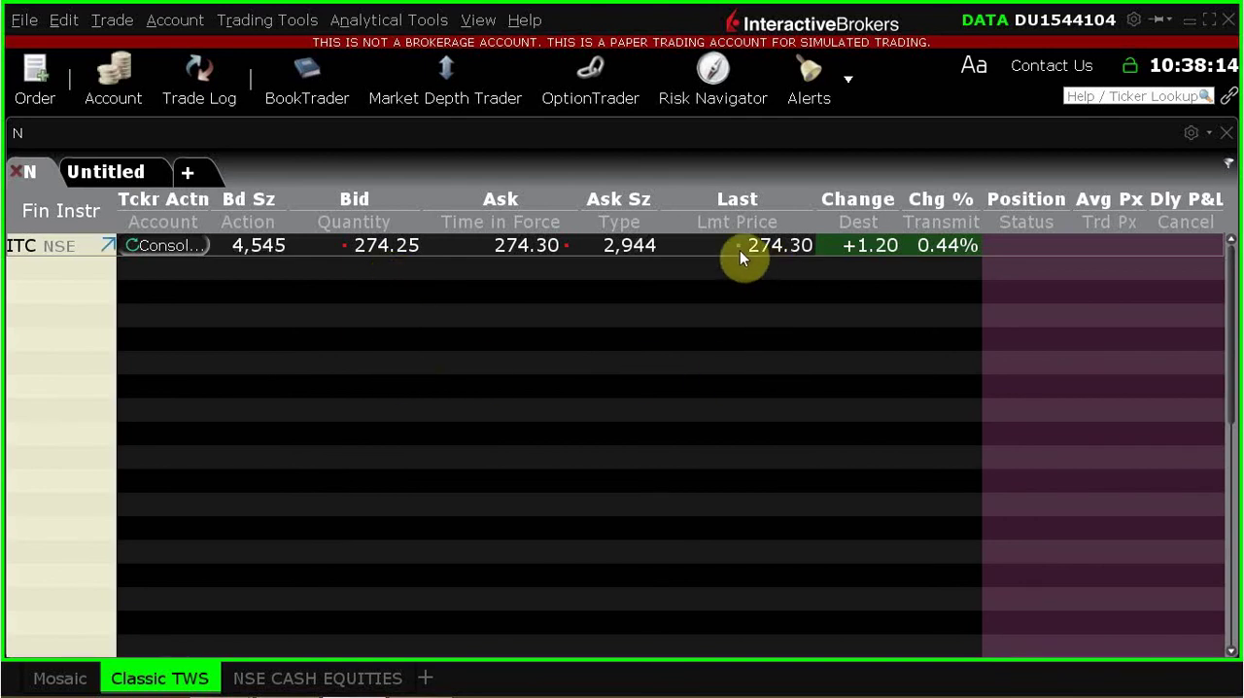
{"action": "mouse_move", "coordinate": [743, 253]}
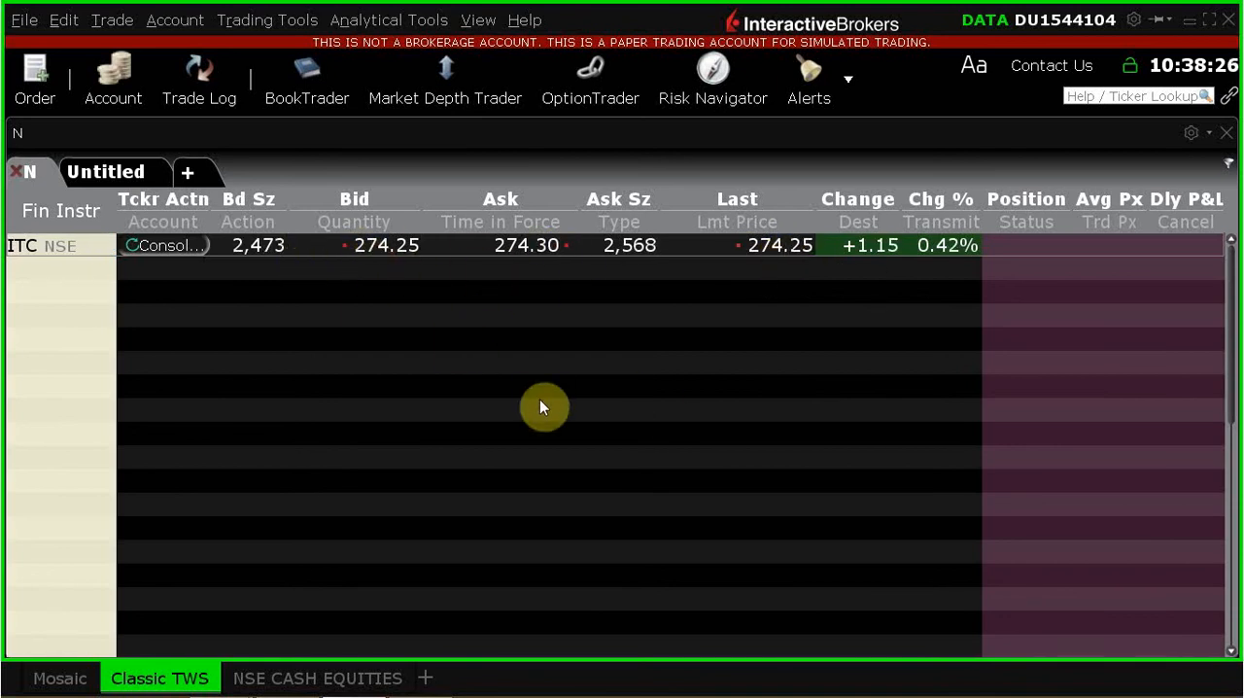
{"action": "mouse_move", "coordinate": [495, 425]}
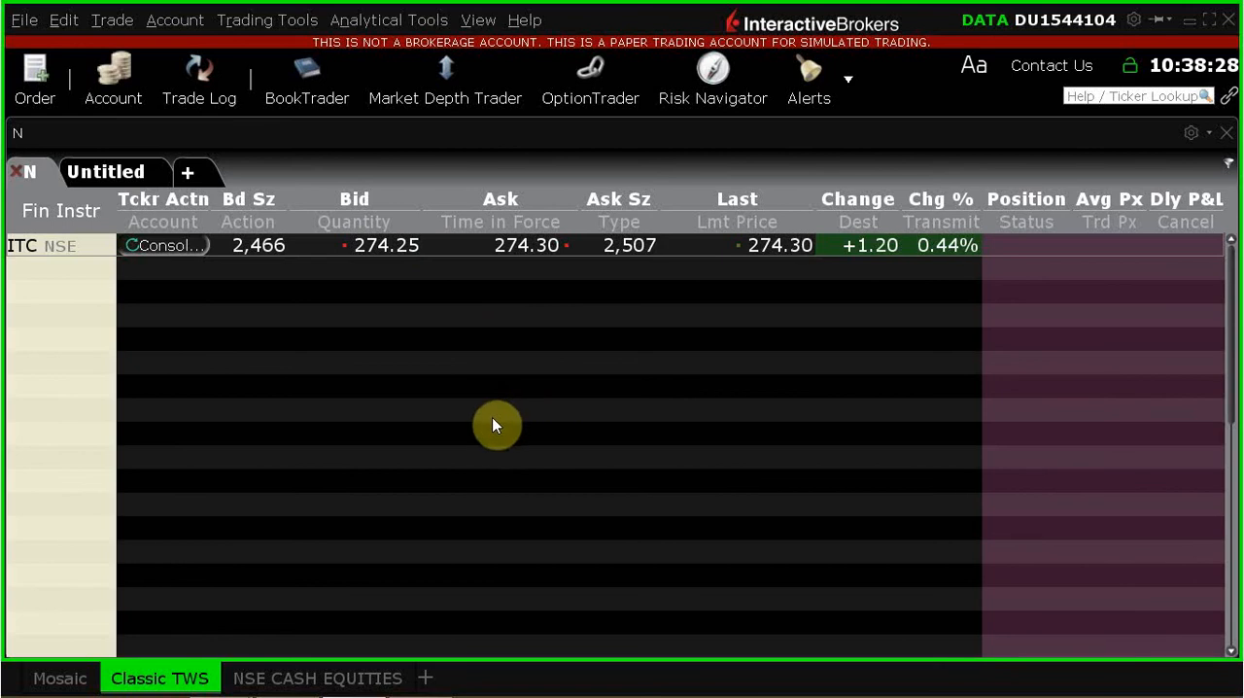
{"action": "mouse_move", "coordinate": [599, 406]}
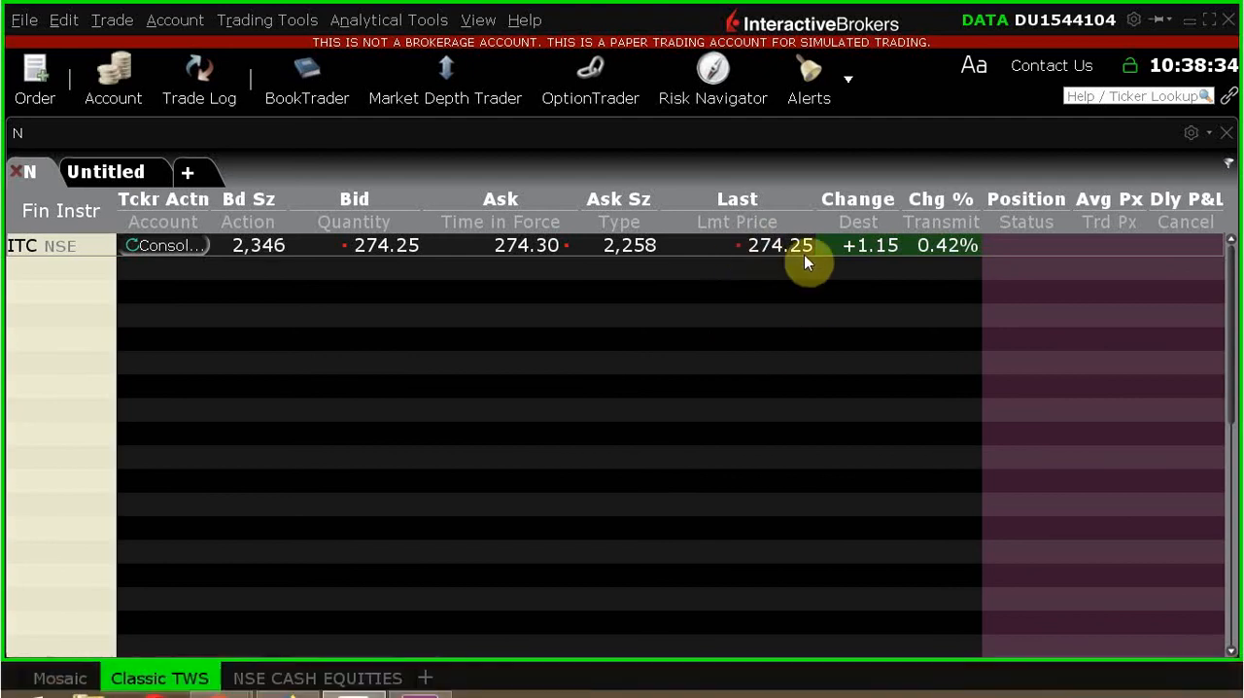
{"action": "mouse_move", "coordinate": [787, 452]}
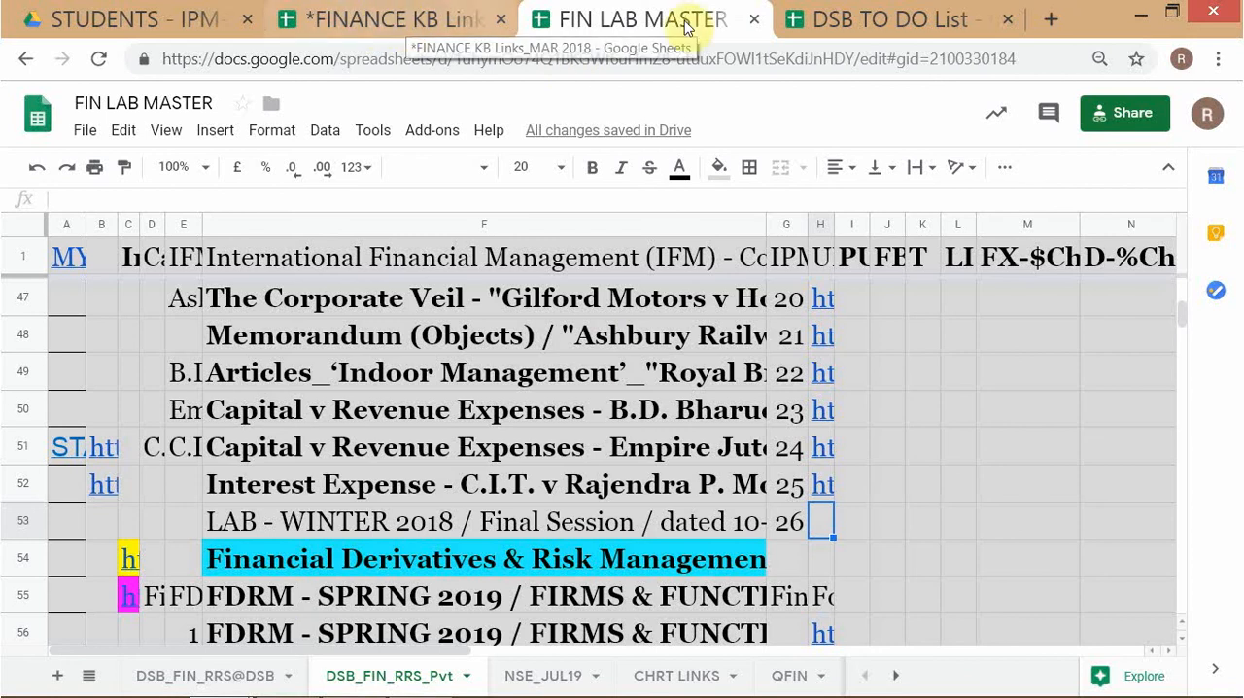
Step: Cycle through browser tabs from the DSB TO DO List sheet to the Axis Bank quote
{"action": "left_click", "coordinate": [887, 18]}
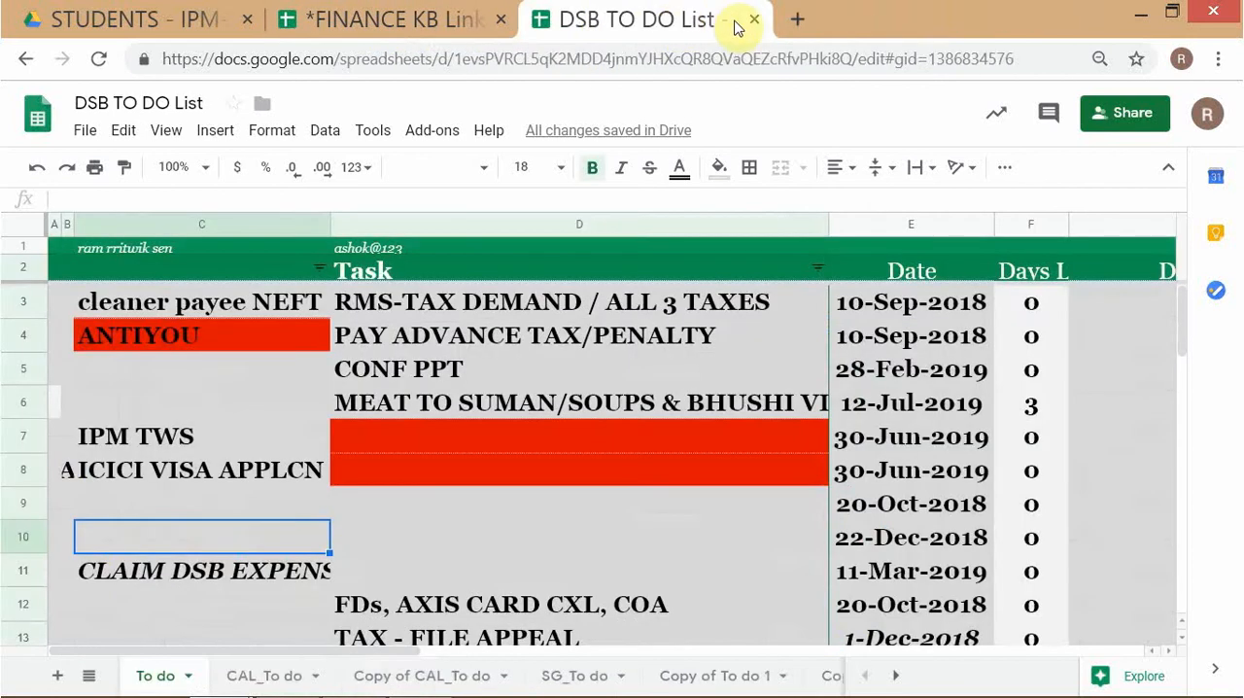
{"action": "left_click", "coordinate": [753, 18]}
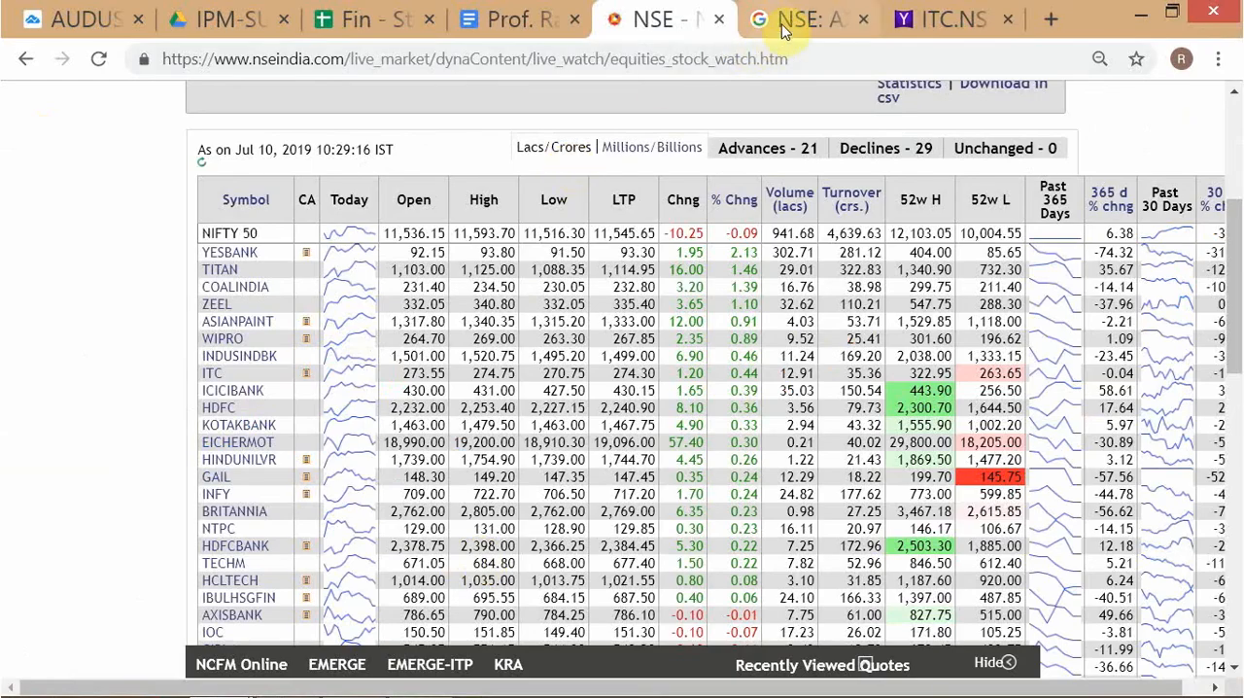
{"action": "mouse_move", "coordinate": [170, 199]}
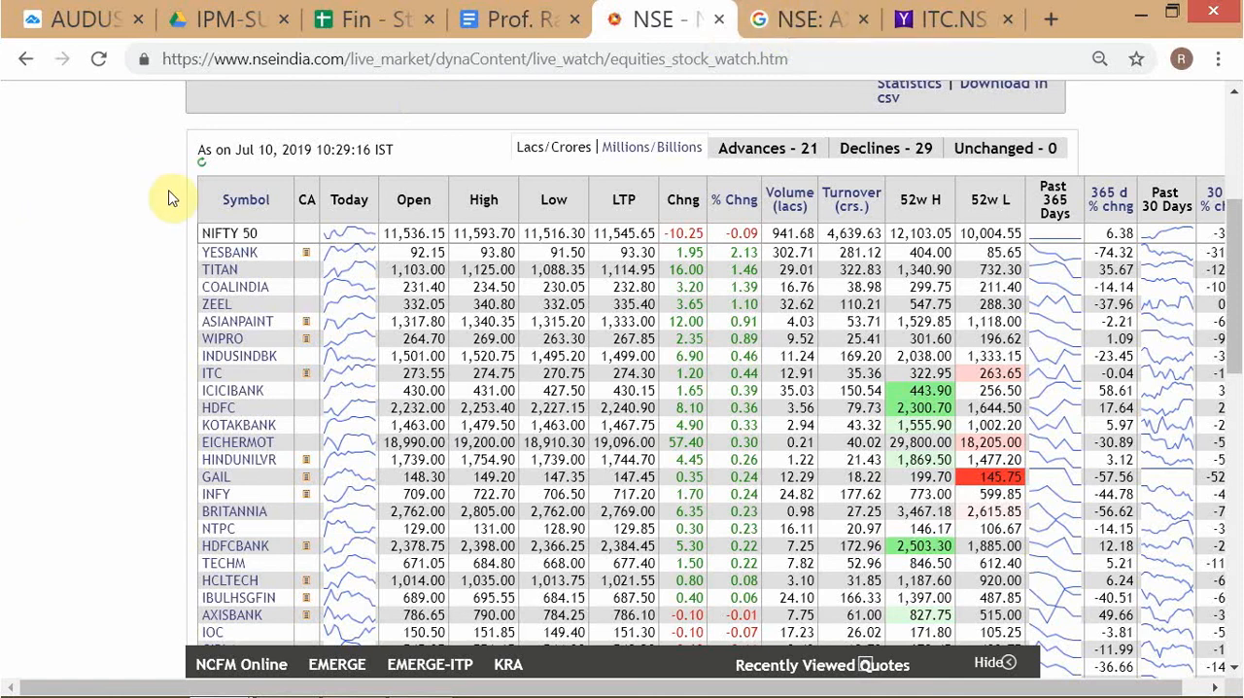
{"action": "mouse_move", "coordinate": [663, 125]}
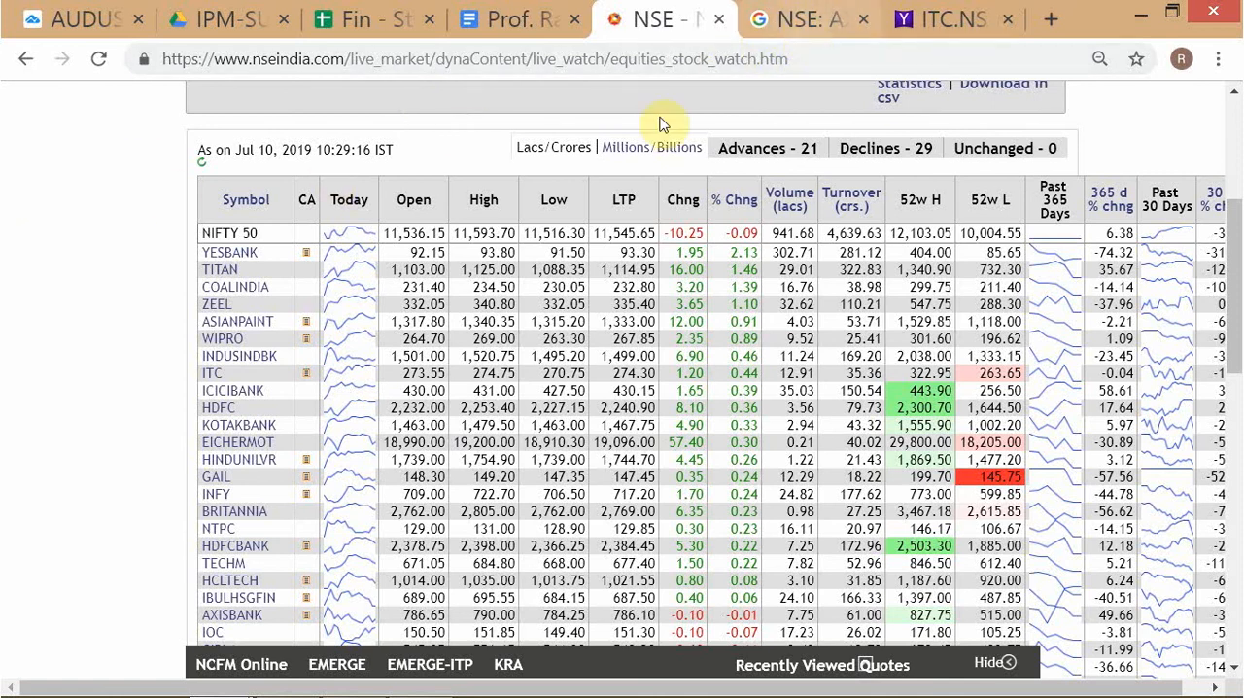
{"action": "left_click", "coordinate": [810, 18]}
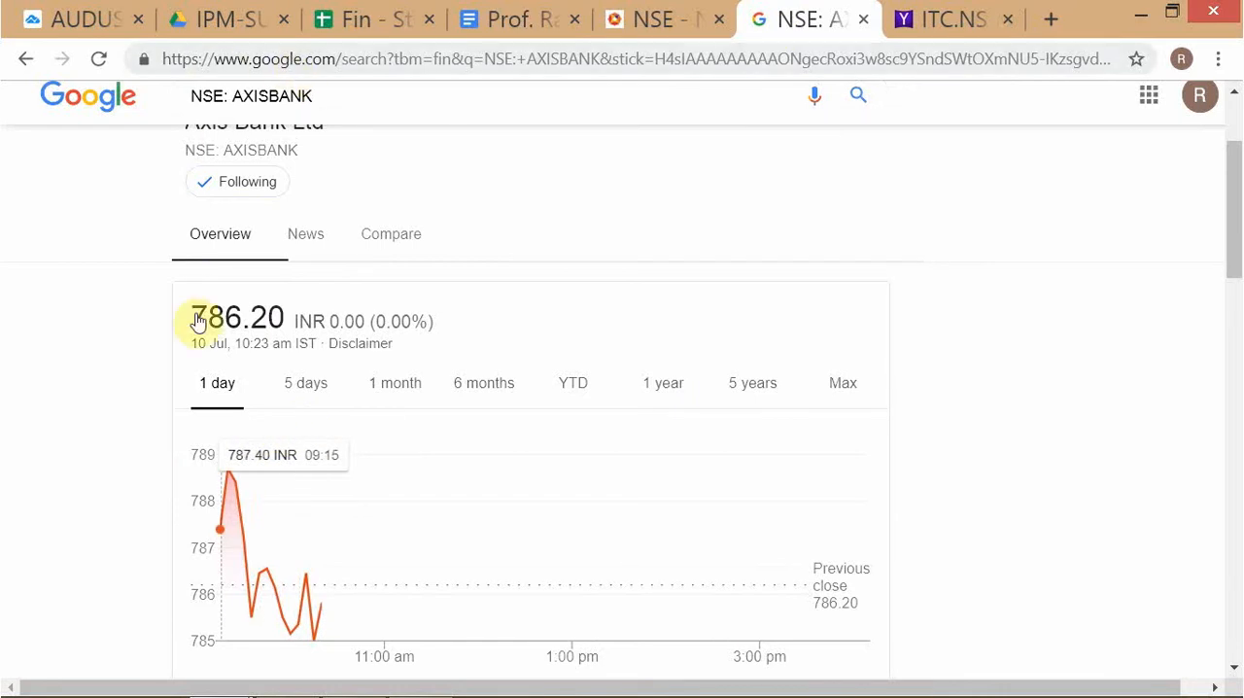
Step: Search Google Finance for ITC and open the ITC Ltd (NSE: ITC) quote
{"action": "scroll", "scroll_direction": "up", "scroll_amount": 3}
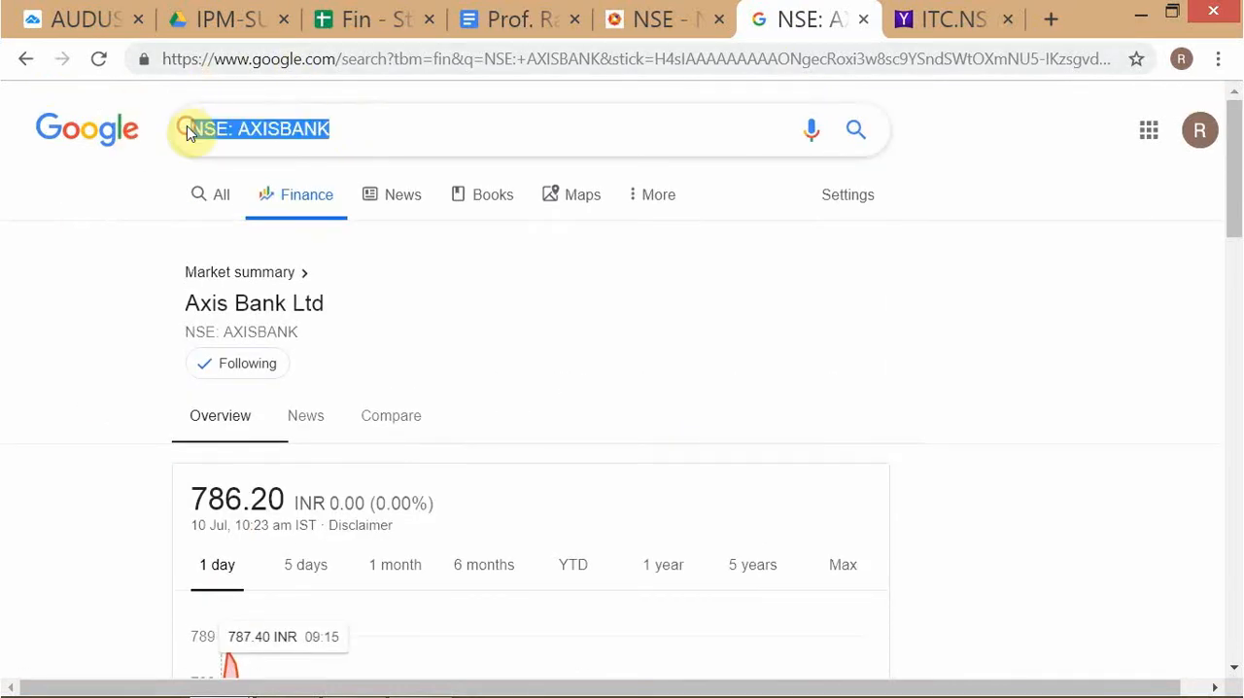
{"action": "type", "text": "FIN"}
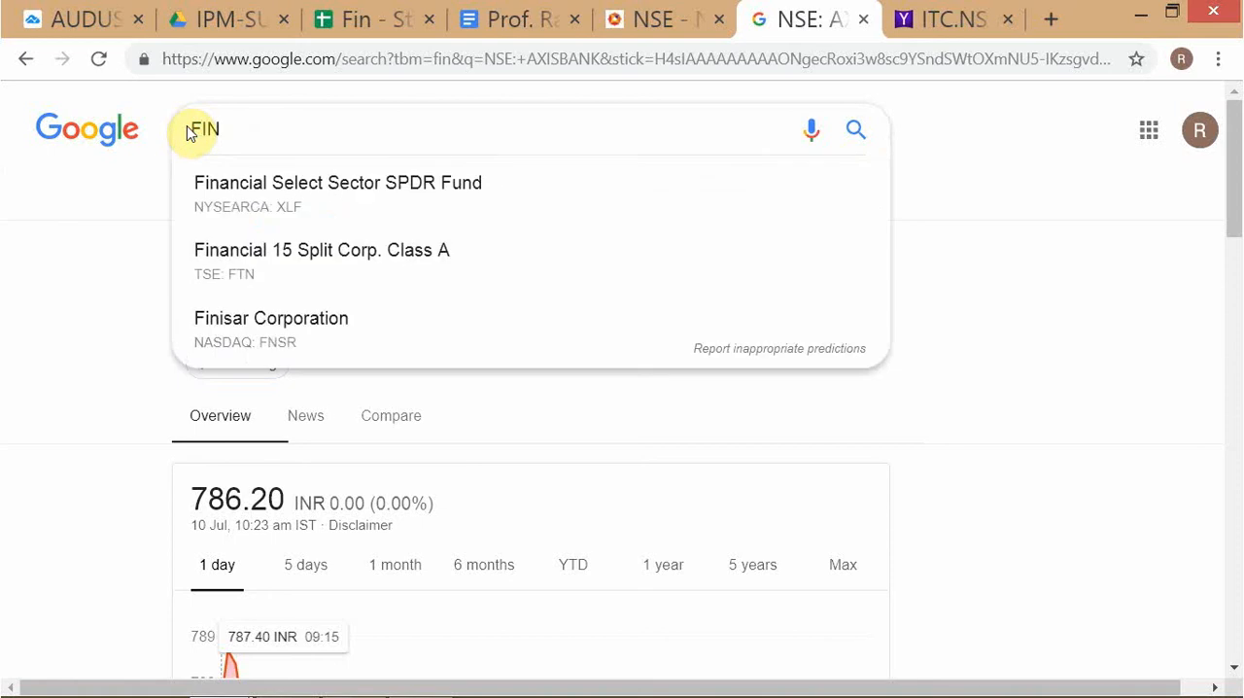
{"action": "type", "text": "ANCE"}
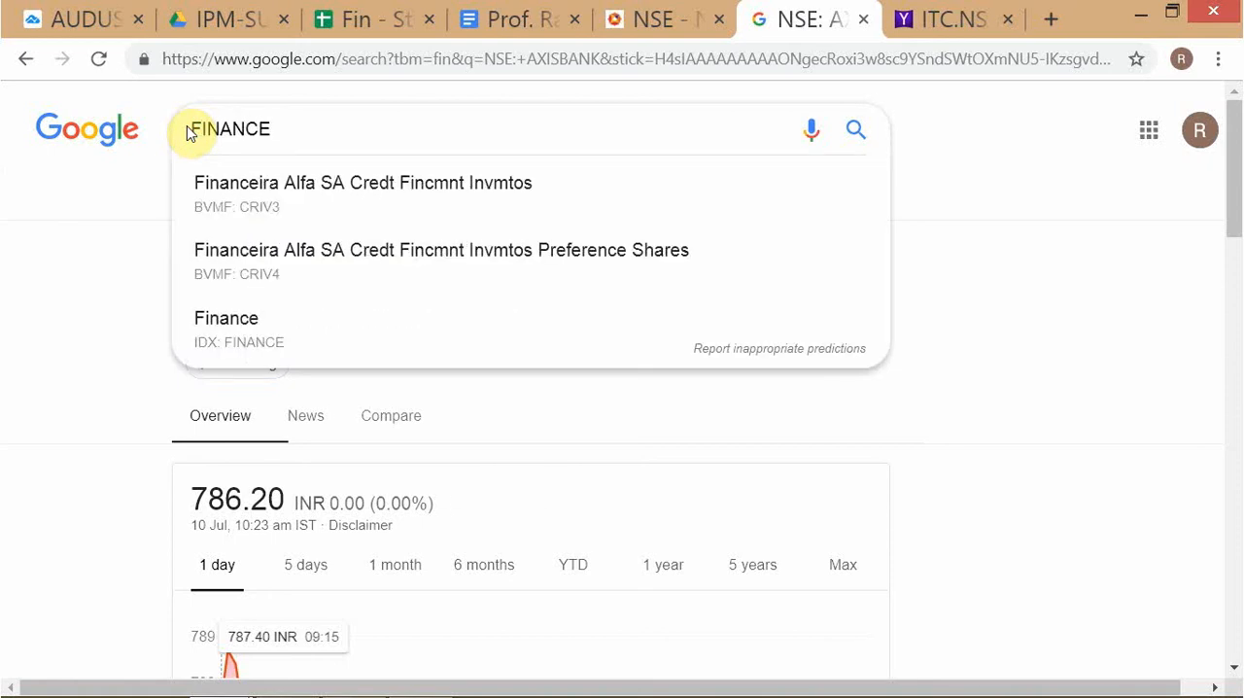
{"action": "key", "text": "Backspace"}
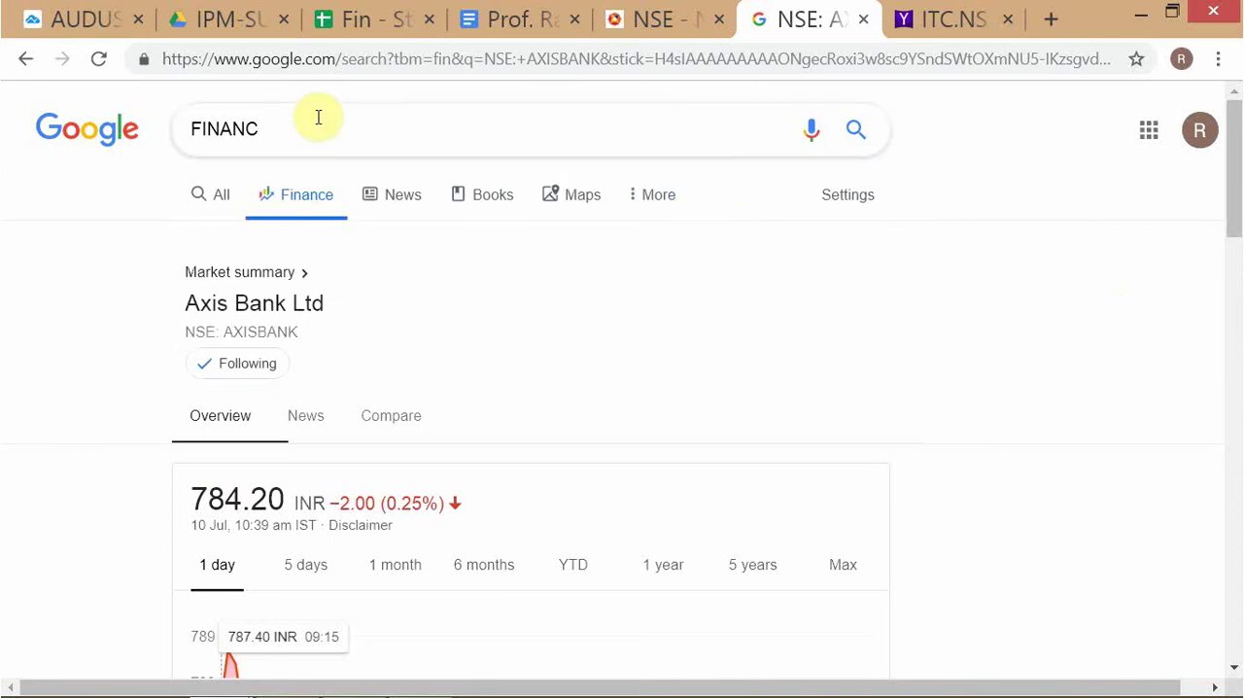
{"action": "type", "text": "ITI"}
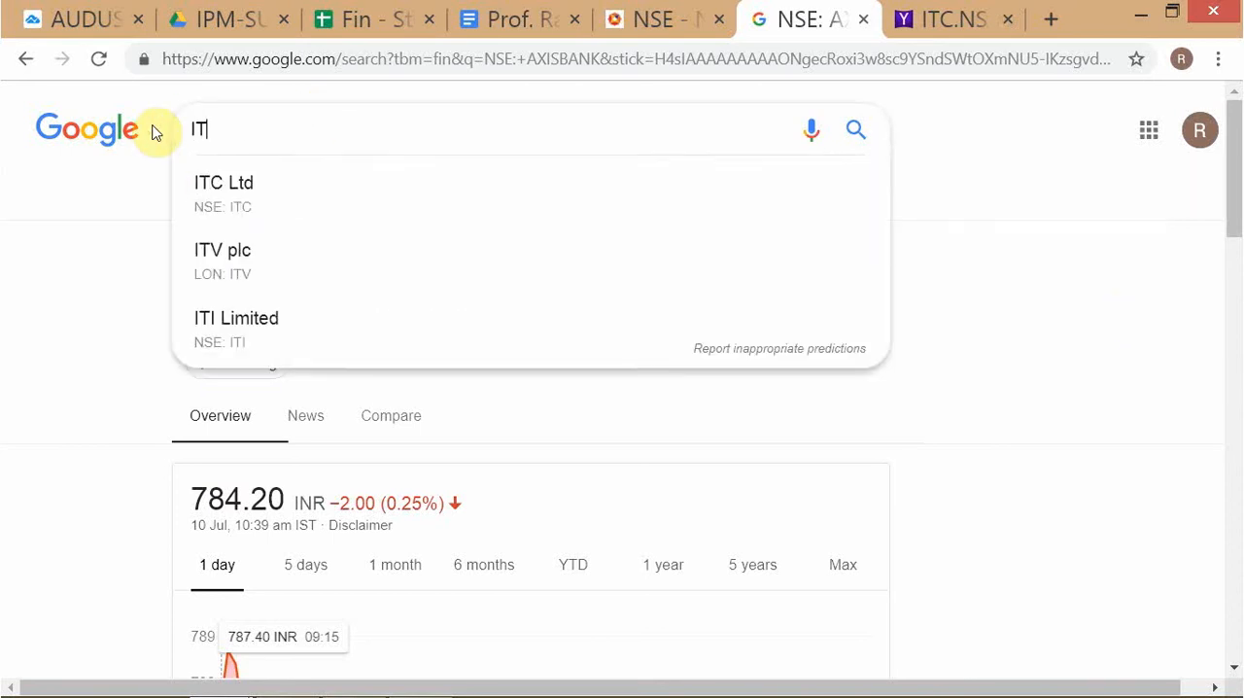
{"action": "type", "text": "C"}
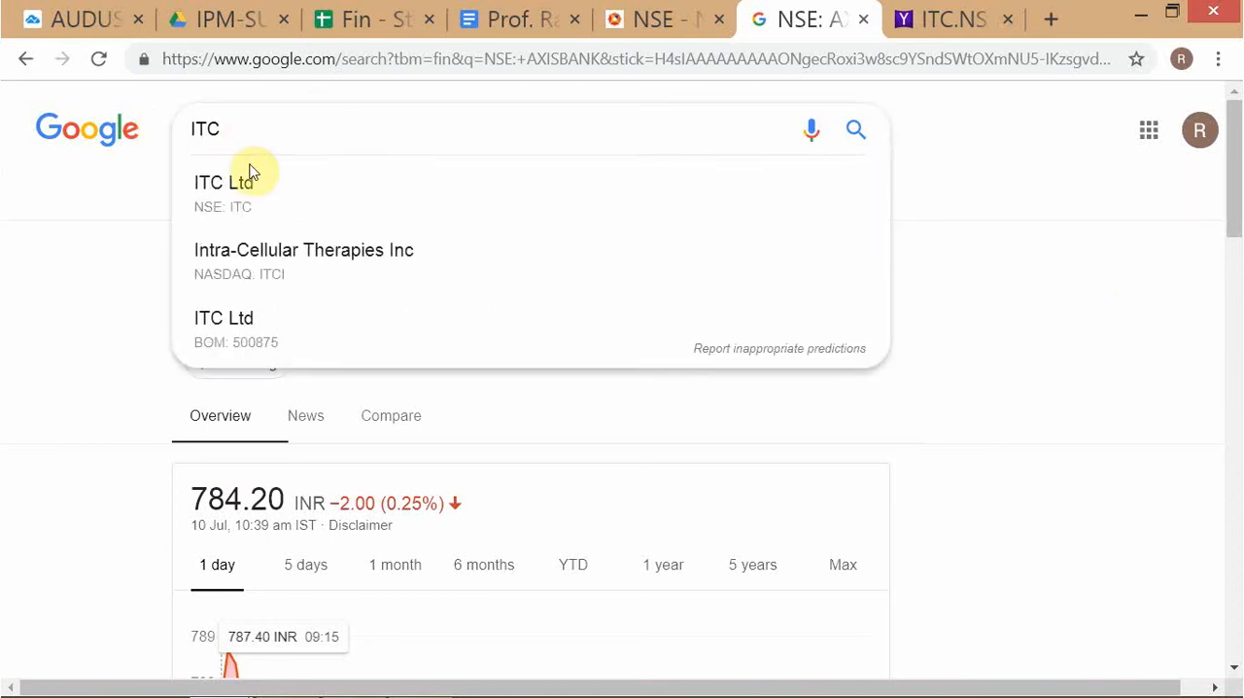
{"action": "left_click", "coordinate": [223, 189]}
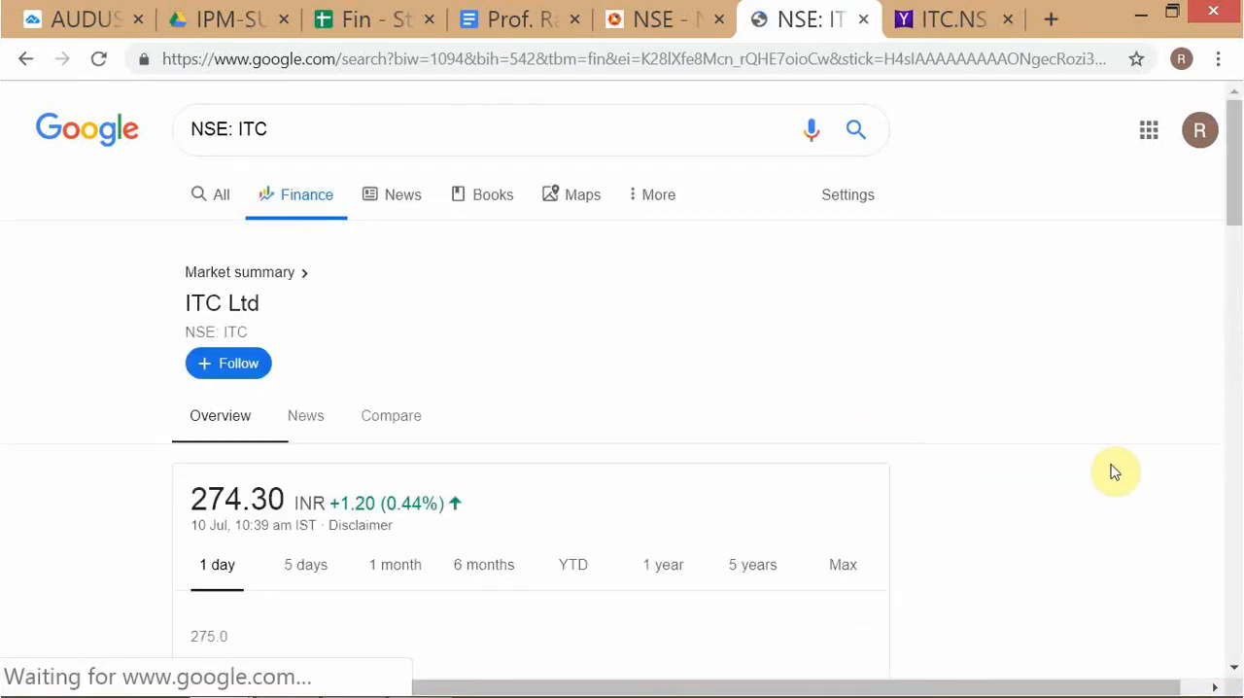
{"action": "mouse_move", "coordinate": [1138, 463]}
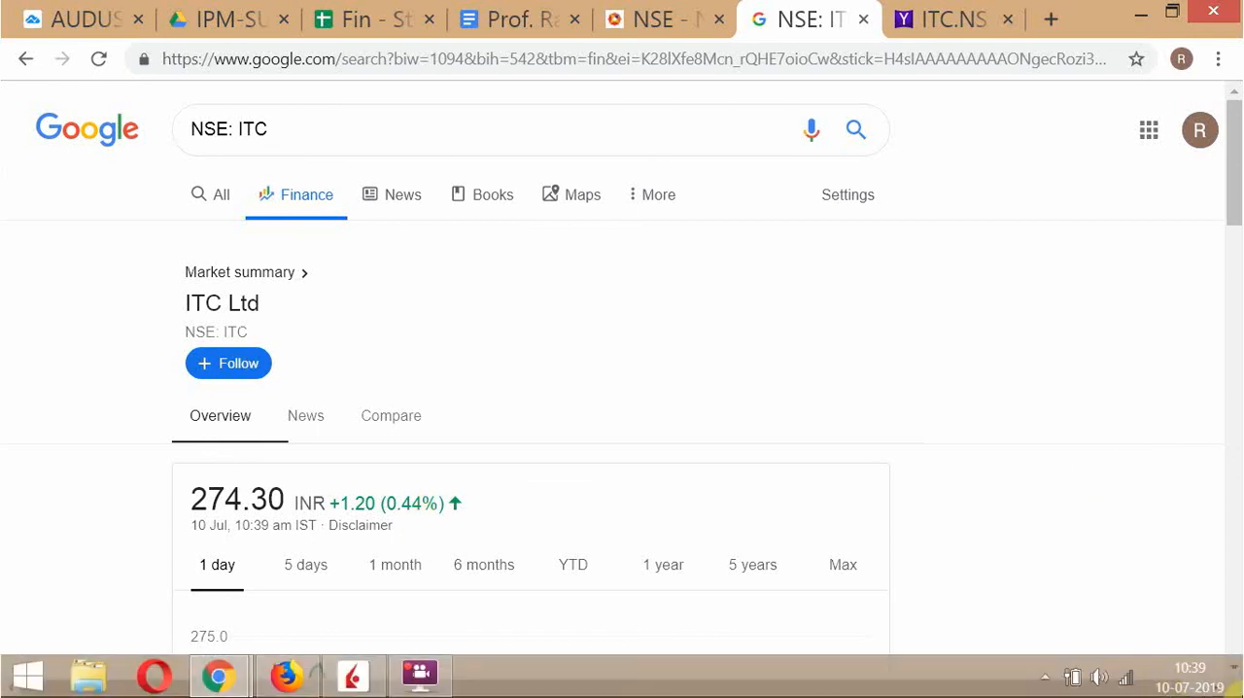
Step: View the ITC 5-day price chart, then return to the 1-day chart
{"action": "scroll", "scroll_direction": "down", "scroll_amount": 3}
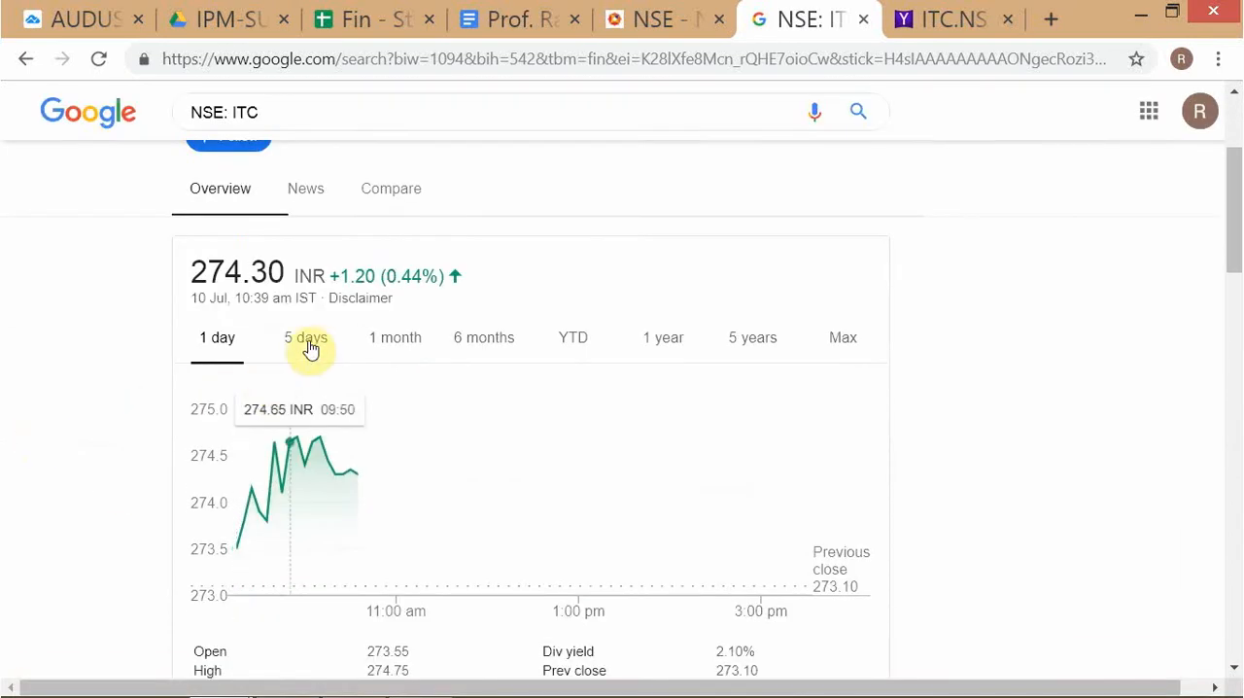
{"action": "left_click", "coordinate": [305, 337]}
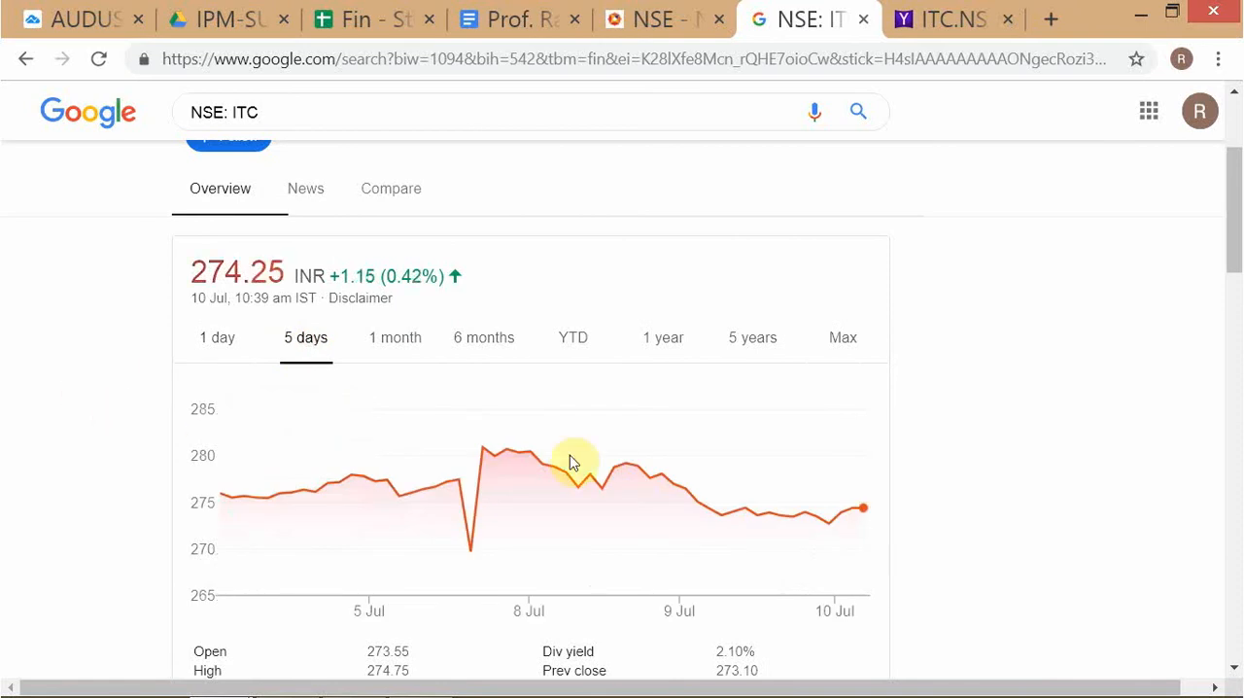
{"action": "mouse_move", "coordinate": [889, 518]}
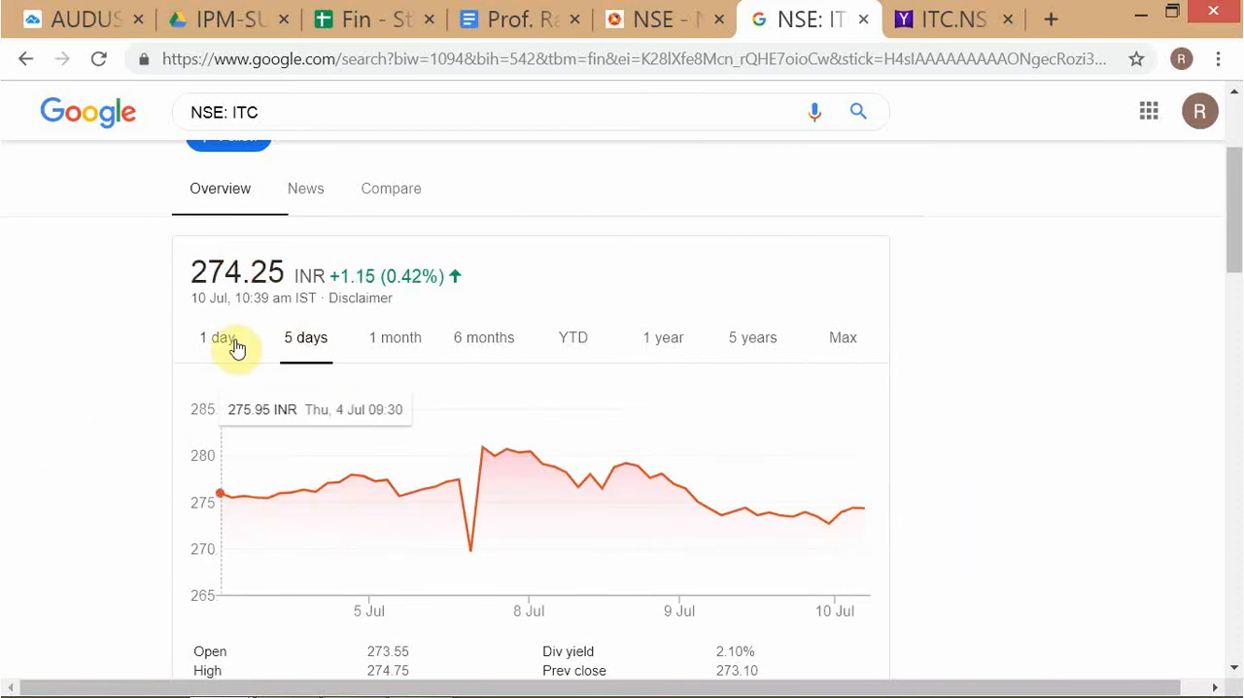
{"action": "mouse_move", "coordinate": [853, 510]}
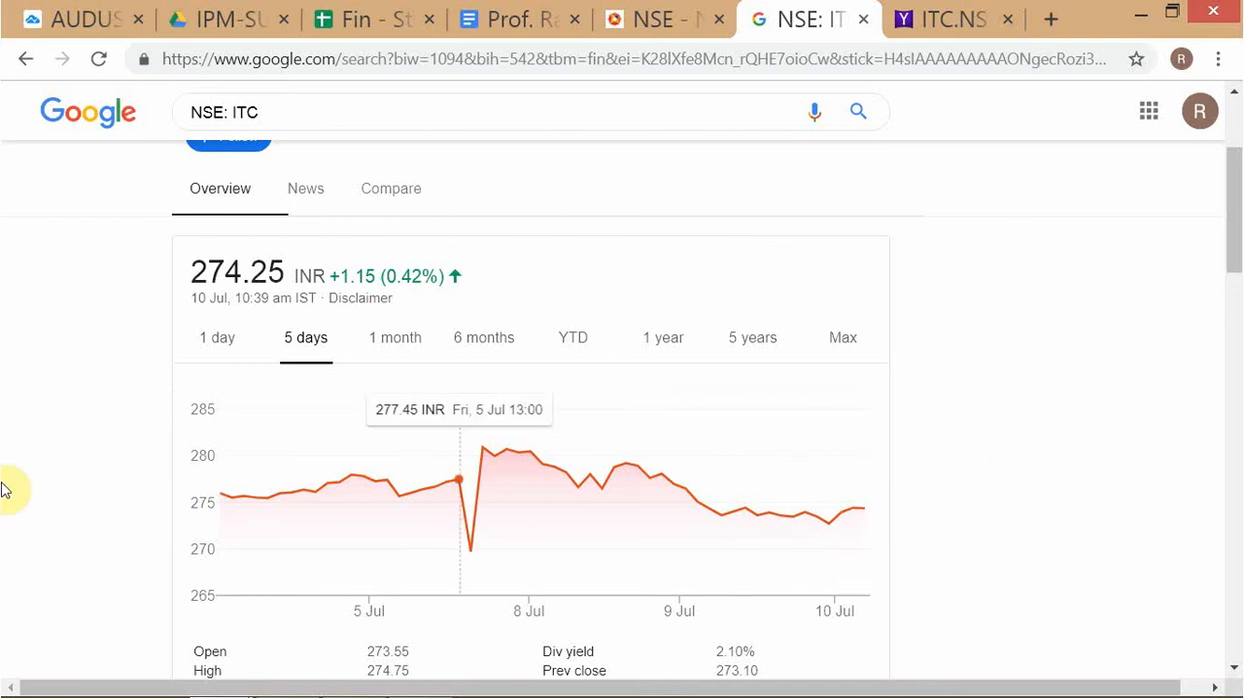
{"action": "left_click", "coordinate": [217, 337]}
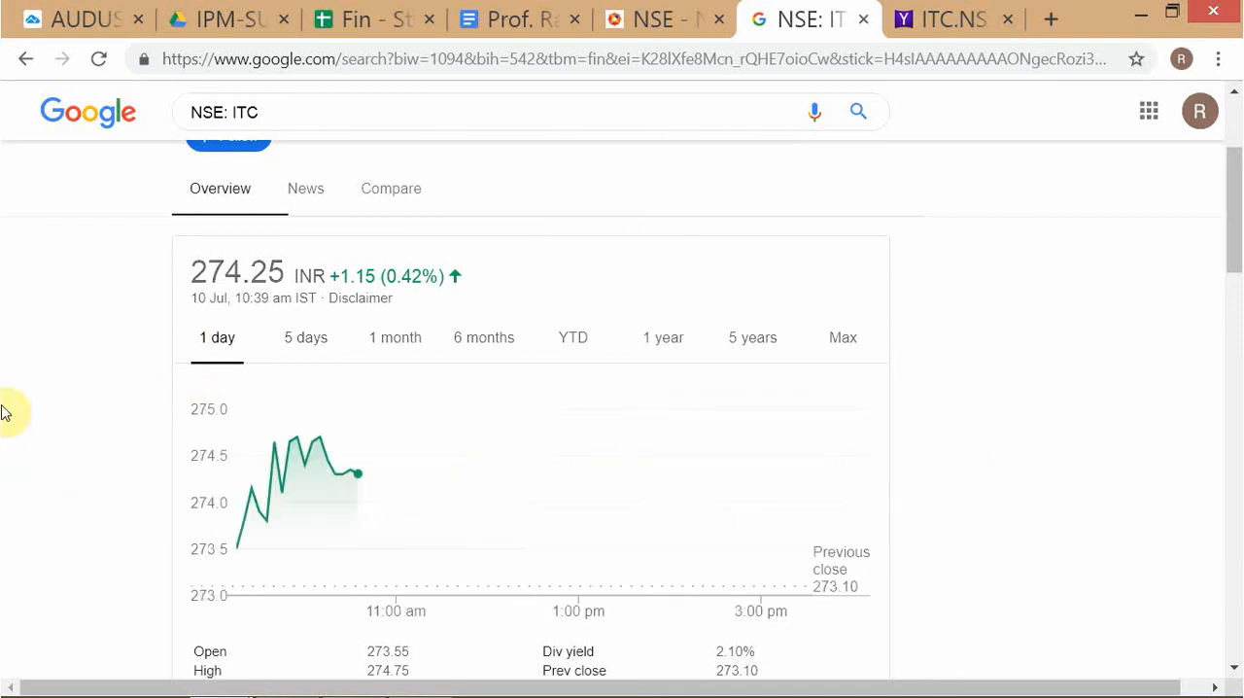
{"action": "mouse_move", "coordinate": [235, 548]}
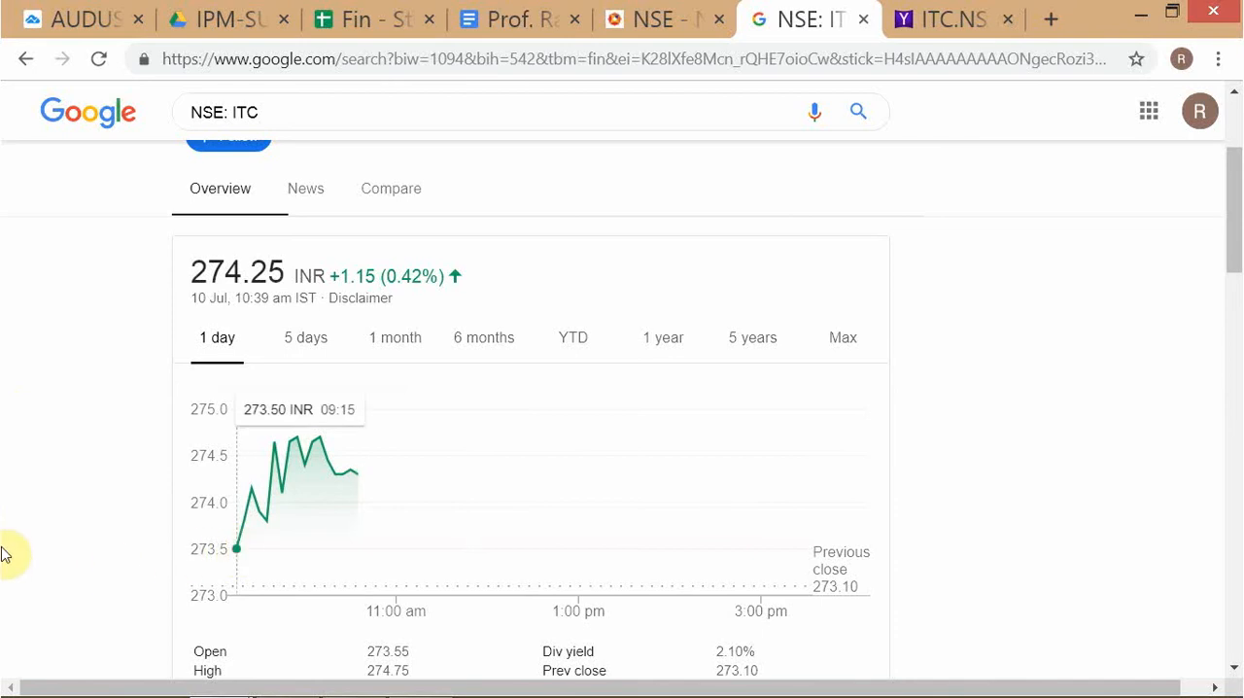
{"action": "mouse_move", "coordinate": [94, 383]}
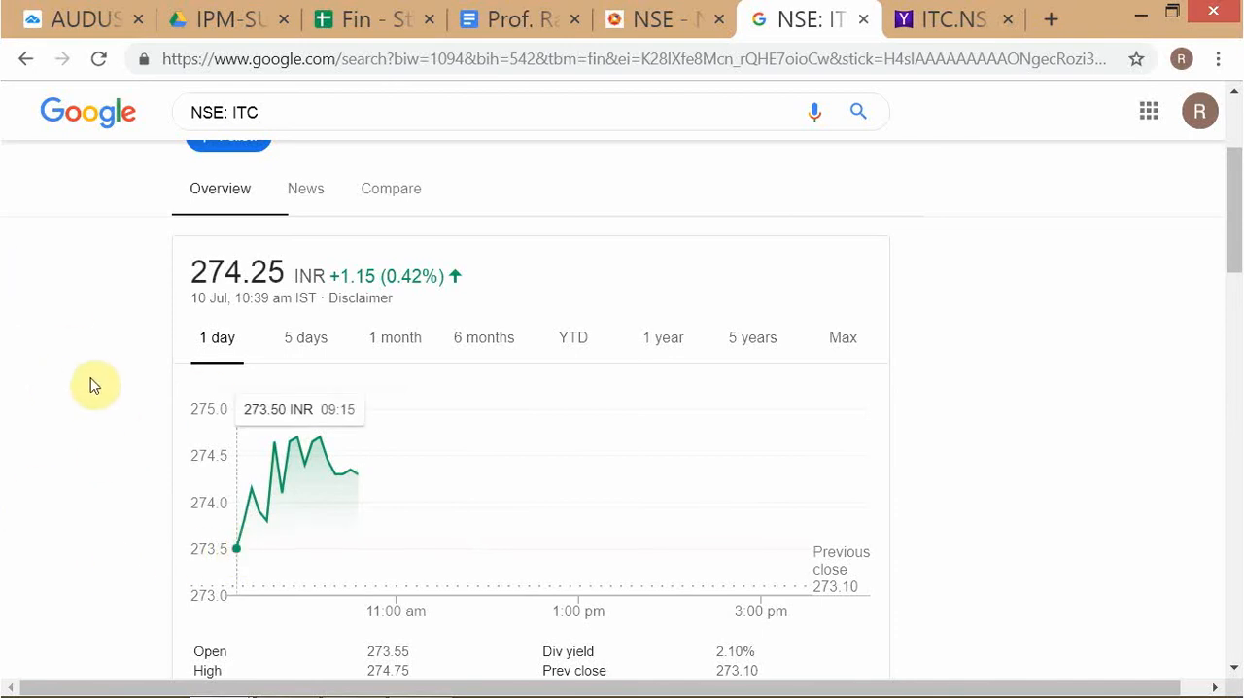
{"action": "mouse_move", "coordinate": [357, 473]}
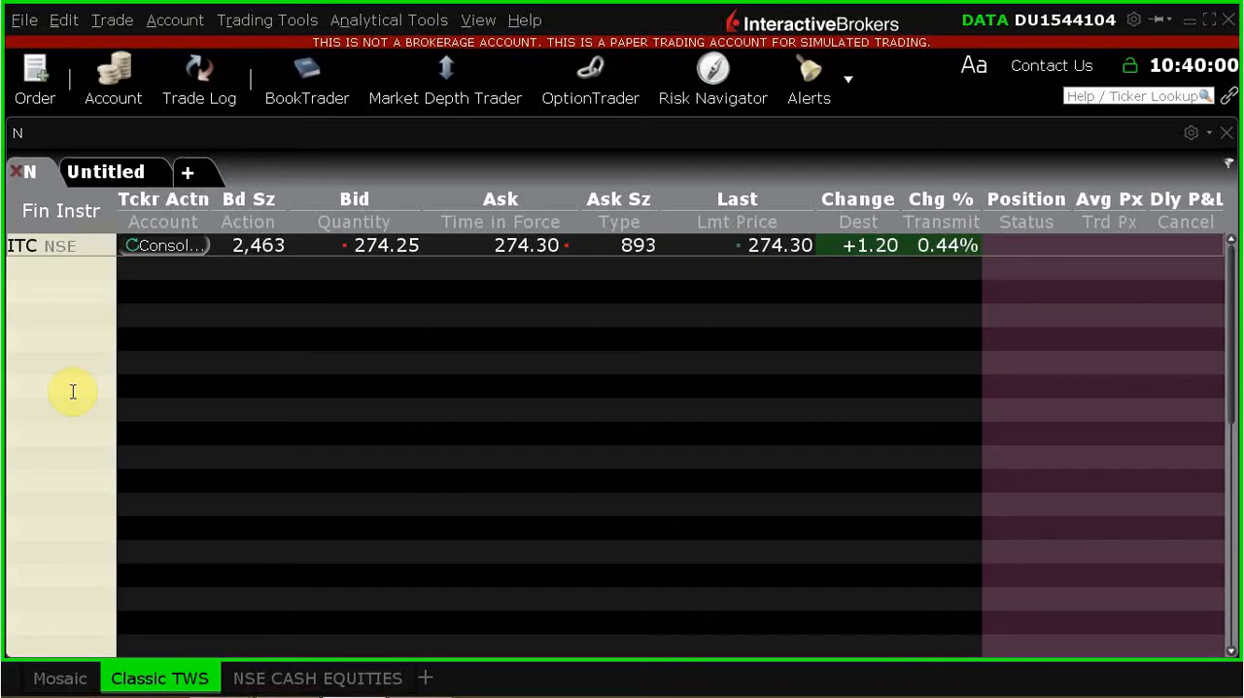
{"action": "mouse_move", "coordinate": [407, 409]}
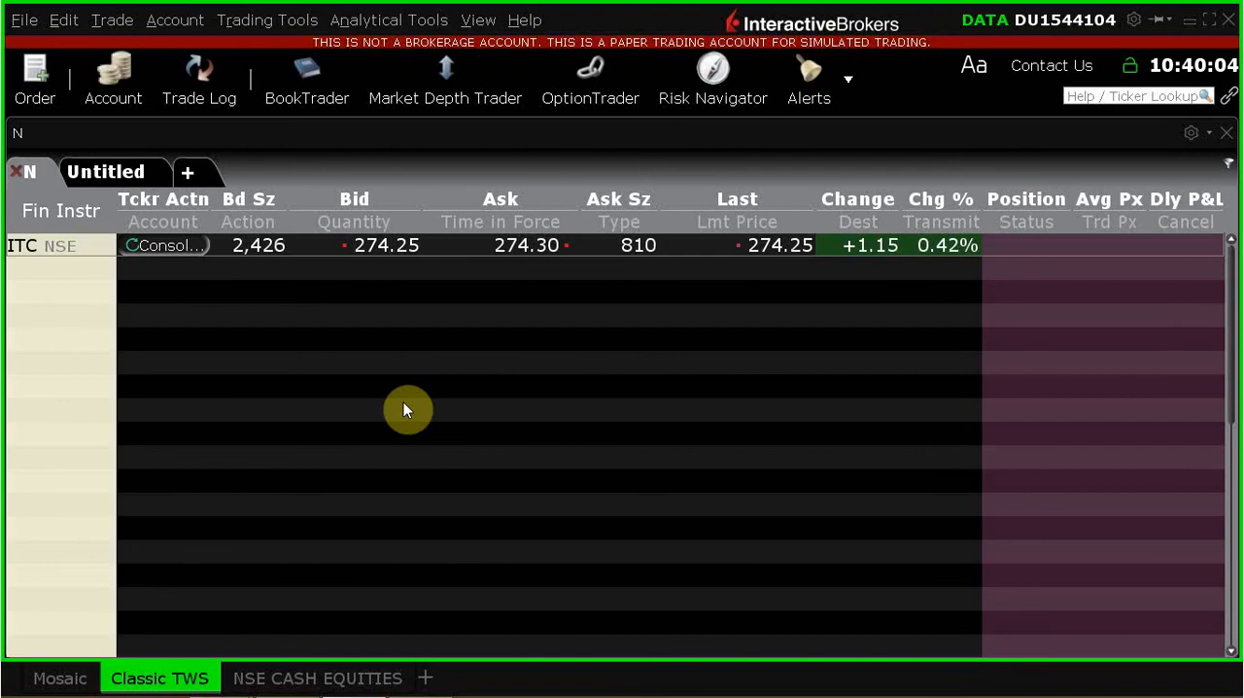
{"action": "mouse_move", "coordinate": [674, 457]}
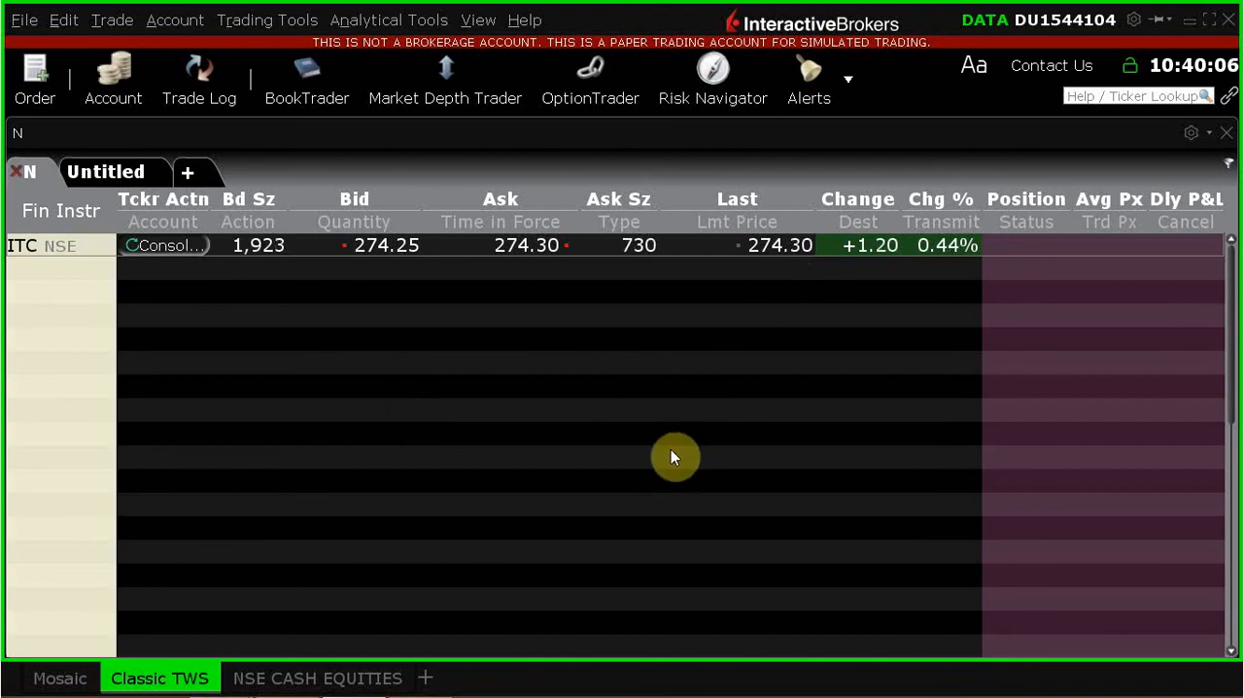
{"action": "mouse_move", "coordinate": [797, 275]}
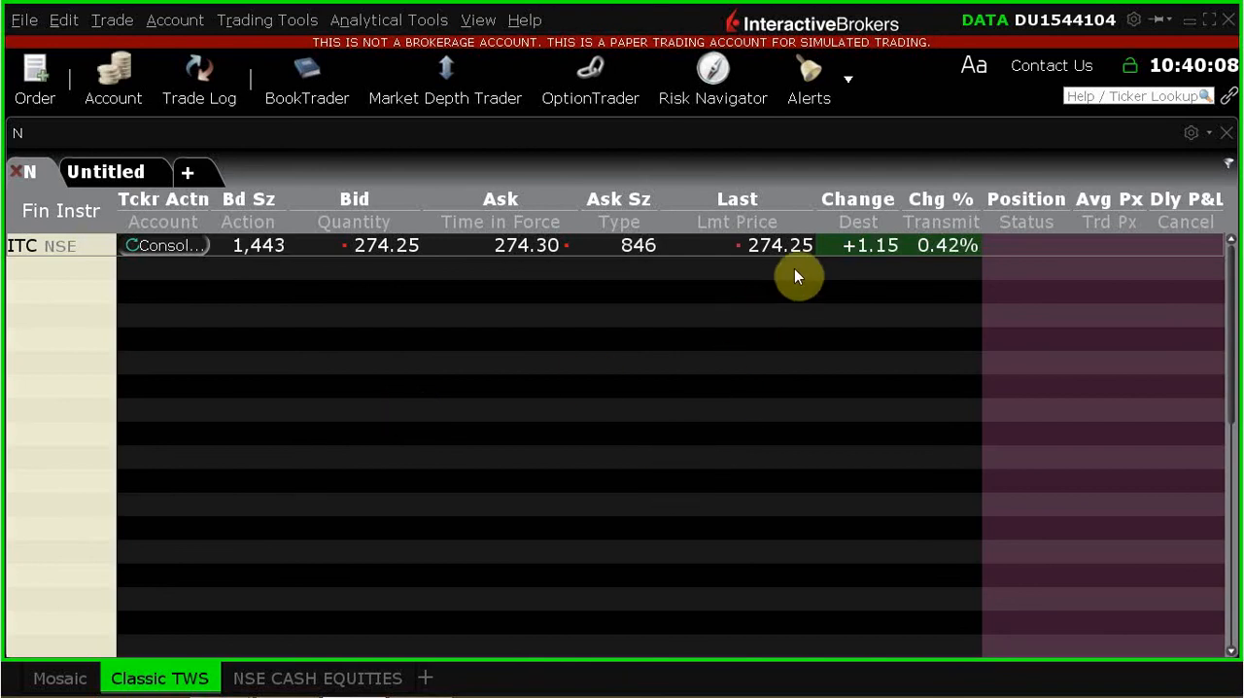
{"action": "mouse_move", "coordinate": [664, 442]}
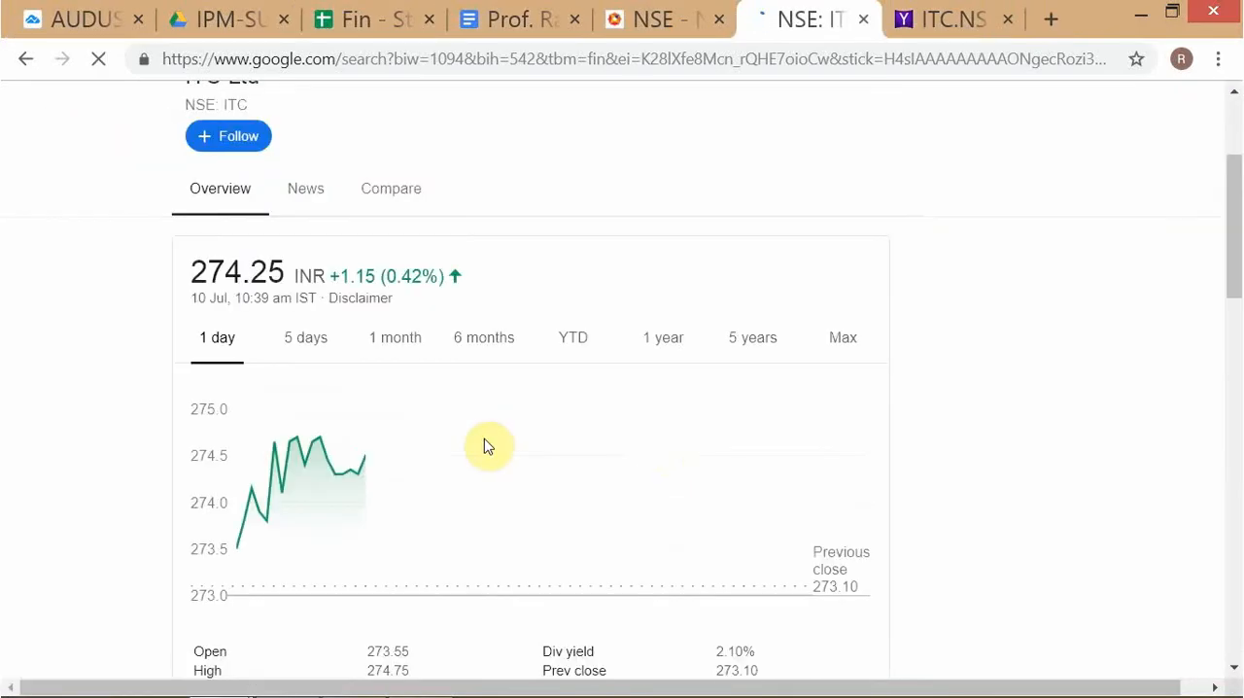
{"action": "mouse_move", "coordinate": [378, 484]}
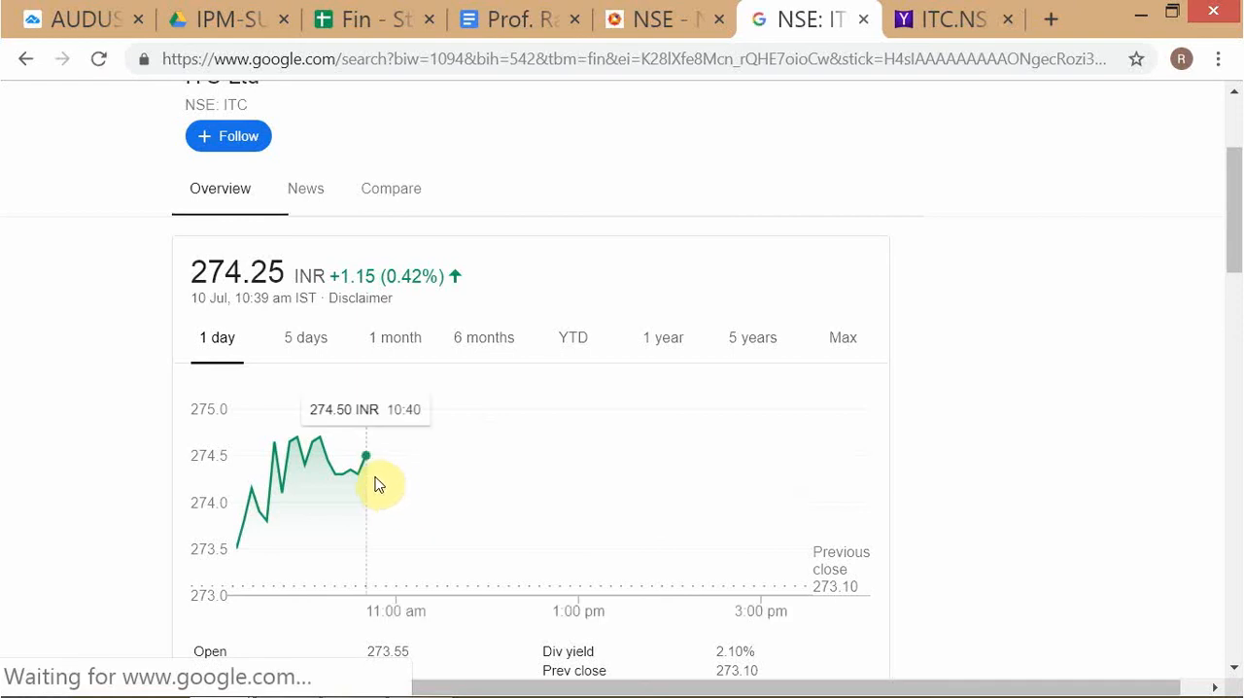
Step: Scroll up to the ITC Ltd intraday chart in Google Finance
{"action": "scroll", "scroll_direction": "up", "scroll_amount": 3}
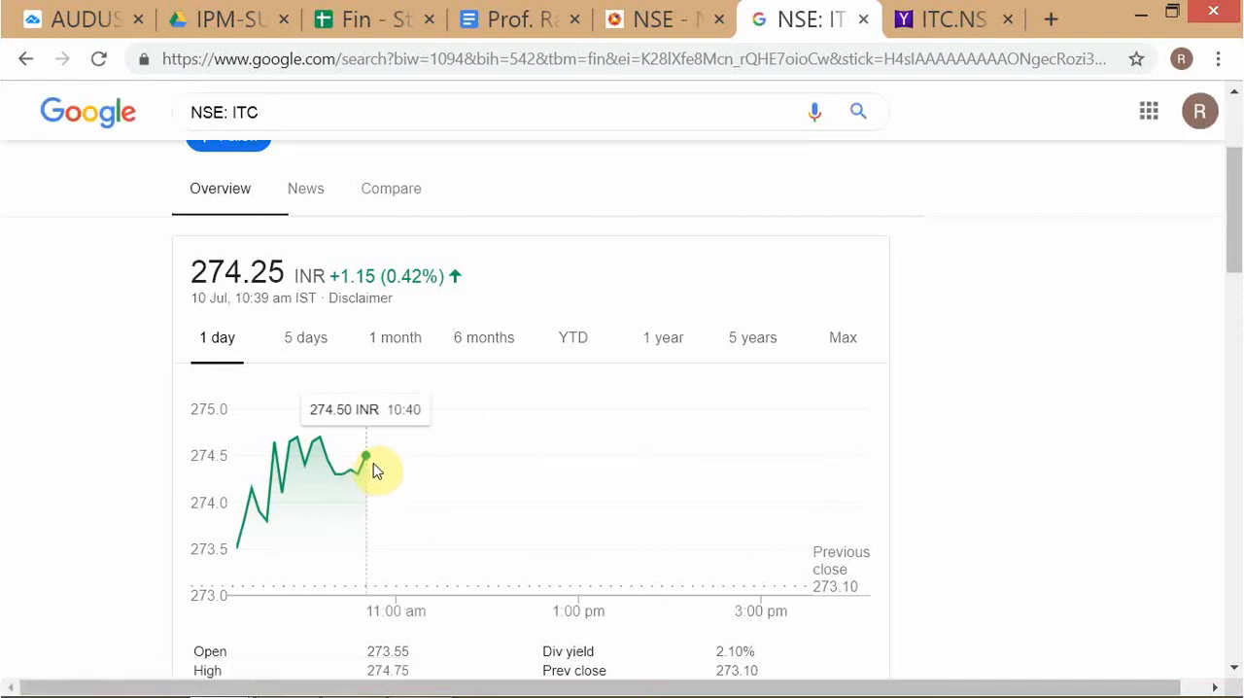
{"action": "mouse_move", "coordinate": [359, 471]}
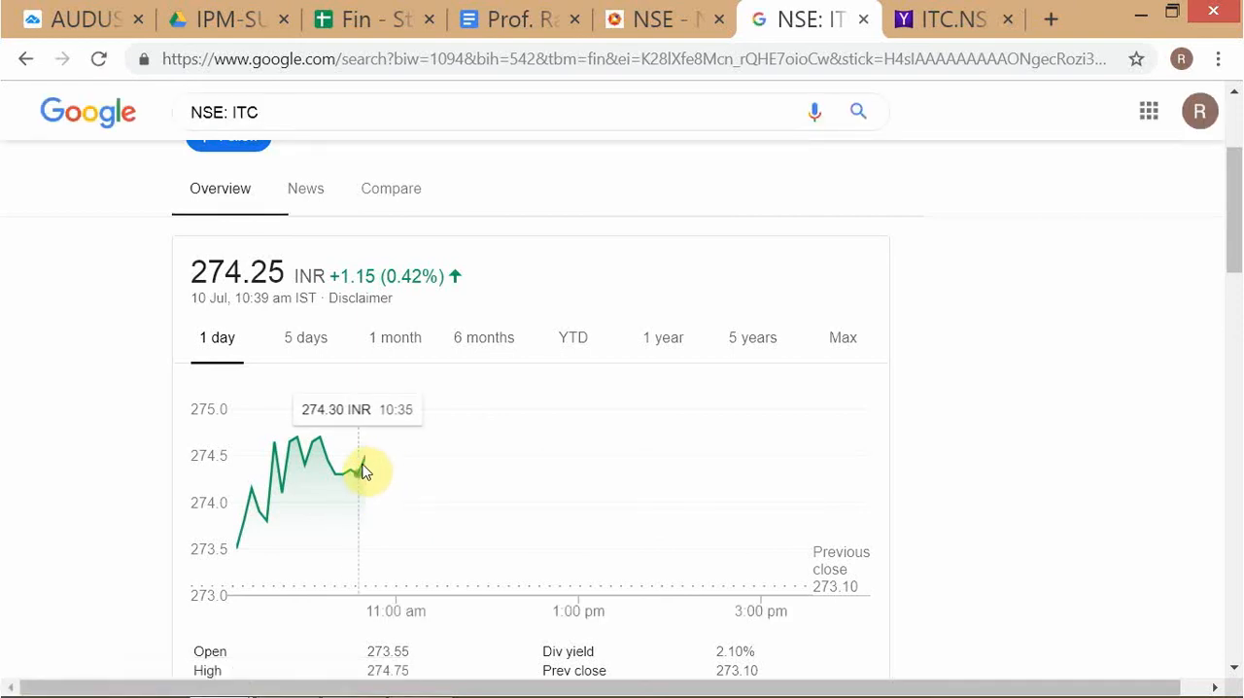
{"action": "mouse_move", "coordinate": [361, 481]}
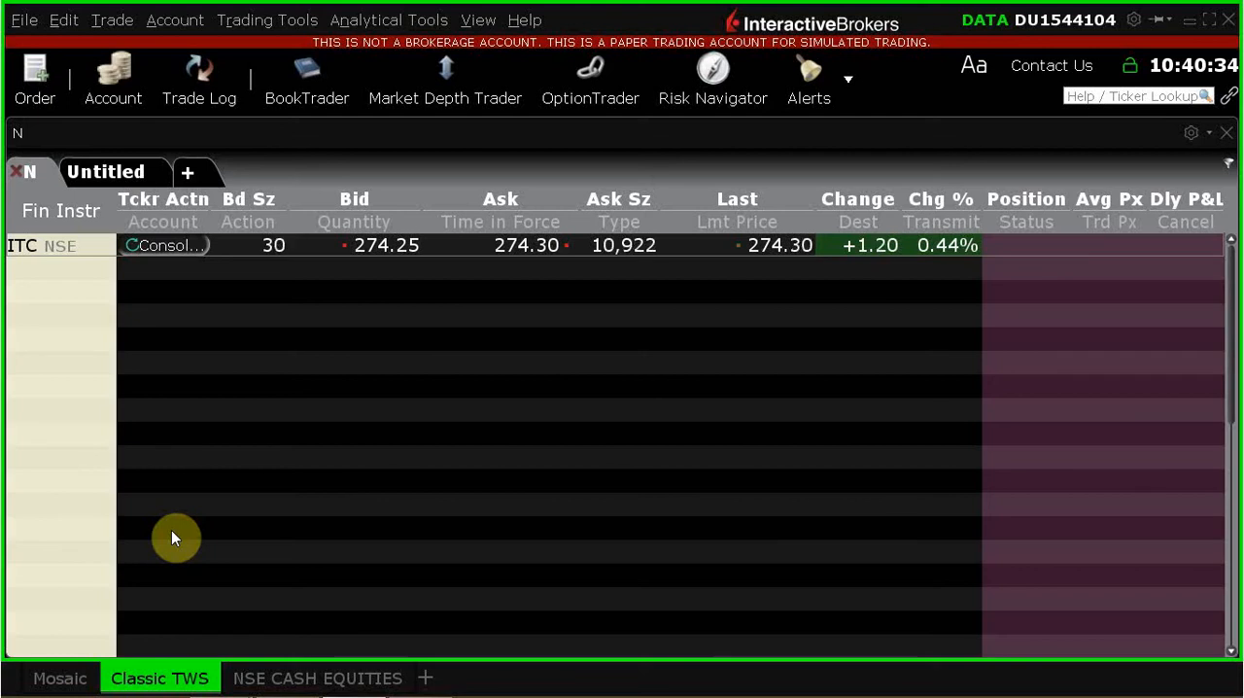
{"action": "mouse_move", "coordinate": [753, 264]}
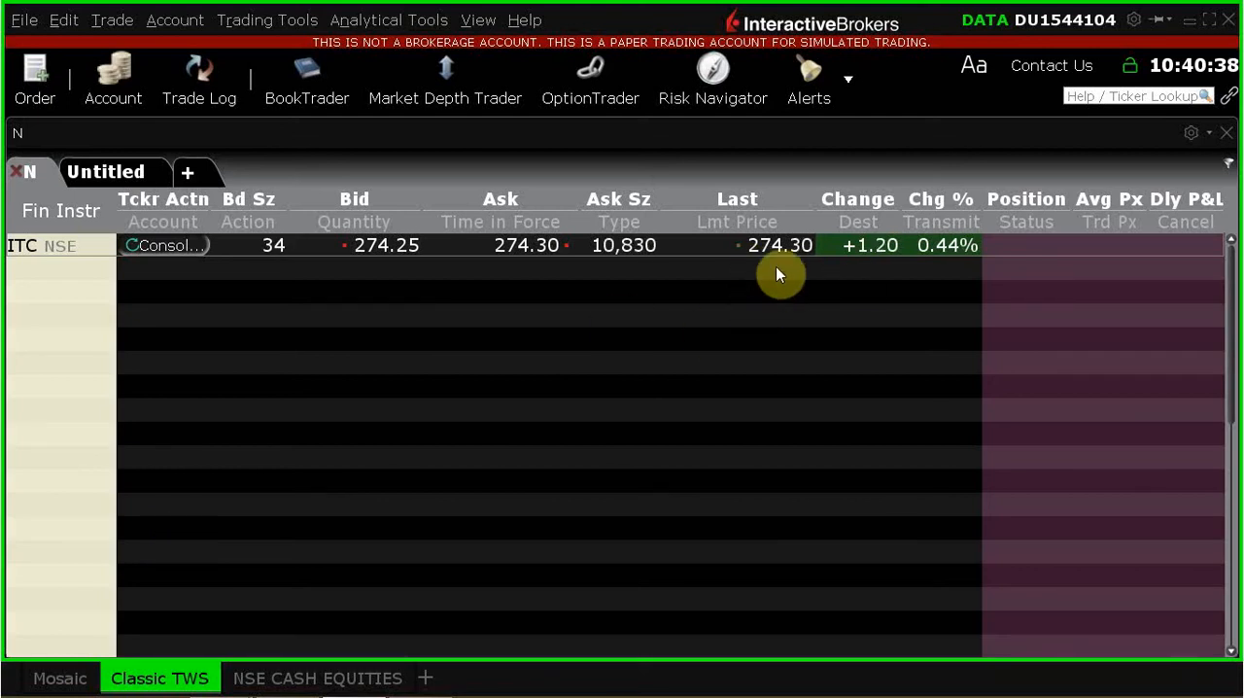
{"action": "mouse_move", "coordinate": [664, 455]}
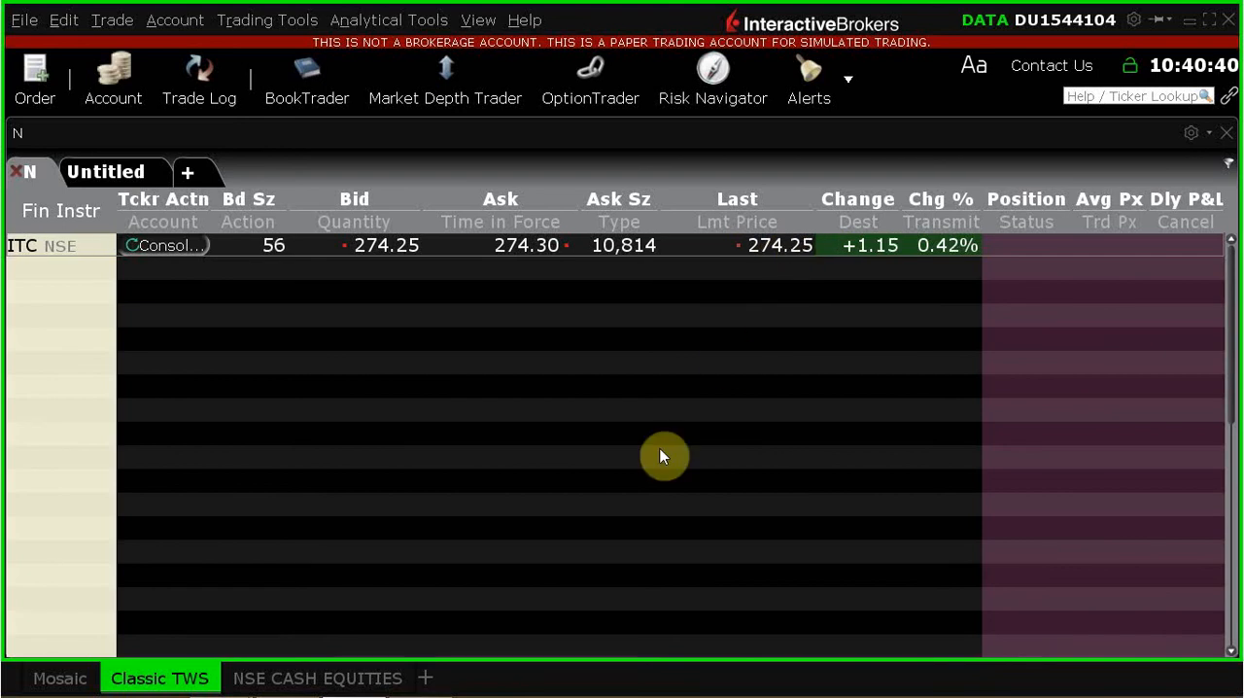
{"action": "mouse_move", "coordinate": [740, 519]}
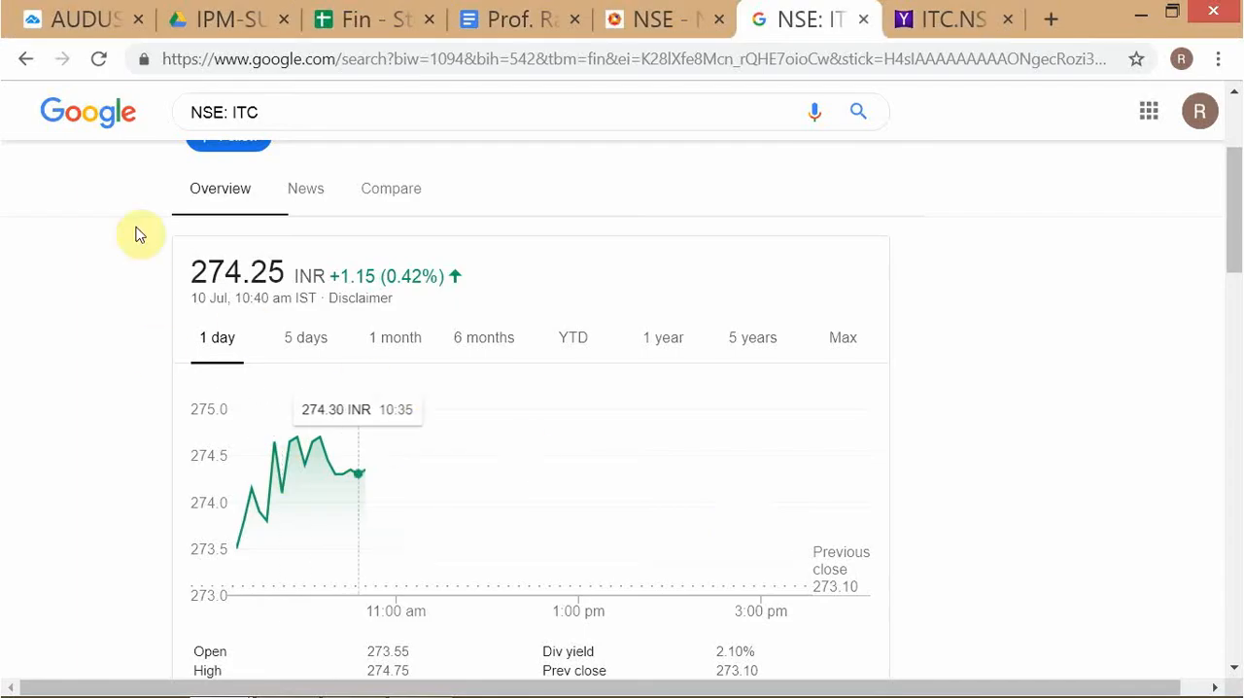
{"action": "mouse_move", "coordinate": [143, 462]}
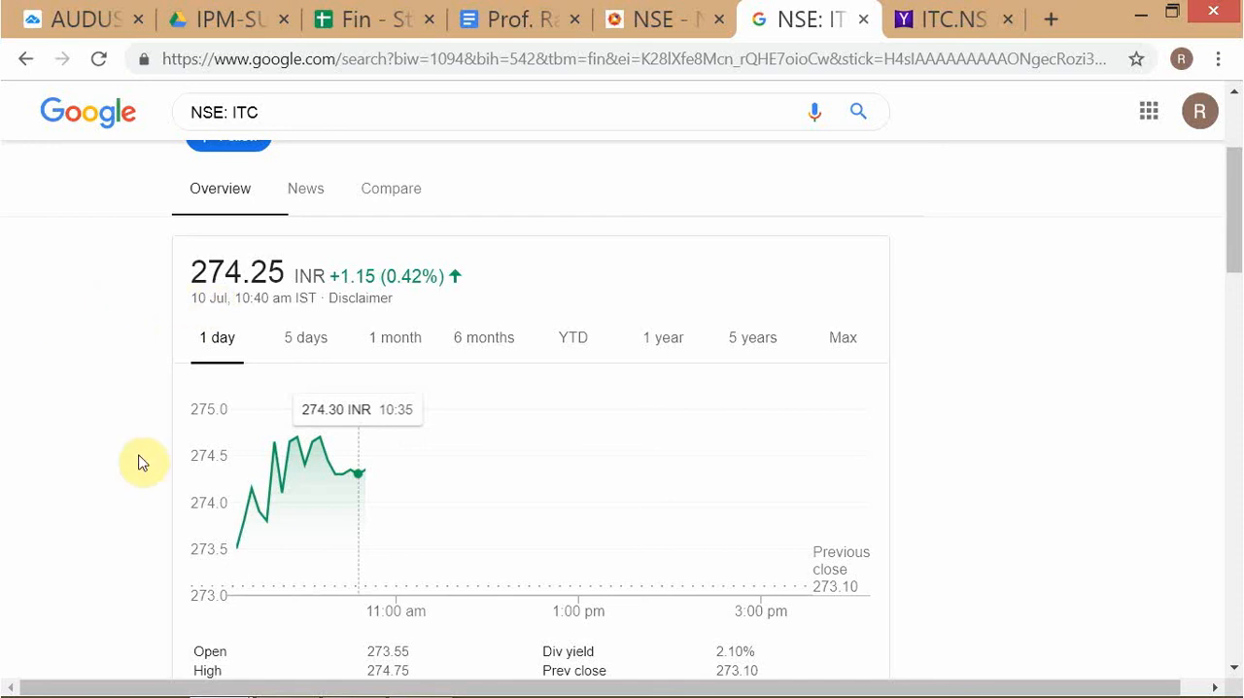
{"action": "mouse_move", "coordinate": [96, 460]}
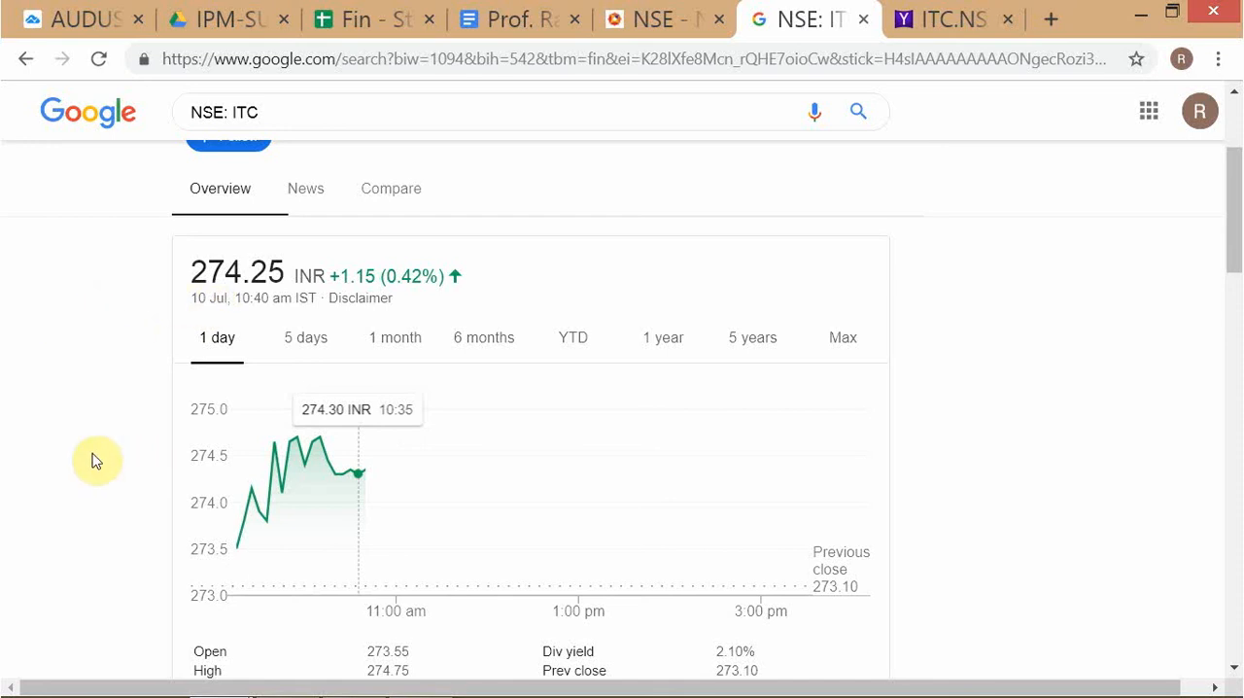
{"action": "mouse_move", "coordinate": [947, 18]}
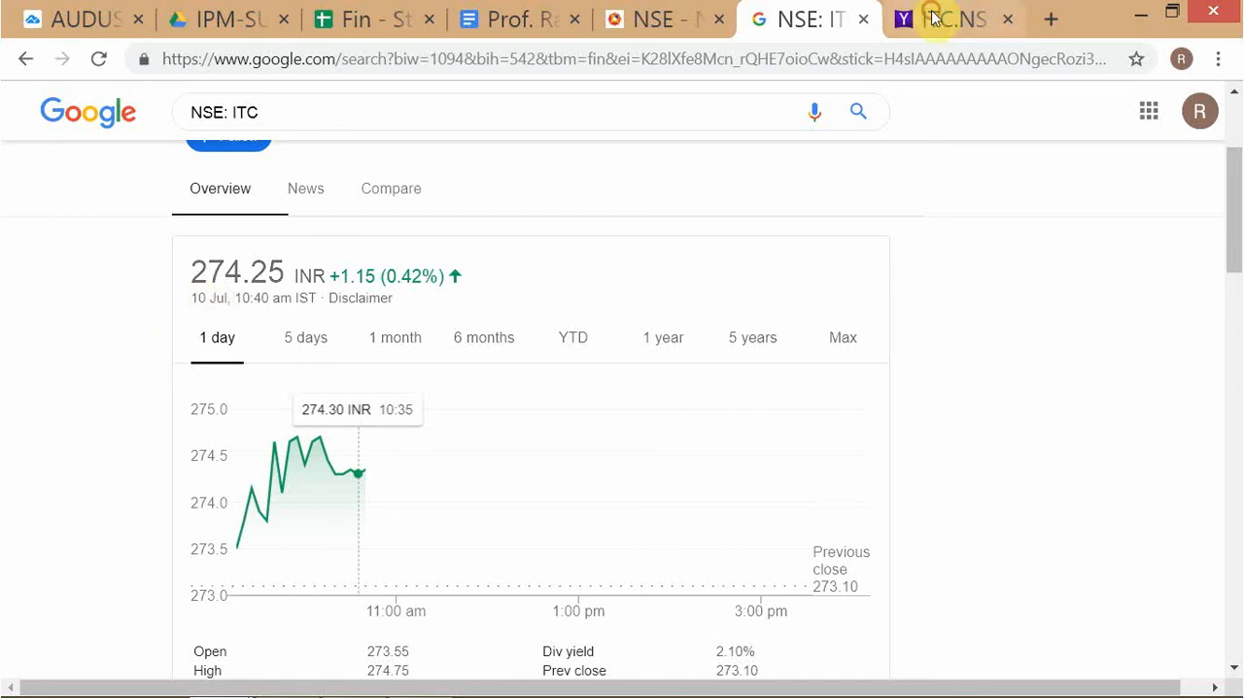
Step: Switch to the Yahoo Finance ITC.NS tab and scroll to the top
{"action": "left_click", "coordinate": [953, 19]}
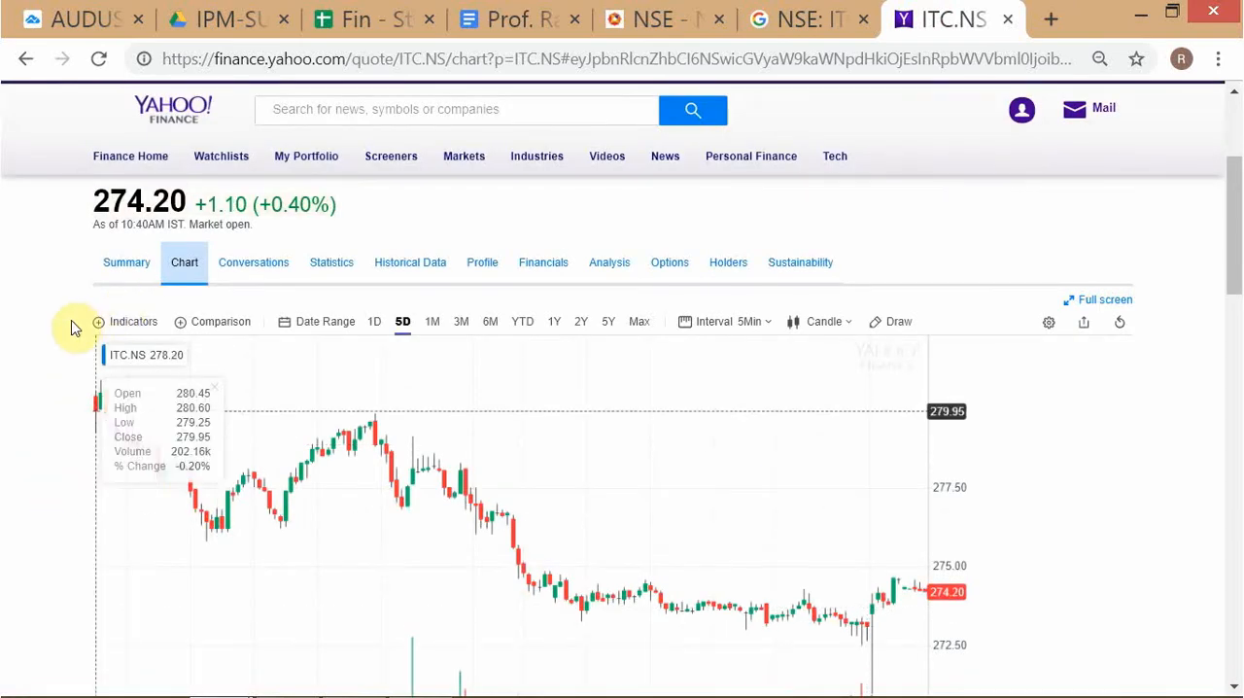
{"action": "scroll", "scroll_direction": "up", "scroll_amount": 3}
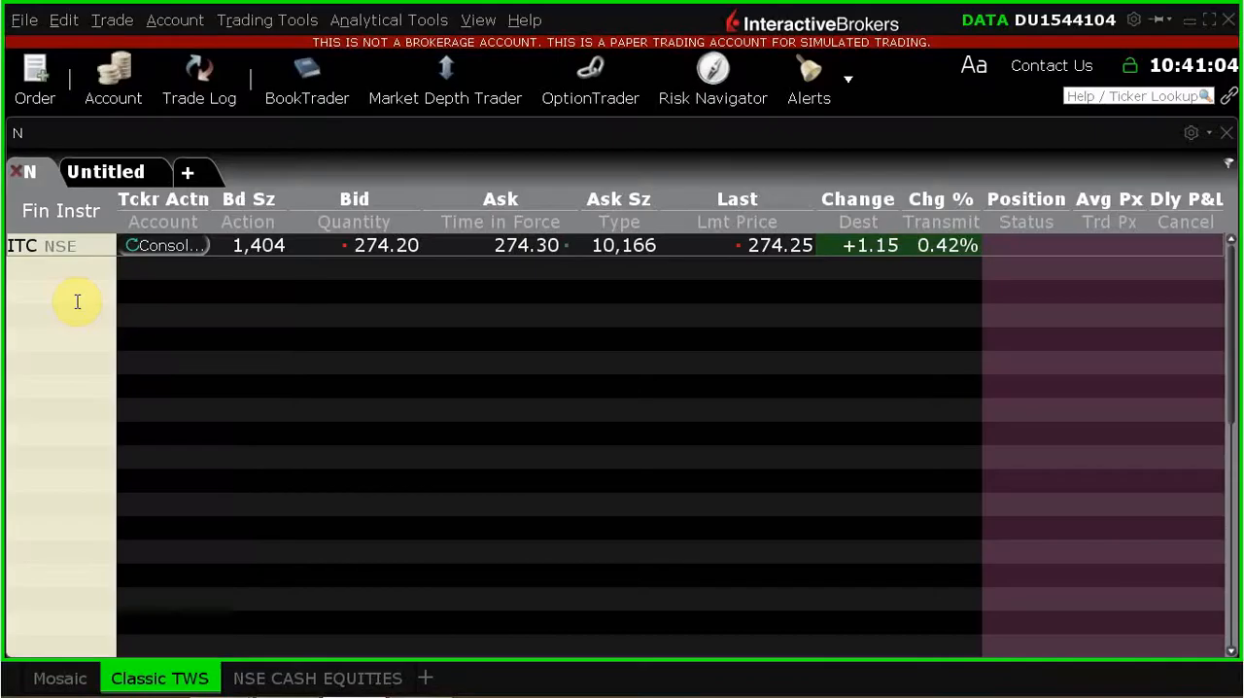
{"action": "mouse_move", "coordinate": [757, 314]}
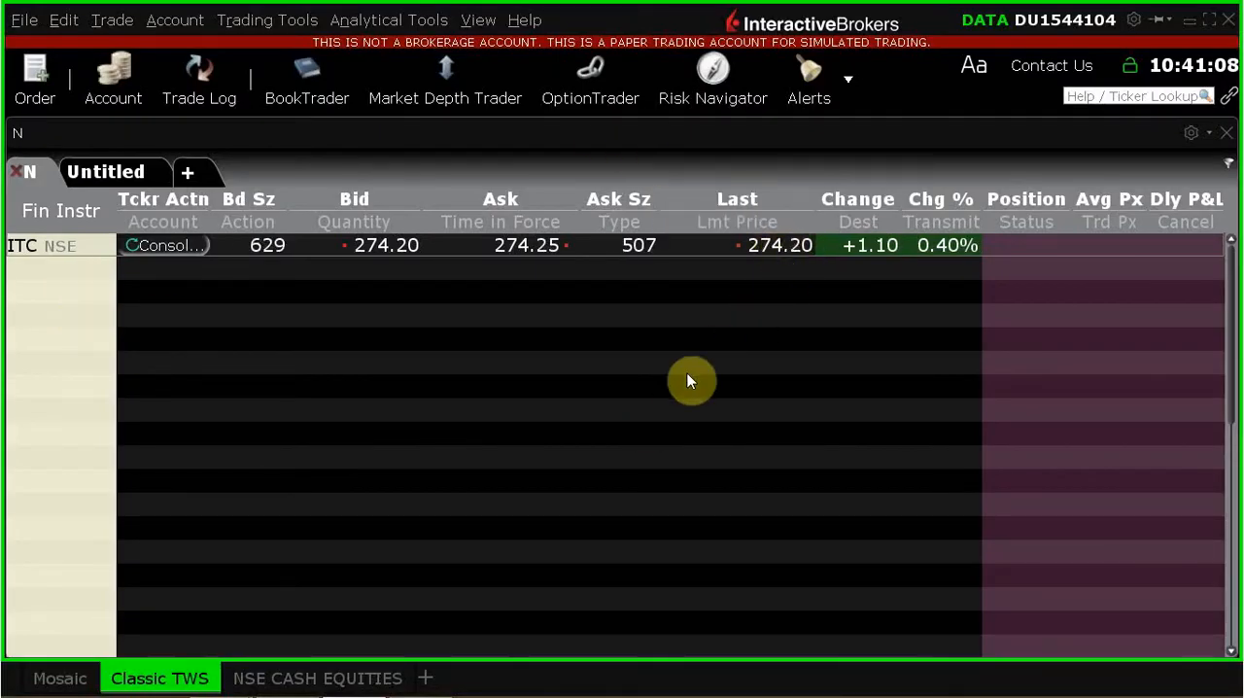
{"action": "mouse_move", "coordinate": [774, 350]}
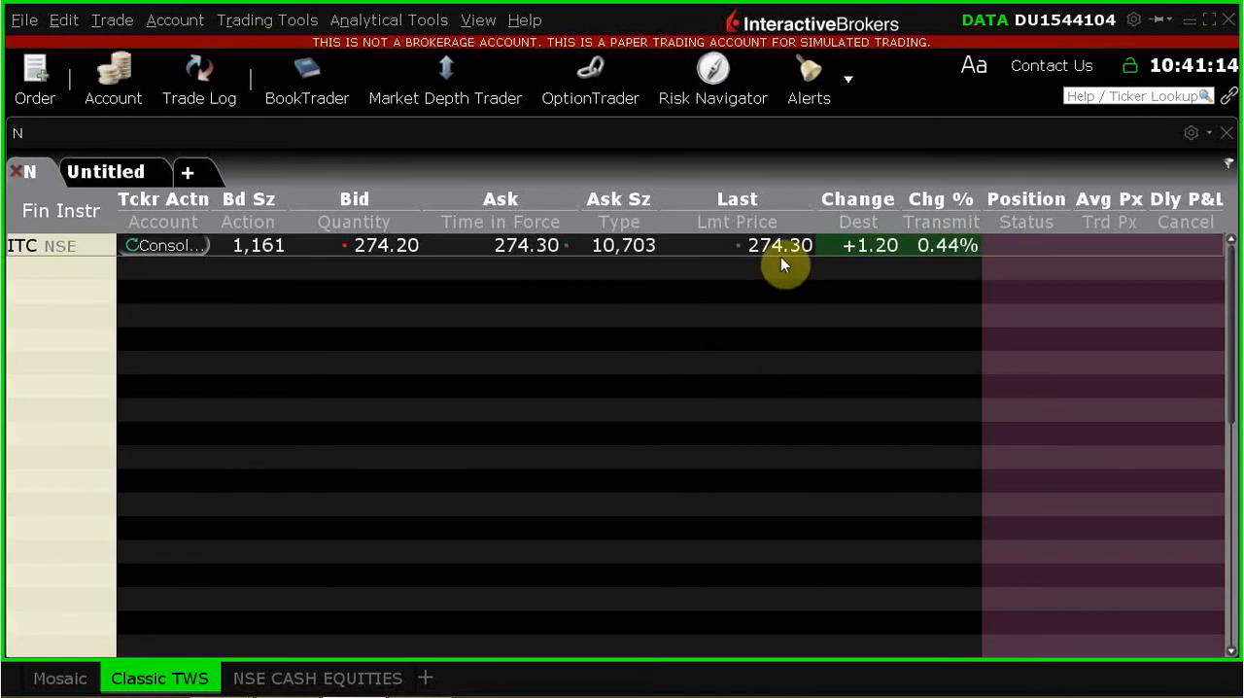
{"action": "mouse_move", "coordinate": [782, 262]}
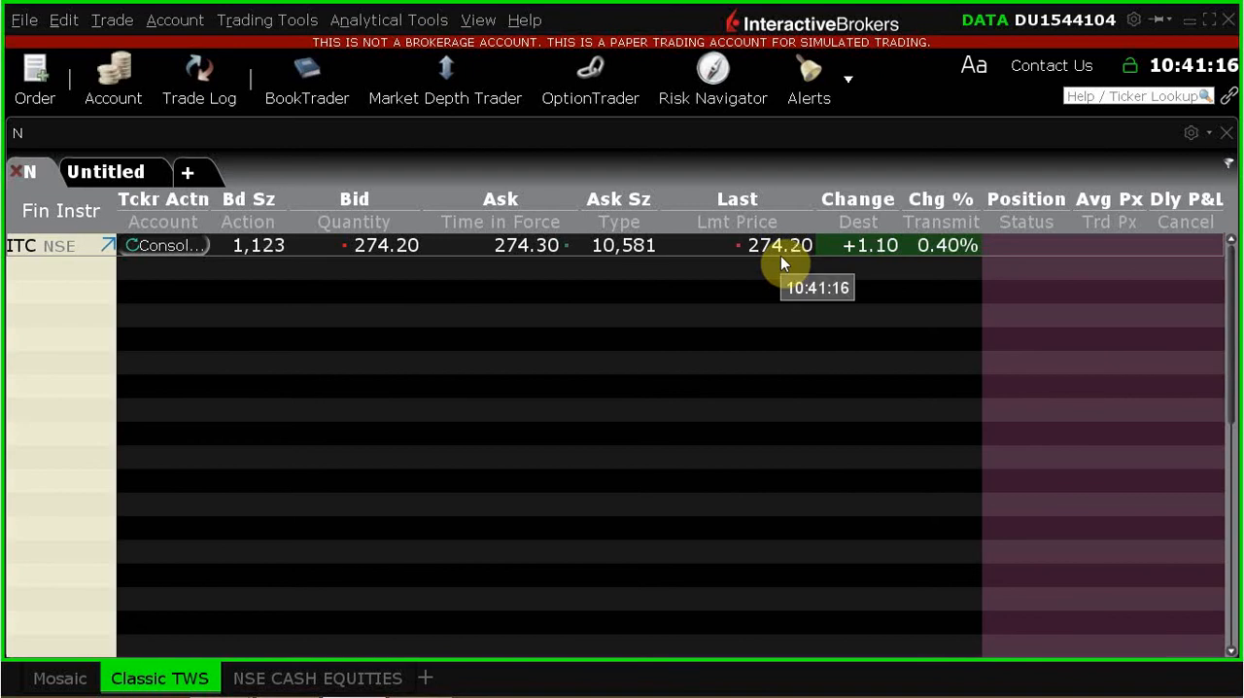
{"action": "mouse_move", "coordinate": [774, 385]}
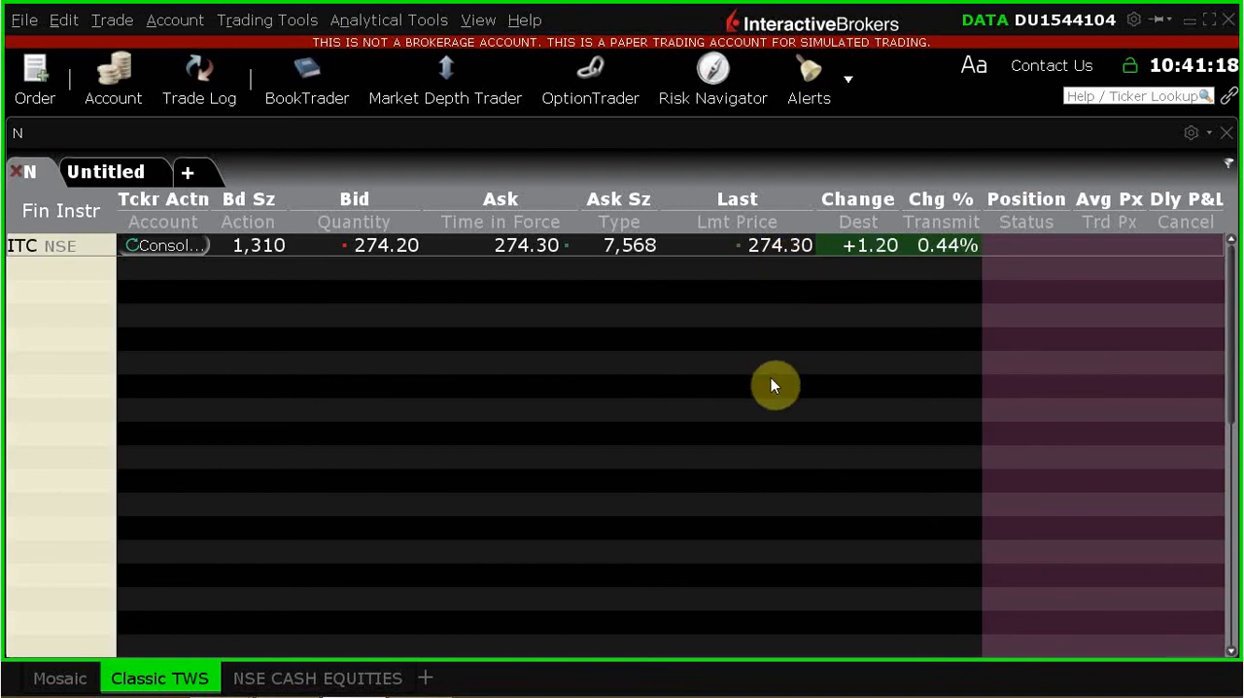
{"action": "left_click", "coordinate": [938, 18]}
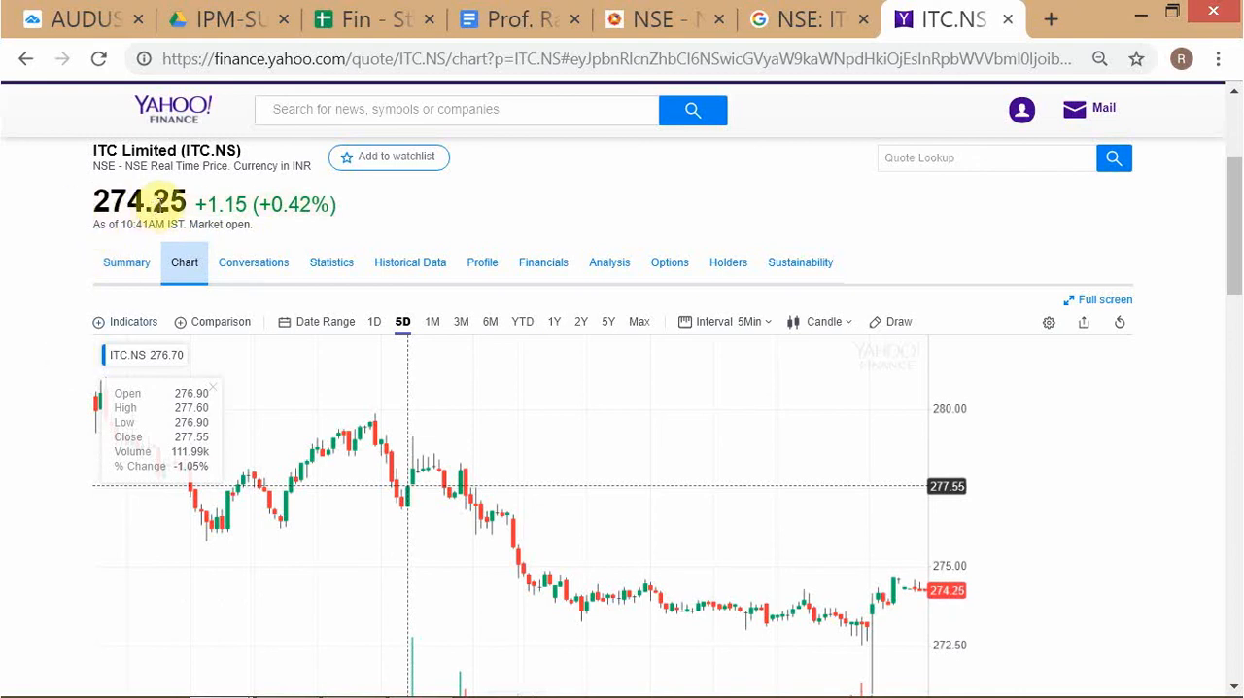
{"action": "mouse_move", "coordinate": [151, 245]}
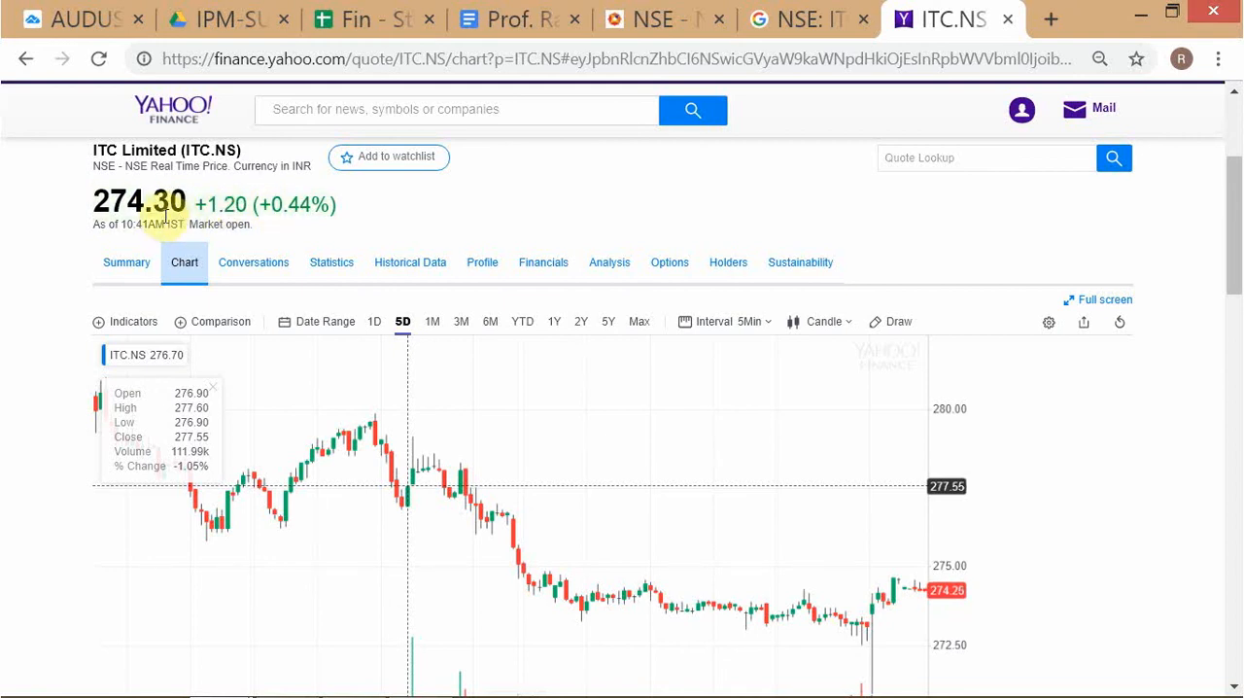
{"action": "mouse_move", "coordinate": [227, 359]}
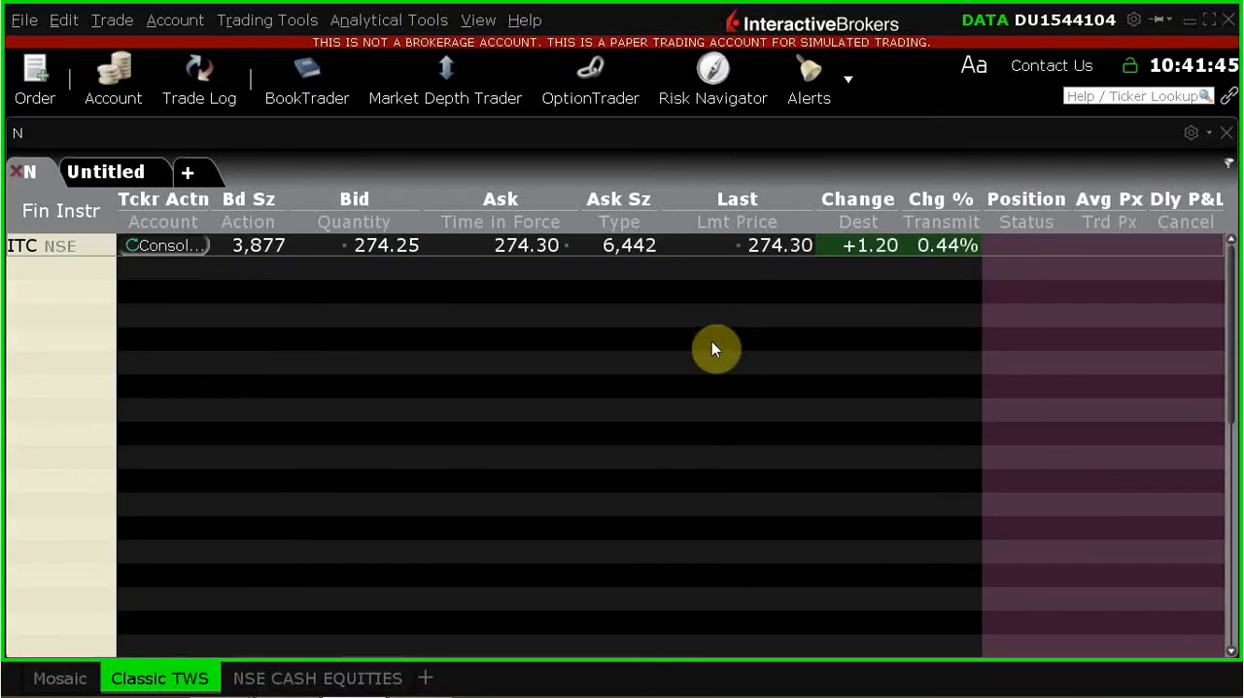
{"action": "mouse_move", "coordinate": [565, 343]}
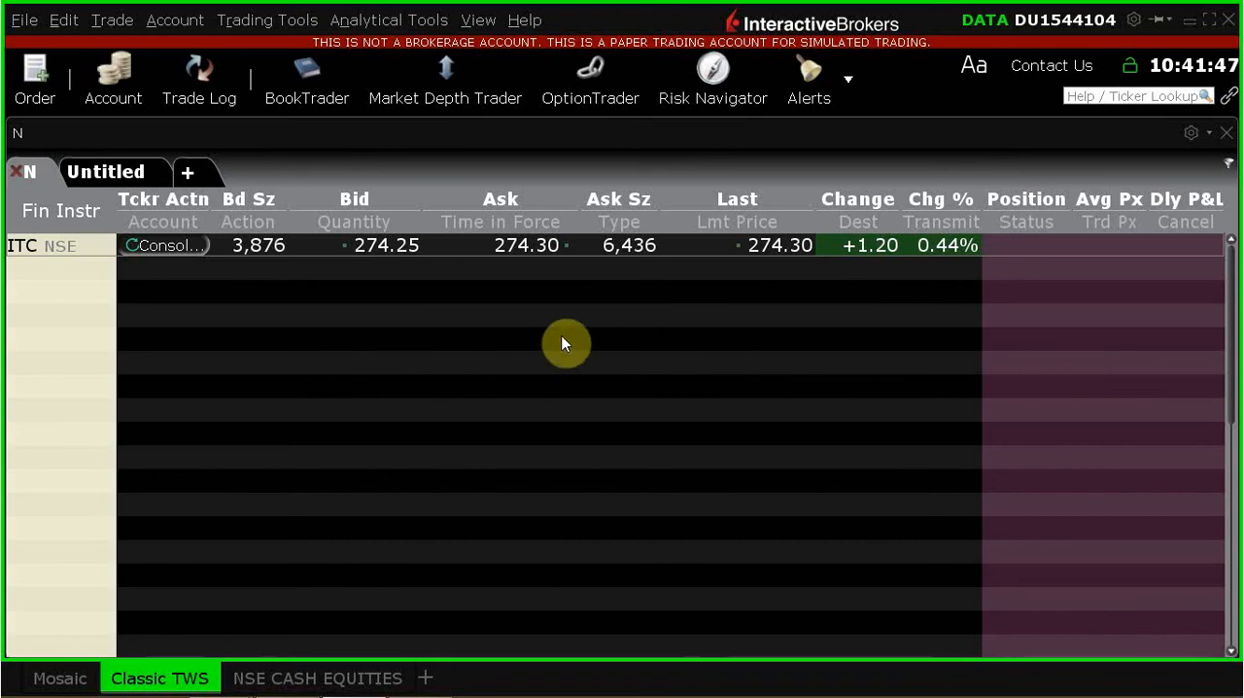
{"action": "mouse_move", "coordinate": [573, 317]}
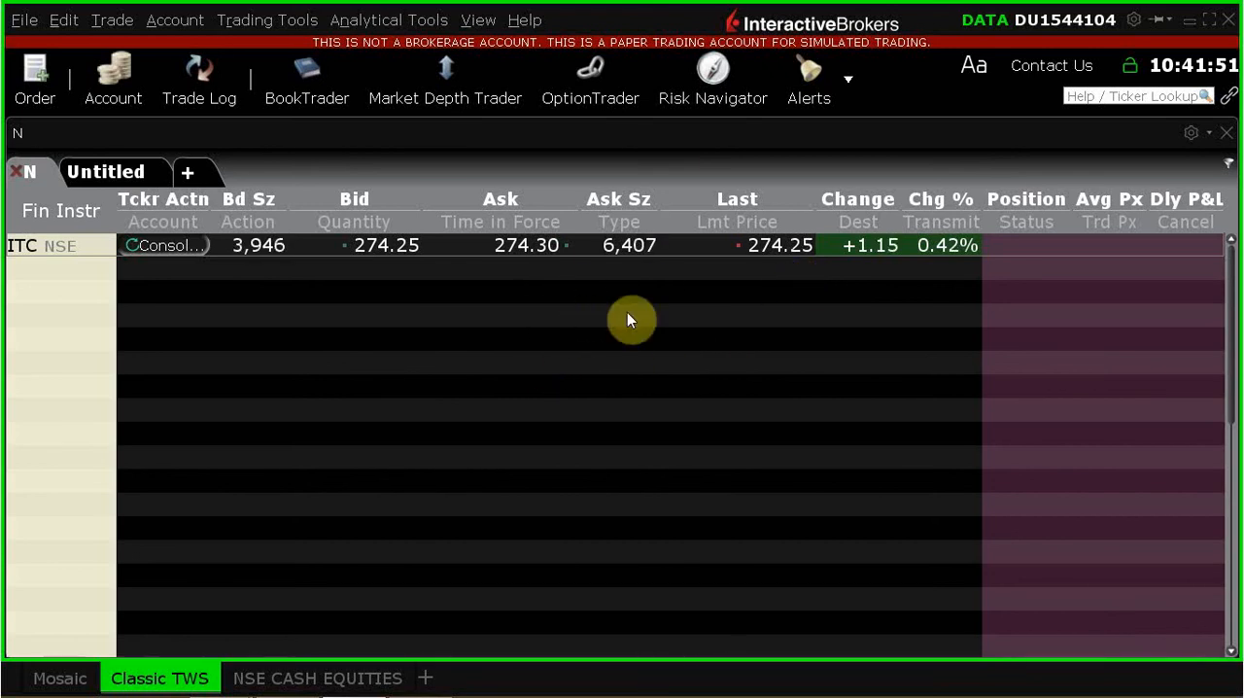
{"action": "mouse_move", "coordinate": [88, 286]}
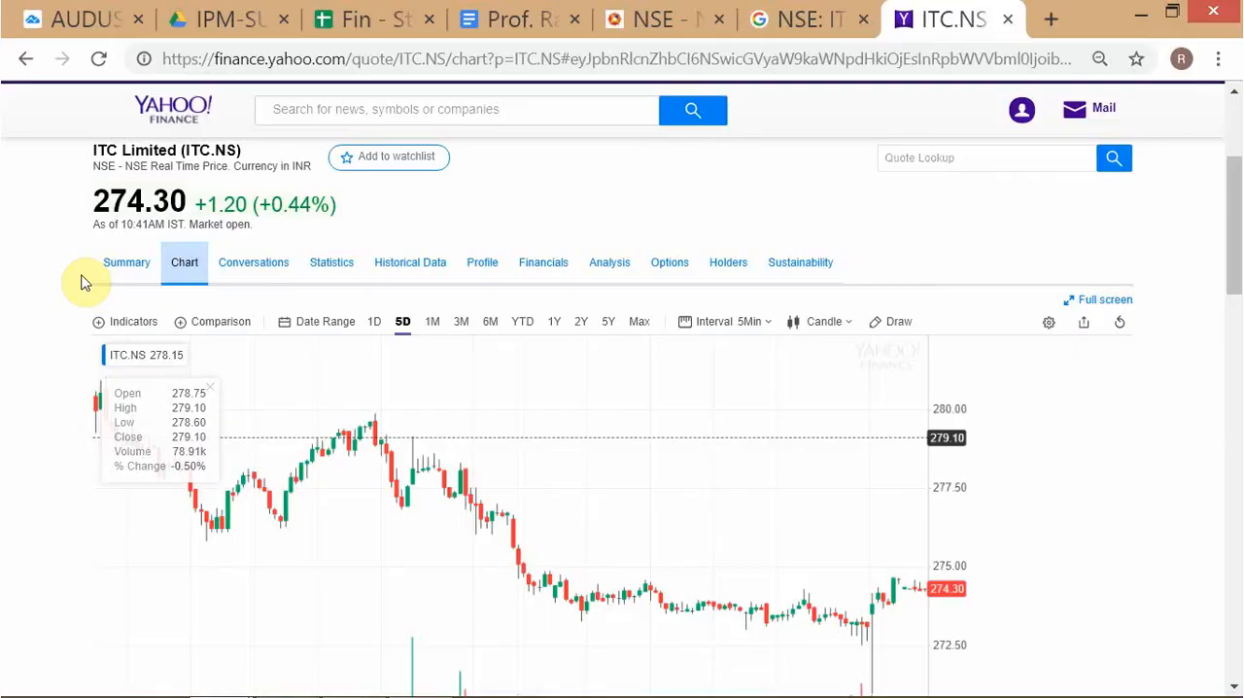
Step: Switch to the NSE tab showing the Nifty 50 stock watch table
{"action": "left_click", "coordinate": [665, 19]}
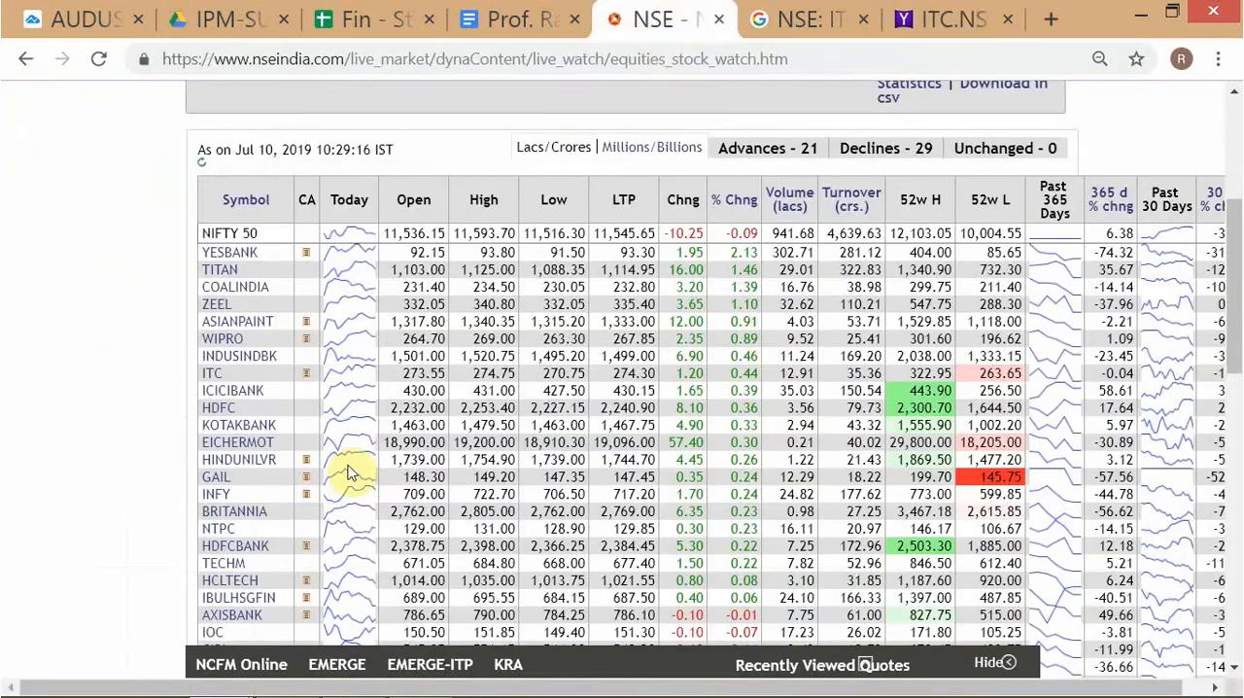
{"action": "mouse_move", "coordinate": [97, 544]}
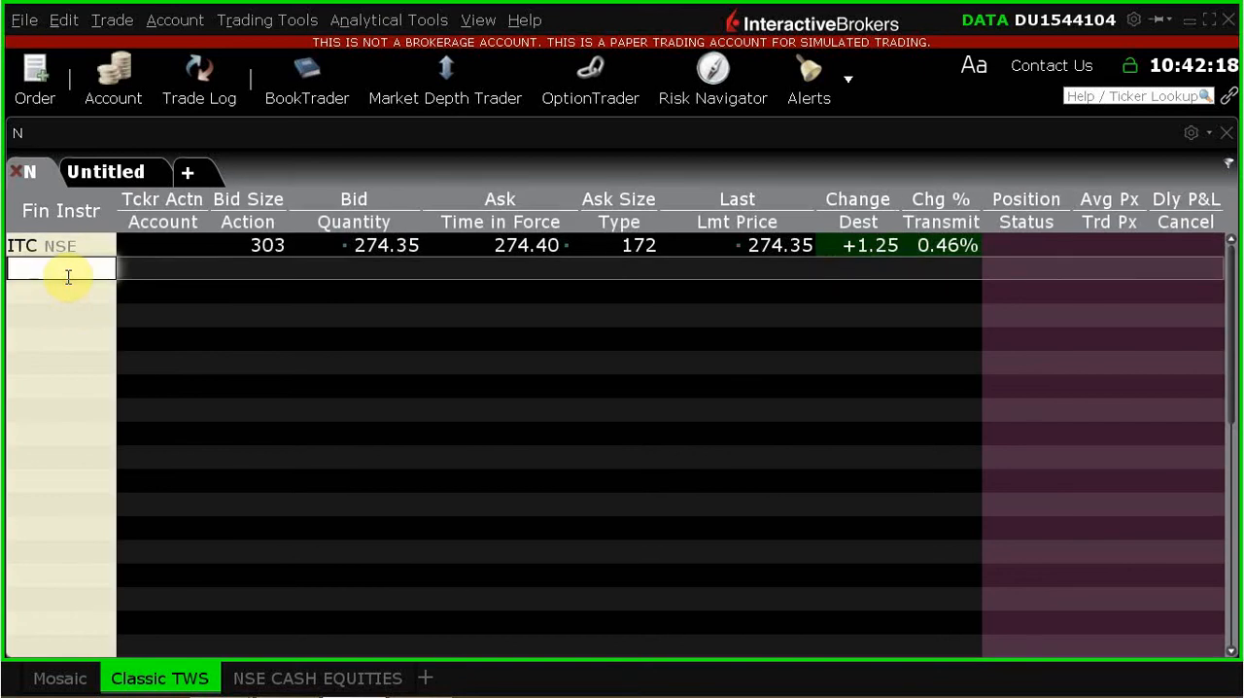
Step: Enter INFY in the Fin Instr cell and pick the INFOSYS LTD NSE stock
{"action": "type", "text": "IN"}
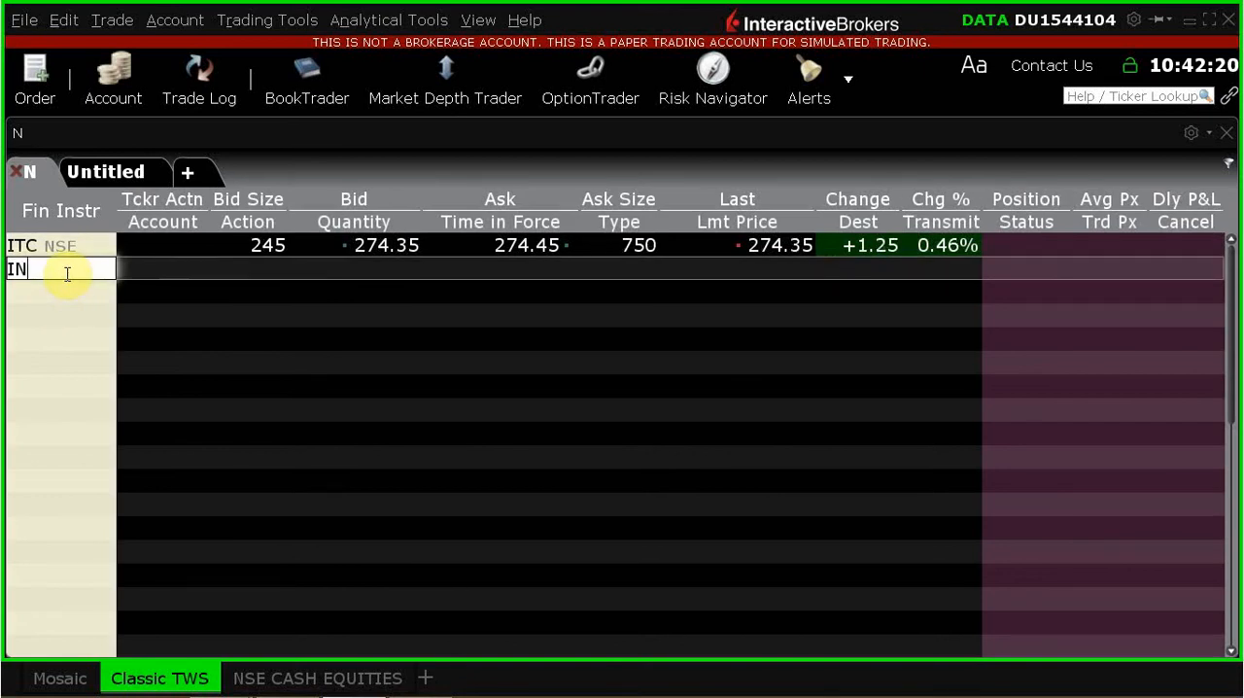
{"action": "type", "text": "FY"}
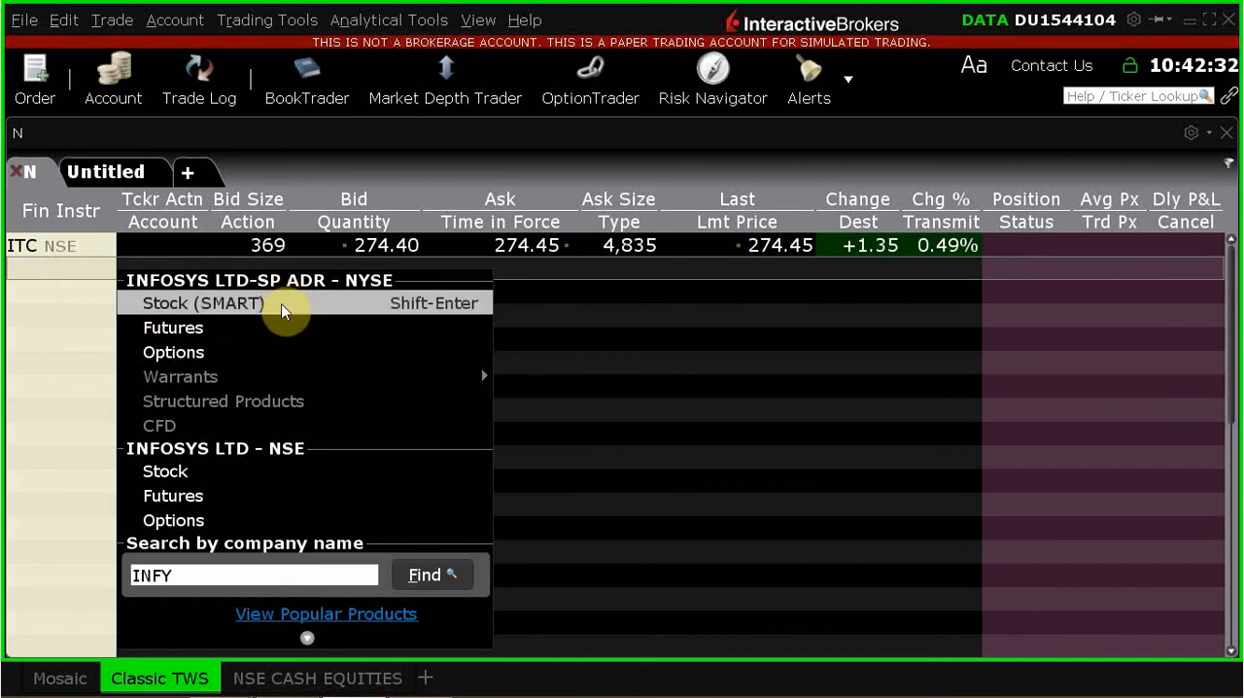
{"action": "mouse_move", "coordinate": [292, 471]}
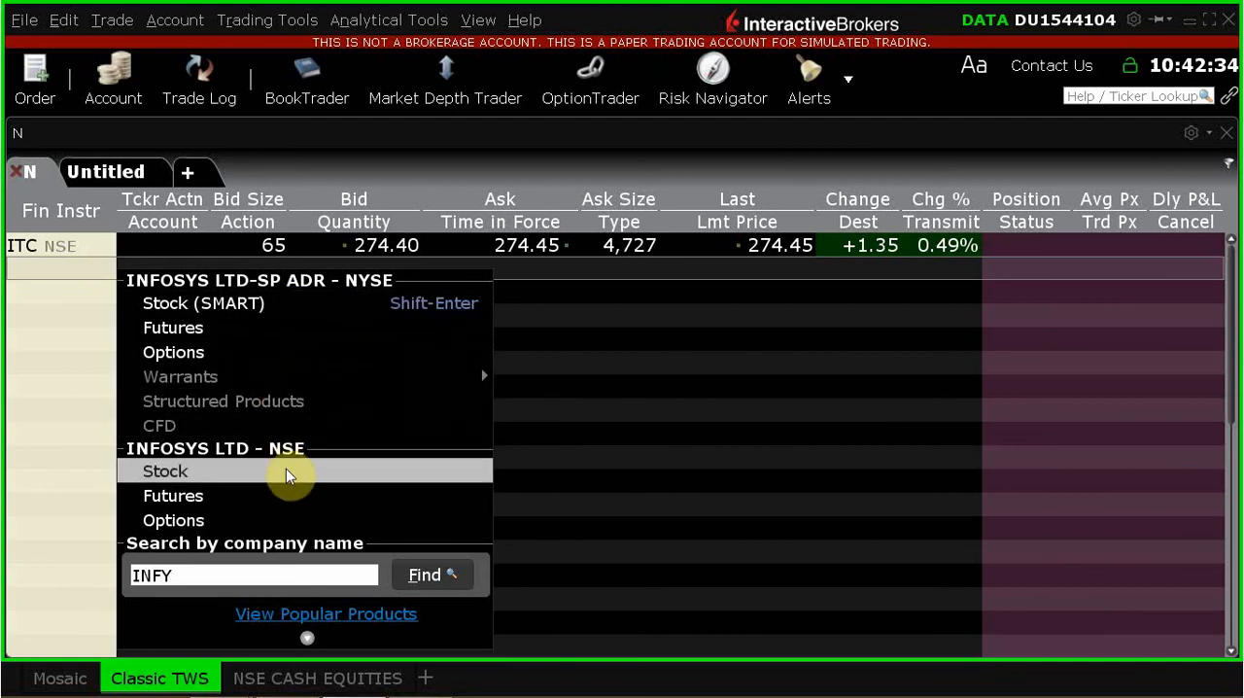
{"action": "mouse_move", "coordinate": [290, 463]}
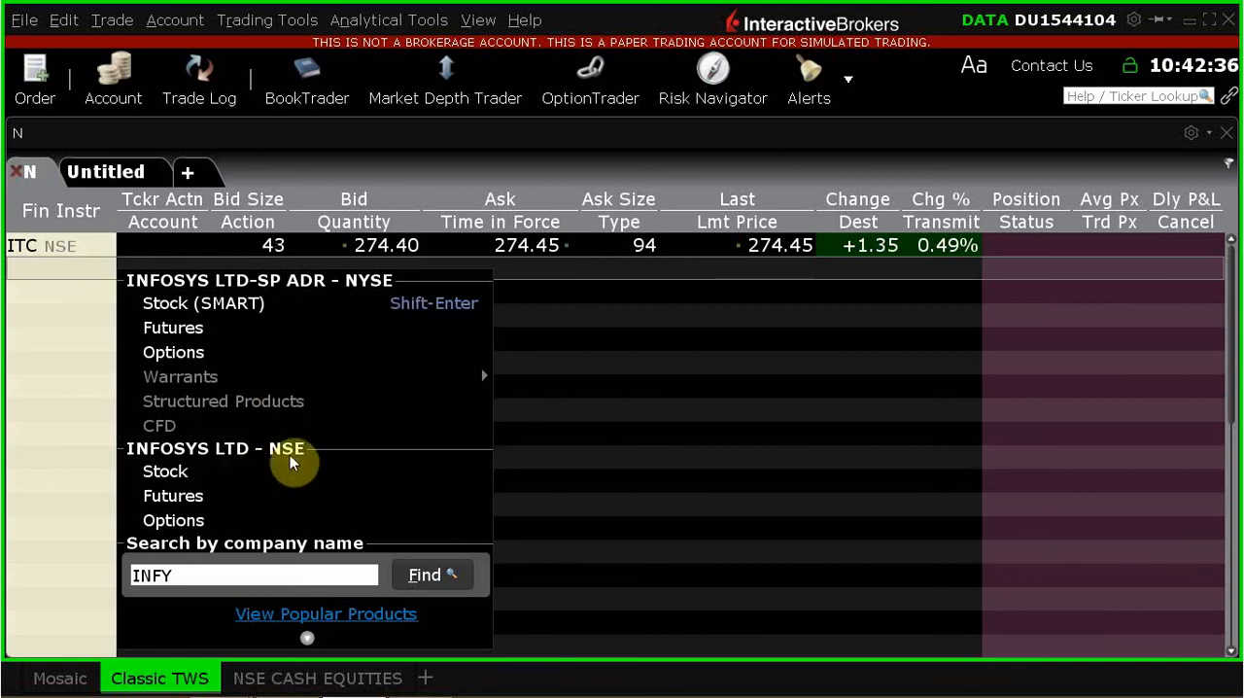
{"action": "mouse_move", "coordinate": [230, 520]}
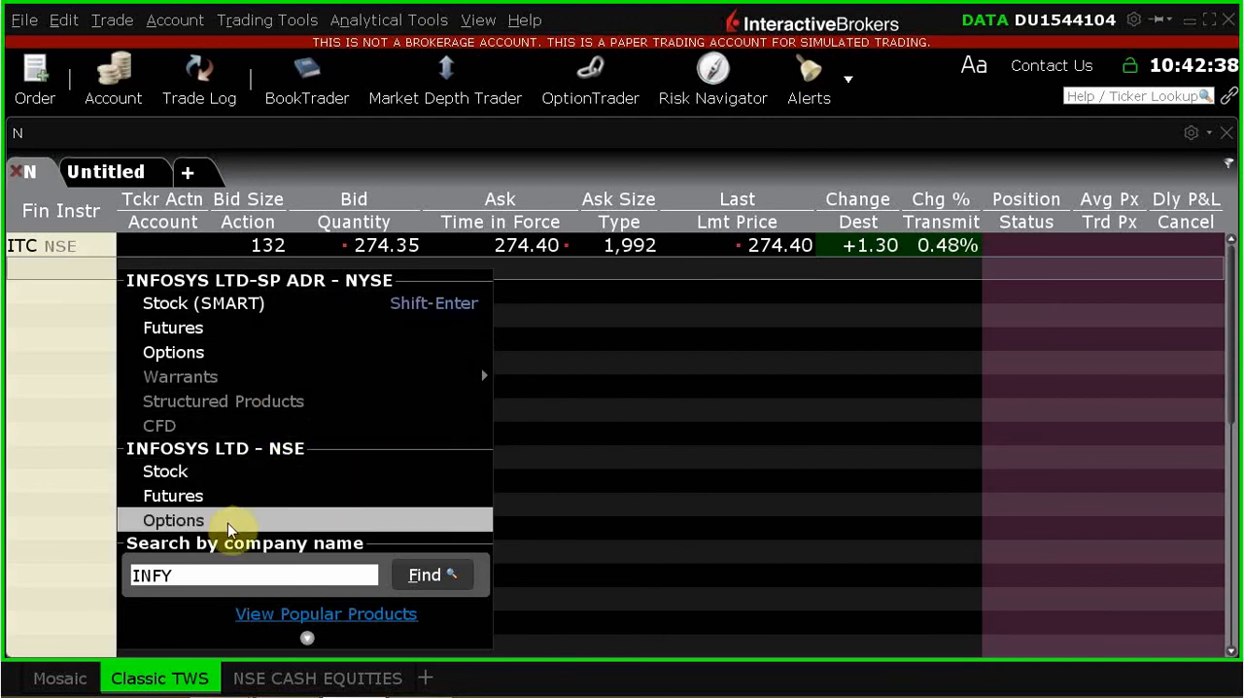
{"action": "mouse_move", "coordinate": [403, 472]}
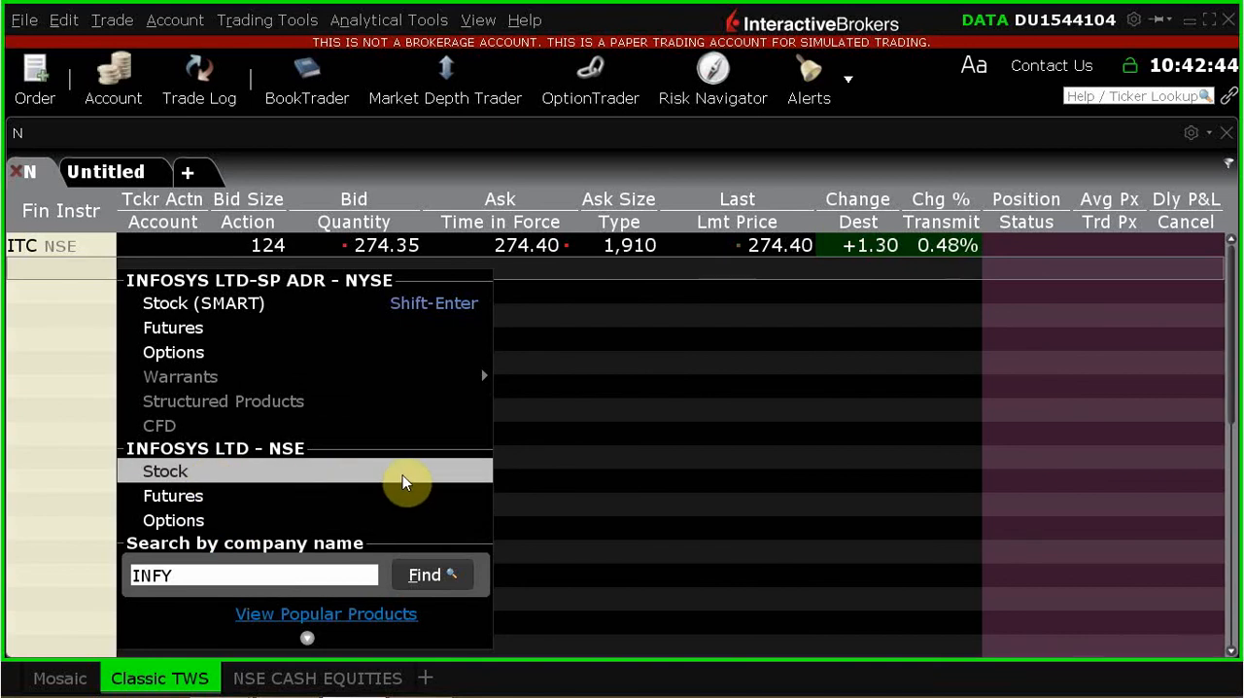
{"action": "left_click", "coordinate": [165, 470]}
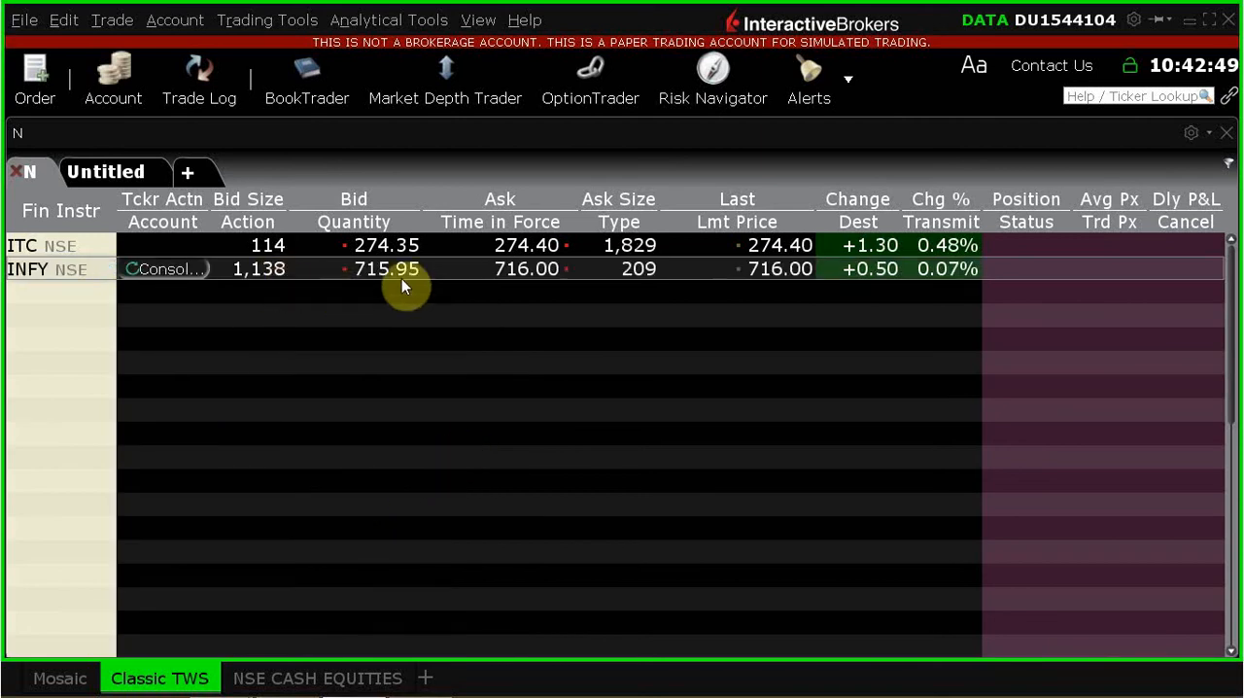
{"action": "mouse_move", "coordinate": [301, 306]}
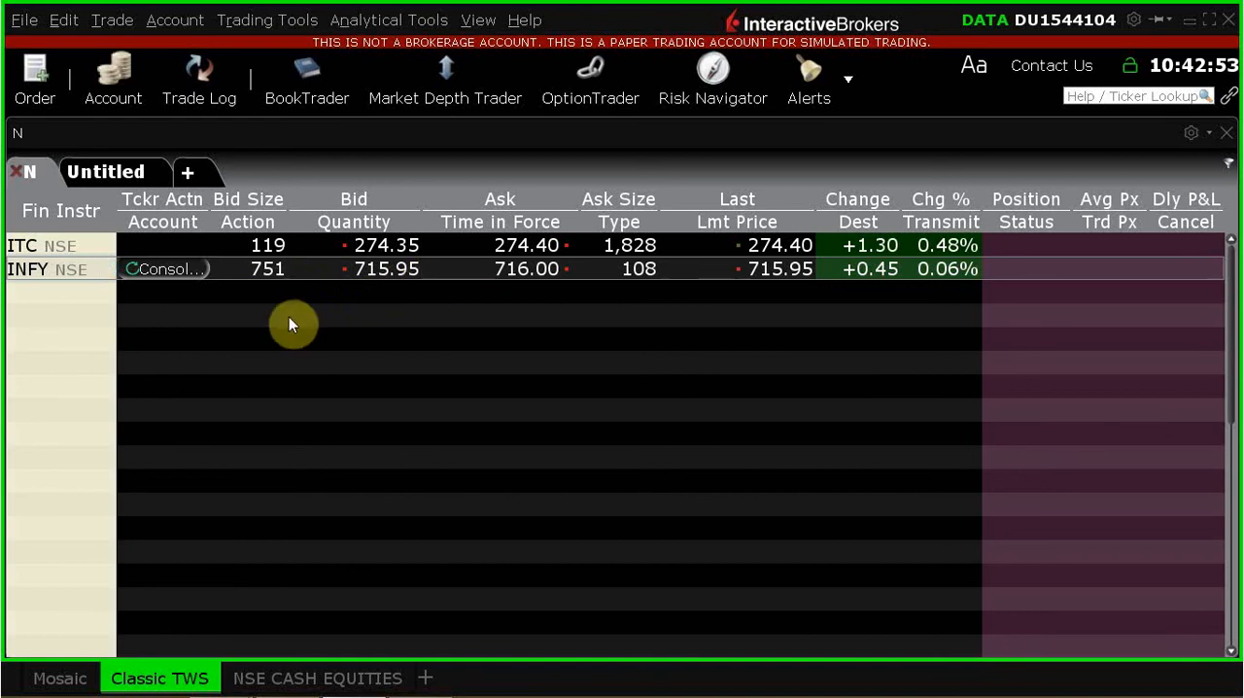
{"action": "mouse_move", "coordinate": [641, 444]}
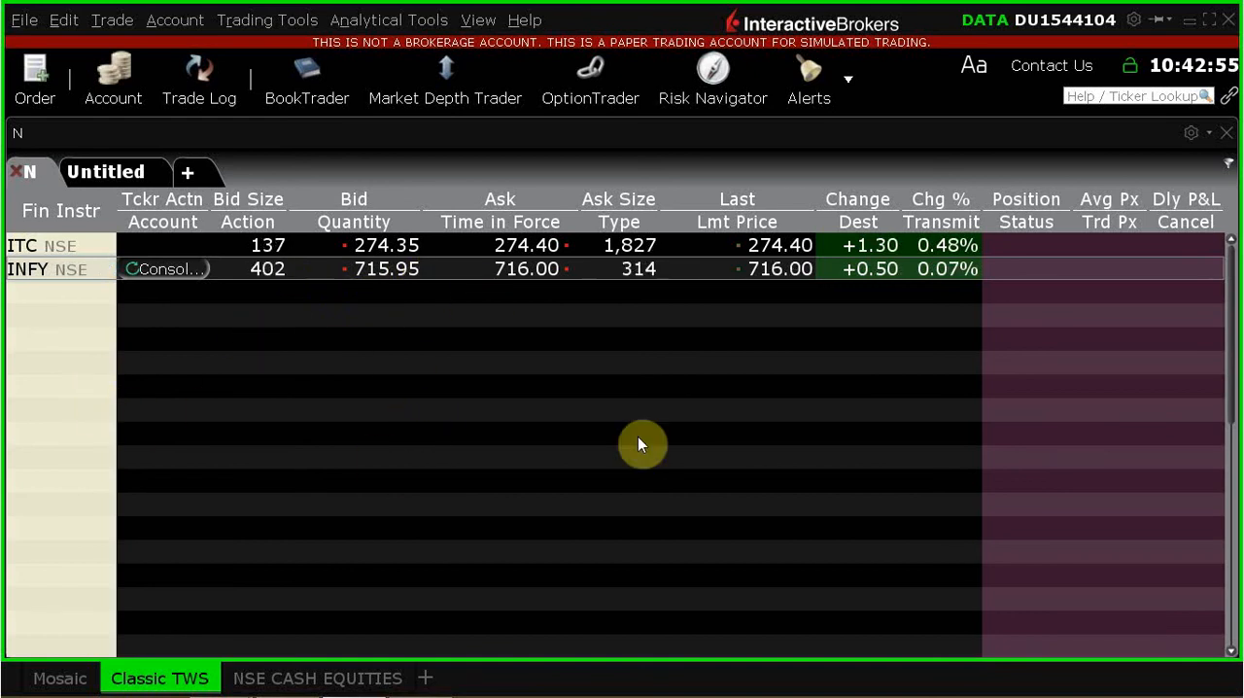
{"action": "mouse_move", "coordinate": [468, 322]}
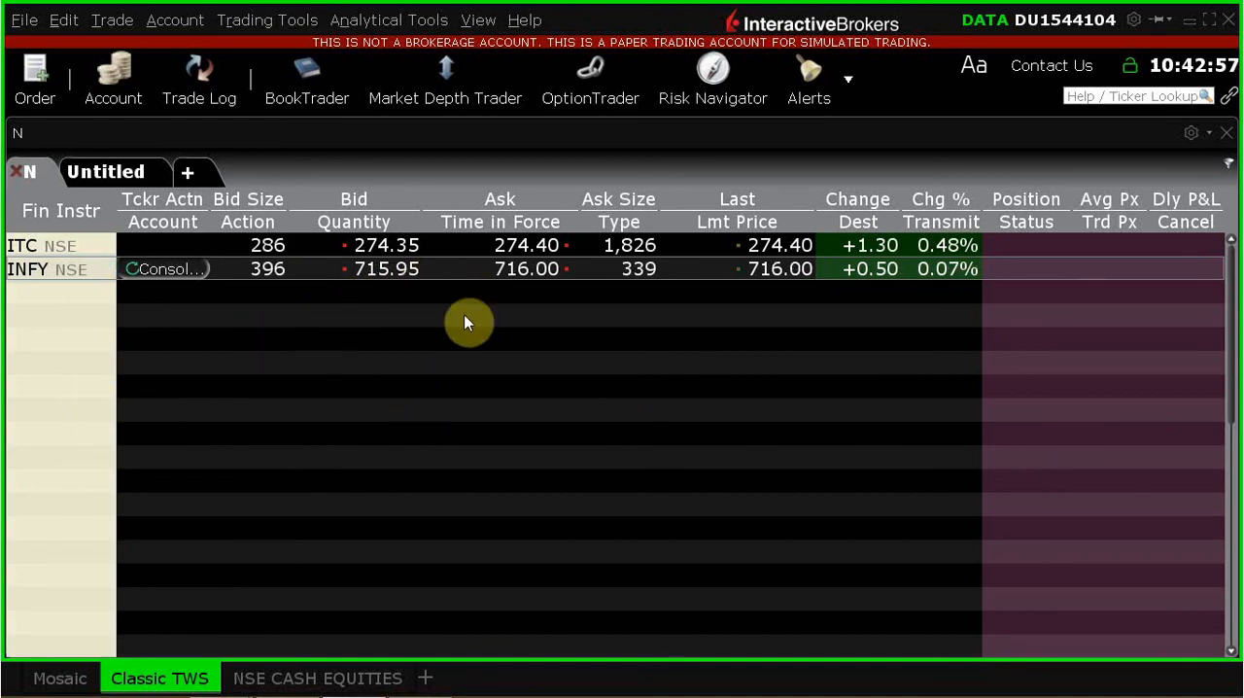
{"action": "mouse_move", "coordinate": [252, 400]}
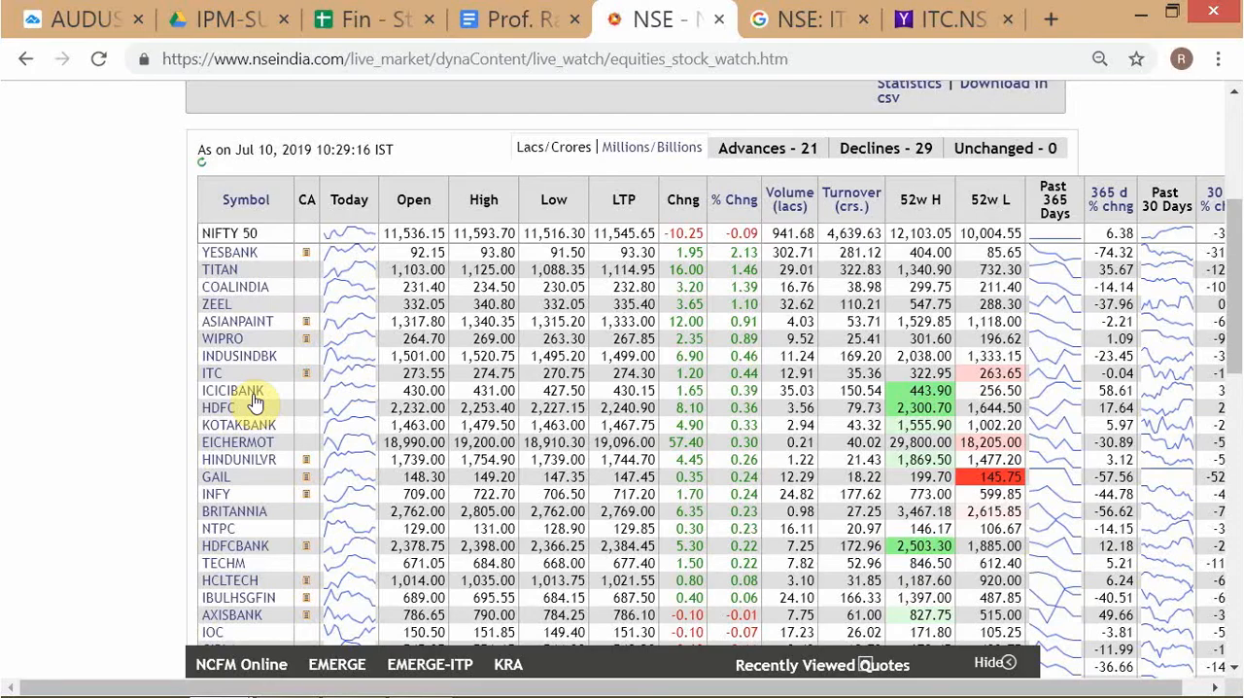
Step: Return to the Yahoo Finance tab and type INFY into its search box
{"action": "left_click", "coordinate": [937, 18]}
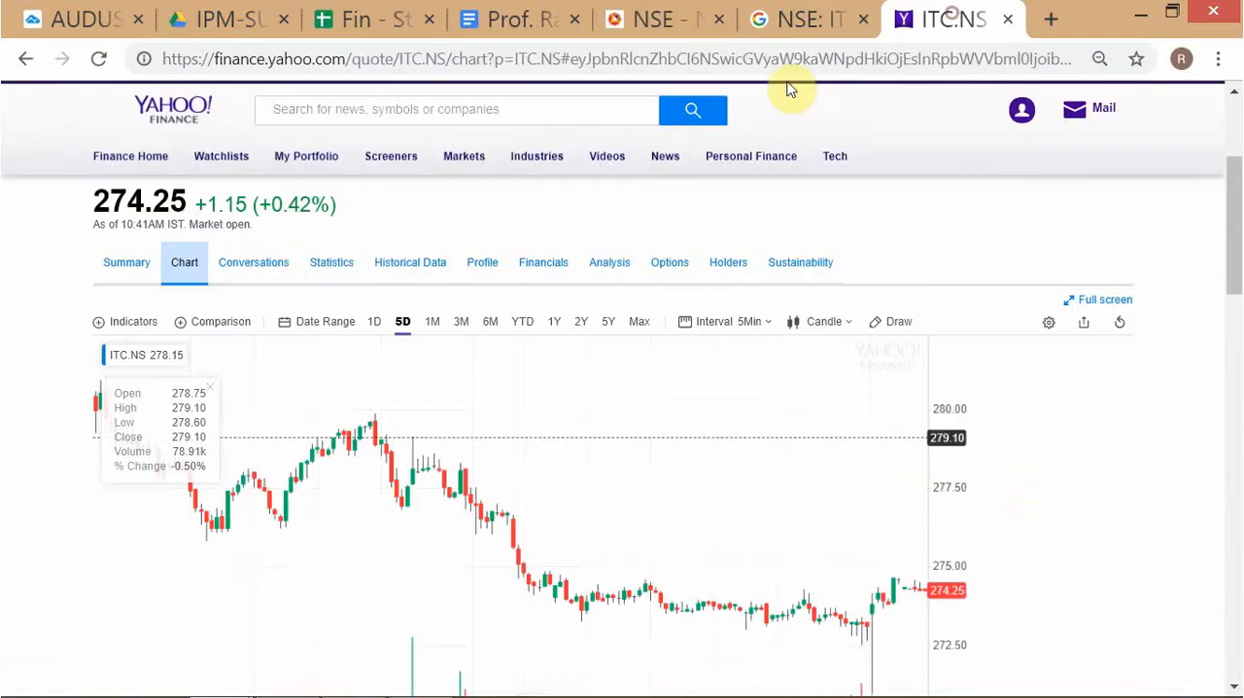
{"action": "left_click", "coordinate": [446, 109]}
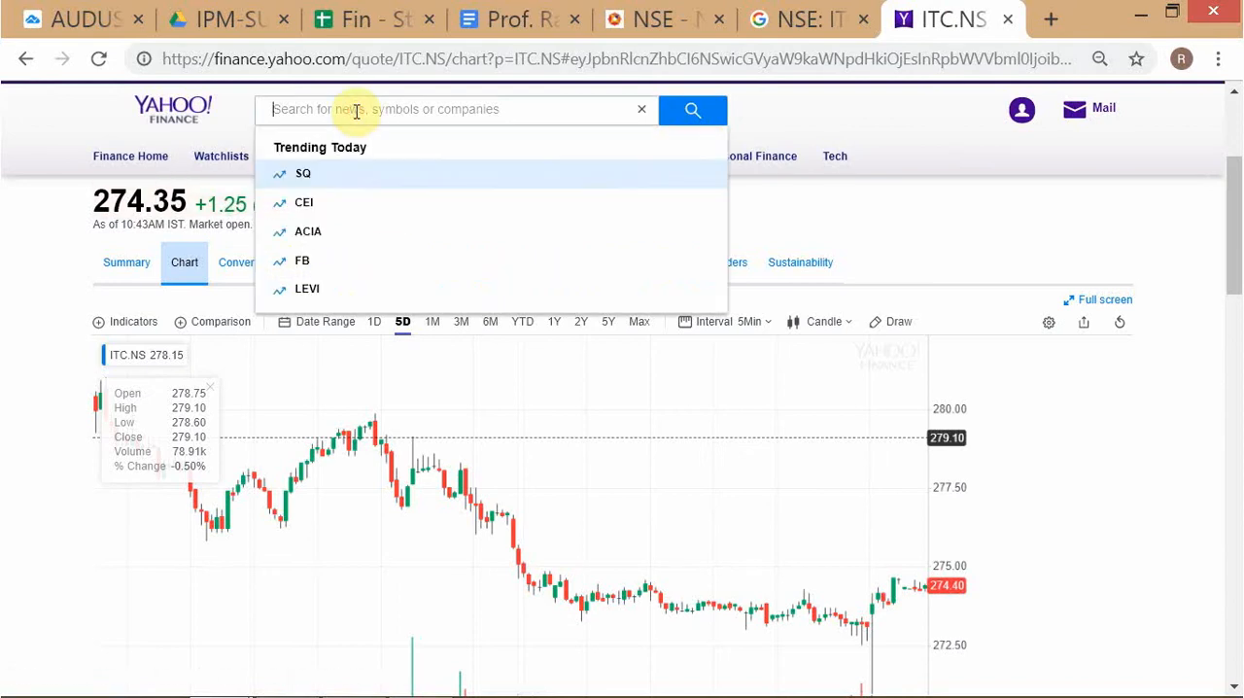
{"action": "type", "text": "INFY"}
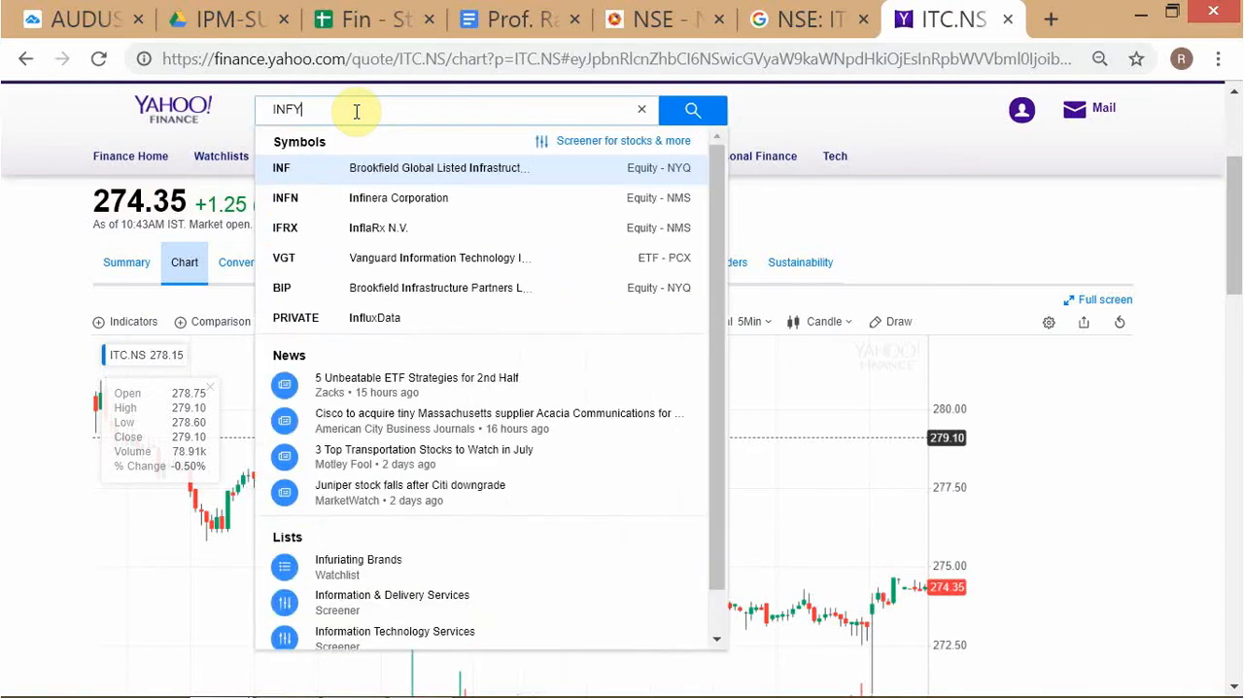
{"action": "type", "text": "Y"}
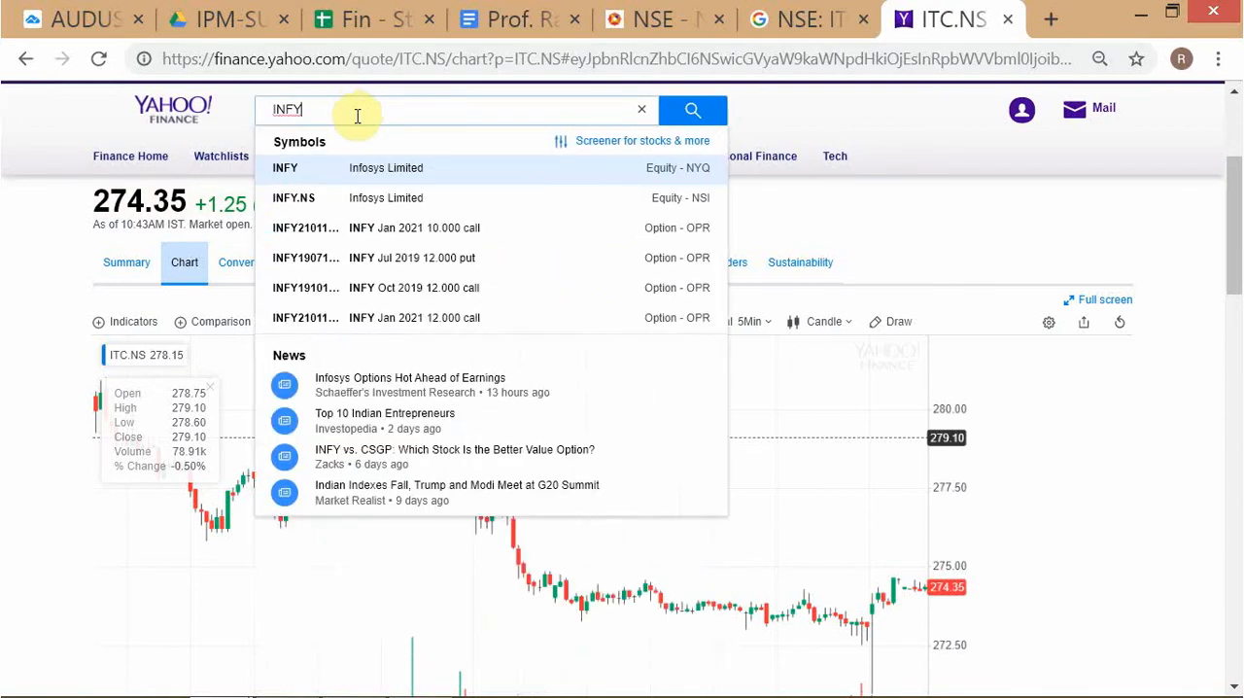
{"action": "mouse_move", "coordinate": [580, 184]}
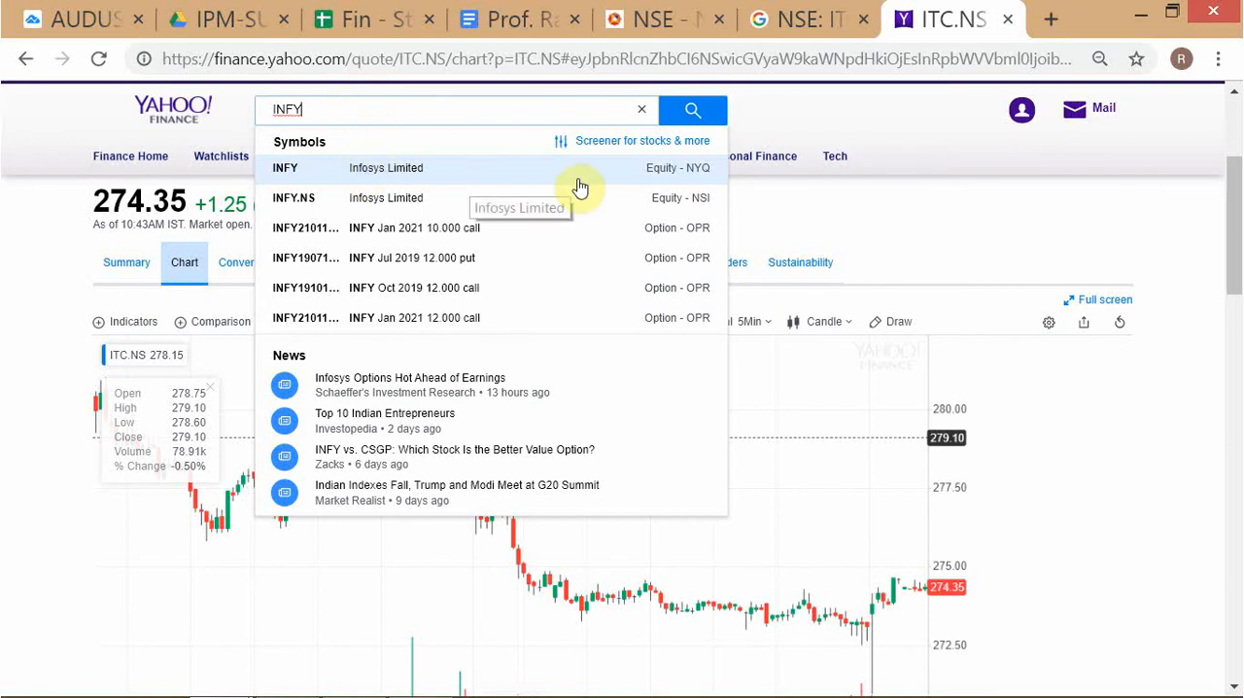
{"action": "mouse_move", "coordinate": [719, 182]}
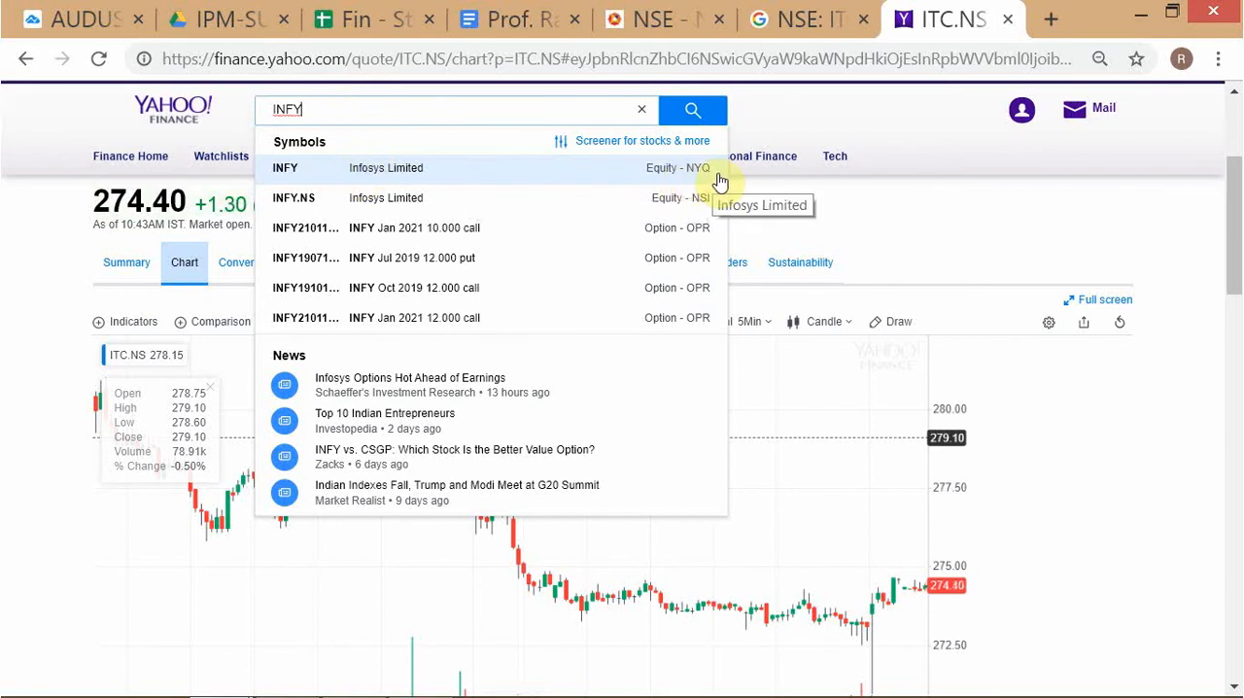
{"action": "mouse_move", "coordinate": [714, 182]}
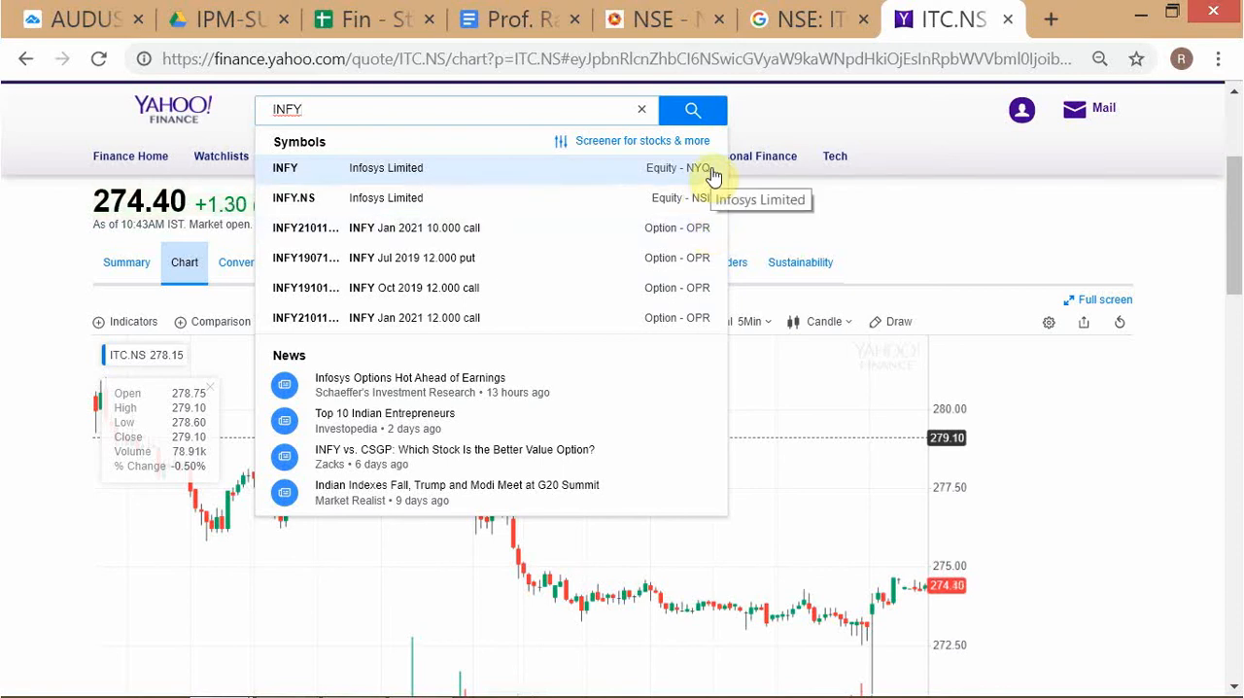
{"action": "mouse_move", "coordinate": [559, 195]}
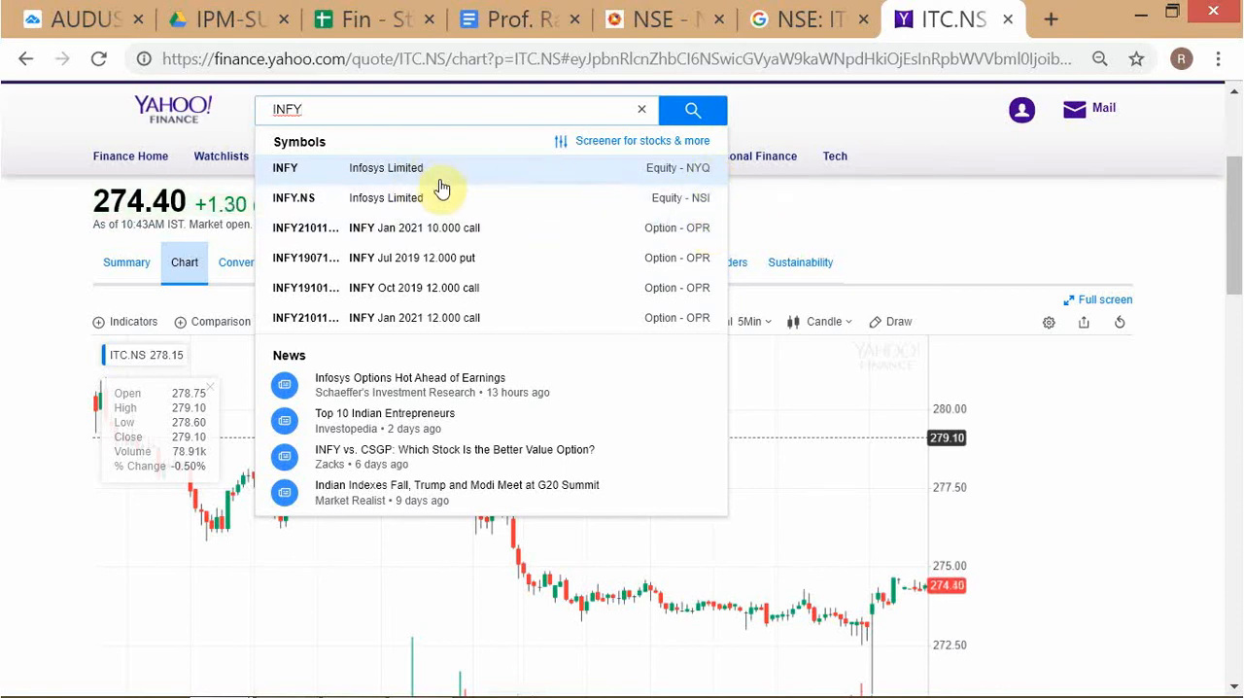
{"action": "mouse_move", "coordinate": [592, 199]}
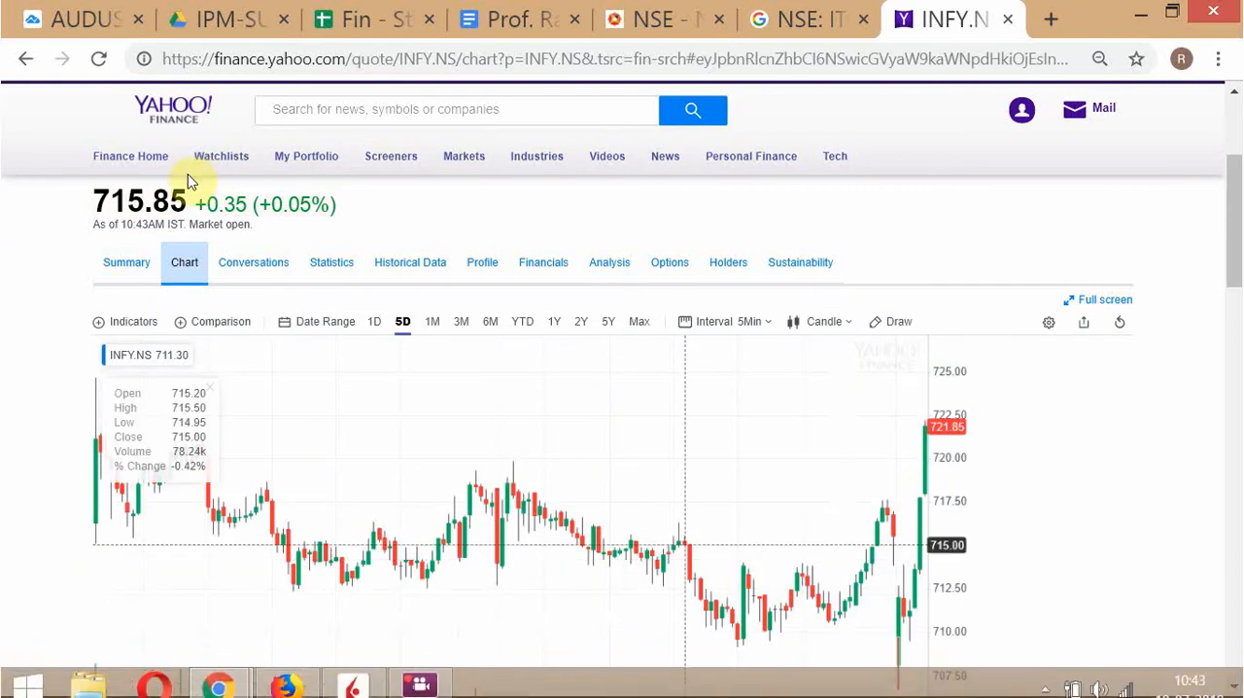
{"action": "mouse_move", "coordinate": [45, 237]}
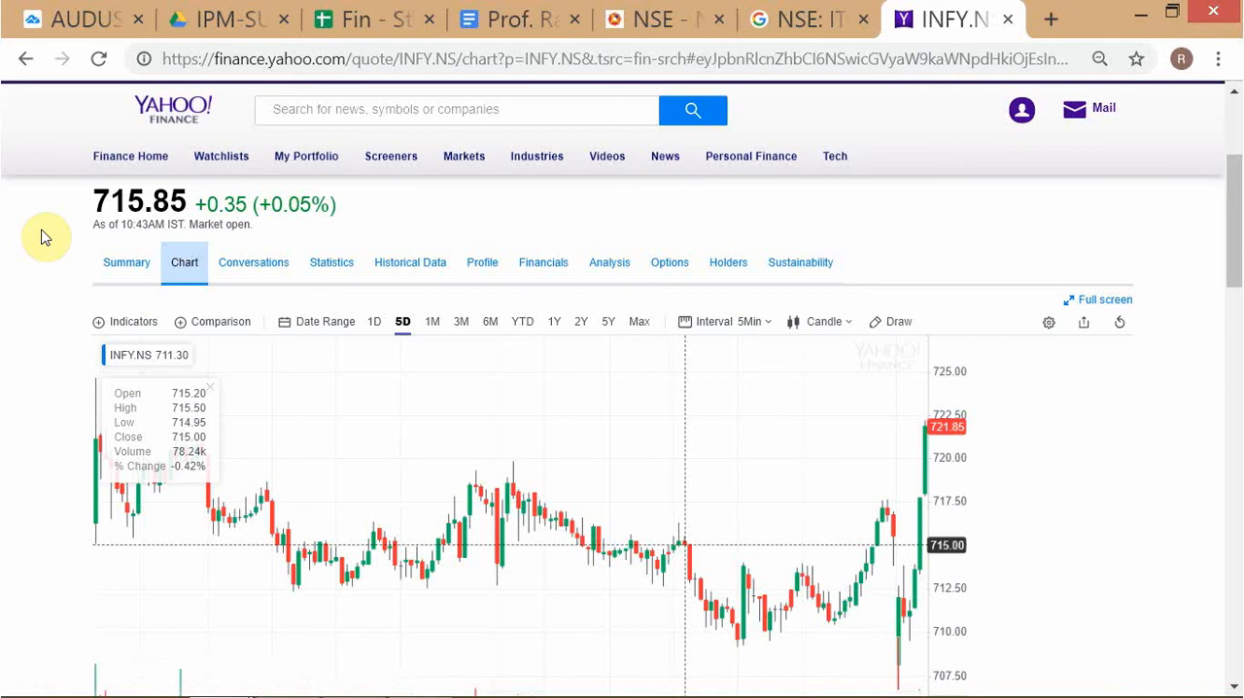
{"action": "mouse_move", "coordinate": [71, 274]}
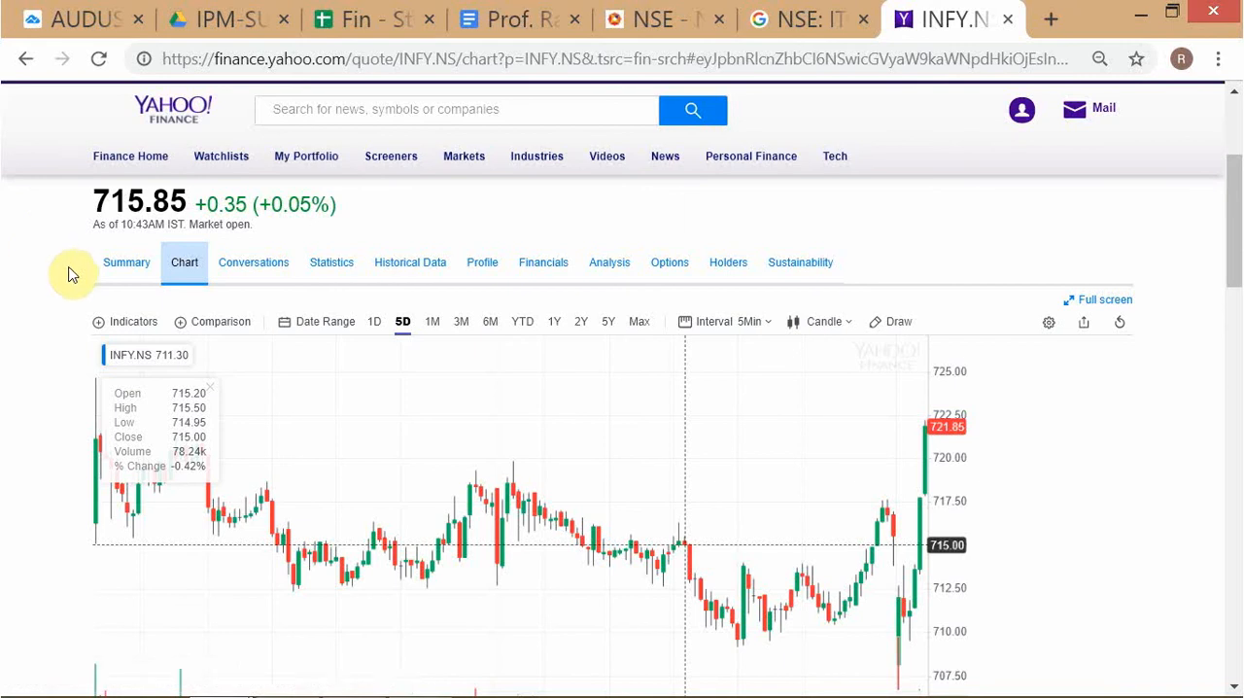
{"action": "mouse_move", "coordinate": [37, 240]}
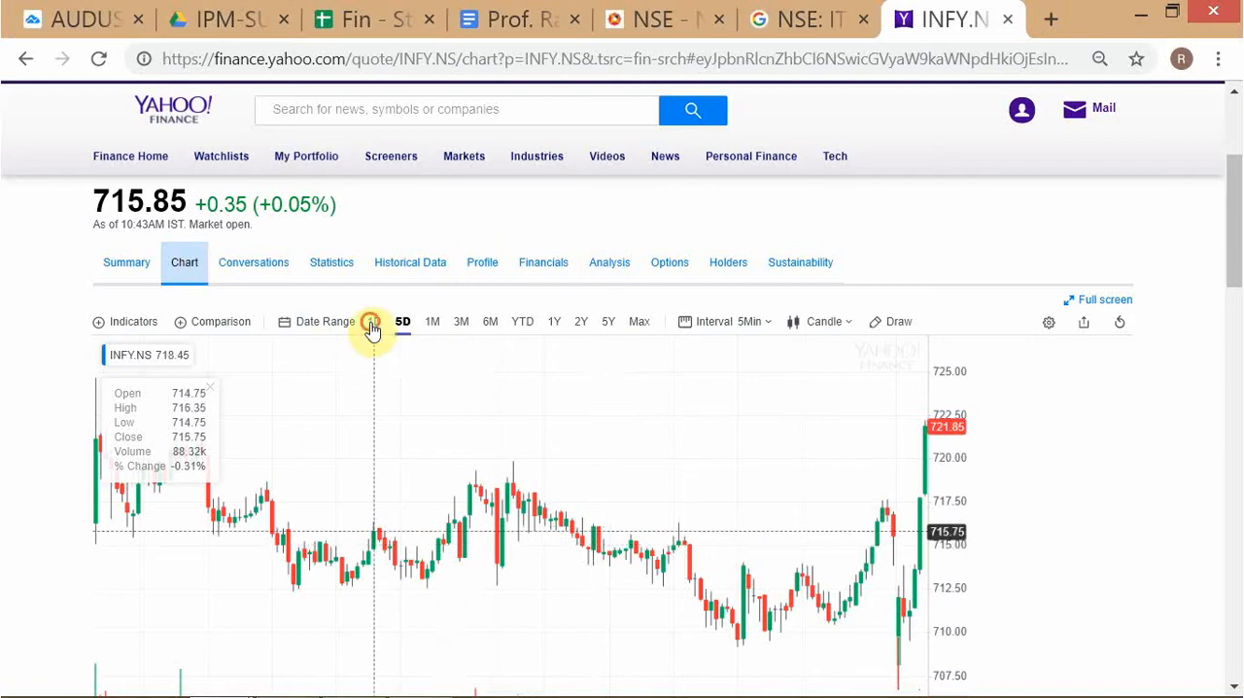
Step: Try the INFY.NS chart's 1D, 5D and 1M ranges, ending back on 1D
{"action": "left_click", "coordinate": [375, 321]}
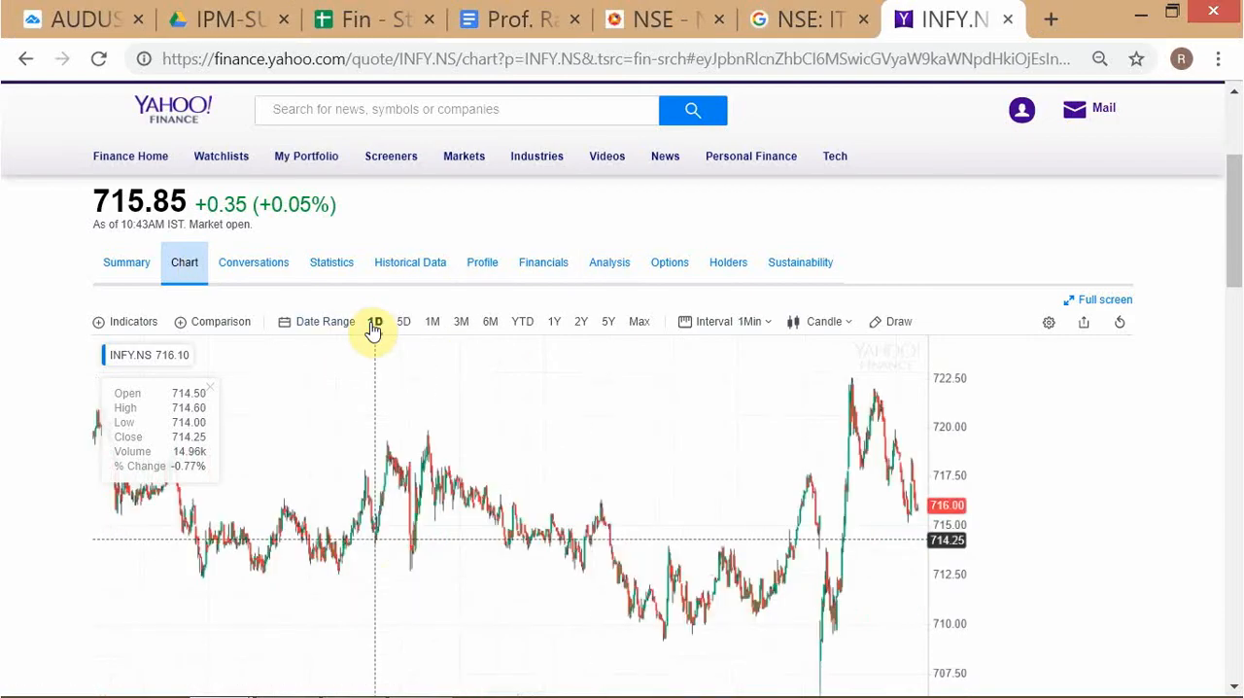
{"action": "scroll", "scroll_direction": "down", "scroll_amount": 3}
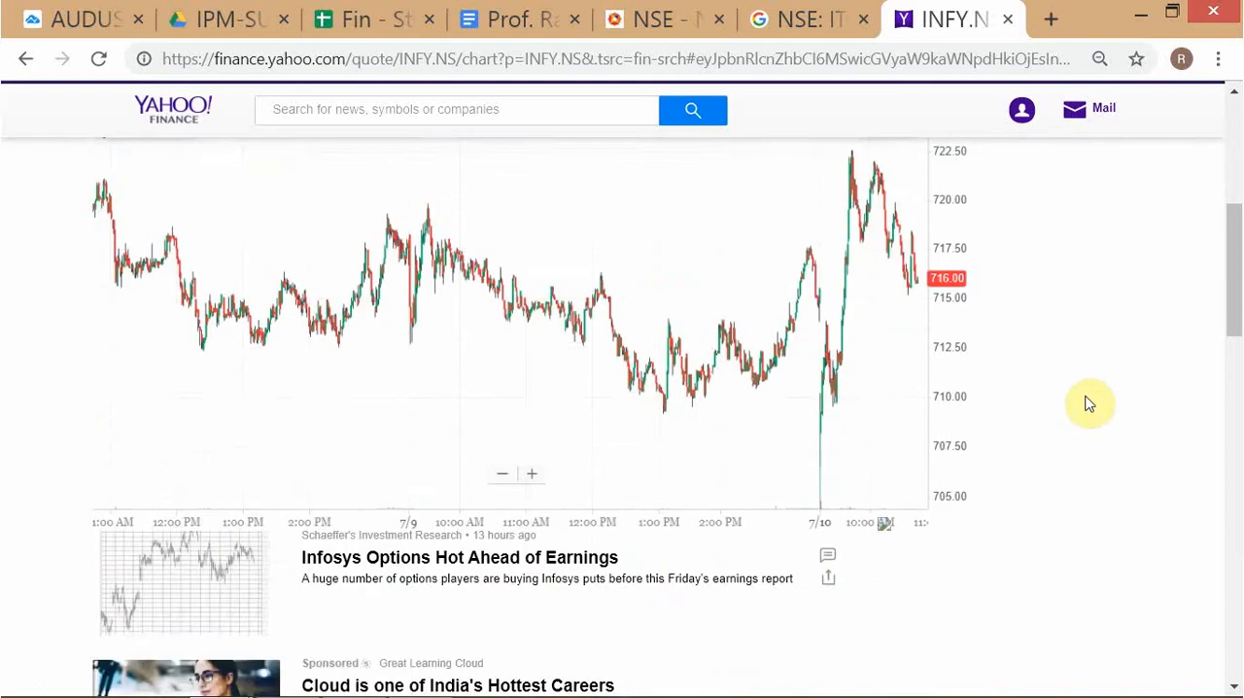
{"action": "scroll", "scroll_direction": "up", "scroll_amount": 3}
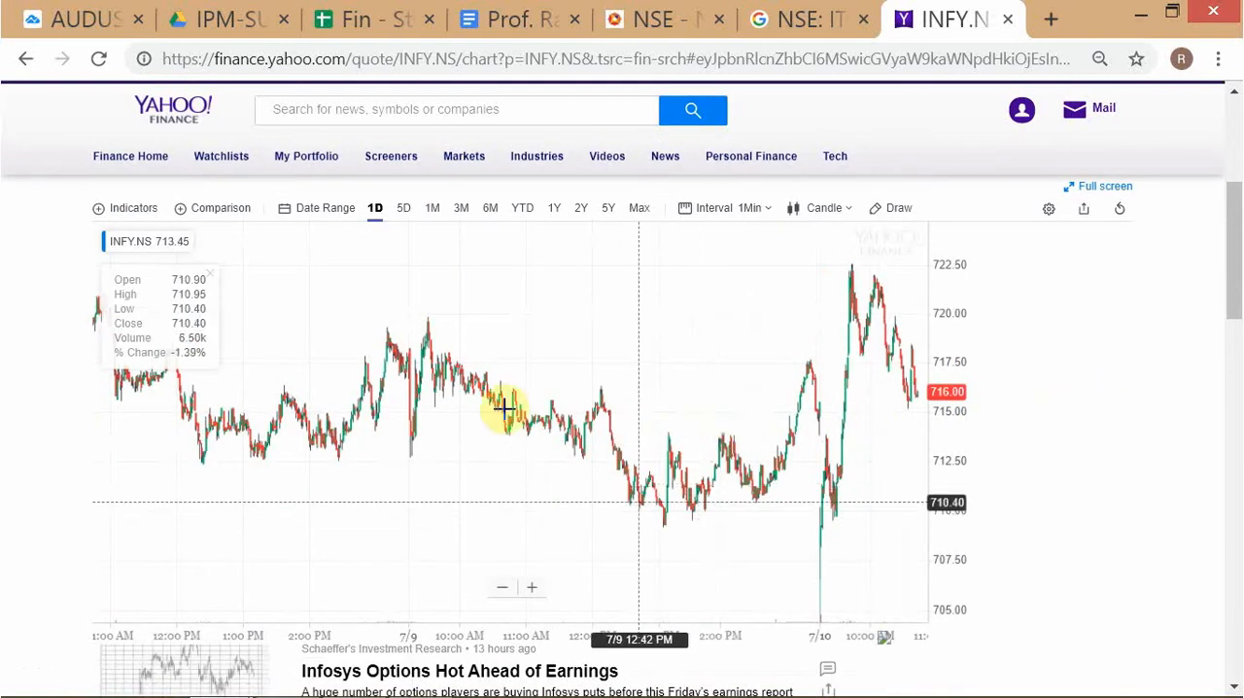
{"action": "mouse_move", "coordinate": [114, 394]}
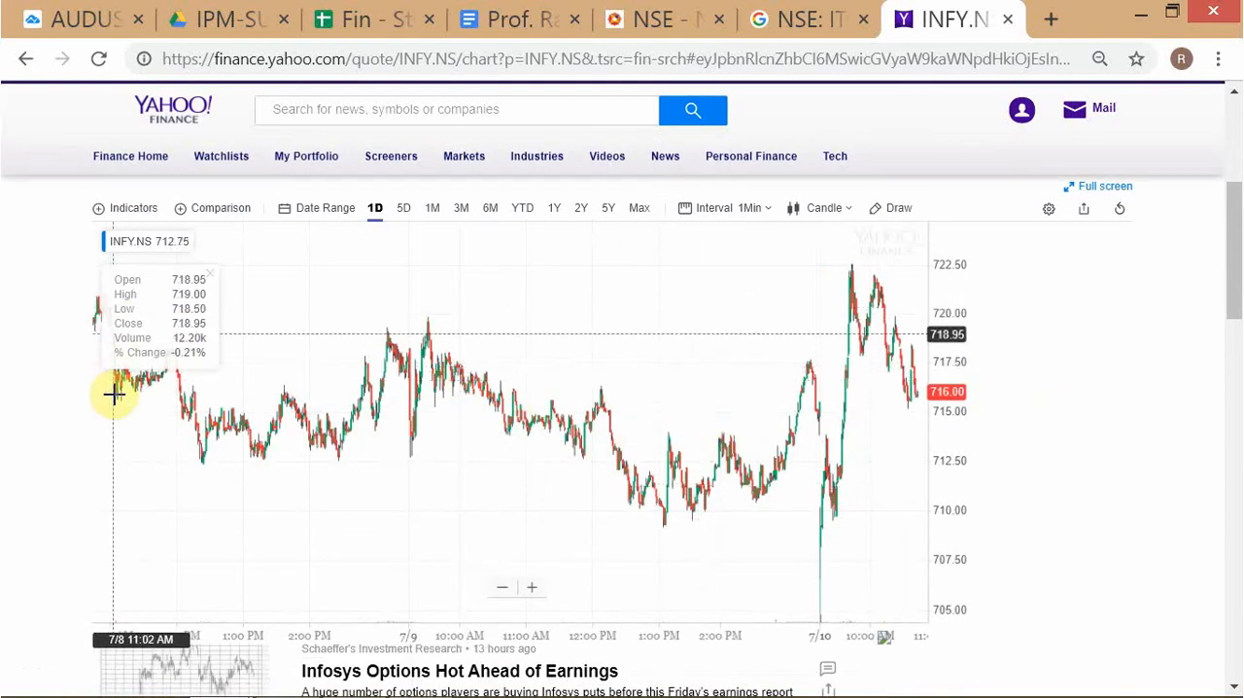
{"action": "mouse_move", "coordinate": [830, 436]}
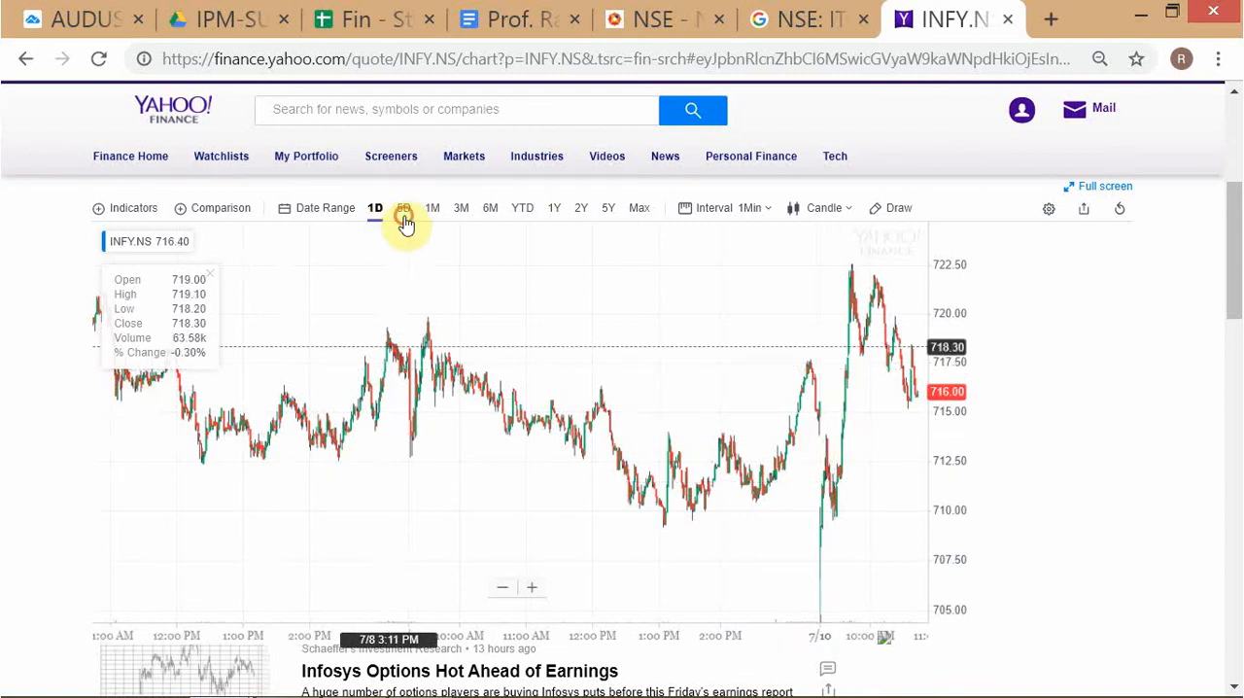
{"action": "left_click", "coordinate": [402, 207]}
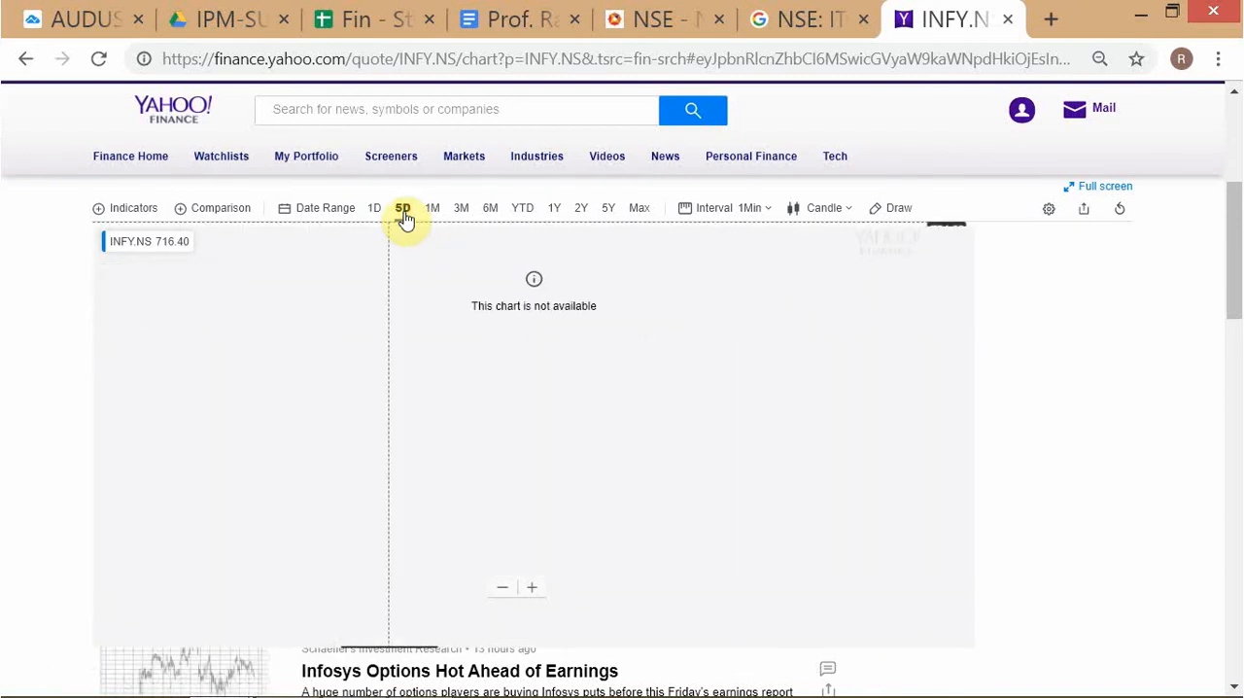
{"action": "mouse_move", "coordinate": [431, 208]}
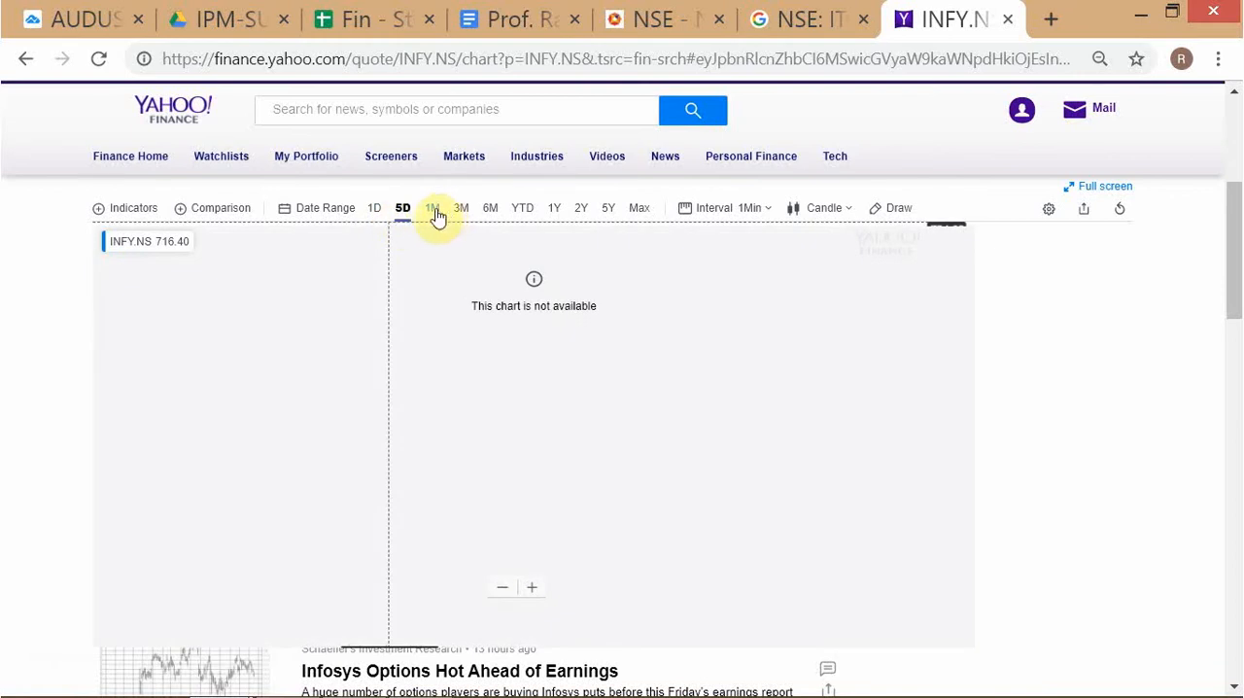
{"action": "left_click", "coordinate": [431, 207]}
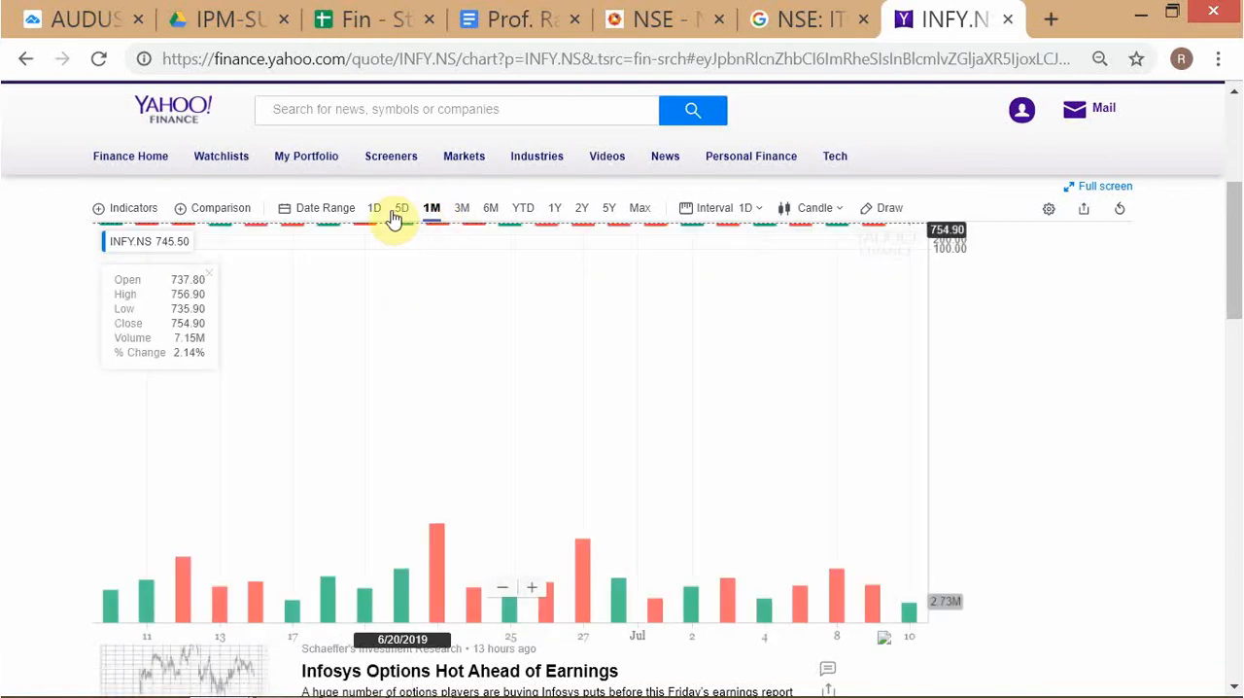
{"action": "left_click", "coordinate": [375, 207]}
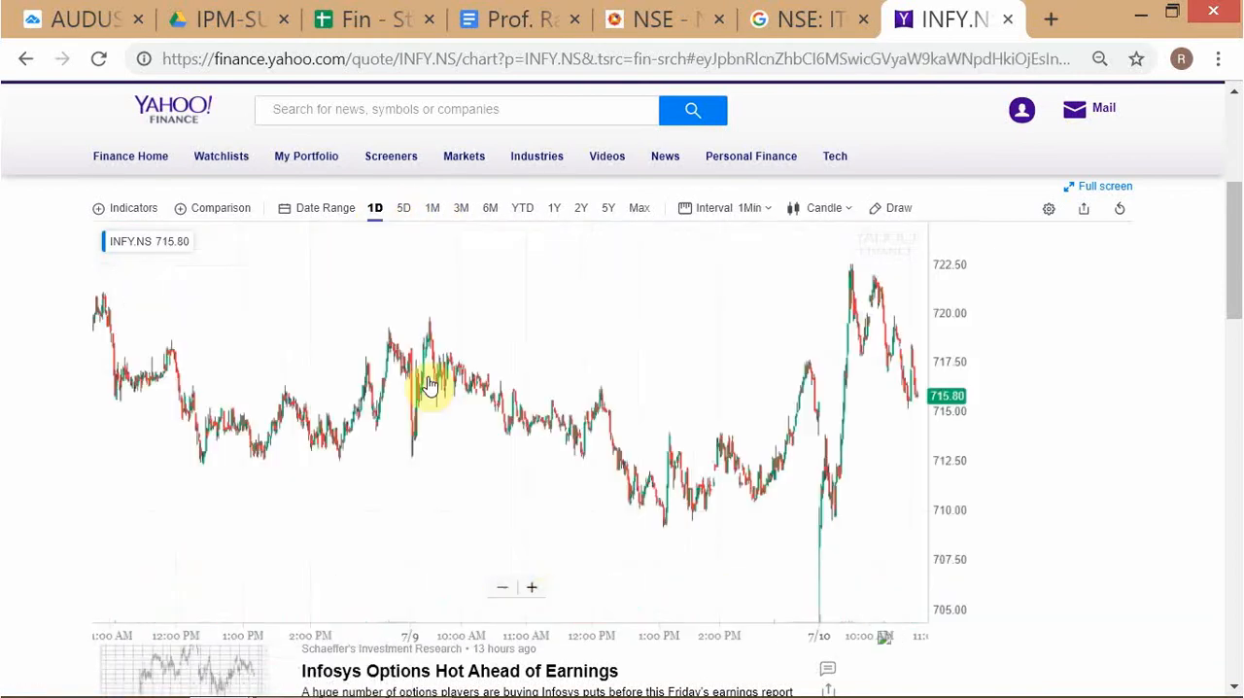
{"action": "mouse_move", "coordinate": [960, 461]}
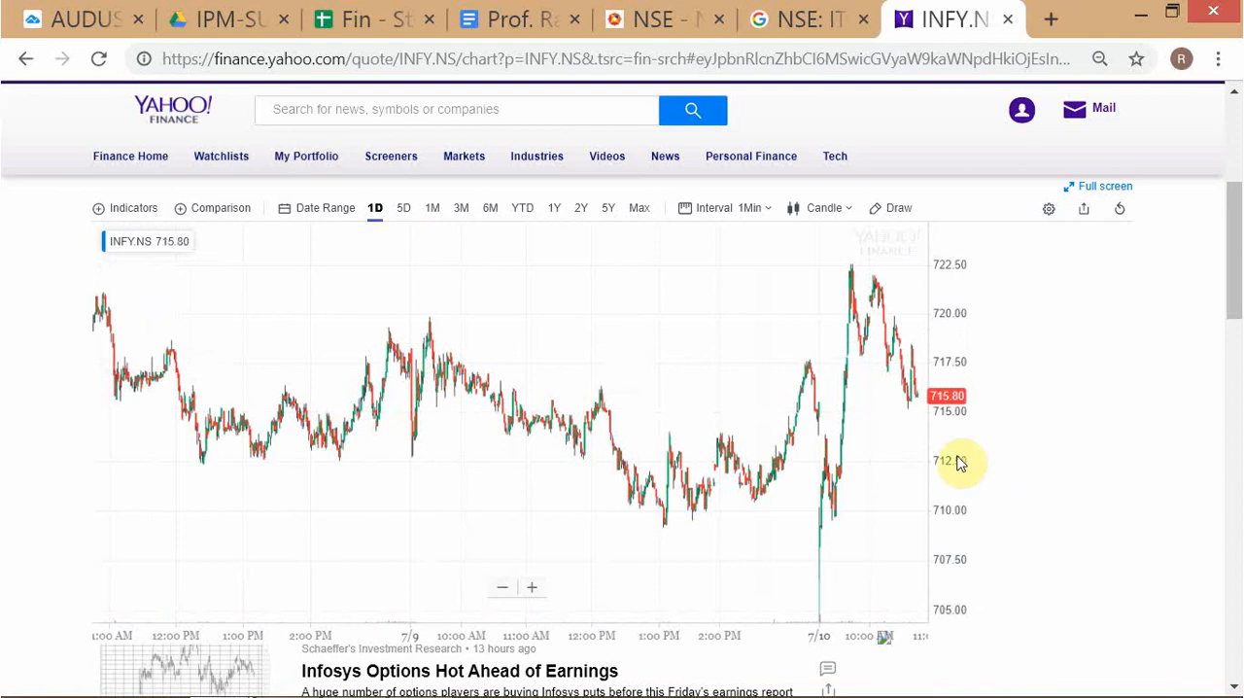
{"action": "mouse_move", "coordinate": [1150, 410]}
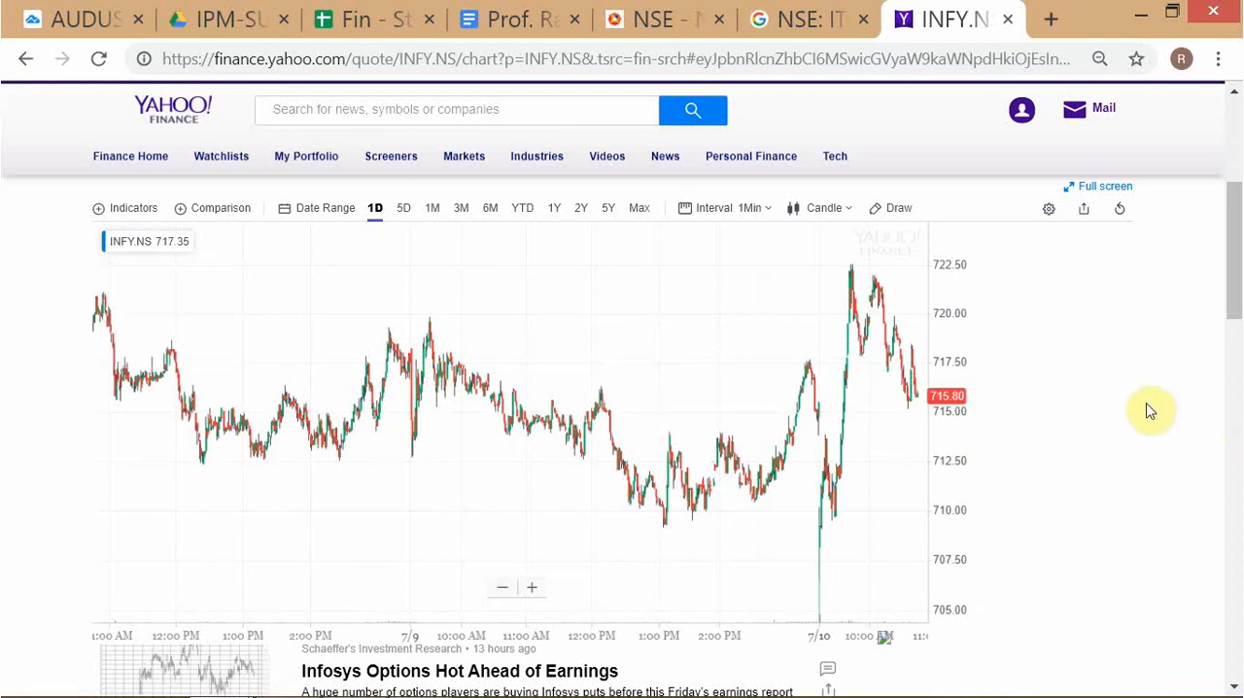
{"action": "scroll", "scroll_direction": "up", "scroll_amount": 3}
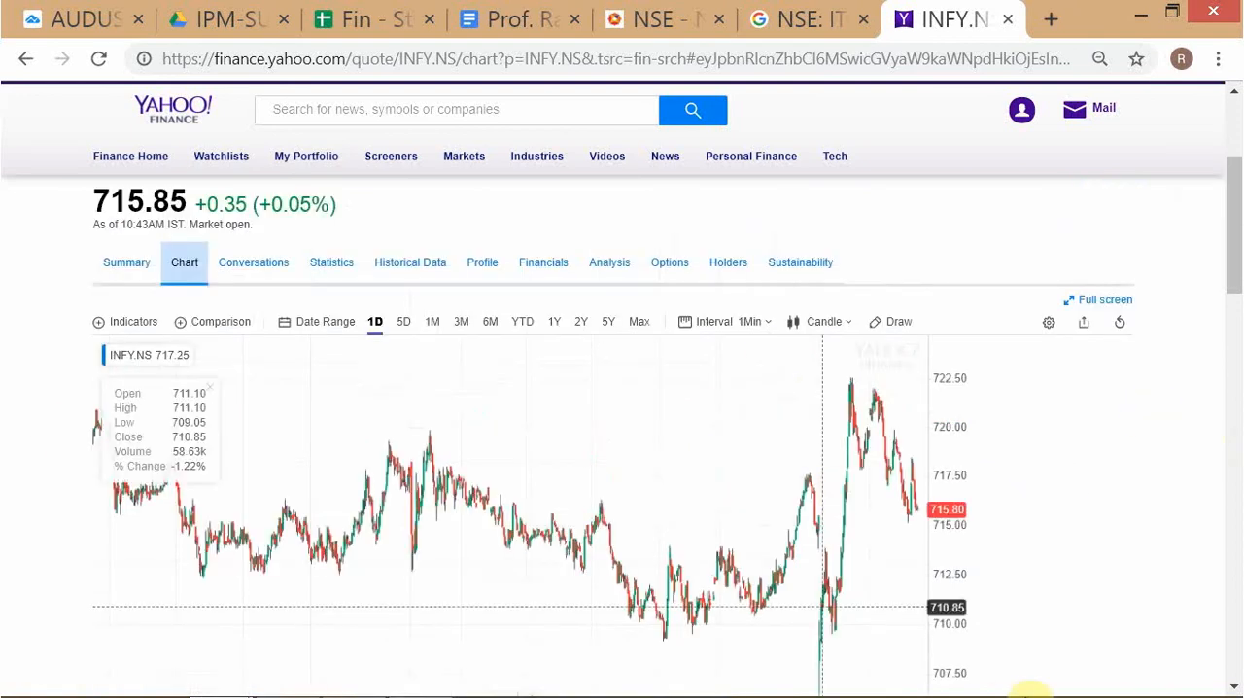
{"action": "mouse_move", "coordinate": [1027, 497]}
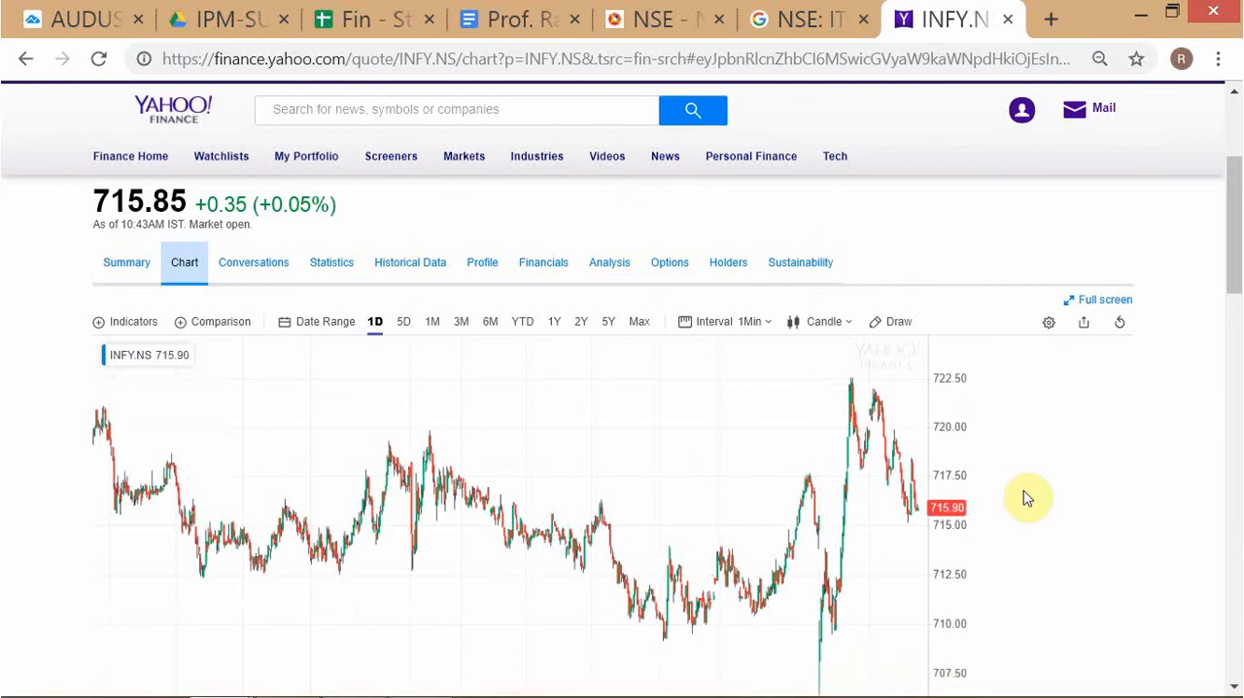
{"action": "left_click", "coordinate": [99, 59]}
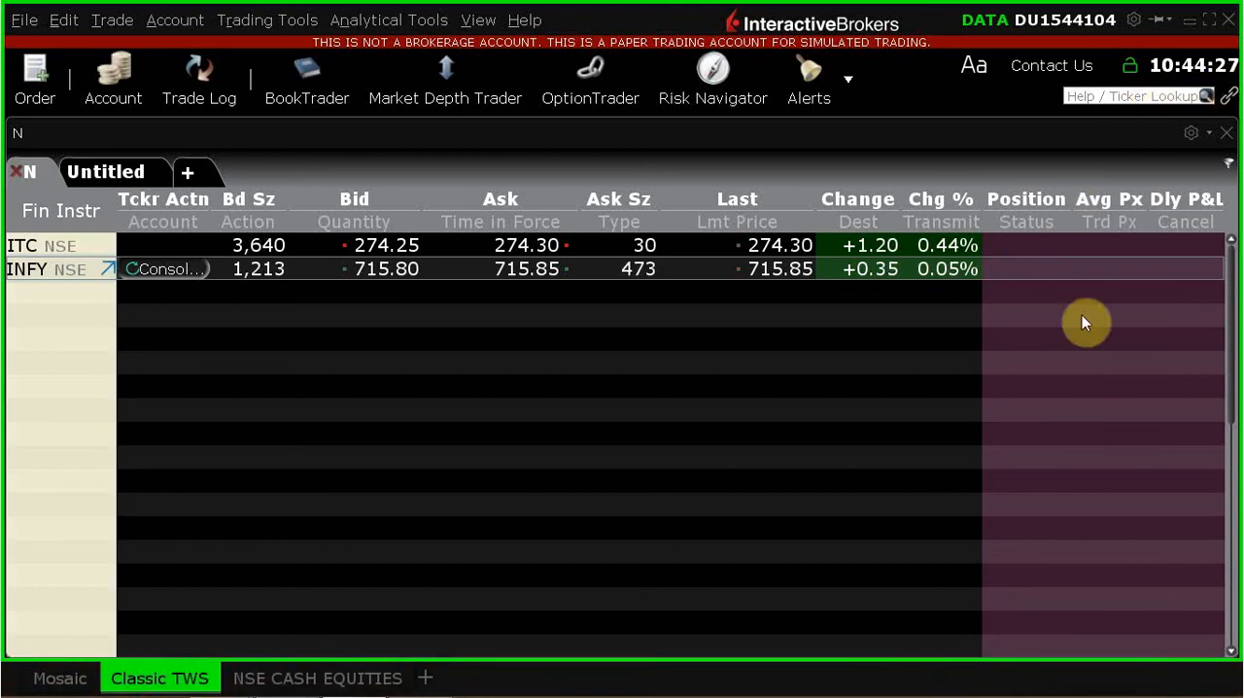
{"action": "mouse_move", "coordinate": [908, 528]}
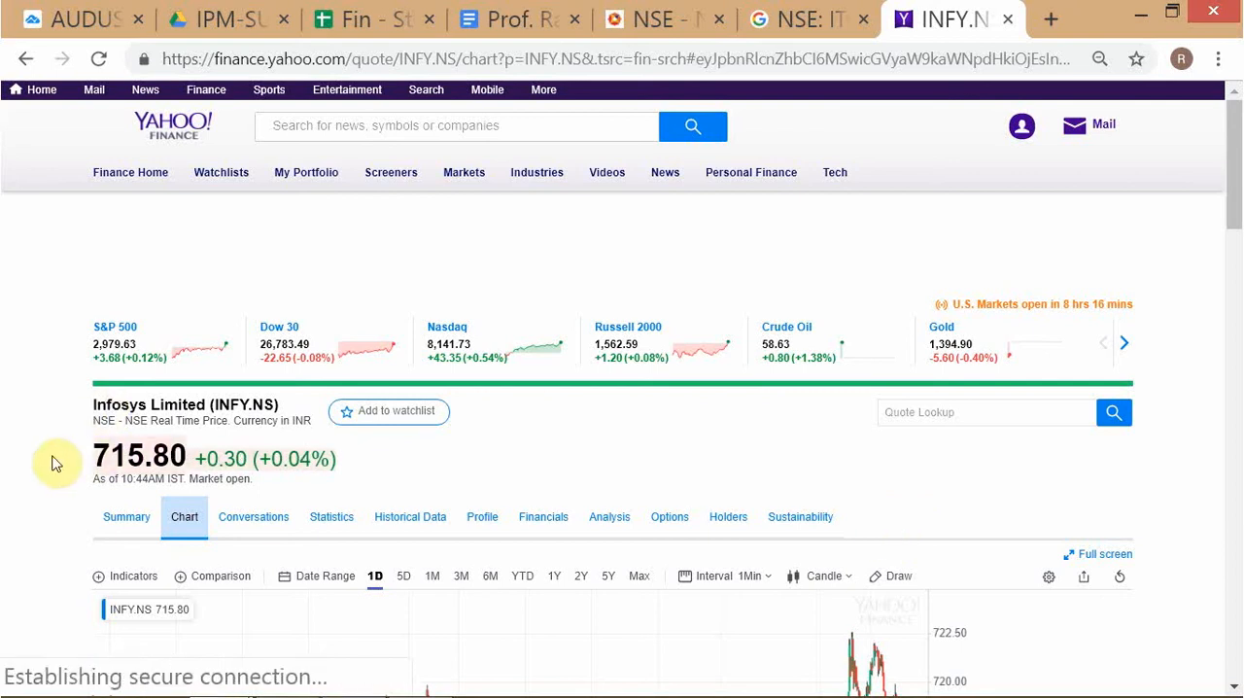
{"action": "mouse_move", "coordinate": [56, 420]}
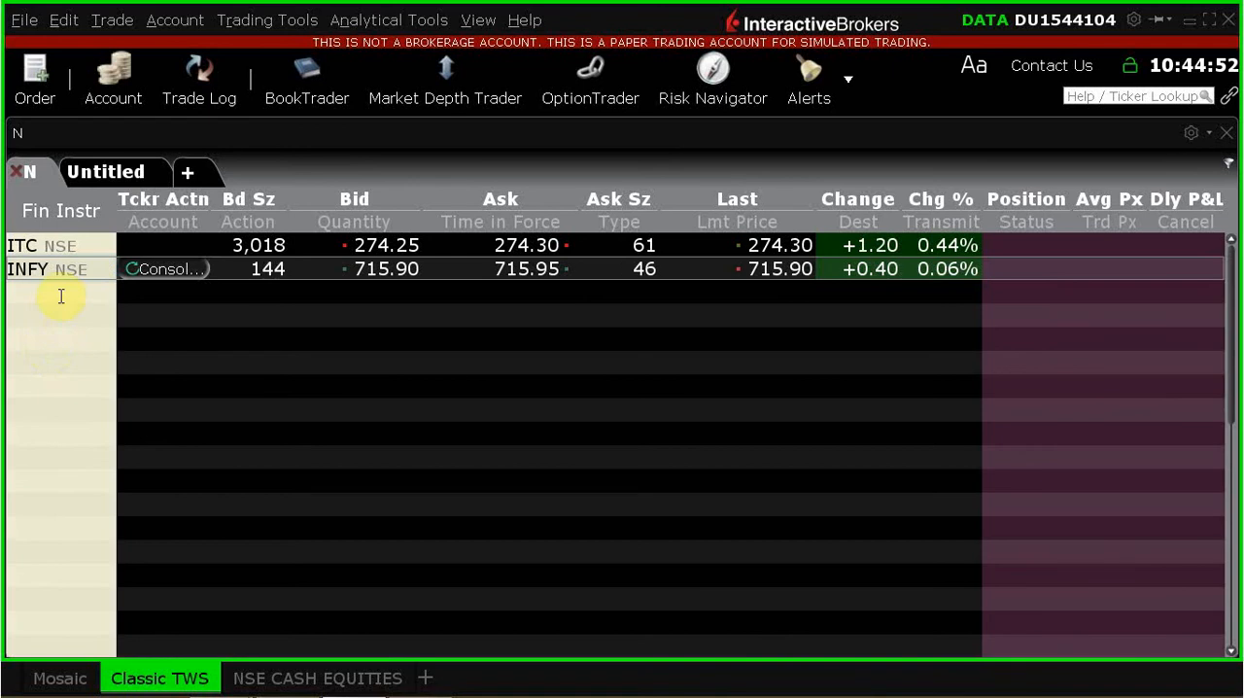
{"action": "mouse_move", "coordinate": [724, 299]}
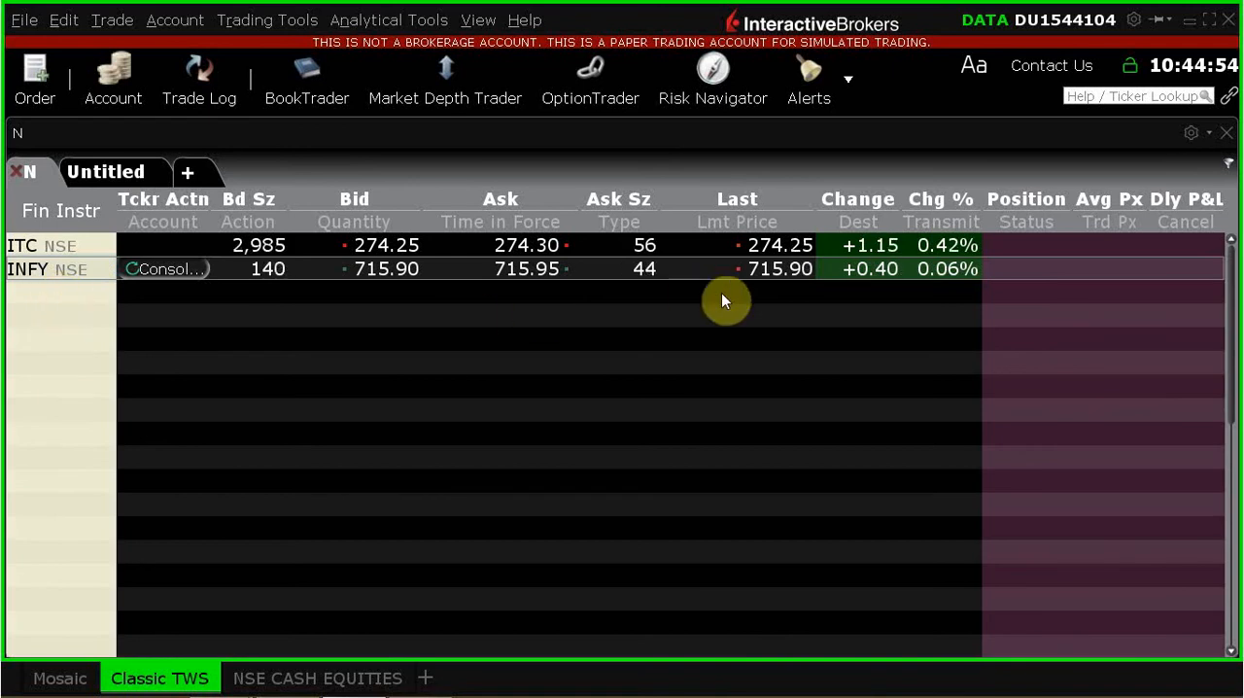
{"action": "mouse_move", "coordinate": [623, 513]}
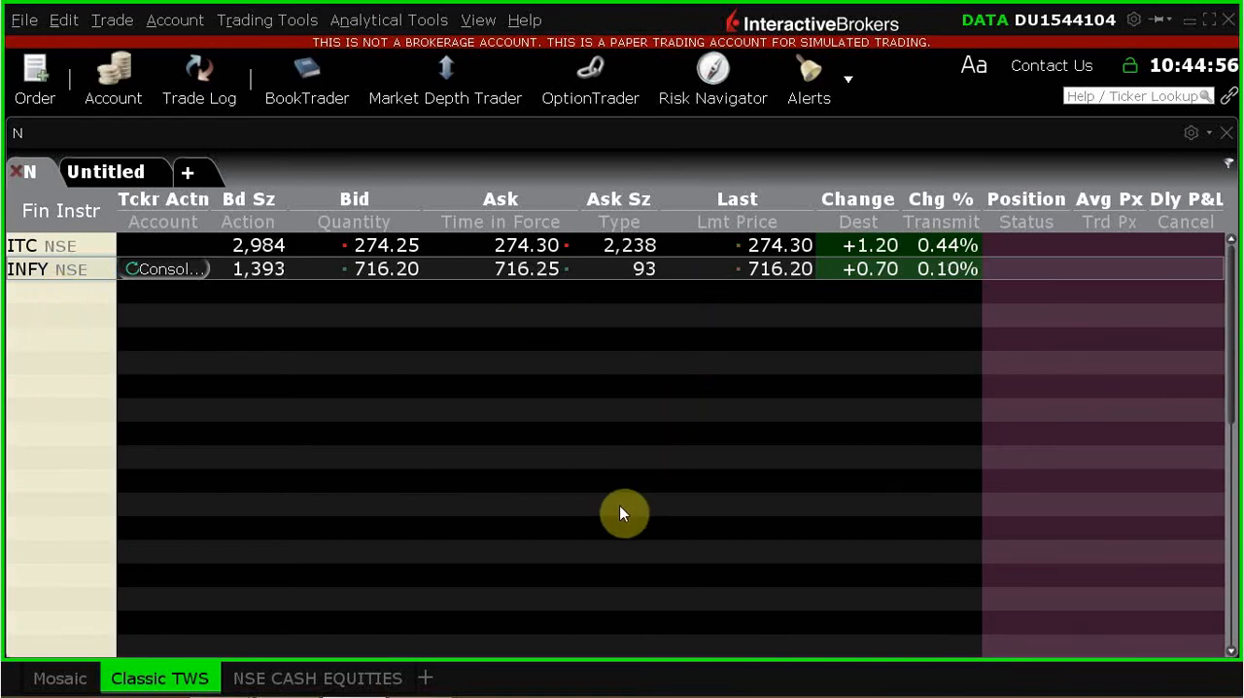
{"action": "mouse_move", "coordinate": [860, 392]}
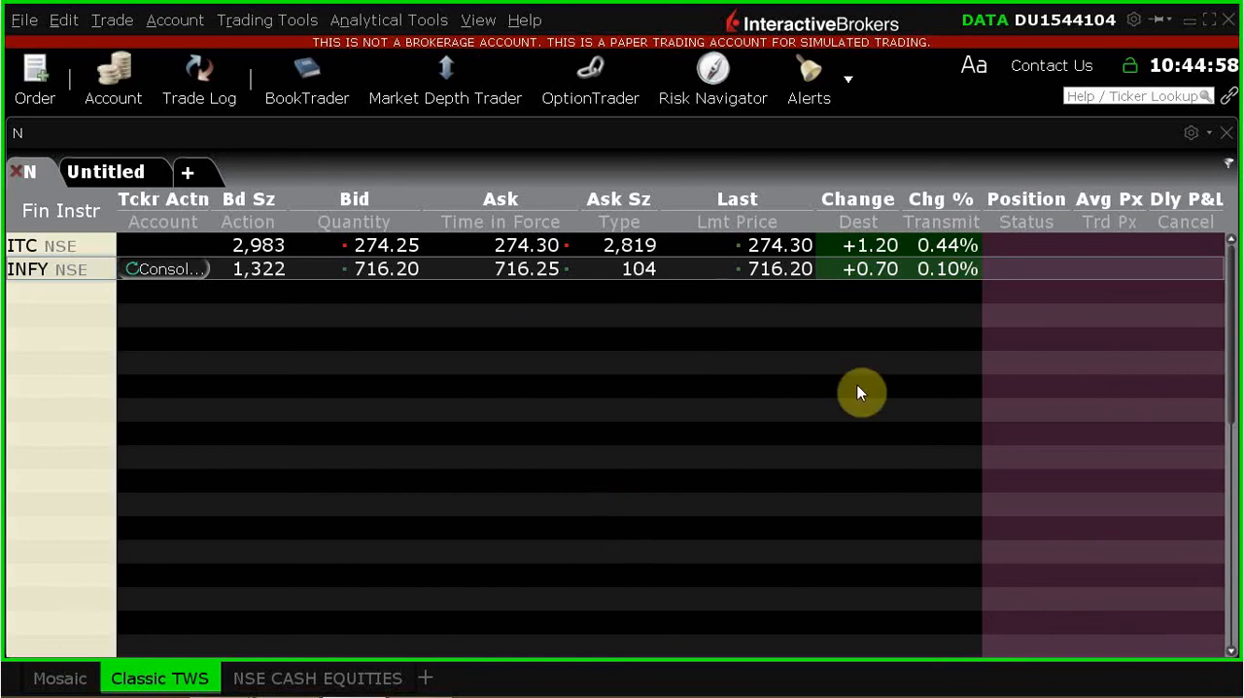
{"action": "mouse_move", "coordinate": [97, 297]}
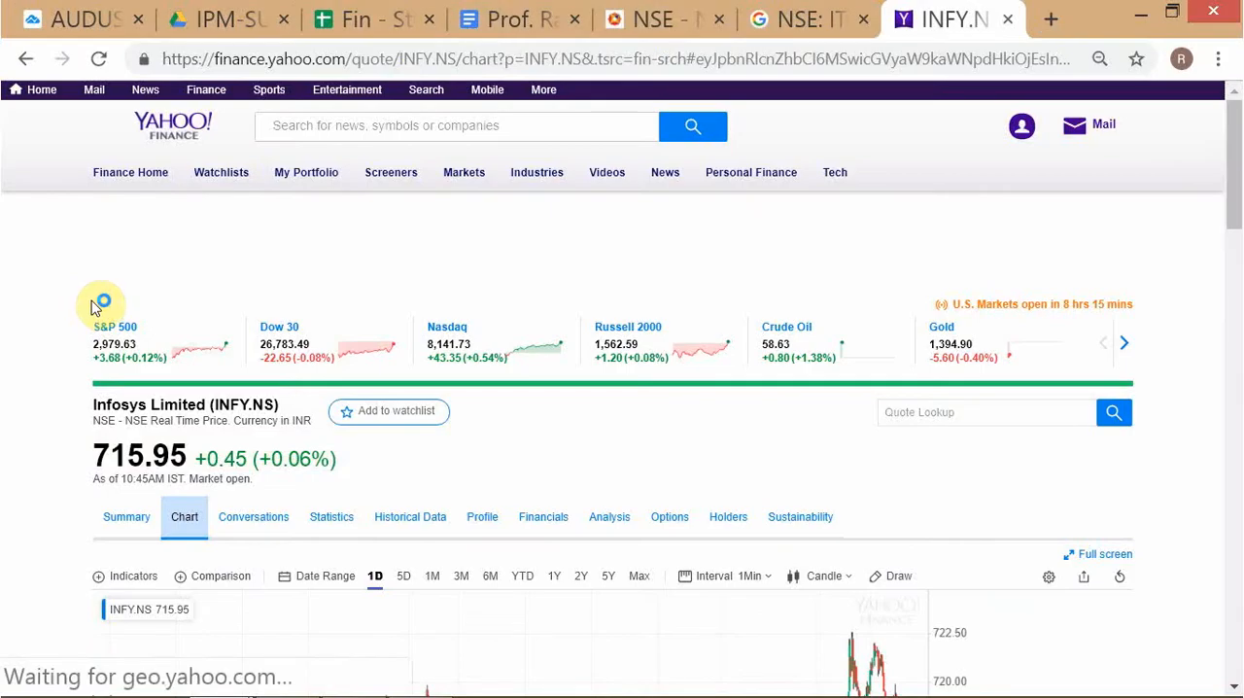
Step: Add HDFC as a stock row, choosing Housing Development Finance on NSE
{"action": "left_click", "coordinate": [665, 18]}
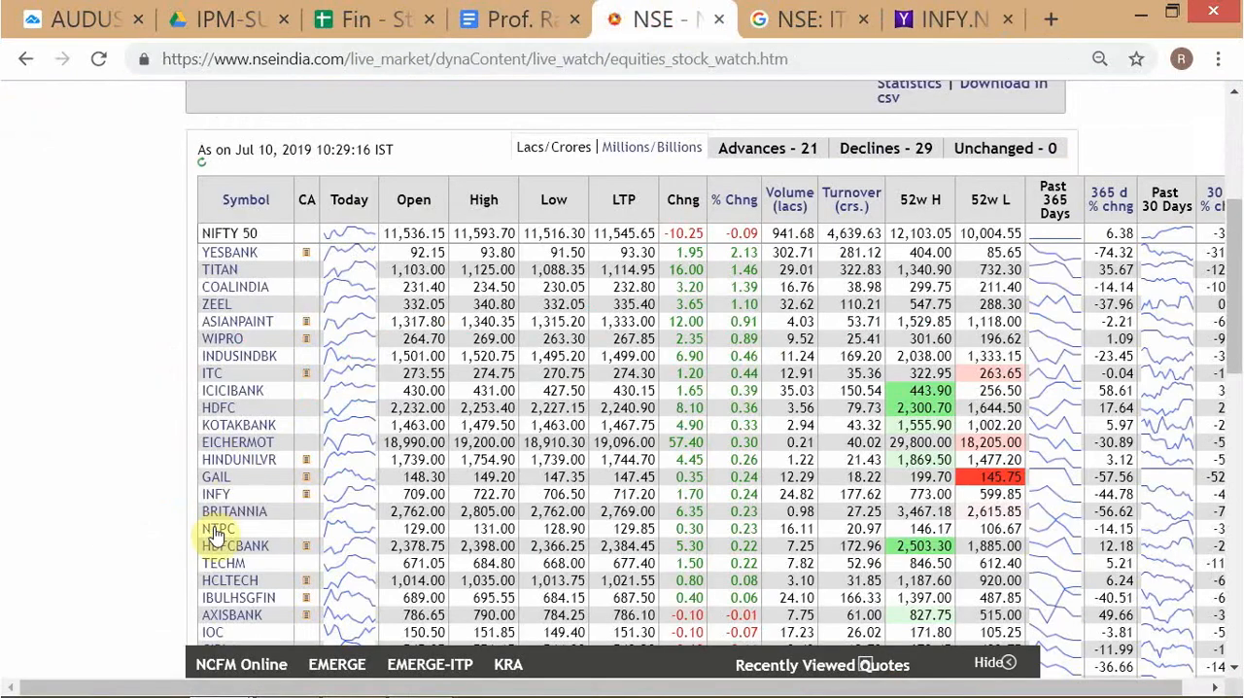
{"action": "mouse_move", "coordinate": [242, 452]}
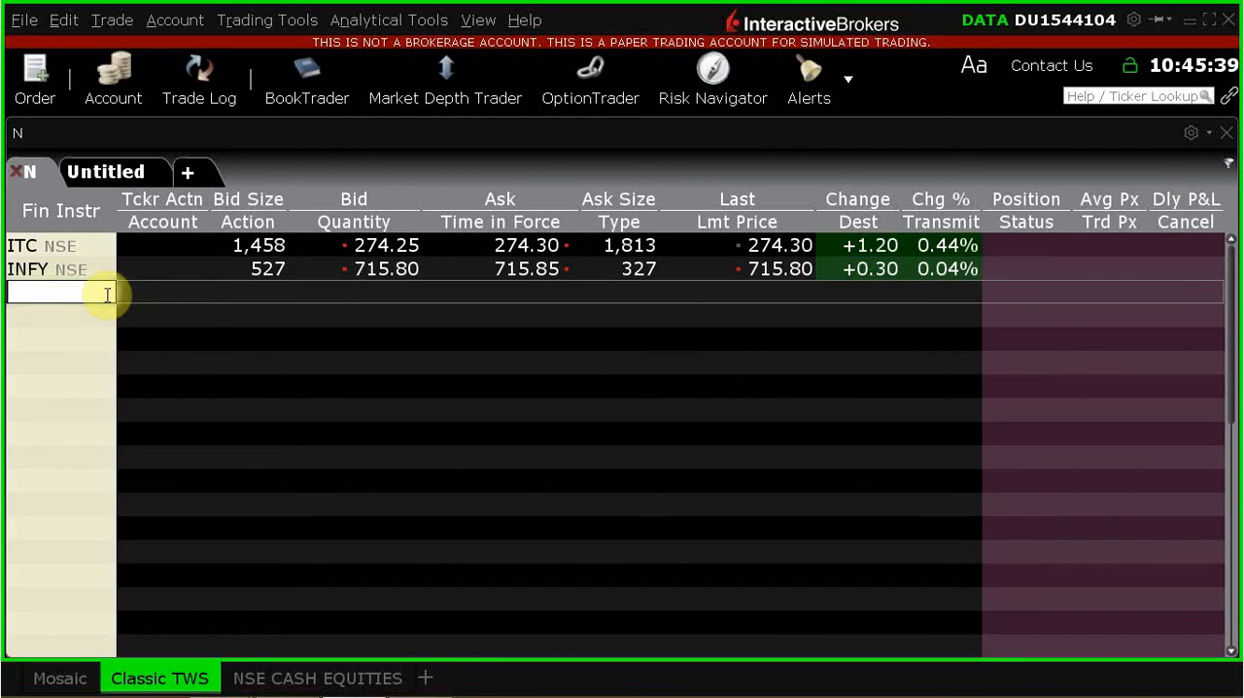
{"action": "type", "text": "HDFC"}
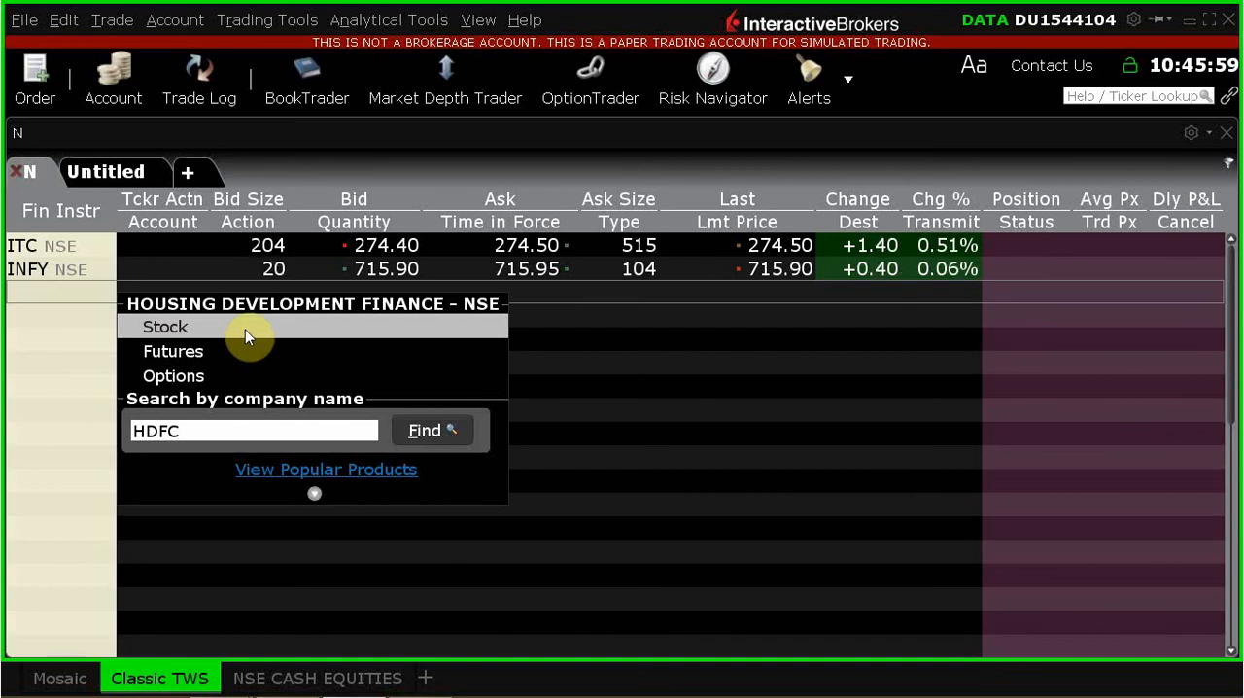
{"action": "left_click", "coordinate": [165, 325]}
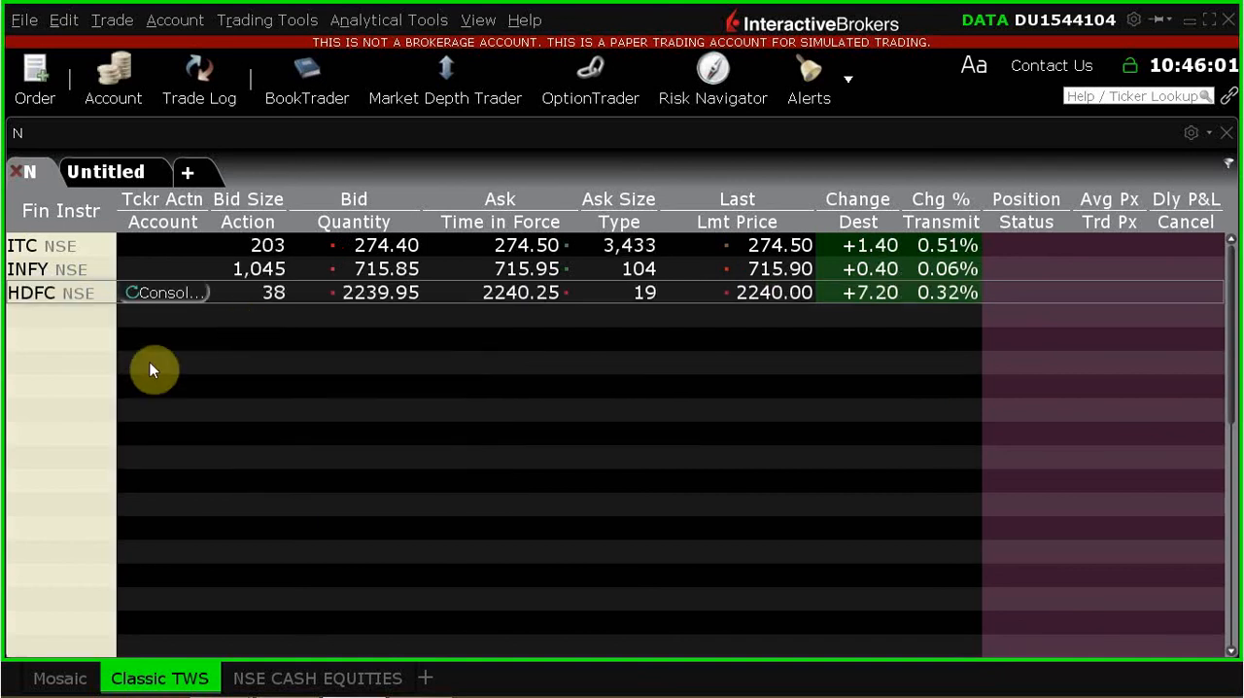
{"action": "mouse_move", "coordinate": [131, 550]}
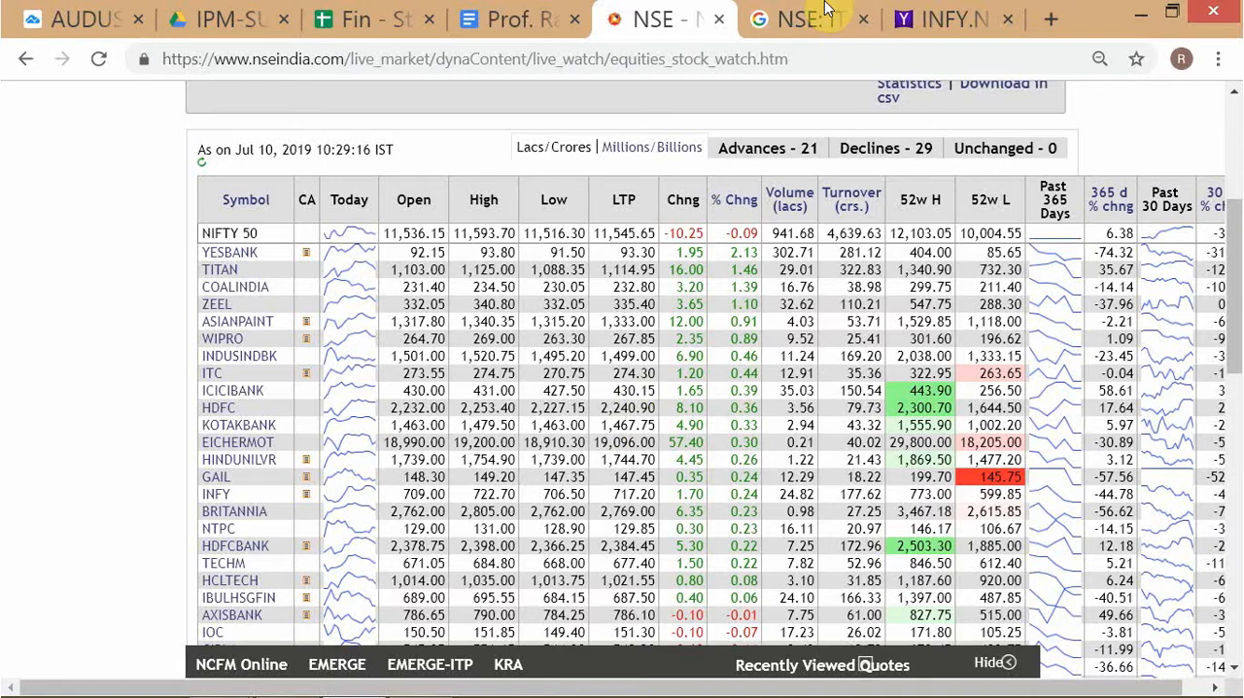
Step: Search Google Finance for HDFC and open the HDFC Bank Limited quote
{"action": "left_click", "coordinate": [806, 18]}
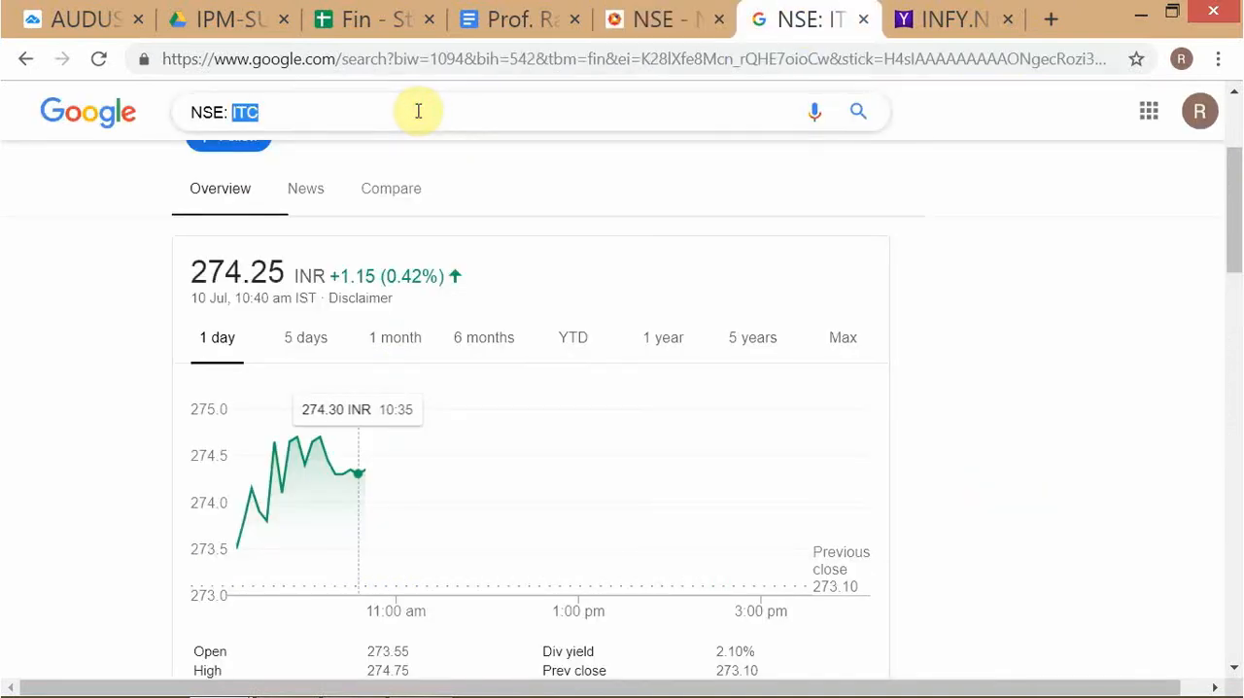
{"action": "type", "text": "HDFC"}
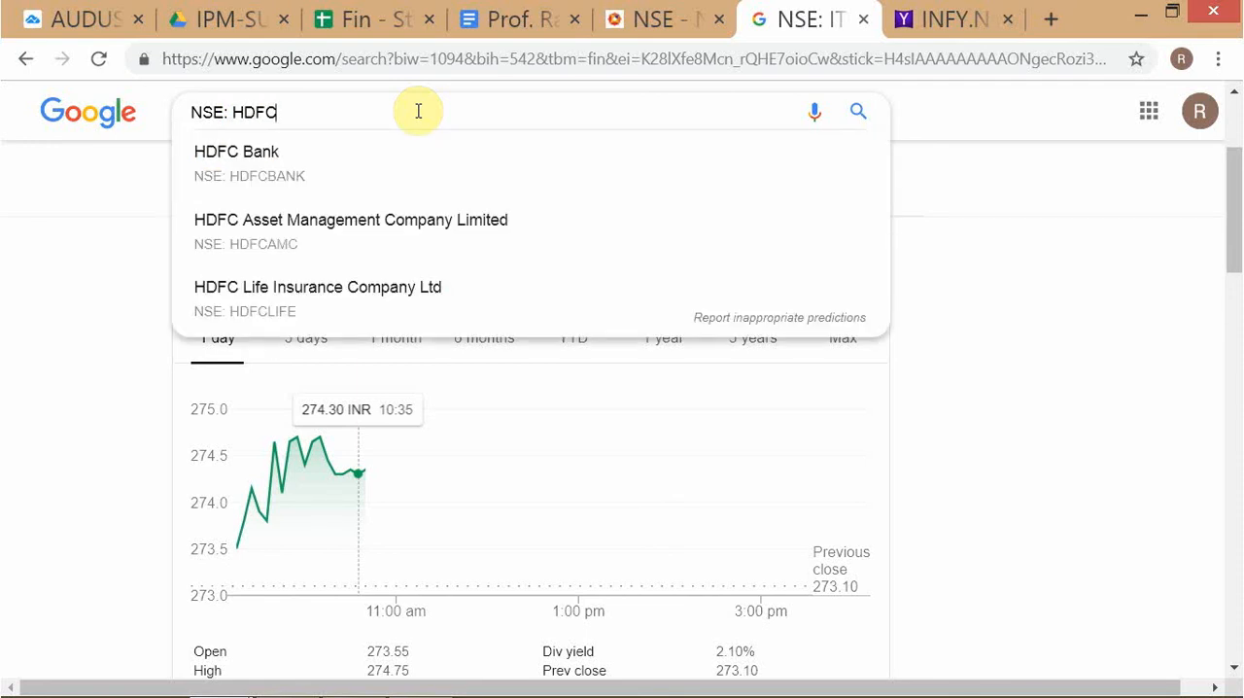
{"action": "scroll", "scroll_direction": "up", "scroll_amount": 3}
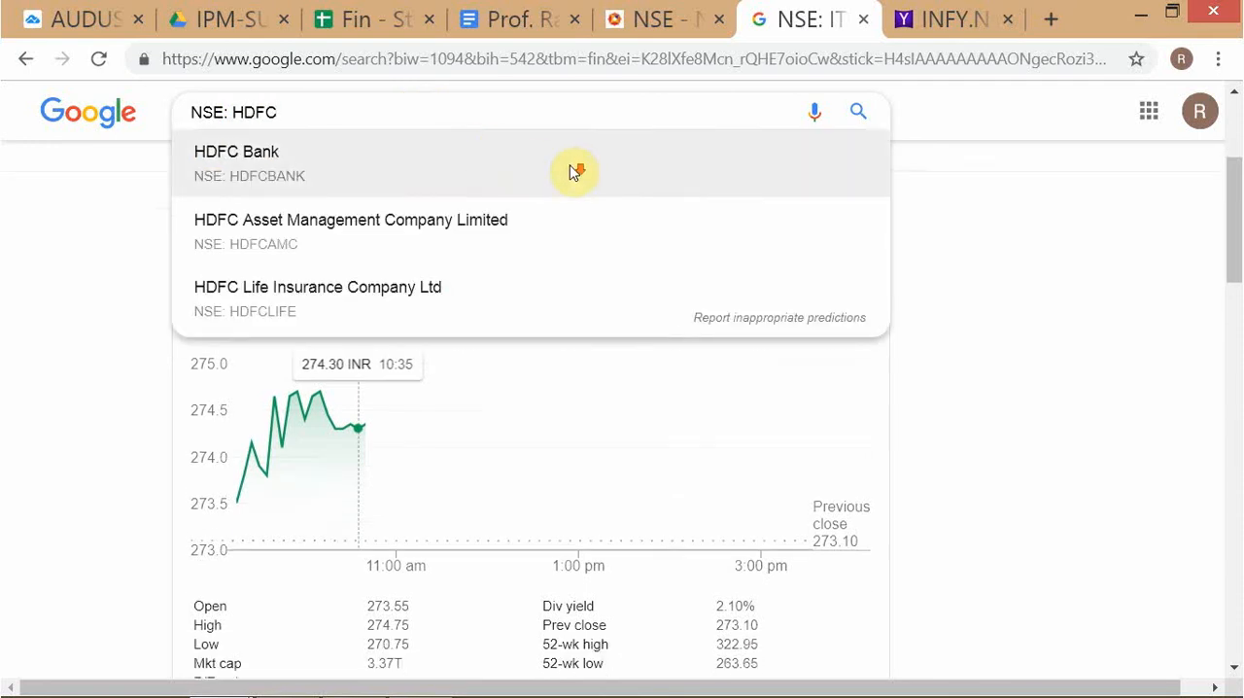
{"action": "scroll", "scroll_direction": "down", "scroll_amount": 3}
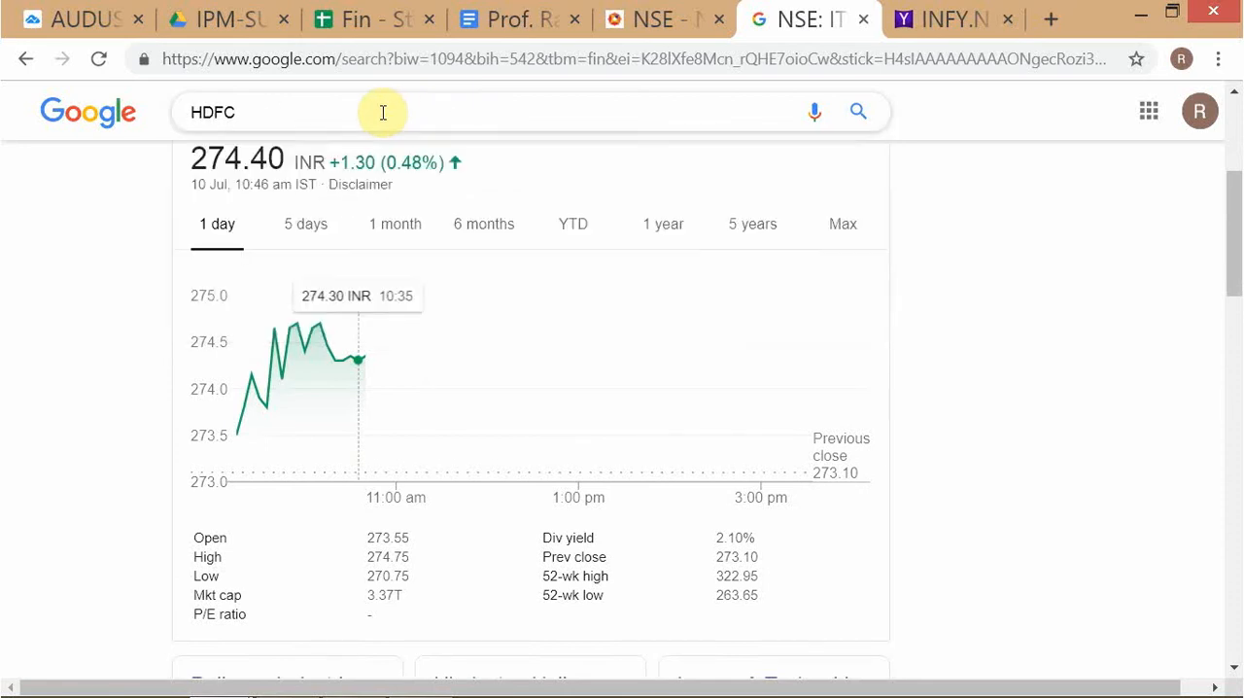
{"action": "left_click", "coordinate": [379, 112]}
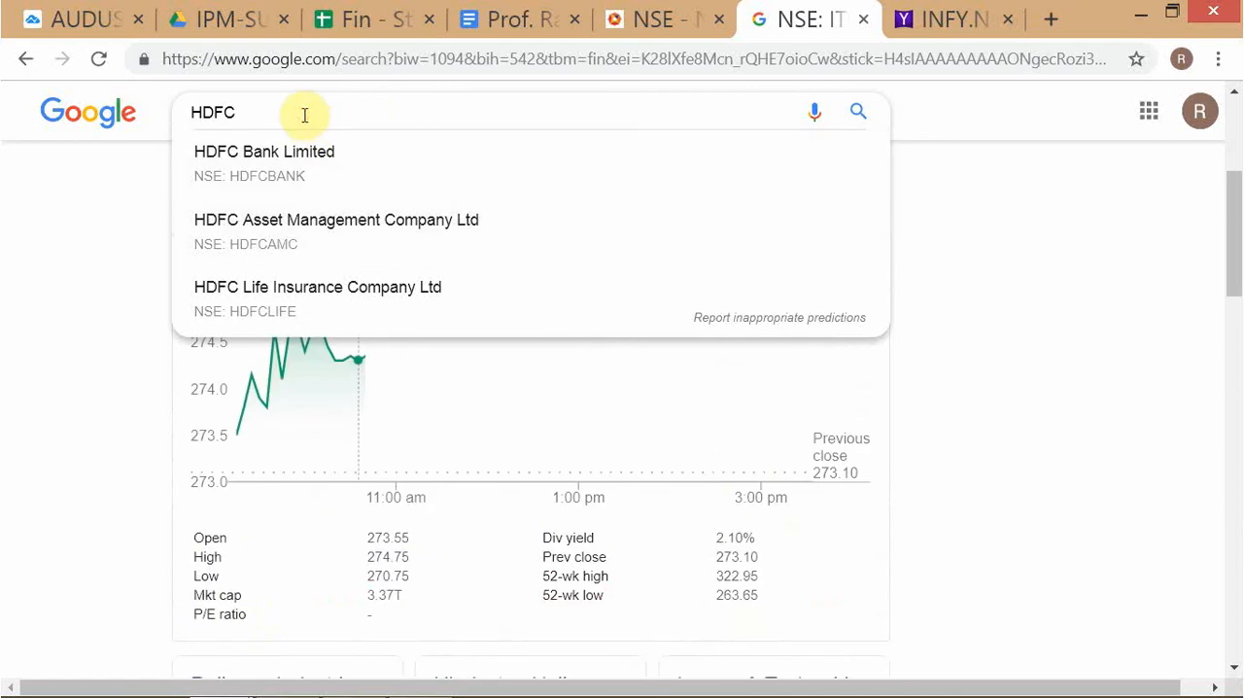
{"action": "left_click", "coordinate": [264, 151]}
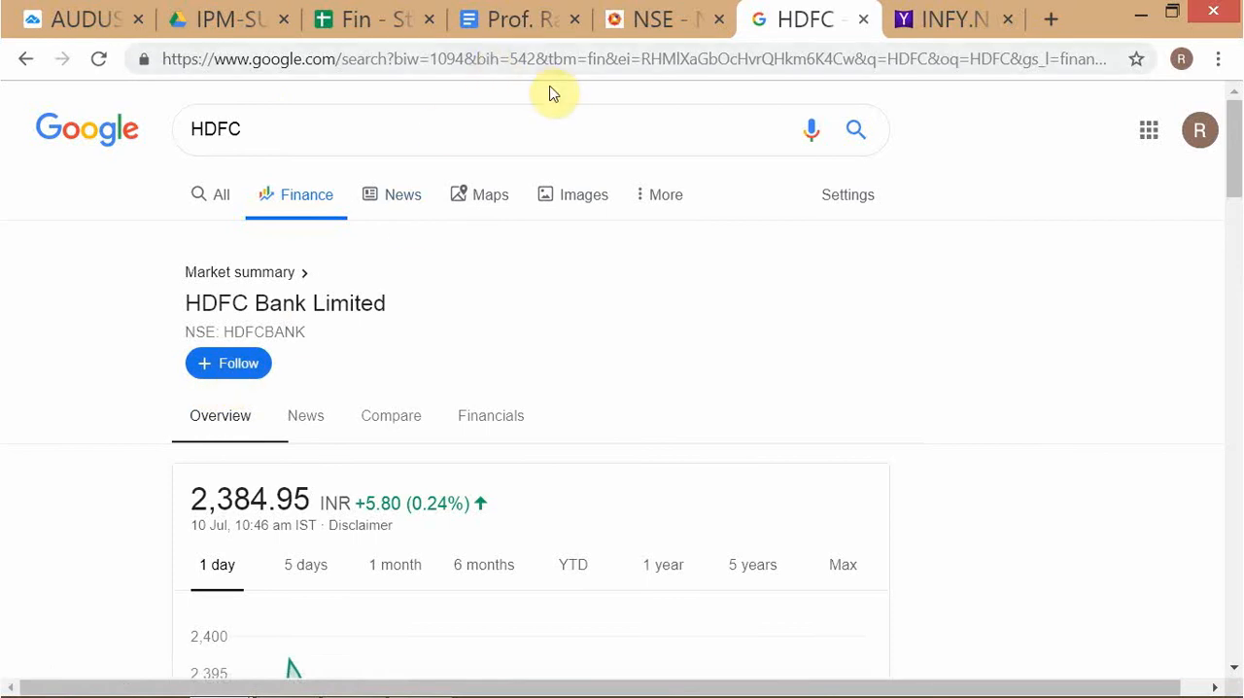
{"action": "mouse_move", "coordinate": [118, 379]}
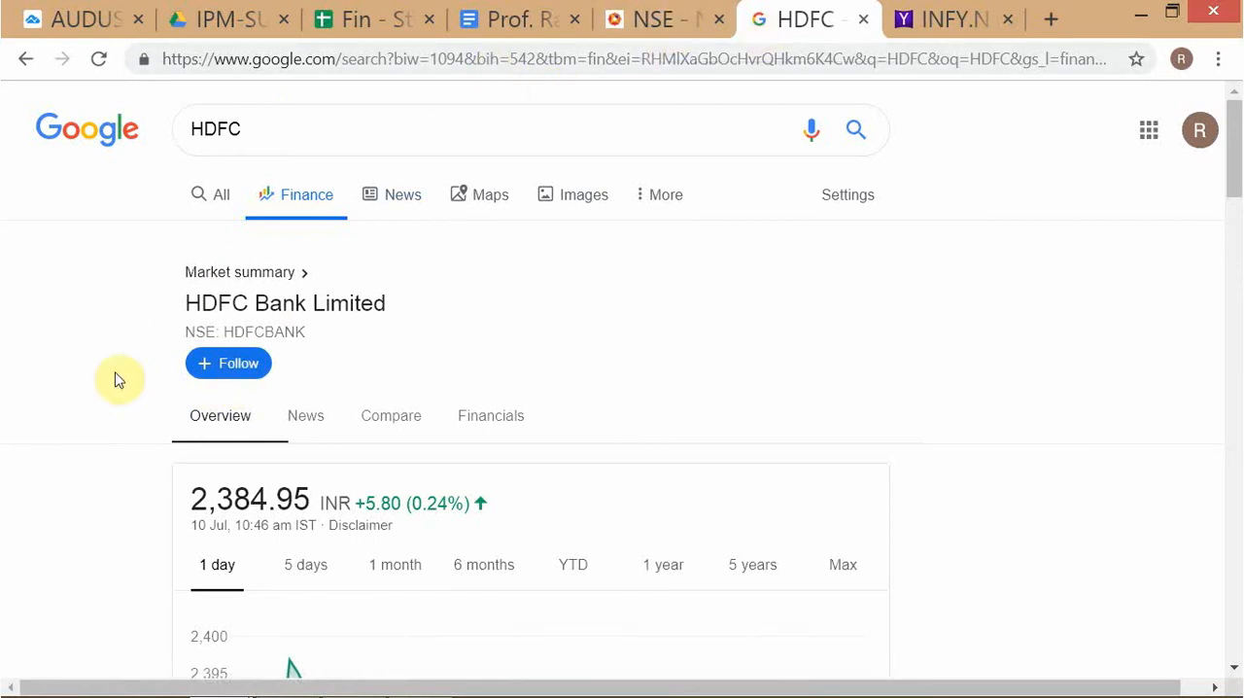
{"action": "mouse_move", "coordinate": [396, 194]}
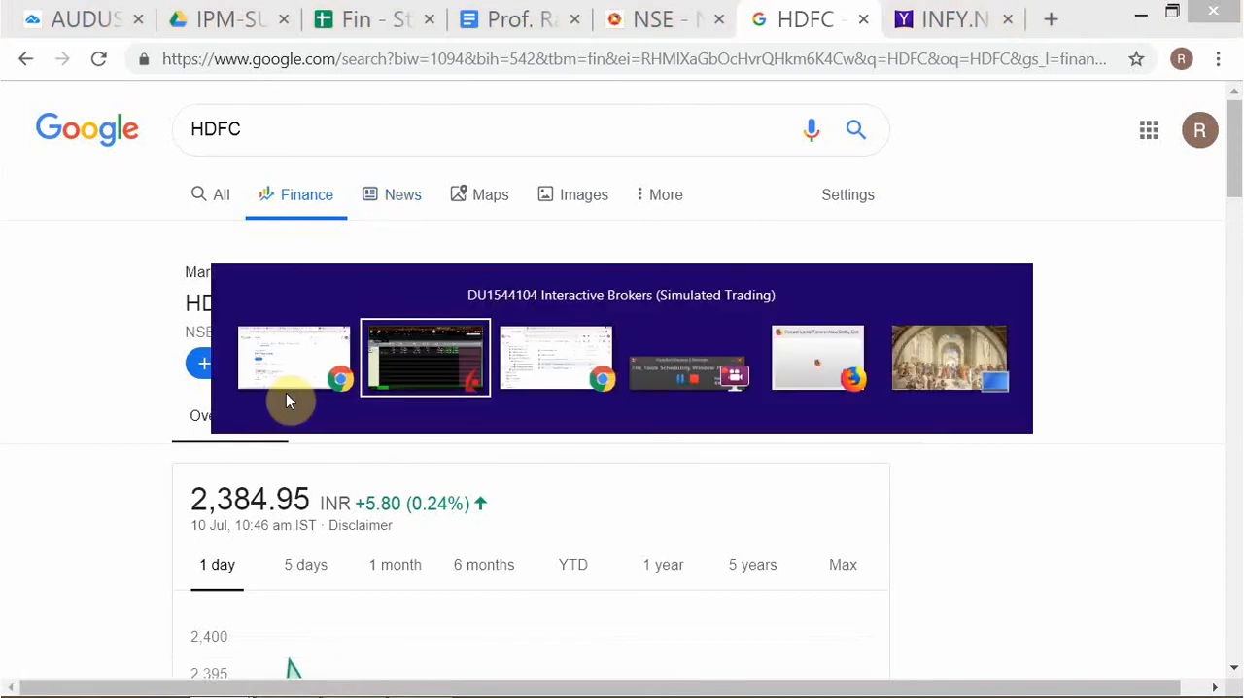
Step: Switch to the NSE live market page and scroll the Nifty 50 price table
{"action": "left_click", "coordinate": [425, 356]}
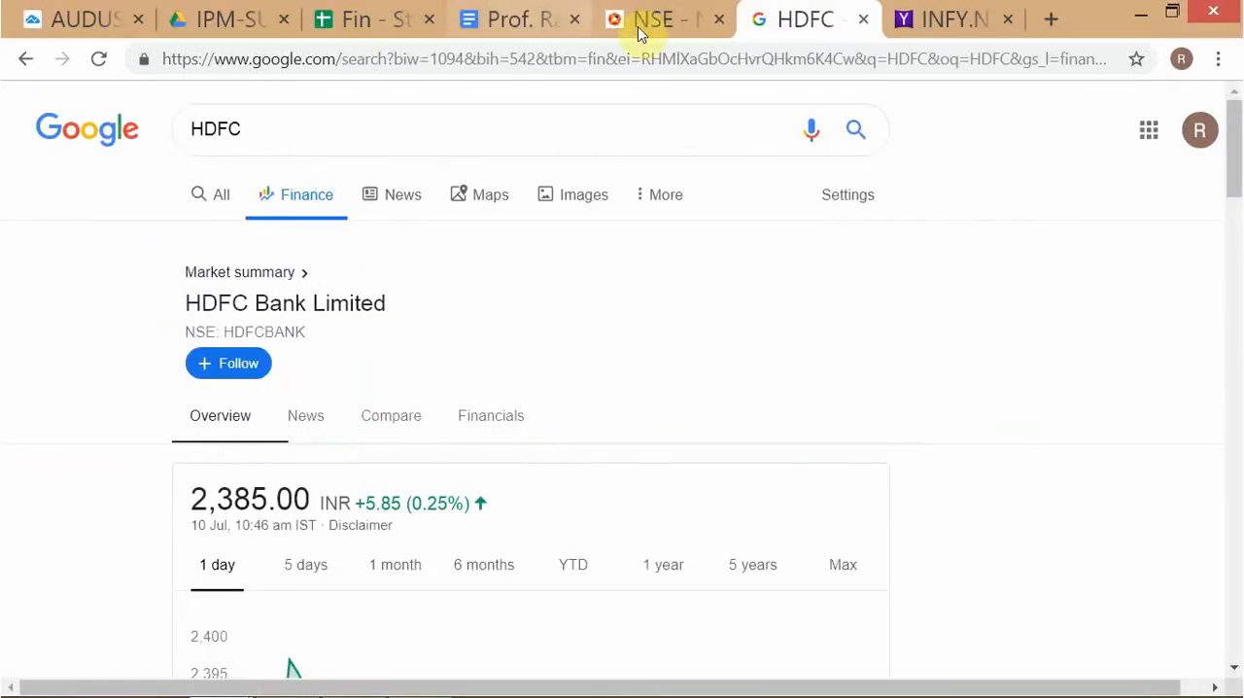
{"action": "left_click", "coordinate": [653, 19]}
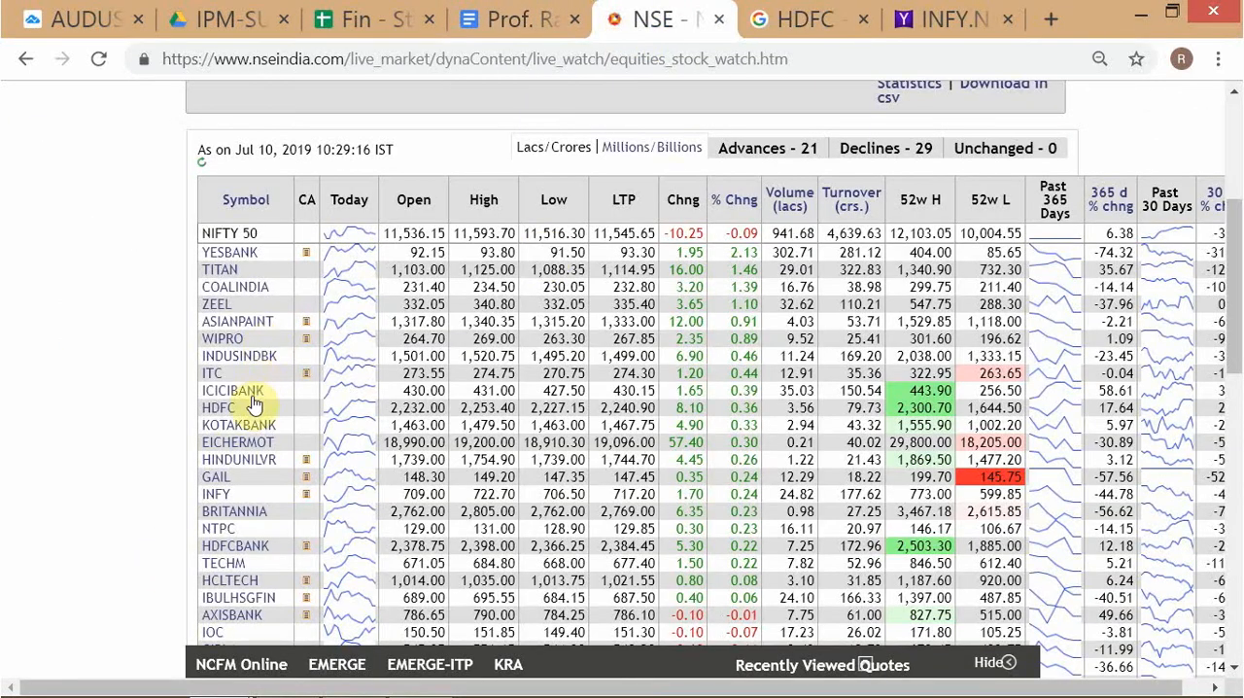
{"action": "mouse_move", "coordinate": [231, 580]}
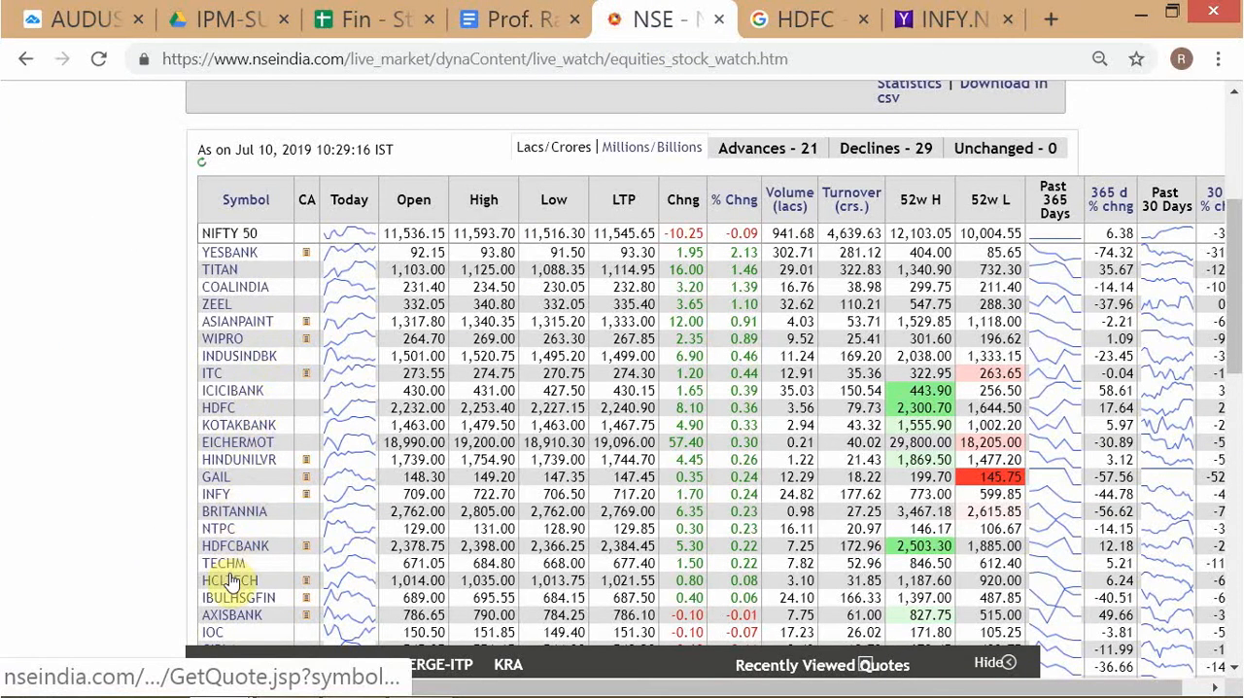
{"action": "scroll", "scroll_direction": "down", "scroll_amount": 3}
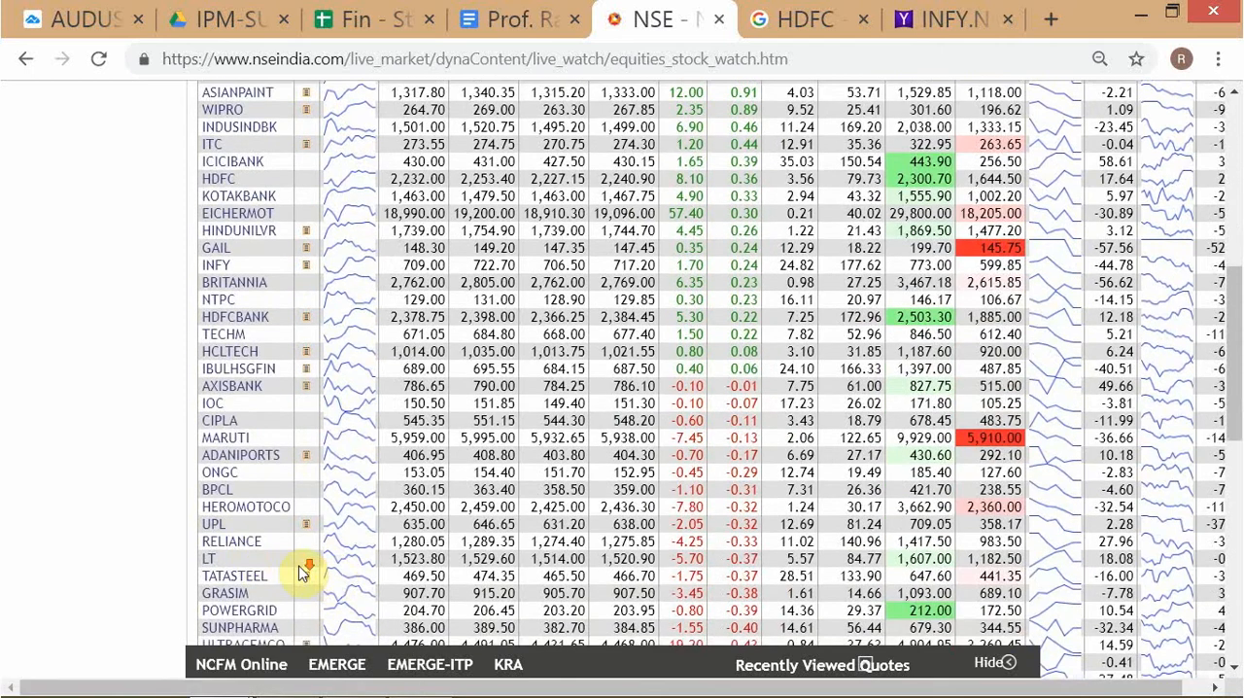
{"action": "scroll", "scroll_direction": "down", "scroll_amount": 3}
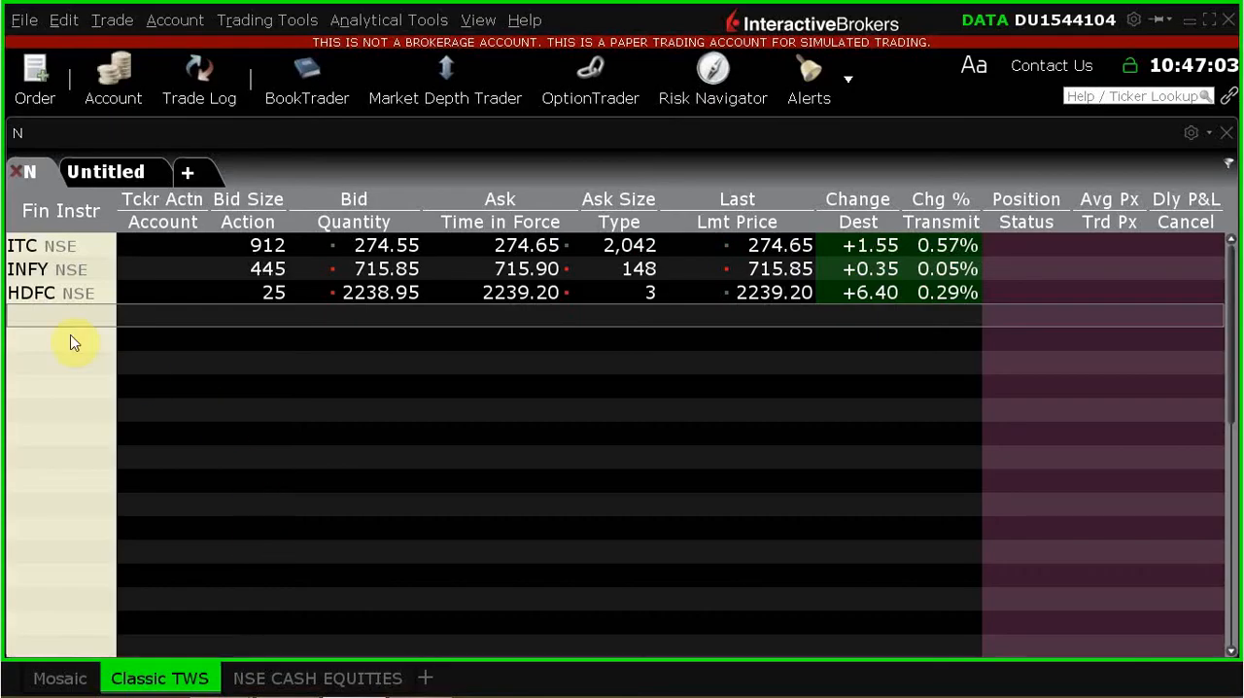
Step: Add TCS to the watchlist as Tata Consultancy Svcs Ltd stock on NSE
{"action": "left_click", "coordinate": [60, 315]}
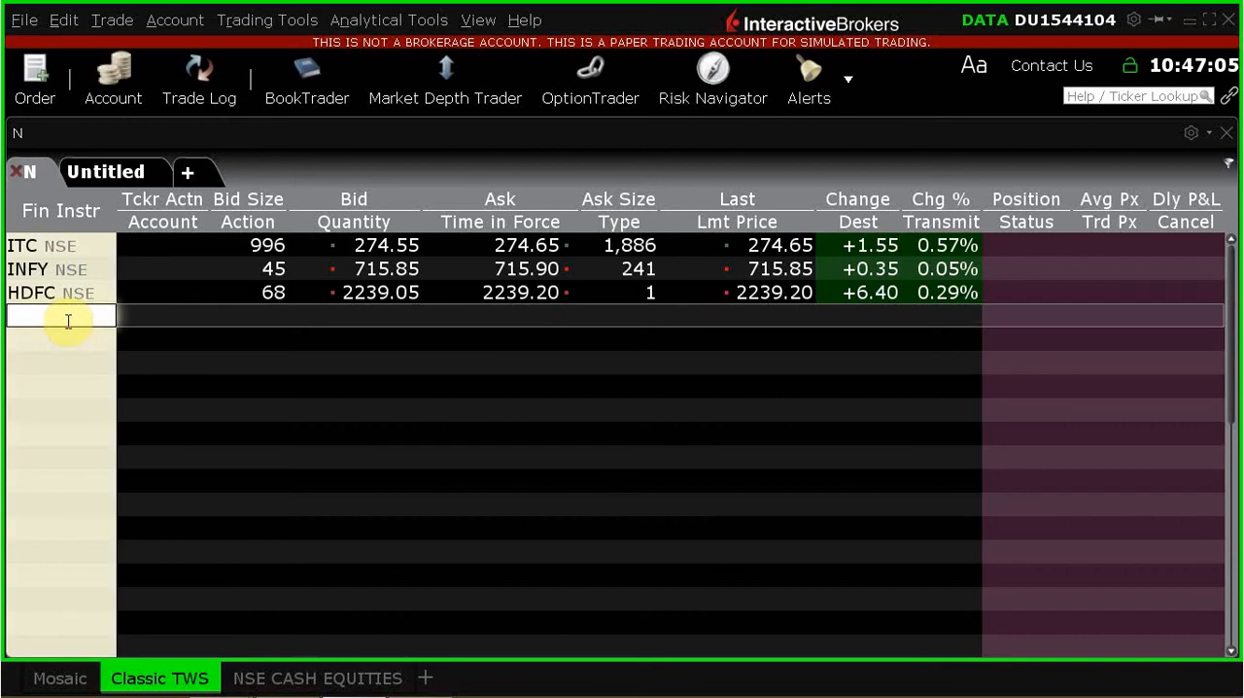
{"action": "type", "text": "TCS"}
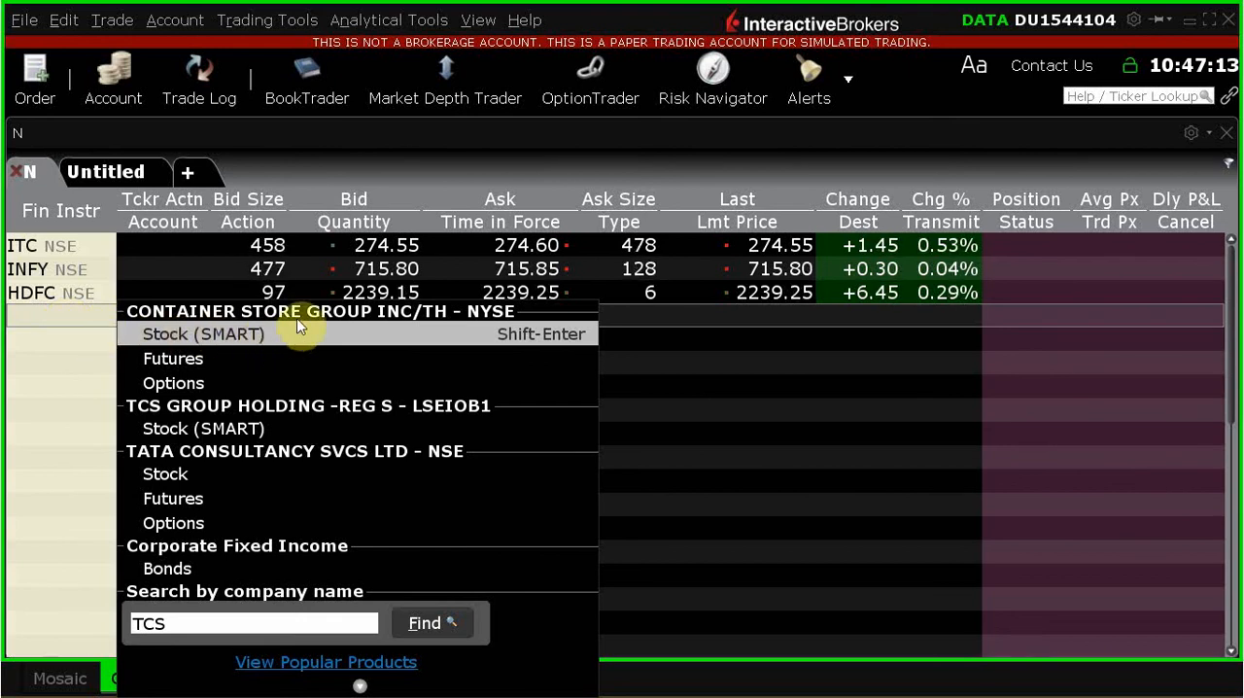
{"action": "mouse_move", "coordinate": [276, 464]}
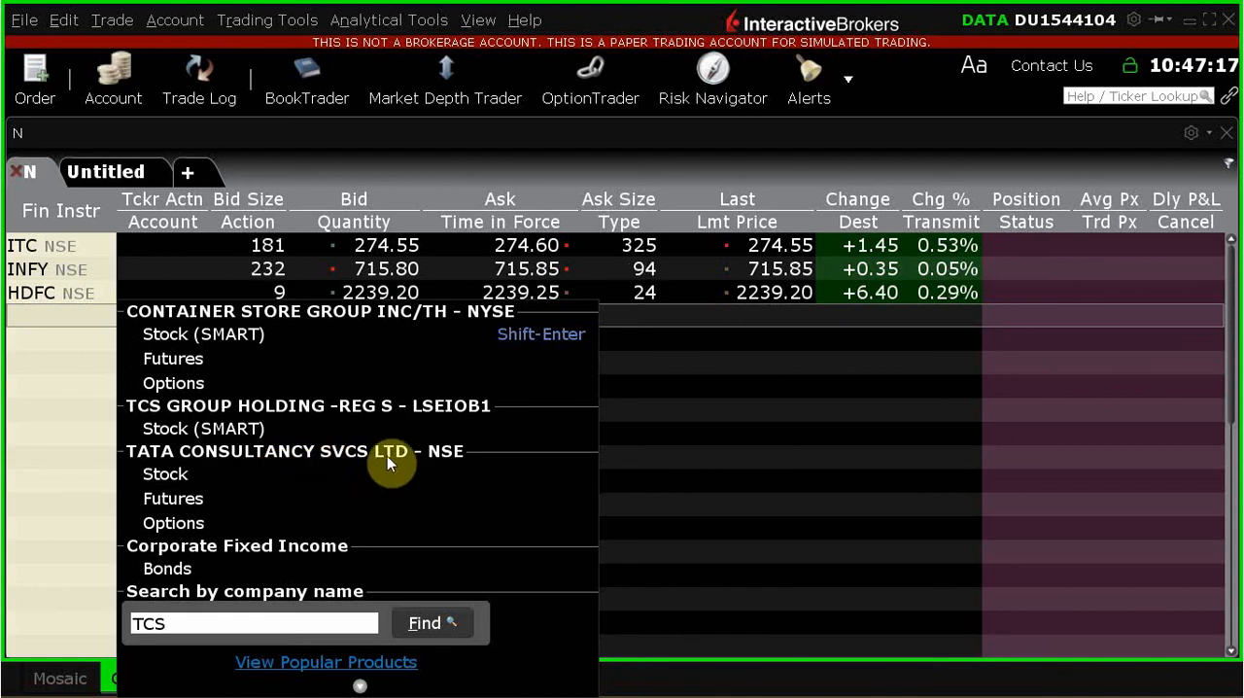
{"action": "mouse_move", "coordinate": [173, 497]}
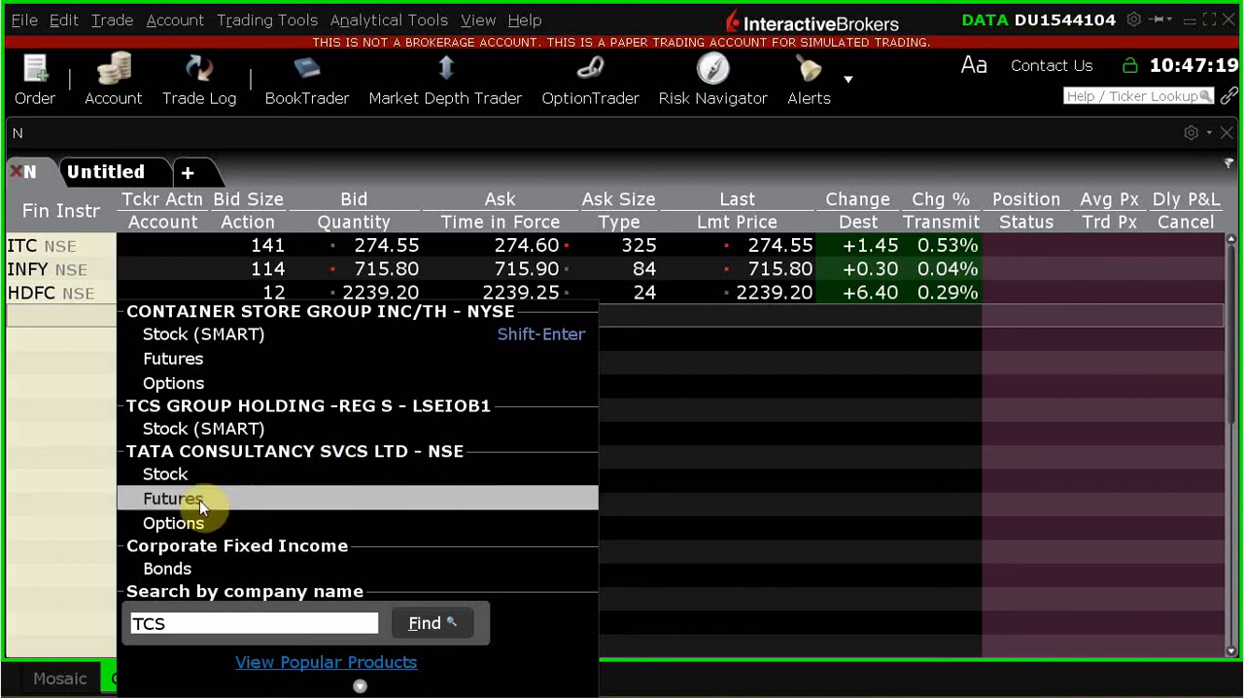
{"action": "mouse_move", "coordinate": [296, 476]}
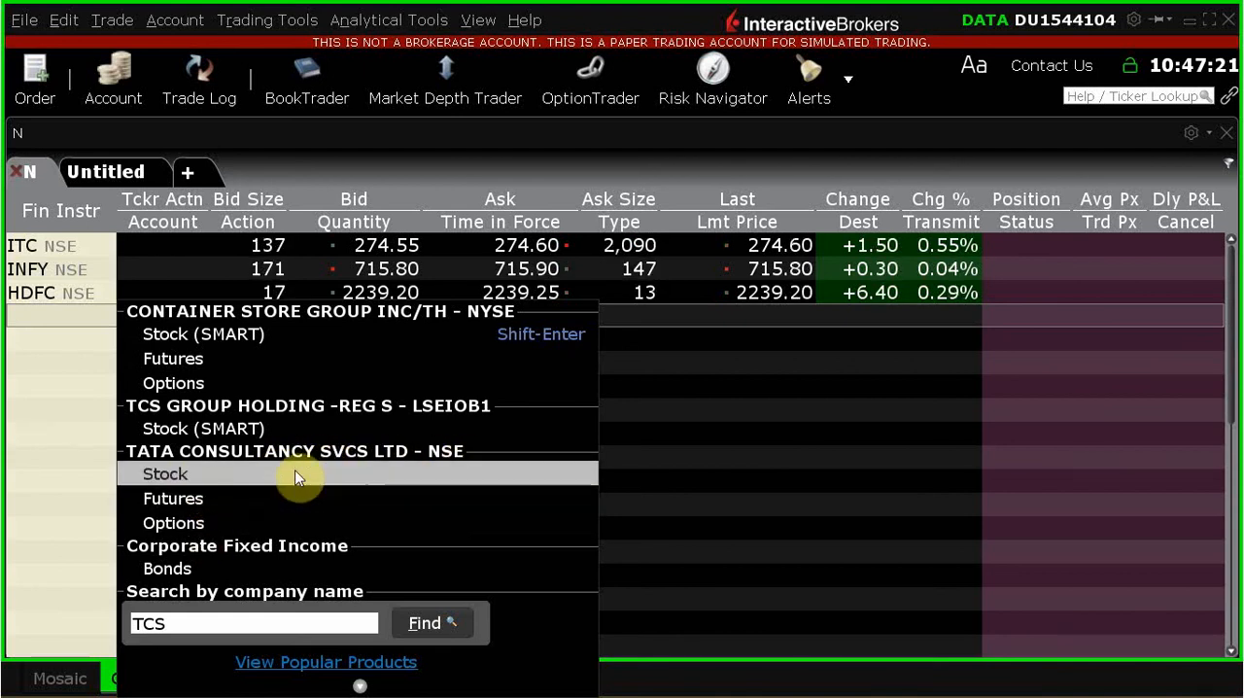
{"action": "left_click", "coordinate": [164, 474]}
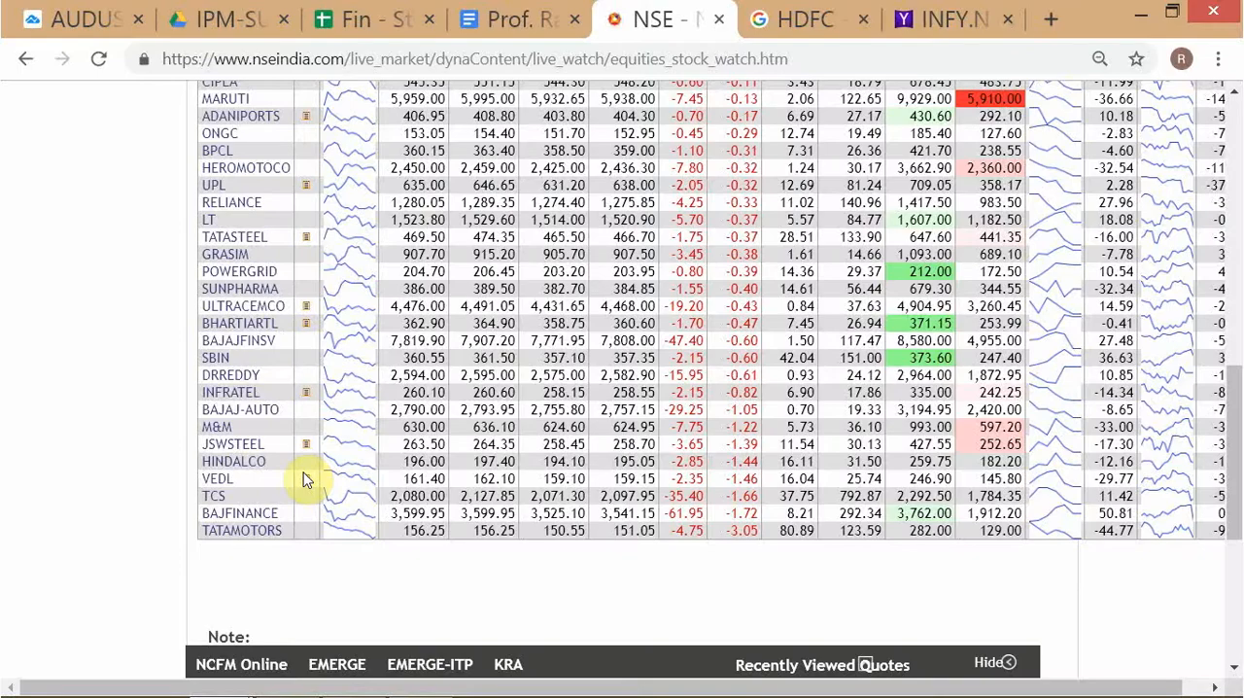
Step: Switch to the Google Finance tab showing the Tata Consultancy Services quote
{"action": "left_click", "coordinate": [804, 18]}
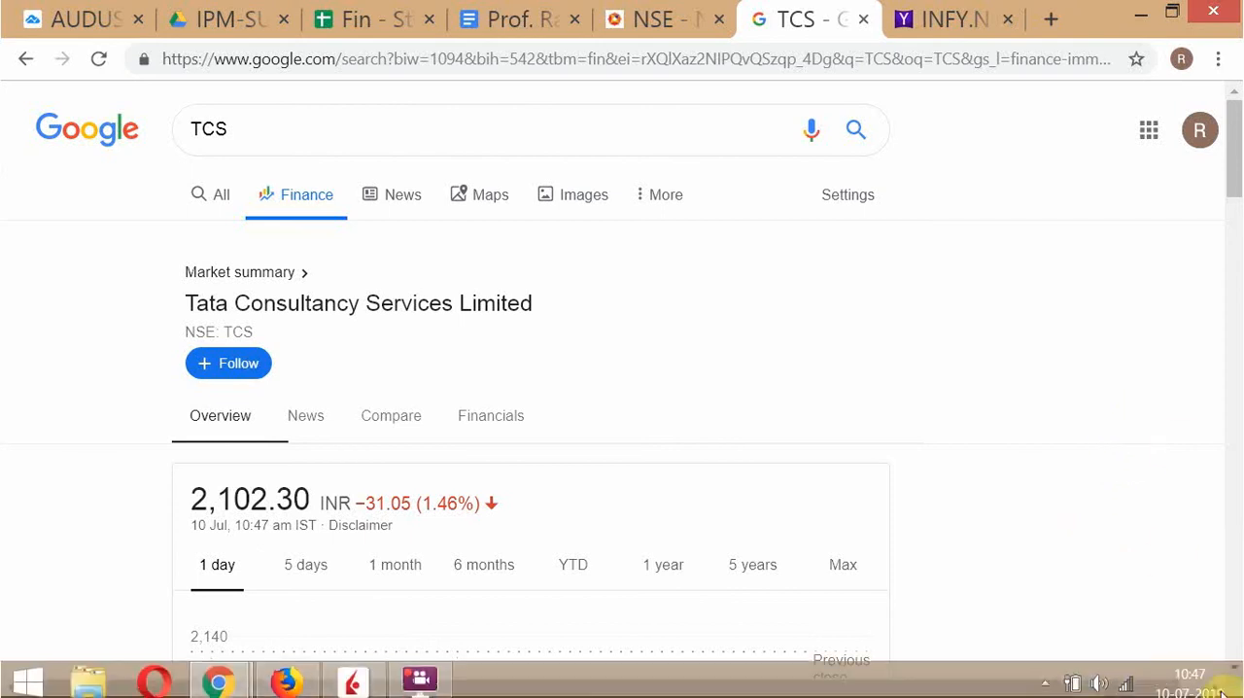
{"action": "mouse_move", "coordinate": [1153, 445]}
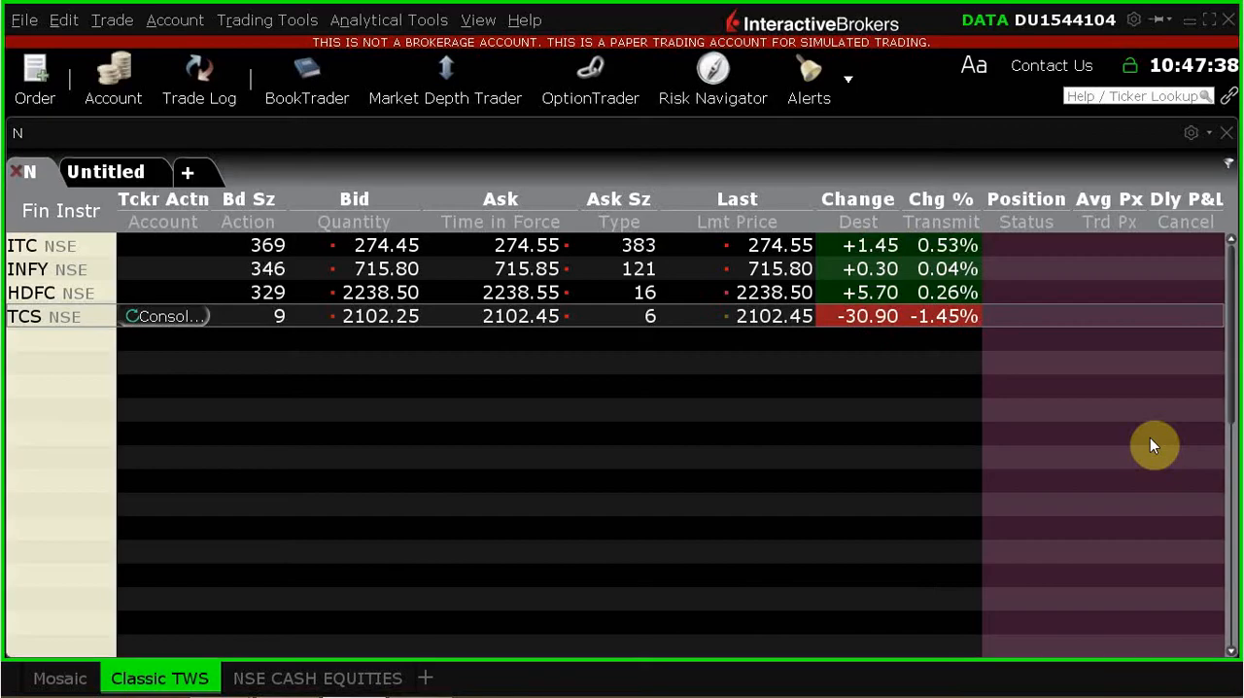
{"action": "mouse_move", "coordinate": [533, 476]}
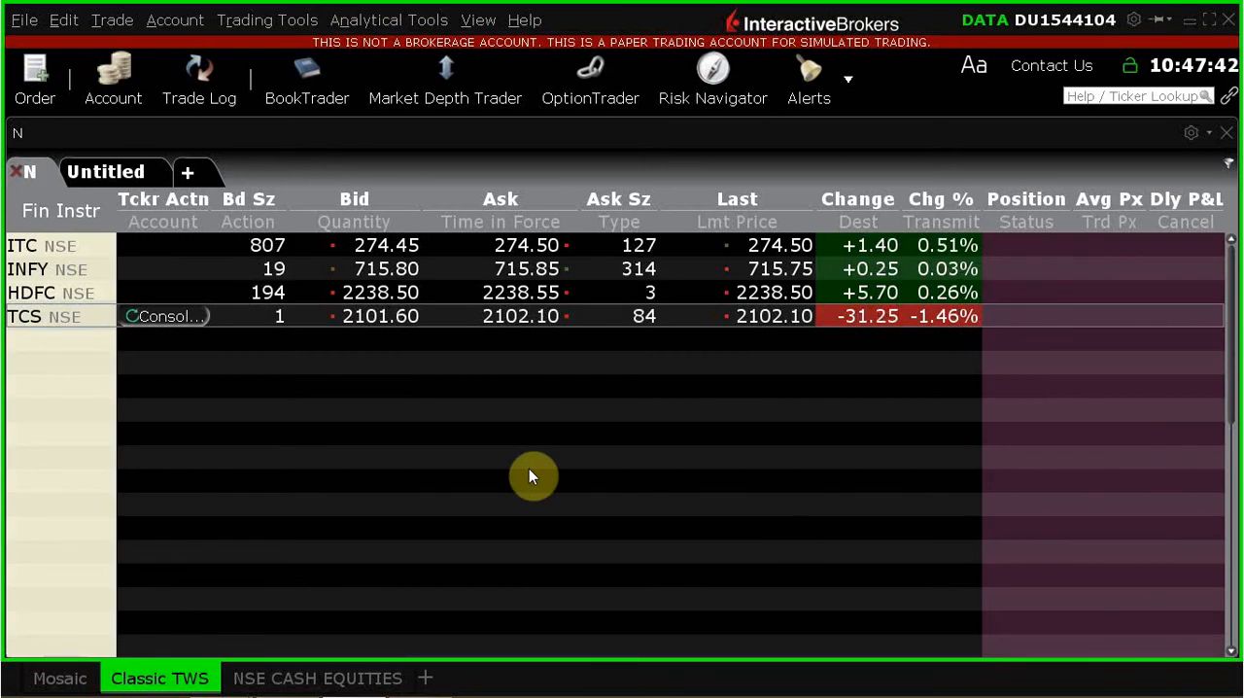
{"action": "mouse_move", "coordinate": [556, 458]}
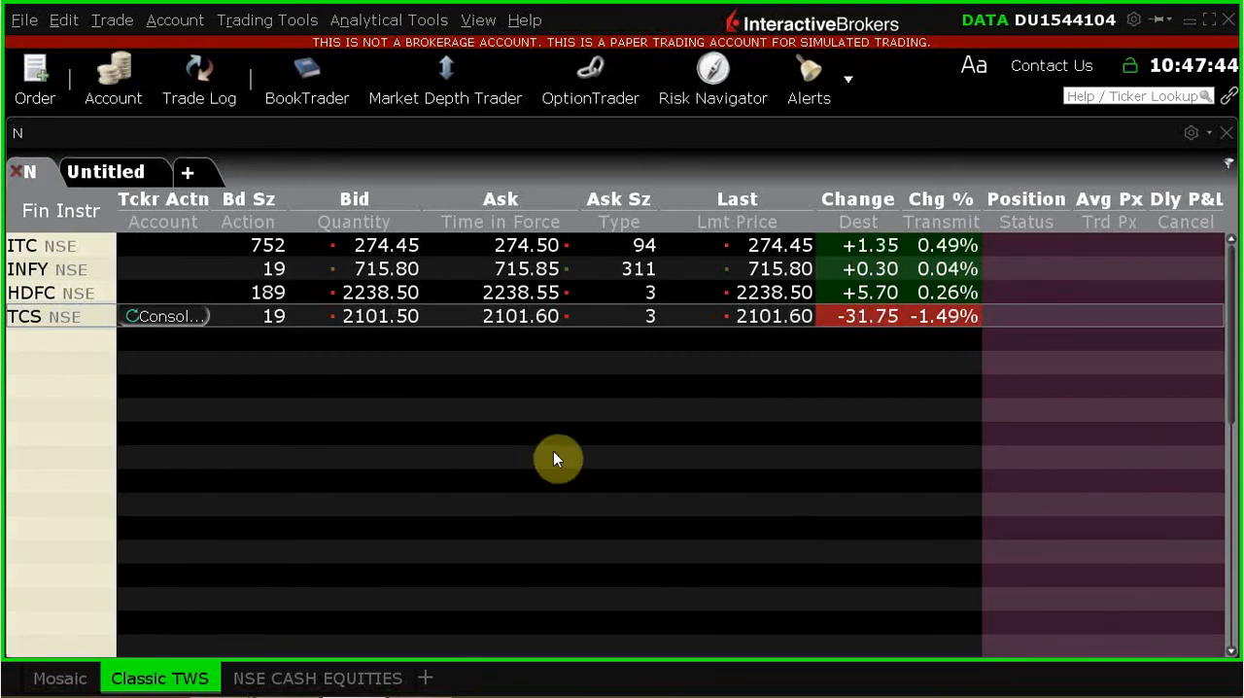
{"action": "mouse_move", "coordinate": [745, 406]}
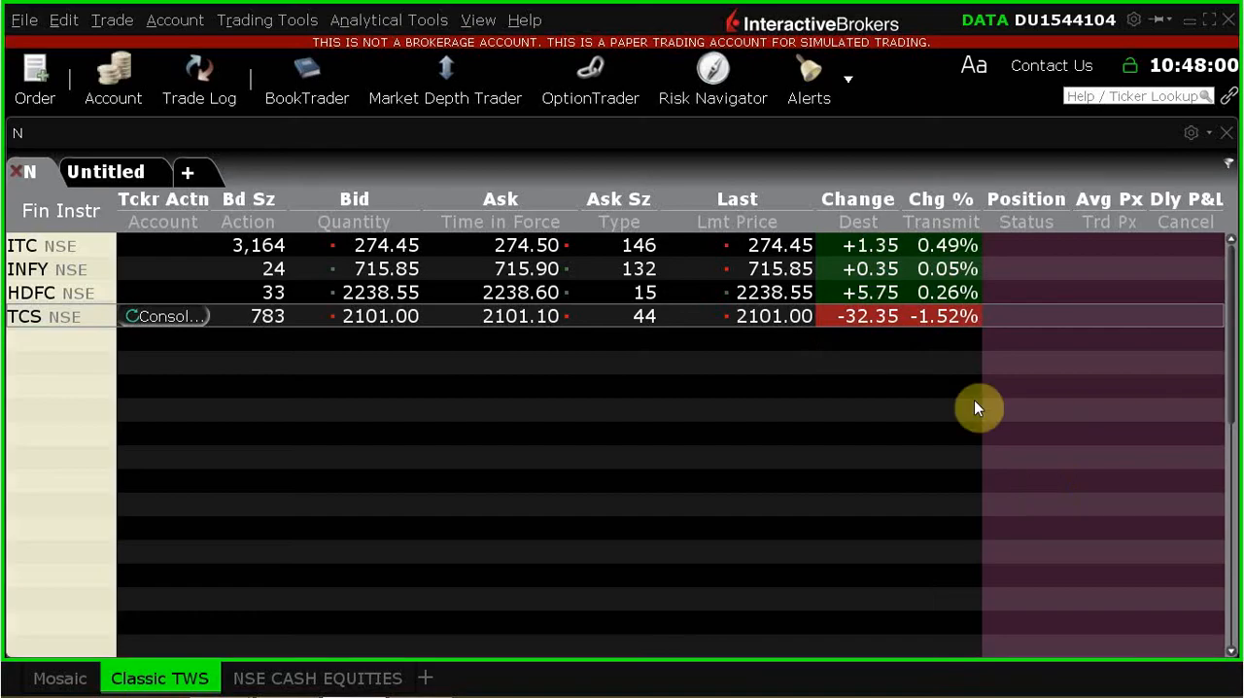
{"action": "mouse_move", "coordinate": [771, 355]}
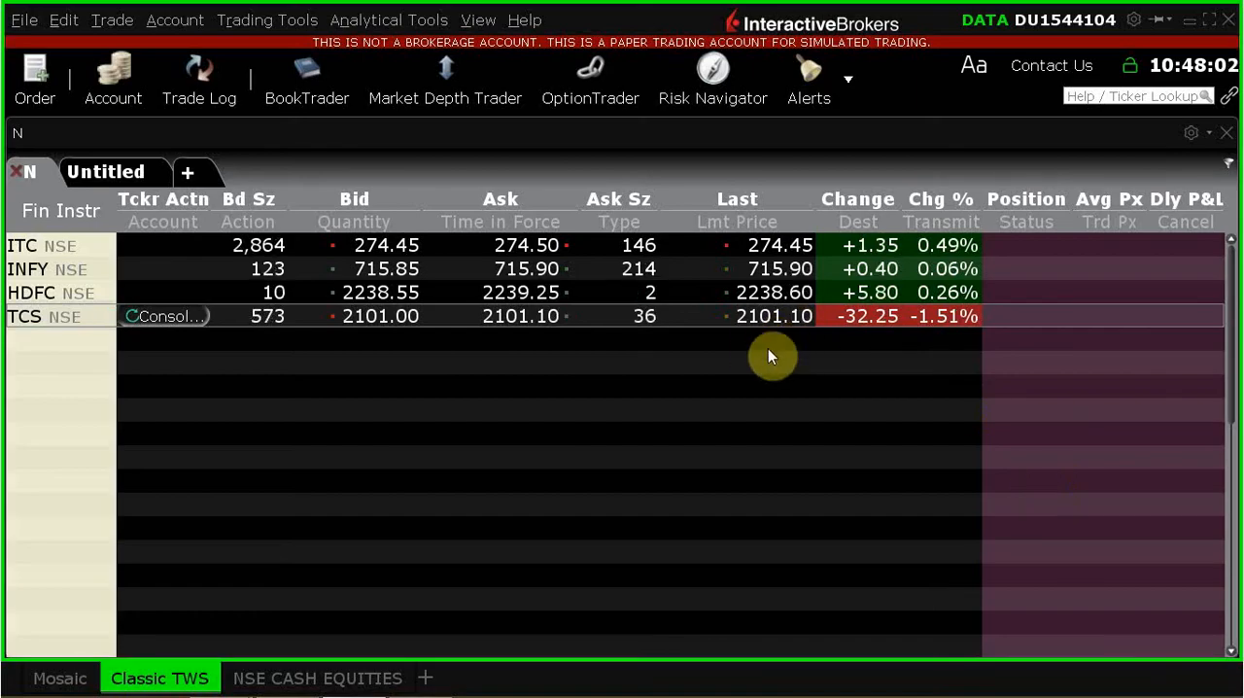
{"action": "mouse_move", "coordinate": [905, 373]}
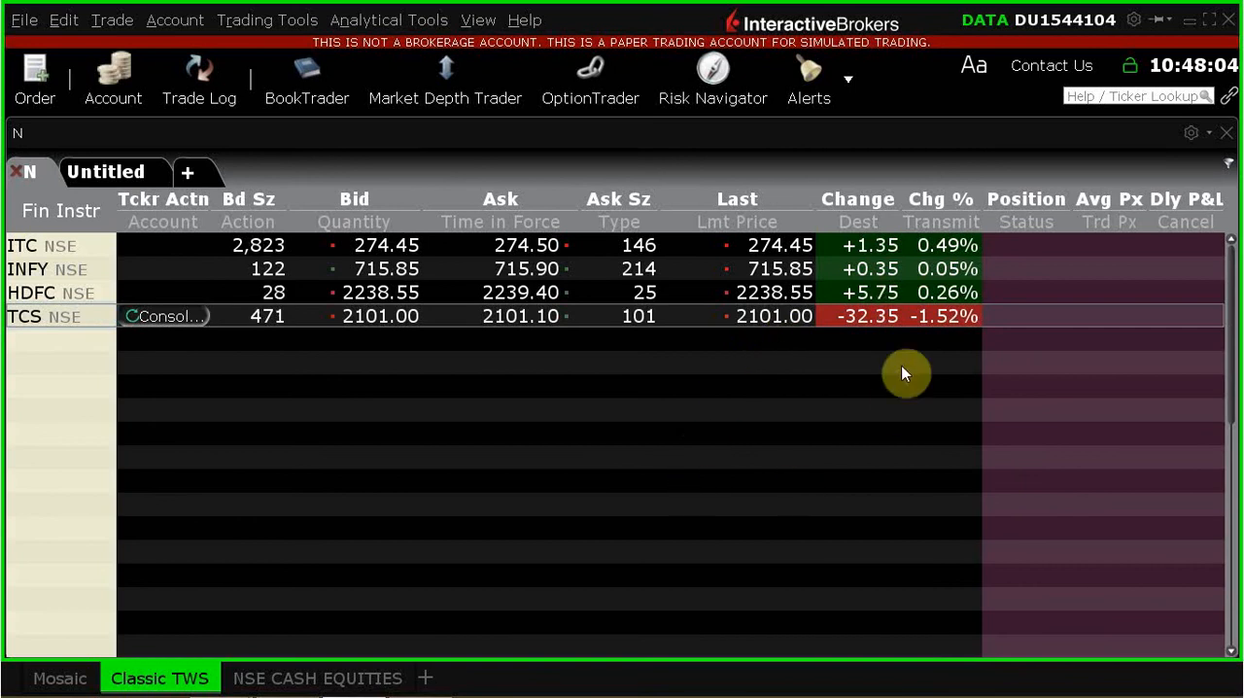
{"action": "mouse_move", "coordinate": [798, 341]}
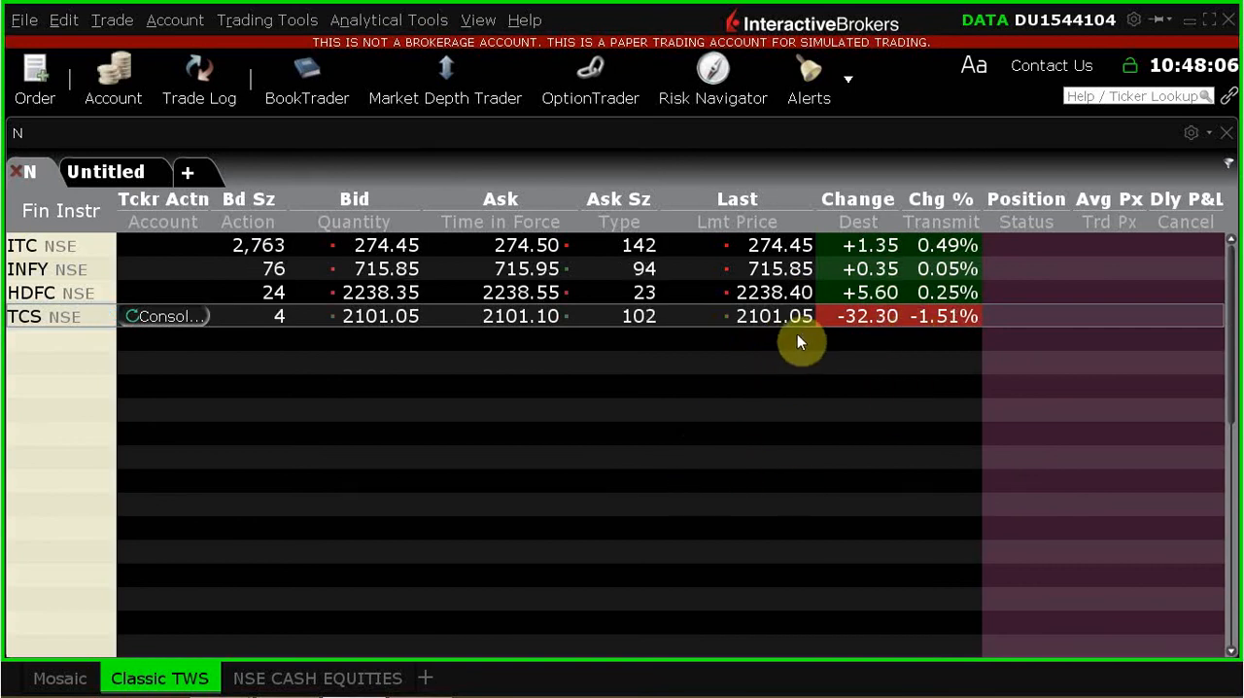
{"action": "mouse_move", "coordinate": [713, 485]}
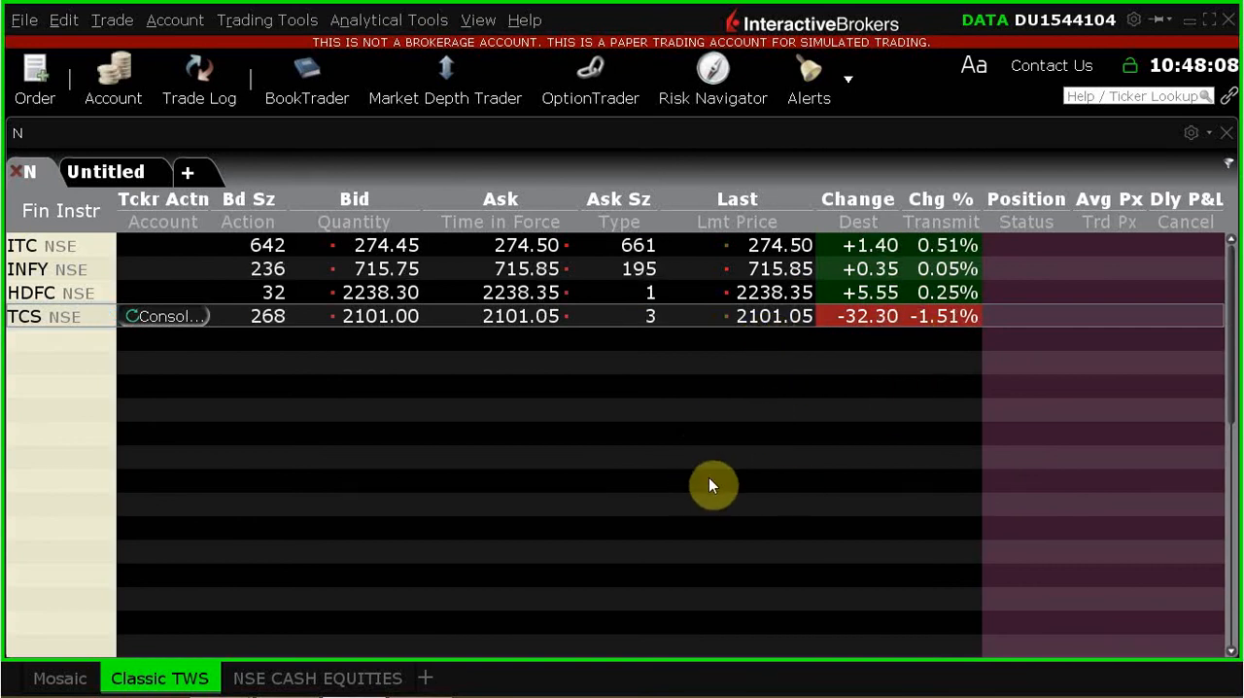
{"action": "mouse_move", "coordinate": [670, 522]}
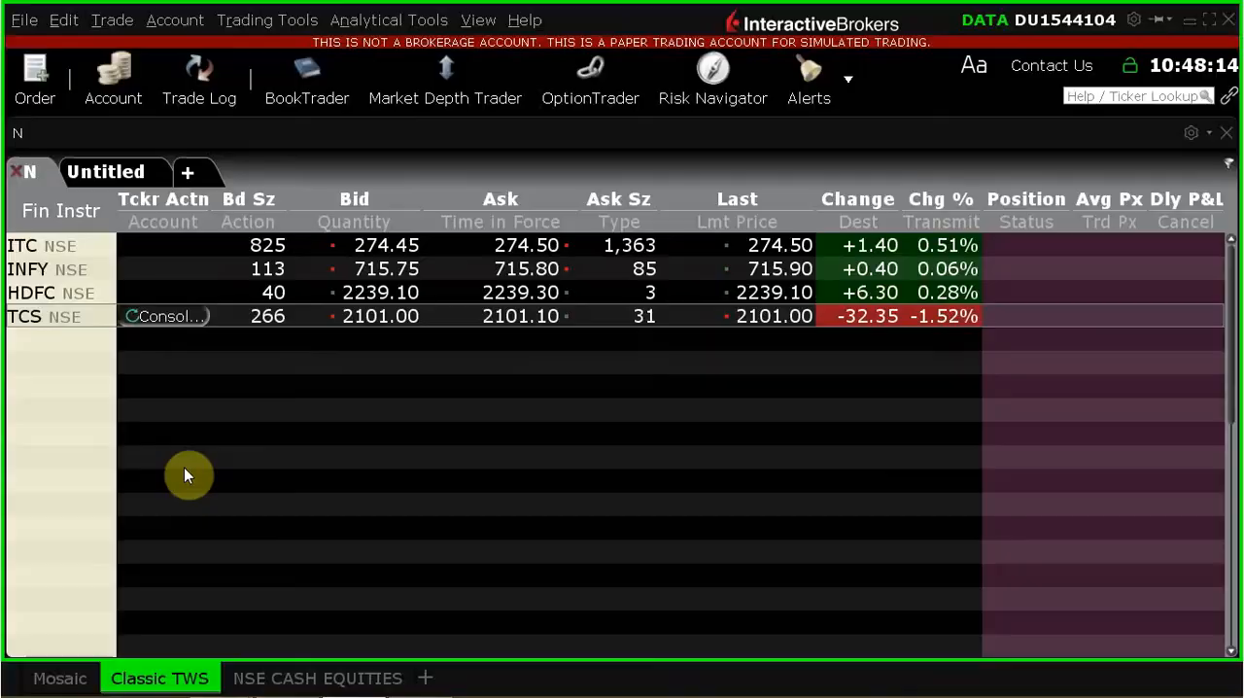
{"action": "mouse_move", "coordinate": [454, 590]}
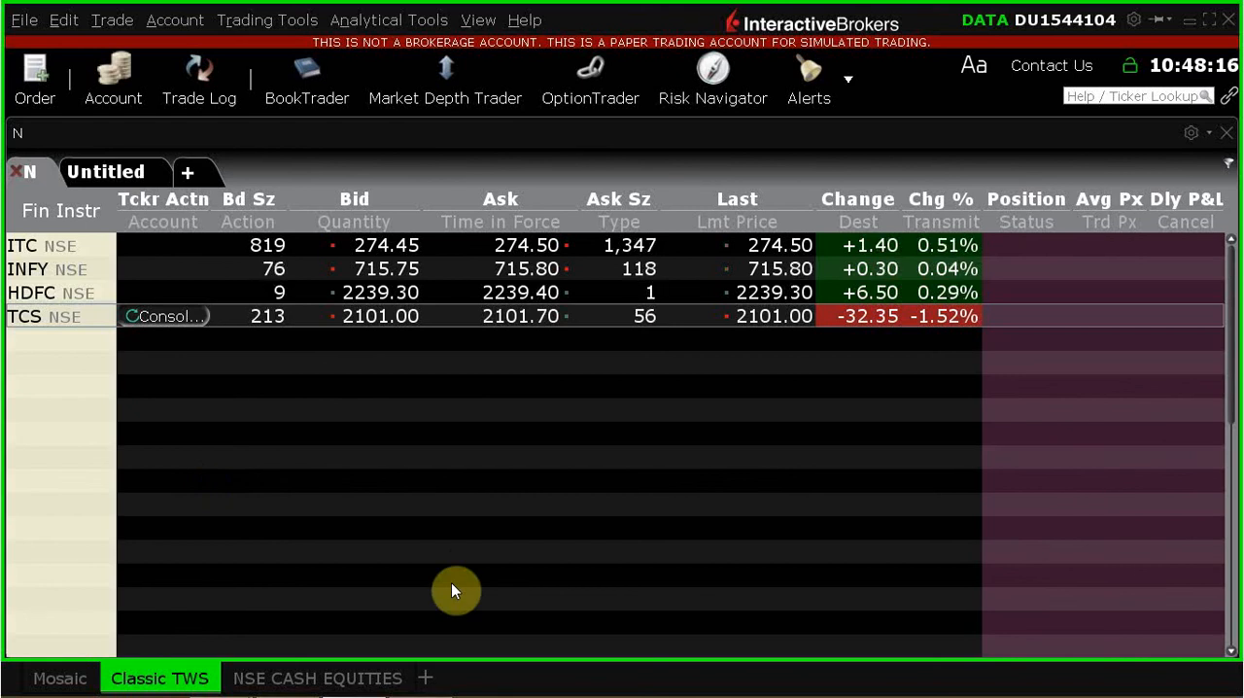
{"action": "mouse_move", "coordinate": [766, 380]}
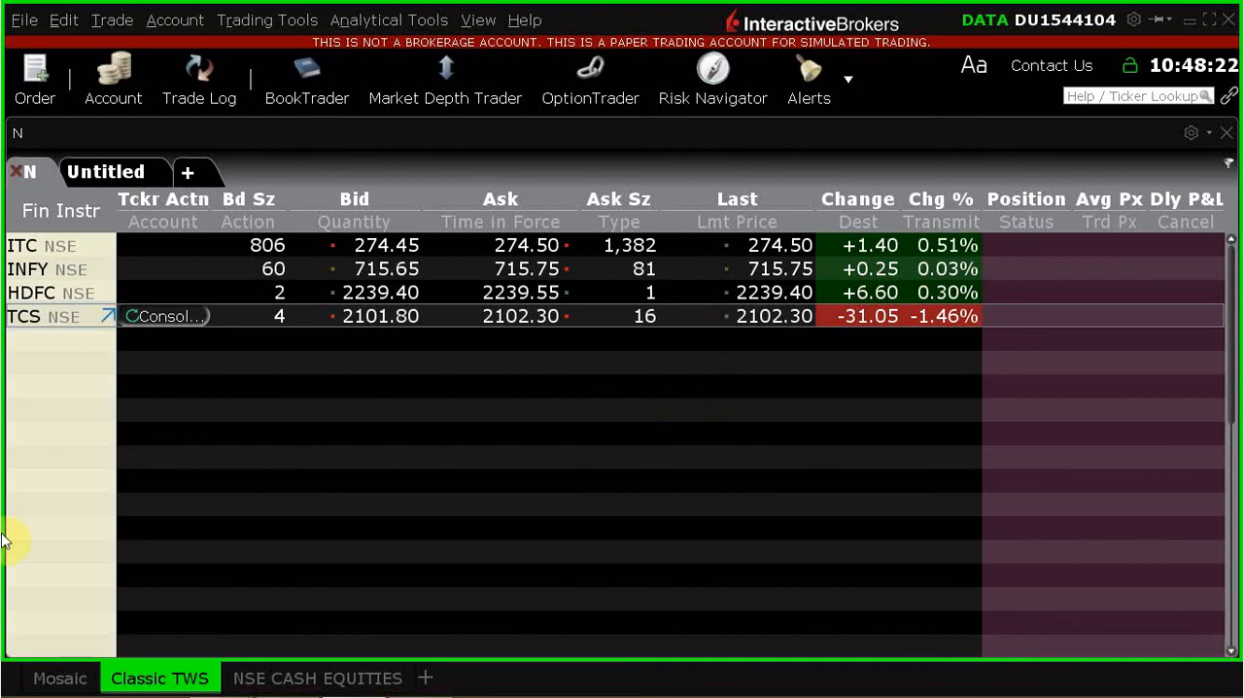
{"action": "mouse_move", "coordinate": [380, 489]}
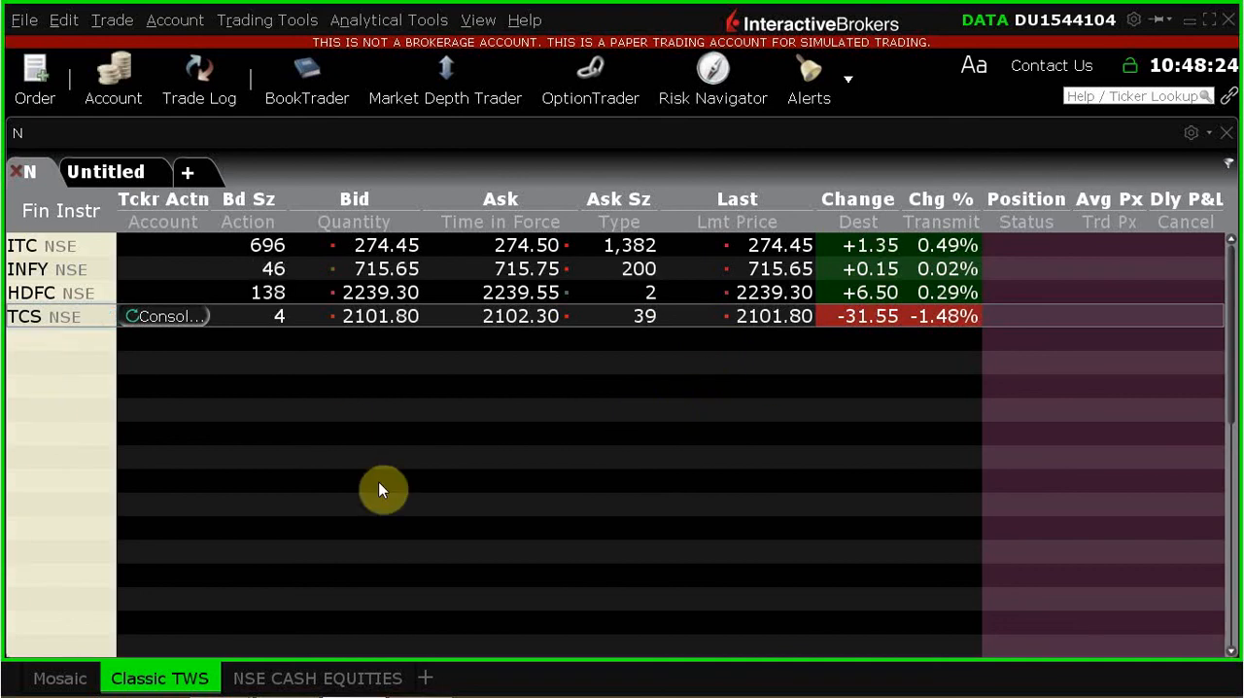
{"action": "mouse_move", "coordinate": [425, 472]}
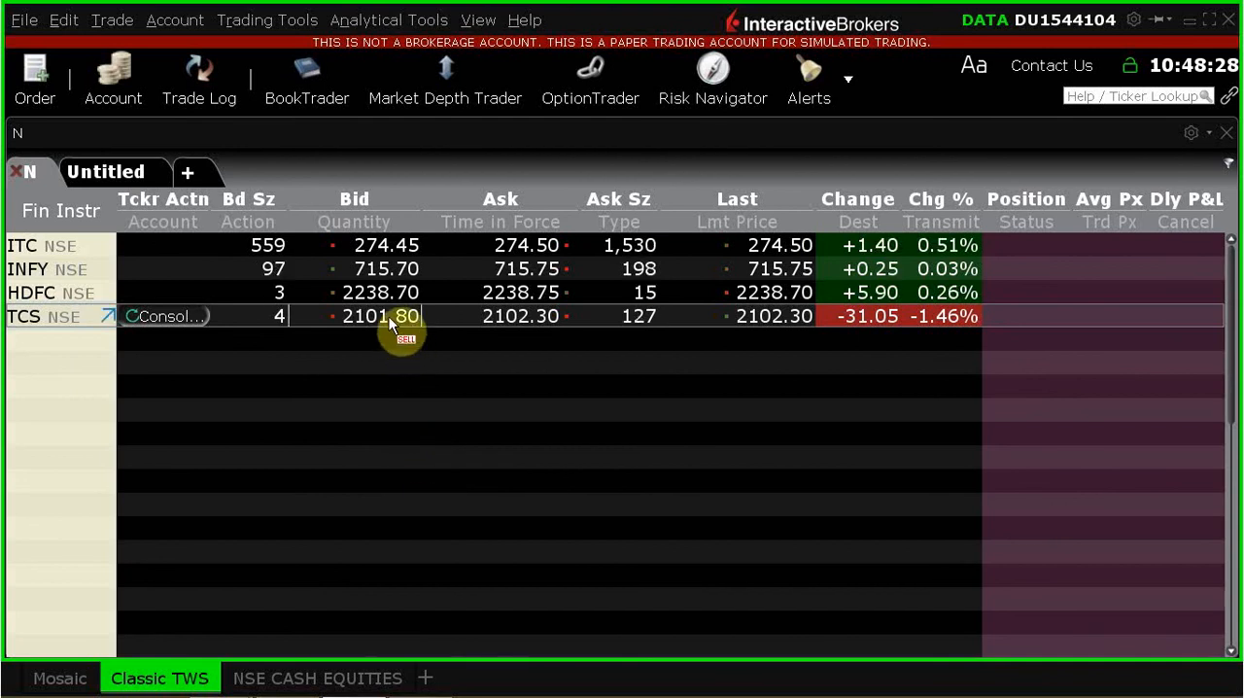
{"action": "mouse_move", "coordinate": [380, 463]}
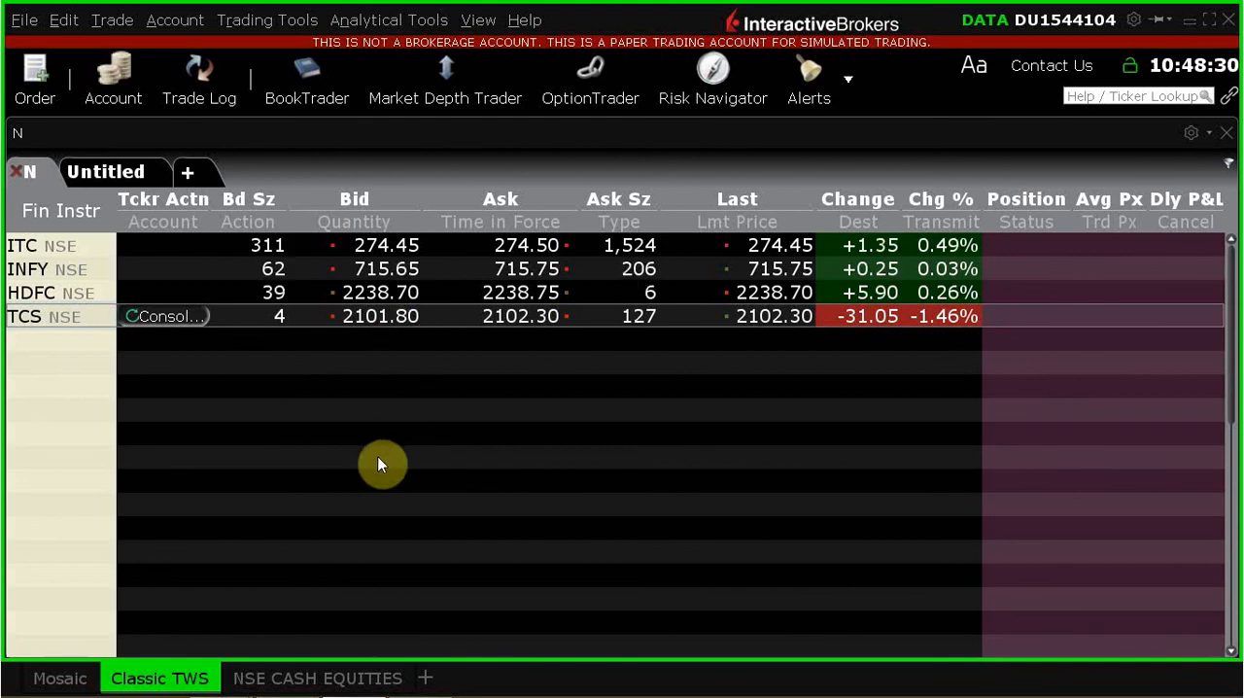
Step: Switch from TWS to the browser's Google Finance TCS price summary
{"action": "left_click", "coordinate": [797, 18]}
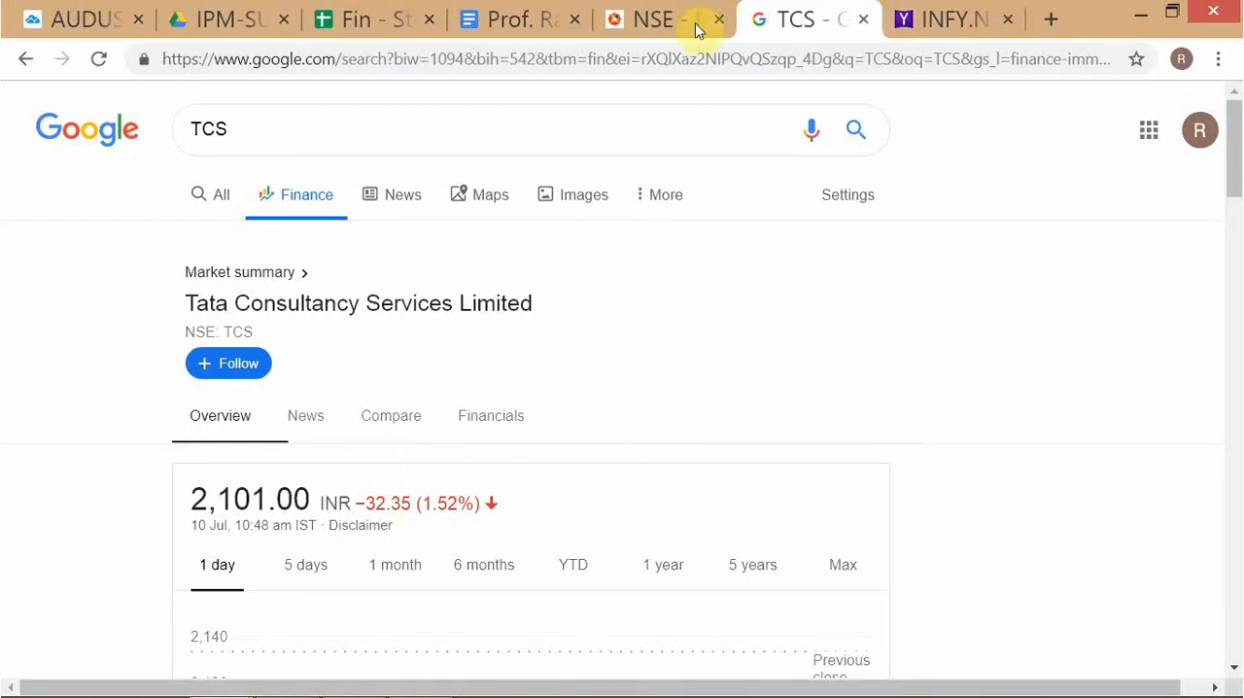
Step: Change the TradingView TCS chart from weekly to 1-hour bars, then return to Yahoo INFY
{"action": "left_click", "coordinate": [952, 19]}
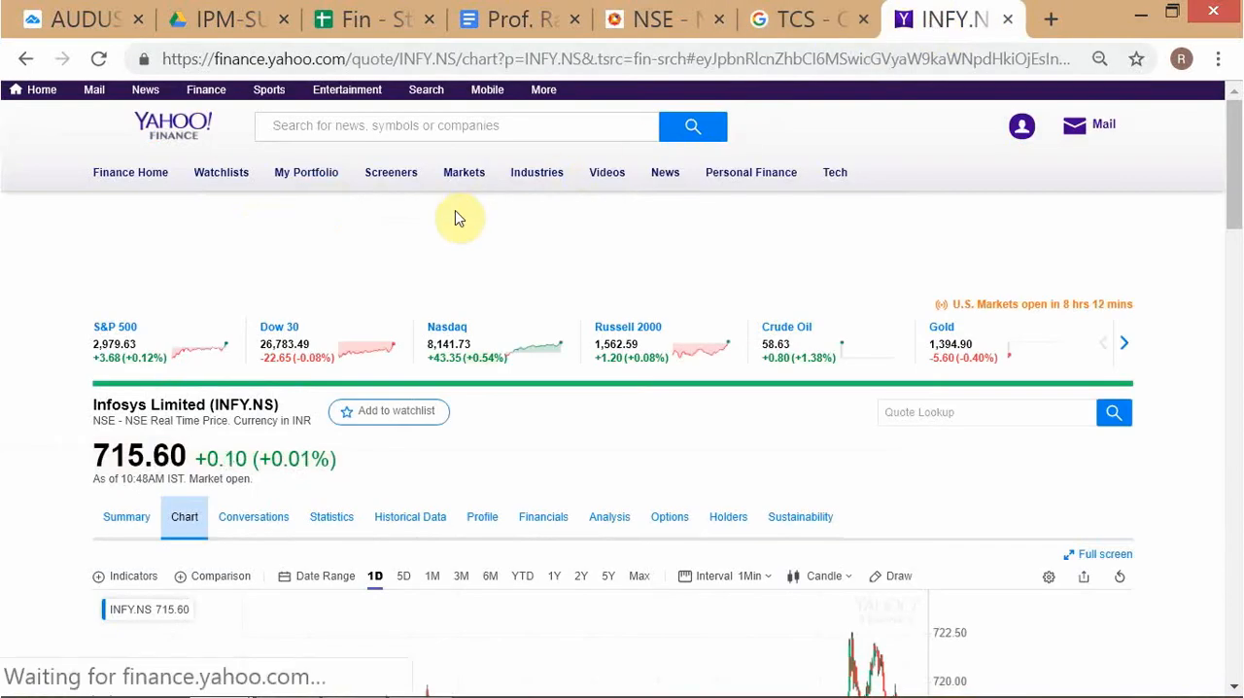
{"action": "mouse_move", "coordinate": [862, 18]}
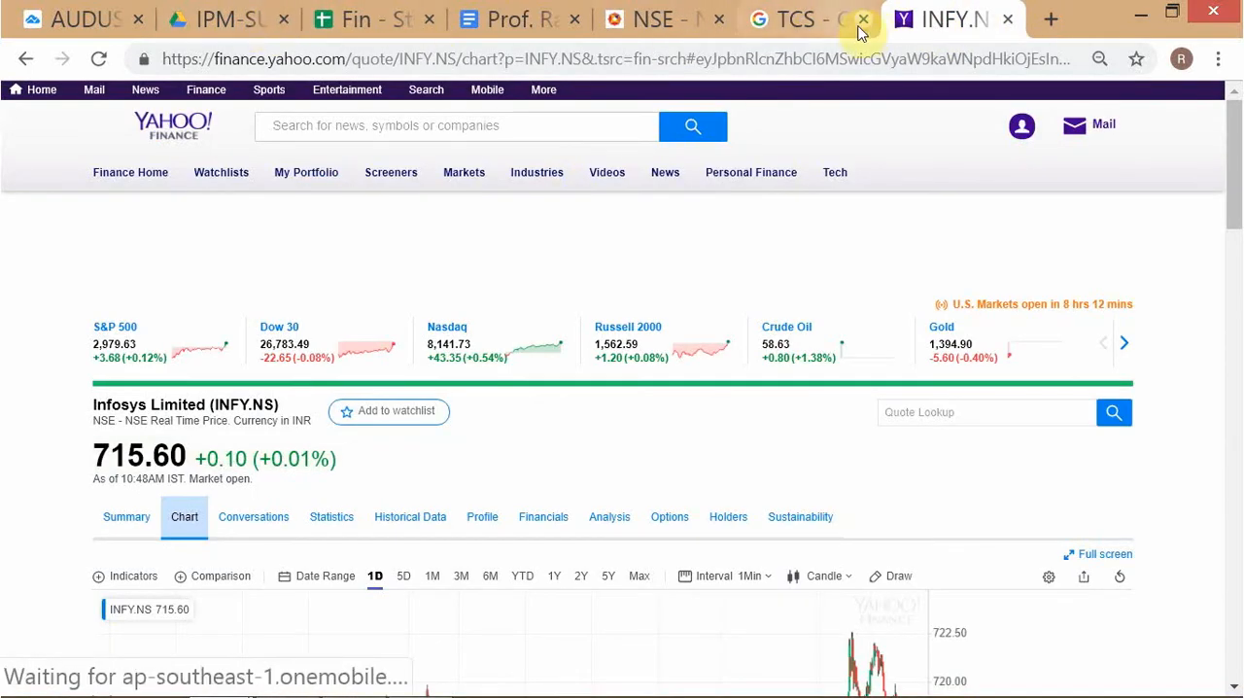
{"action": "left_click", "coordinate": [82, 18]}
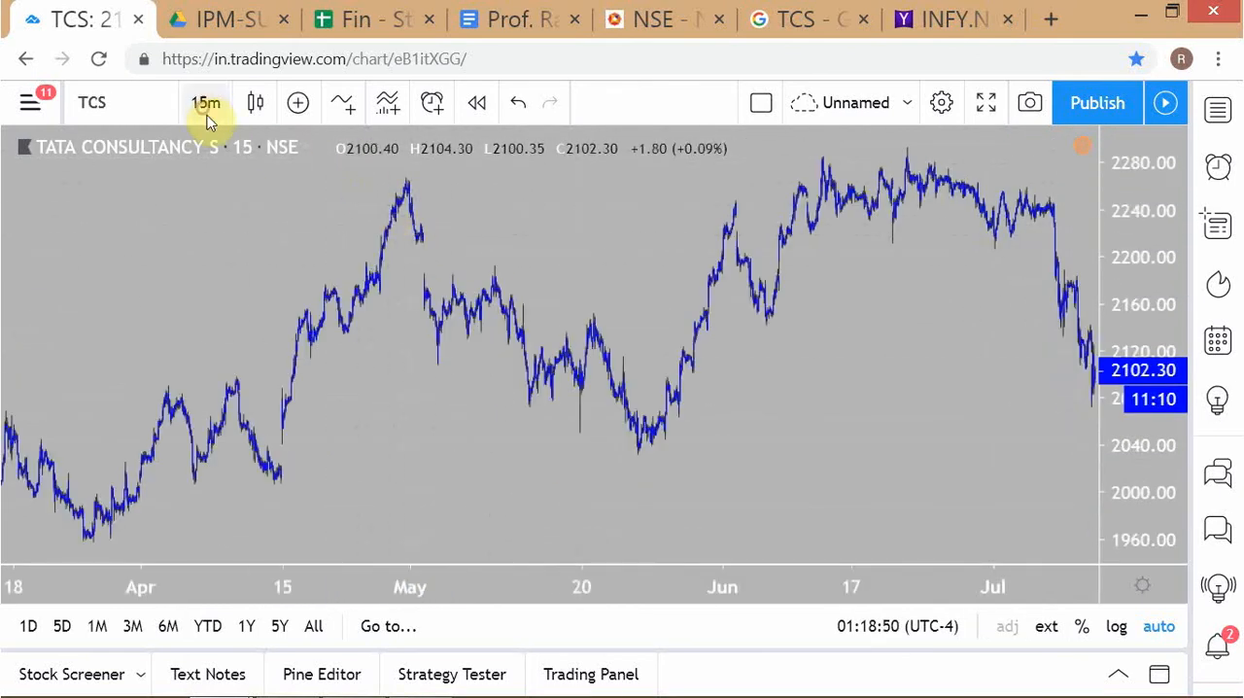
{"action": "left_click", "coordinate": [205, 102]}
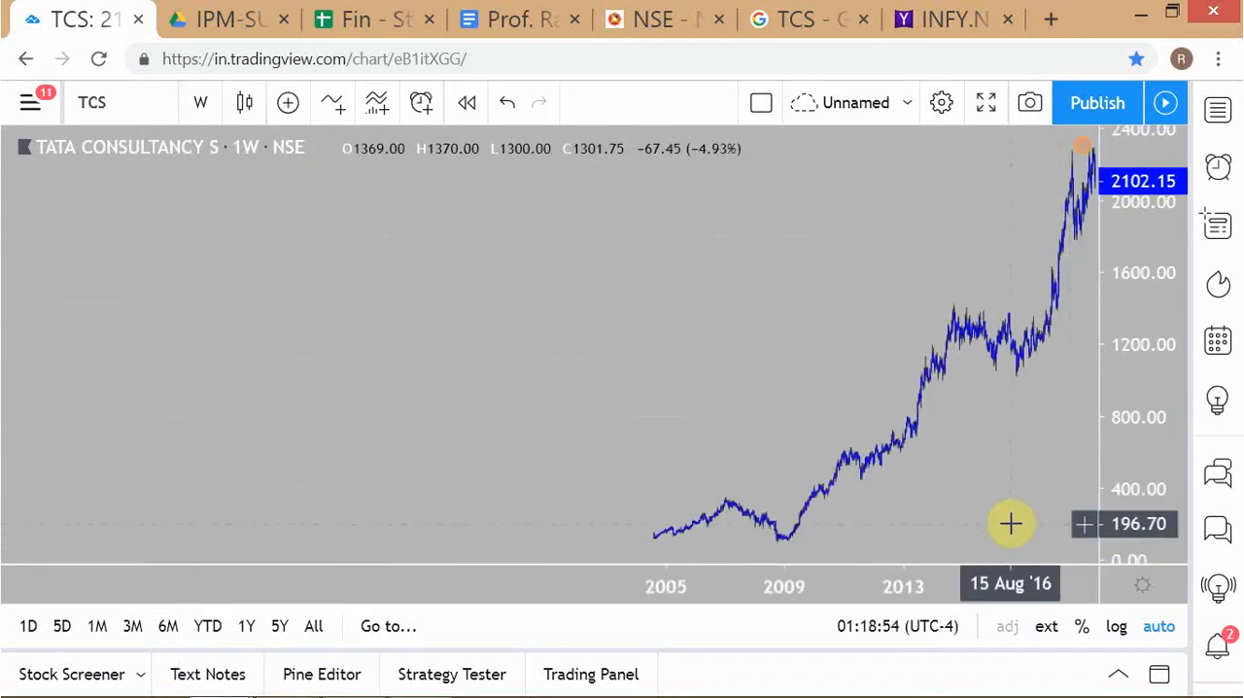
{"action": "mouse_move", "coordinate": [825, 279]}
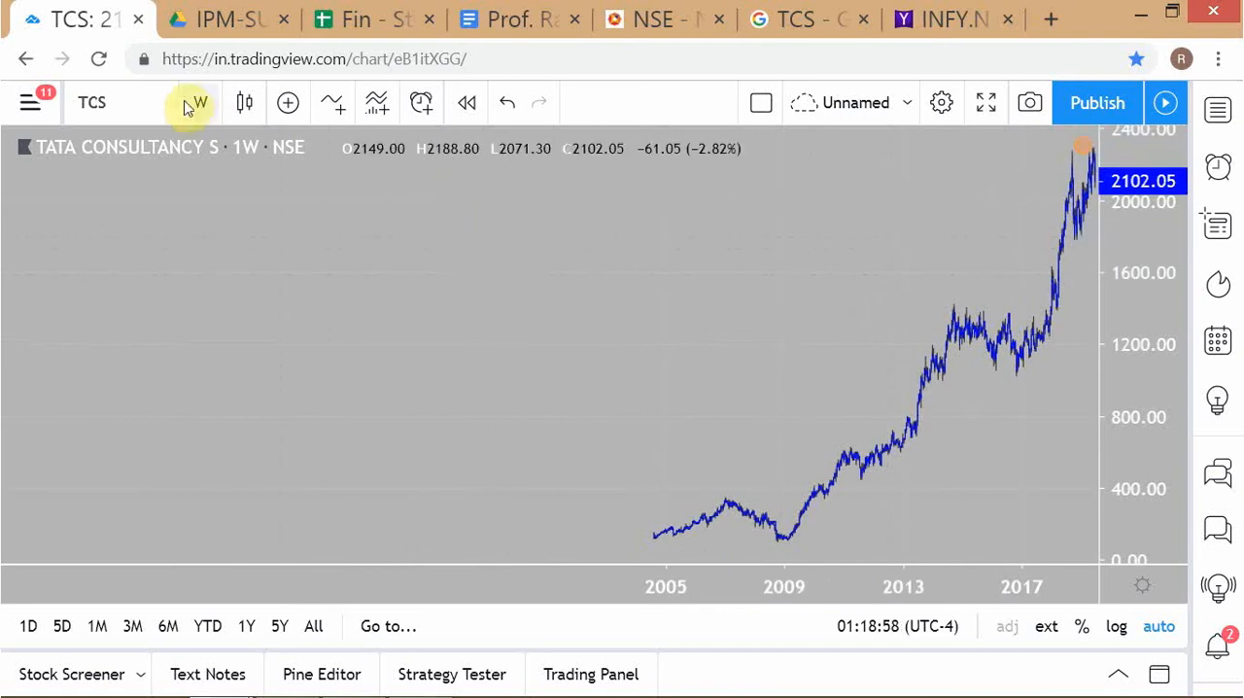
{"action": "left_click", "coordinate": [199, 102]}
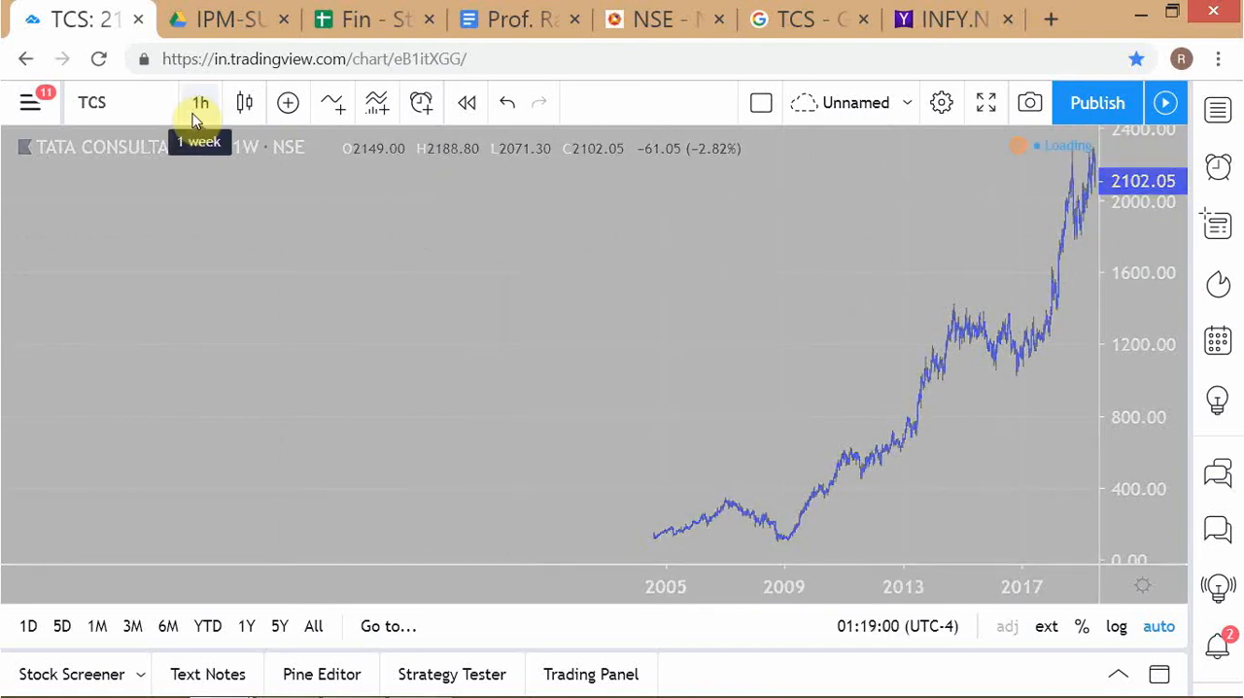
{"action": "left_click", "coordinate": [200, 102]}
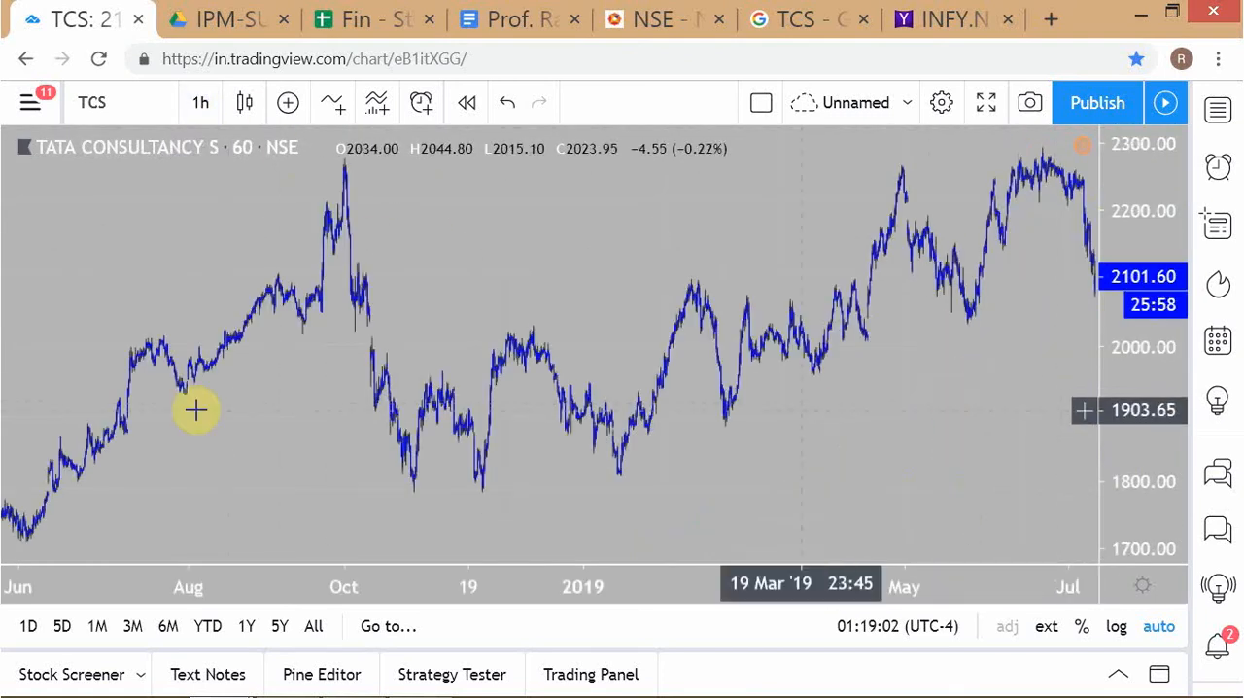
{"action": "mouse_move", "coordinate": [4, 400]}
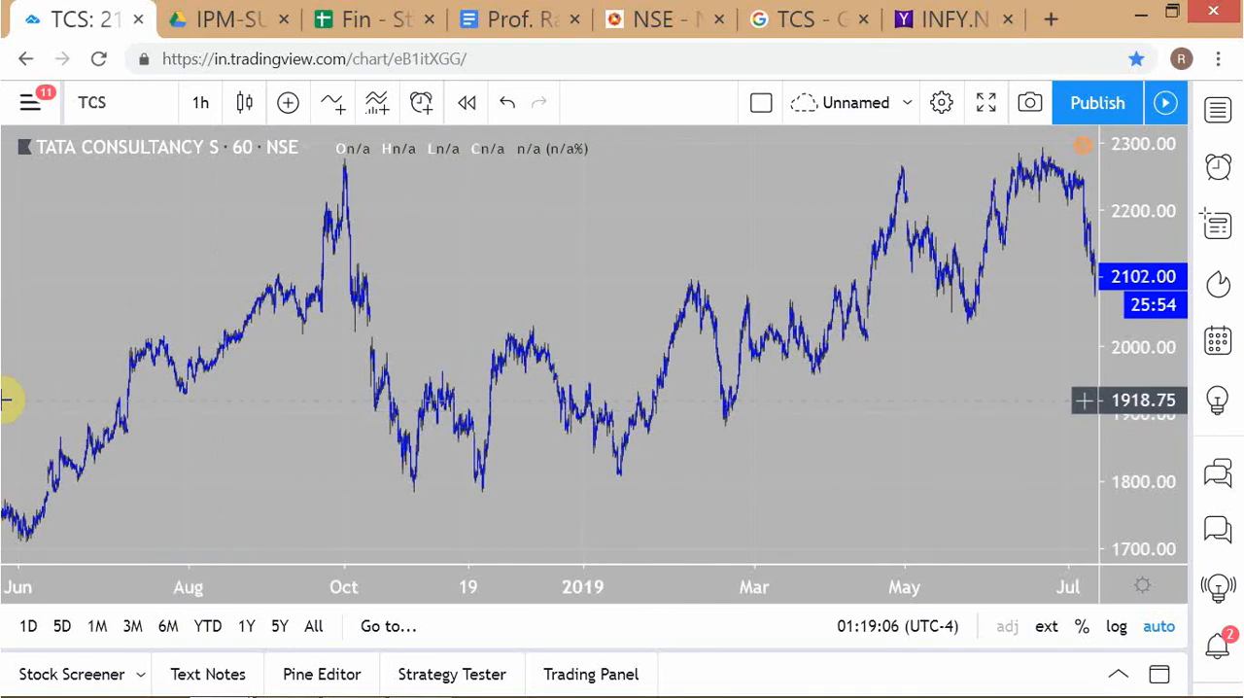
{"action": "mouse_move", "coordinate": [981, 148]}
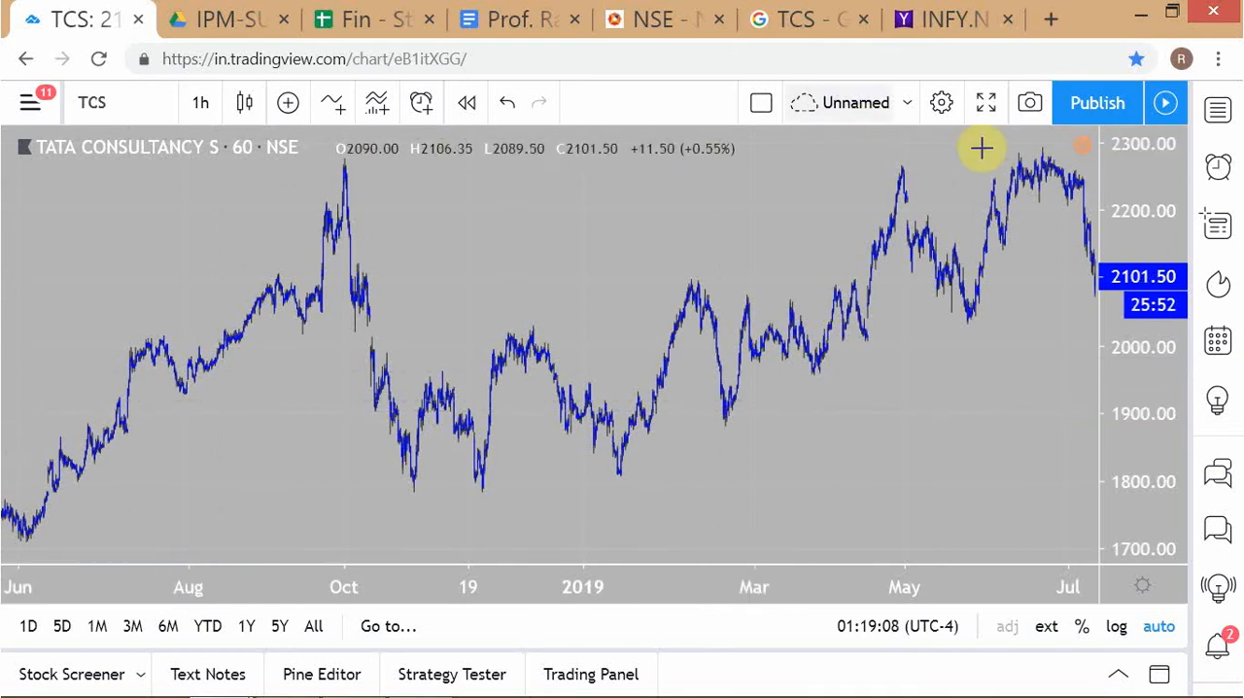
{"action": "mouse_move", "coordinate": [340, 189]}
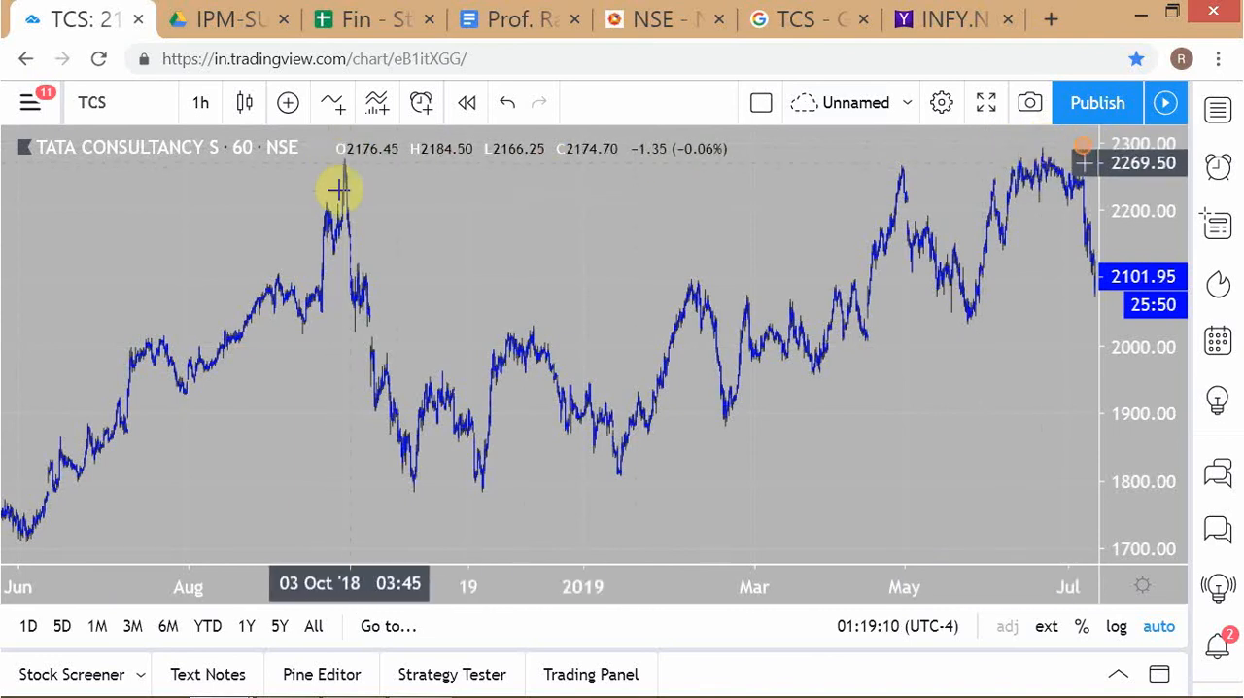
{"action": "left_click", "coordinate": [949, 18]}
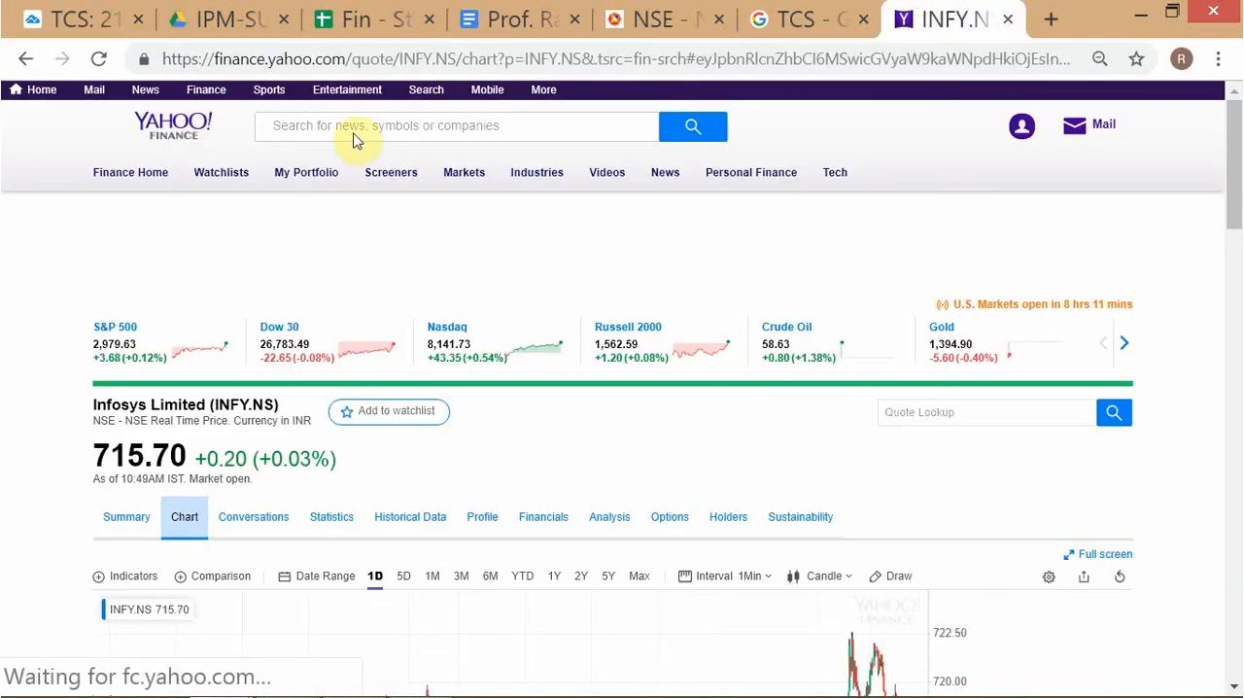
Step: Look up TCS on Yahoo Finance and show its 1Y price history
{"action": "type", "text": "TCS"}
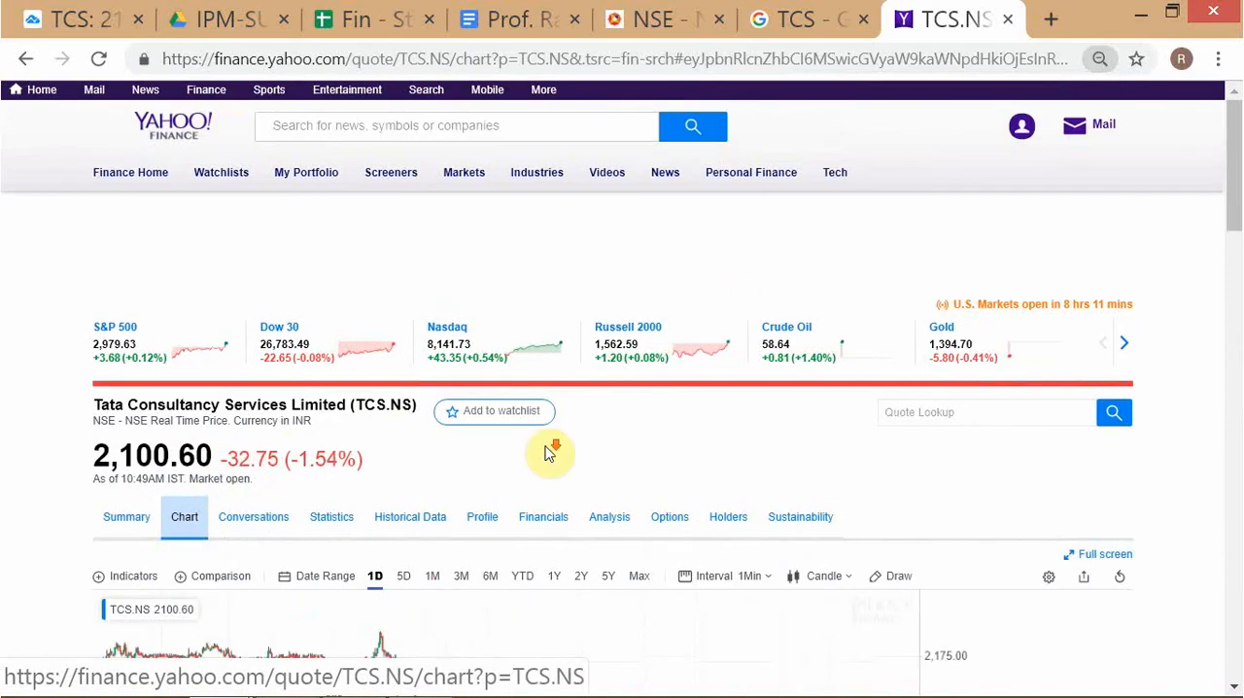
{"action": "scroll", "scroll_direction": "down", "scroll_amount": 3}
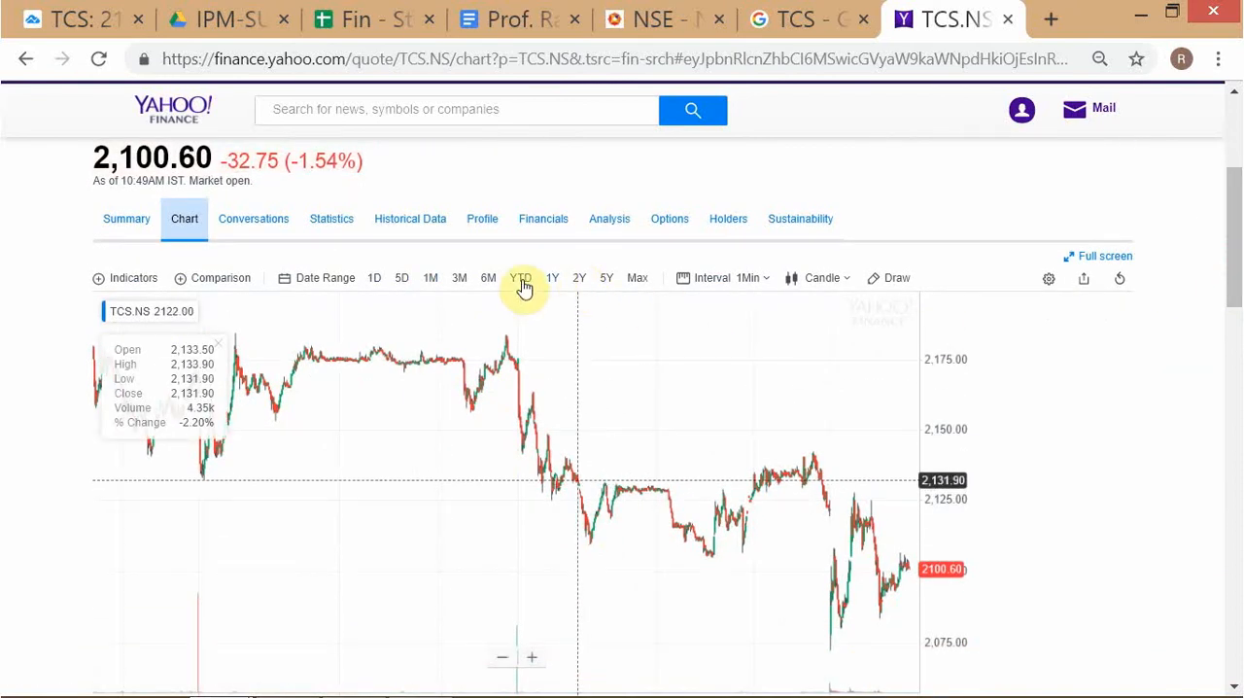
{"action": "left_click", "coordinate": [552, 278]}
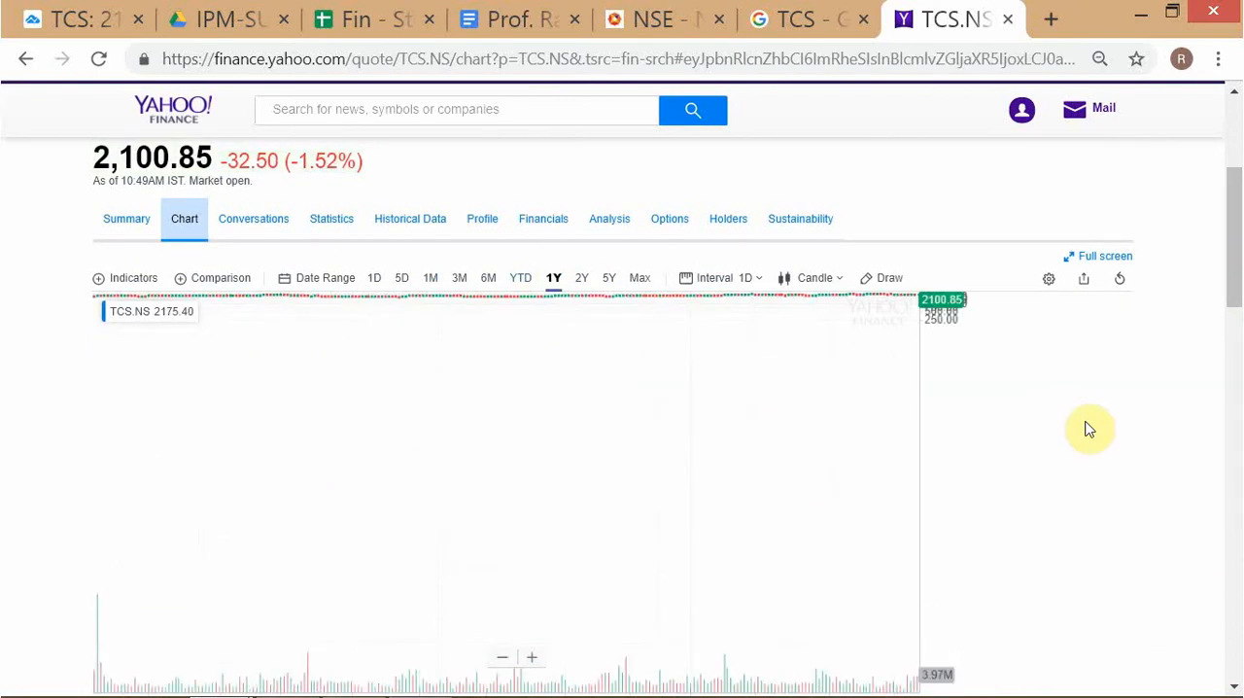
{"action": "mouse_move", "coordinate": [991, 403]}
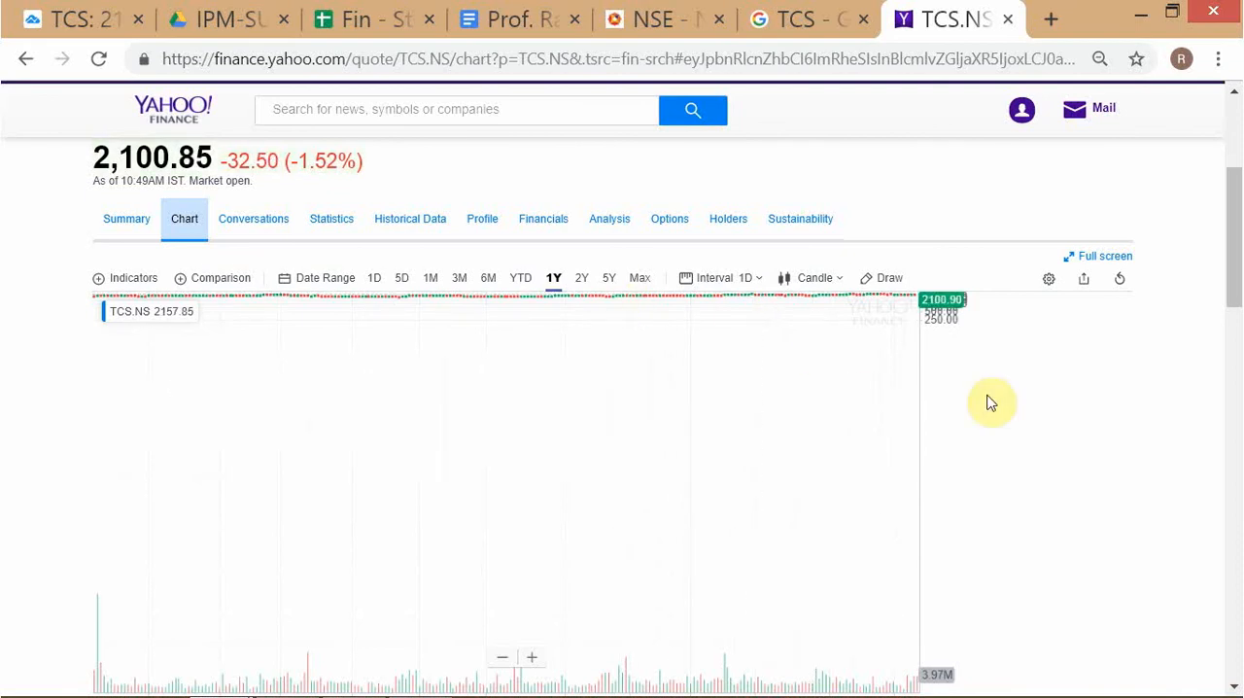
Step: Open the TCS chart full screen and change its style from Candle to Line
{"action": "left_click", "coordinate": [1098, 58]}
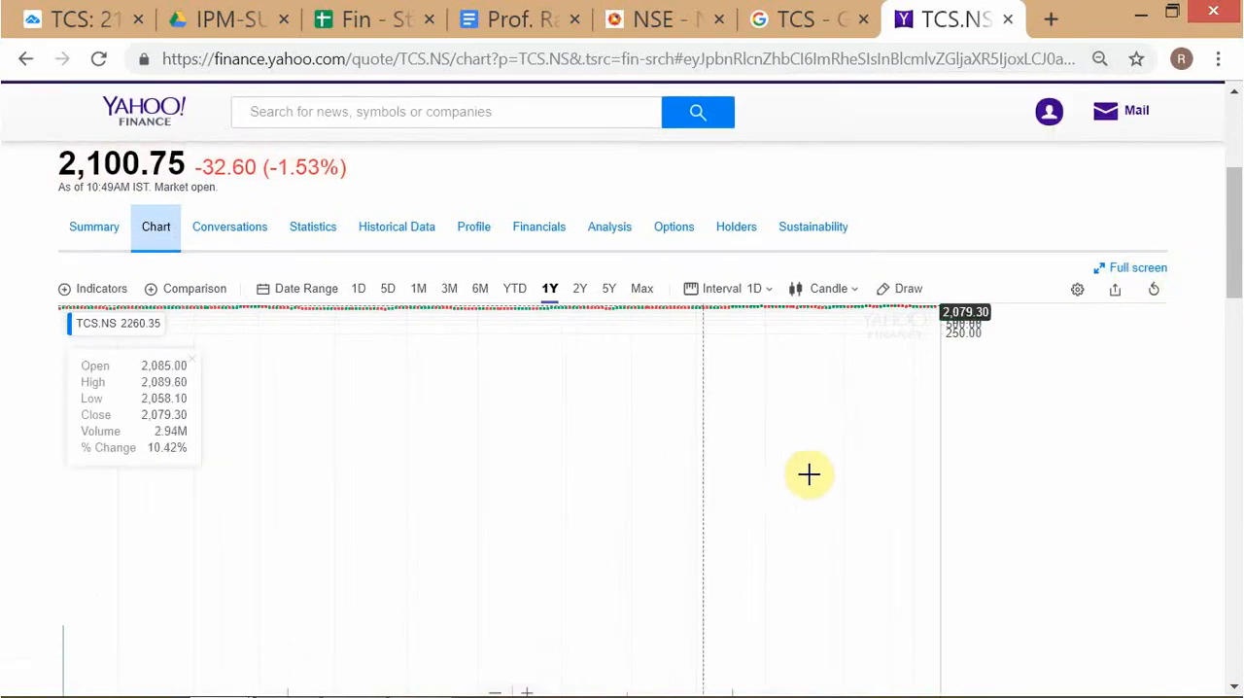
{"action": "left_click", "coordinate": [1135, 267]}
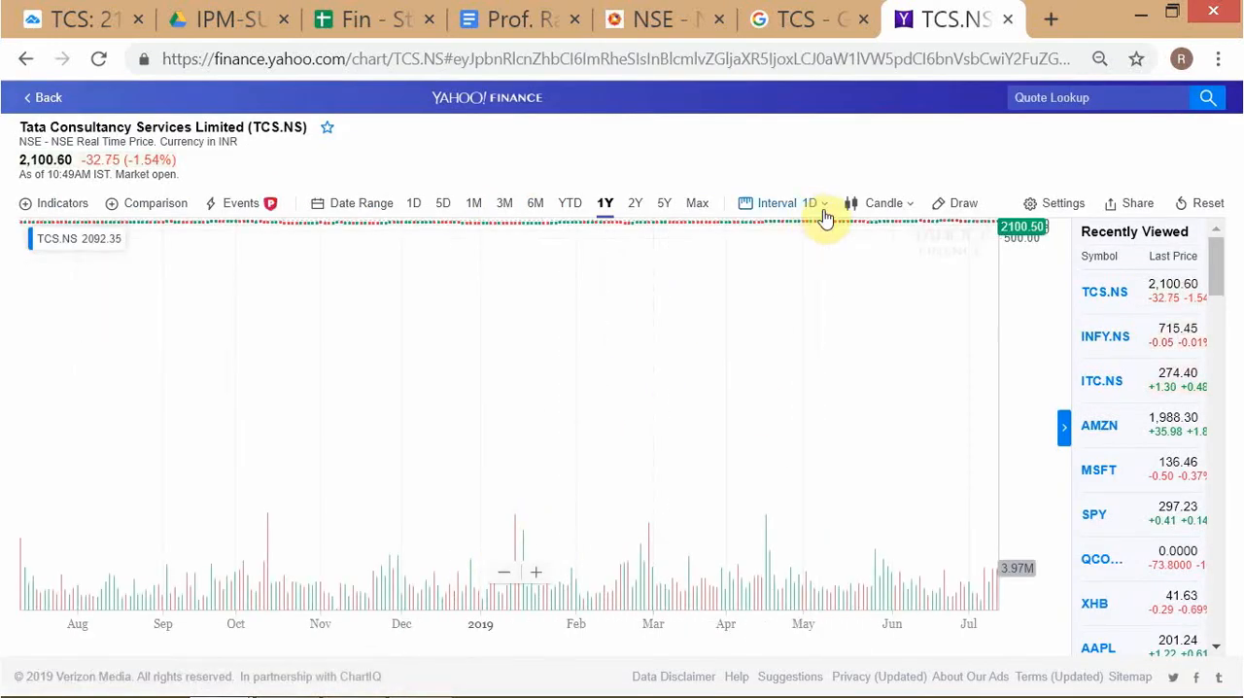
{"action": "left_click", "coordinate": [884, 203]}
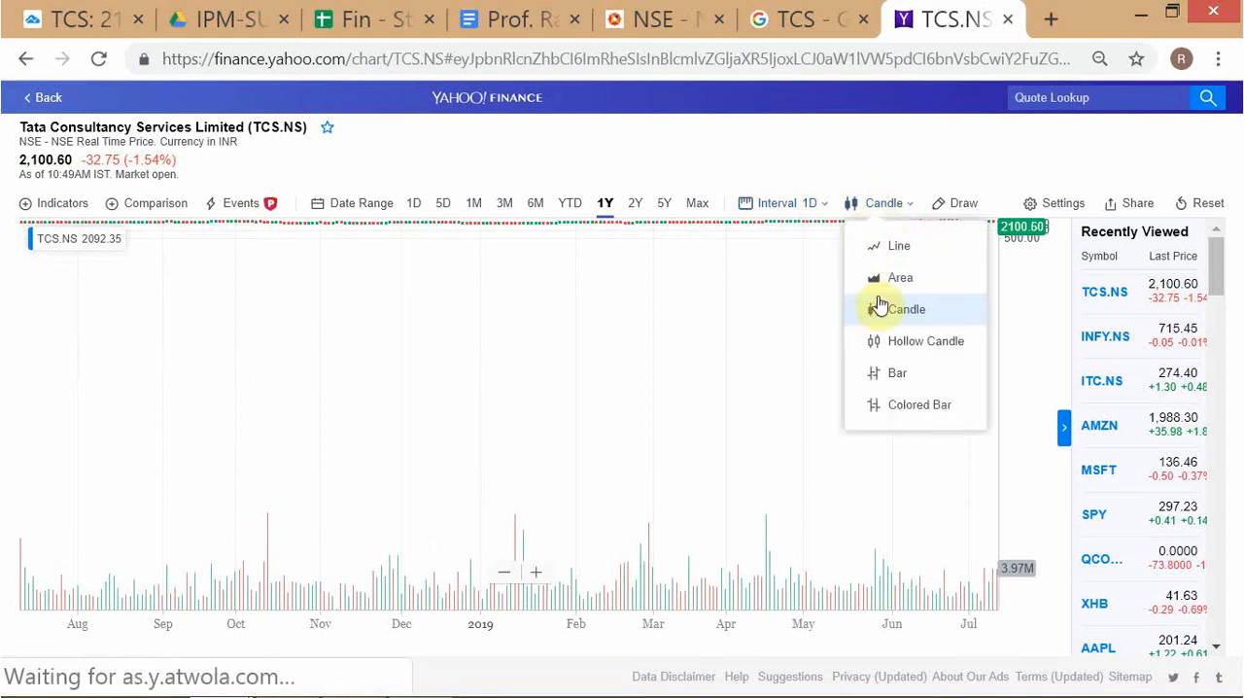
{"action": "mouse_move", "coordinate": [894, 340]}
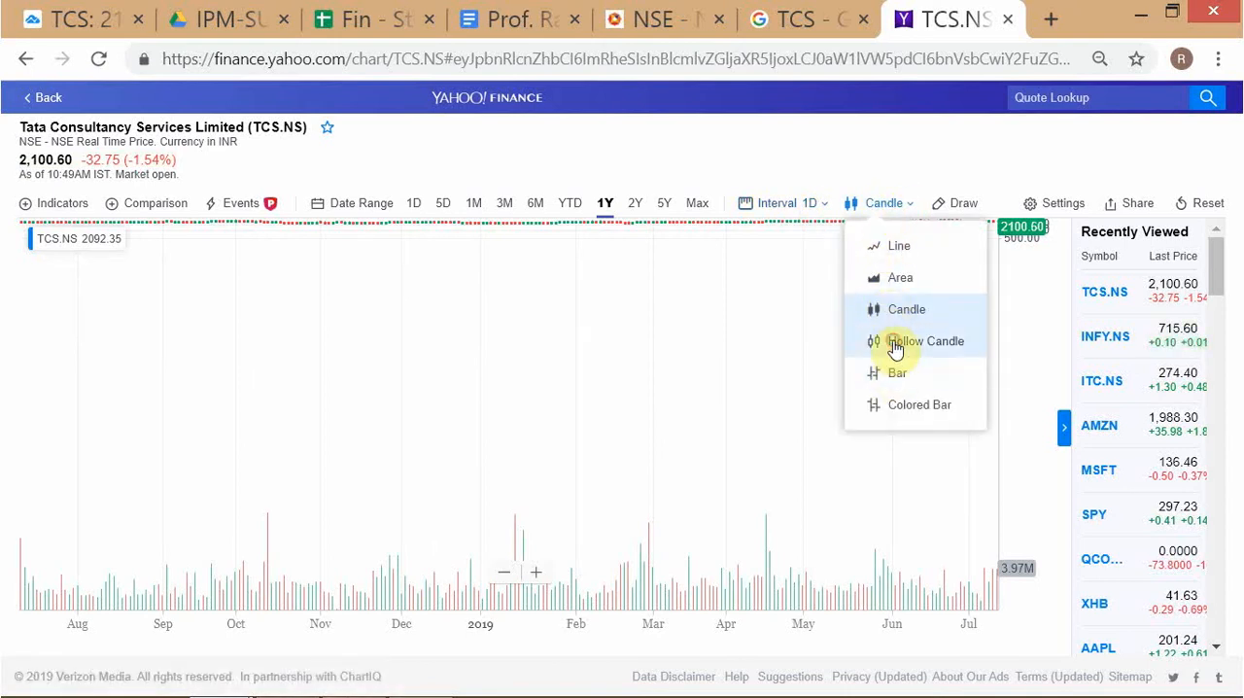
{"action": "left_click", "coordinate": [924, 341]}
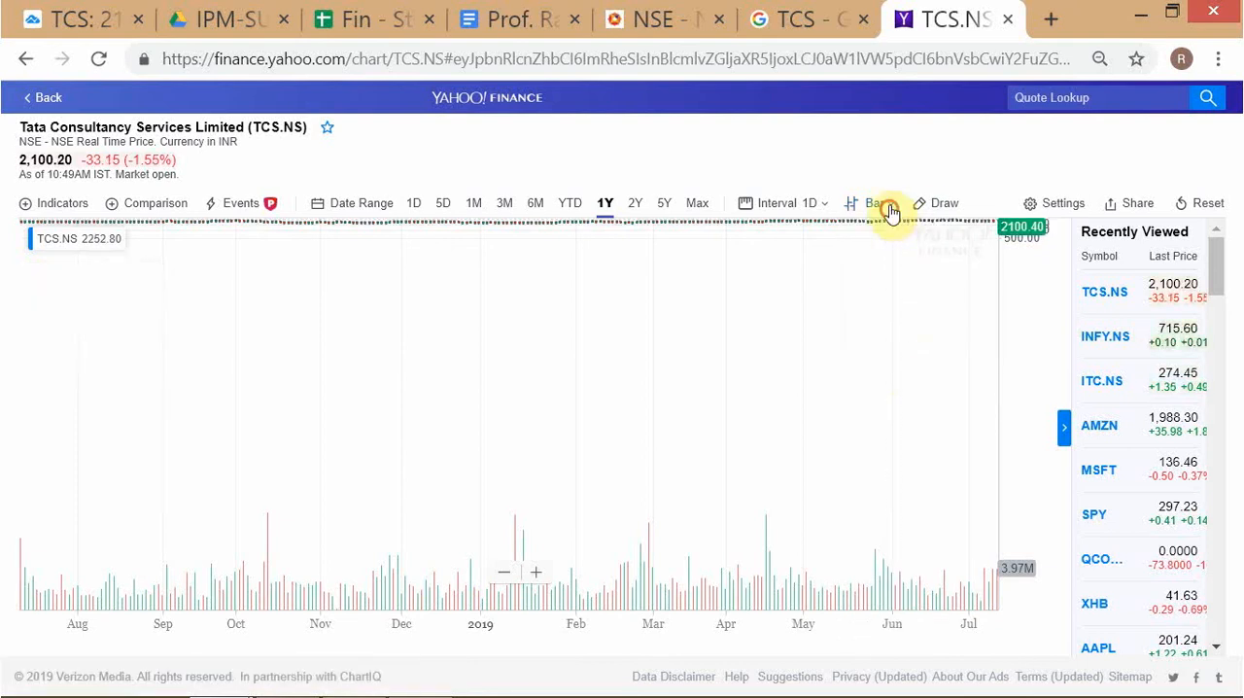
{"action": "left_click", "coordinate": [869, 202]}
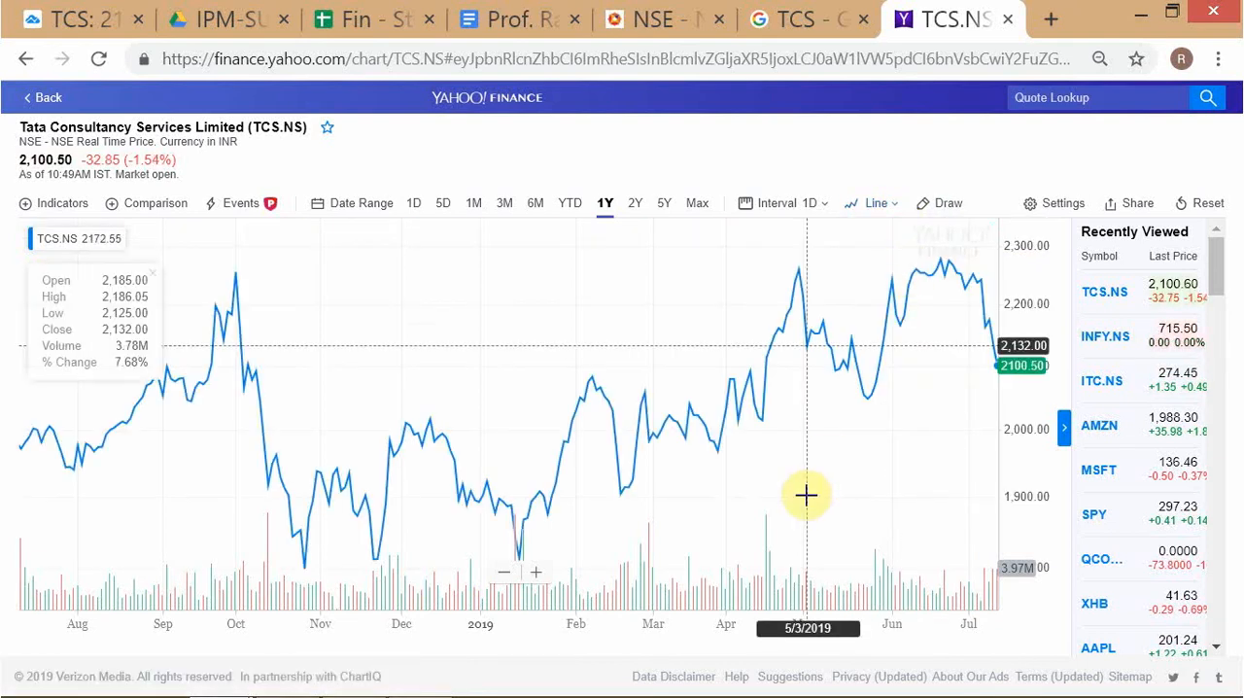
{"action": "mouse_move", "coordinate": [530, 298]}
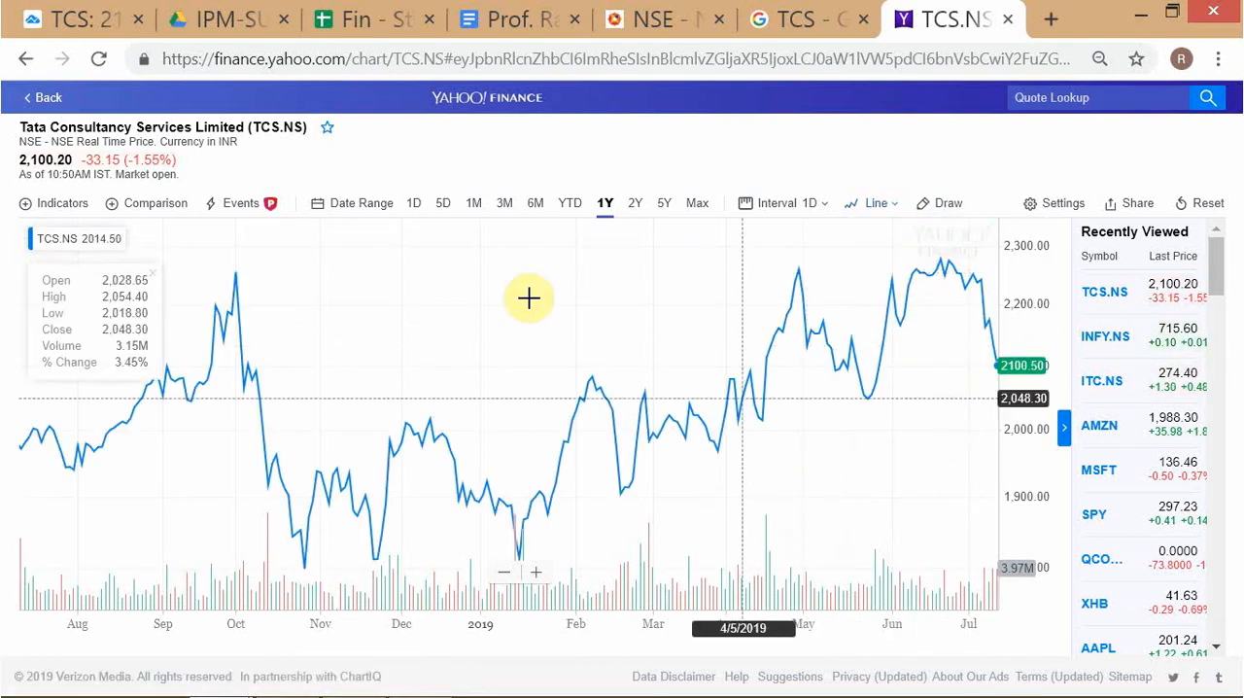
{"action": "mouse_move", "coordinate": [947, 399]}
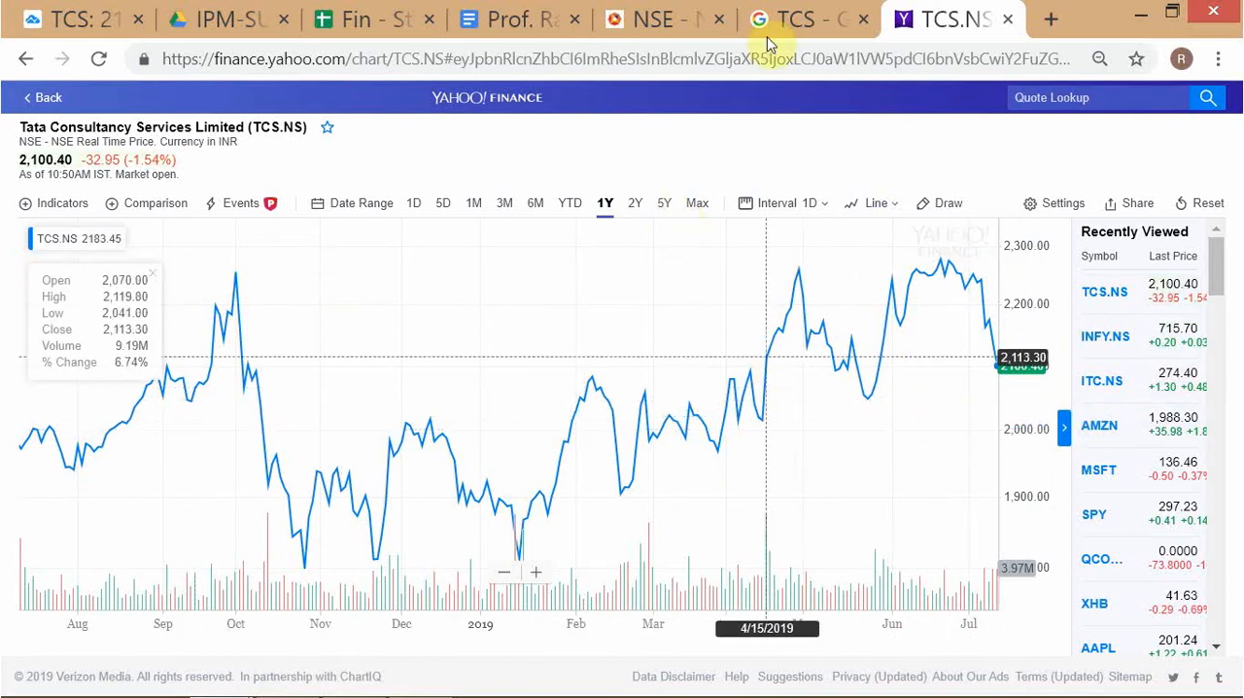
{"action": "mouse_move", "coordinate": [797, 18]}
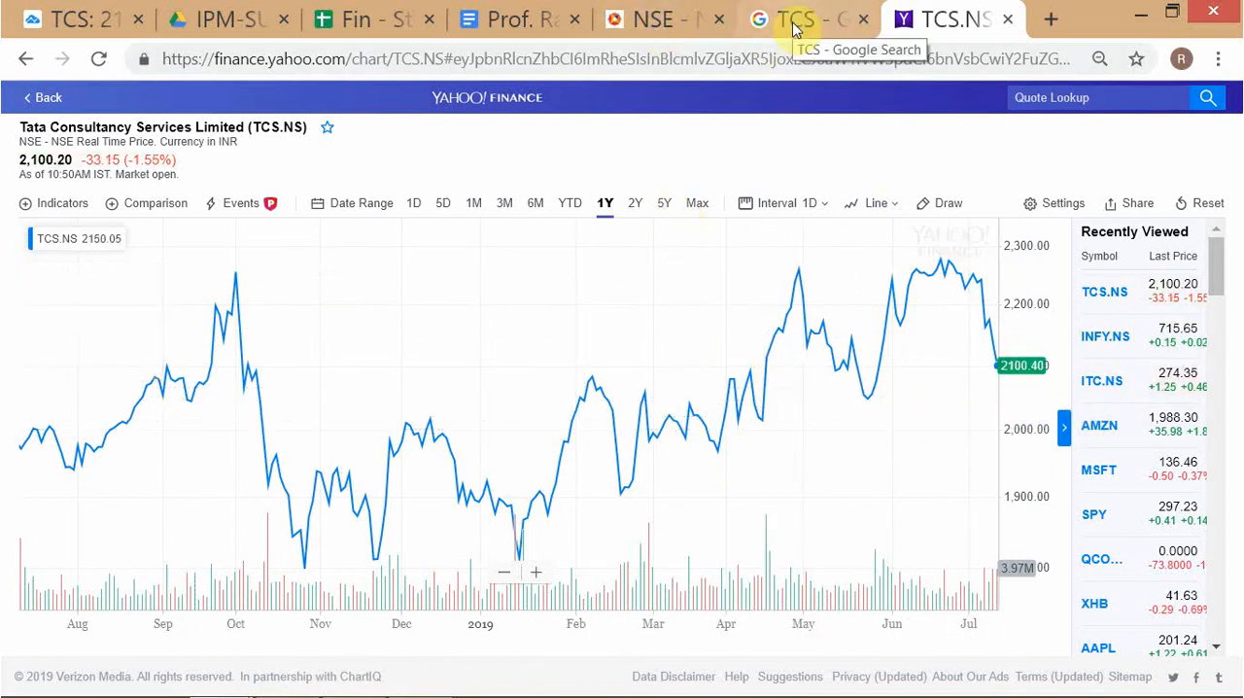
Step: Open Google's TCS market summary and scroll through its Open/High/Low statistics
{"action": "left_click", "coordinate": [797, 18]}
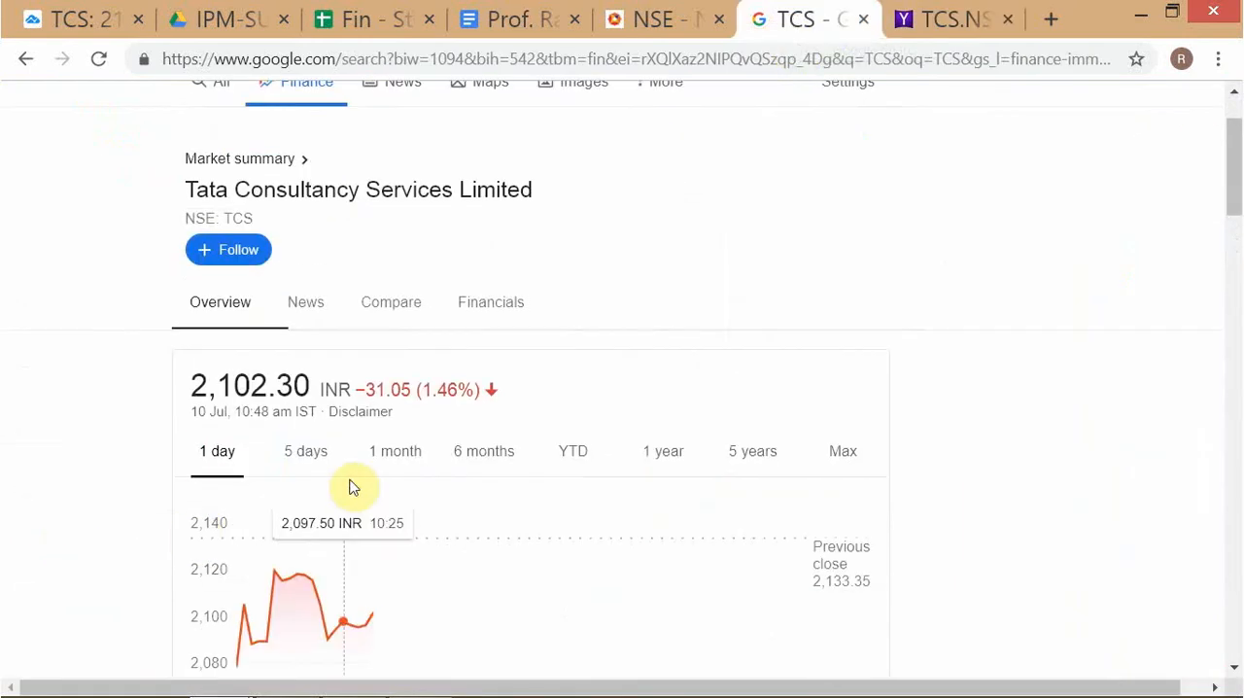
{"action": "scroll", "scroll_direction": "down", "scroll_amount": 3}
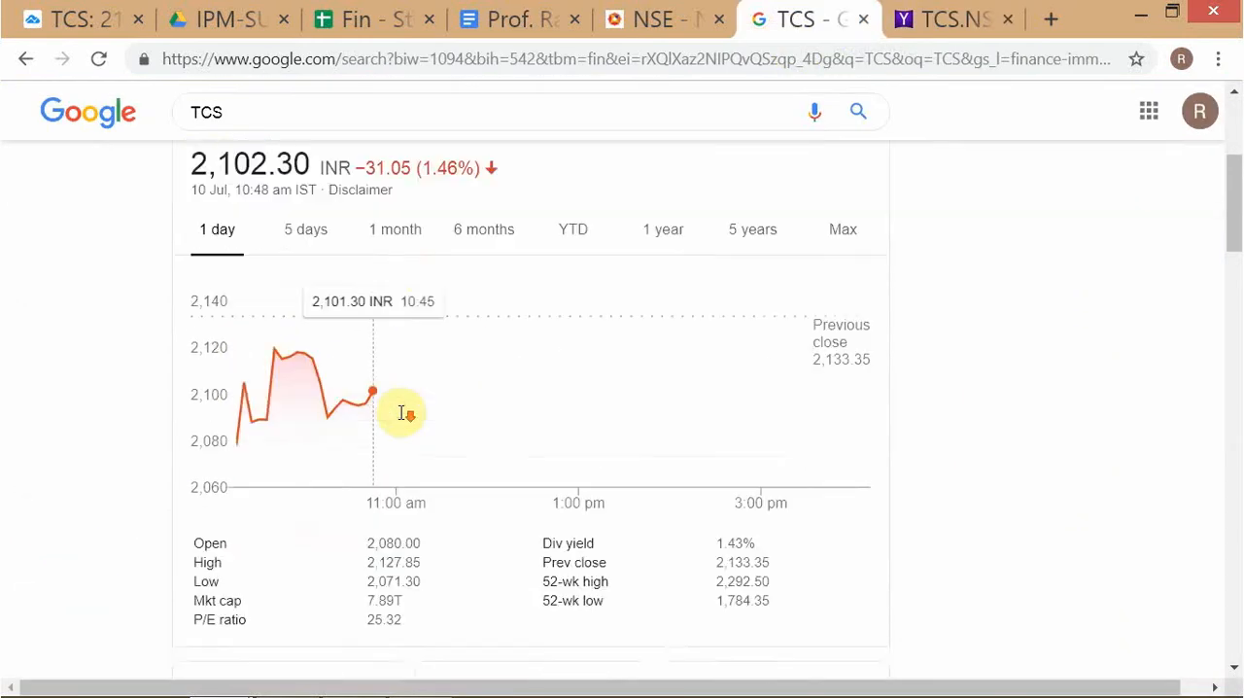
{"action": "scroll", "scroll_direction": "down", "scroll_amount": 3}
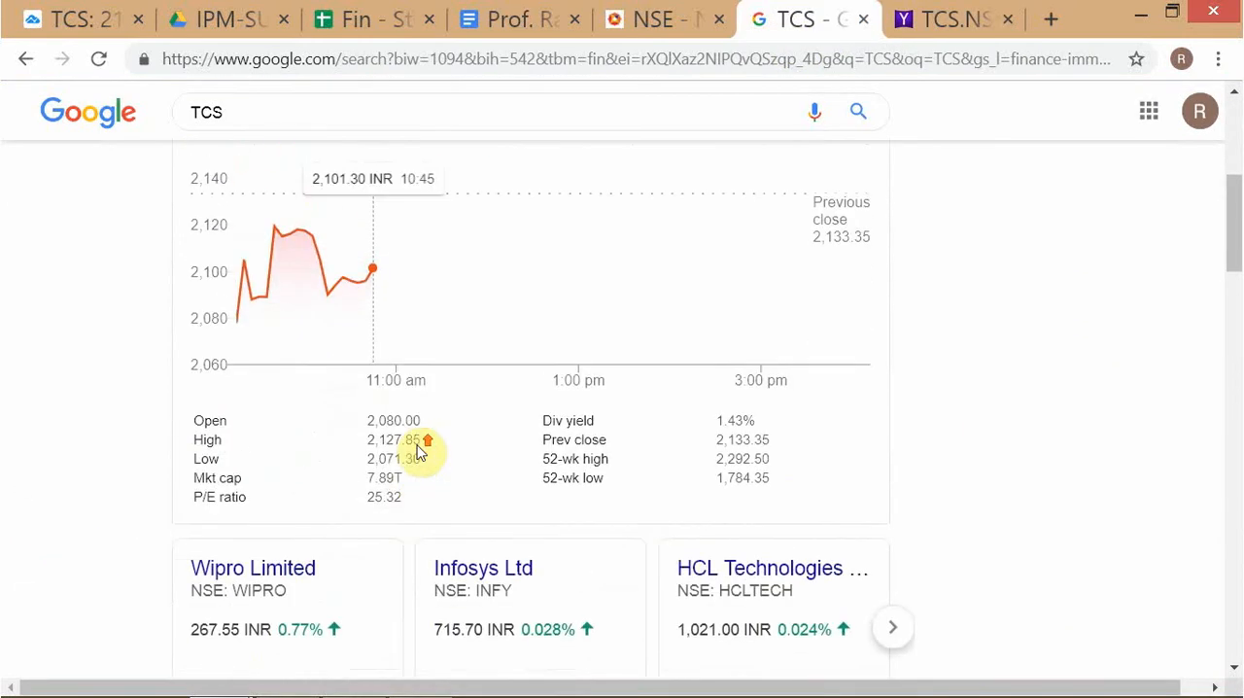
{"action": "scroll", "scroll_direction": "up", "scroll_amount": 3}
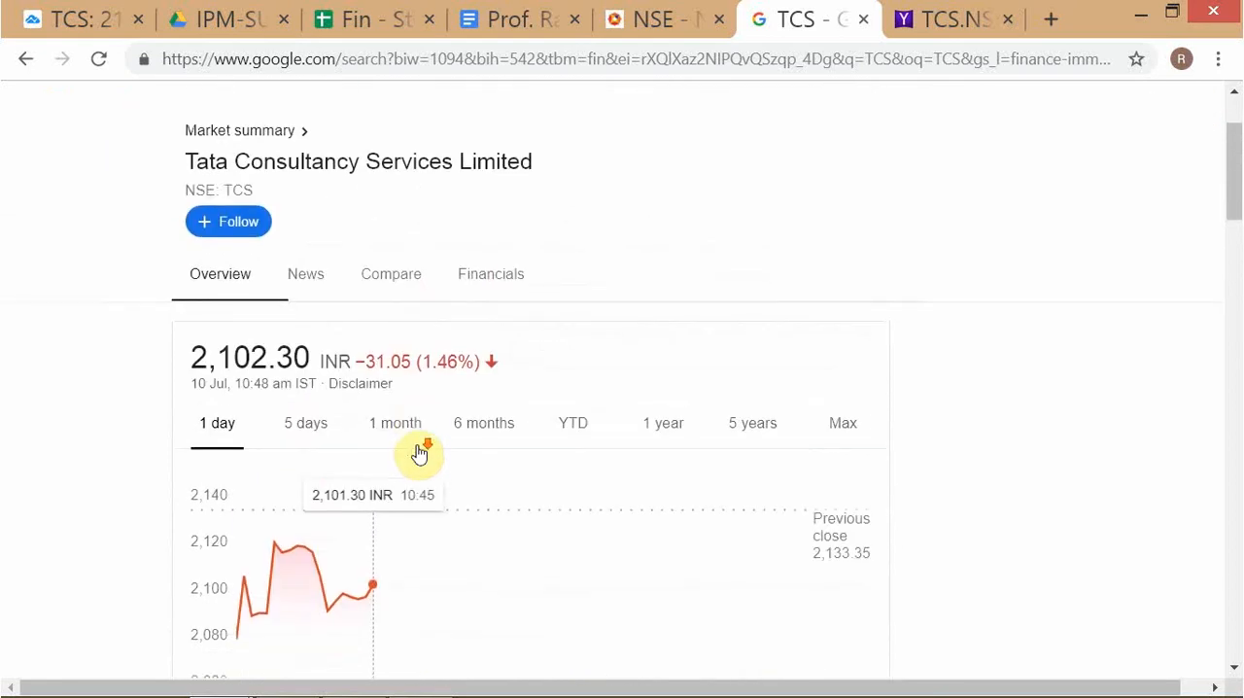
{"action": "scroll", "scroll_direction": "up", "scroll_amount": 3}
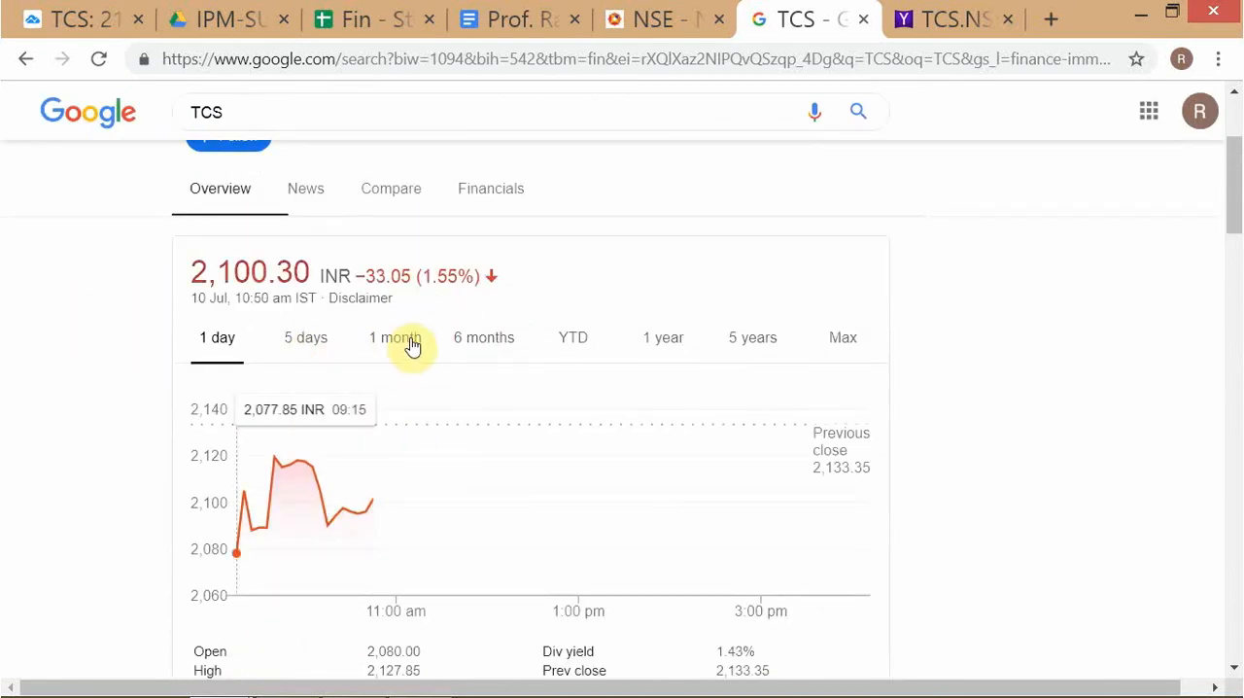
{"action": "right_click", "coordinate": [306, 479]}
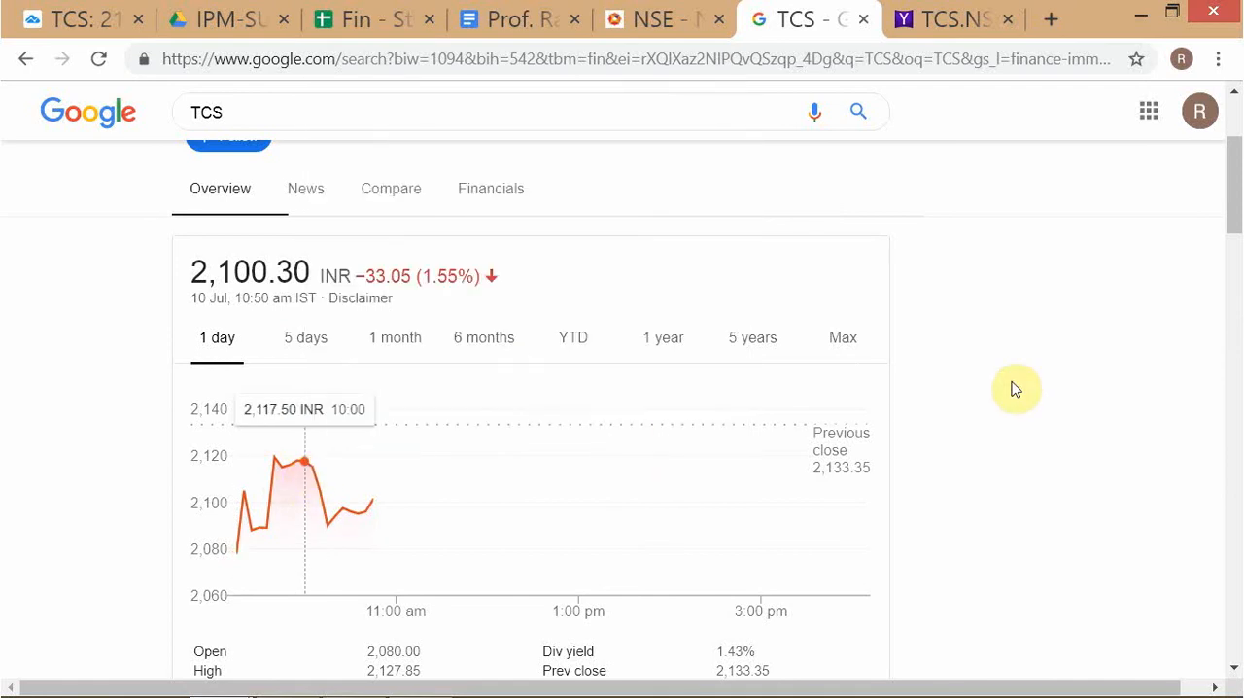
Step: View the TCS.NS chart at 5Y and Max, set a linear Y-axis, then return to 1Y
{"action": "left_click", "coordinate": [947, 18]}
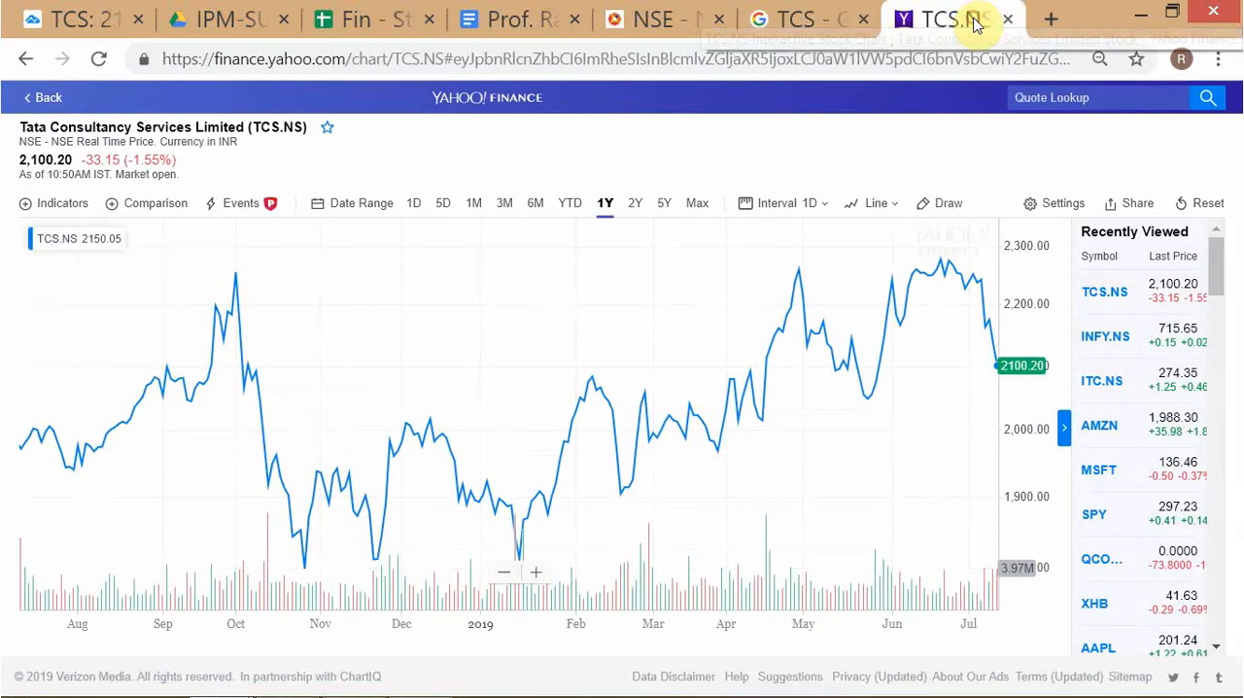
{"action": "mouse_move", "coordinate": [874, 405]}
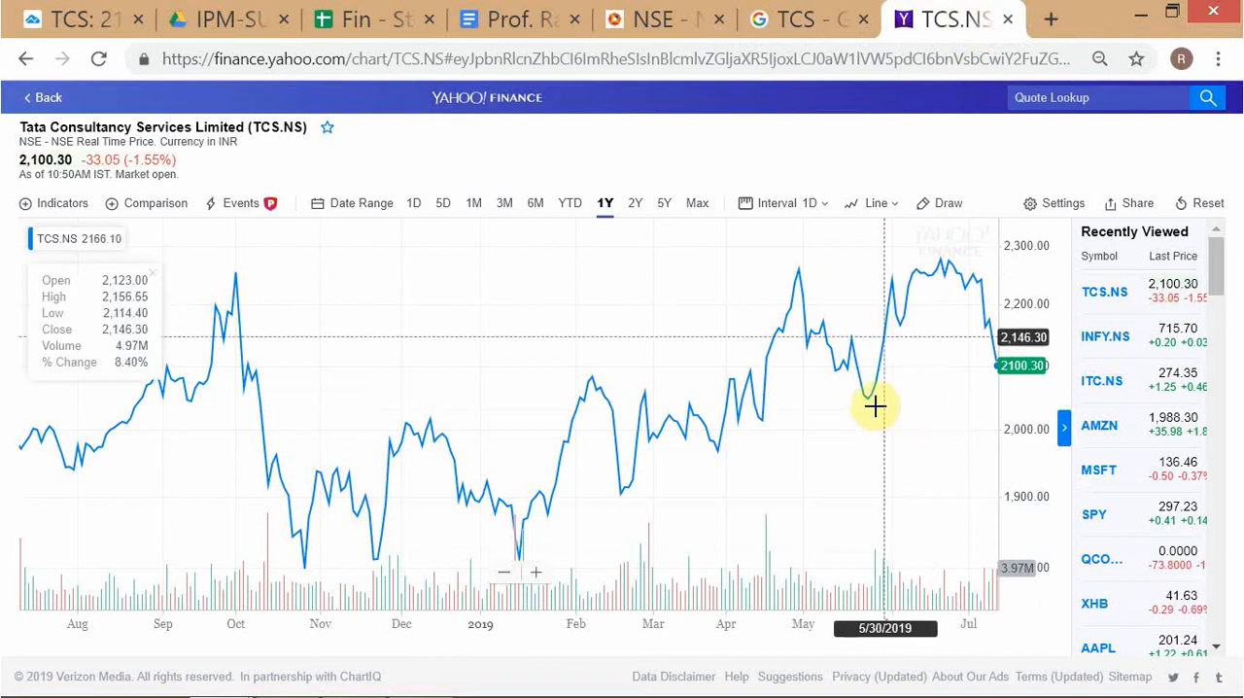
{"action": "mouse_move", "coordinate": [869, 279]}
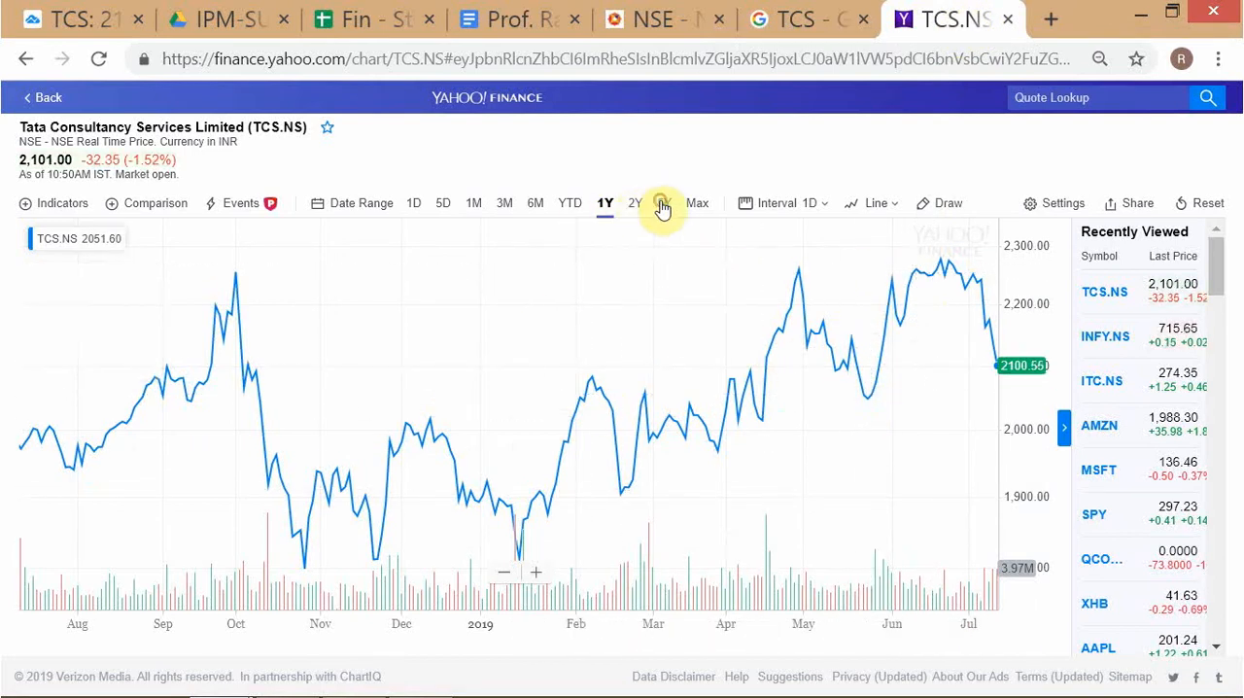
{"action": "left_click", "coordinate": [664, 202]}
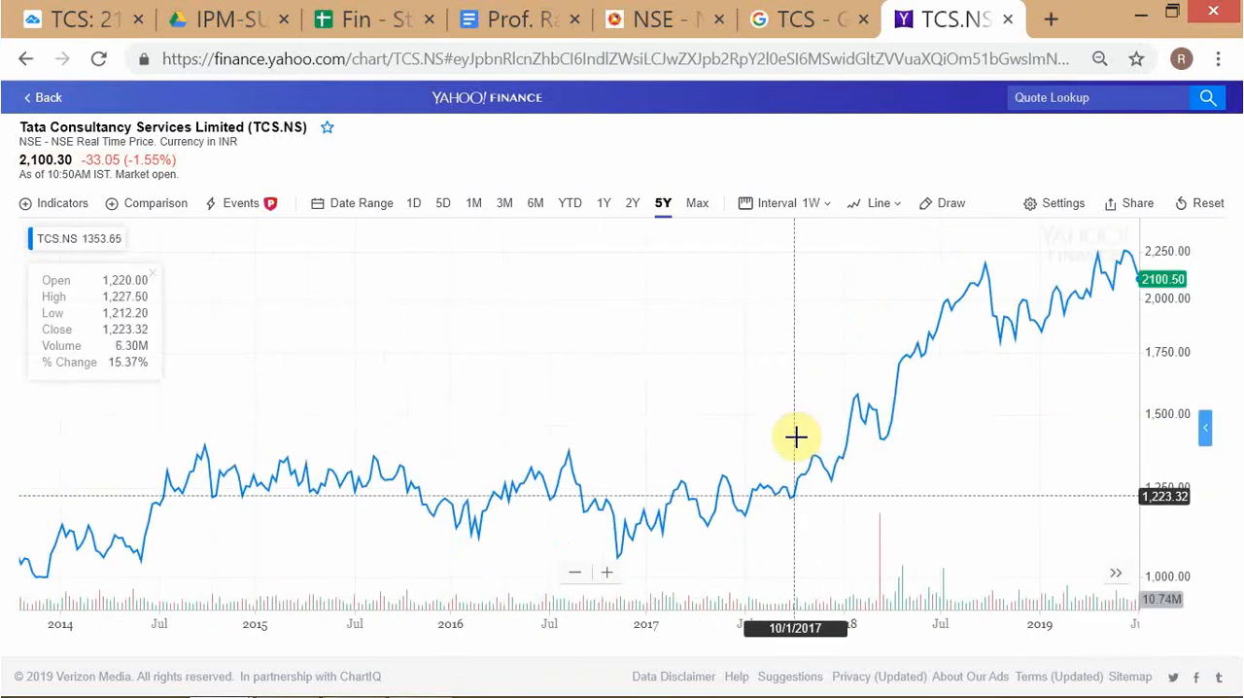
{"action": "mouse_move", "coordinate": [841, 455]}
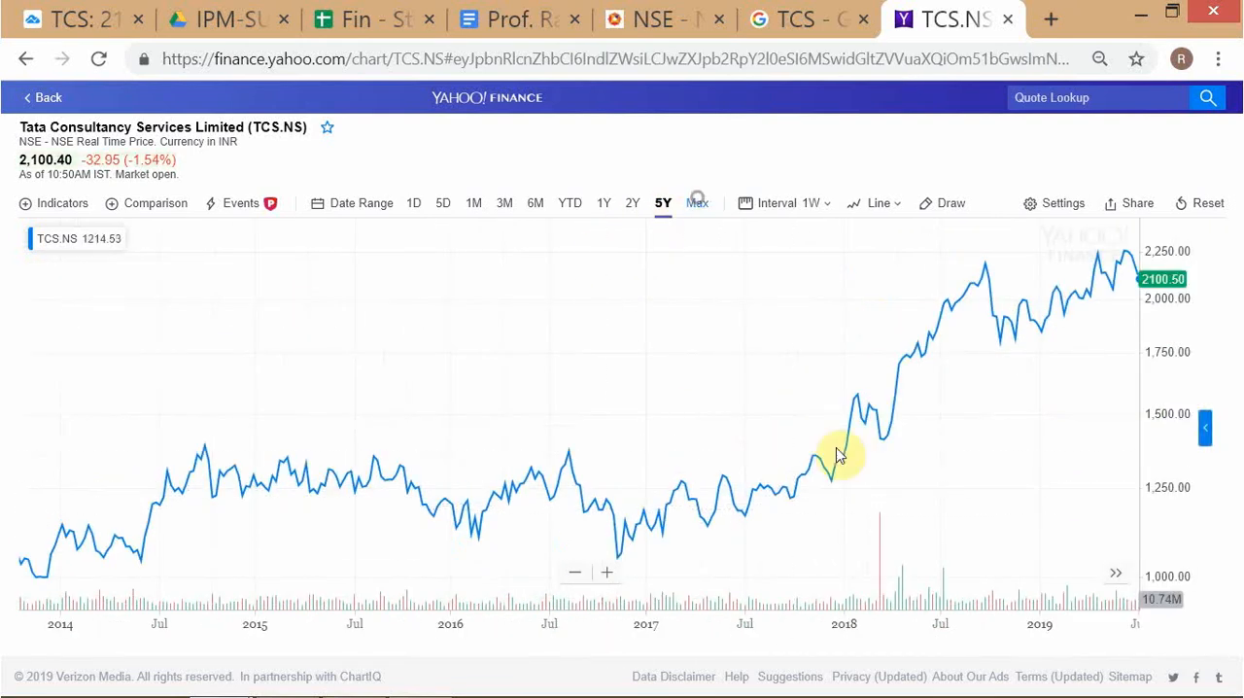
{"action": "left_click", "coordinate": [697, 203]}
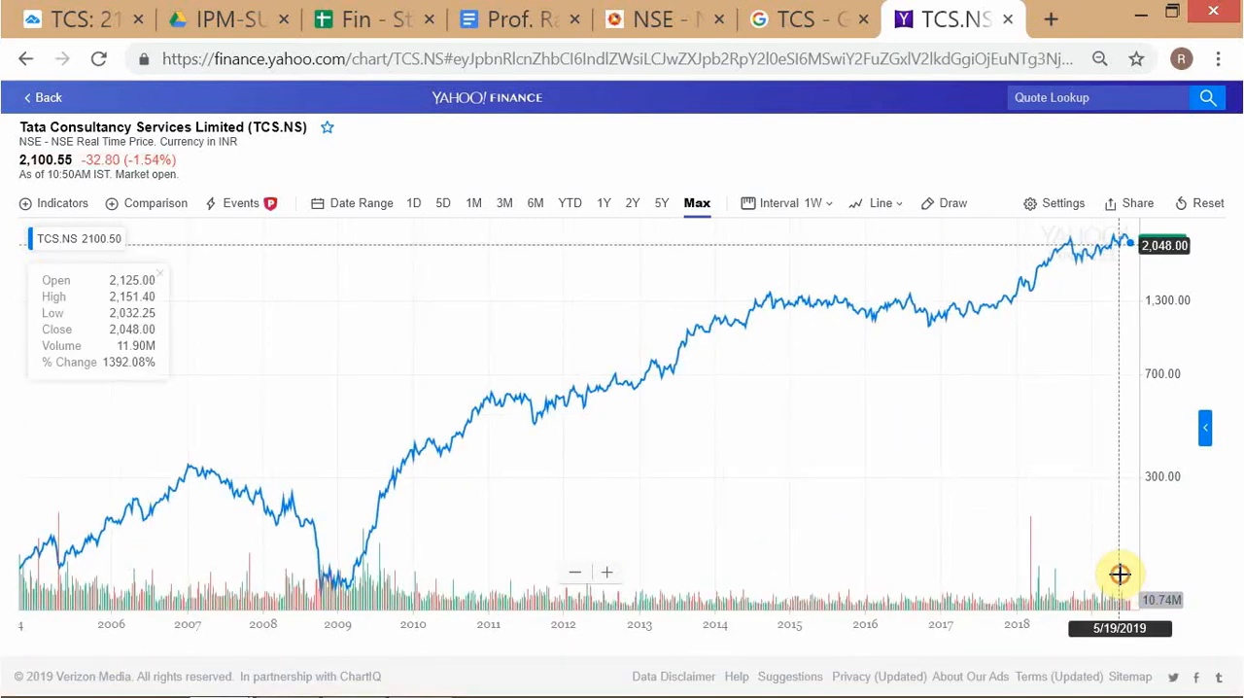
{"action": "mouse_move", "coordinate": [1133, 352]}
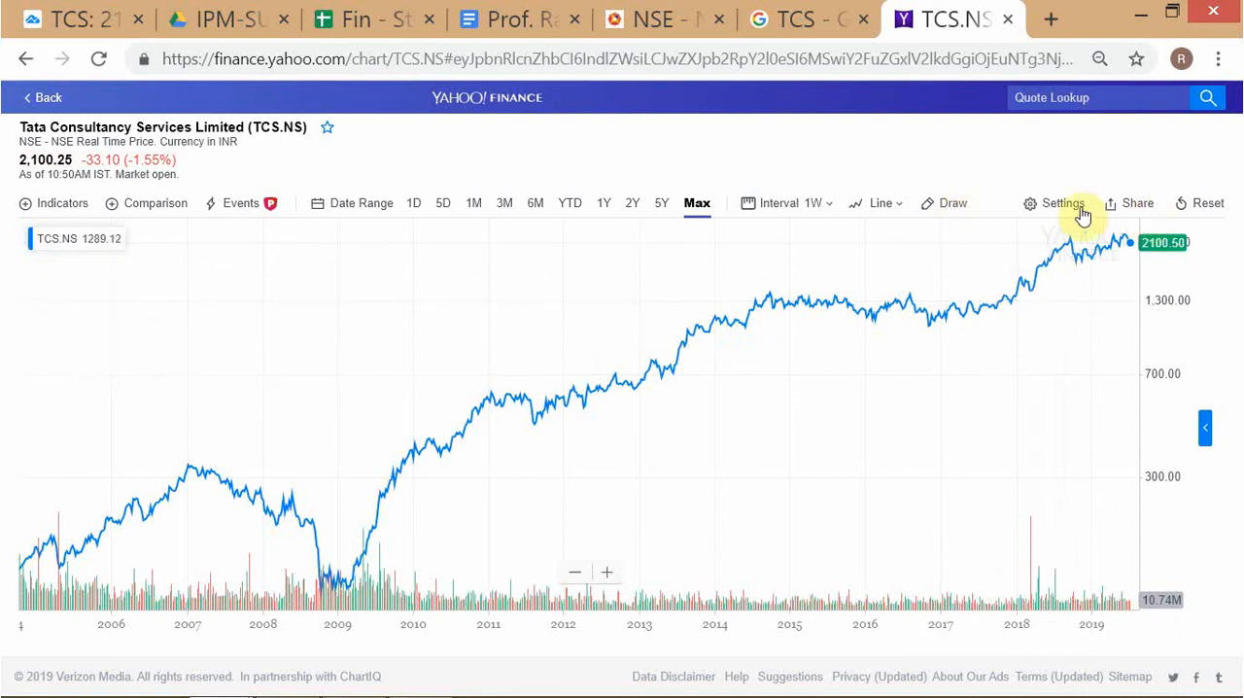
{"action": "left_click", "coordinate": [1062, 203]}
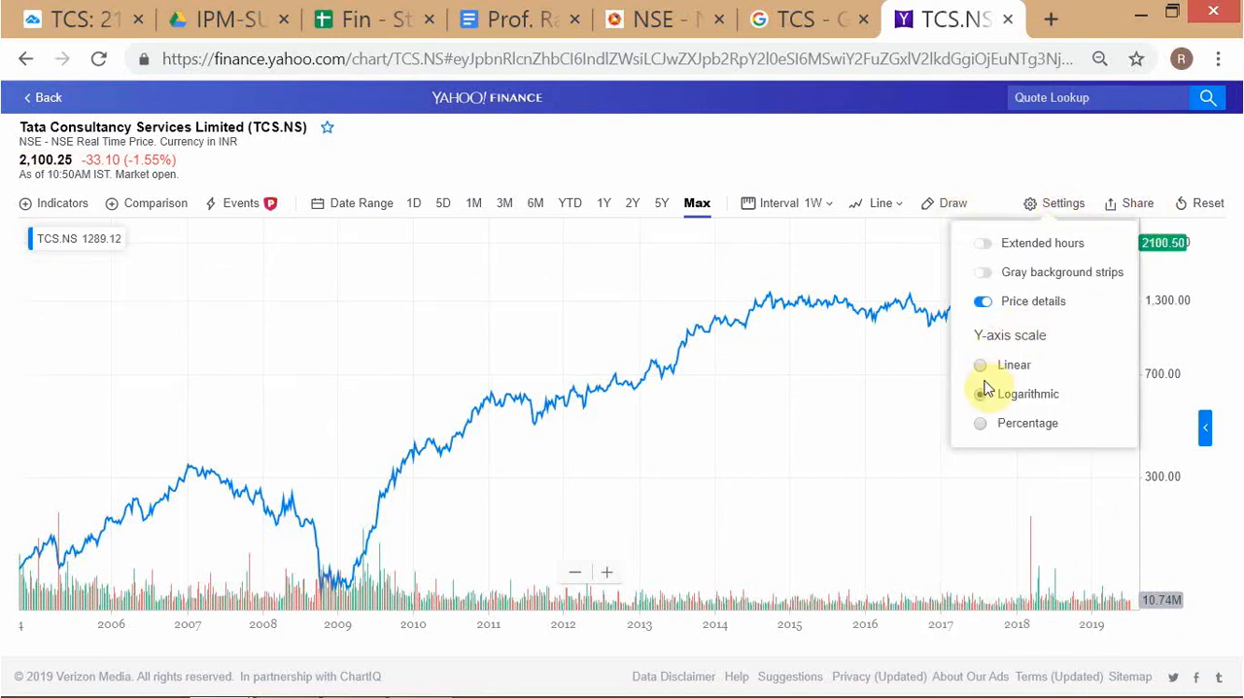
{"action": "left_click", "coordinate": [980, 364]}
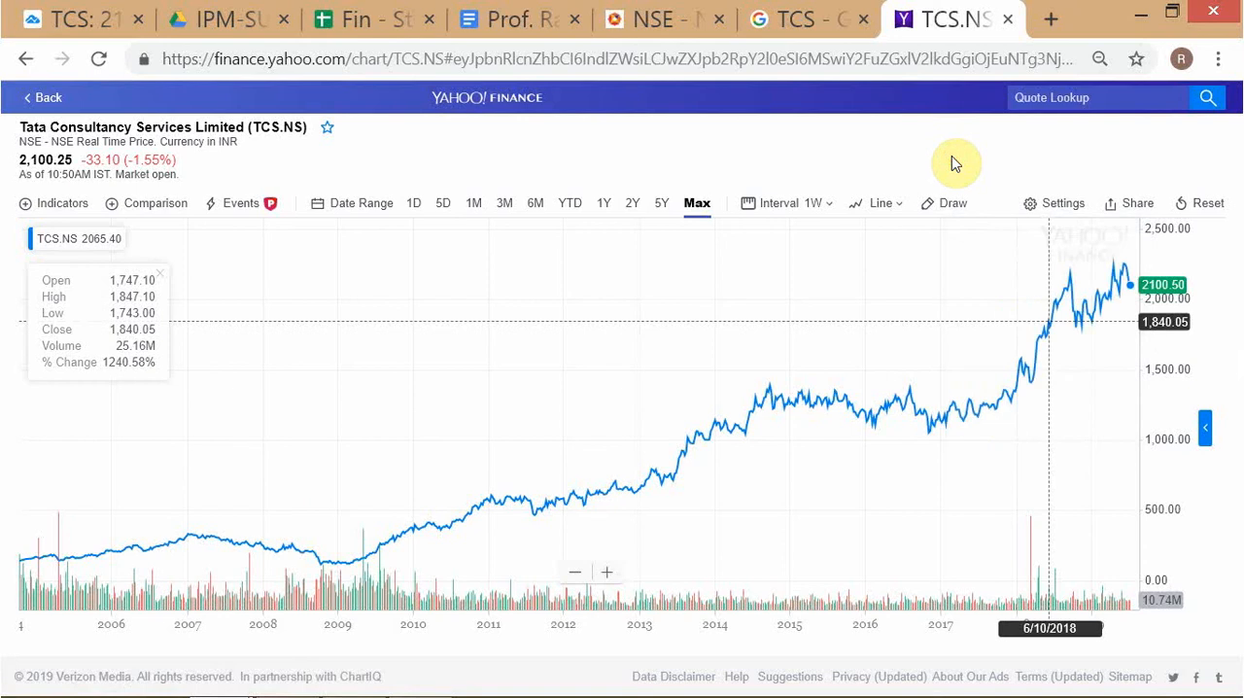
{"action": "mouse_move", "coordinate": [602, 202]}
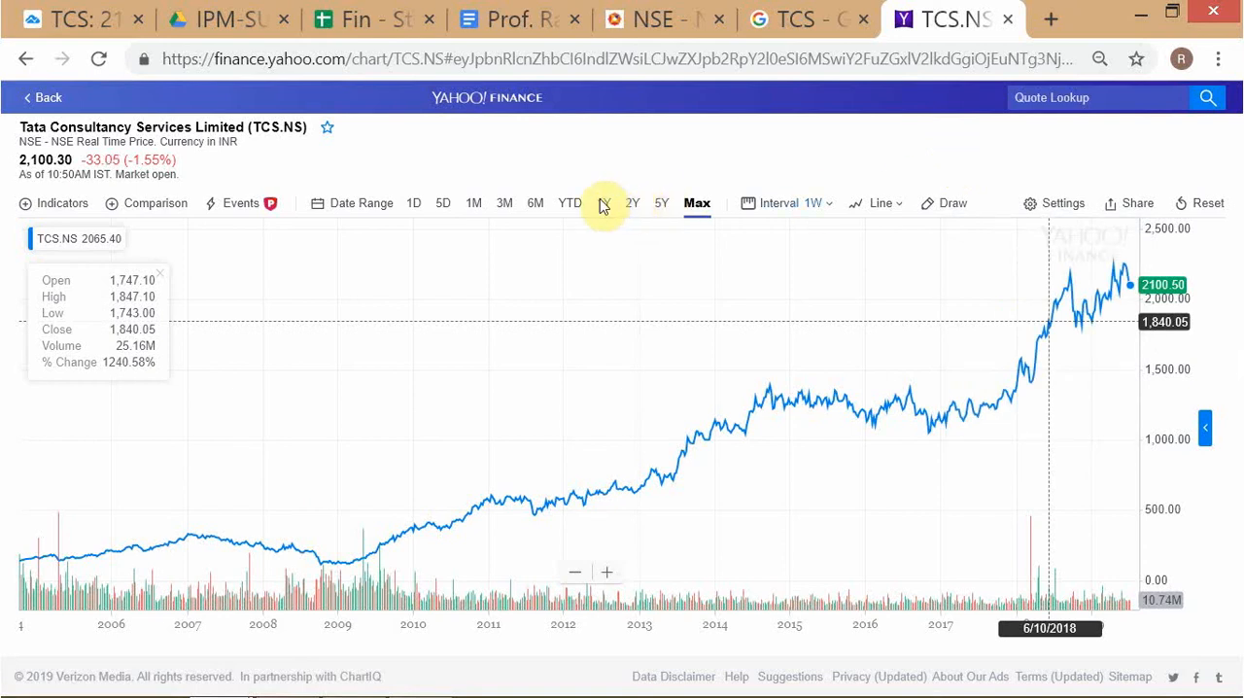
{"action": "left_click", "coordinate": [606, 202]}
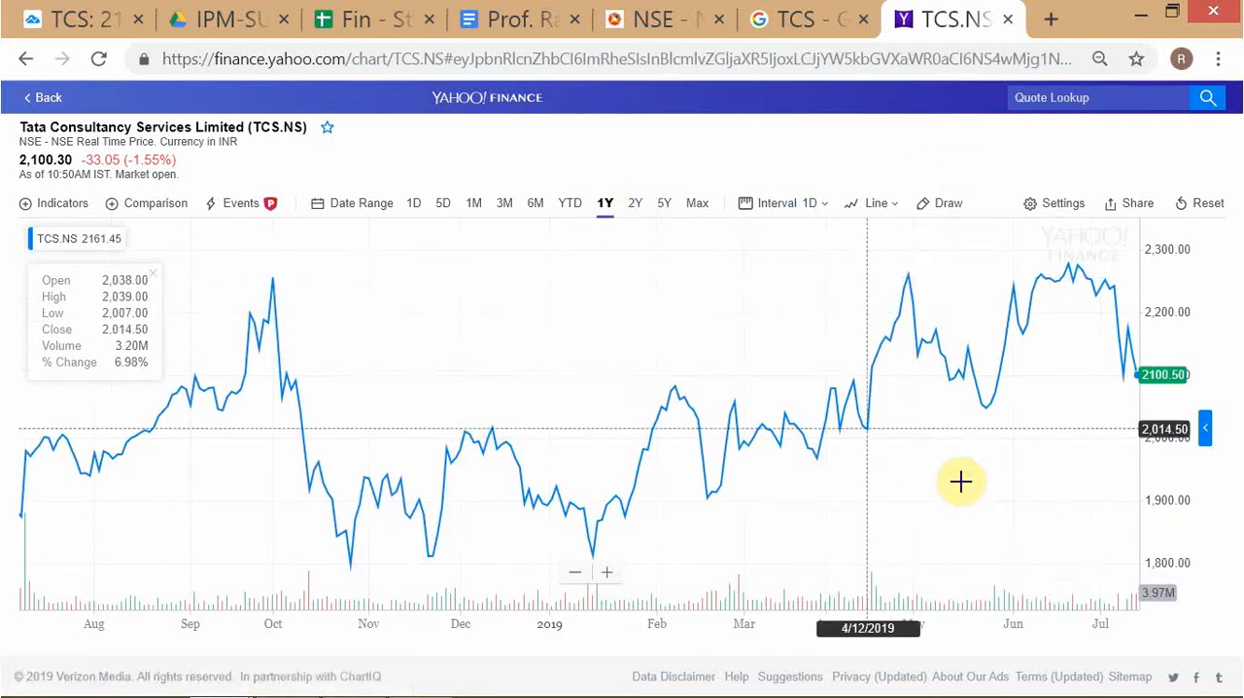
{"action": "mouse_move", "coordinate": [988, 425]}
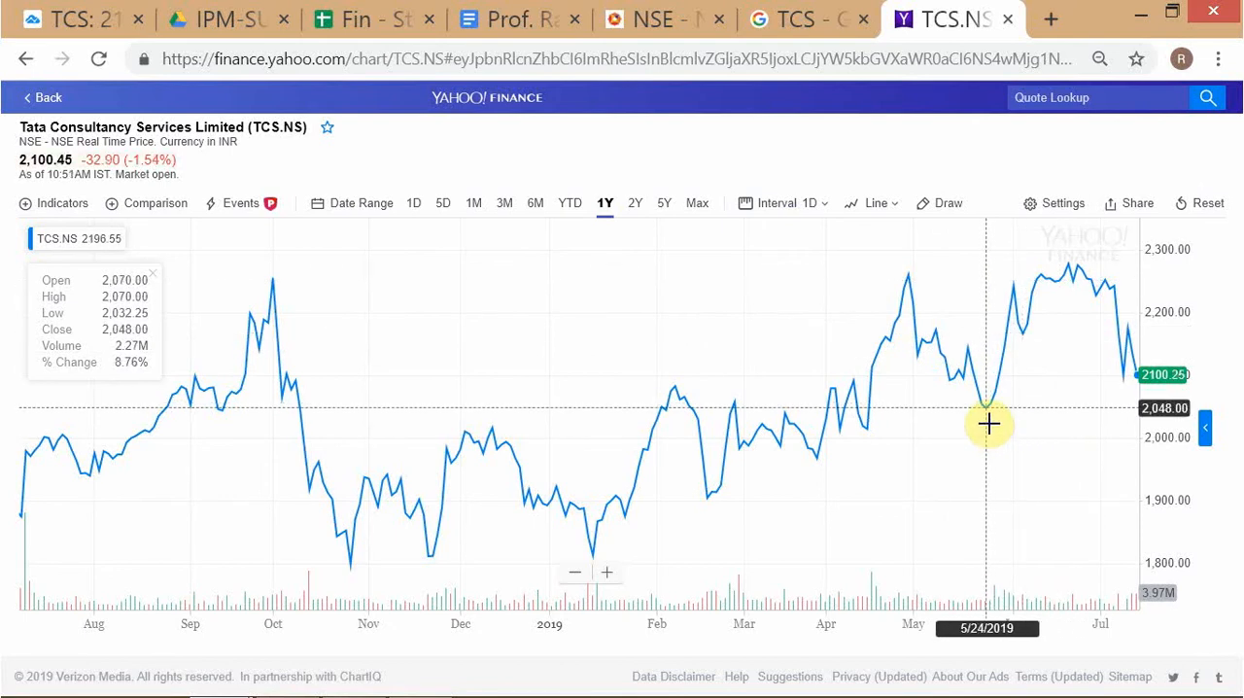
{"action": "mouse_move", "coordinate": [955, 516]}
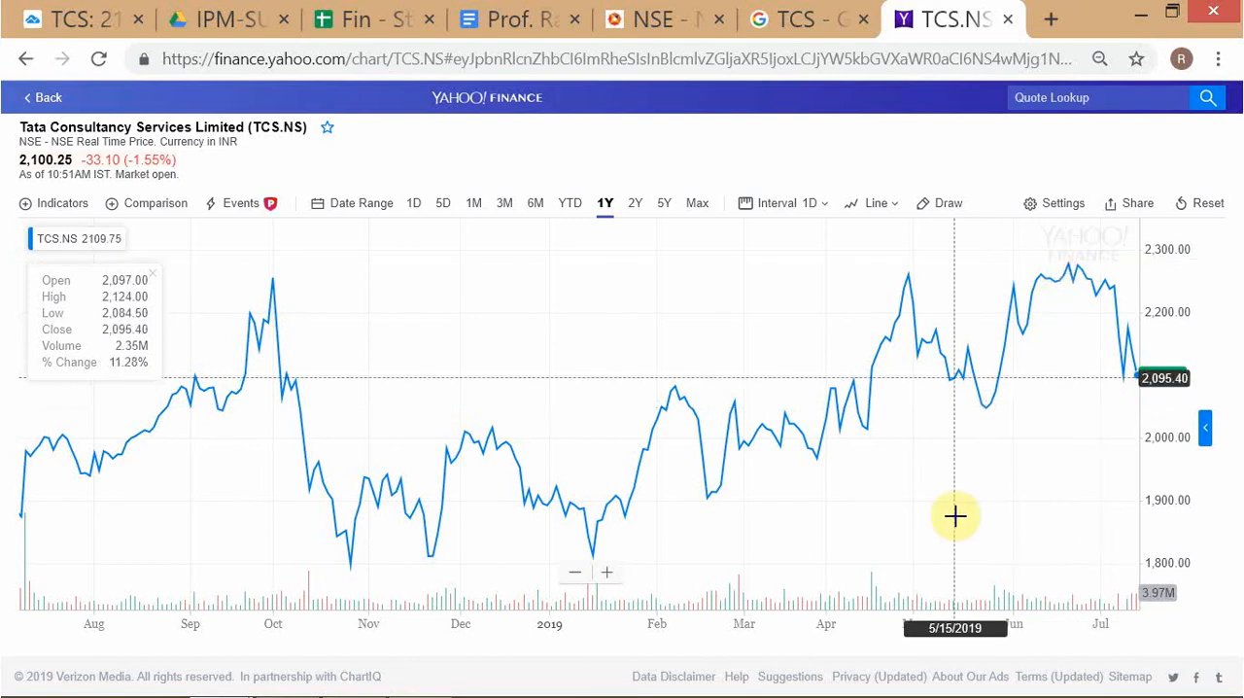
{"action": "mouse_move", "coordinate": [1056, 571]}
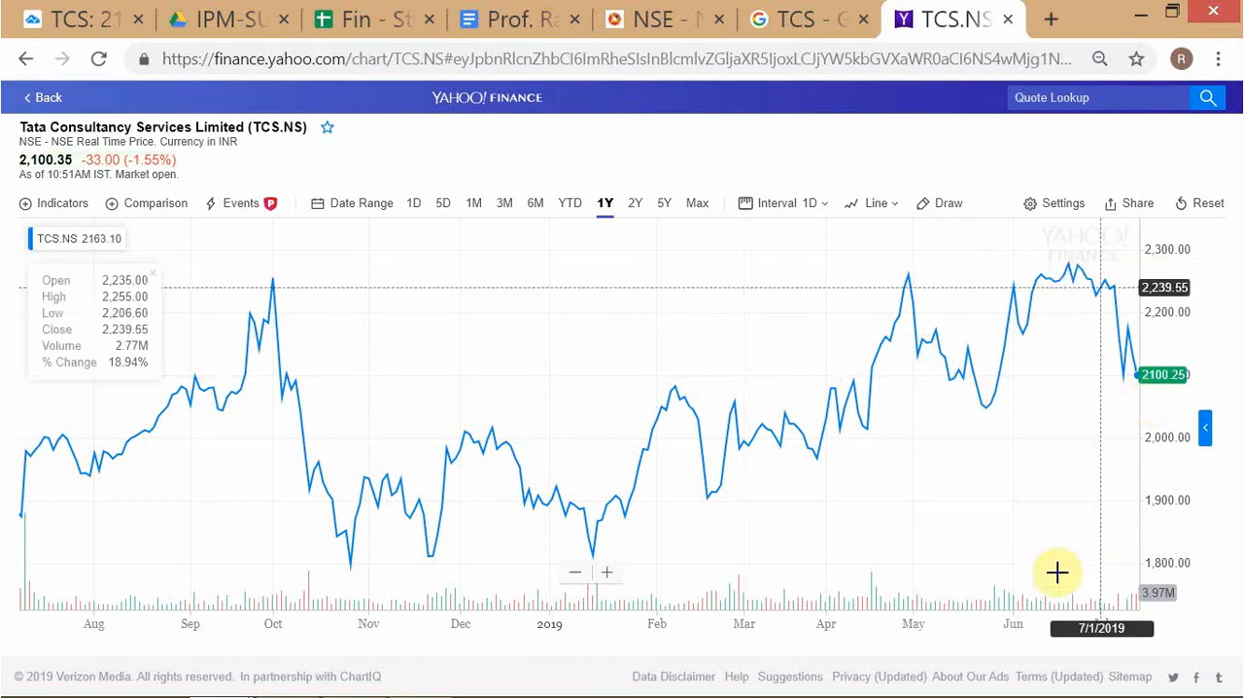
{"action": "mouse_move", "coordinate": [1143, 405]}
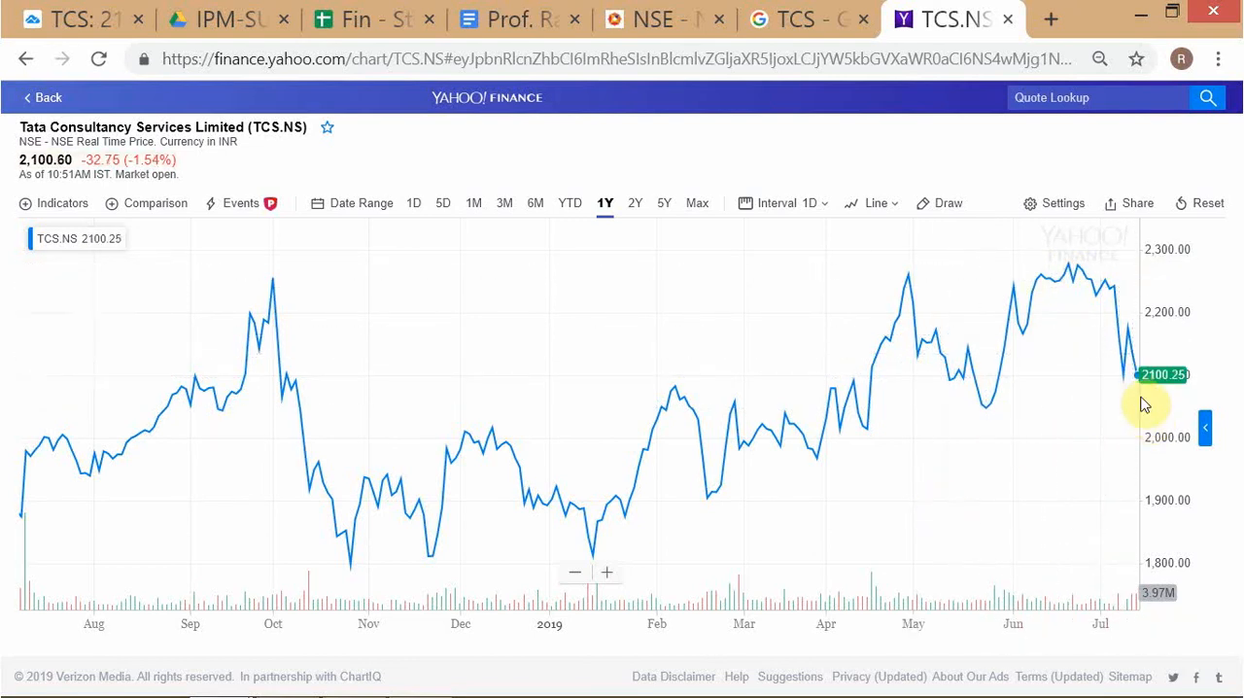
{"action": "mouse_move", "coordinate": [1074, 264]}
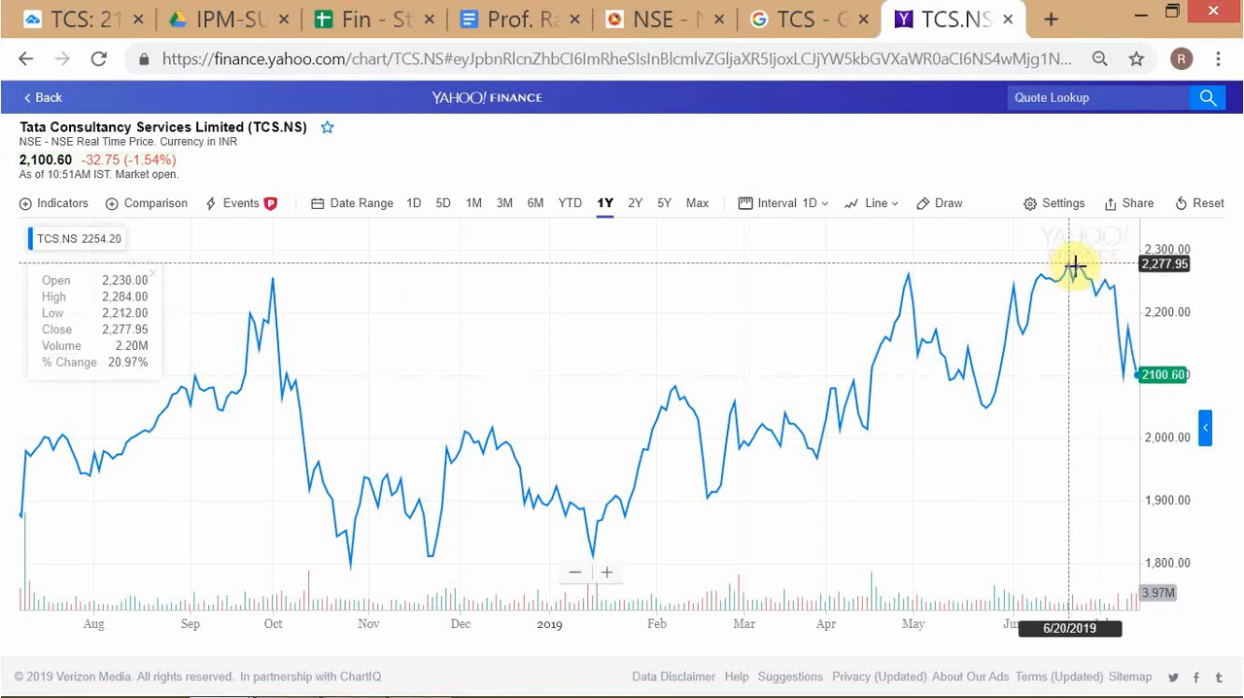
{"action": "mouse_move", "coordinate": [1077, 257]}
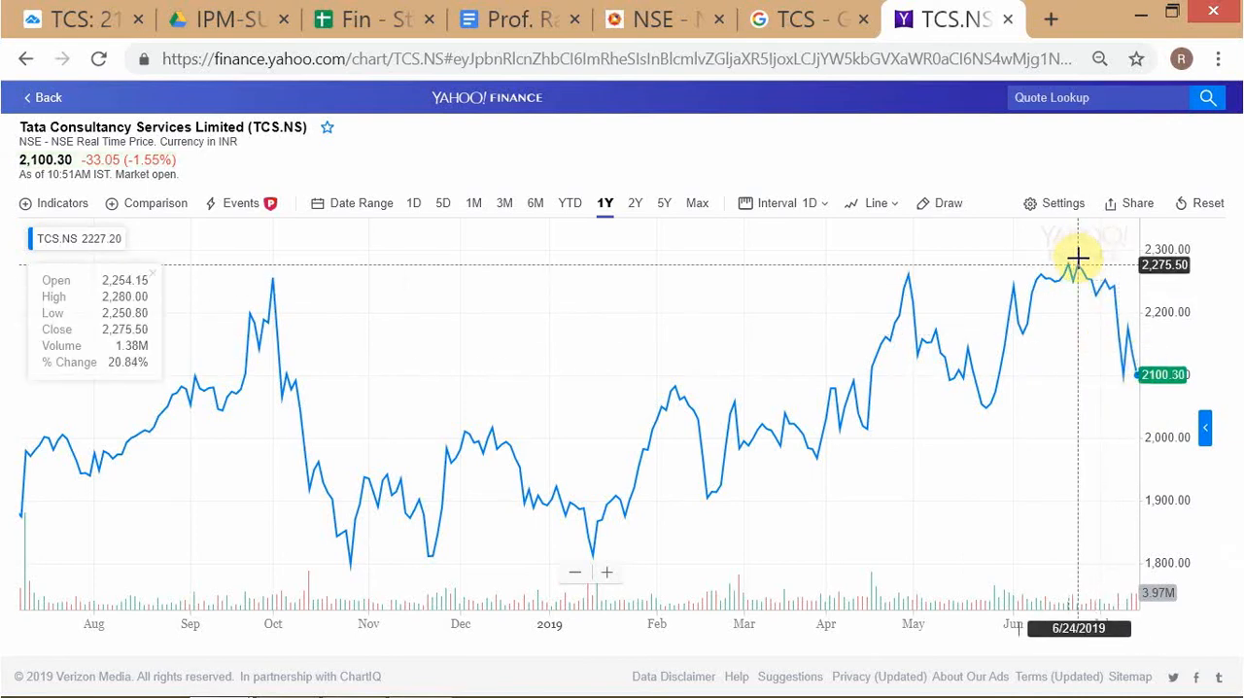
{"action": "mouse_move", "coordinate": [273, 280]}
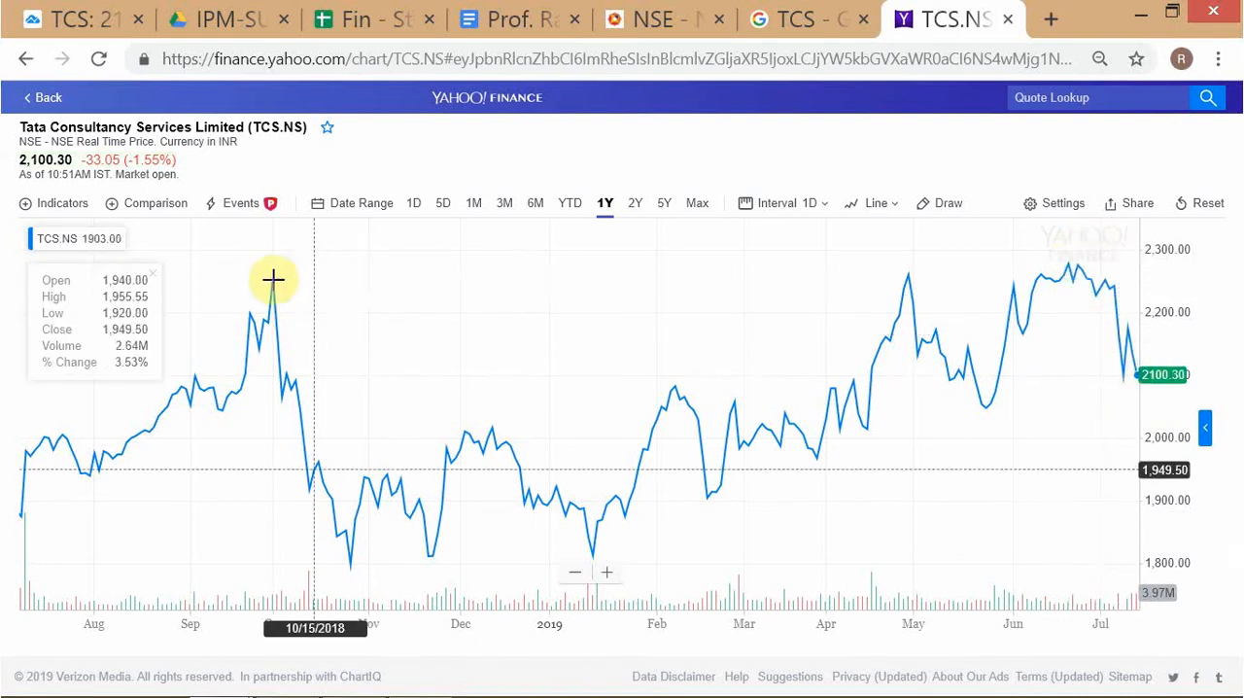
{"action": "mouse_move", "coordinate": [1131, 388]}
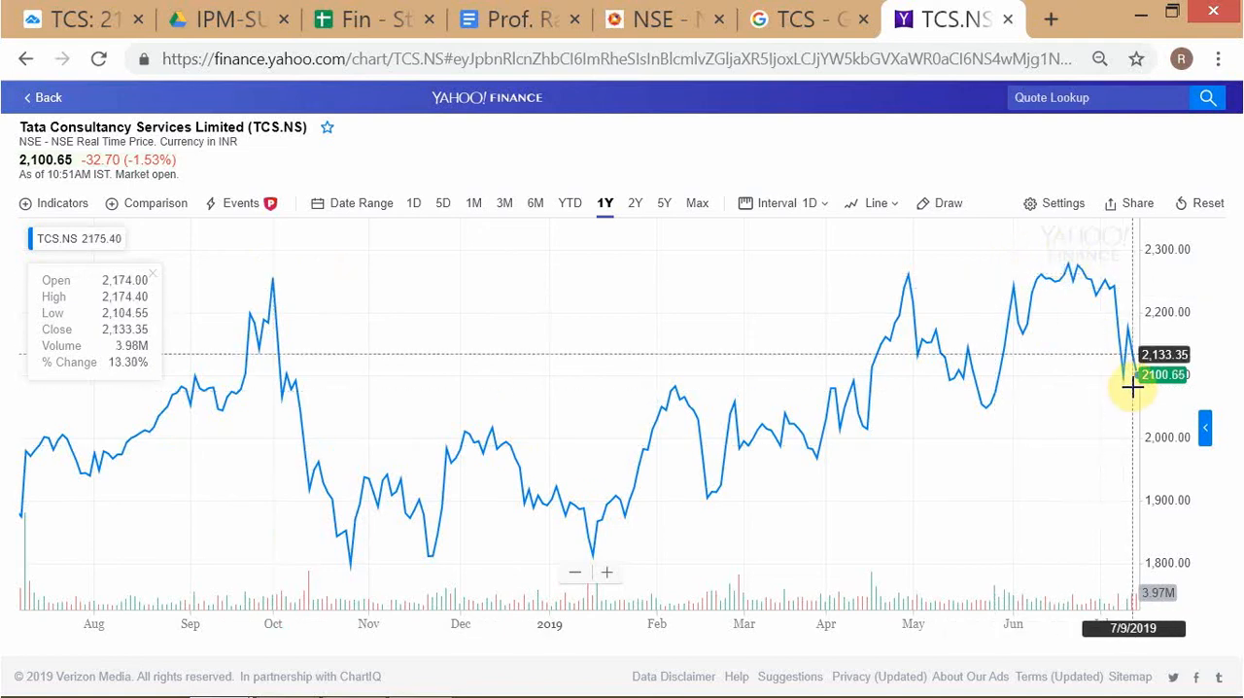
{"action": "mouse_move", "coordinate": [1141, 389]}
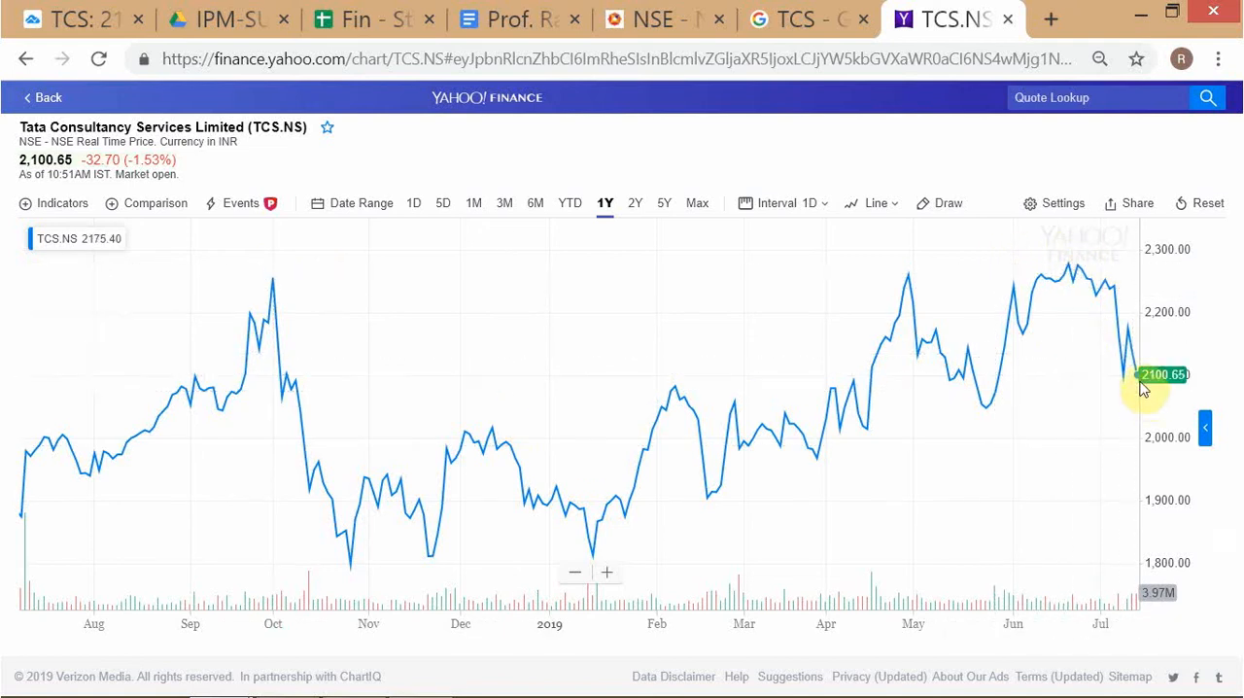
{"action": "mouse_move", "coordinate": [985, 413]}
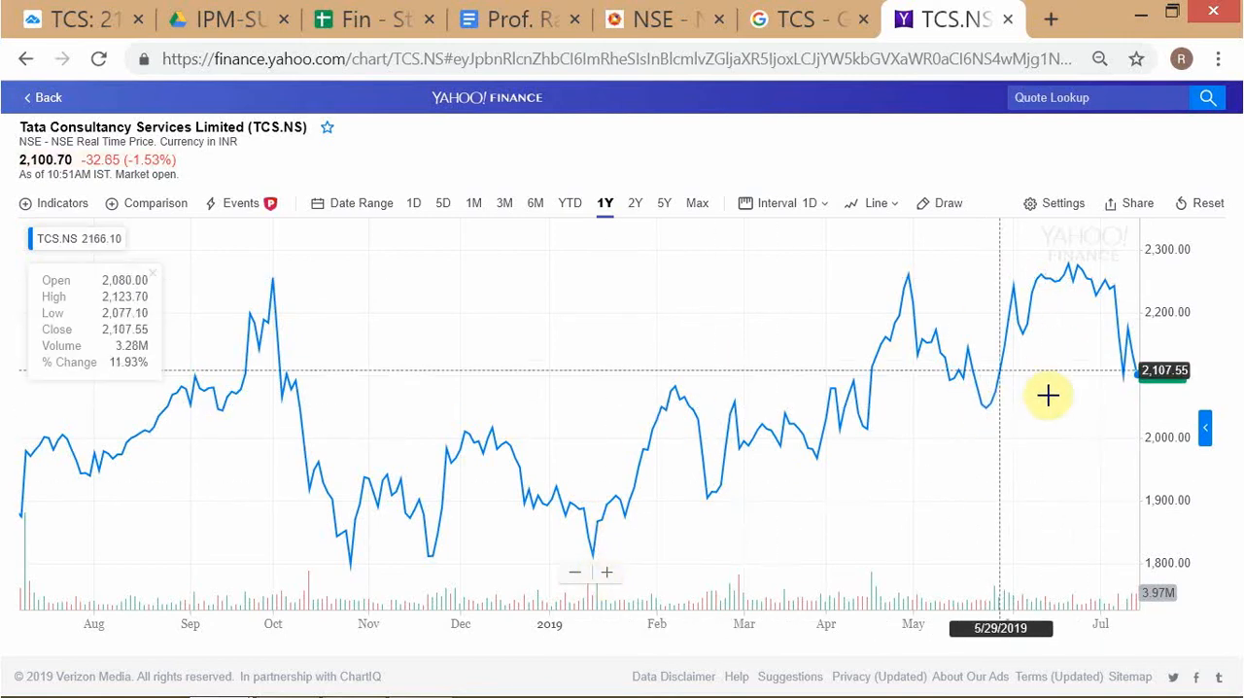
{"action": "mouse_move", "coordinate": [1130, 392]}
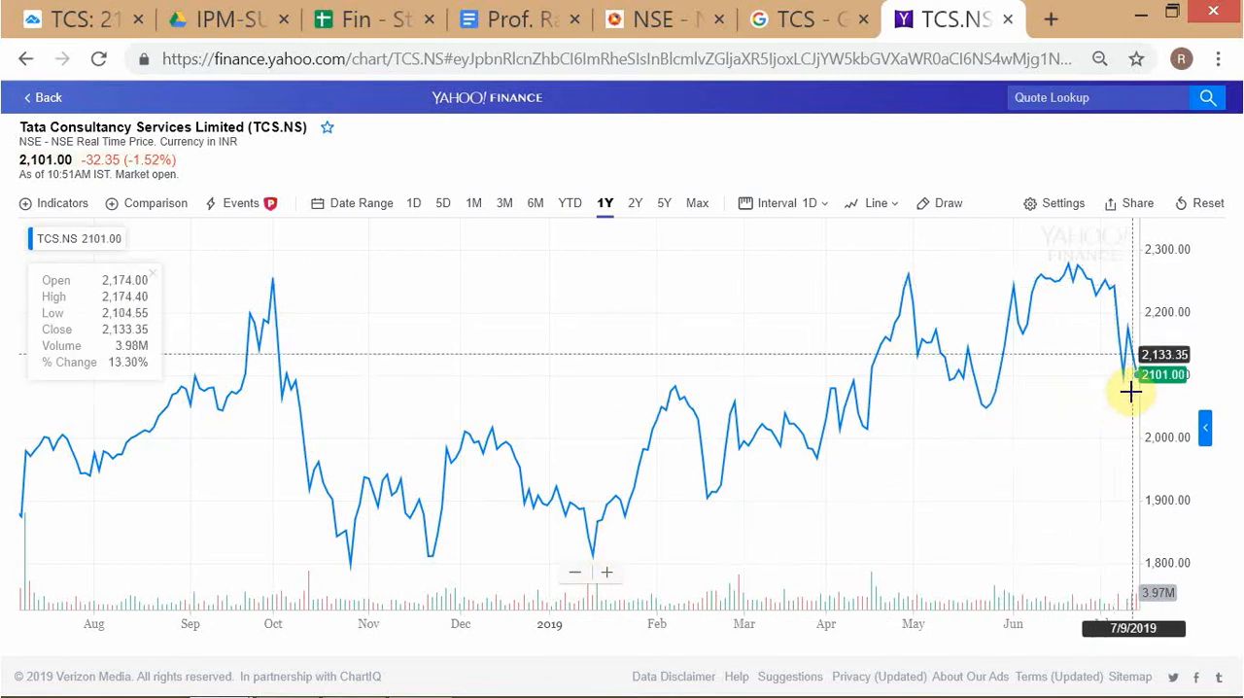
{"action": "mouse_move", "coordinate": [1047, 605]}
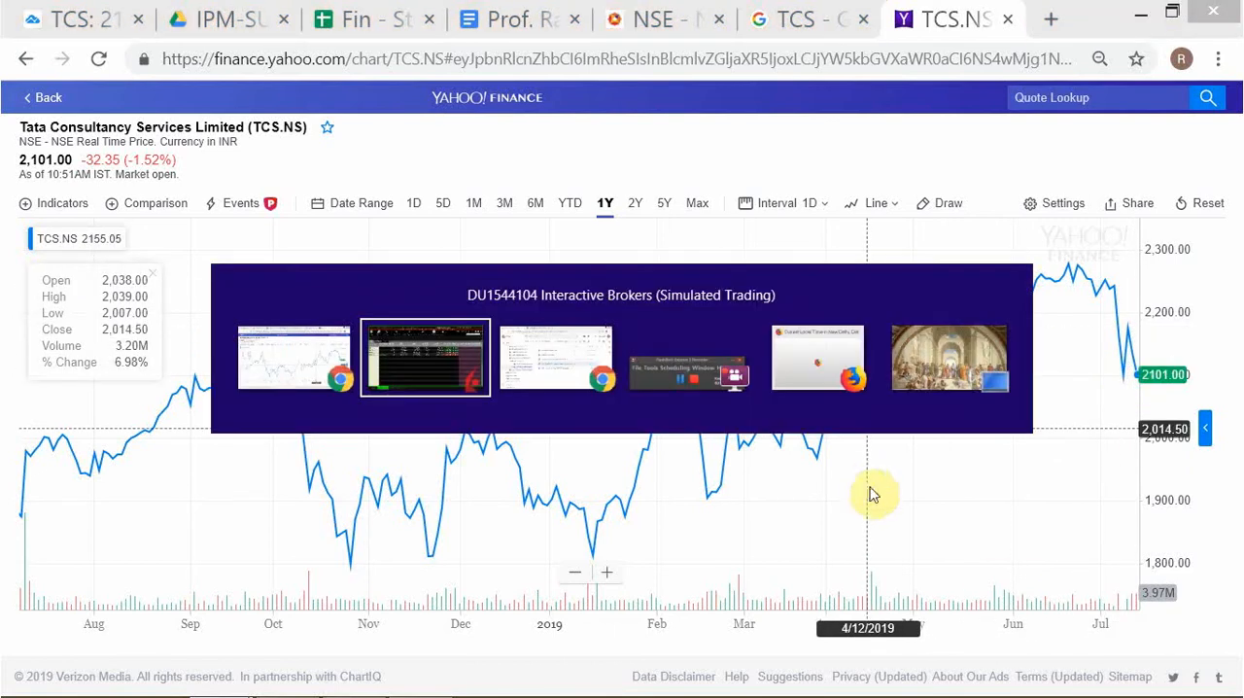
{"action": "left_click", "coordinate": [425, 357]}
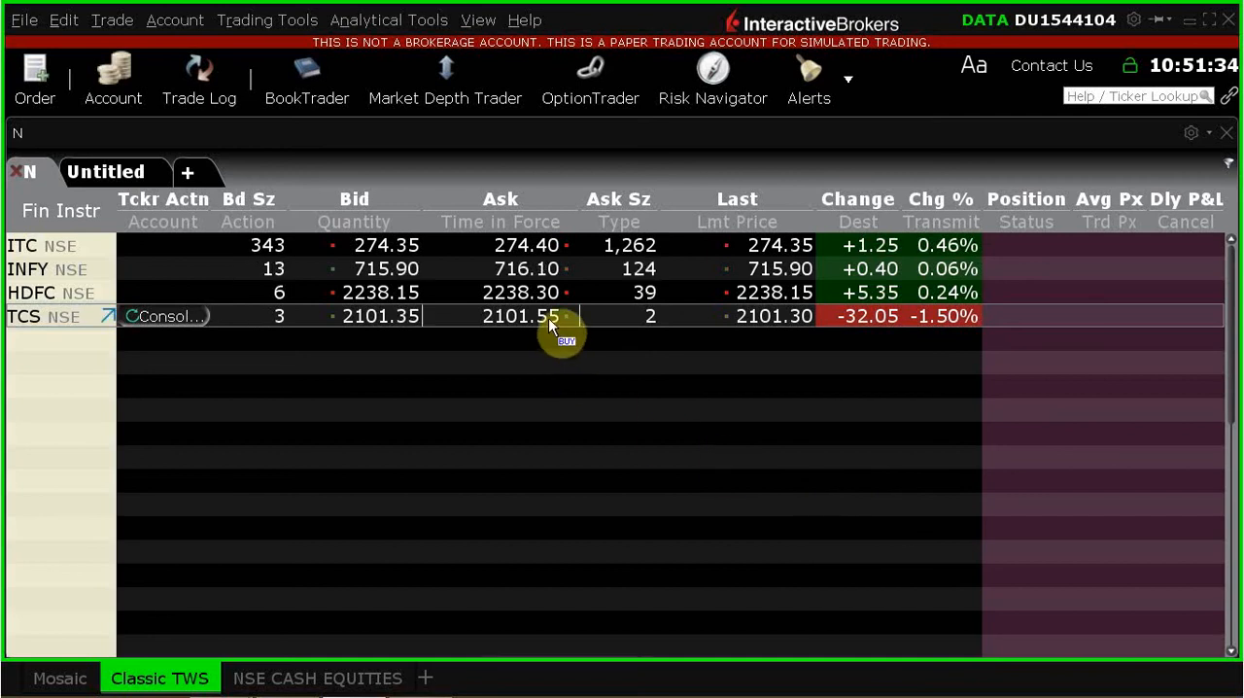
{"action": "mouse_move", "coordinate": [399, 386]}
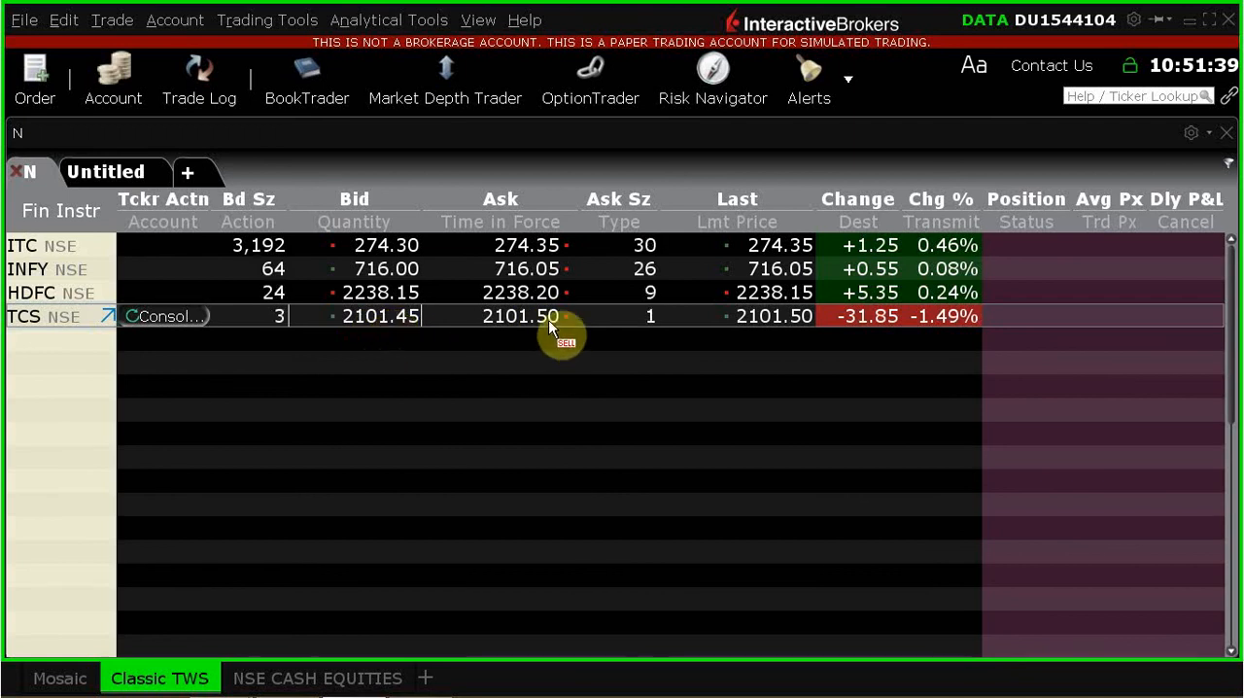
{"action": "mouse_move", "coordinate": [432, 303]}
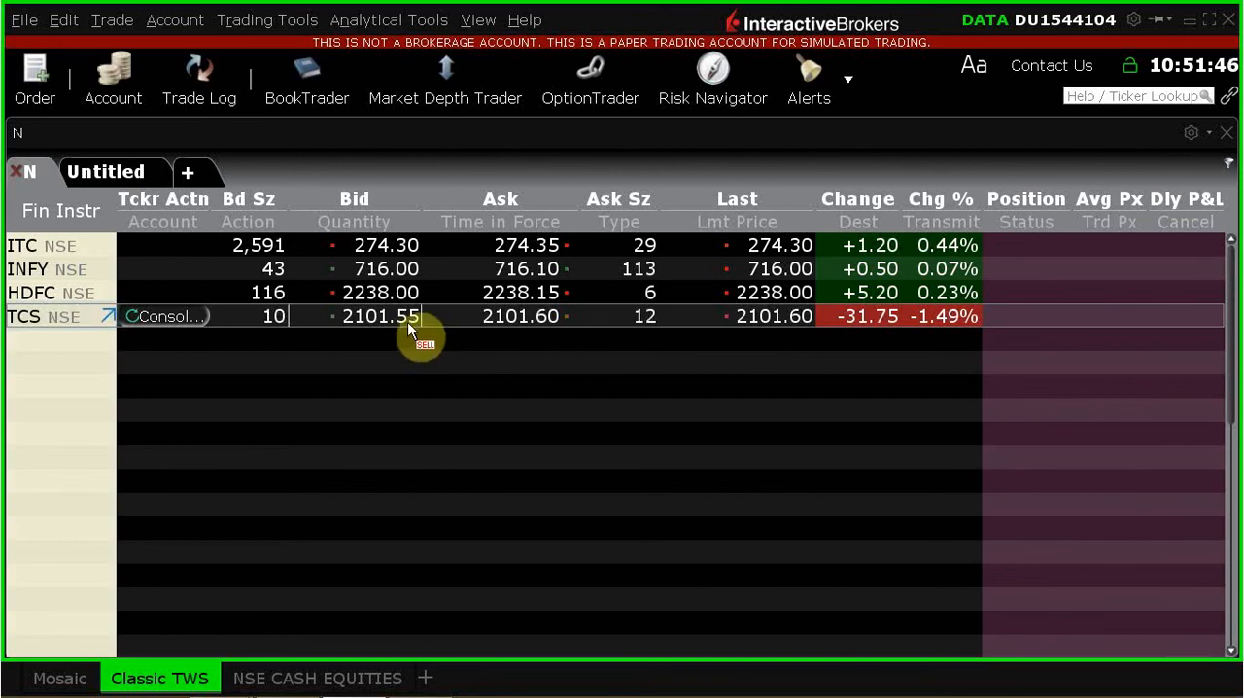
{"action": "mouse_move", "coordinate": [555, 316]}
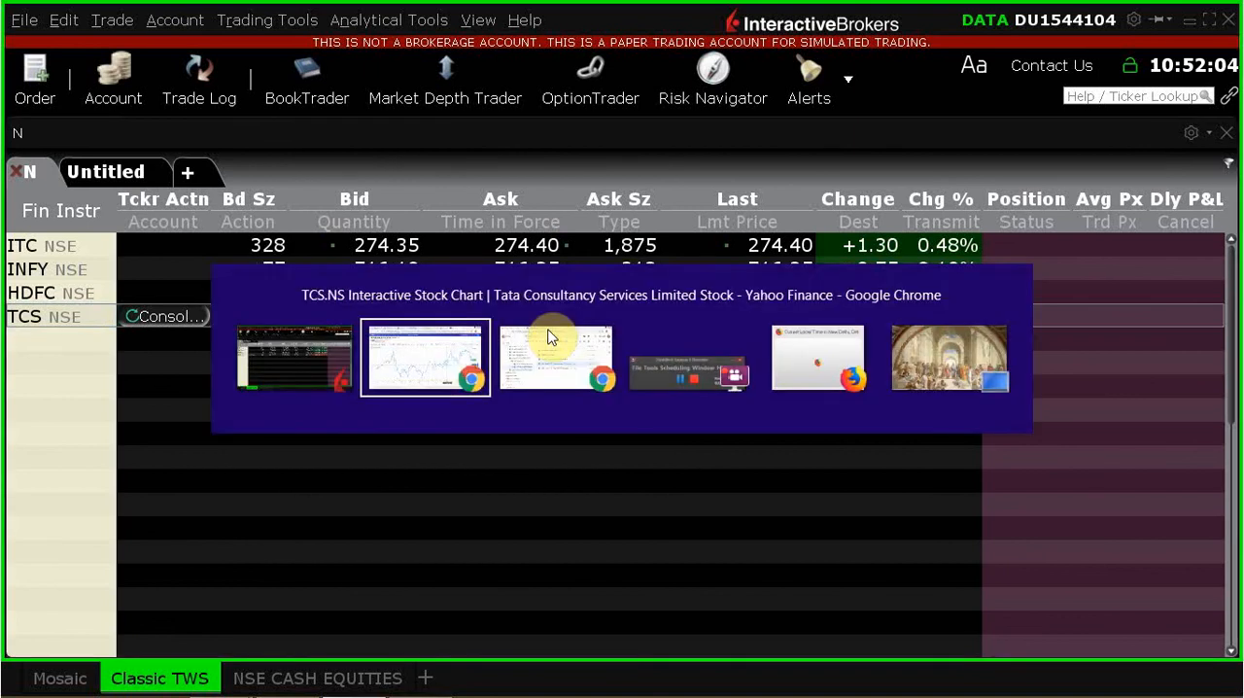
Step: Fill the TCS order row: BUY 1,000 shares, MKT, DAY, routed to NSE
{"action": "left_click", "coordinate": [424, 358]}
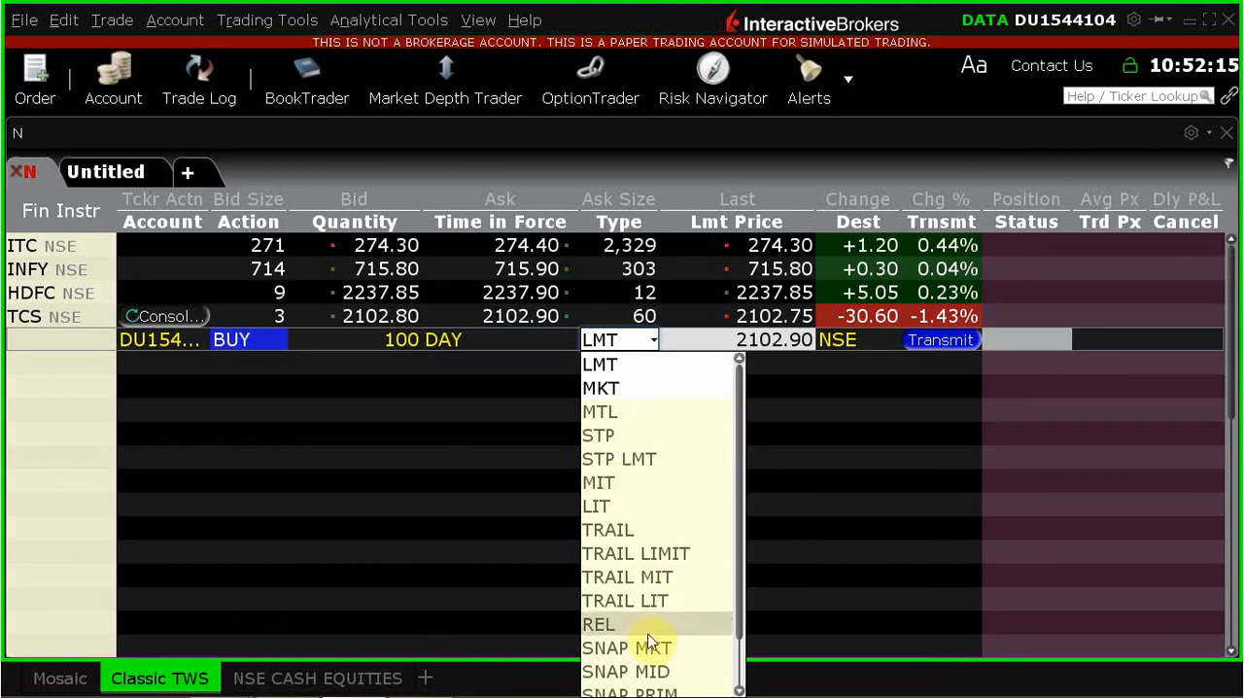
{"action": "left_click", "coordinate": [601, 388]}
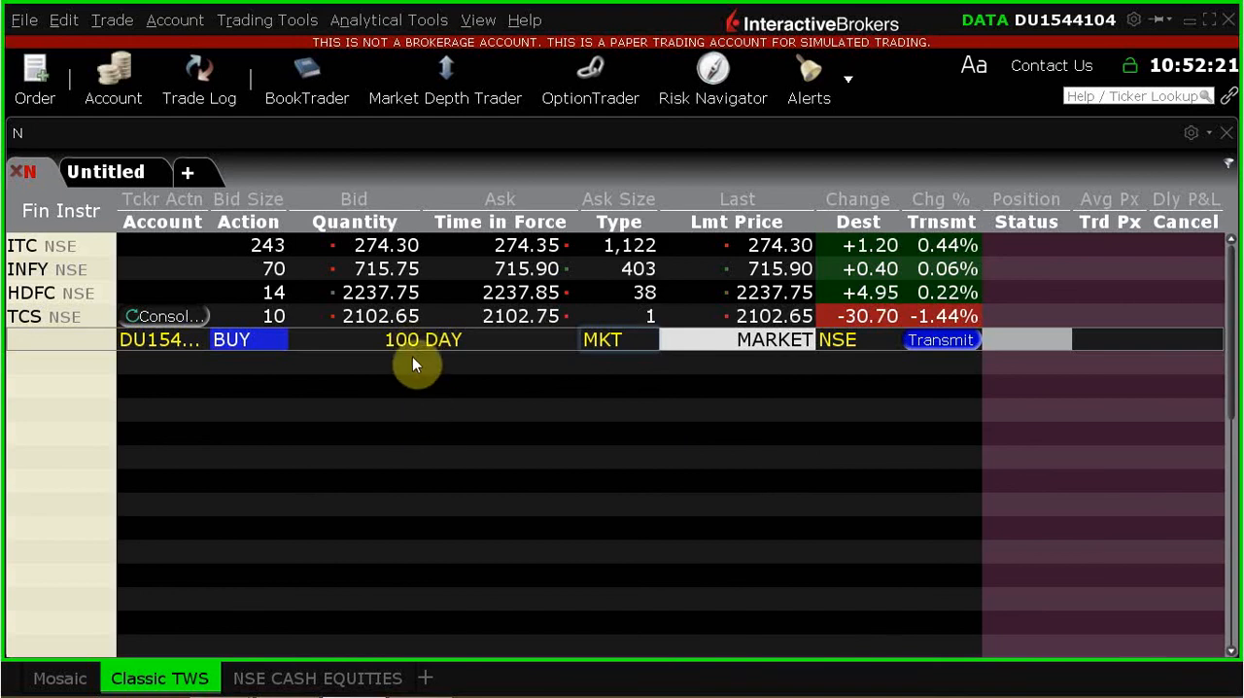
{"action": "left_click", "coordinate": [423, 339]}
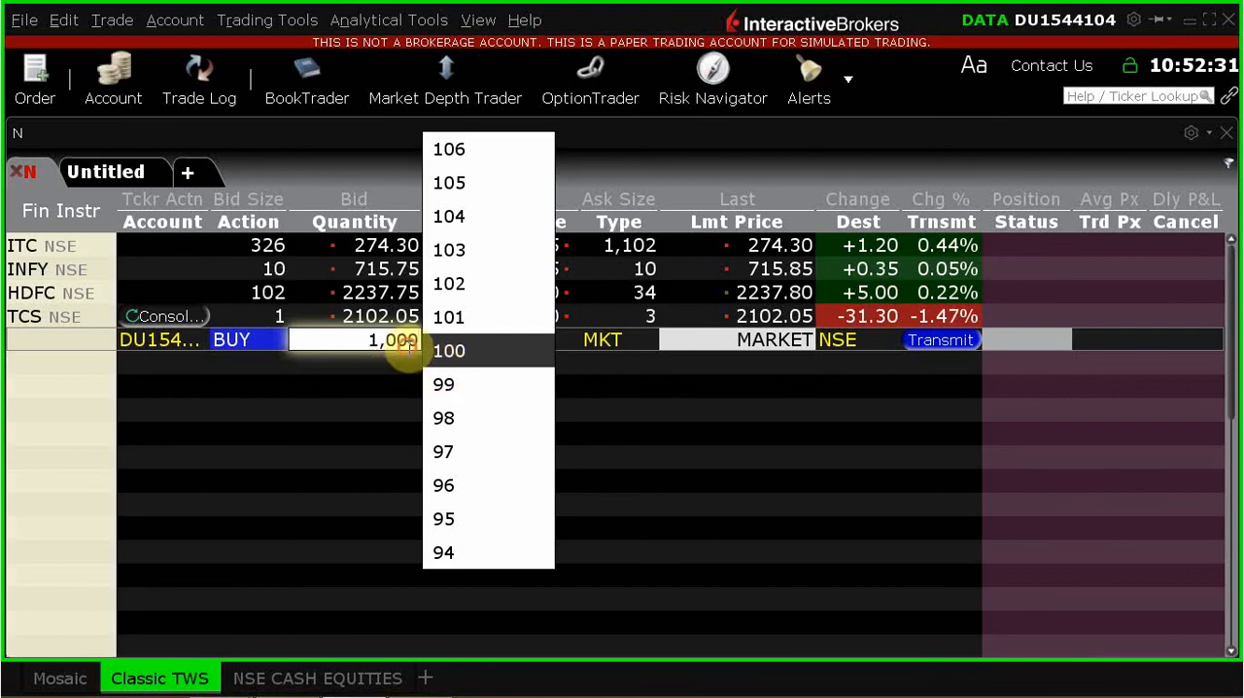
{"action": "left_click", "coordinate": [448, 350]}
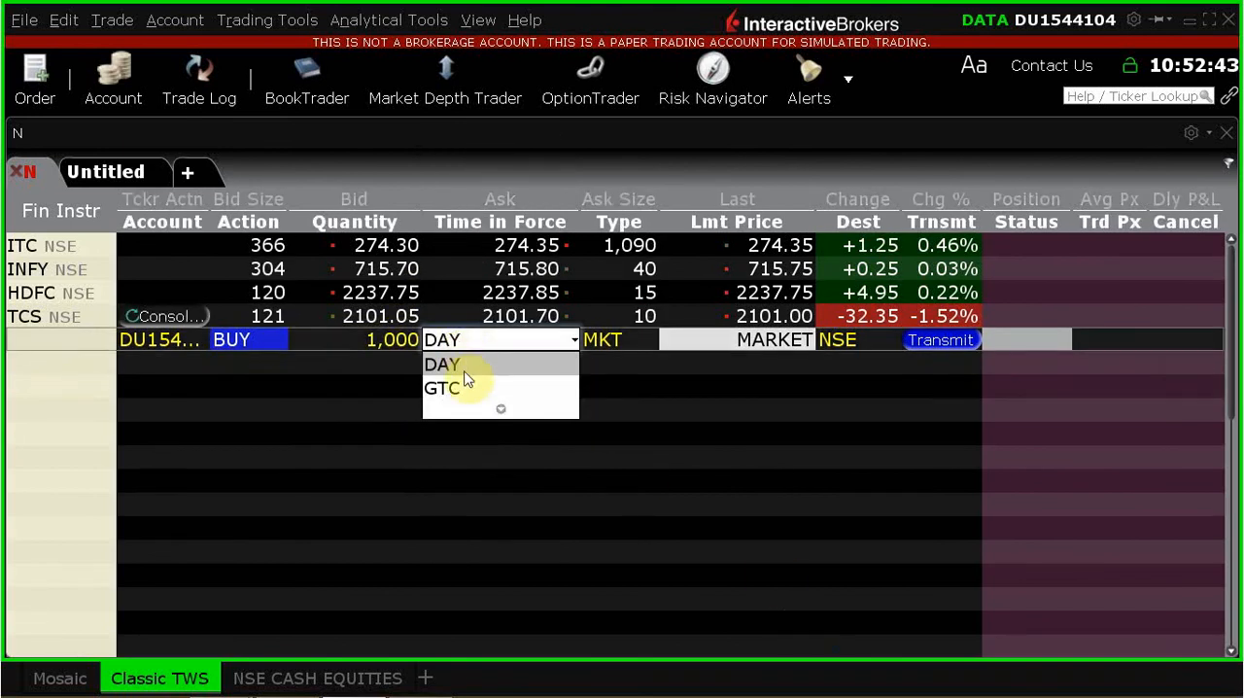
{"action": "left_click", "coordinate": [443, 363]}
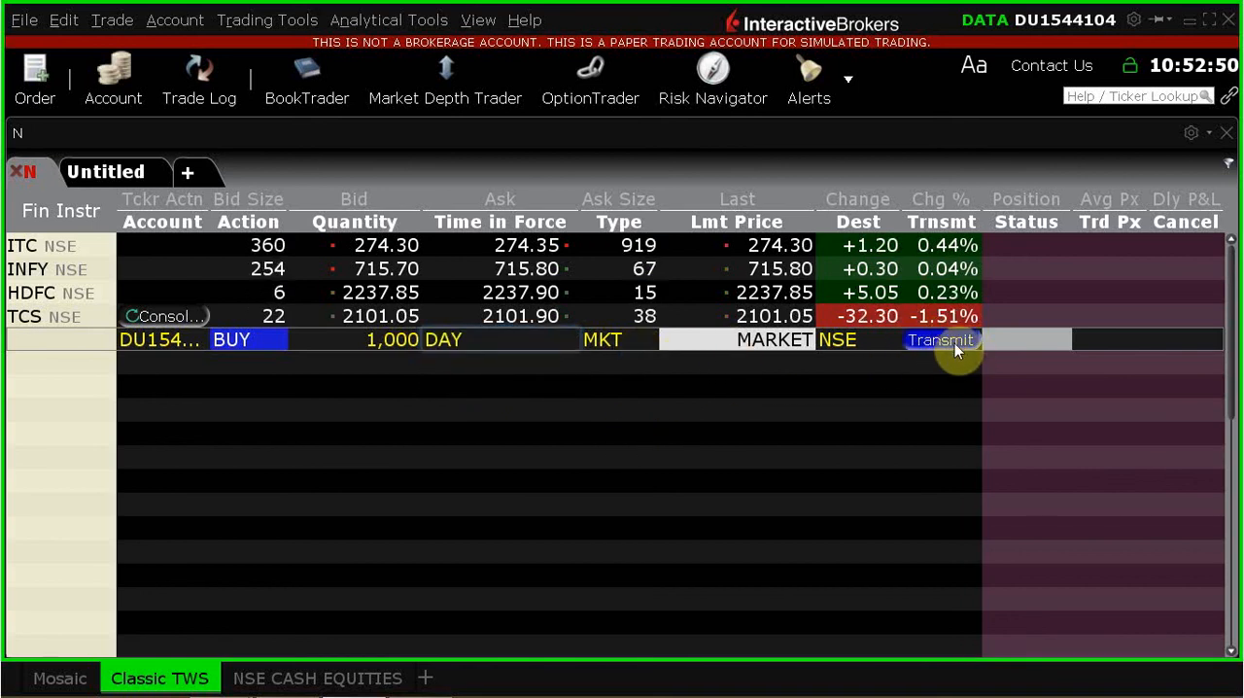
{"action": "mouse_move", "coordinate": [663, 557]}
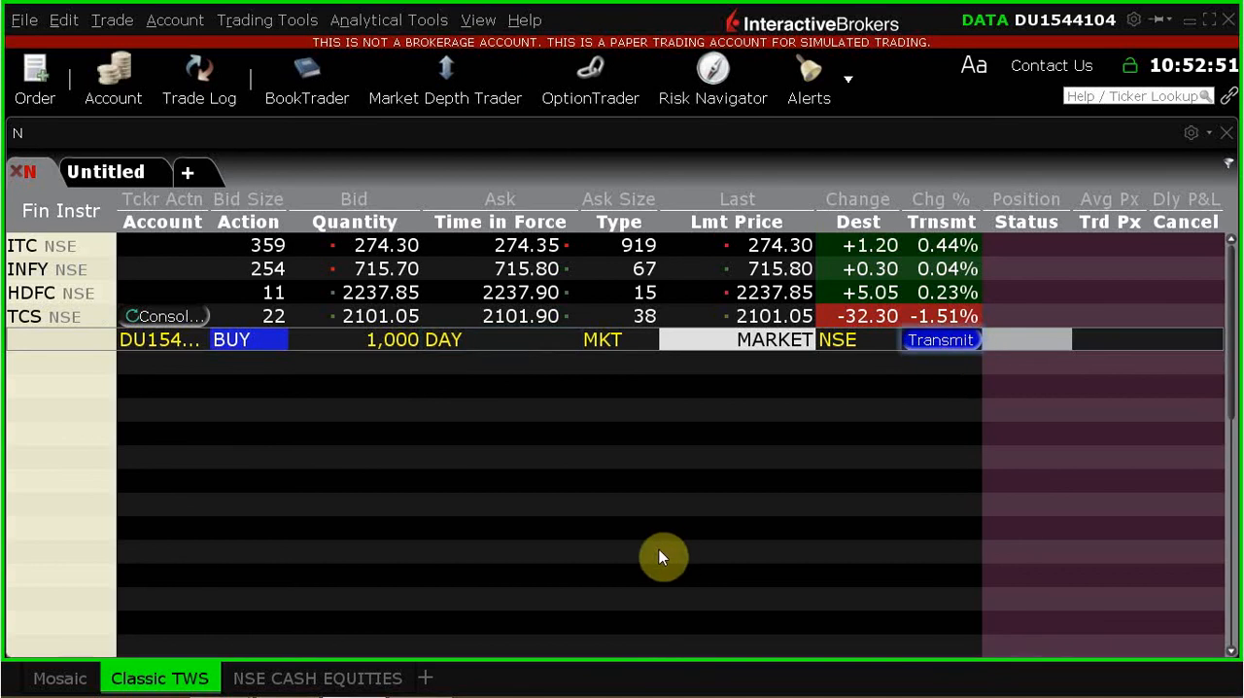
Step: Transmit the 1,000-share TCS market buy, overriding the 500-share size-limit warning
{"action": "left_click", "coordinate": [940, 339]}
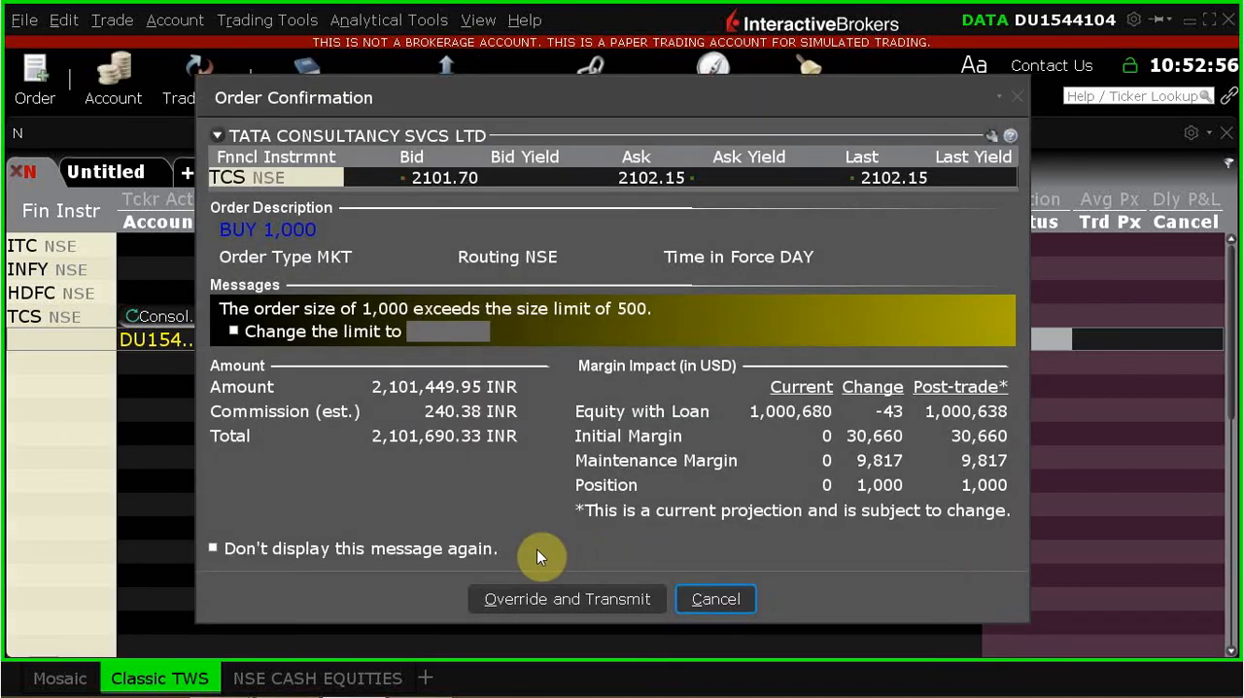
{"action": "mouse_move", "coordinate": [238, 366]}
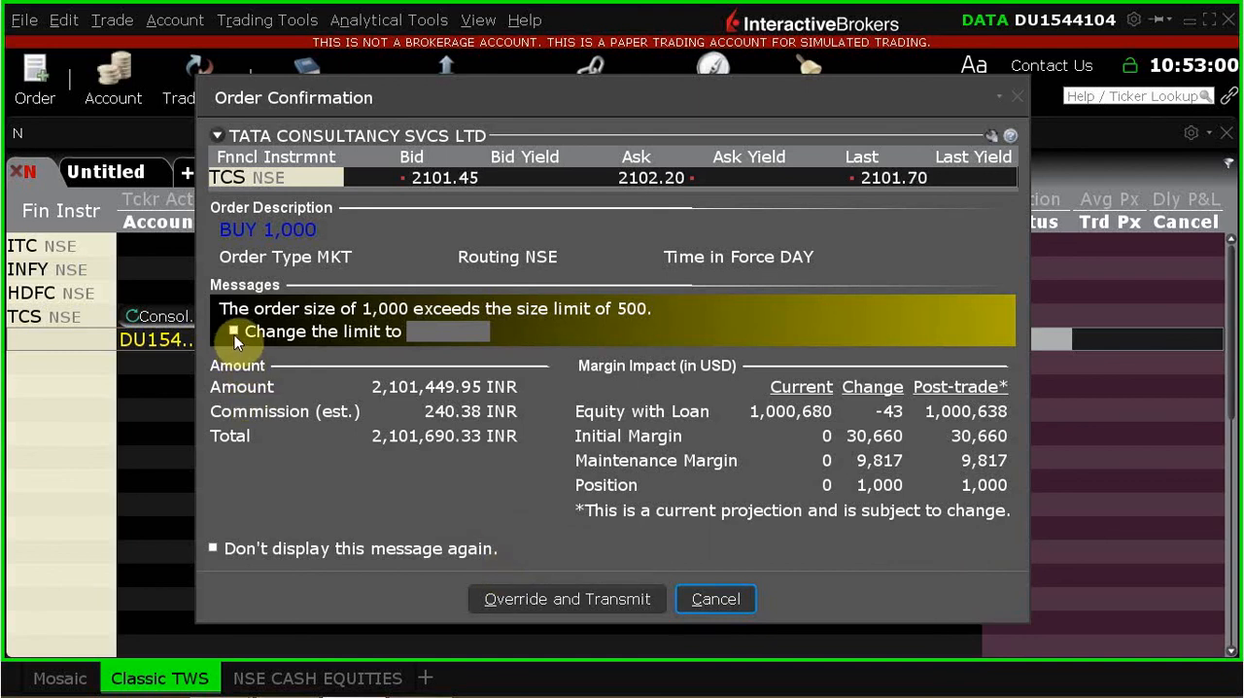
{"action": "left_click", "coordinate": [234, 330]}
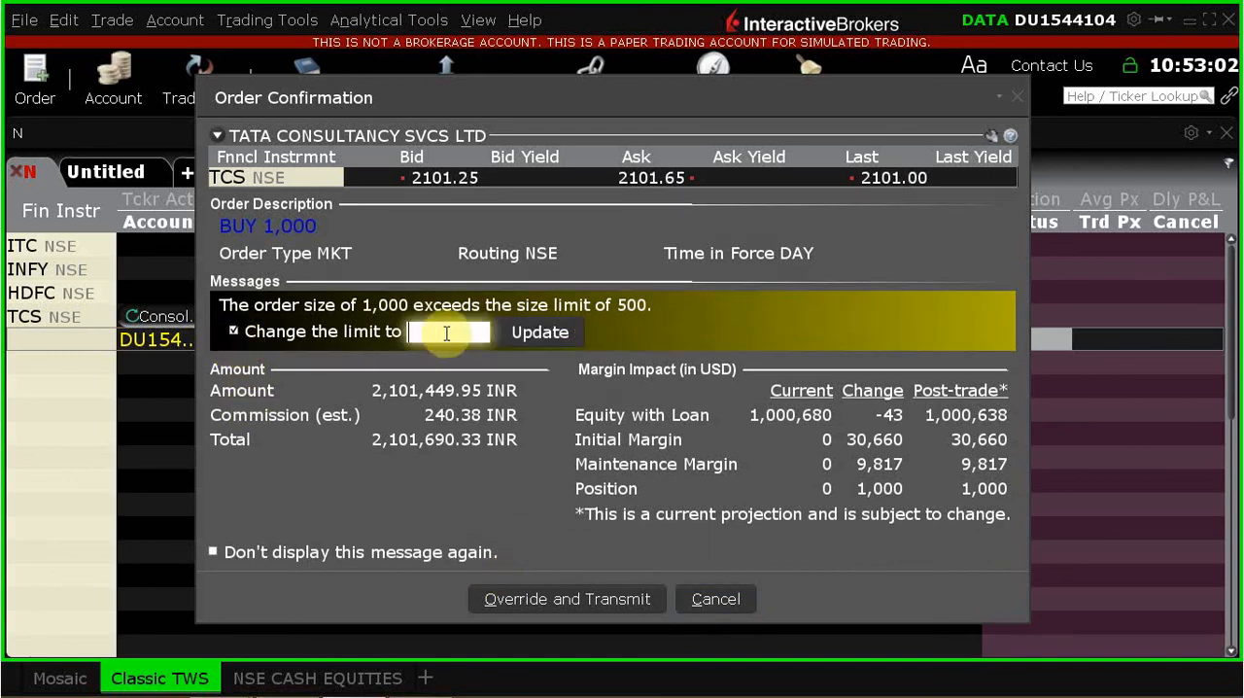
{"action": "left_click", "coordinate": [233, 332]}
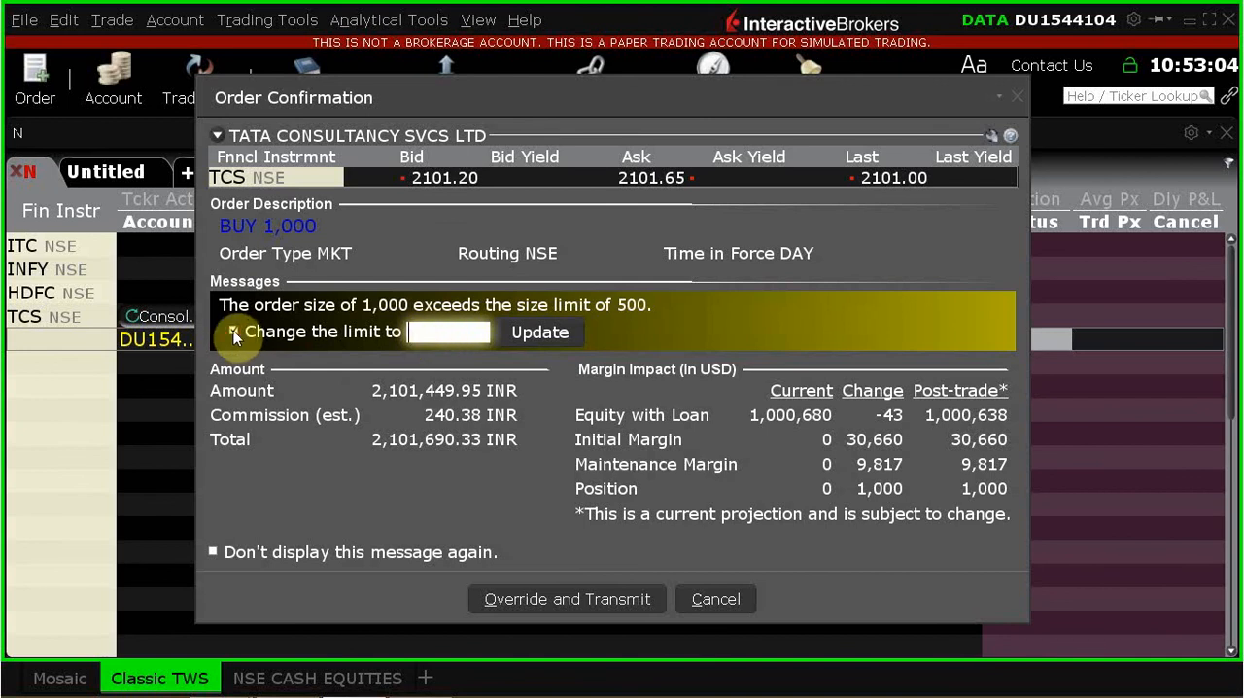
{"action": "left_click", "coordinate": [233, 331]}
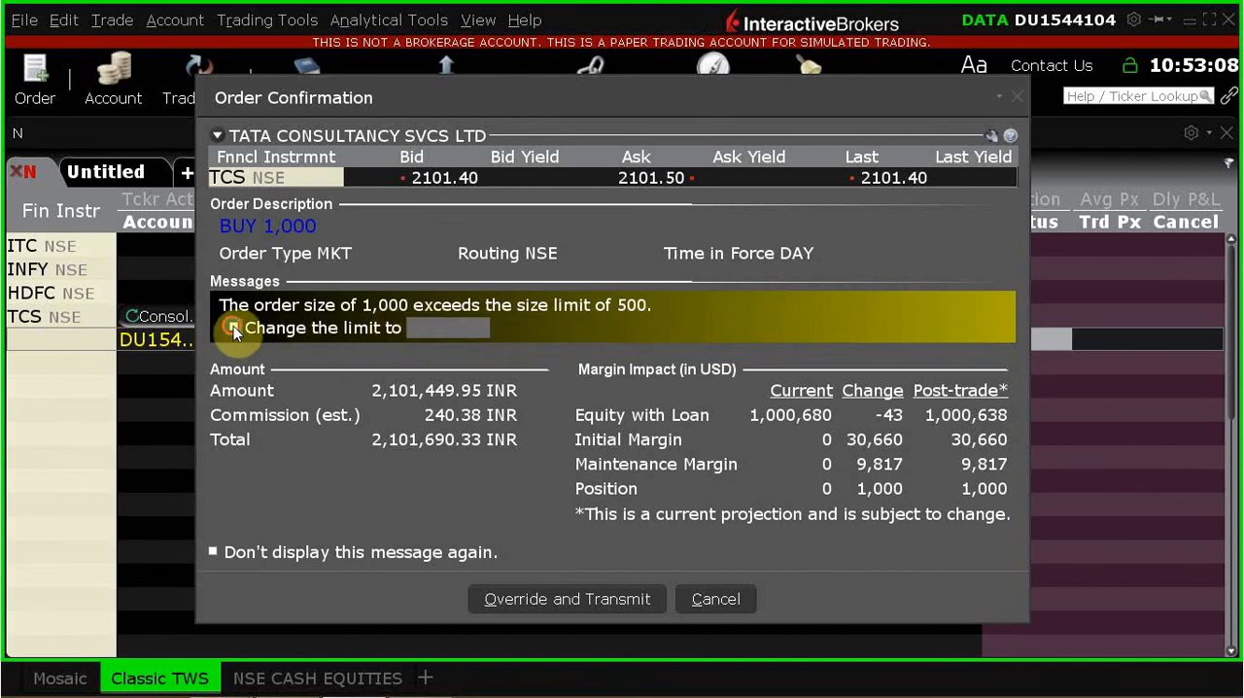
{"action": "left_click", "coordinate": [233, 328]}
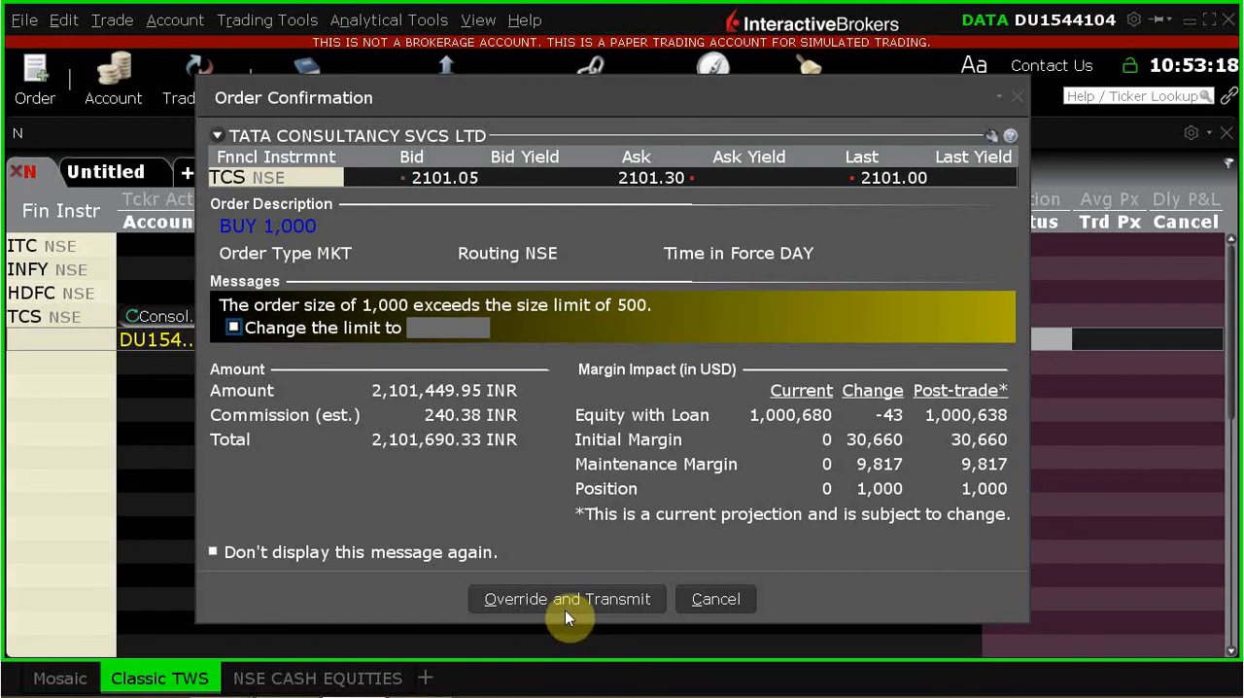
{"action": "mouse_move", "coordinate": [625, 387]}
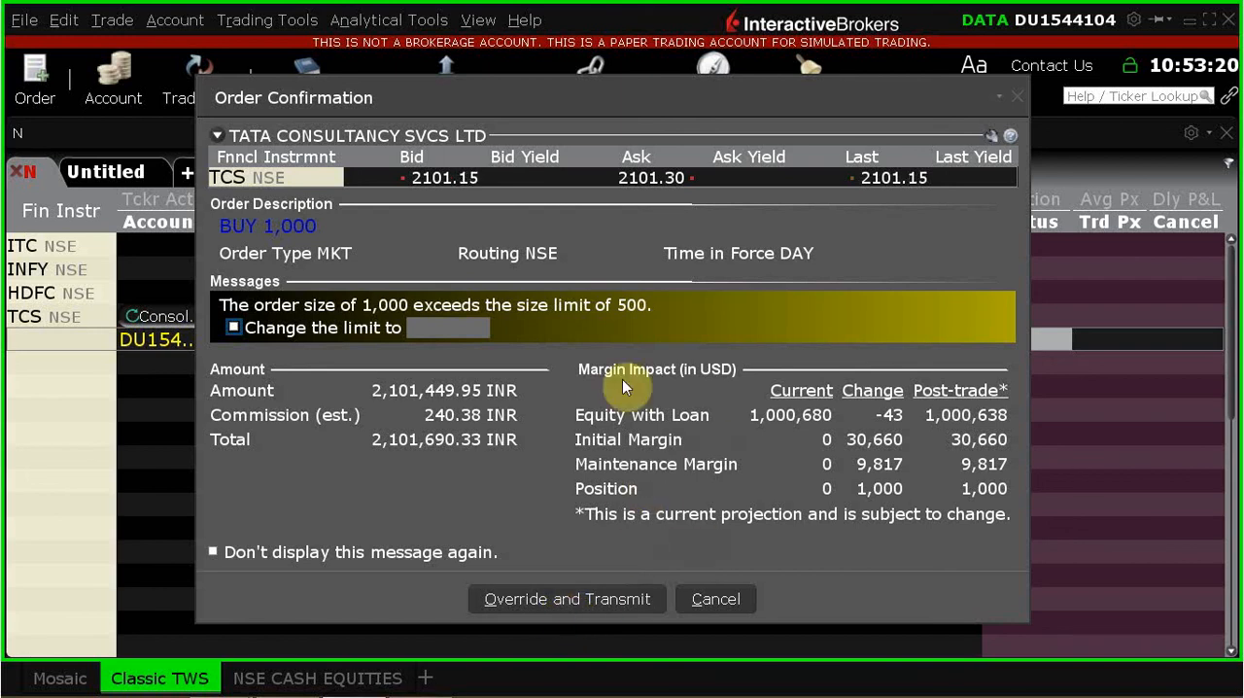
{"action": "mouse_move", "coordinate": [586, 599]}
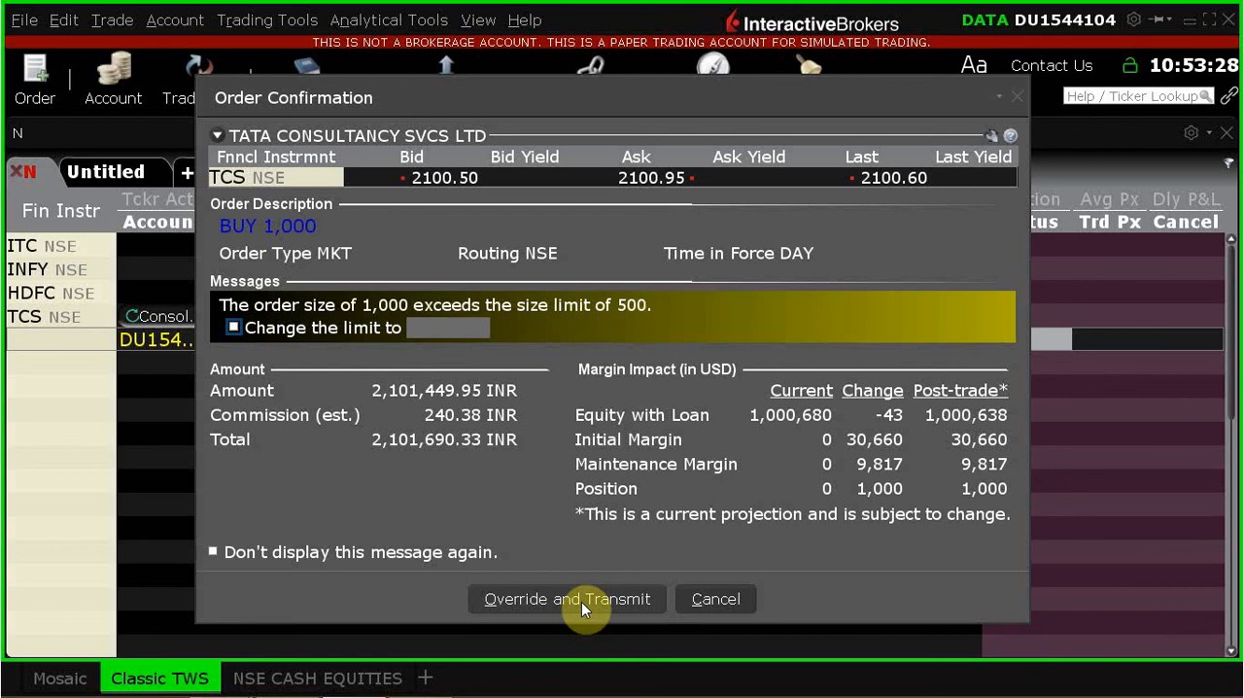
{"action": "mouse_move", "coordinate": [449, 189]}
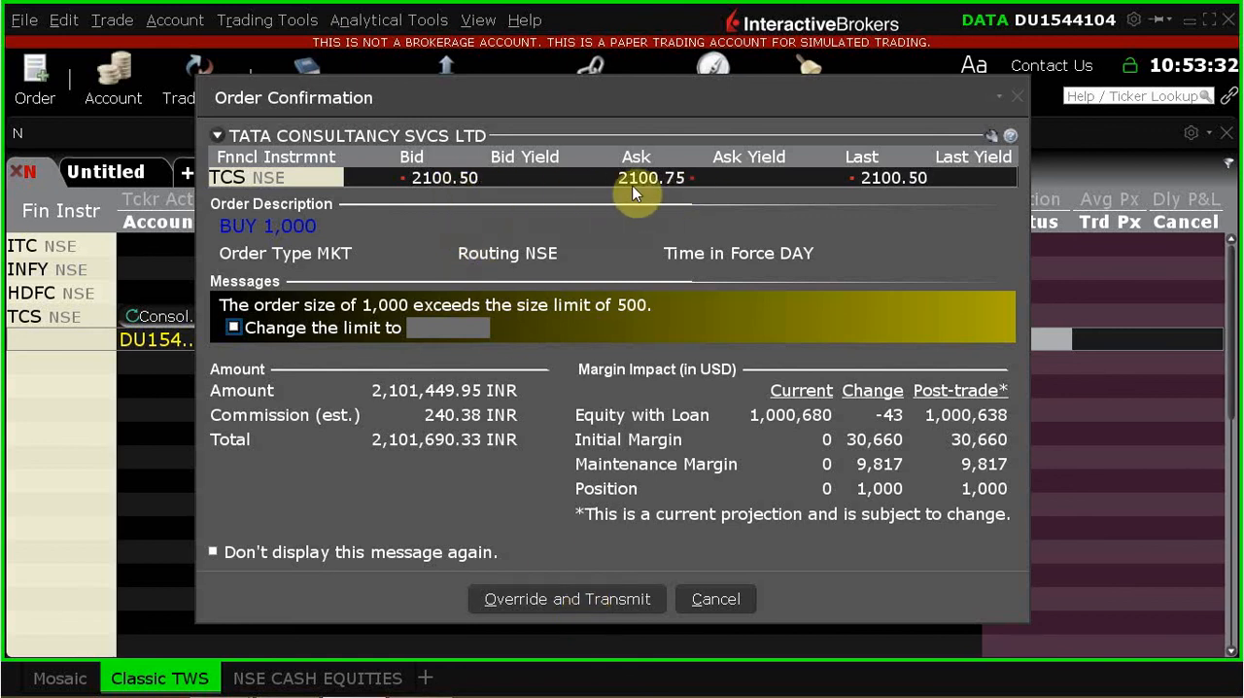
{"action": "mouse_move", "coordinate": [554, 187]}
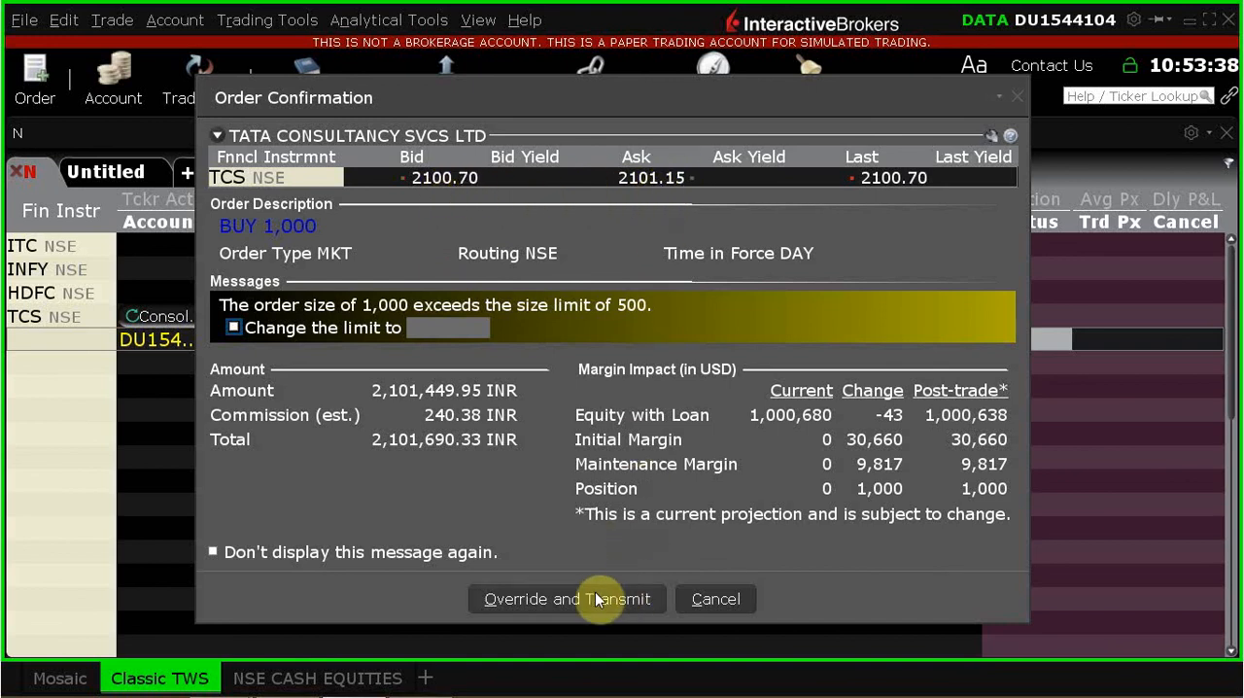
{"action": "left_click", "coordinate": [567, 598]}
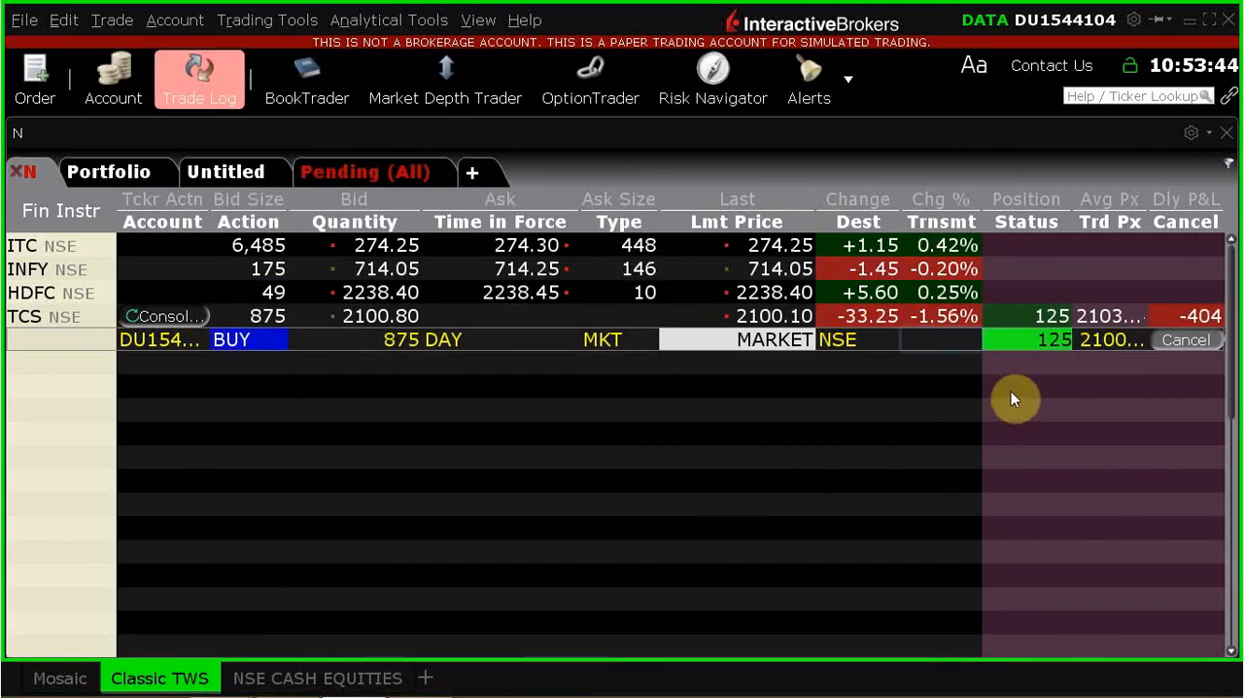
{"action": "mouse_move", "coordinate": [777, 546]}
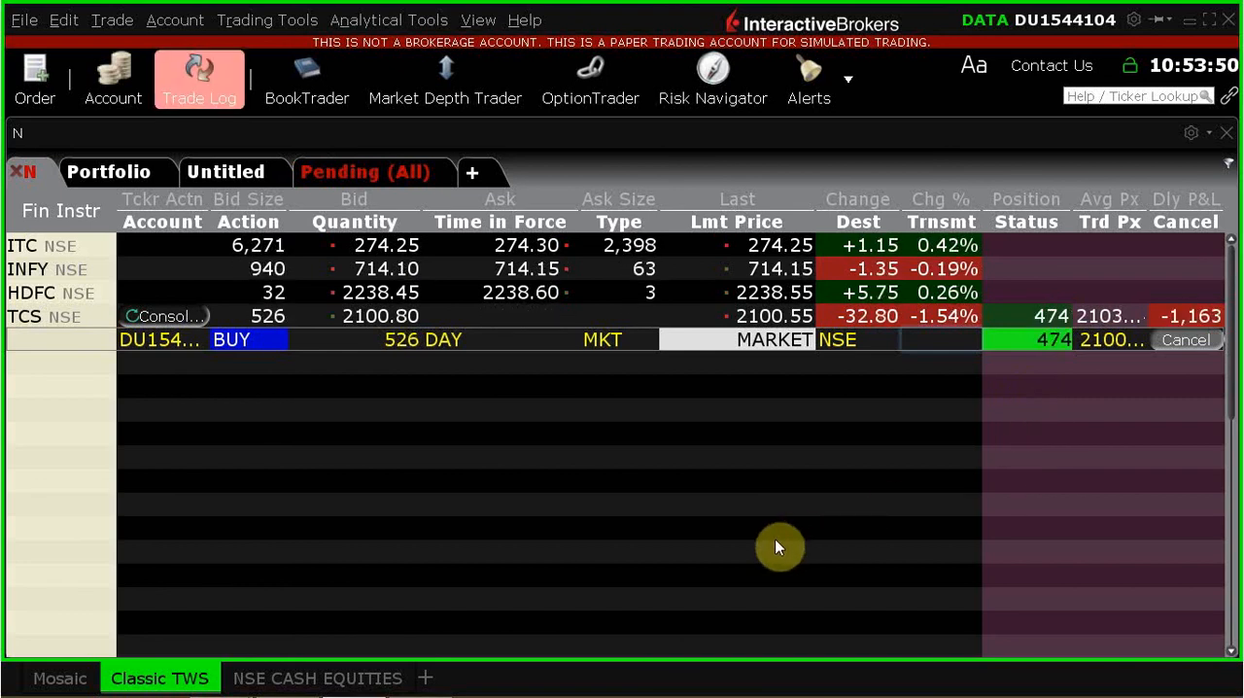
{"action": "mouse_move", "coordinate": [942, 462]}
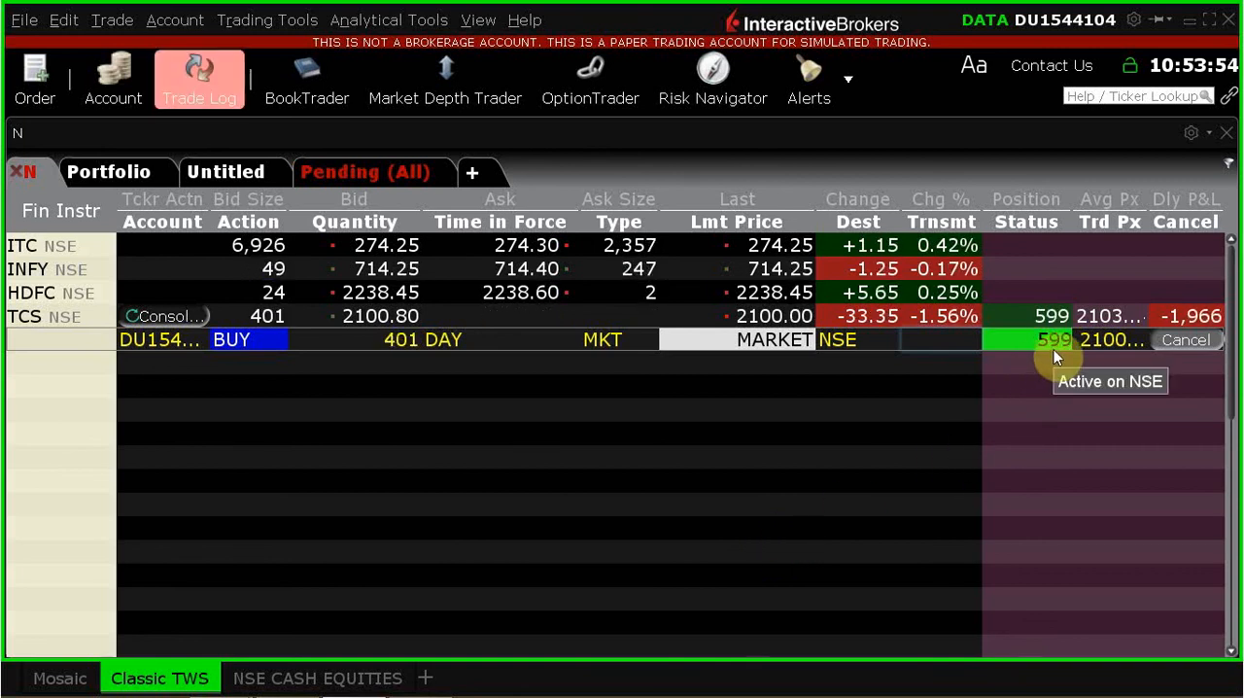
{"action": "mouse_move", "coordinate": [974, 498]}
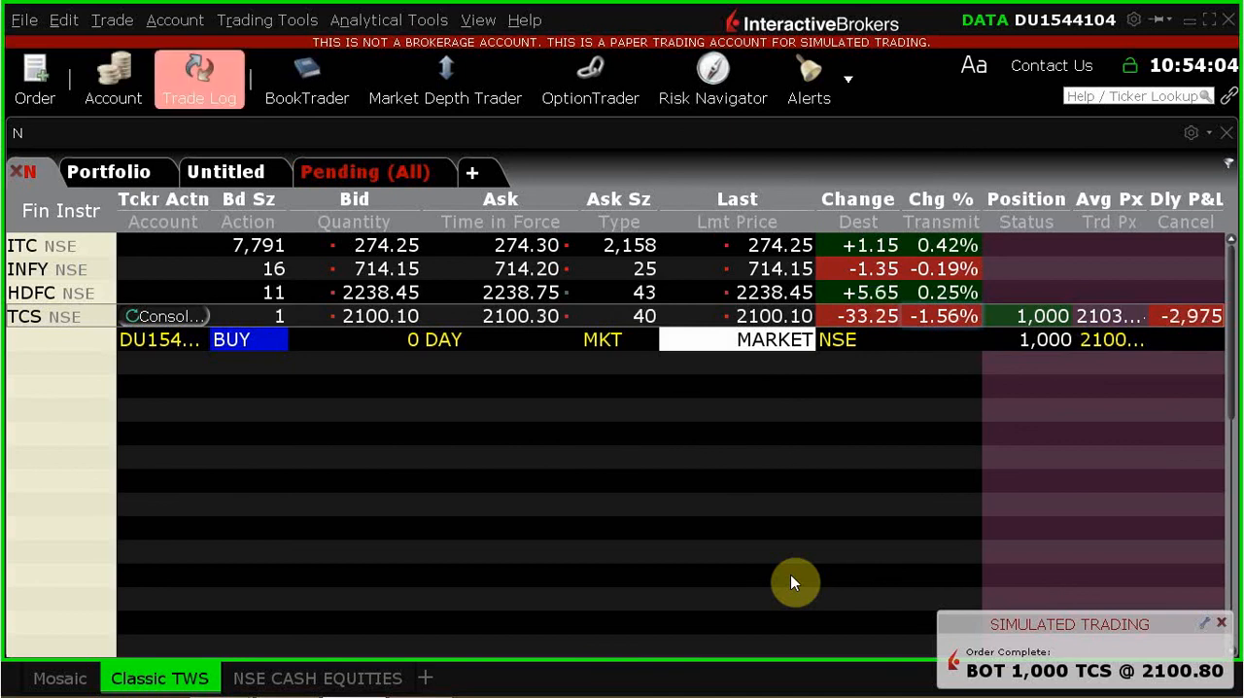
{"action": "mouse_move", "coordinate": [313, 130]}
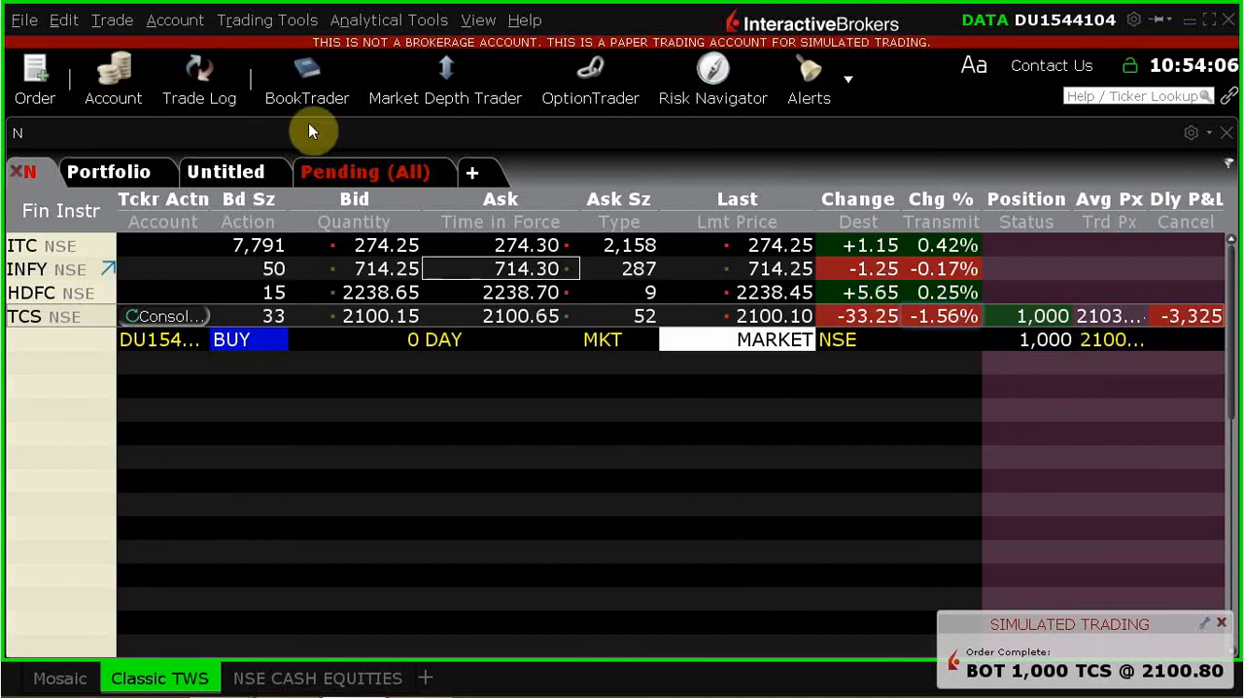
Step: Open the Trade Log once the 1,000-share TCS buy fully fills at 2100.80
{"action": "left_click", "coordinate": [198, 83]}
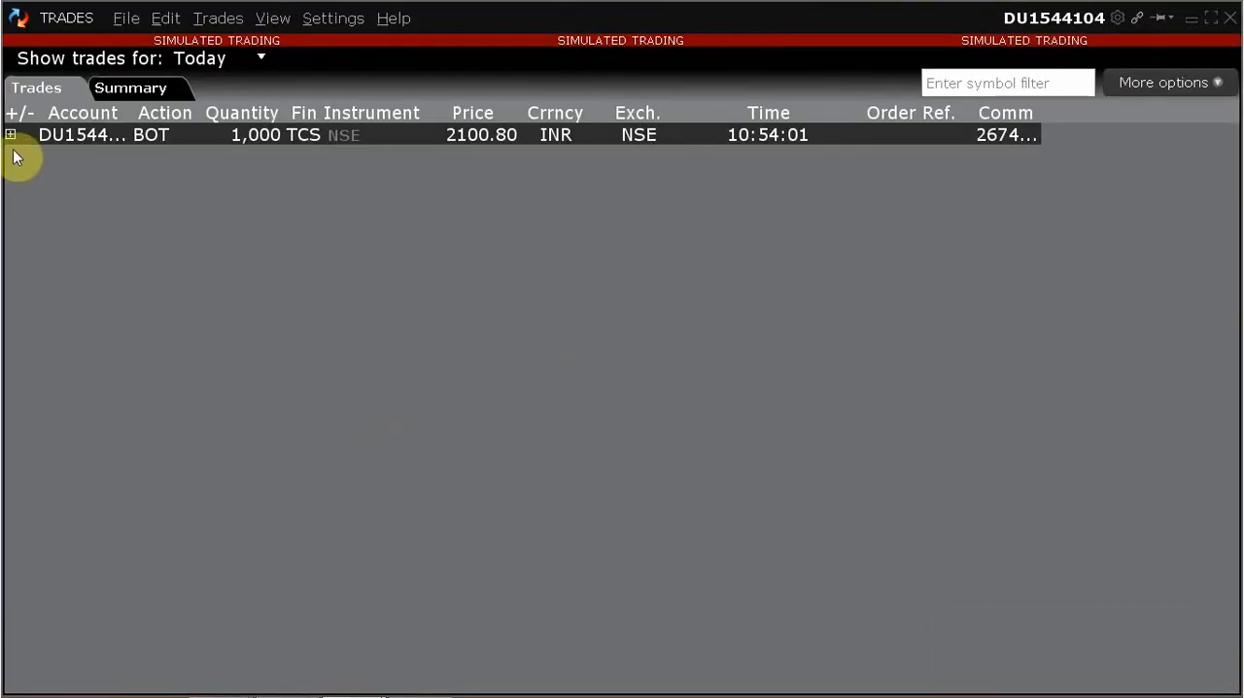
{"action": "mouse_move", "coordinate": [285, 152]}
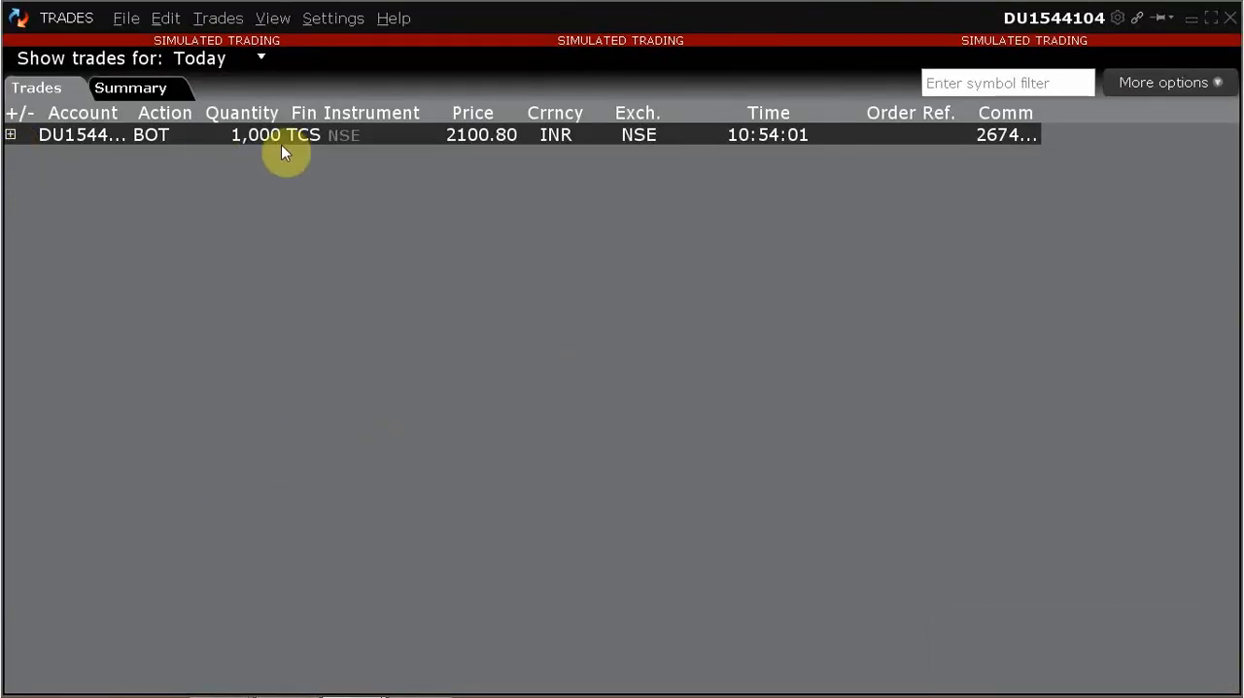
{"action": "mouse_move", "coordinate": [323, 154]}
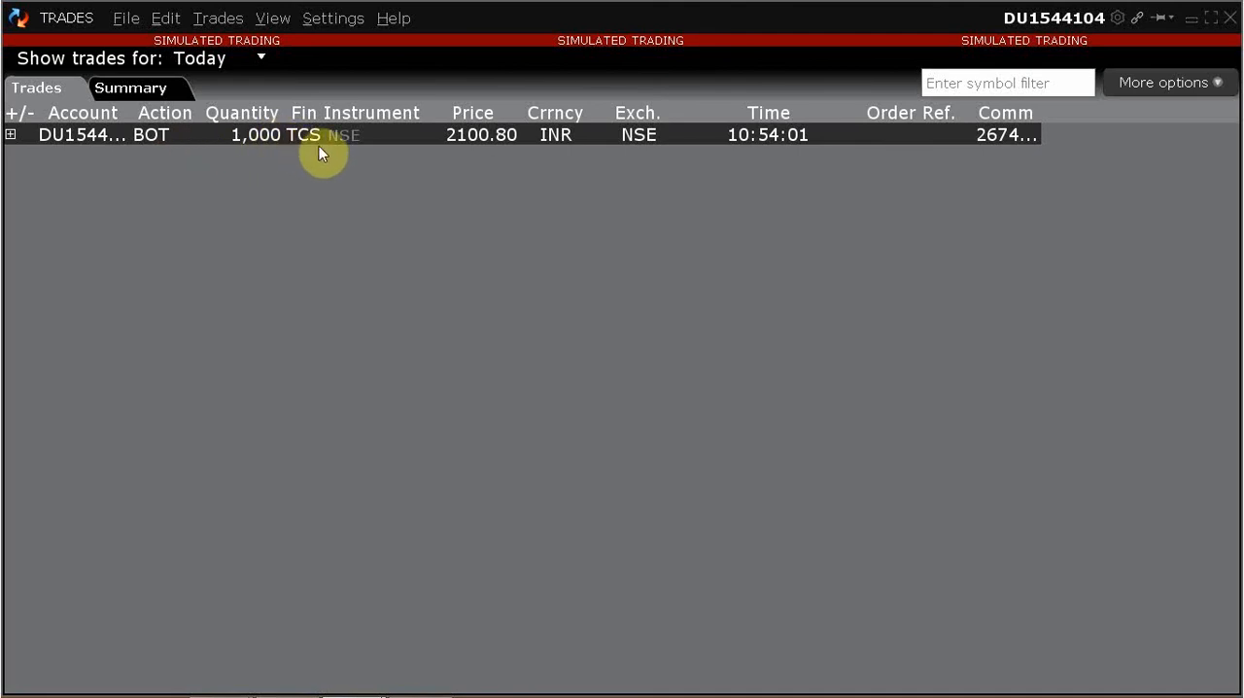
{"action": "mouse_move", "coordinate": [483, 153]}
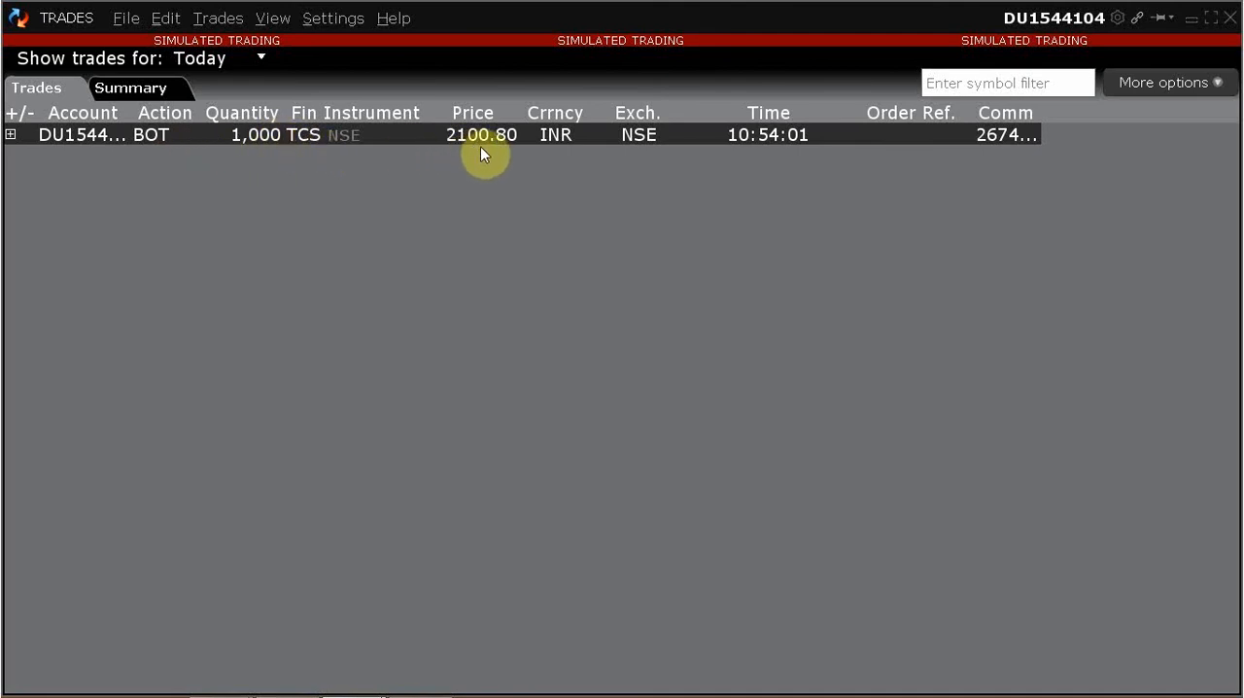
{"action": "mouse_move", "coordinate": [495, 151]}
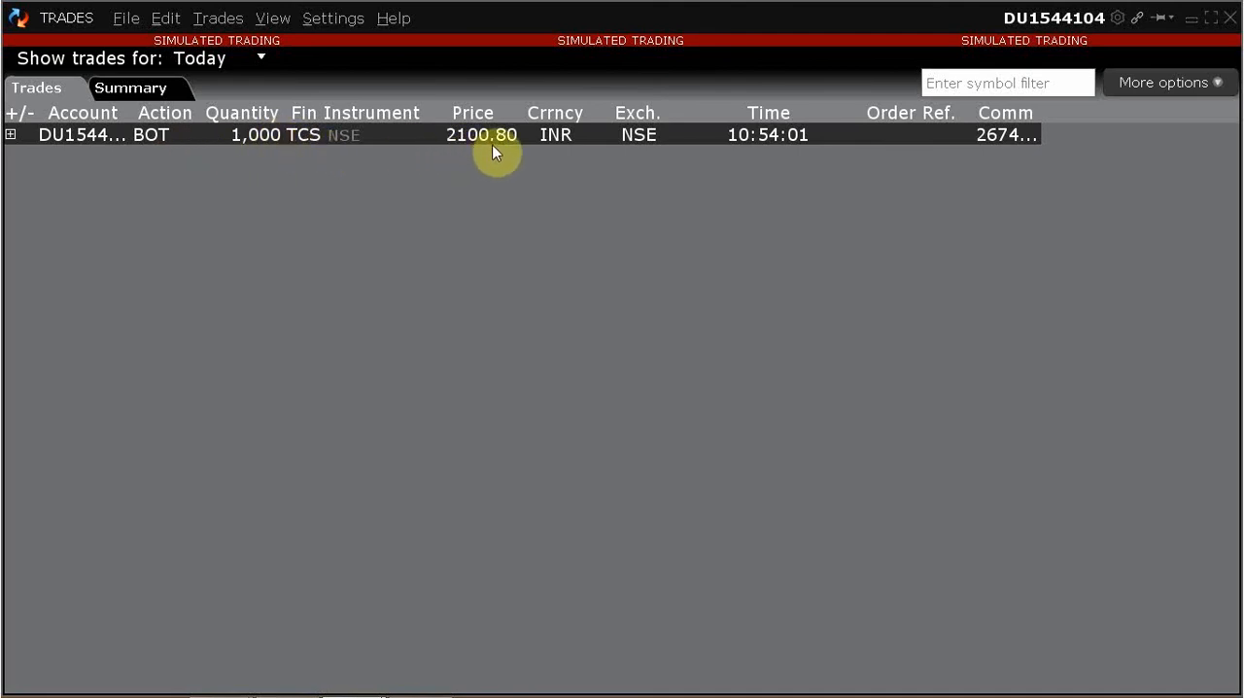
{"action": "mouse_move", "coordinate": [225, 321]}
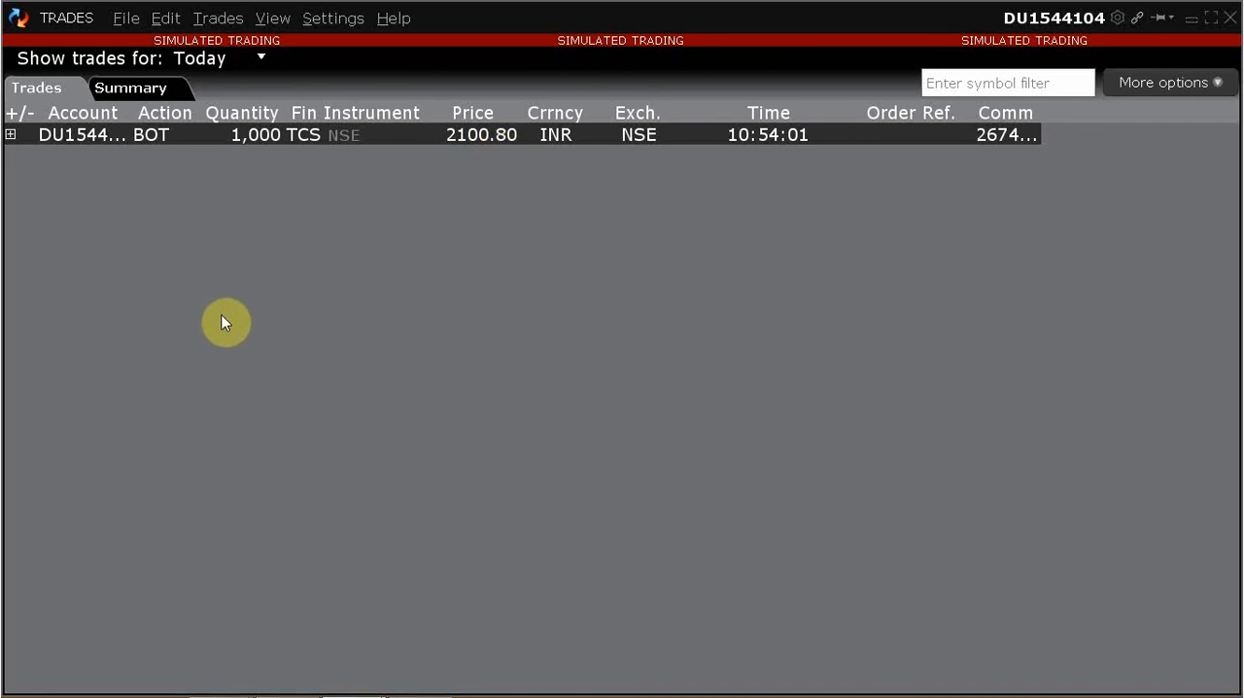
{"action": "mouse_move", "coordinate": [10, 134]}
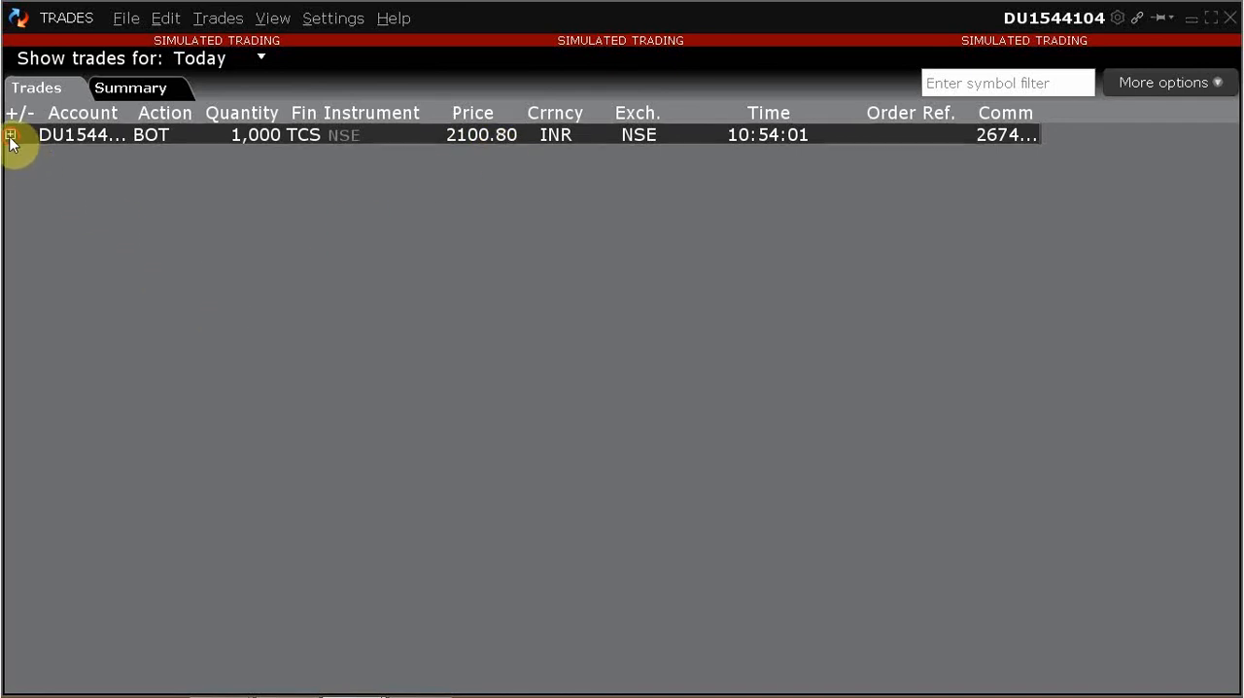
Step: Expand the 1,000 TCS BOT row to list its partial fills at 2100.80
{"action": "left_click", "coordinate": [11, 134]}
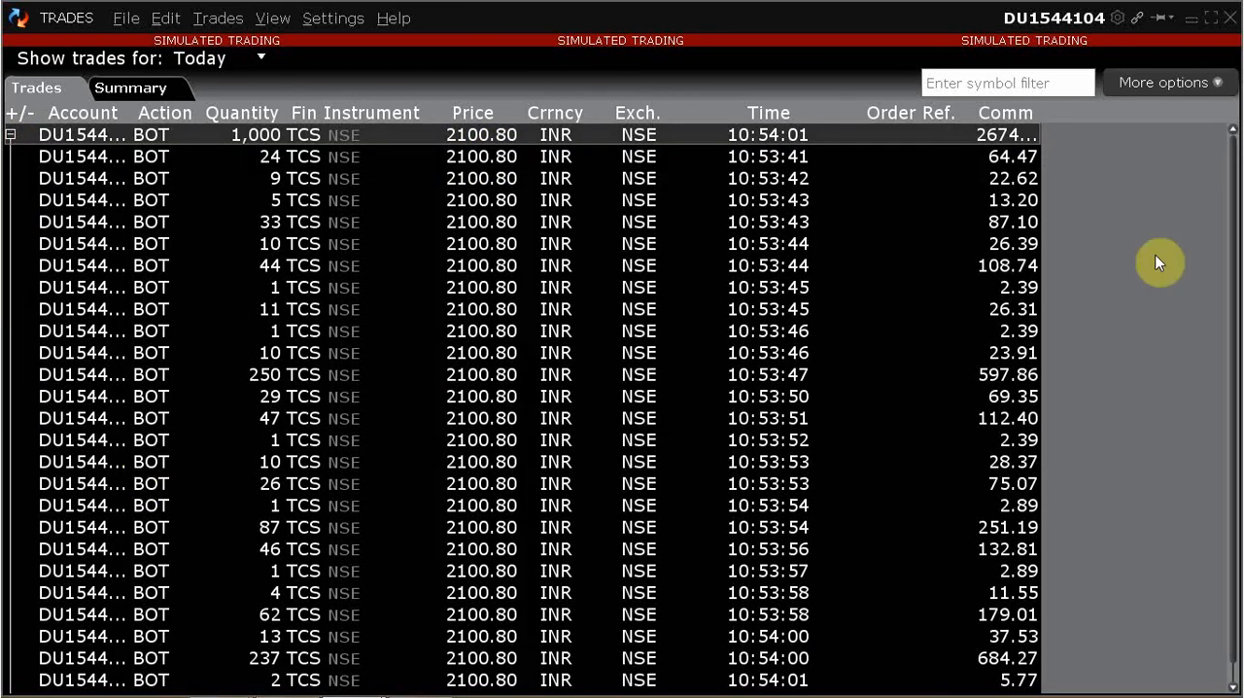
{"action": "mouse_move", "coordinate": [131, 136]}
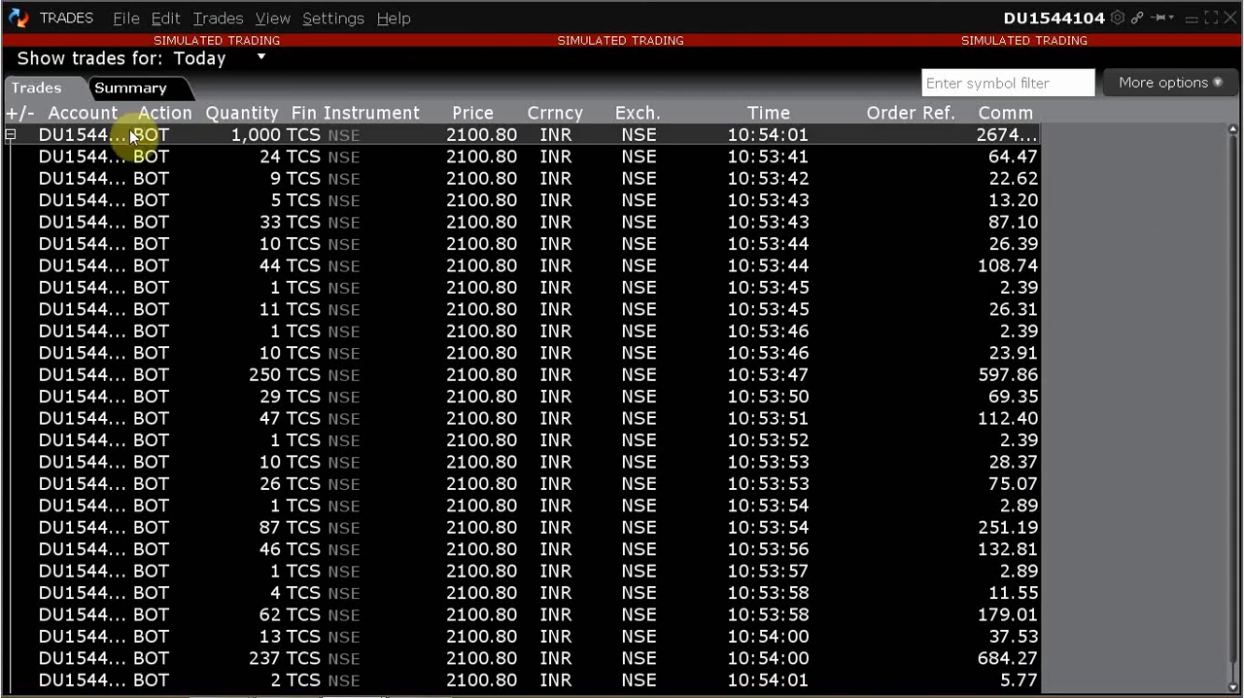
{"action": "mouse_move", "coordinate": [298, 233]}
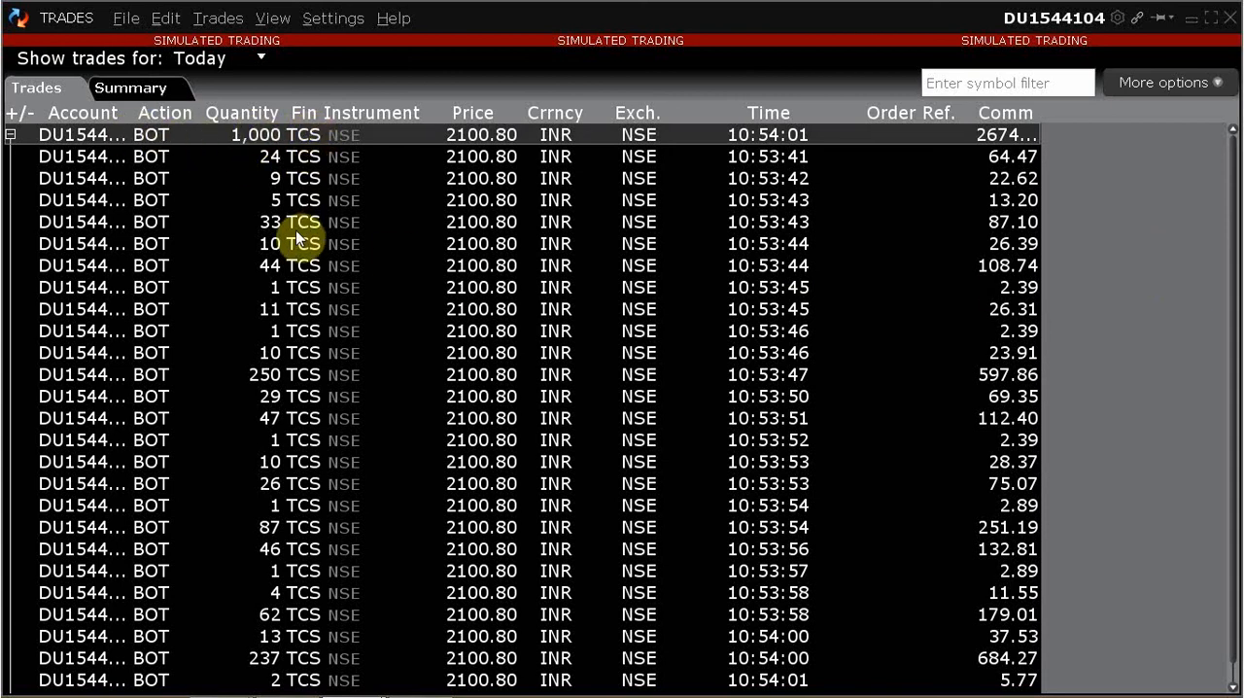
{"action": "mouse_move", "coordinate": [233, 678]}
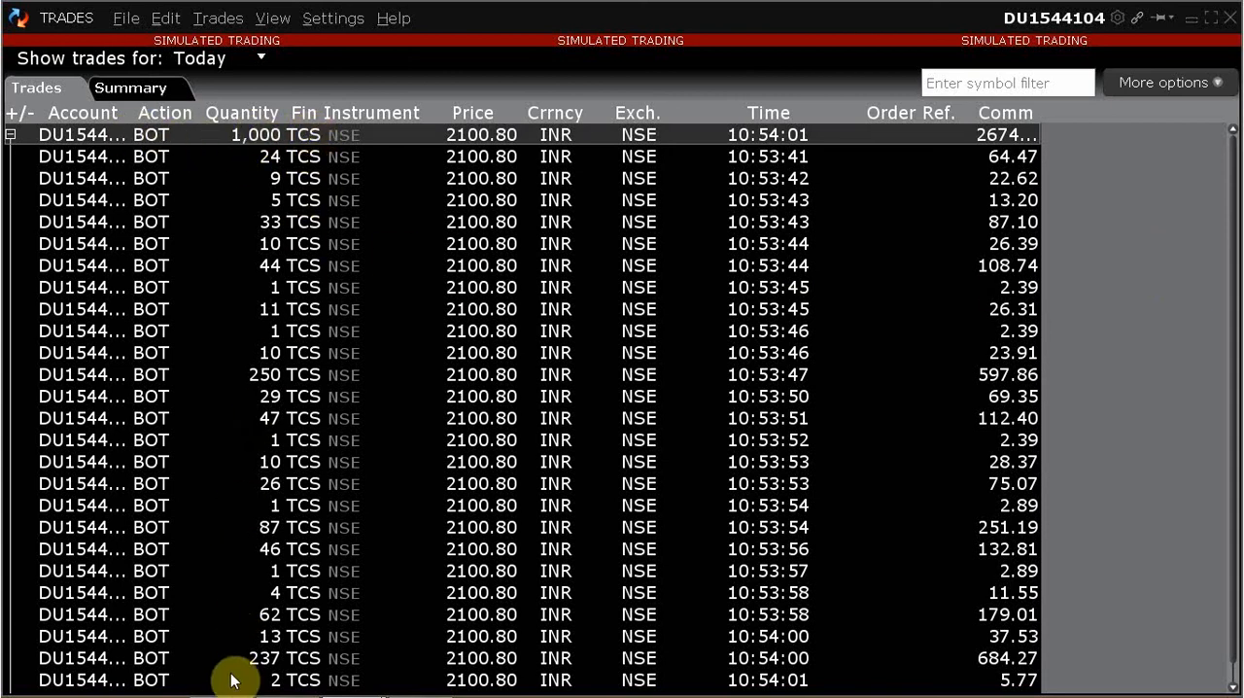
{"action": "mouse_move", "coordinate": [415, 644]}
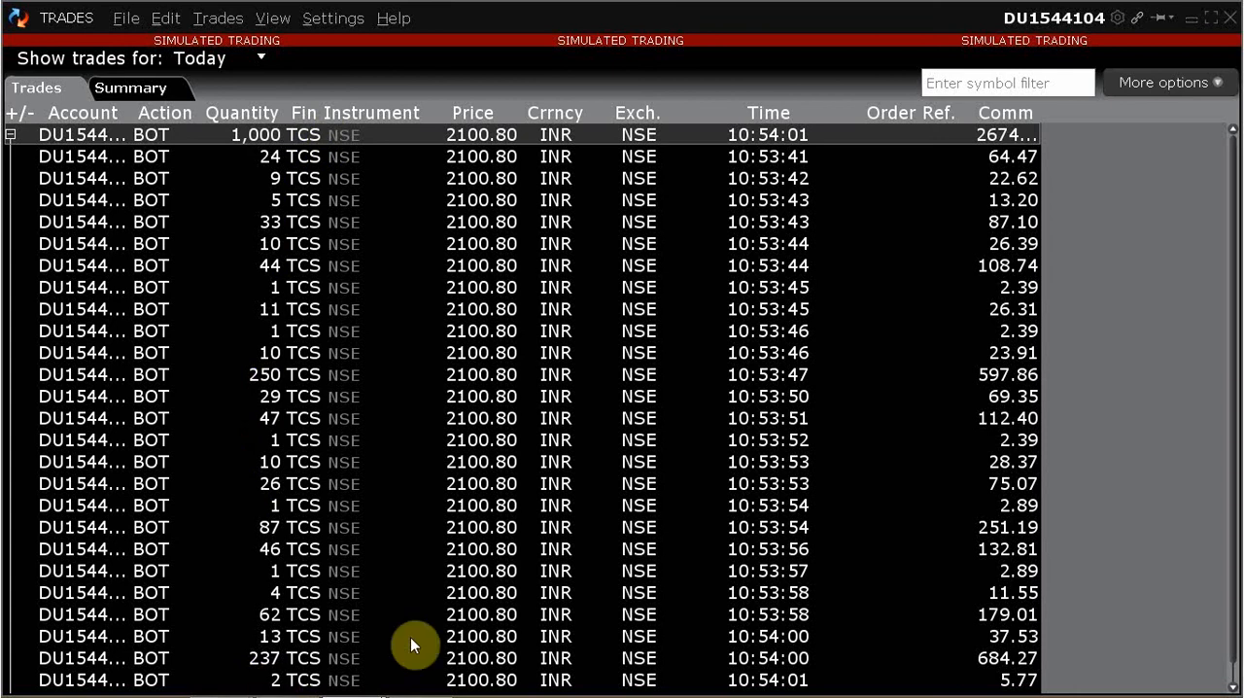
{"action": "mouse_move", "coordinate": [204, 673]}
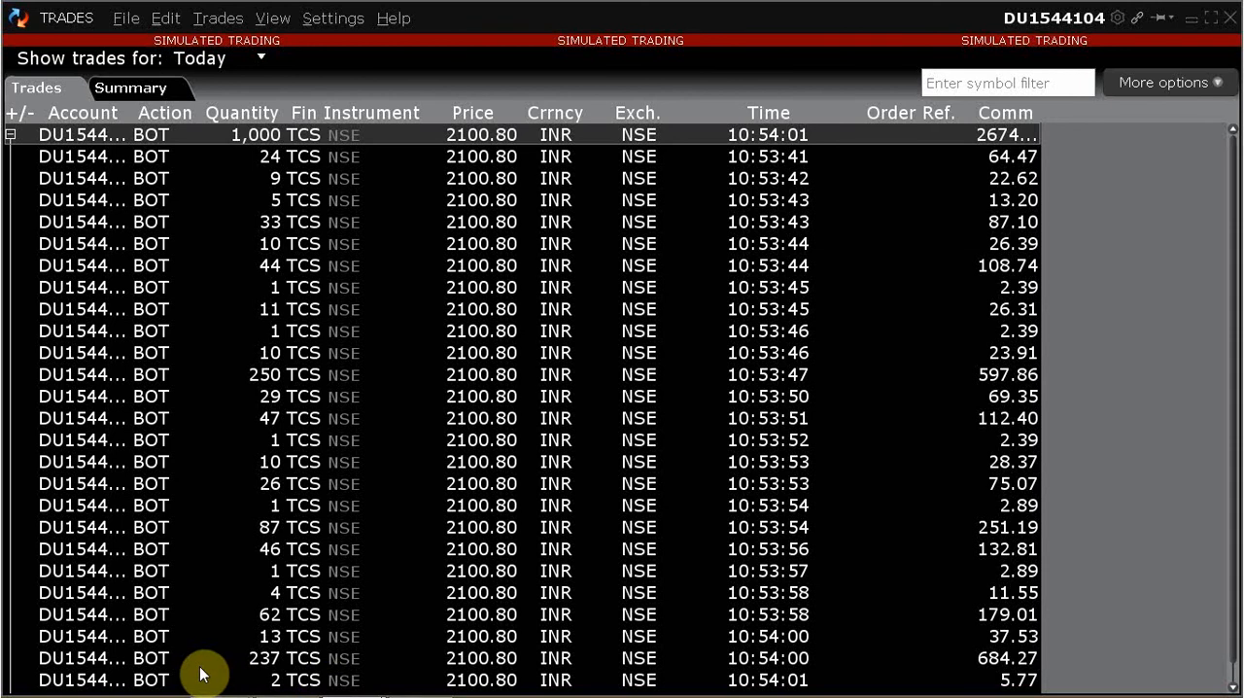
{"action": "mouse_move", "coordinate": [326, 364]}
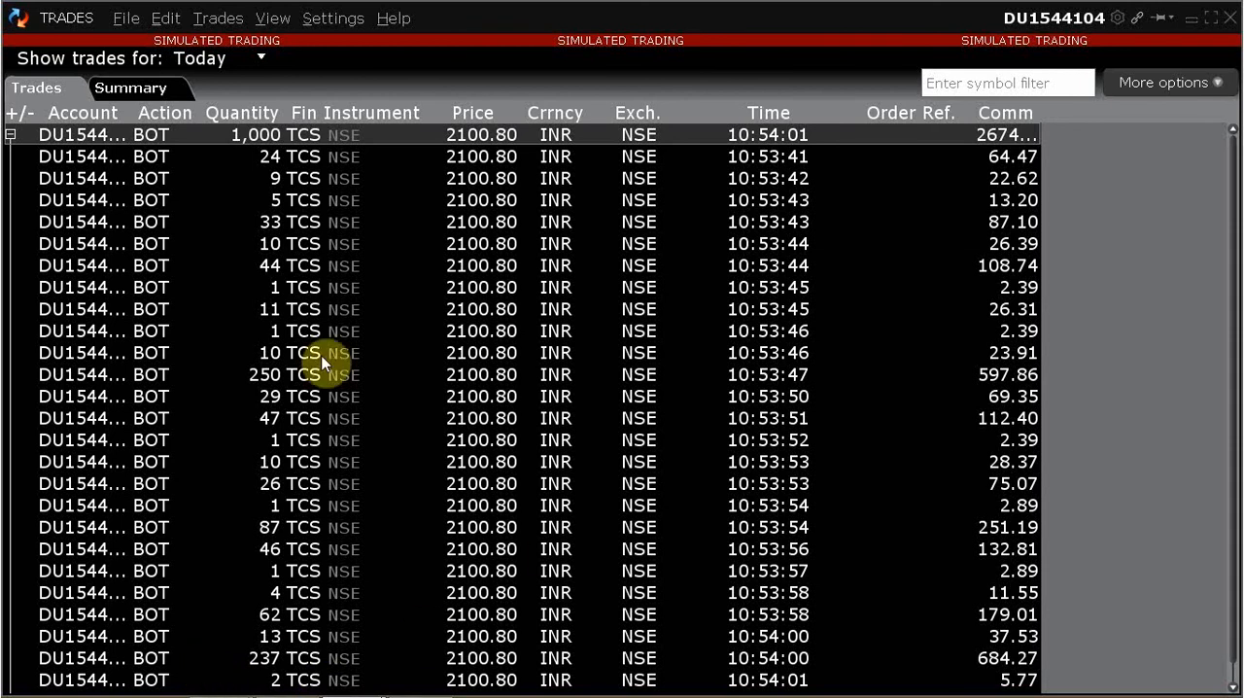
{"action": "mouse_move", "coordinate": [282, 471]}
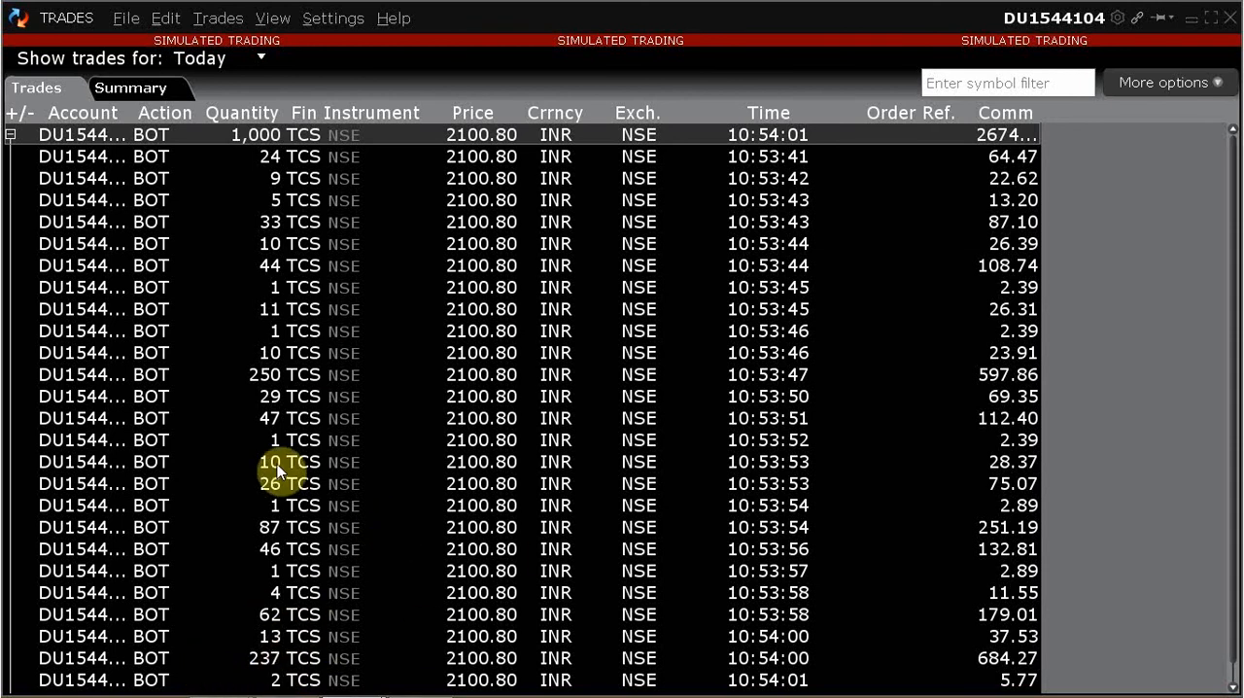
{"action": "mouse_move", "coordinate": [222, 665]}
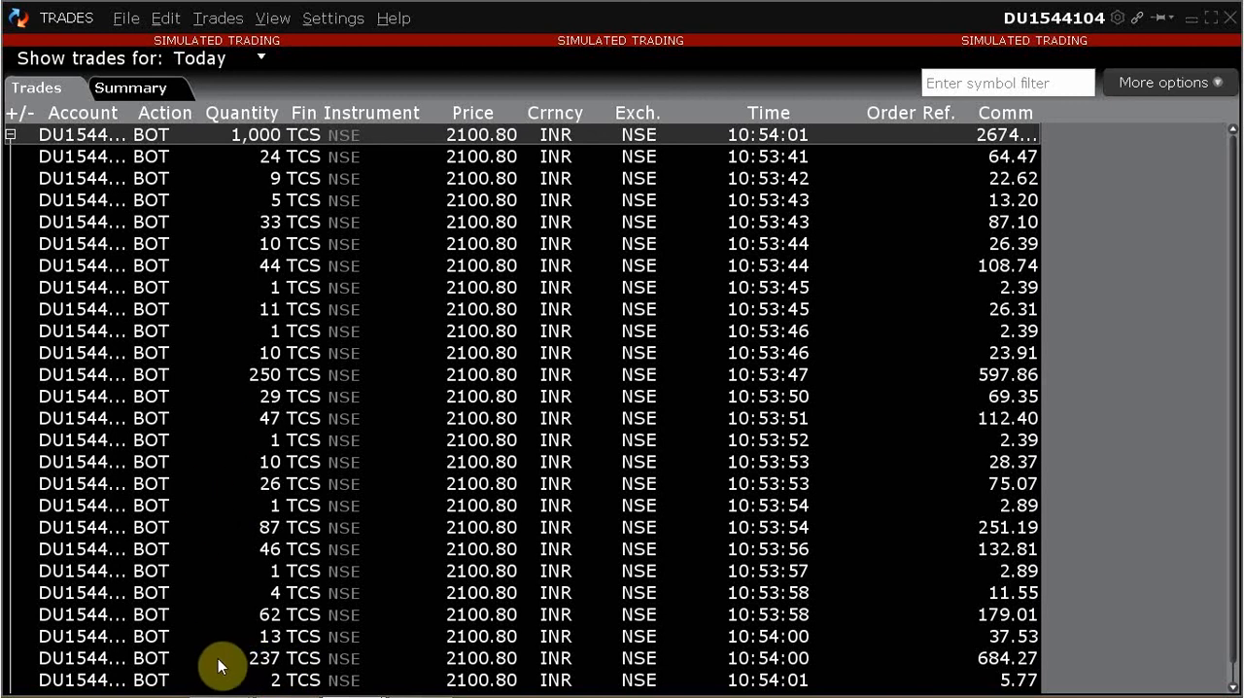
{"action": "mouse_move", "coordinate": [335, 646]}
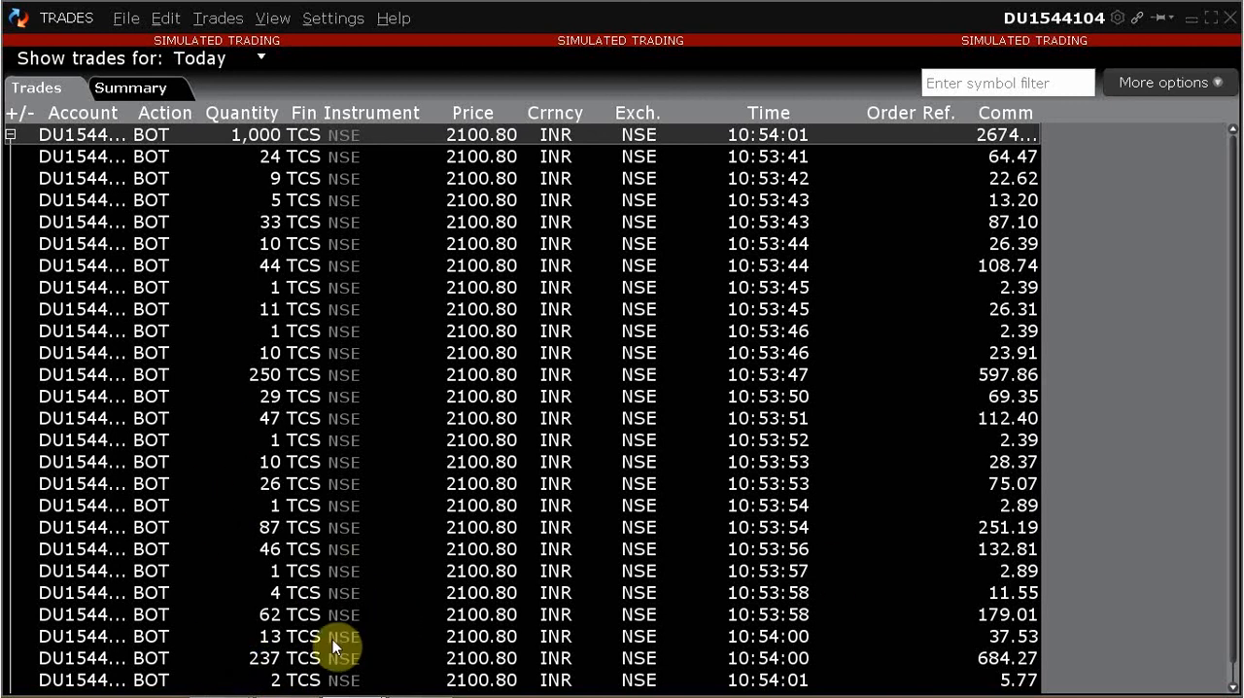
{"action": "mouse_move", "coordinate": [1229, 37]}
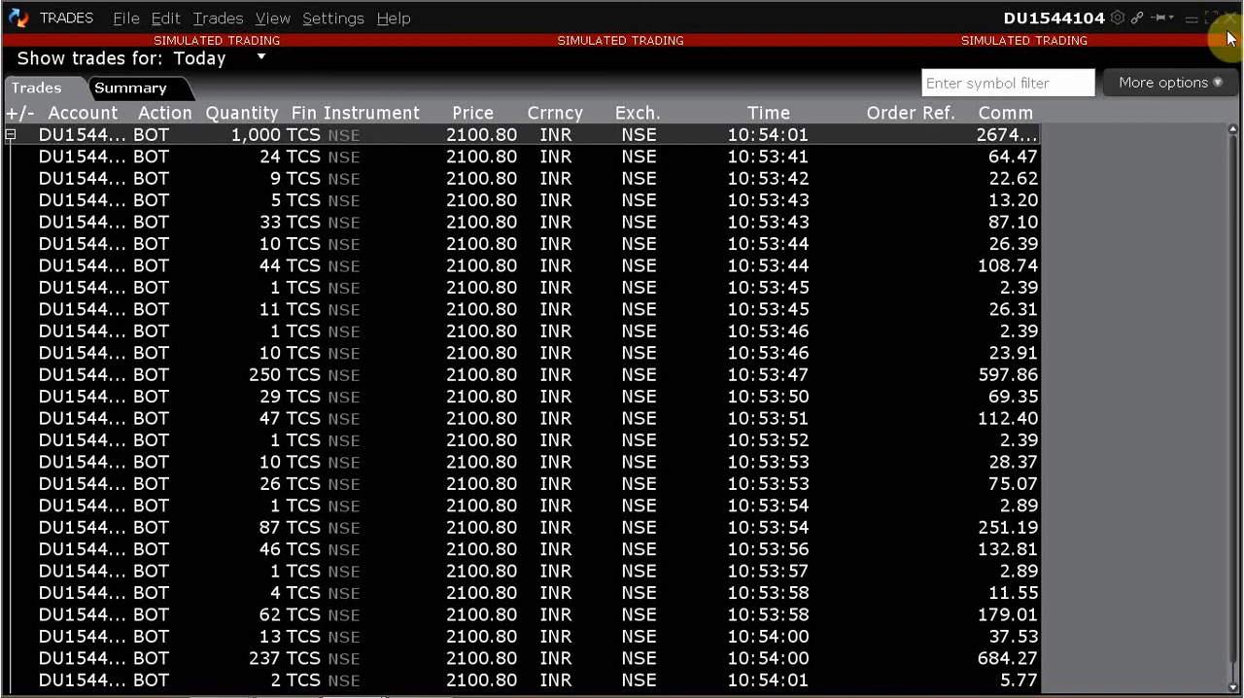
{"action": "mouse_move", "coordinate": [1169, 60]}
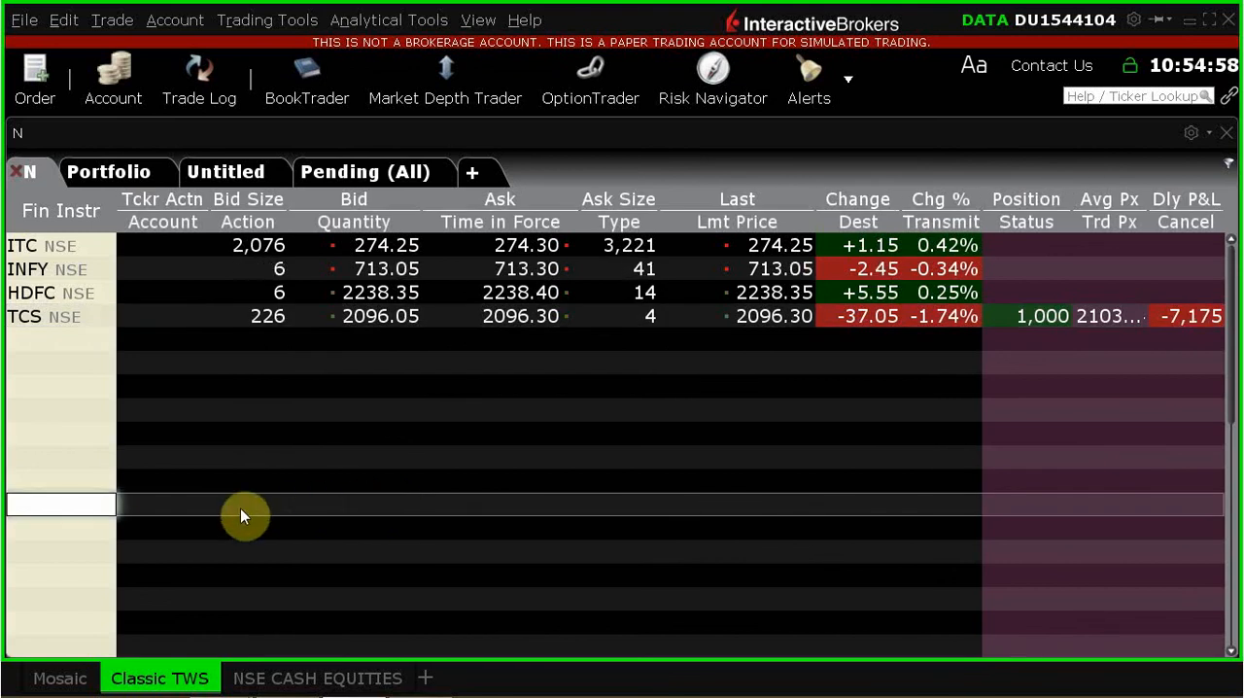
{"action": "mouse_move", "coordinate": [469, 492]}
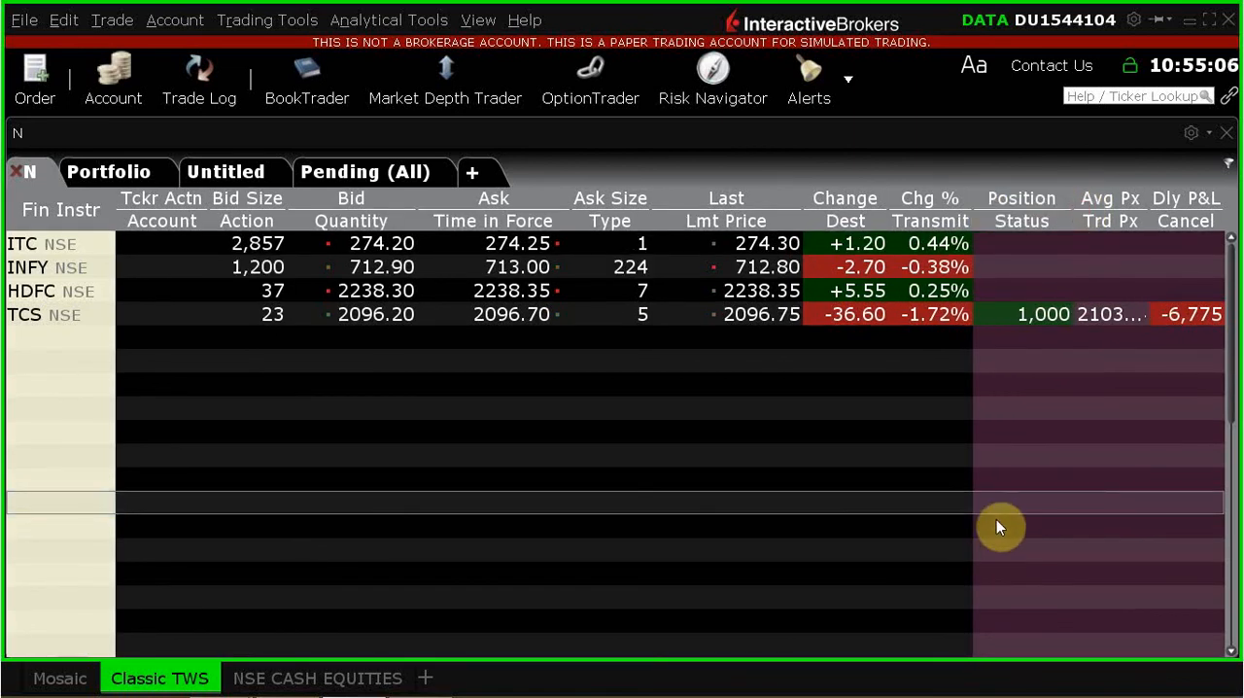
{"action": "mouse_move", "coordinate": [1156, 185]}
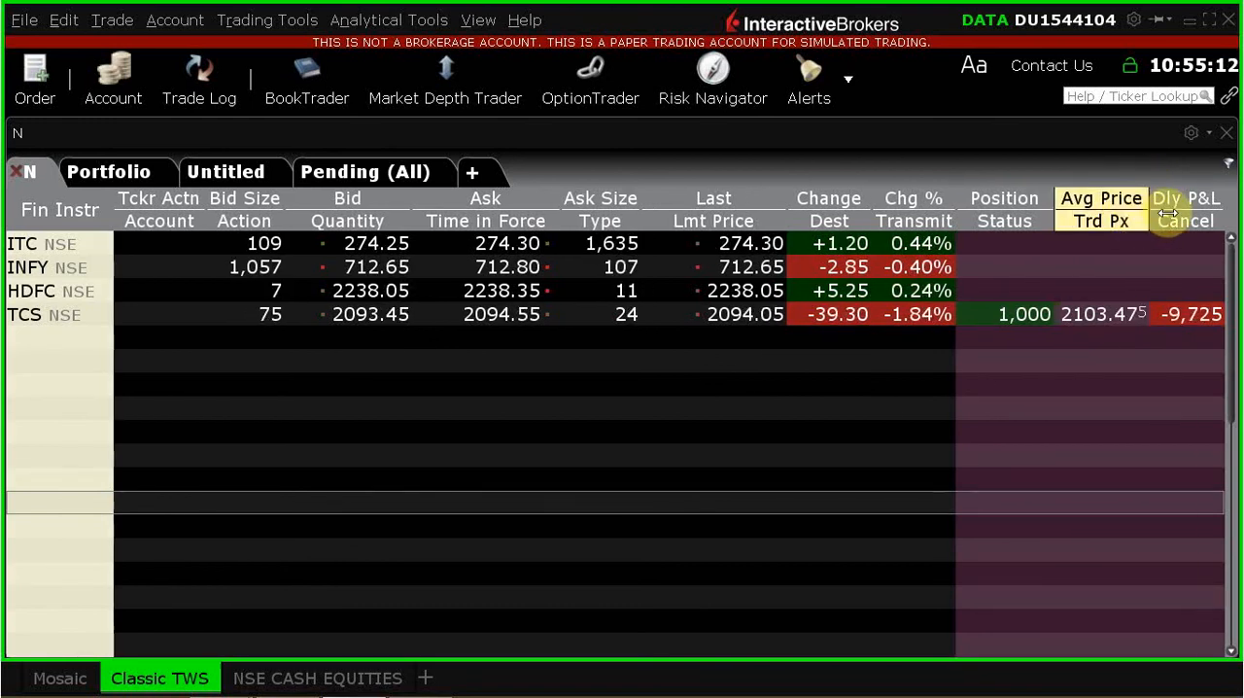
{"action": "mouse_move", "coordinate": [1136, 474]}
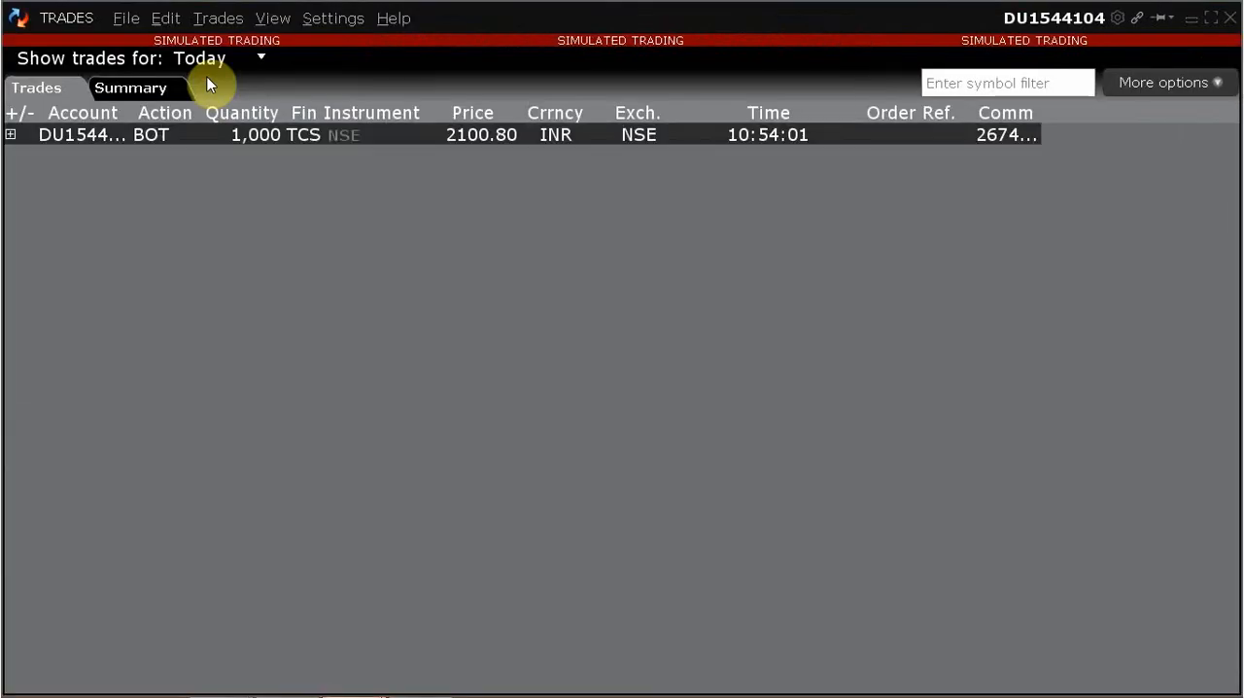
{"action": "mouse_move", "coordinate": [504, 148]}
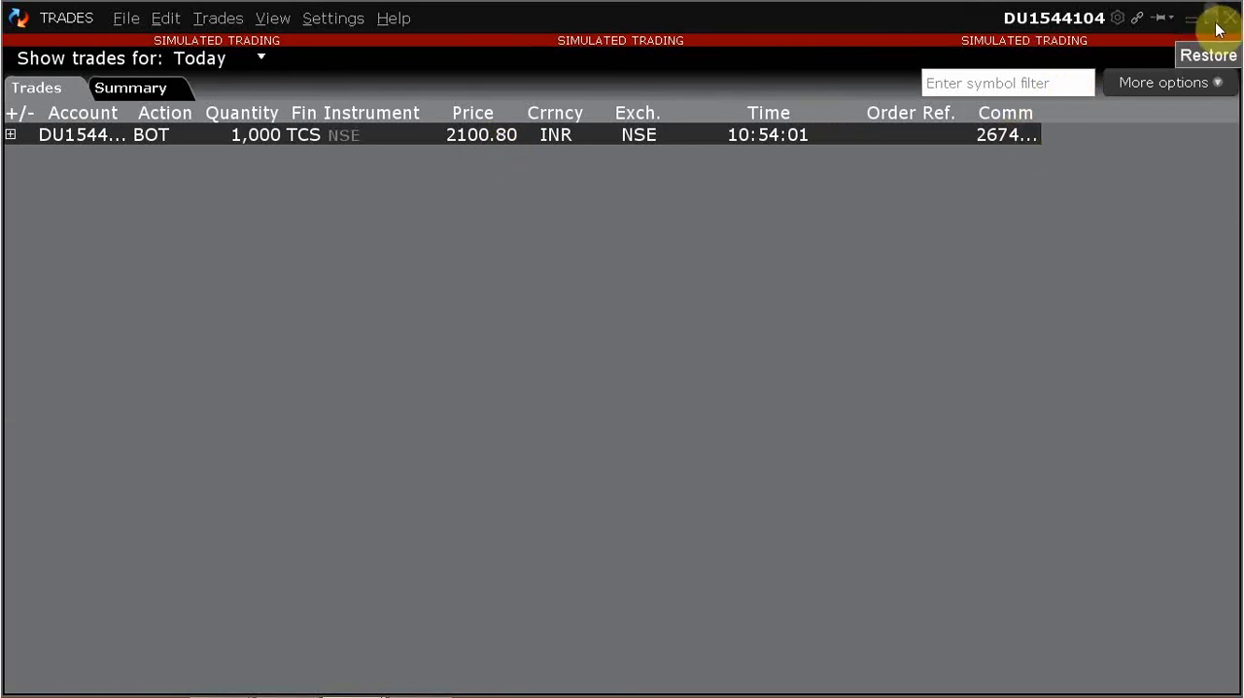
{"action": "mouse_move", "coordinate": [1226, 19]}
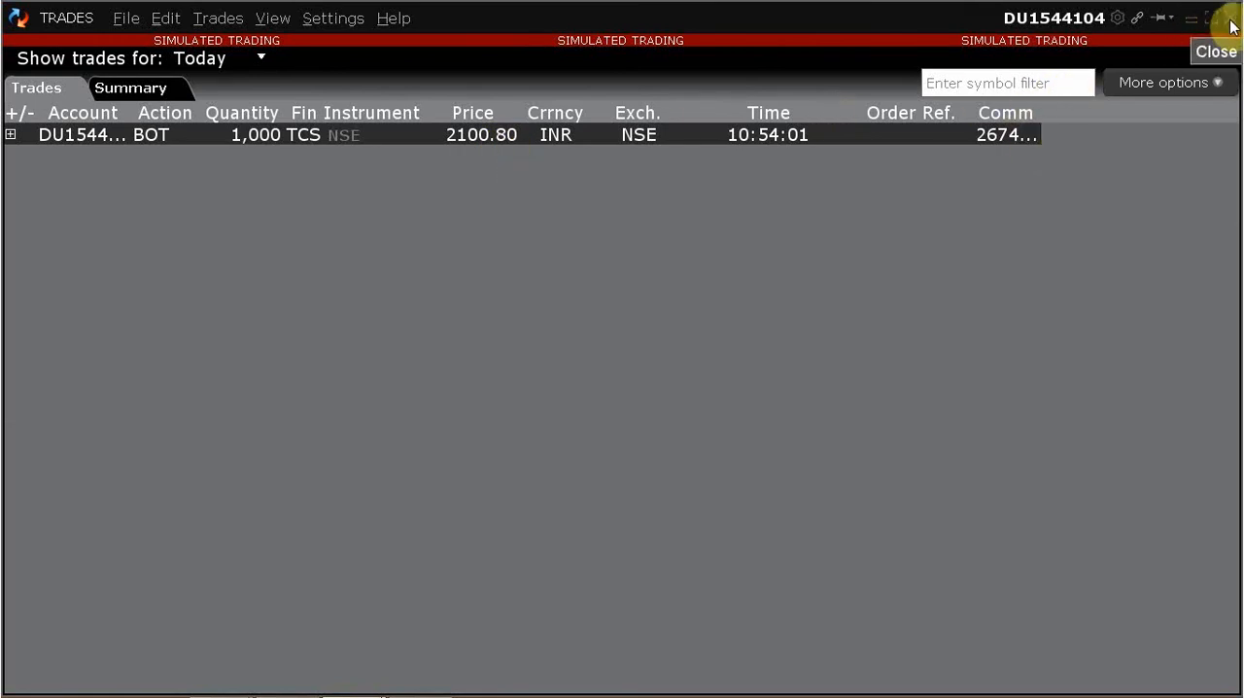
Step: Close the Trades log window and return to the TCS watchlist
{"action": "left_click", "coordinate": [1216, 51]}
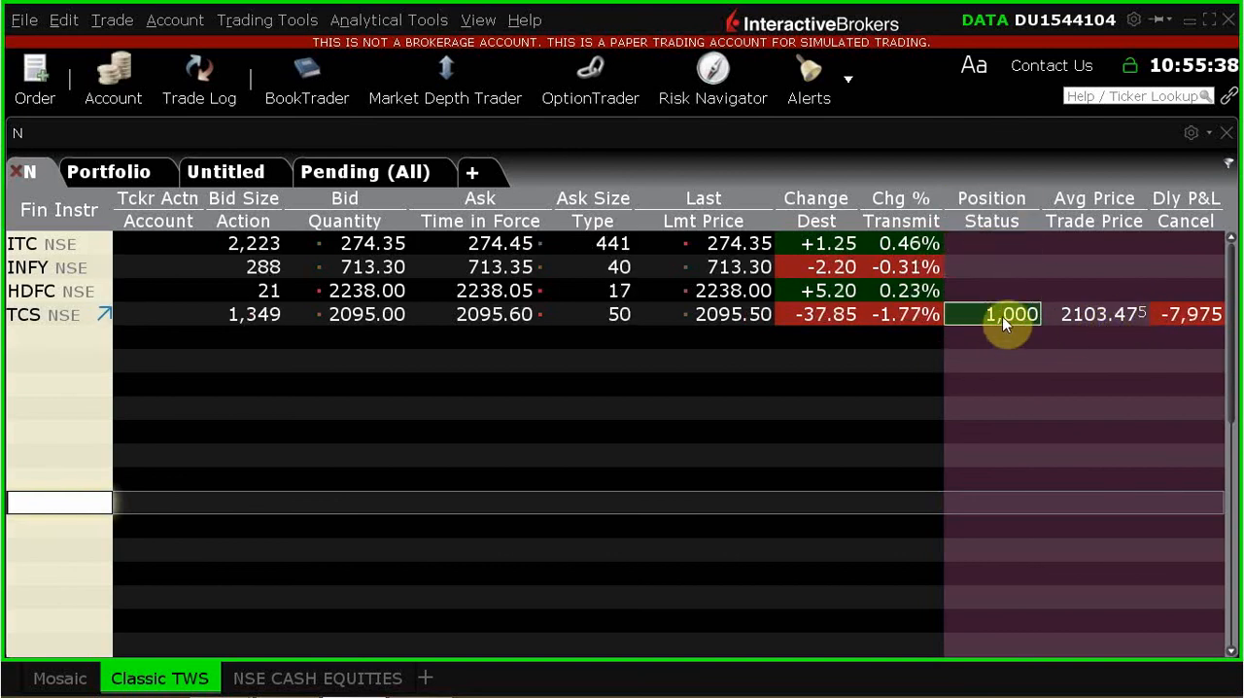
{"action": "mouse_move", "coordinate": [991, 469]}
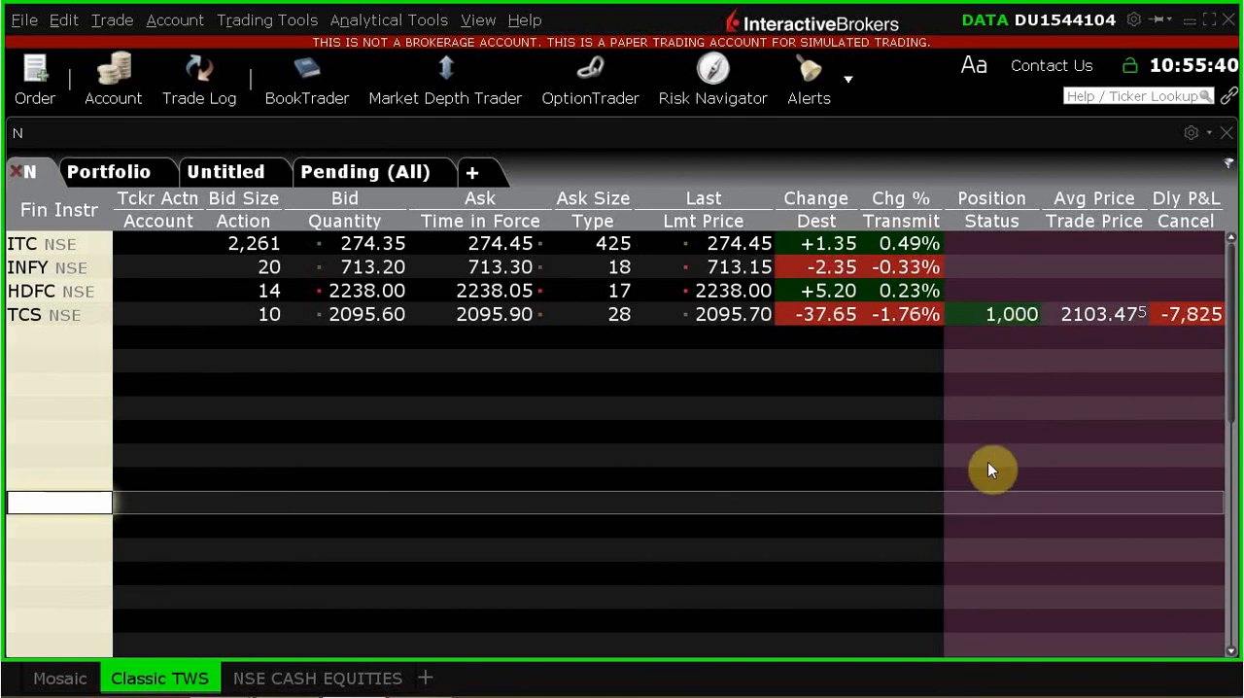
{"action": "mouse_move", "coordinate": [853, 380]}
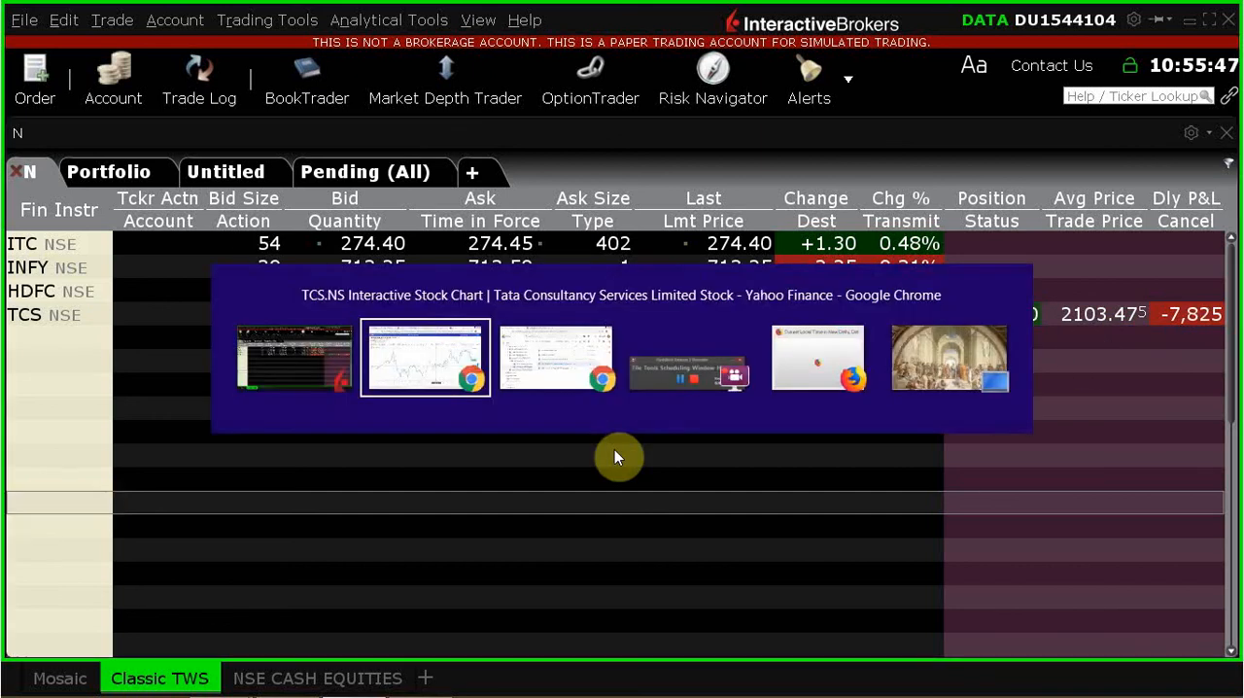
Step: Switch to the Yahoo Finance TCS.NS one-year chart in Chrome
{"action": "left_click", "coordinate": [425, 356]}
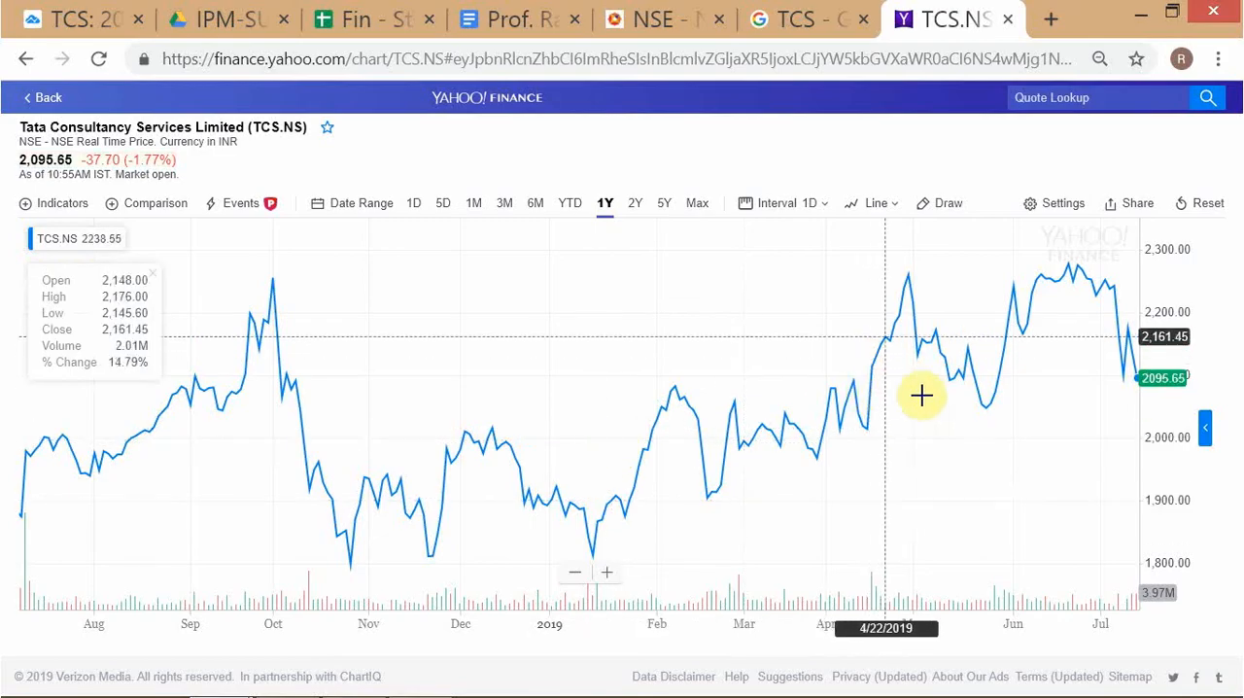
{"action": "mouse_move", "coordinate": [988, 417]}
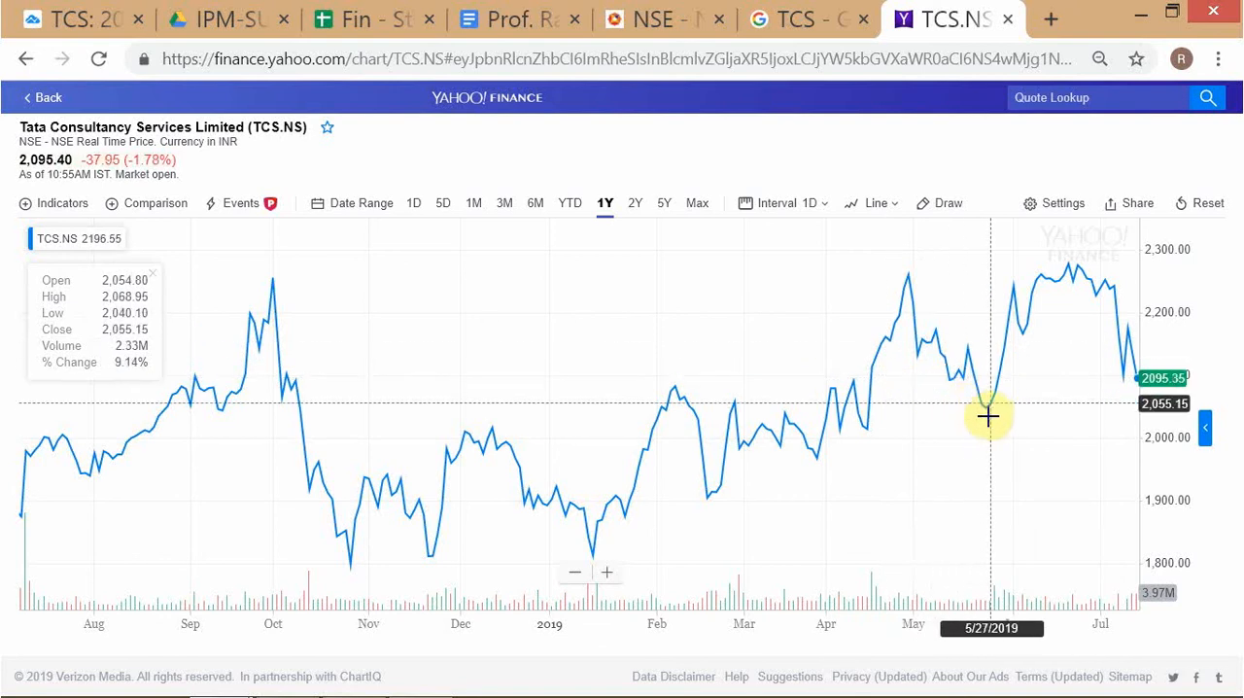
{"action": "mouse_move", "coordinate": [987, 418]}
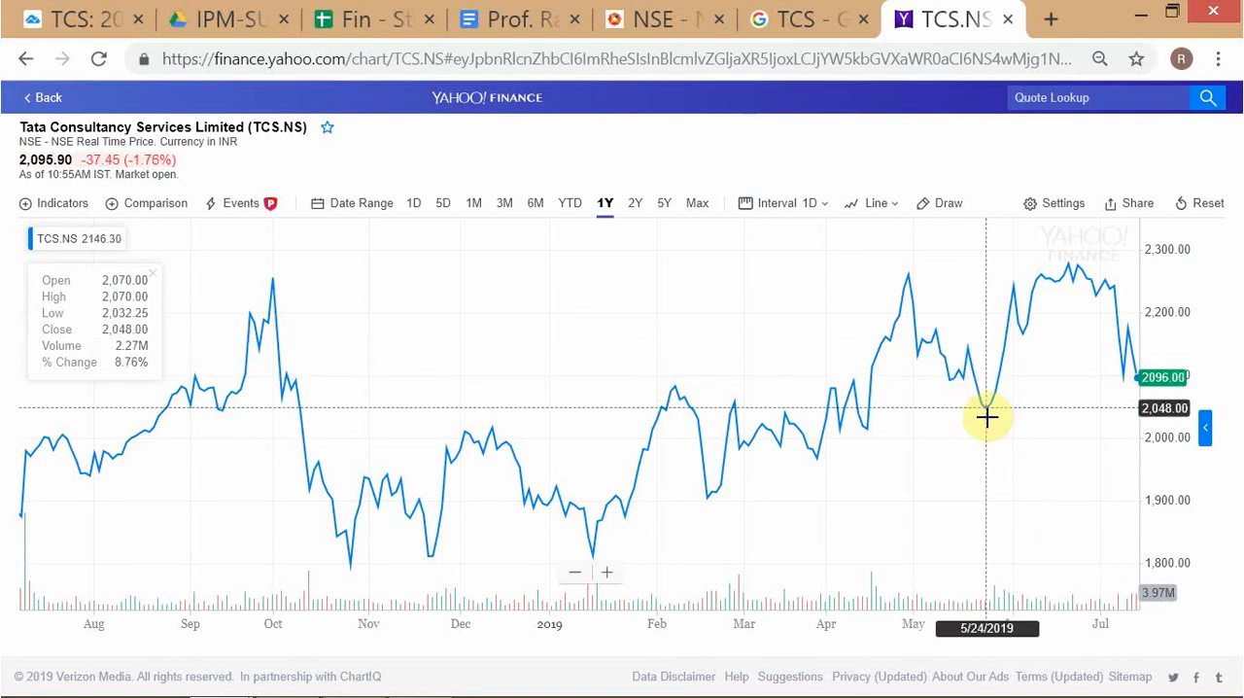
{"action": "mouse_move", "coordinate": [981, 409]}
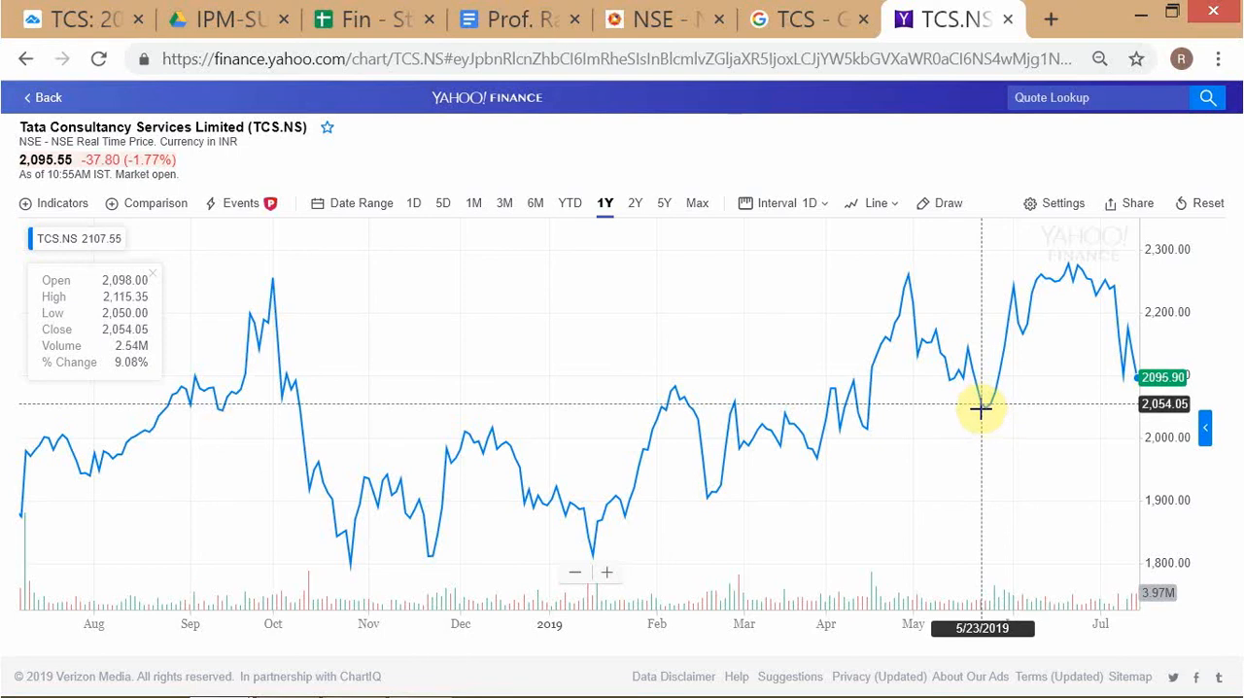
{"action": "mouse_move", "coordinate": [1051, 21]}
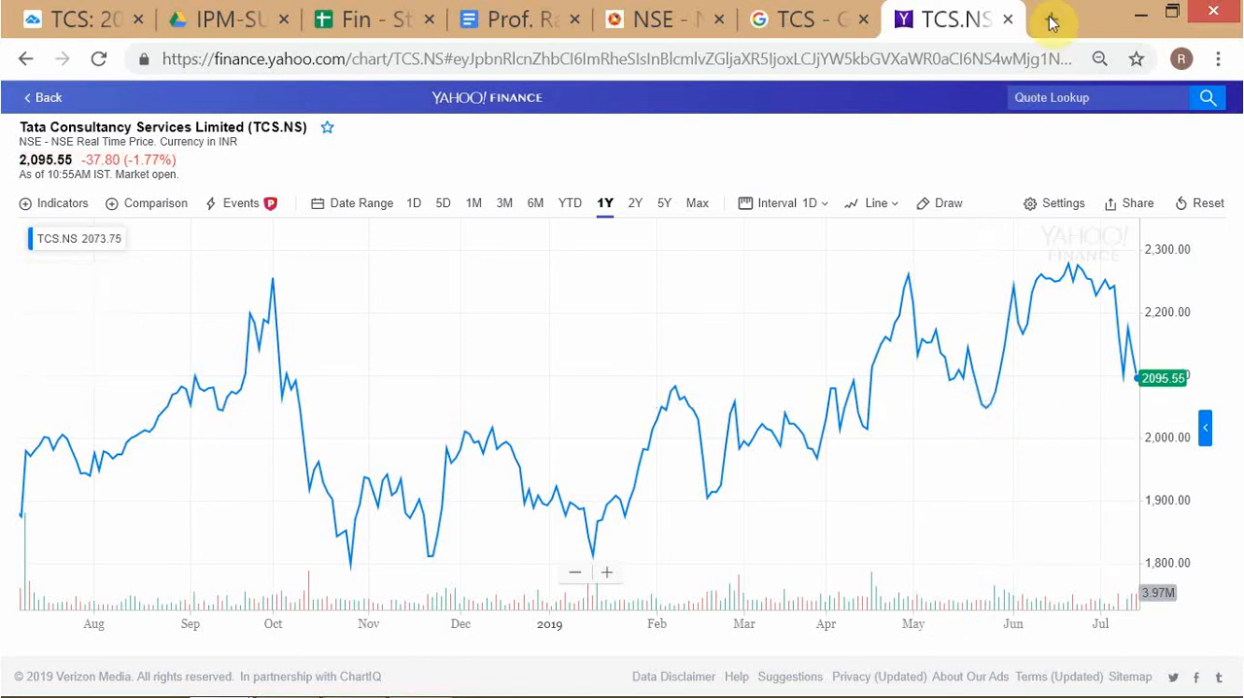
{"action": "mouse_move", "coordinate": [979, 422]}
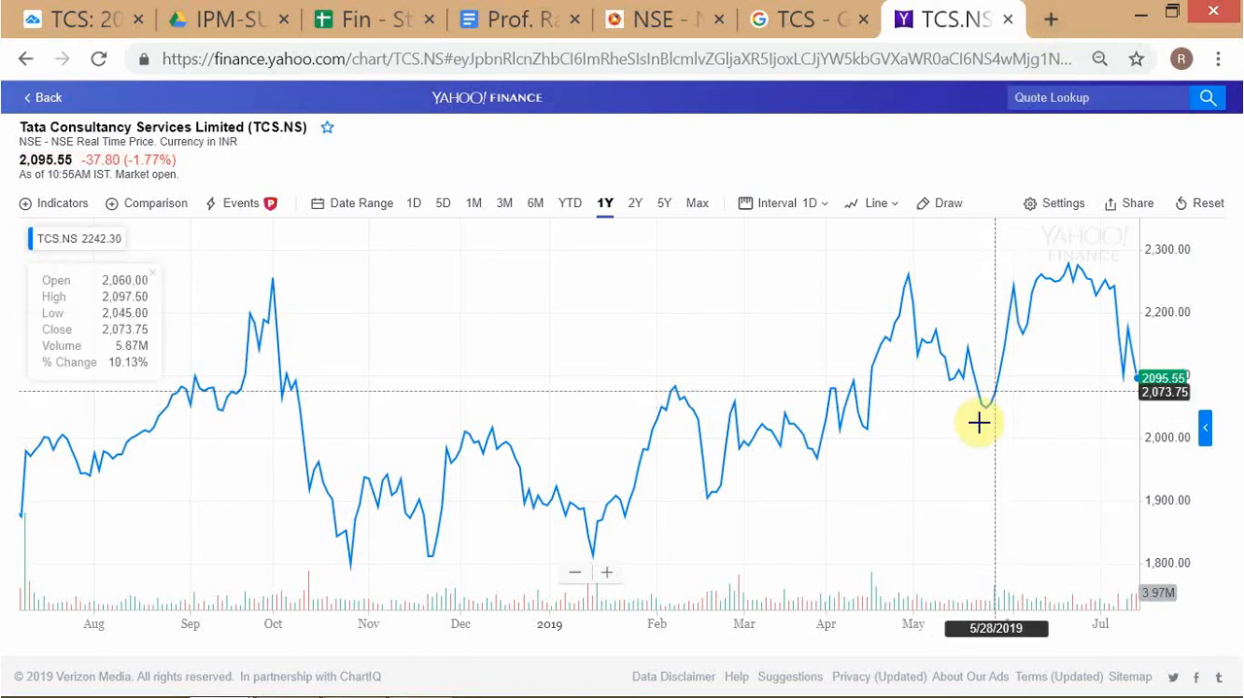
{"action": "mouse_move", "coordinate": [986, 413]}
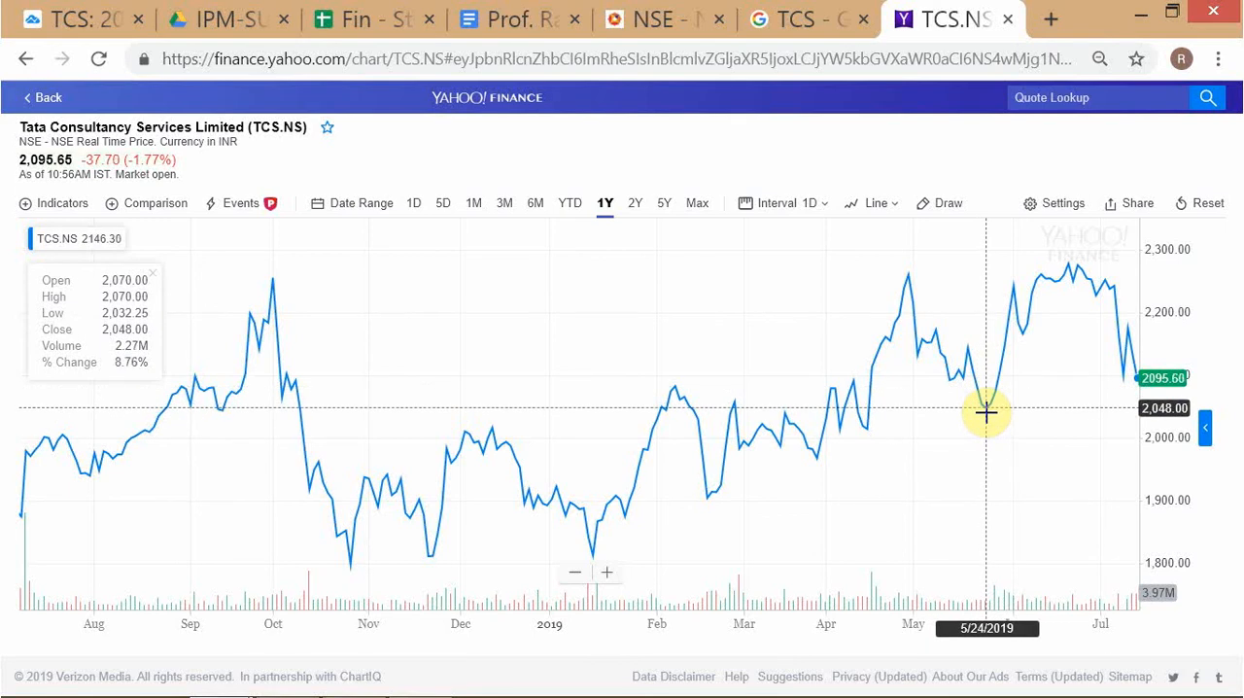
{"action": "mouse_move", "coordinate": [957, 366]}
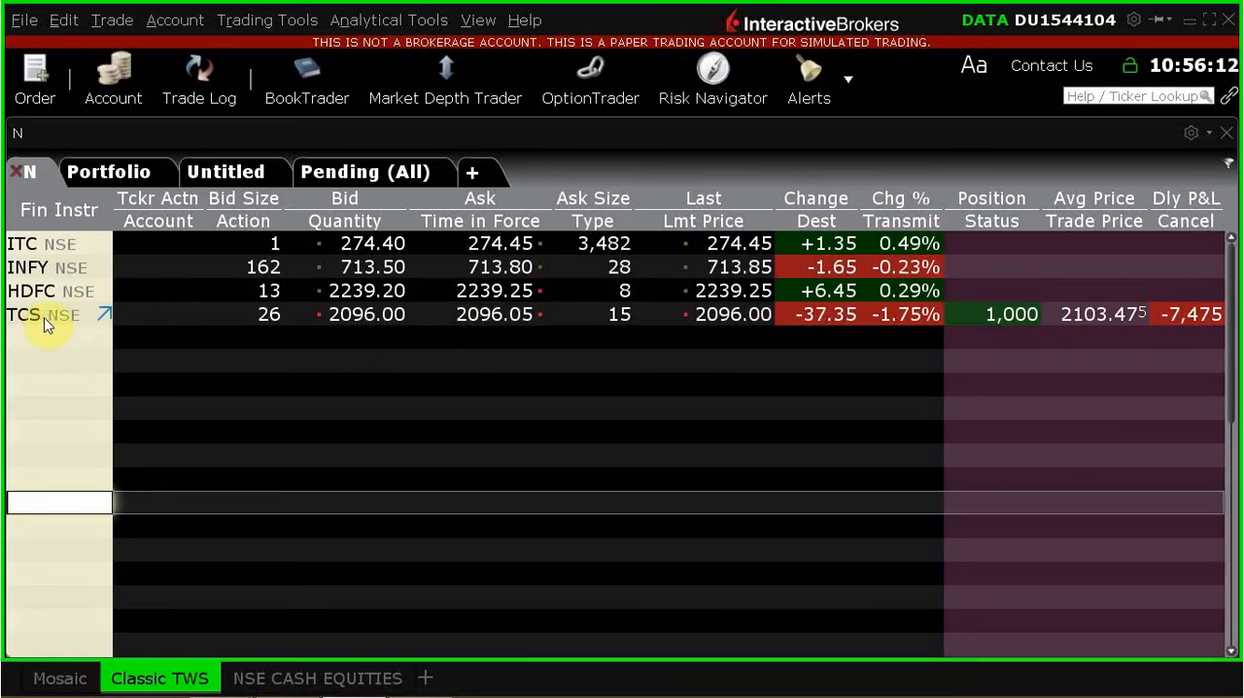
Step: Open a new daily-candle chart for TCS from its watchlist row's Charts menu
{"action": "right_click", "coordinate": [25, 314]}
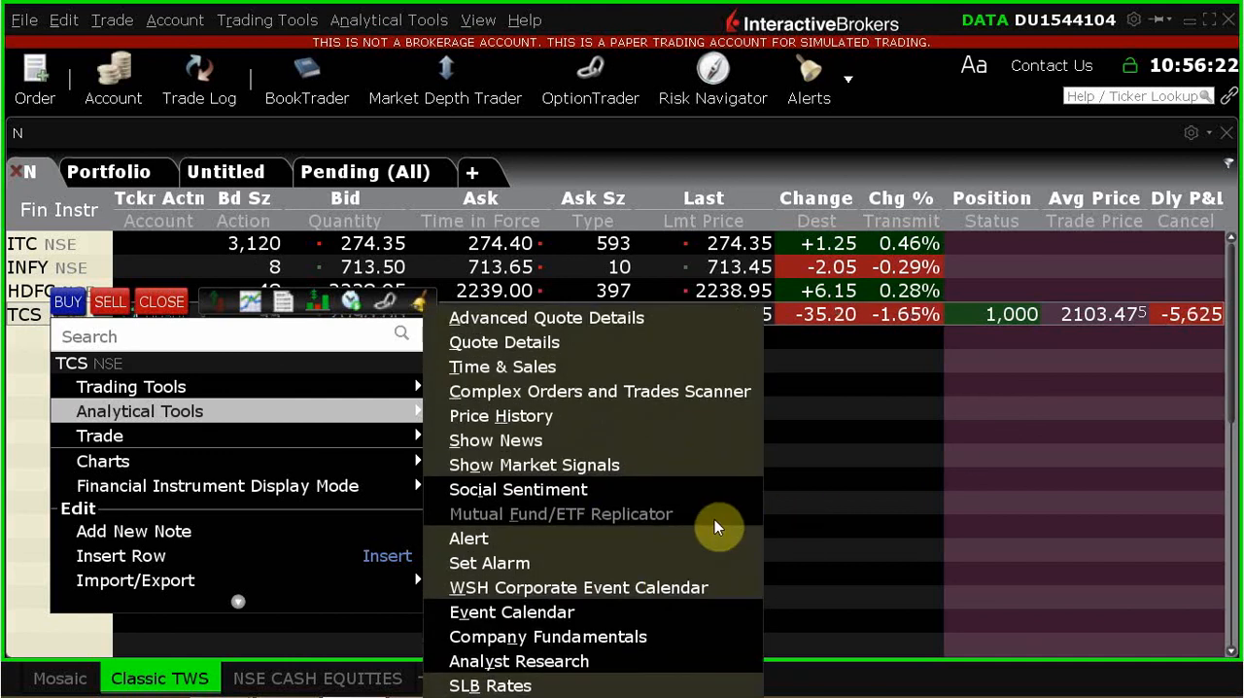
{"action": "mouse_move", "coordinate": [699, 538]}
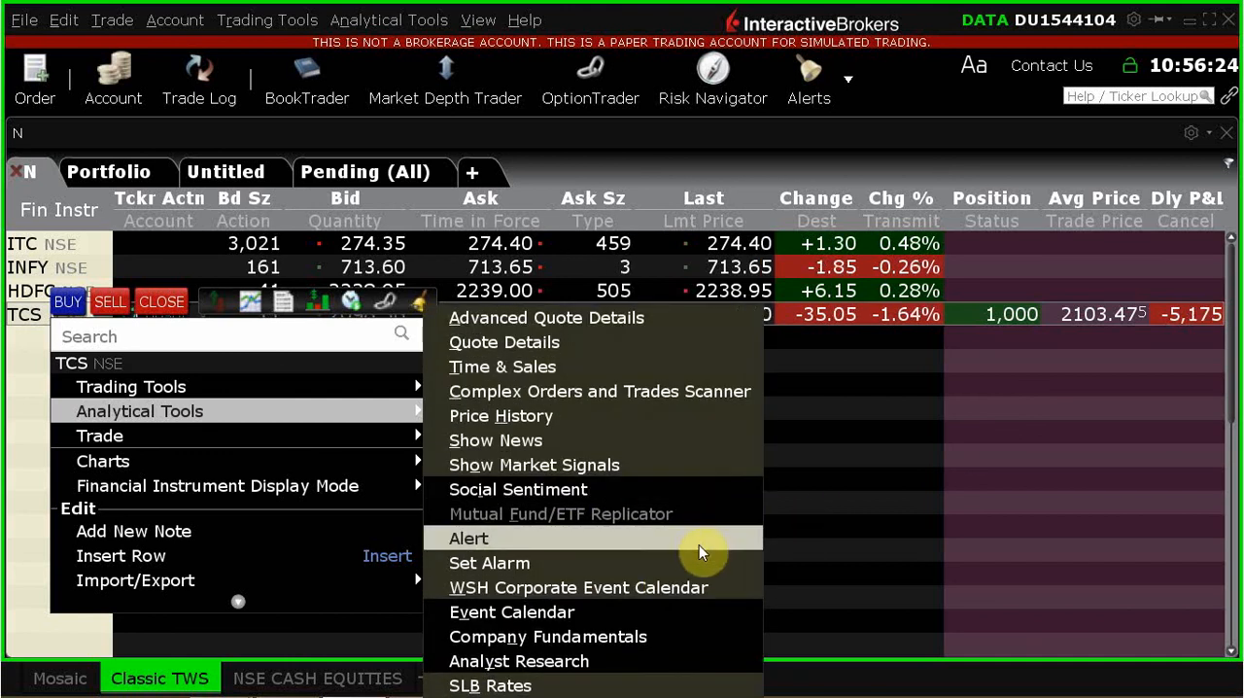
{"action": "mouse_move", "coordinate": [518, 660]}
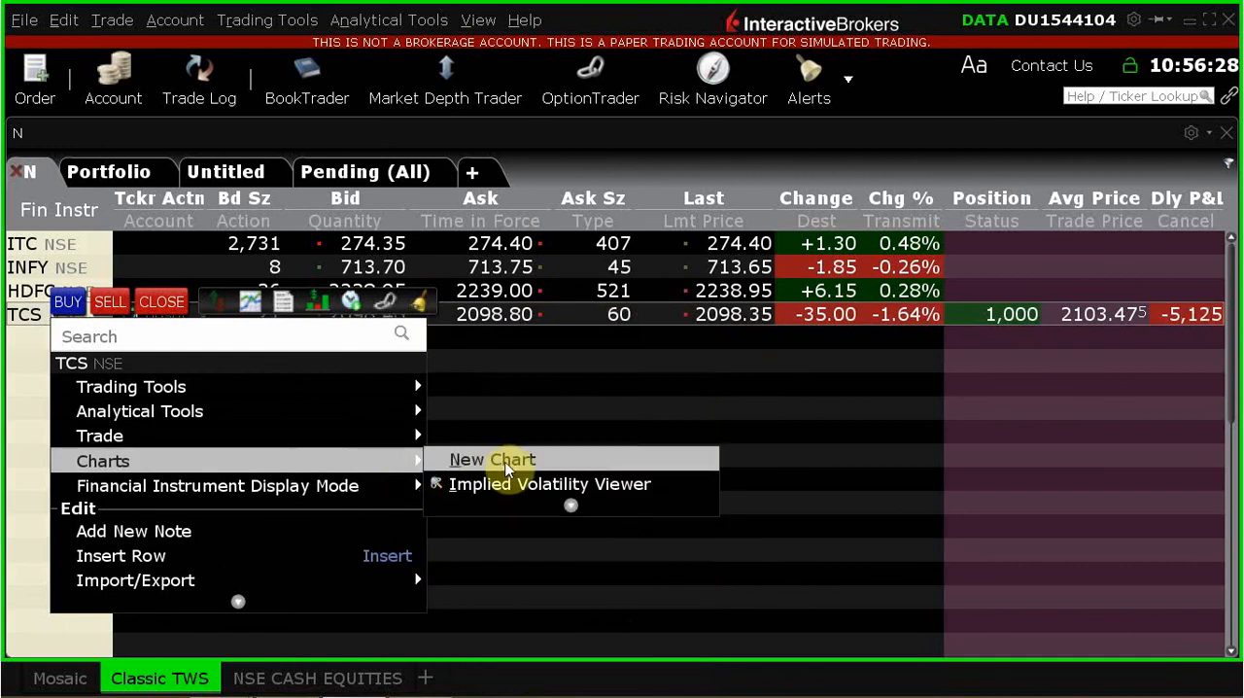
{"action": "mouse_move", "coordinate": [563, 465]}
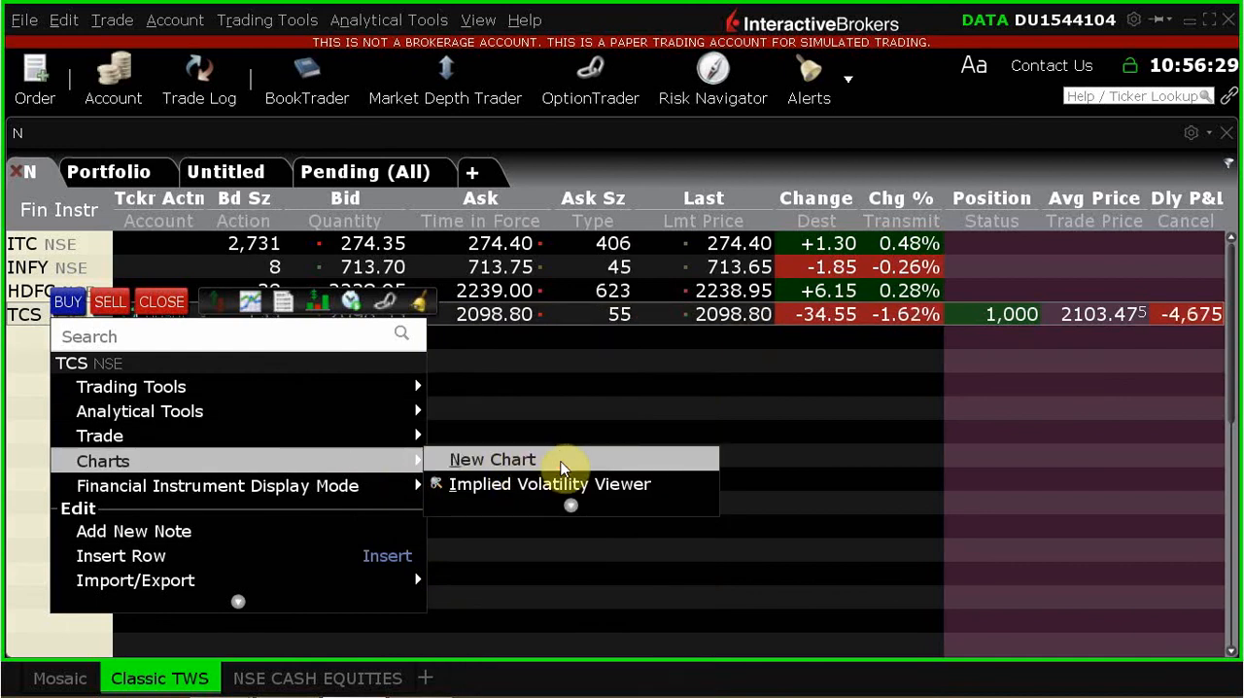
{"action": "left_click", "coordinate": [491, 458]}
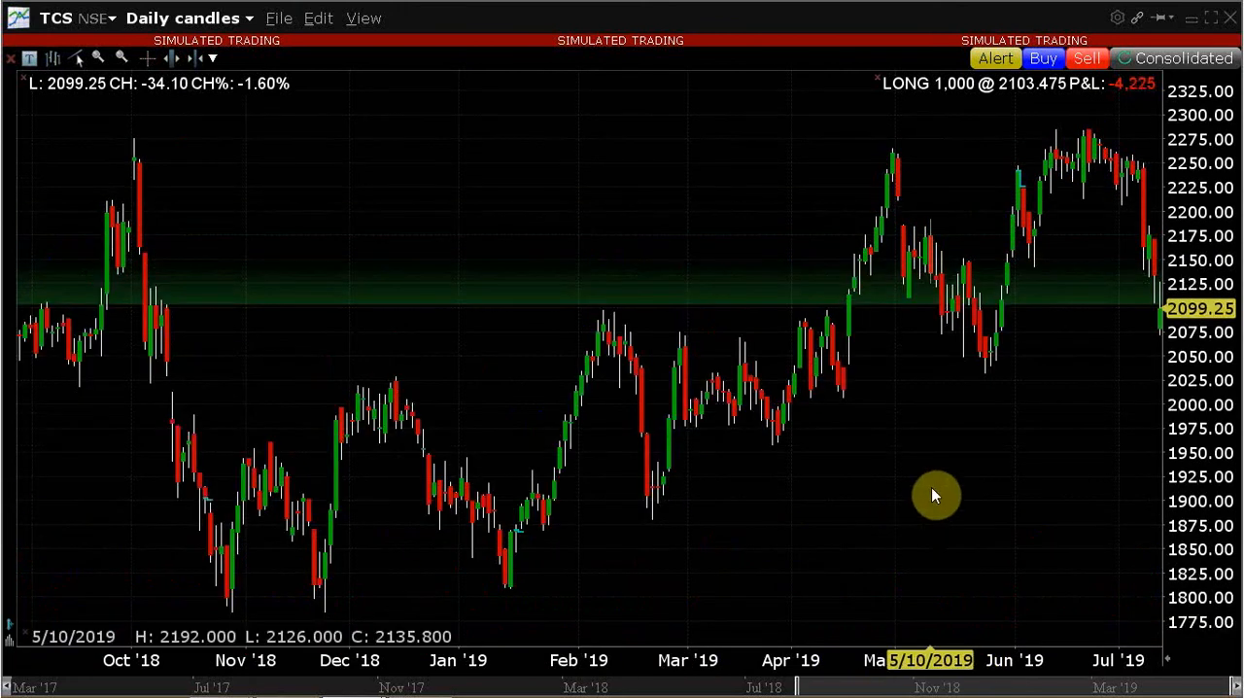
{"action": "mouse_move", "coordinate": [396, 255]}
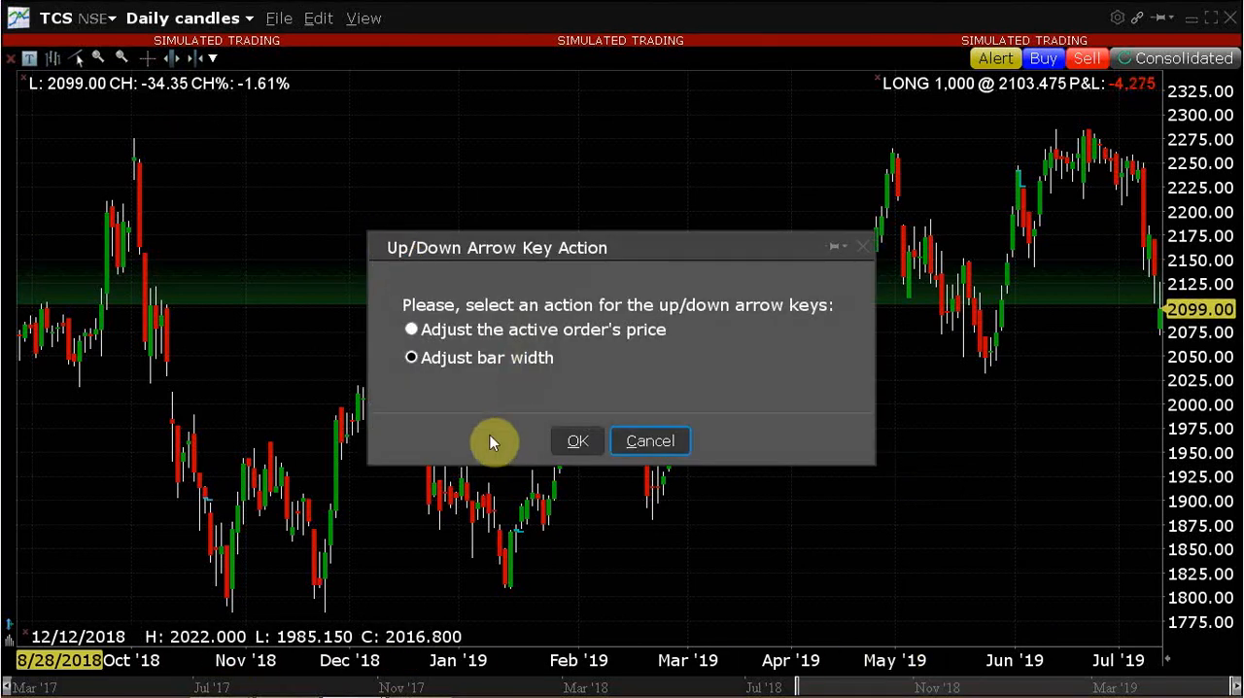
{"action": "mouse_move", "coordinate": [531, 435]}
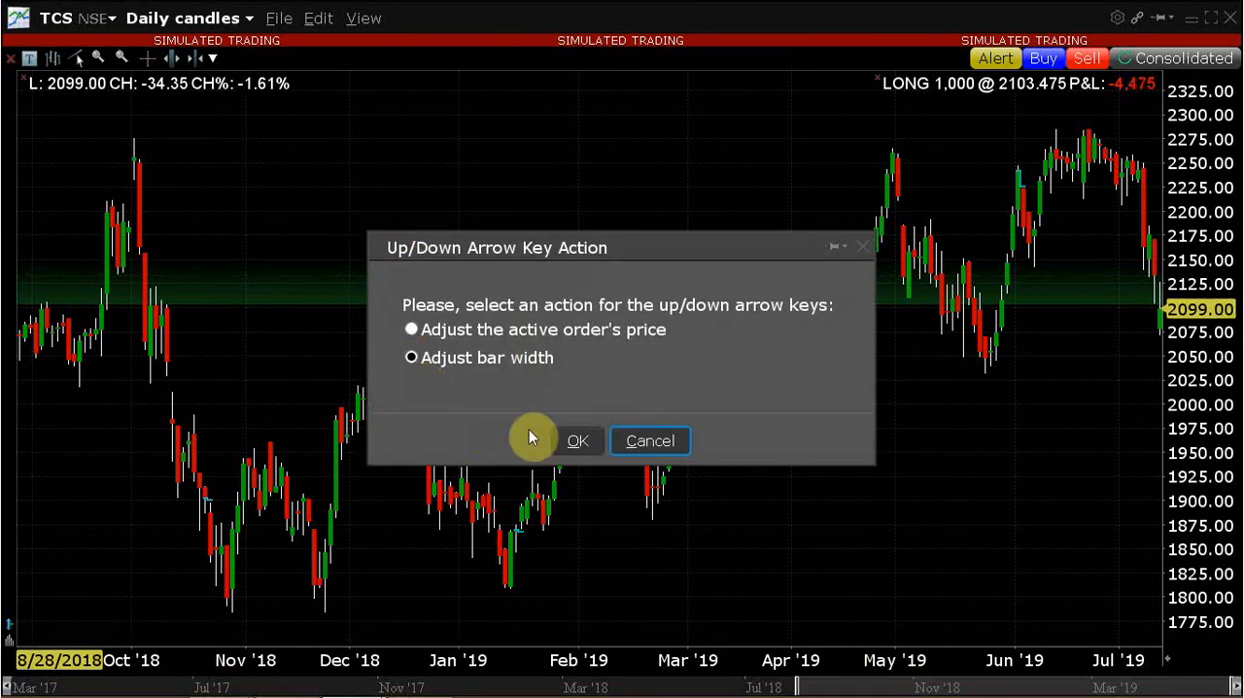
Step: Confirm the bar-width adjustment for longer TCS history and enable the View crosshair
{"action": "left_click", "coordinate": [577, 441]}
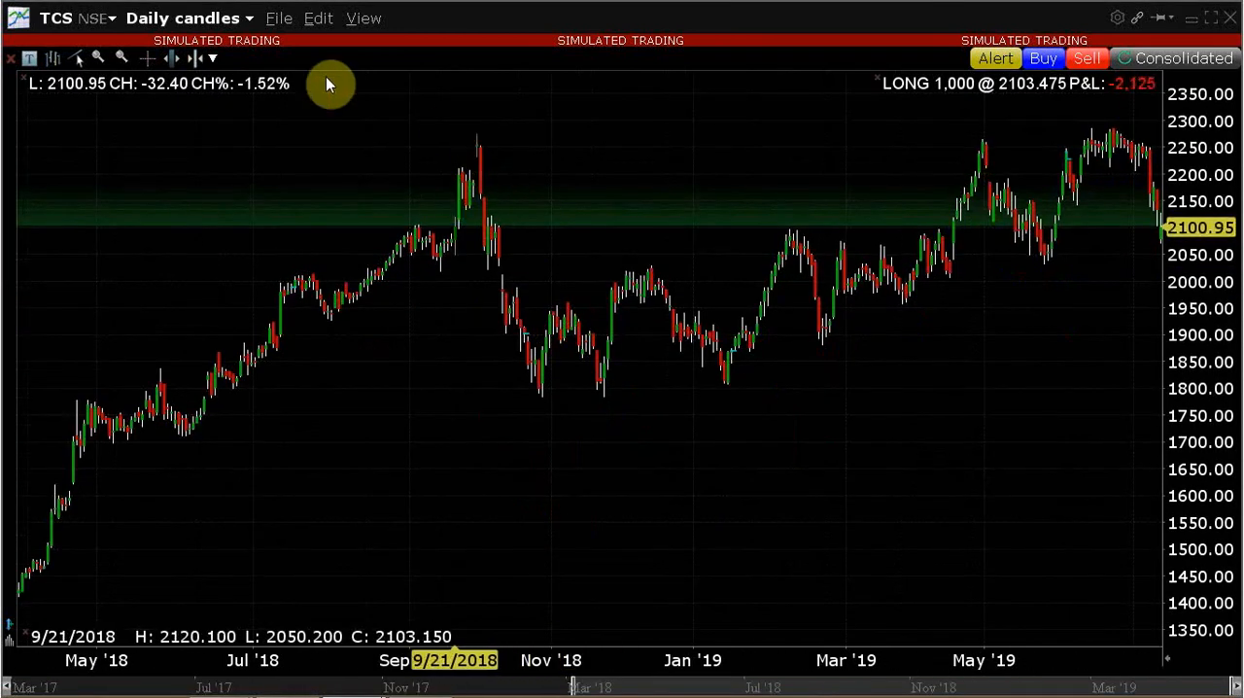
{"action": "left_click", "coordinate": [362, 17]}
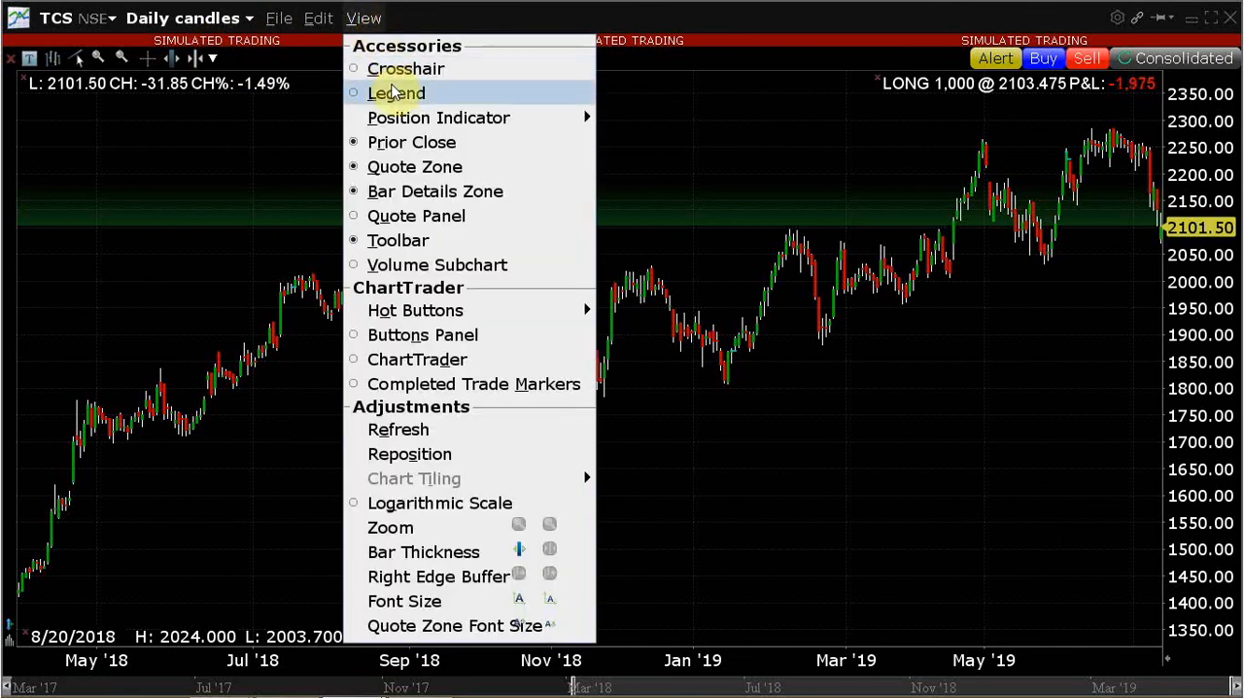
{"action": "left_click", "coordinate": [405, 68]}
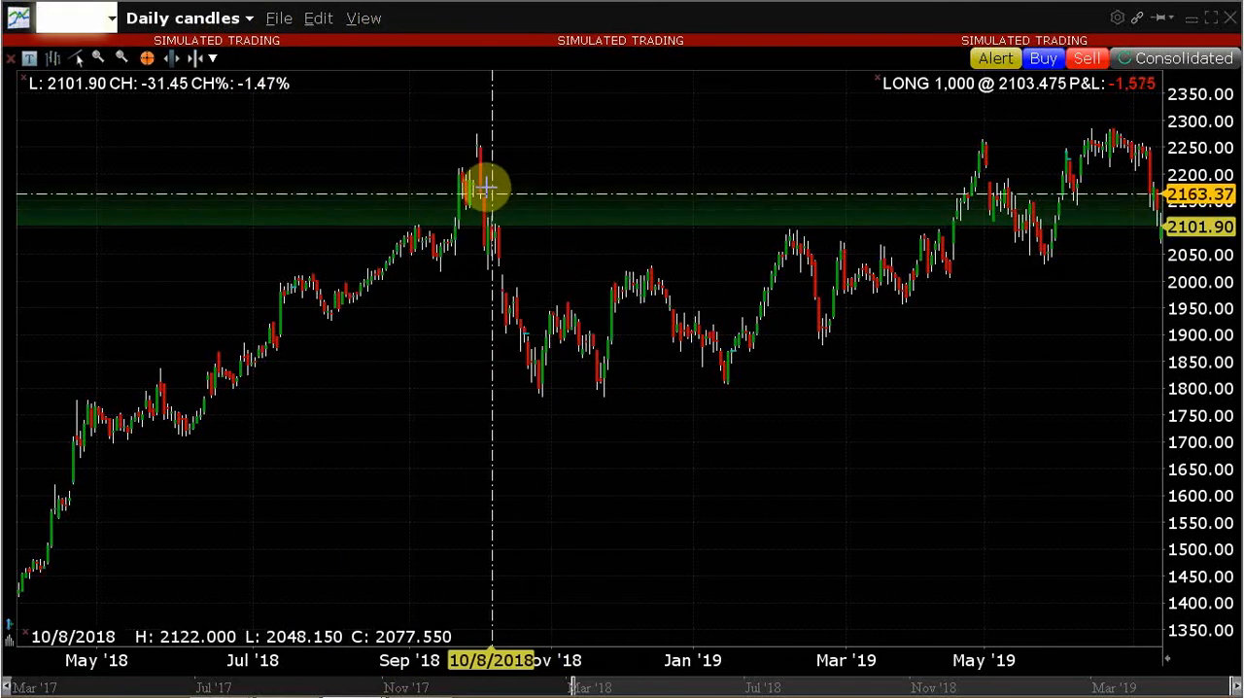
{"action": "mouse_move", "coordinate": [476, 185]}
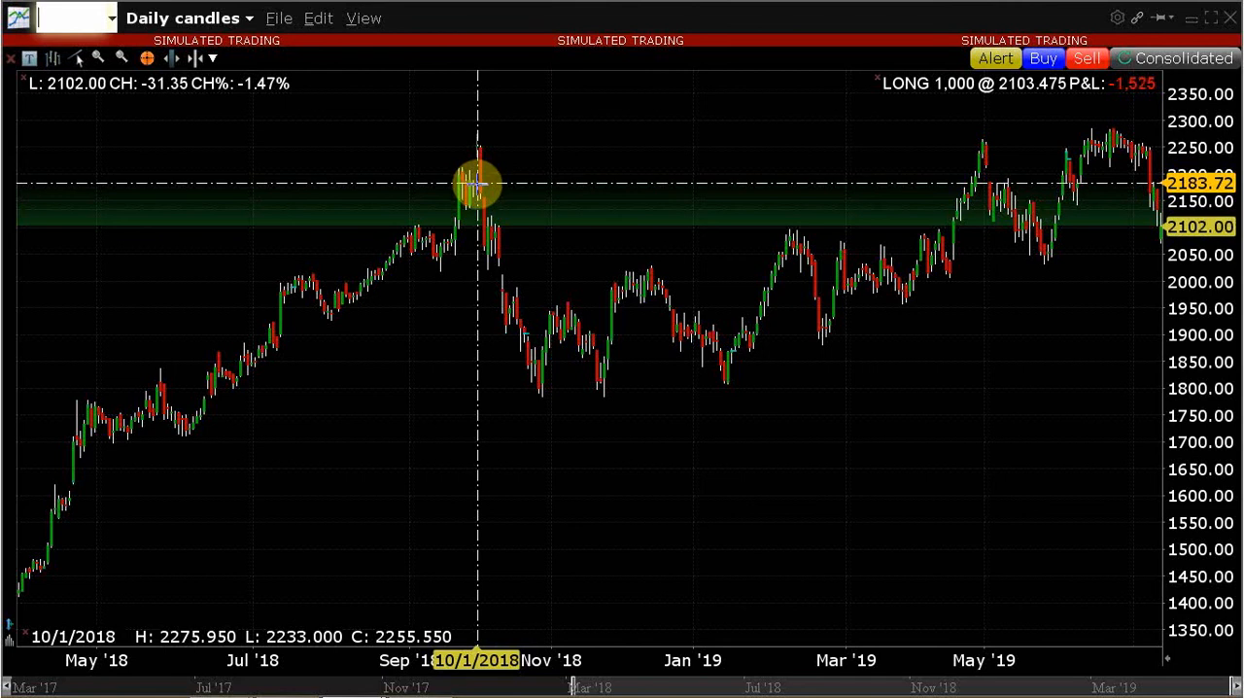
{"action": "mouse_move", "coordinate": [474, 185]}
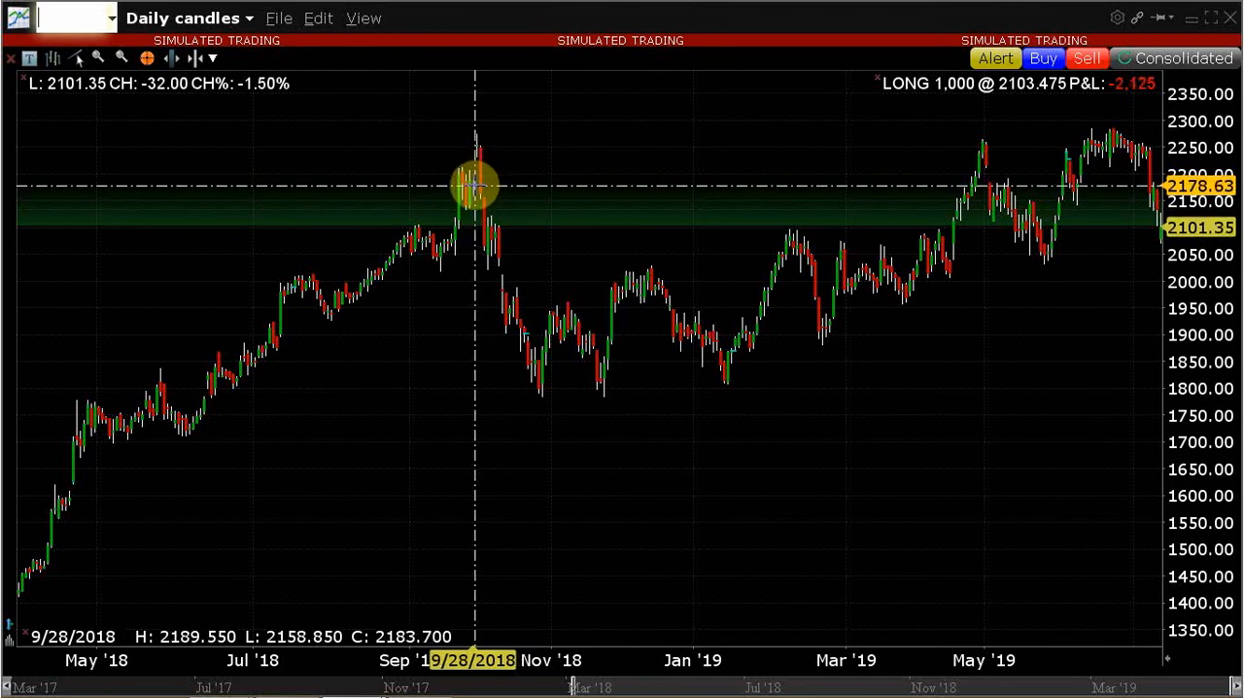
{"action": "mouse_move", "coordinate": [1123, 351]}
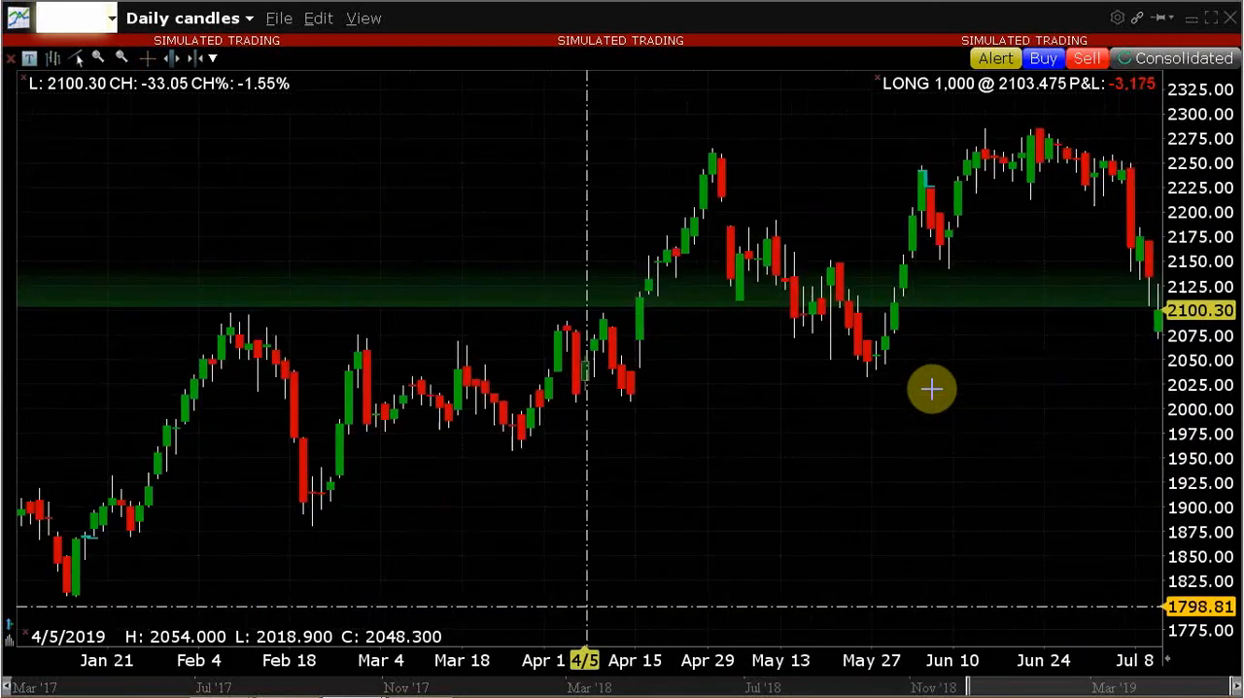
{"action": "mouse_move", "coordinate": [863, 420]}
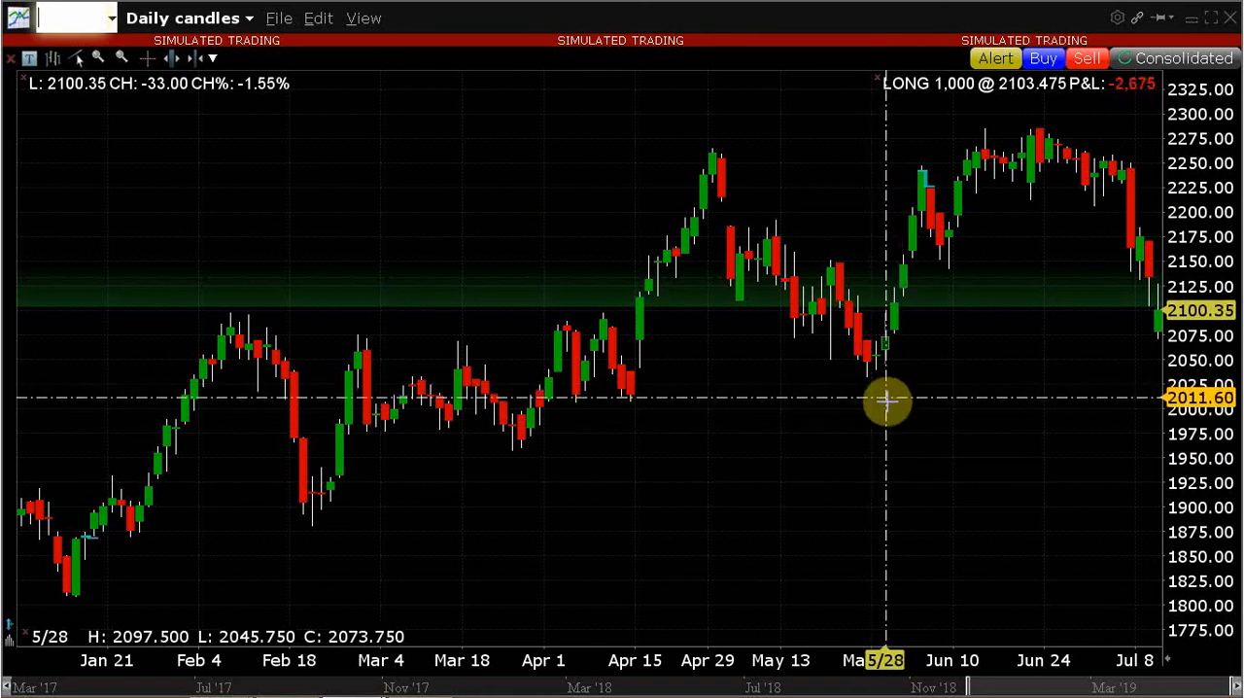
{"action": "mouse_move", "coordinate": [865, 401]}
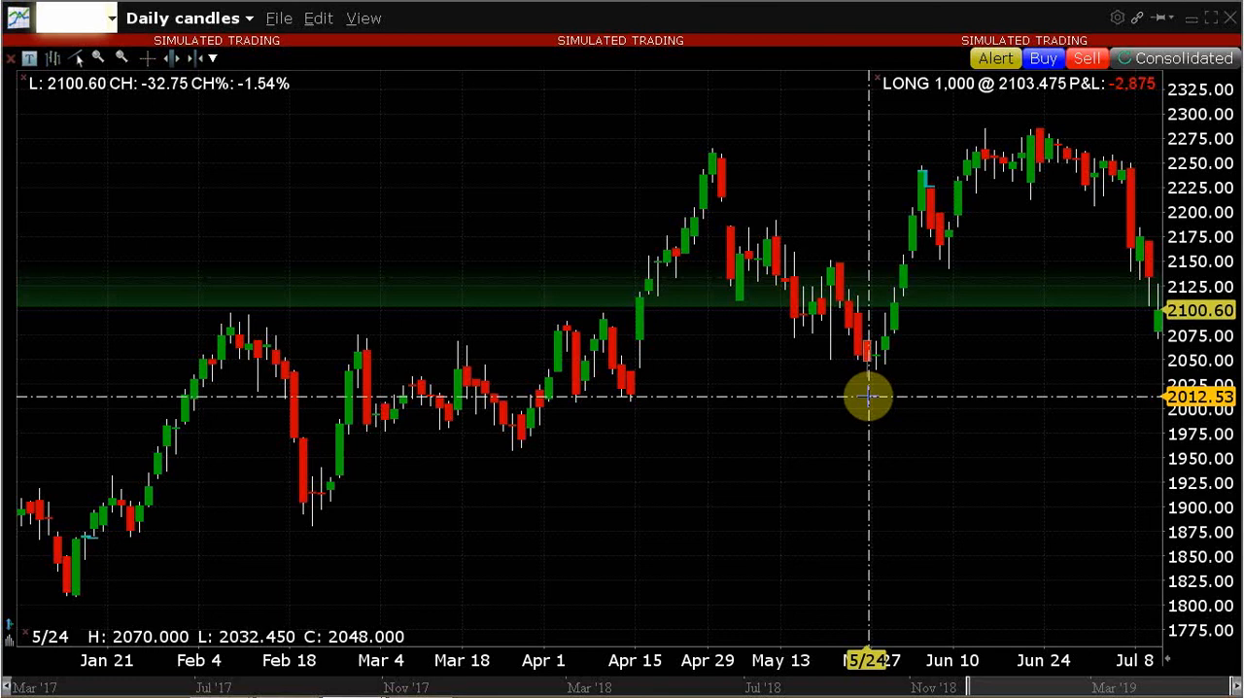
{"action": "mouse_move", "coordinate": [889, 389]}
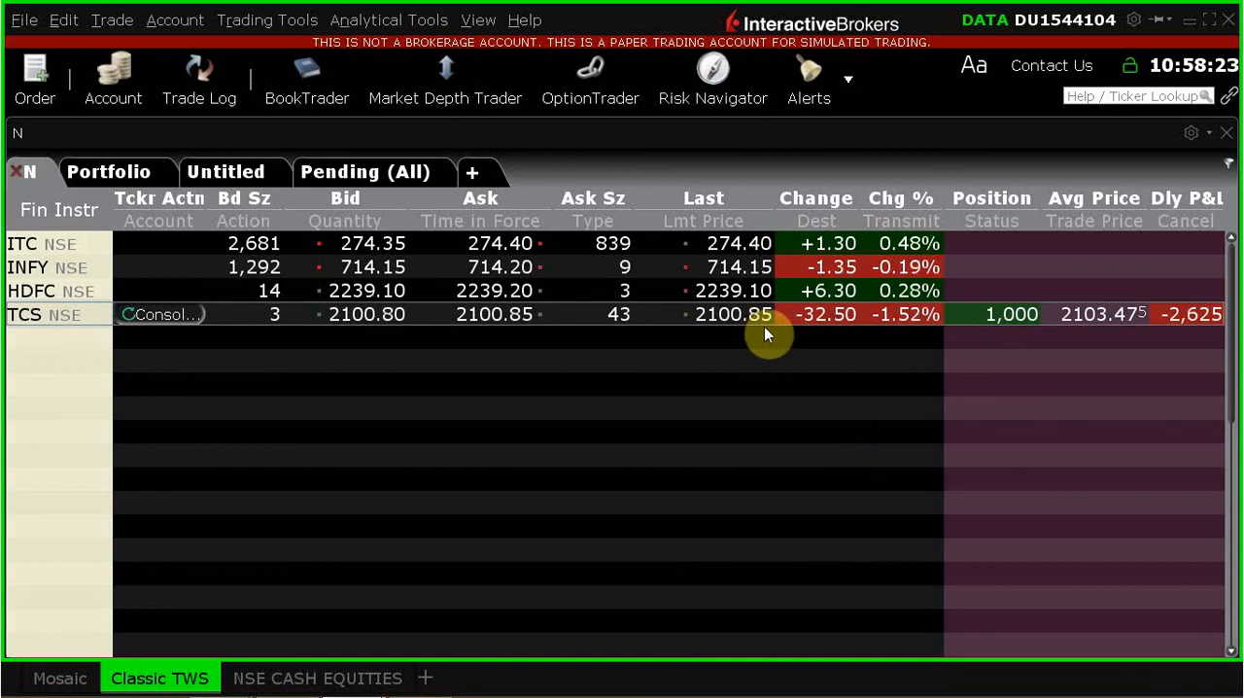
{"action": "mouse_move", "coordinate": [738, 439]}
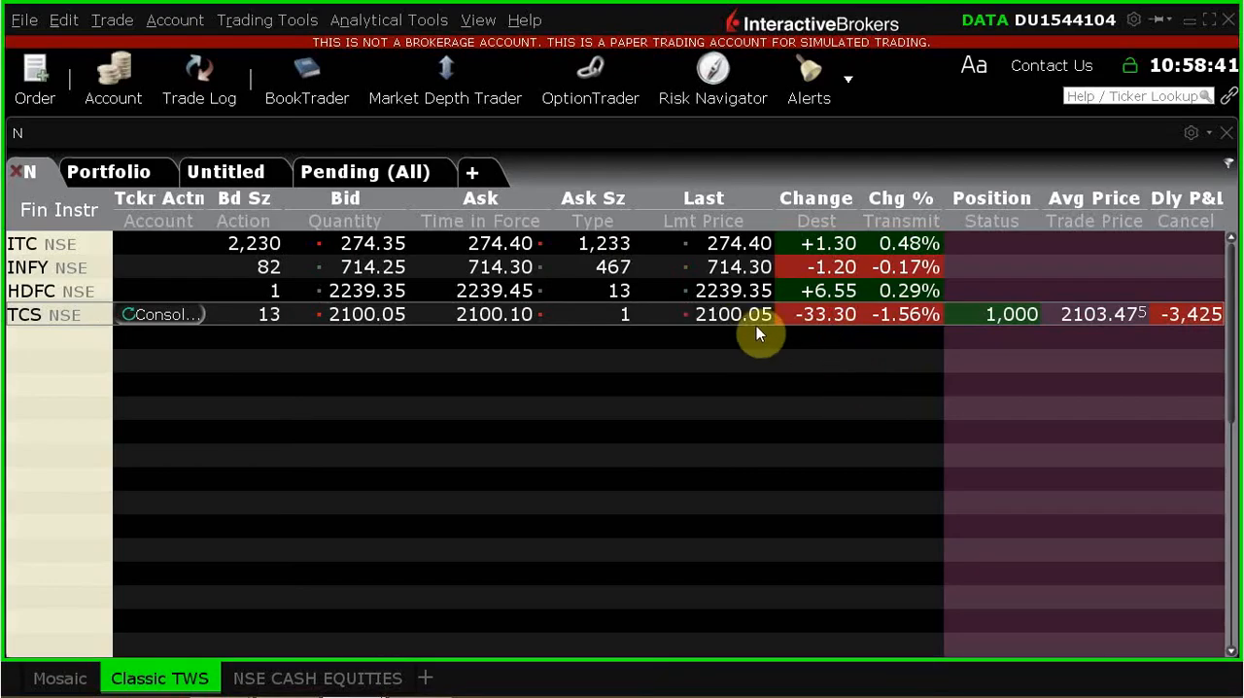
{"action": "mouse_move", "coordinate": [885, 453]}
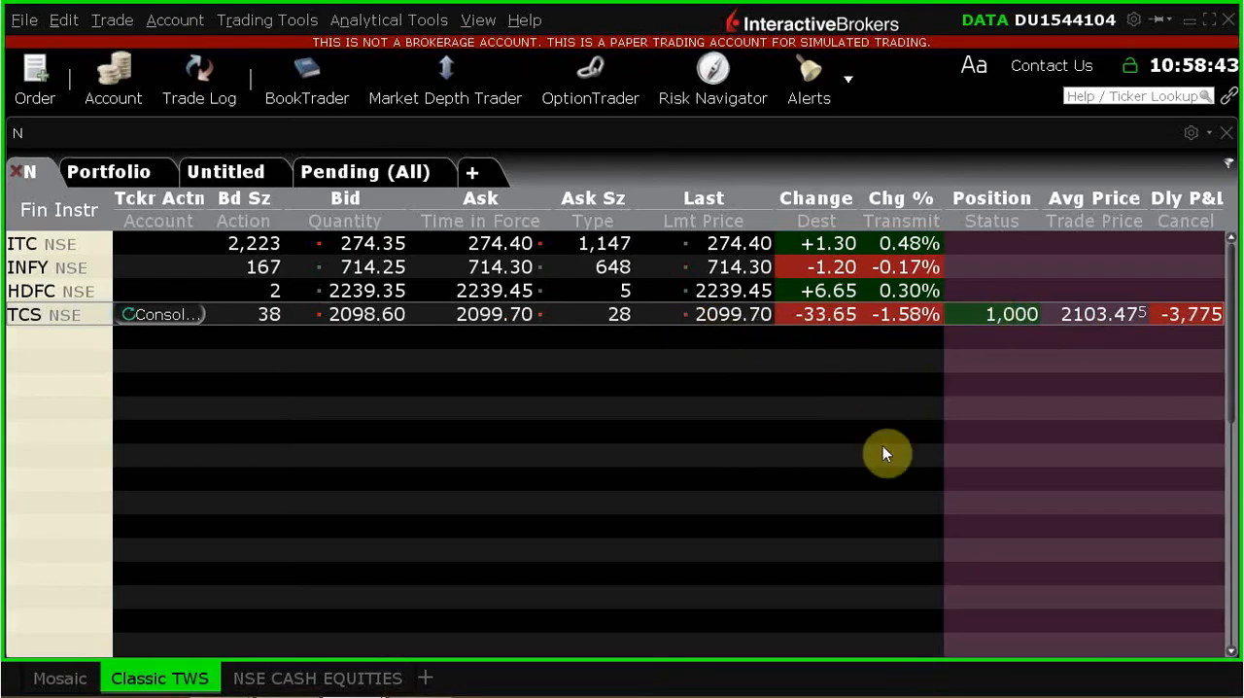
{"action": "mouse_move", "coordinate": [798, 526]}
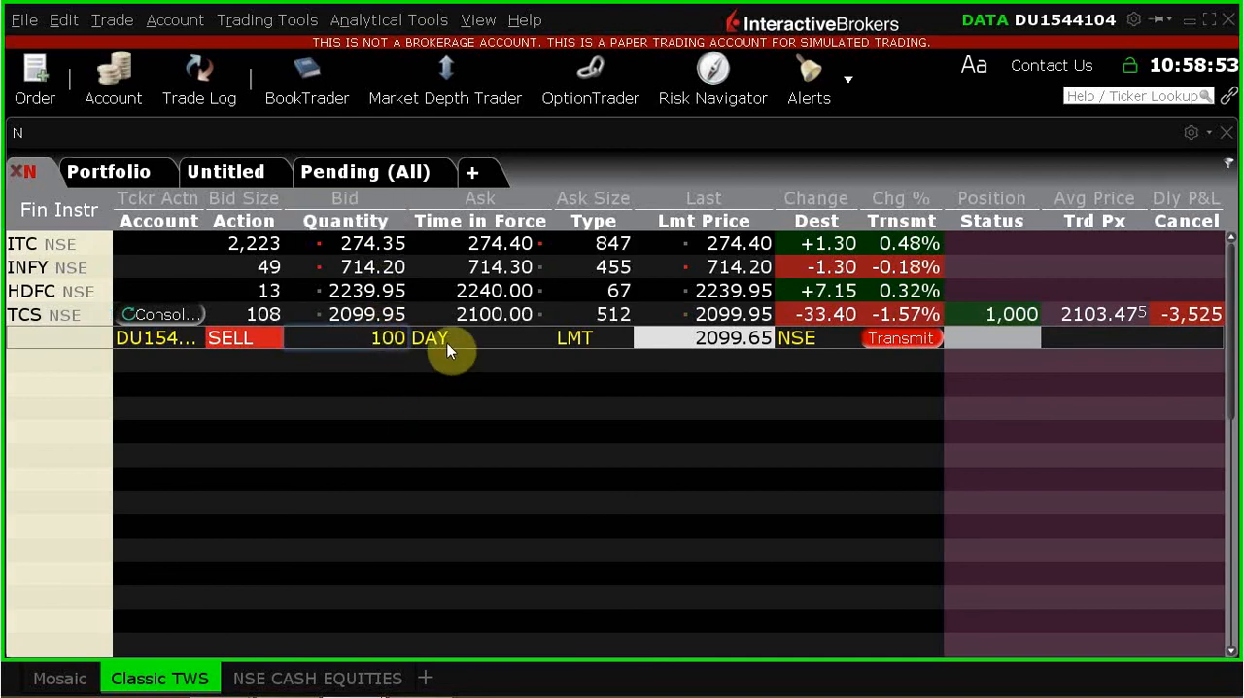
Step: Keep the staged TCS sell limit order at 100 shares, LMT 2099.65
{"action": "left_click", "coordinate": [384, 337]}
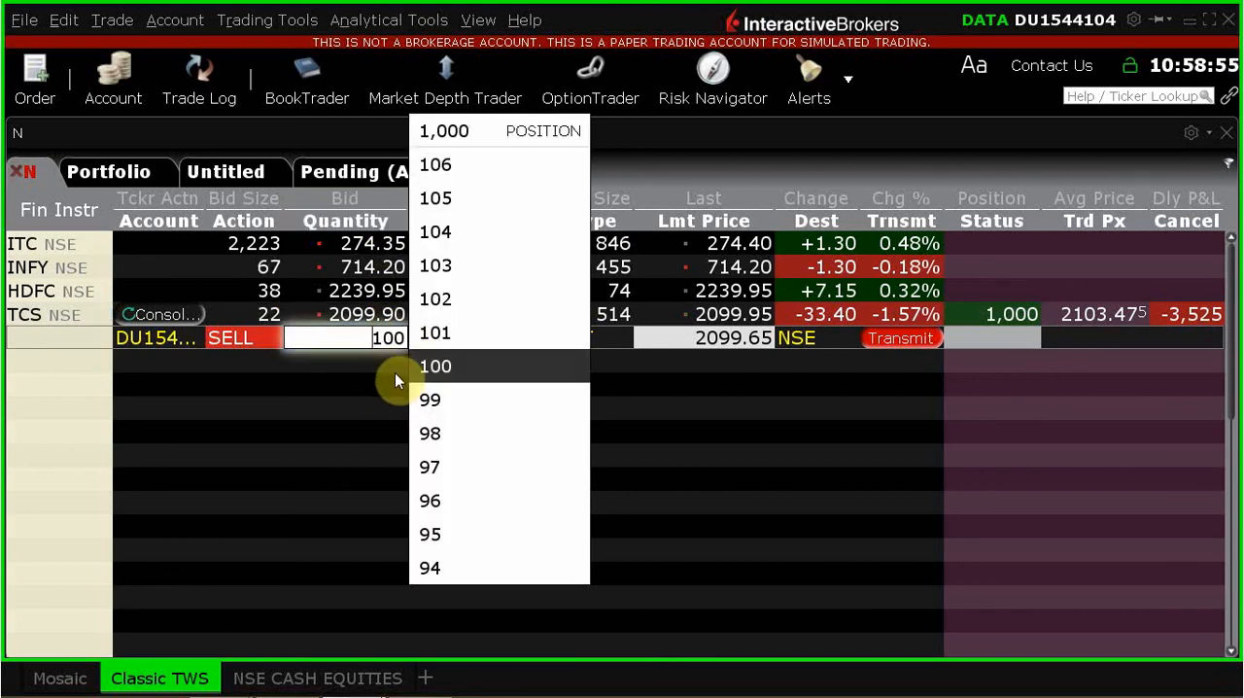
{"action": "left_click", "coordinate": [434, 367]}
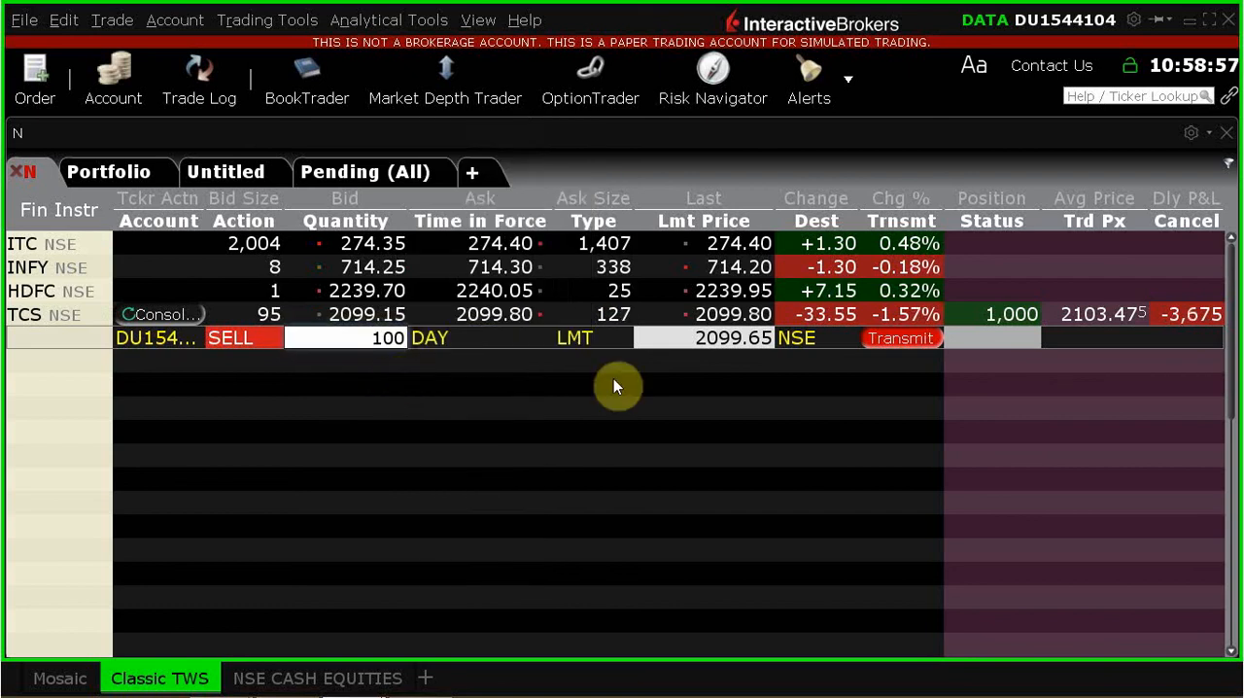
Step: Open a TCS Order Entry ticket as a sell with quantity 1,000
{"action": "right_click", "coordinate": [1010, 313]}
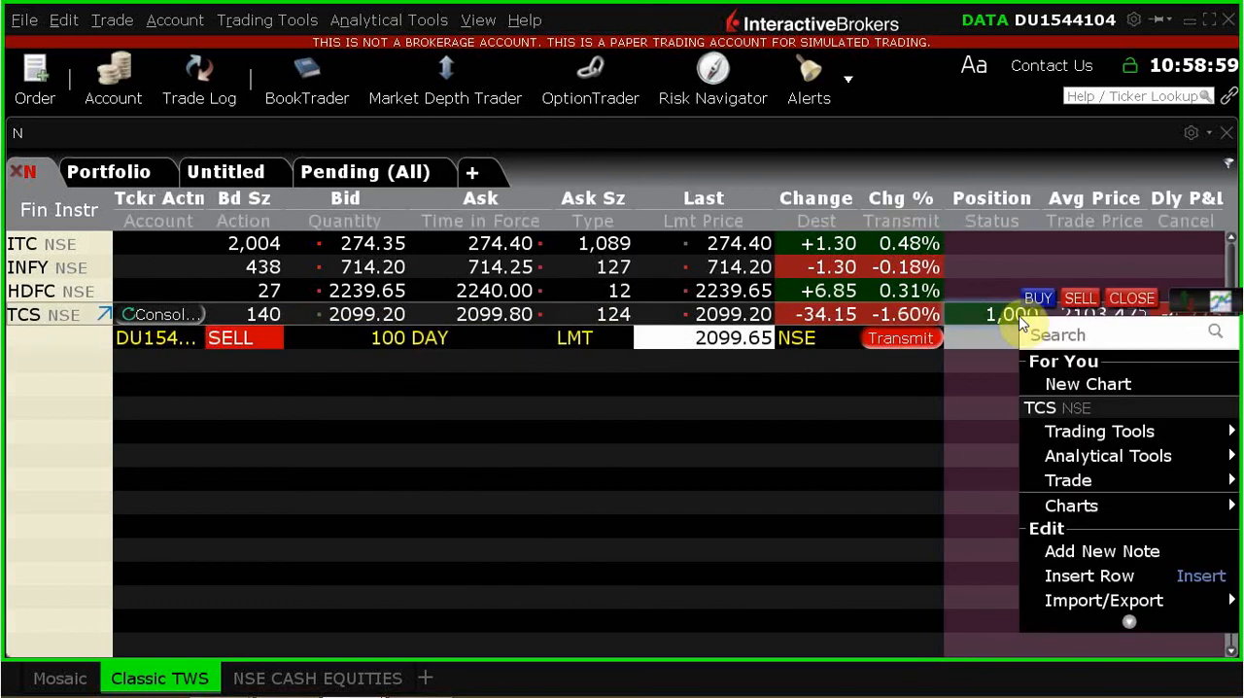
{"action": "left_click", "coordinate": [1099, 430]}
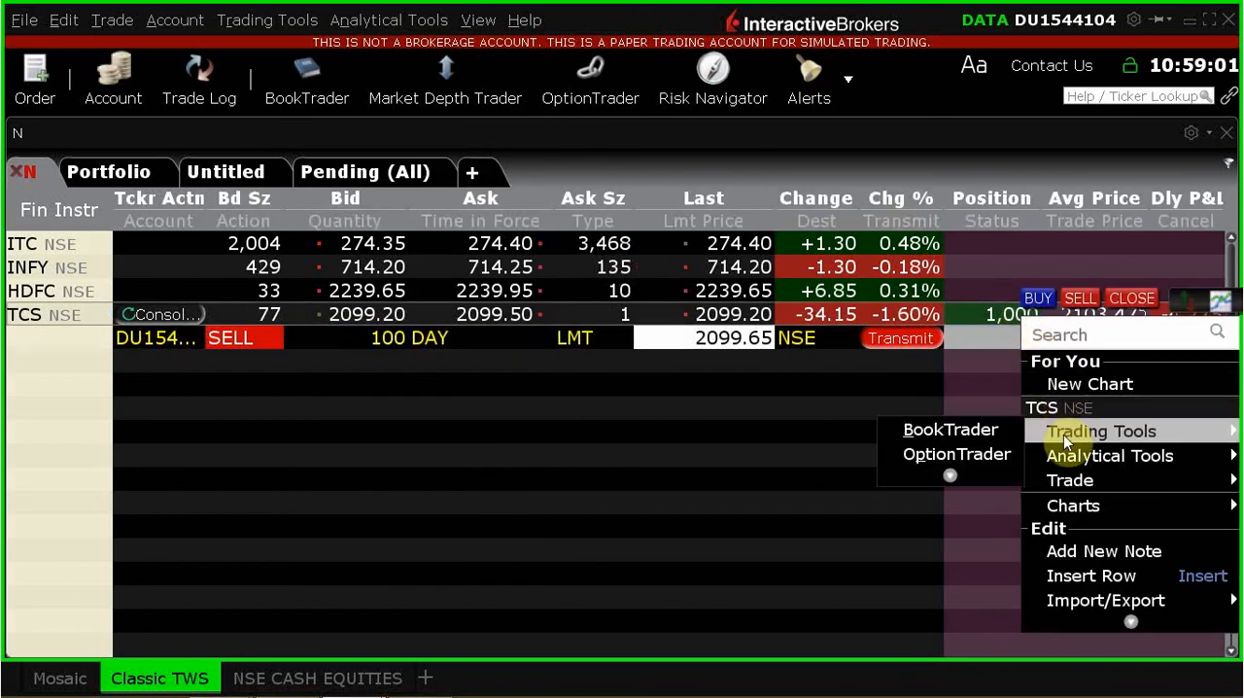
{"action": "mouse_move", "coordinate": [1069, 480]}
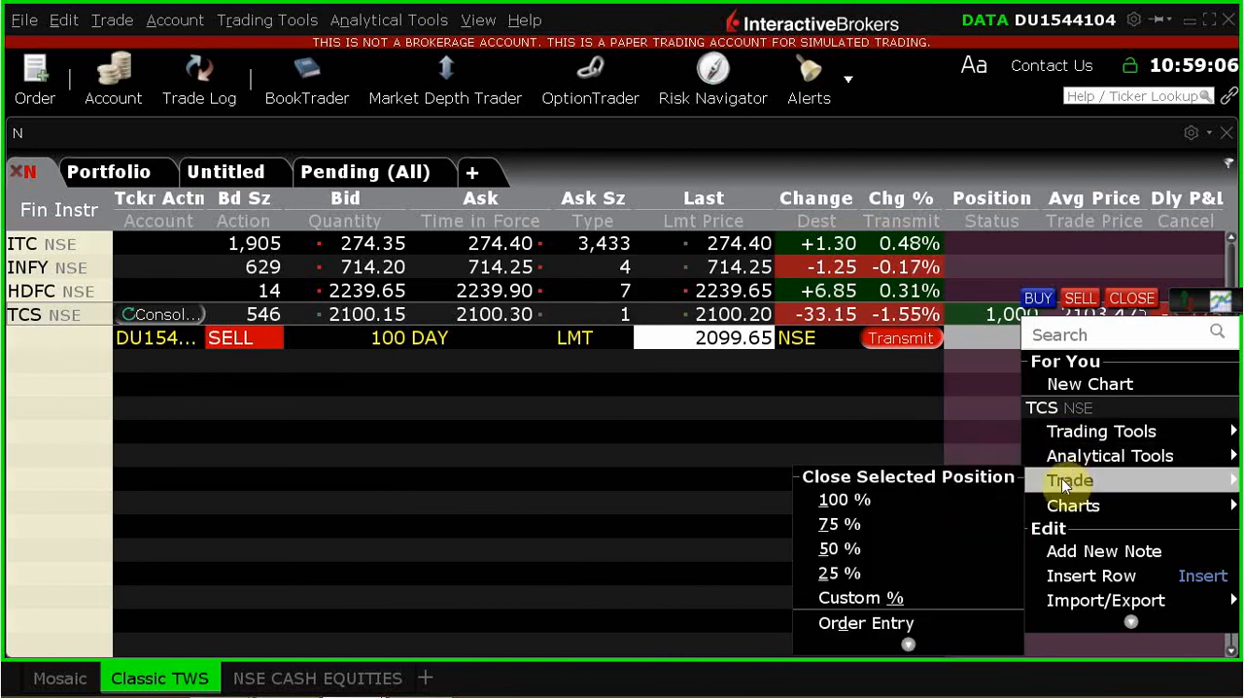
{"action": "mouse_move", "coordinate": [1006, 498]}
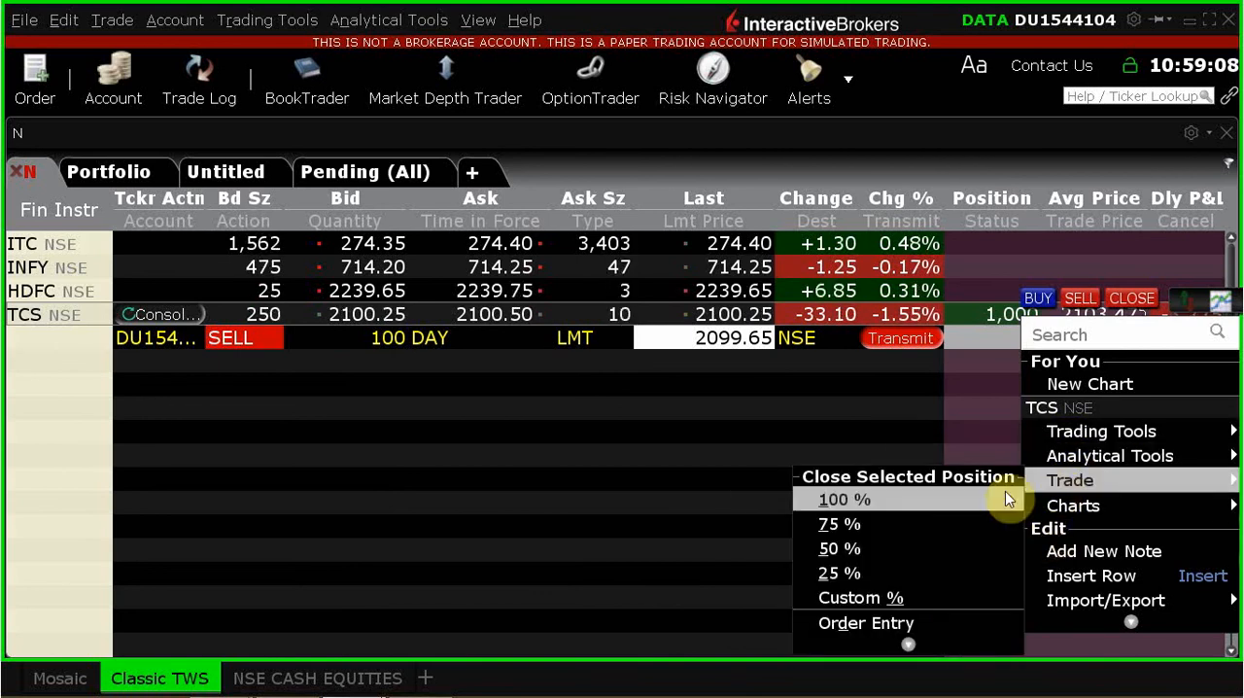
{"action": "left_click", "coordinate": [865, 622]}
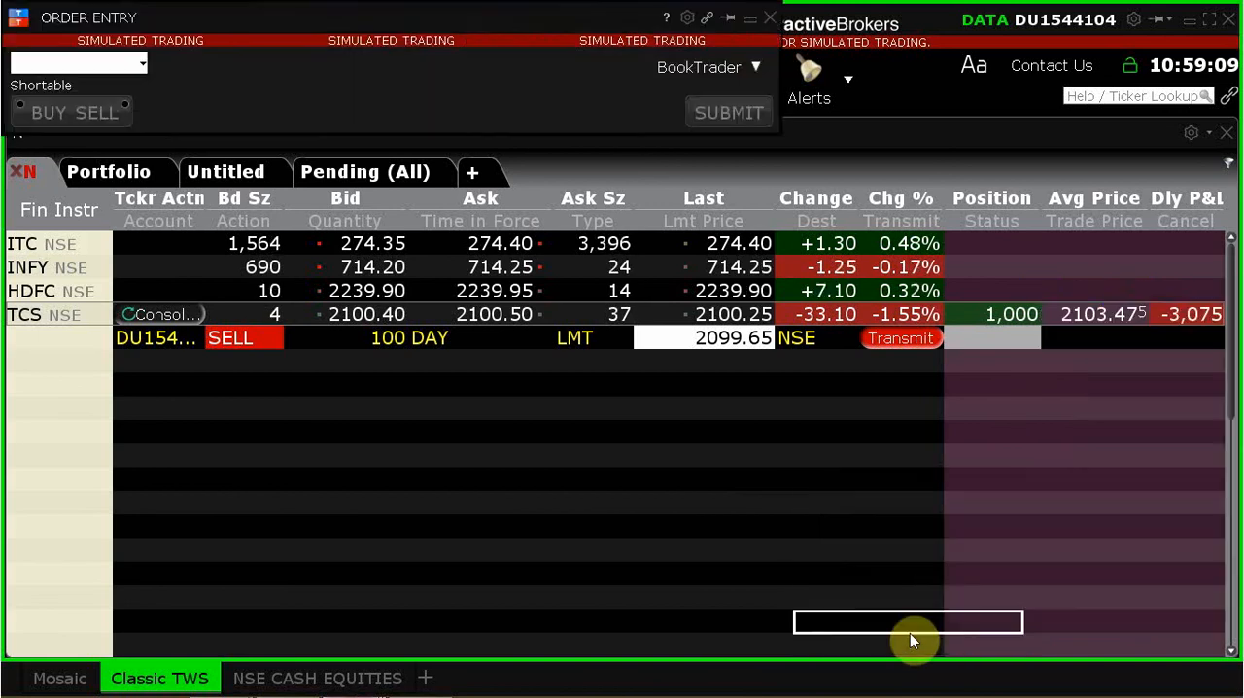
{"action": "left_click", "coordinate": [24, 314]}
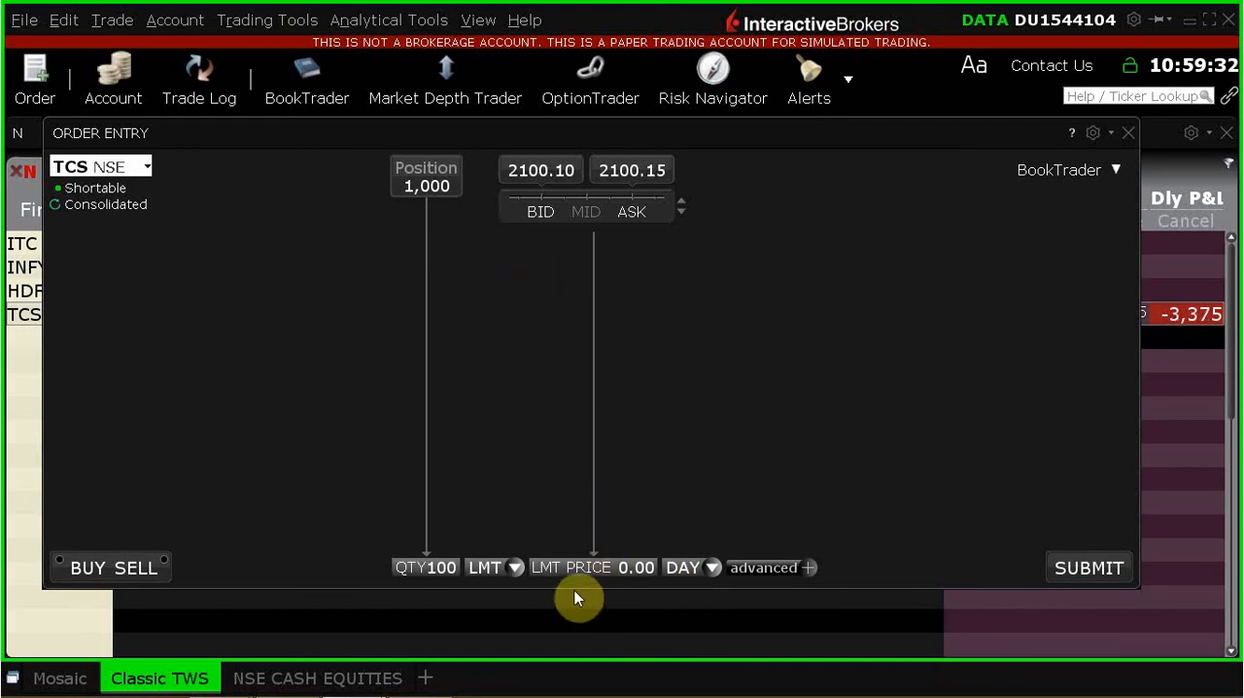
{"action": "mouse_move", "coordinate": [570, 421]}
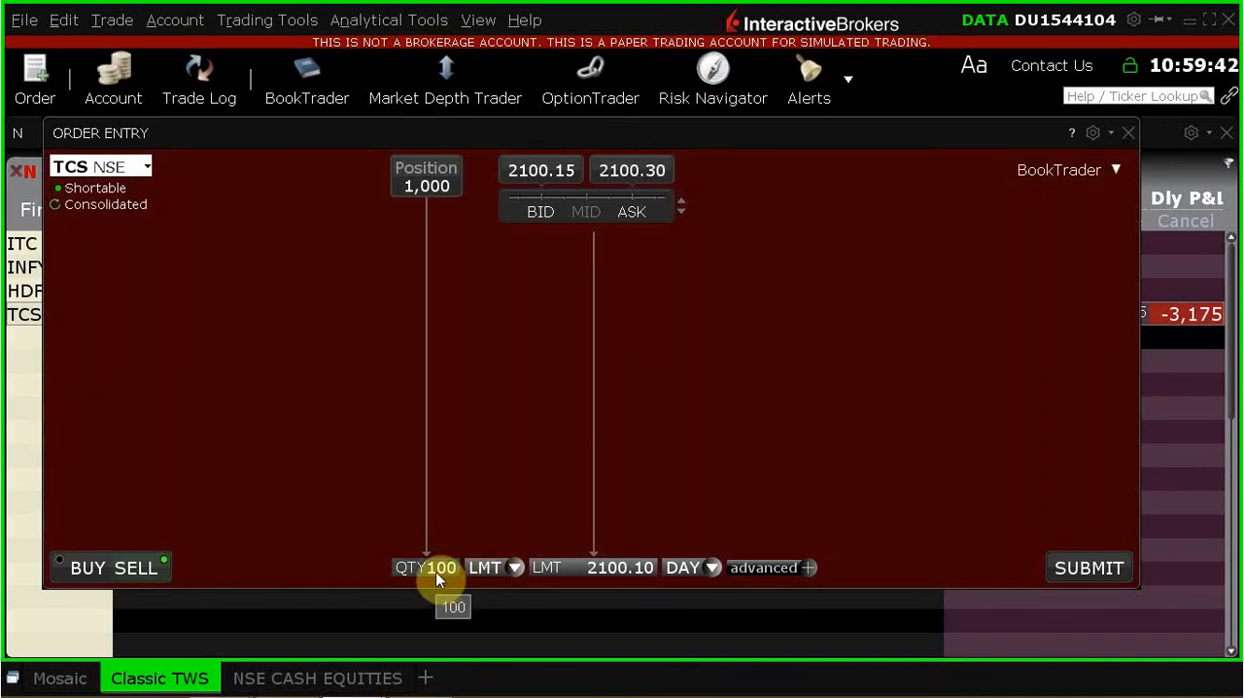
{"action": "left_click", "coordinate": [426, 566]}
{"action": "type", "text": "1,000"}
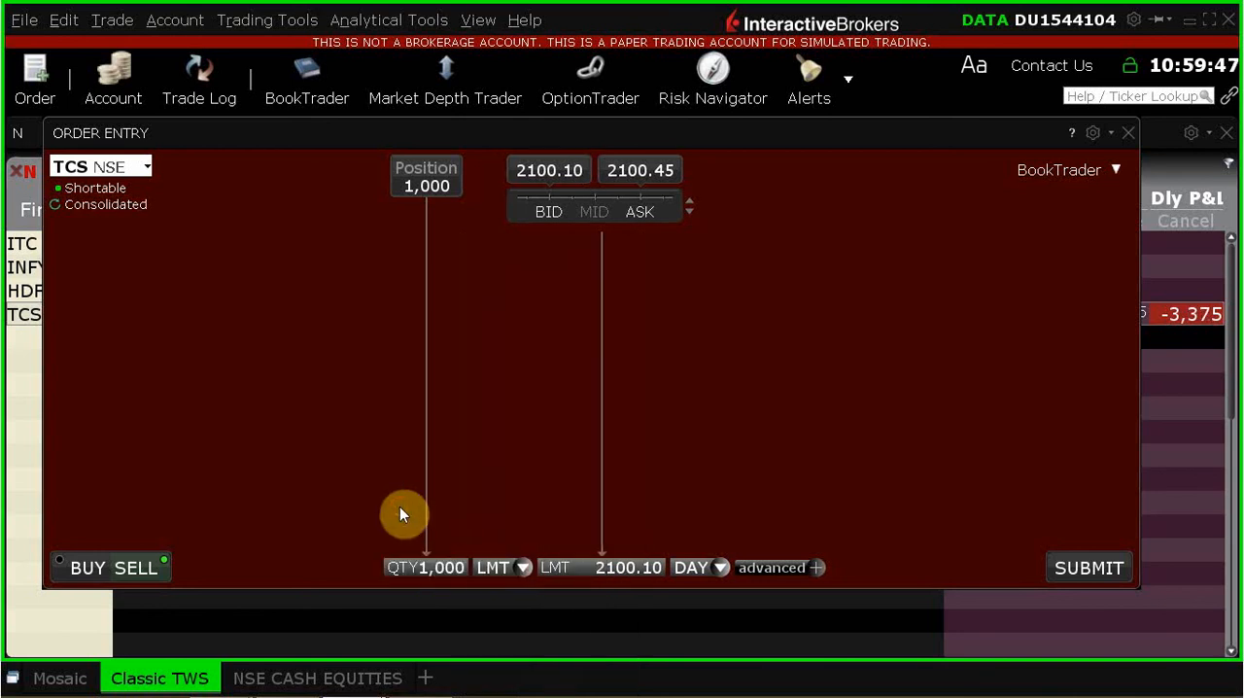
{"action": "mouse_move", "coordinate": [523, 568]}
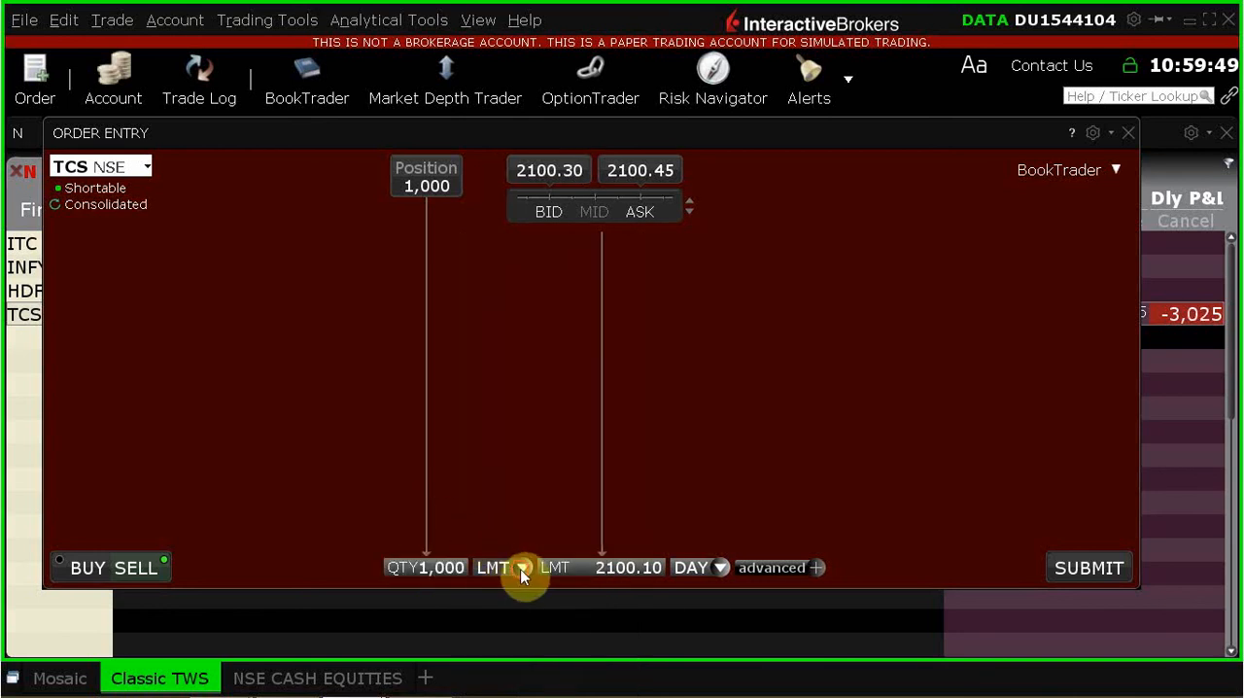
Step: Set the TCS sell ticket's order type to STP, triggering at 2099.15
{"action": "left_click", "coordinate": [525, 568]}
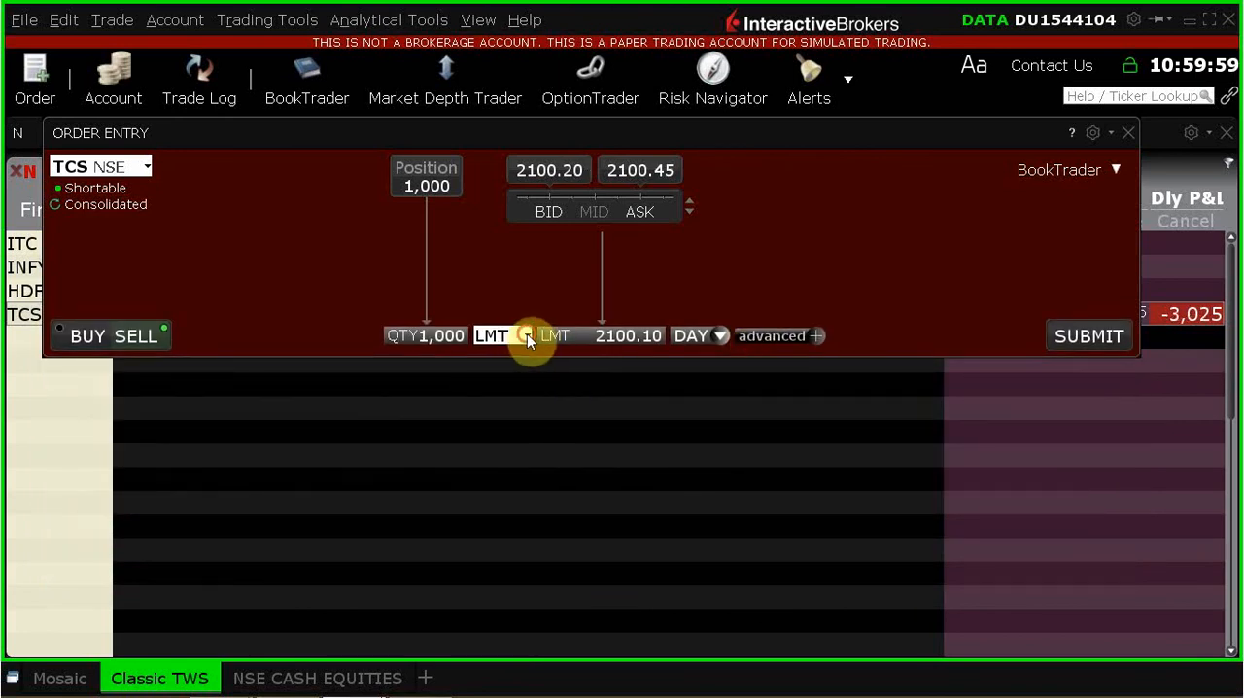
{"action": "left_click", "coordinate": [501, 335]}
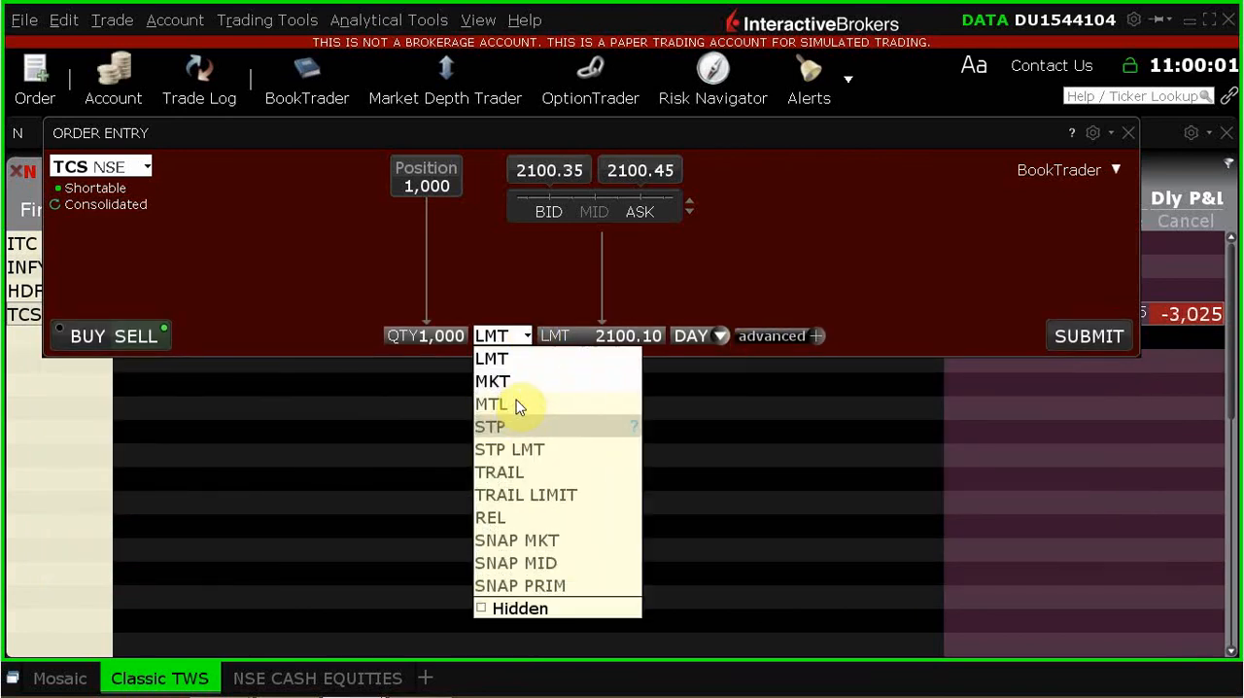
{"action": "mouse_move", "coordinate": [502, 428]}
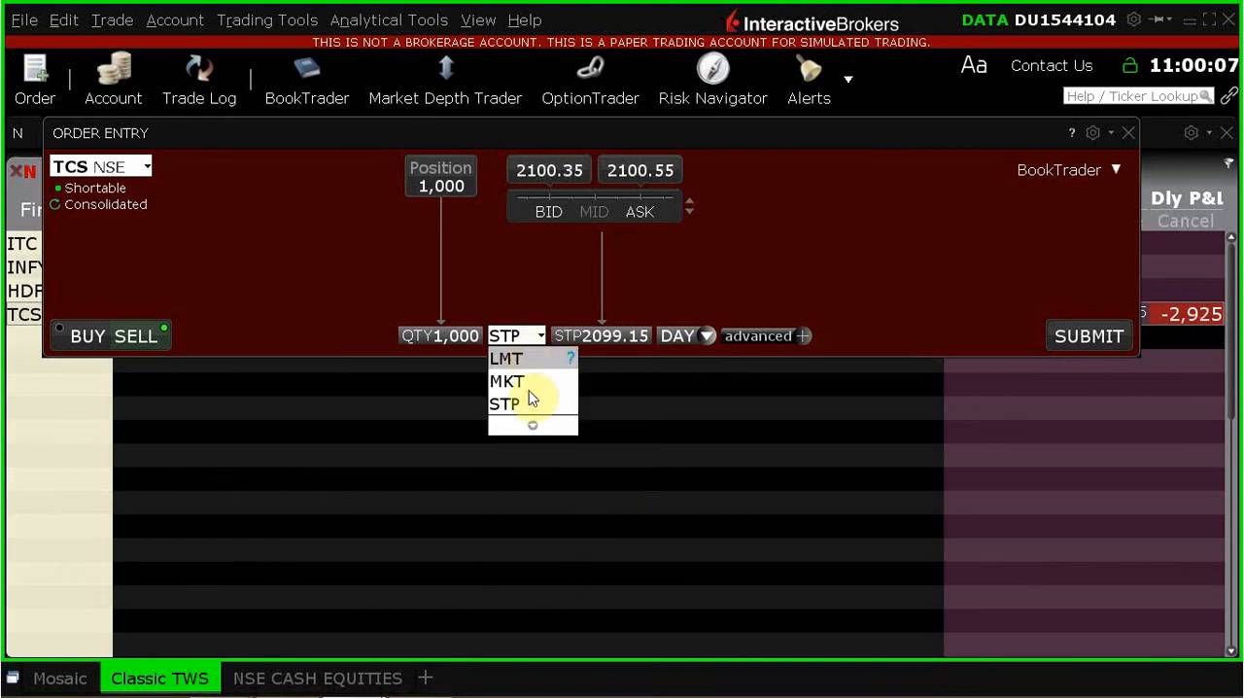
{"action": "left_click", "coordinate": [506, 358]}
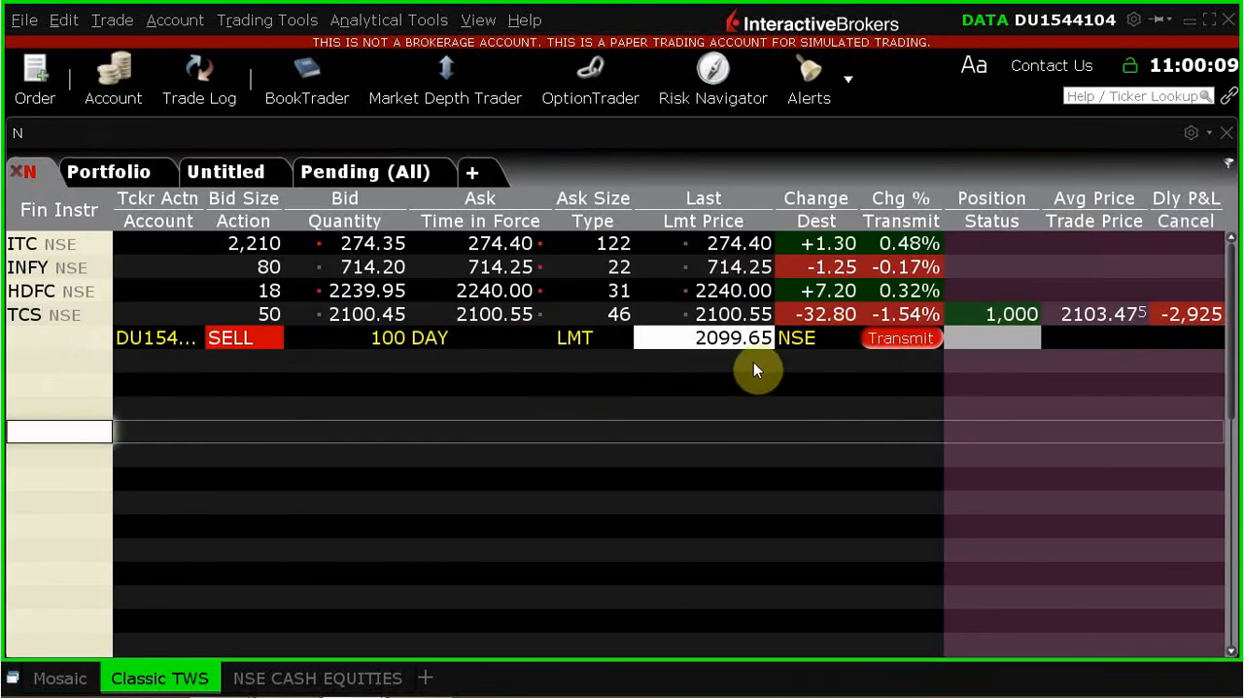
{"action": "mouse_move", "coordinate": [367, 579]}
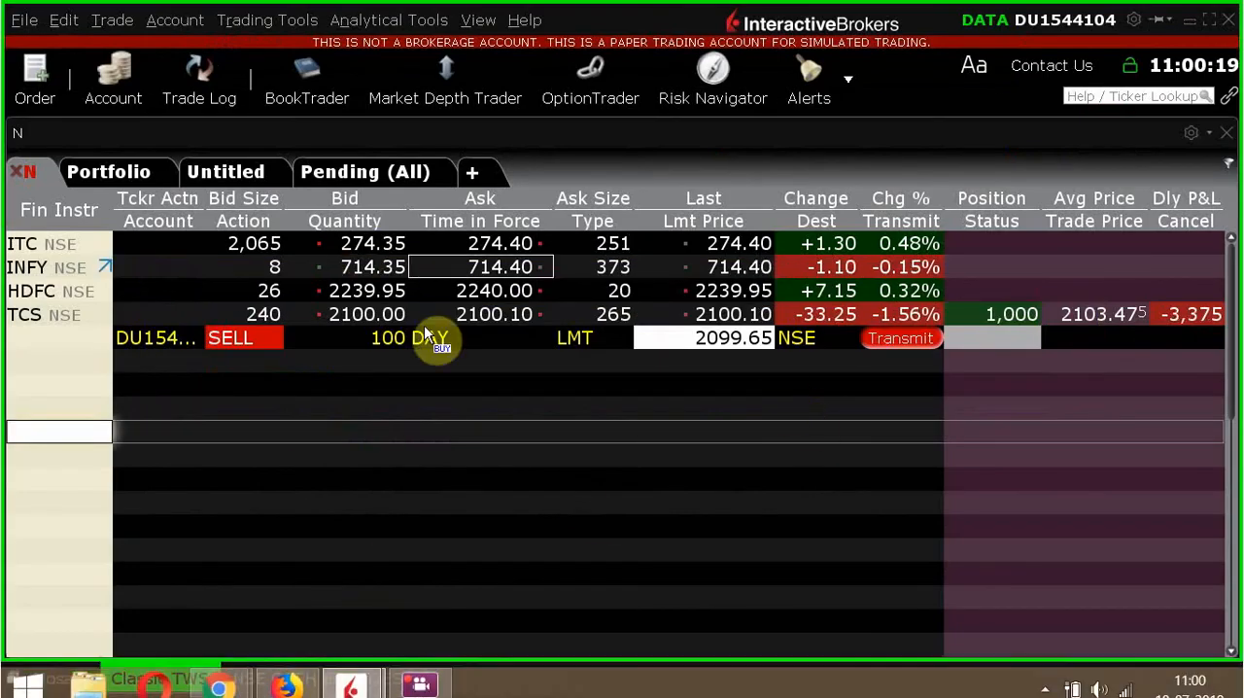
{"action": "mouse_move", "coordinate": [1111, 434]}
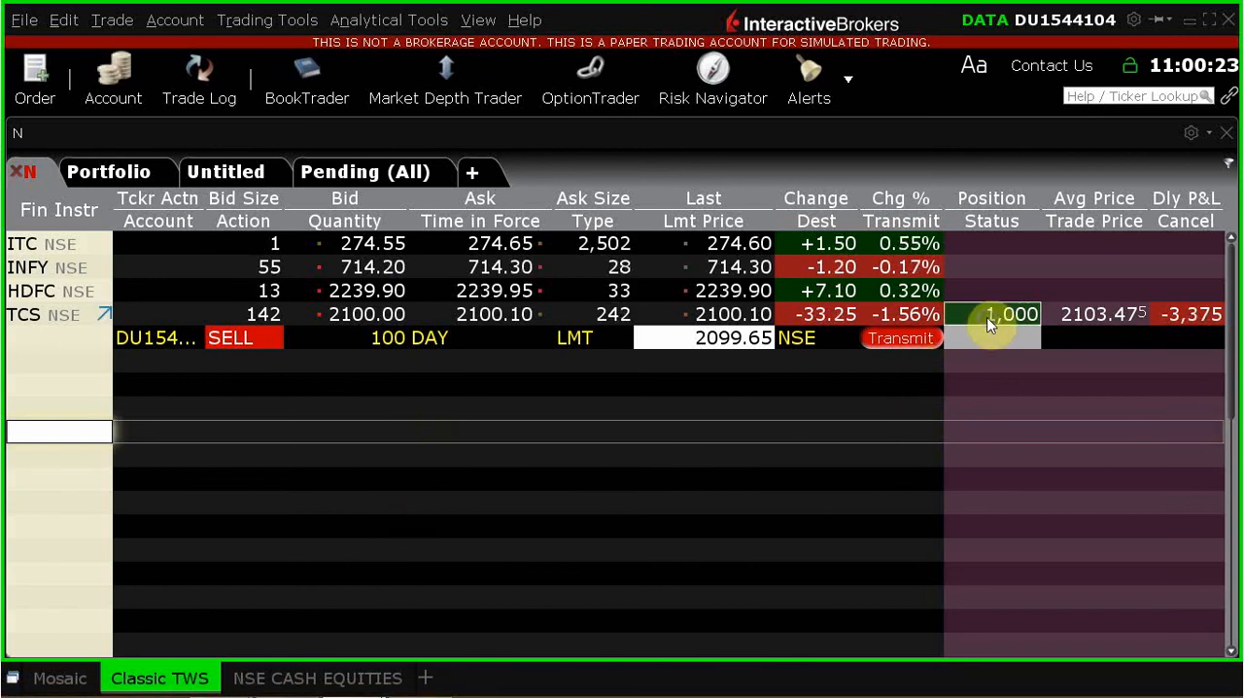
Step: Open the right-click action menu on the TCS position cell in the watchlist
{"action": "right_click", "coordinate": [991, 314]}
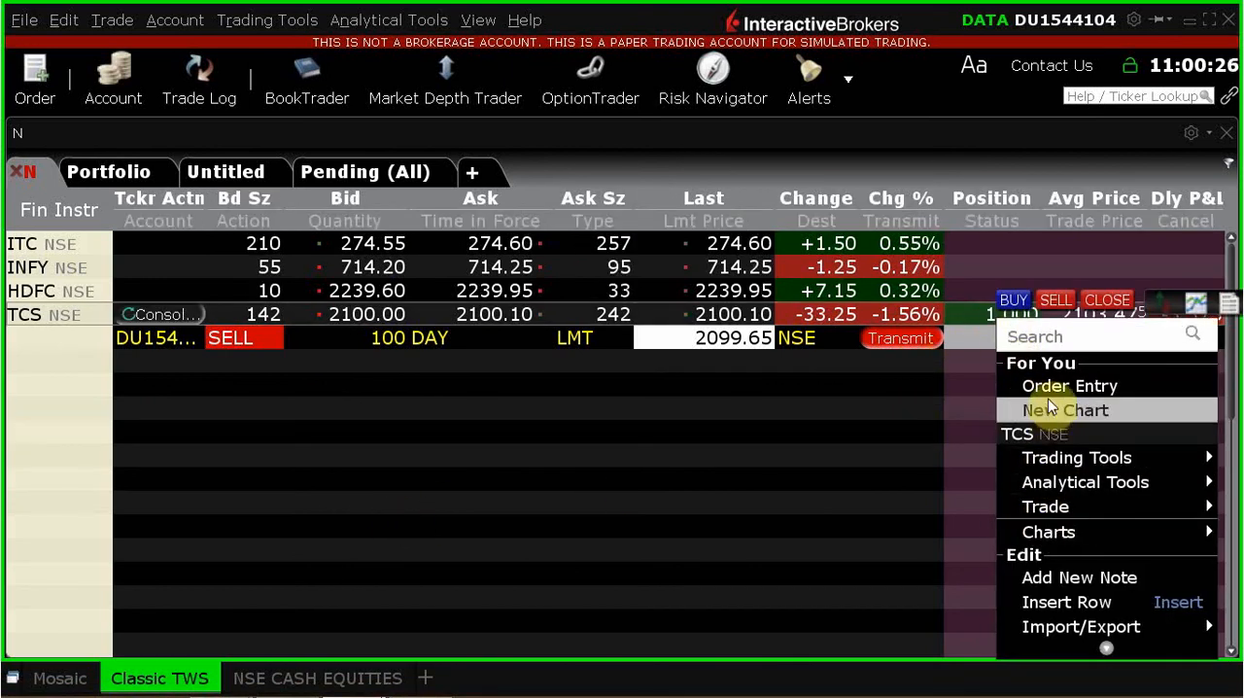
Step: Reopen the 1,000-share TCS sell stop ticket and set its stop price to 2032.40
{"action": "left_click", "coordinate": [1068, 386]}
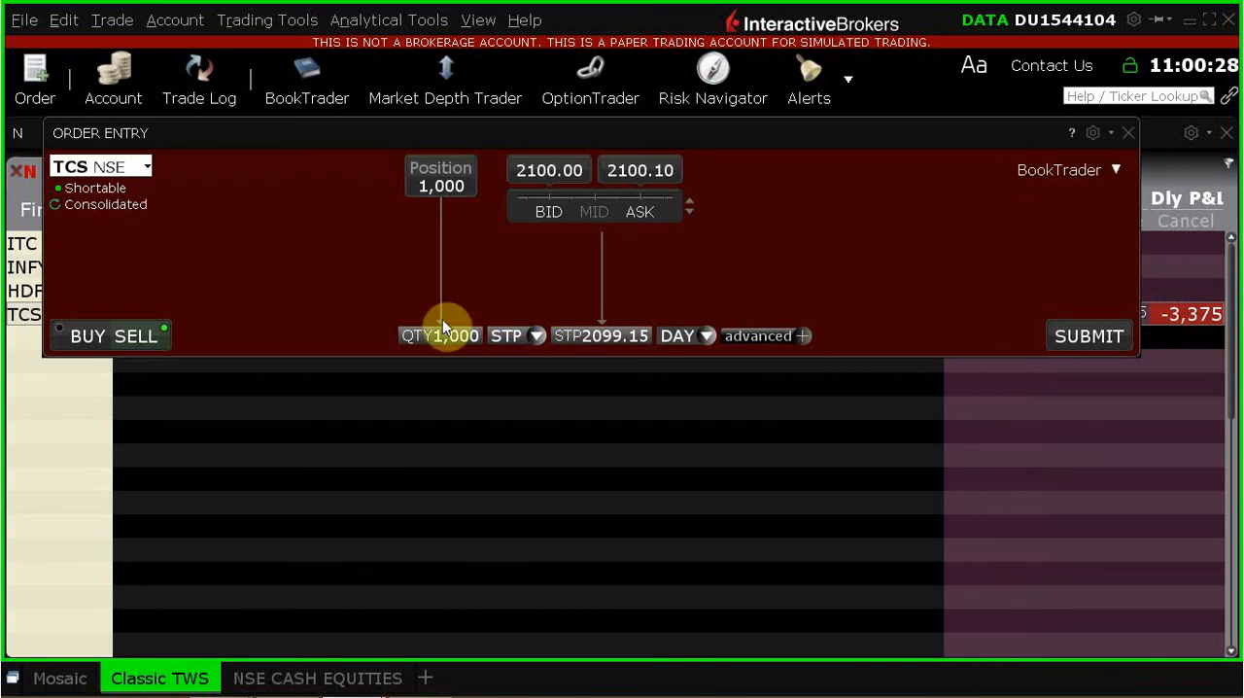
{"action": "mouse_move", "coordinate": [452, 373]}
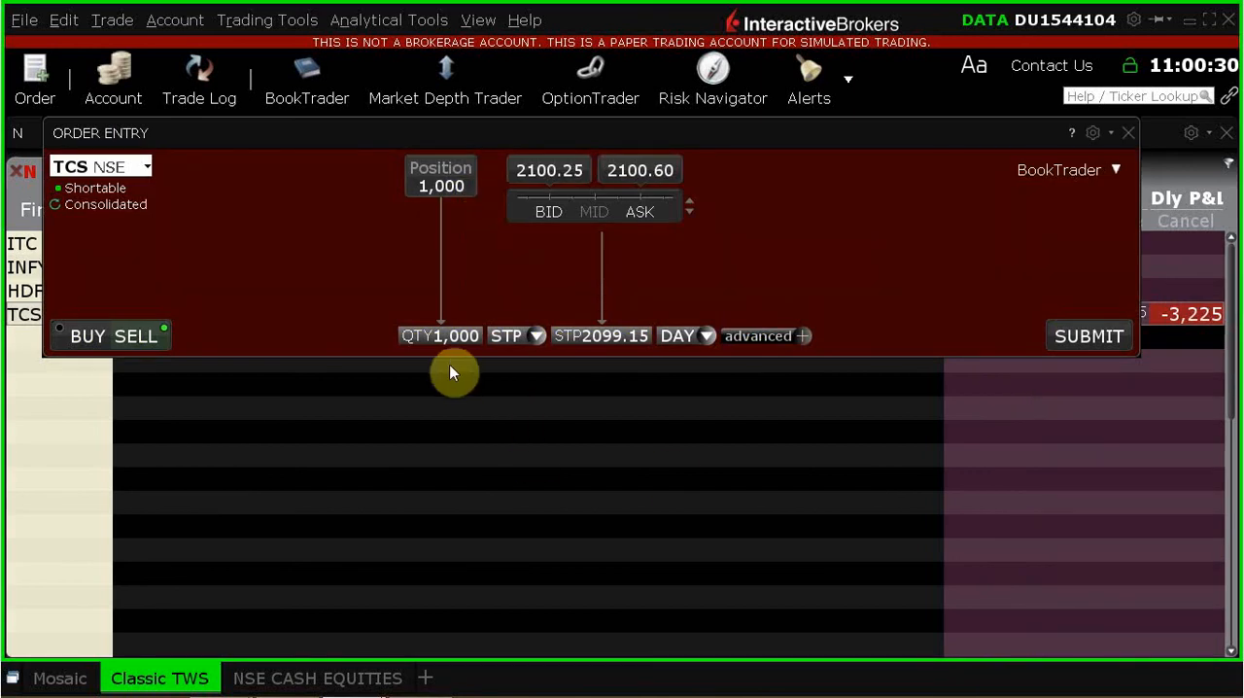
{"action": "mouse_move", "coordinate": [156, 348]}
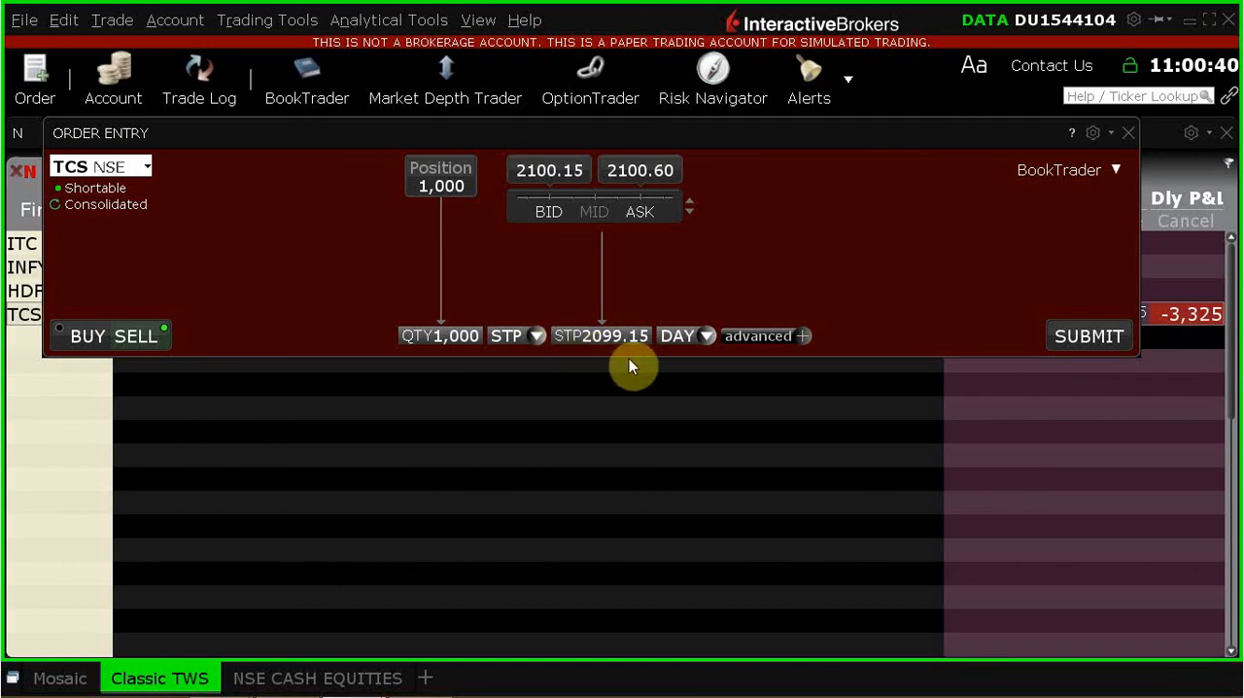
{"action": "mouse_move", "coordinate": [627, 422]}
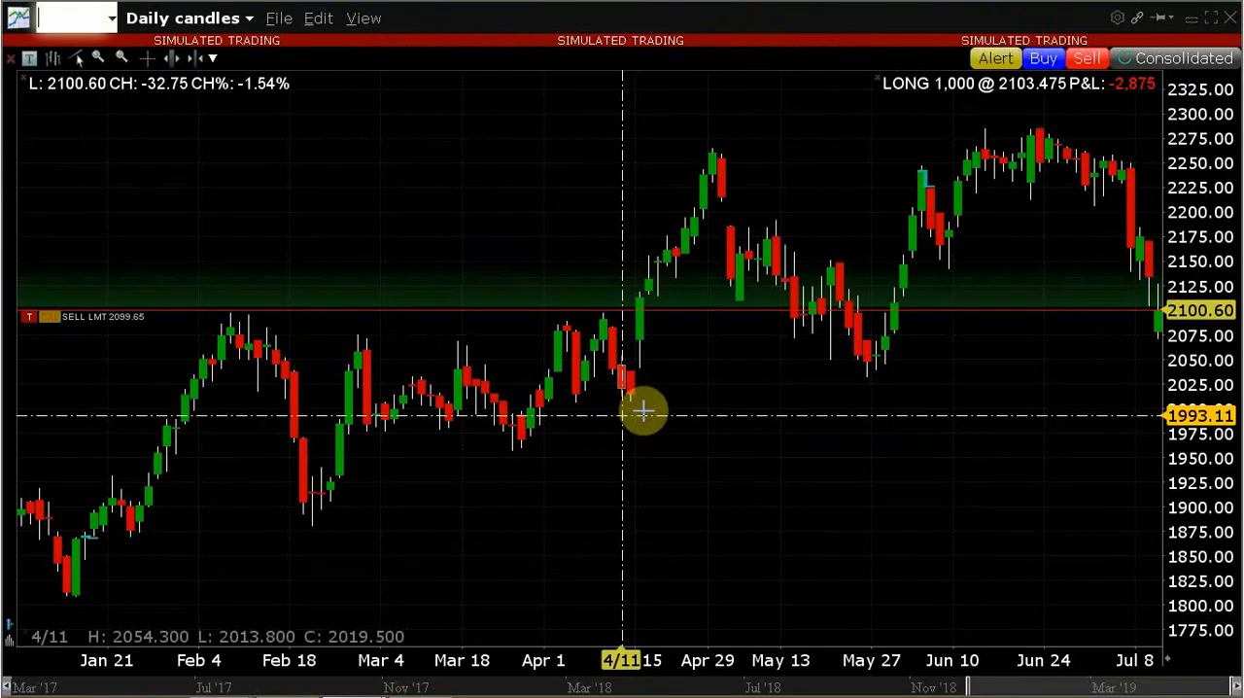
{"action": "mouse_move", "coordinate": [863, 378]}
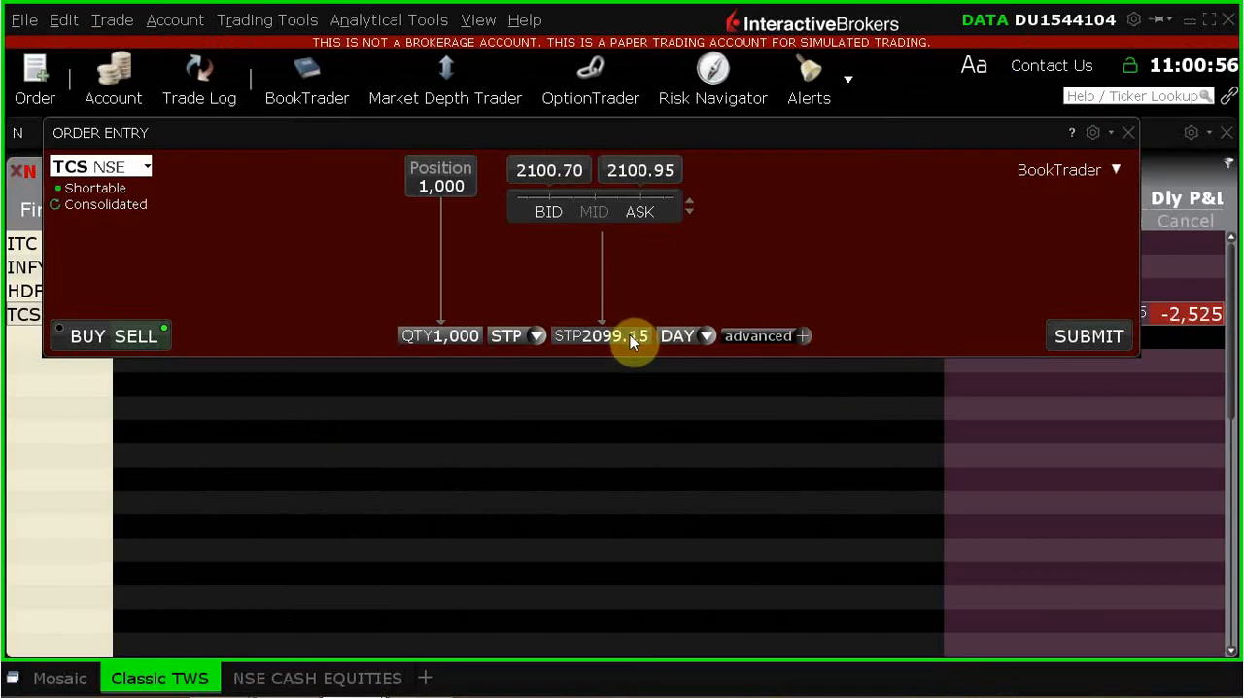
{"action": "left_click", "coordinate": [613, 336]}
{"action": "type", "text": "2032.4"}
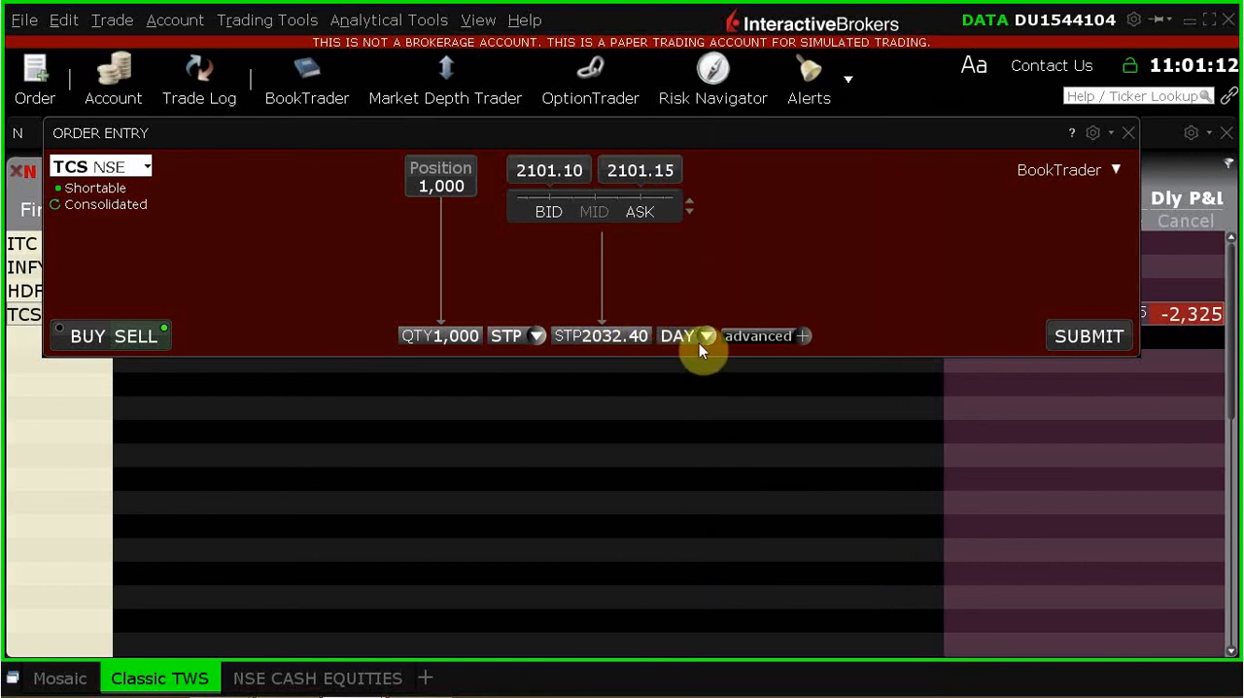
{"action": "left_click", "coordinate": [688, 336]}
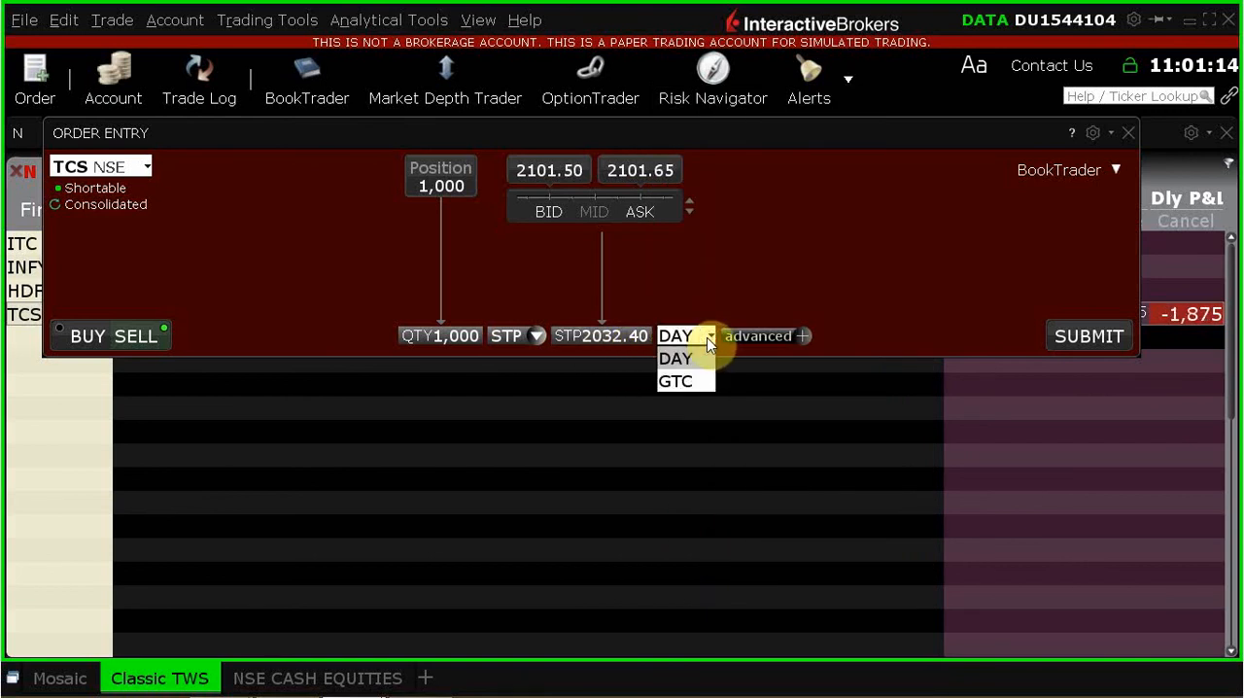
Step: Change the TCS sell stop's time in force from DAY to GTC
{"action": "left_click", "coordinate": [675, 380]}
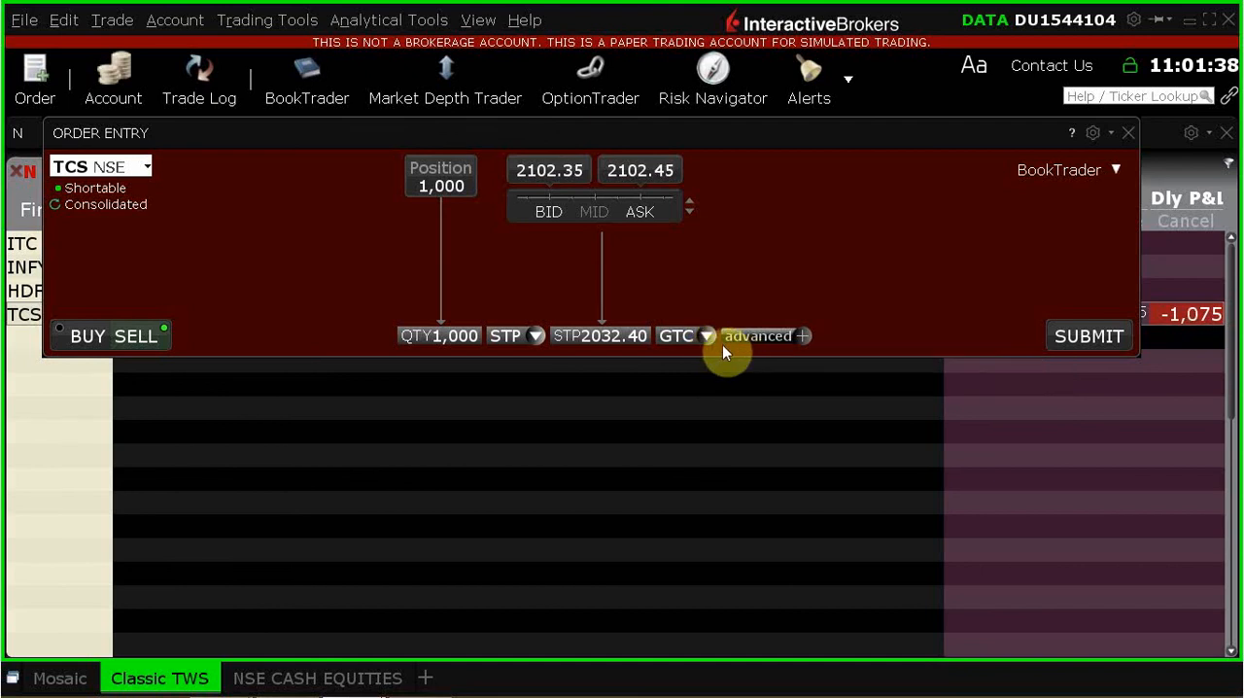
{"action": "mouse_move", "coordinate": [475, 373]}
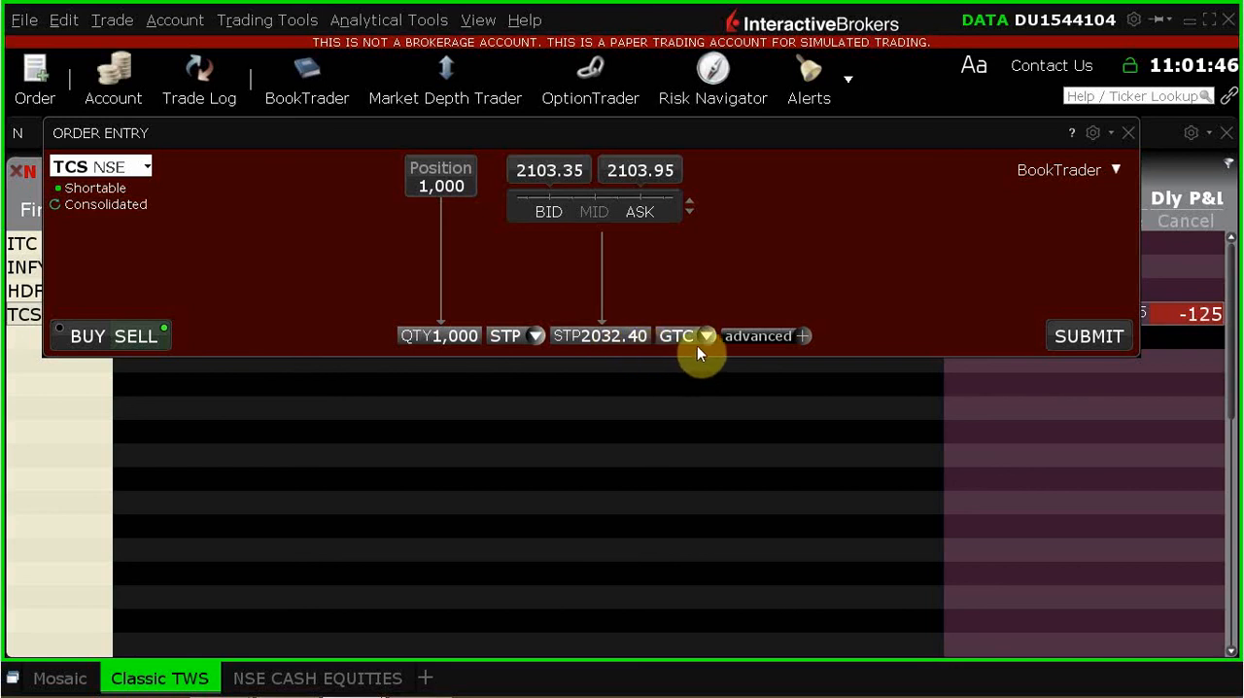
{"action": "mouse_move", "coordinate": [706, 335]}
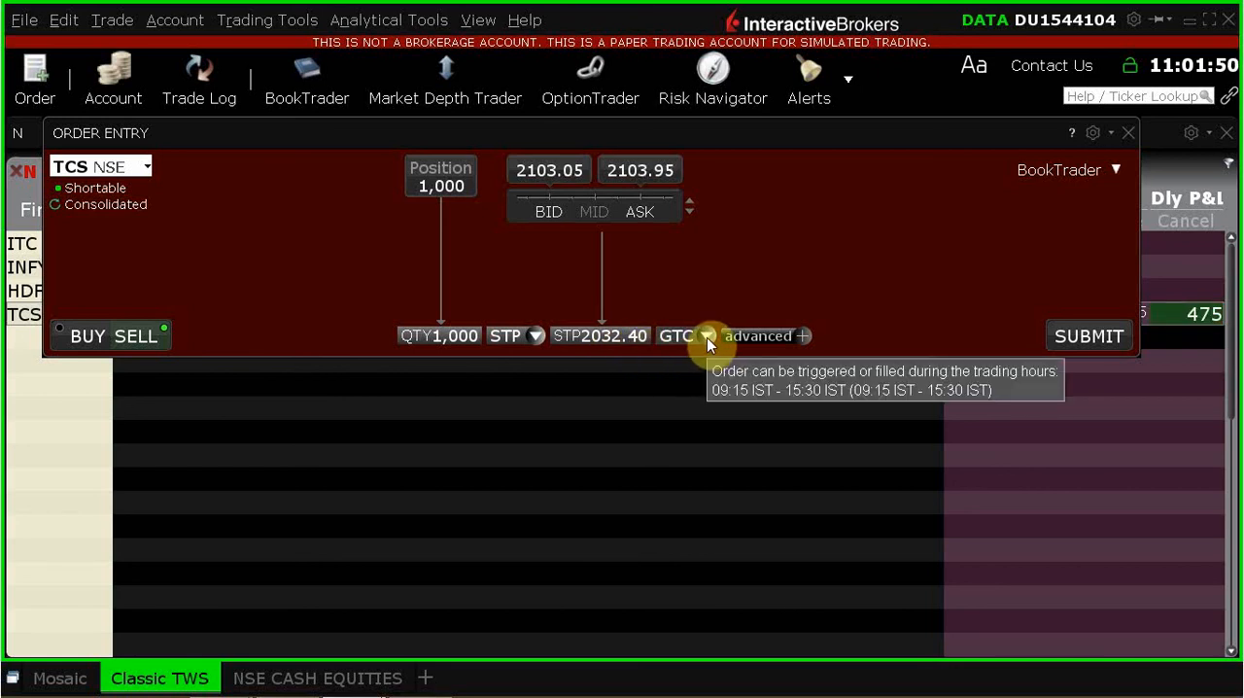
{"action": "mouse_move", "coordinate": [902, 417]}
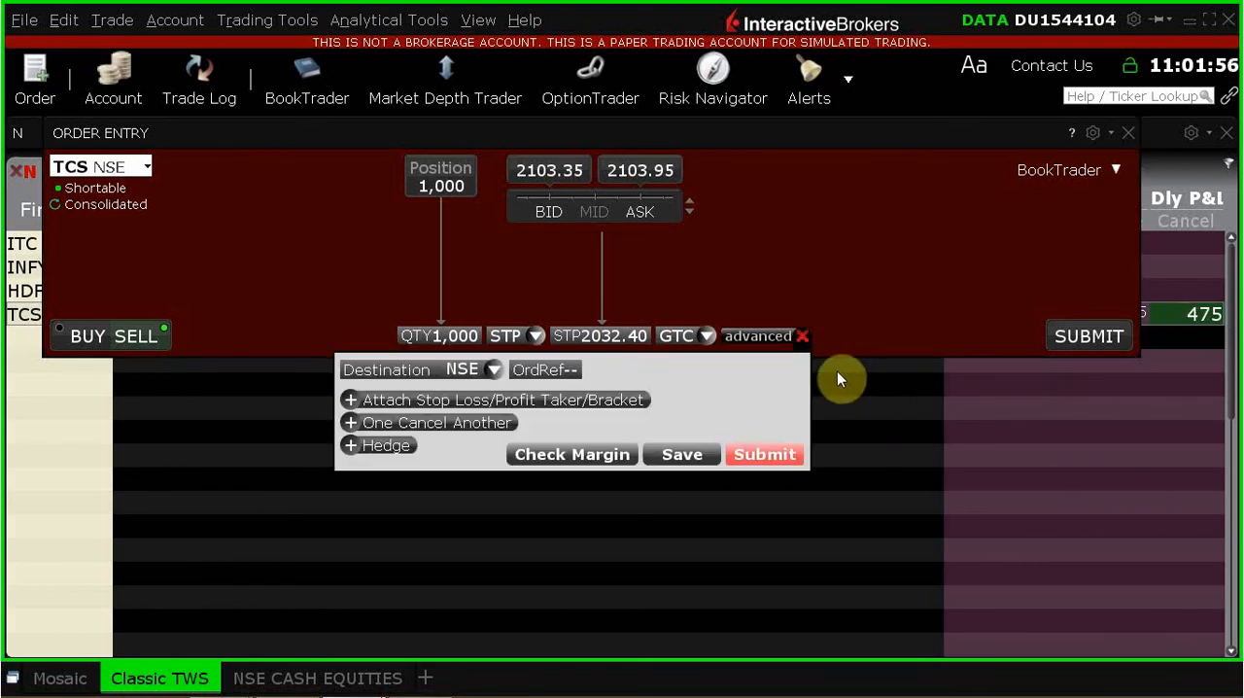
{"action": "mouse_move", "coordinate": [493, 377]}
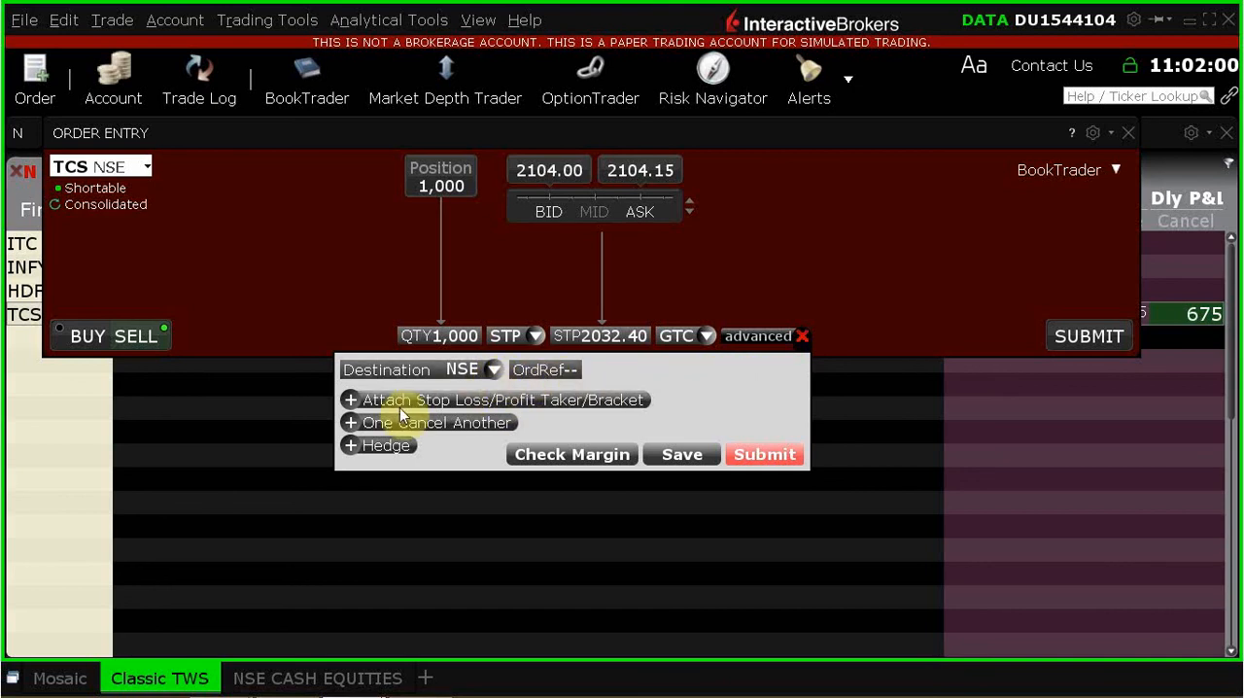
{"action": "mouse_move", "coordinate": [701, 544]}
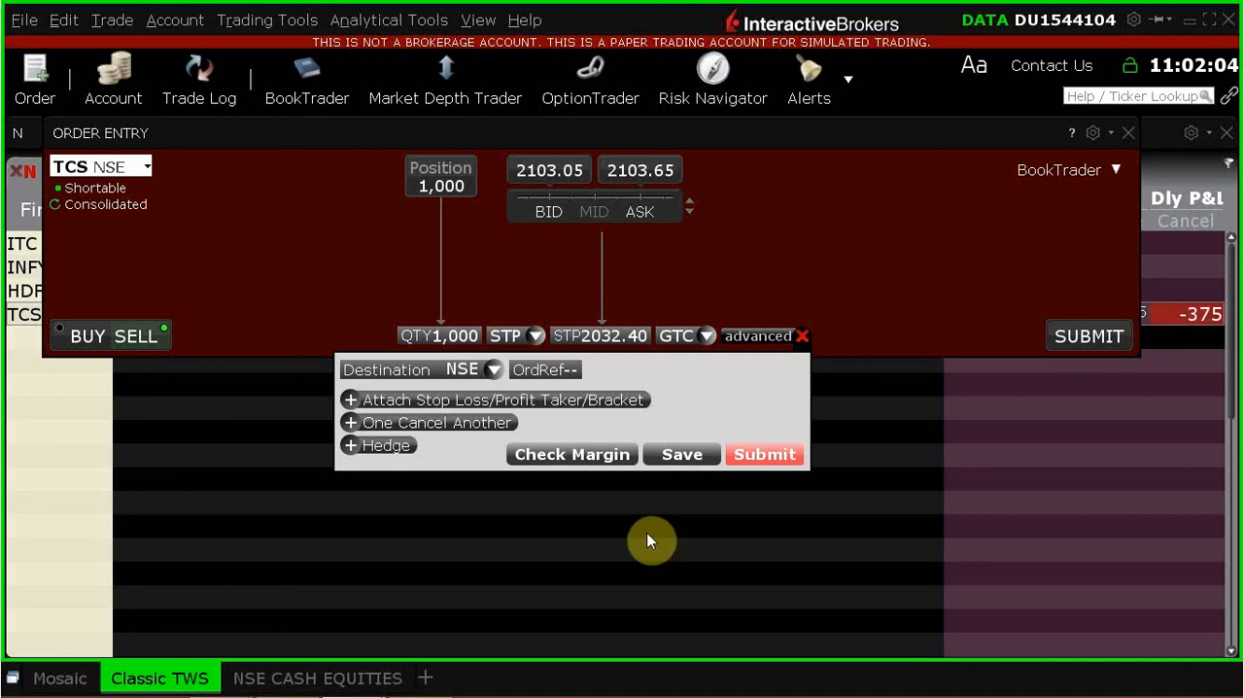
{"action": "mouse_move", "coordinate": [564, 481]}
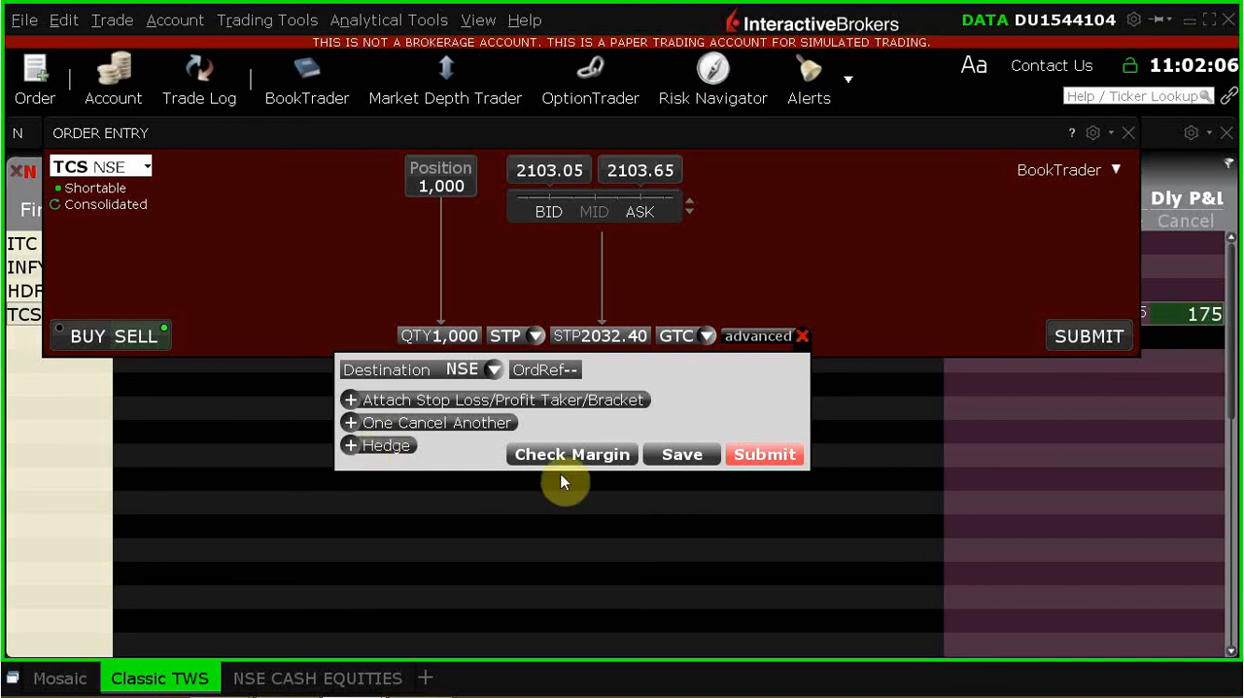
{"action": "left_click", "coordinate": [802, 336]}
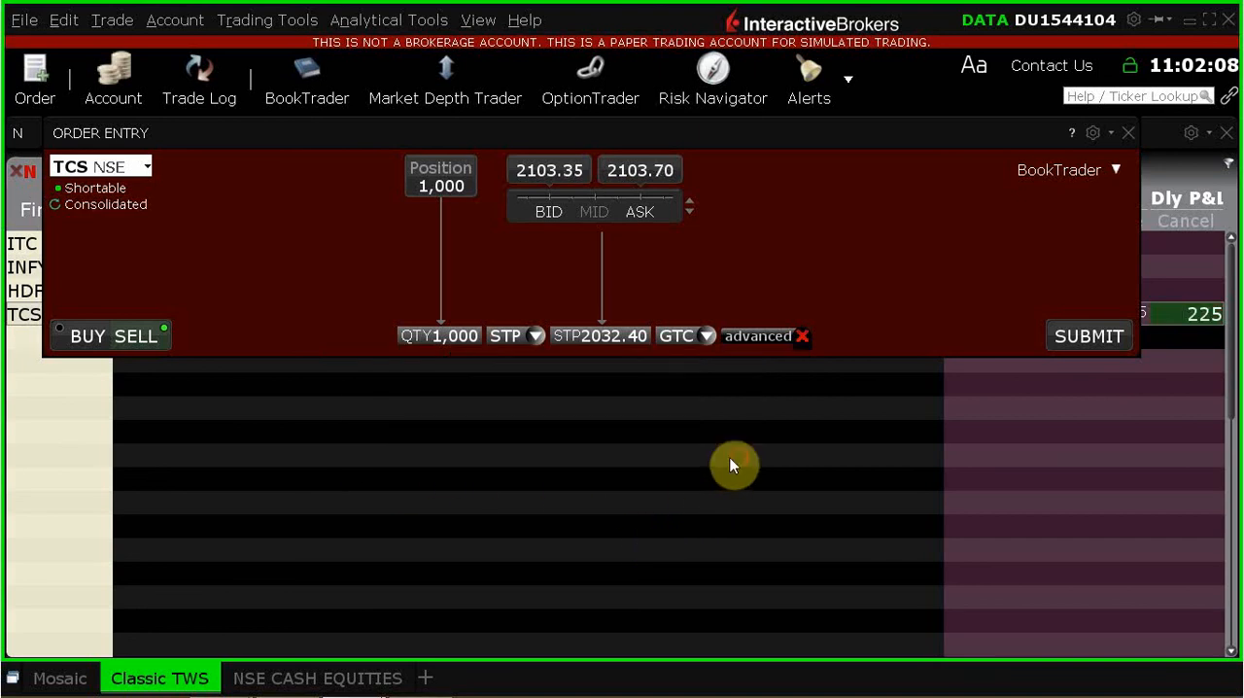
{"action": "left_click", "coordinate": [1087, 336]}
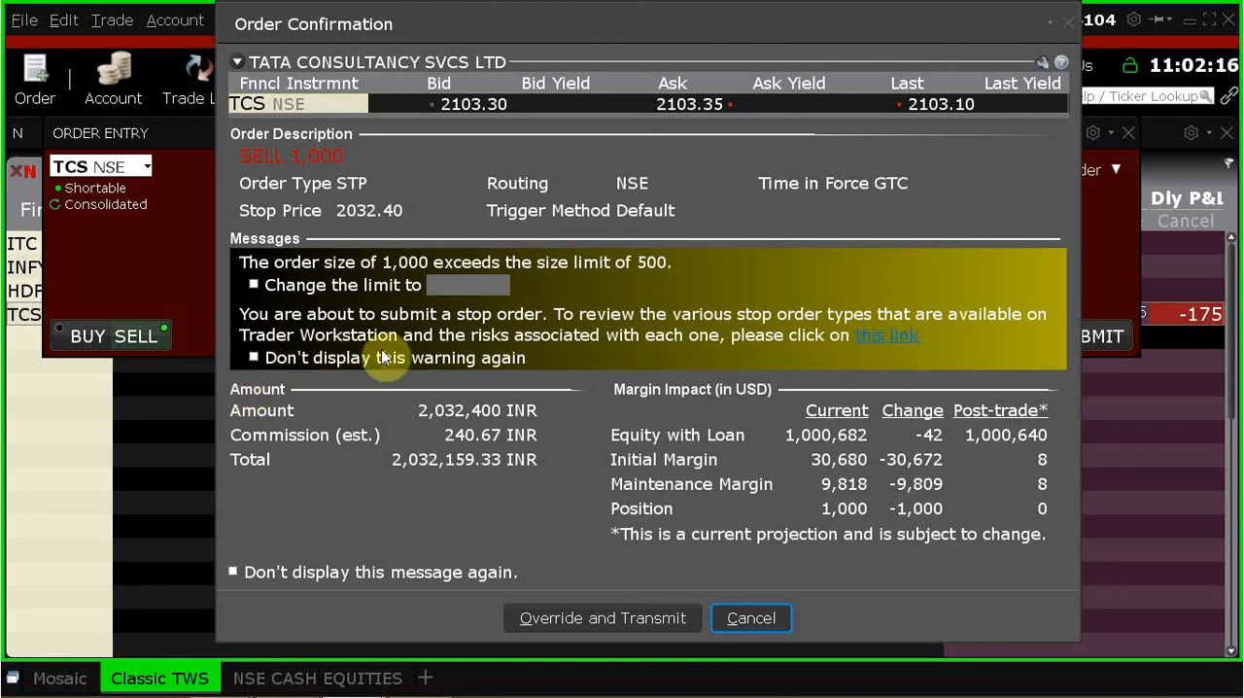
{"action": "mouse_move", "coordinate": [853, 345]}
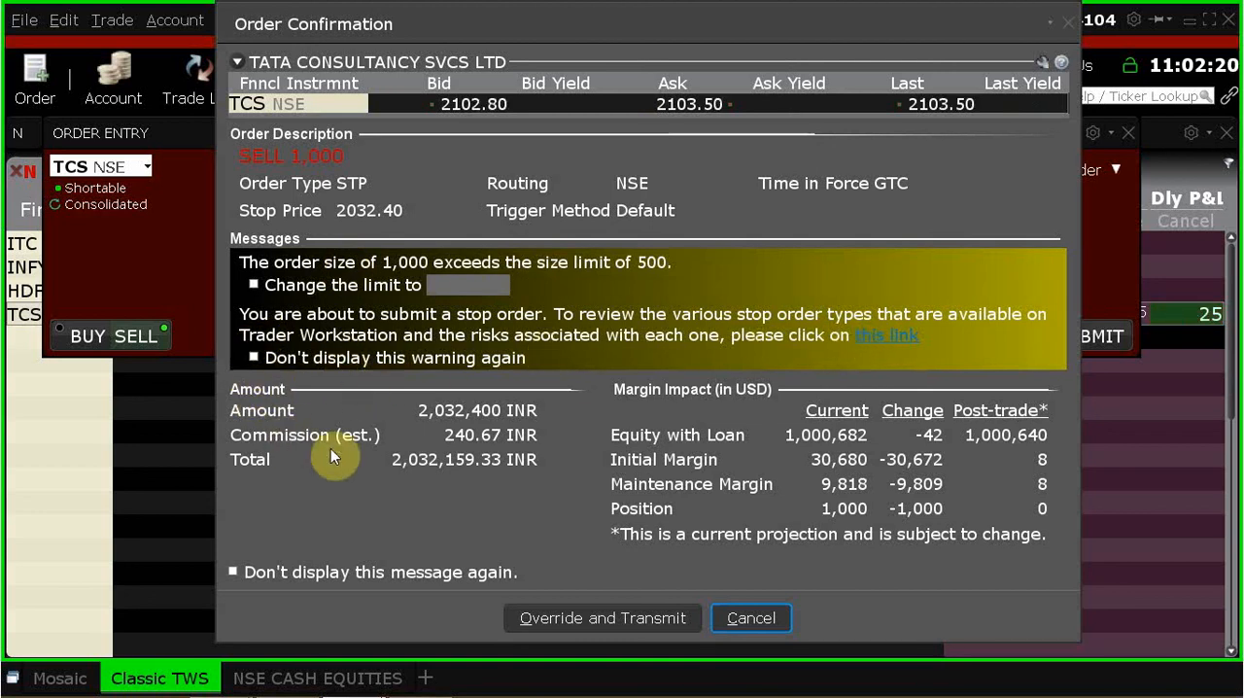
{"action": "mouse_move", "coordinate": [637, 627]}
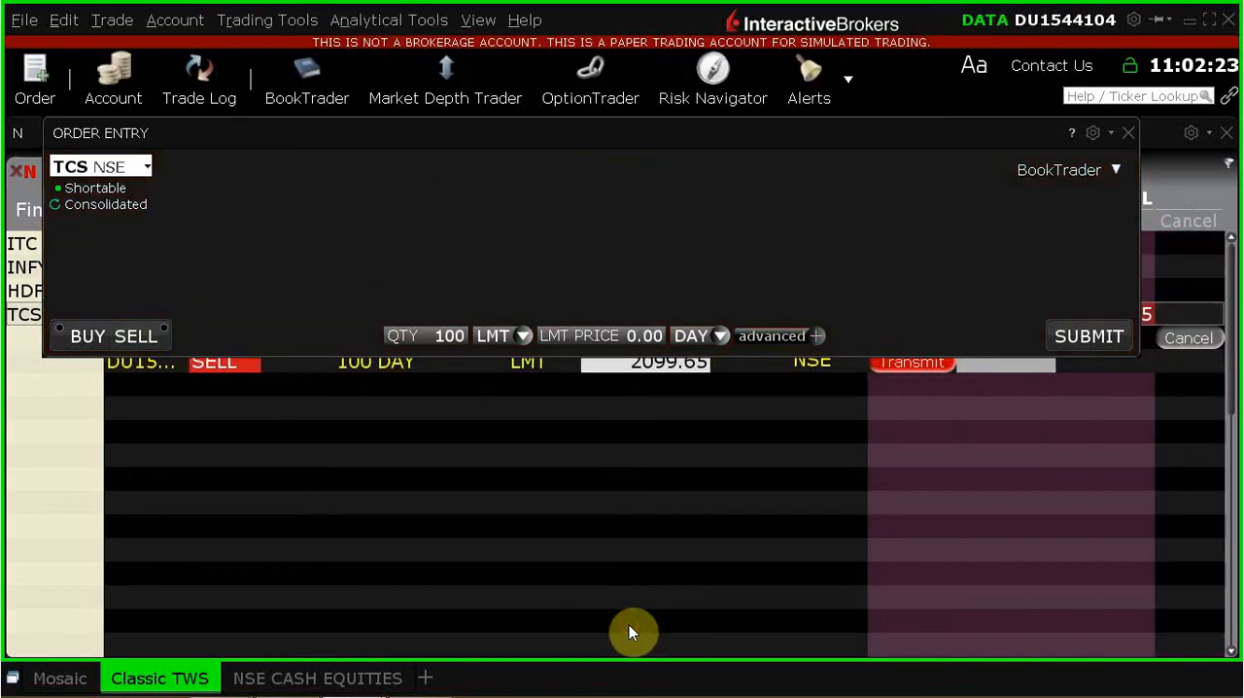
Step: Override the size warning to transmit the GTC stop, then acknowledge the auto-cancel notice
{"action": "left_click", "coordinate": [1088, 336]}
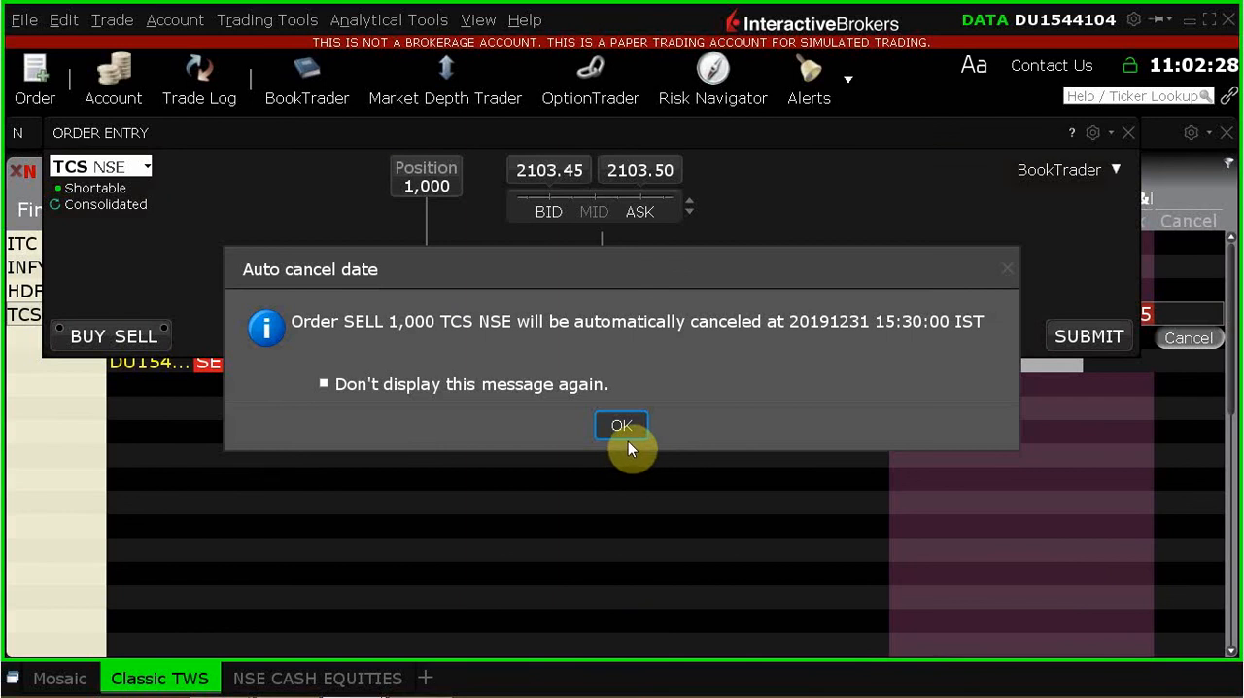
{"action": "mouse_move", "coordinate": [688, 659]}
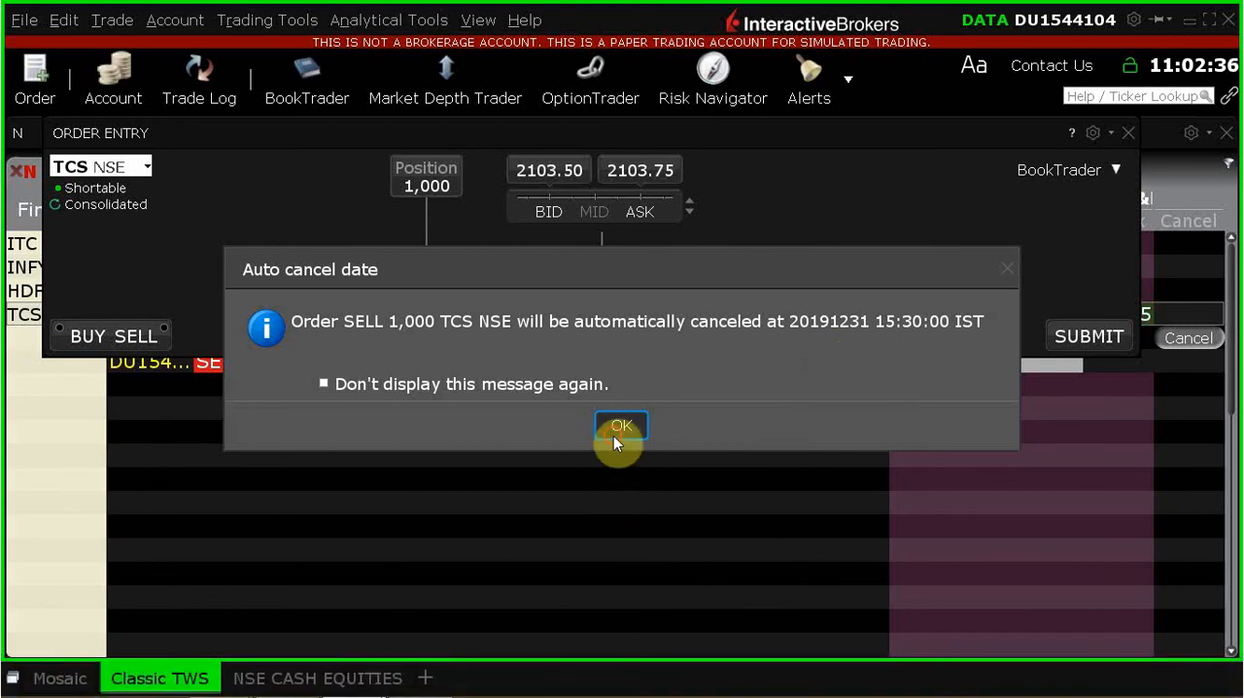
{"action": "left_click", "coordinate": [620, 425]}
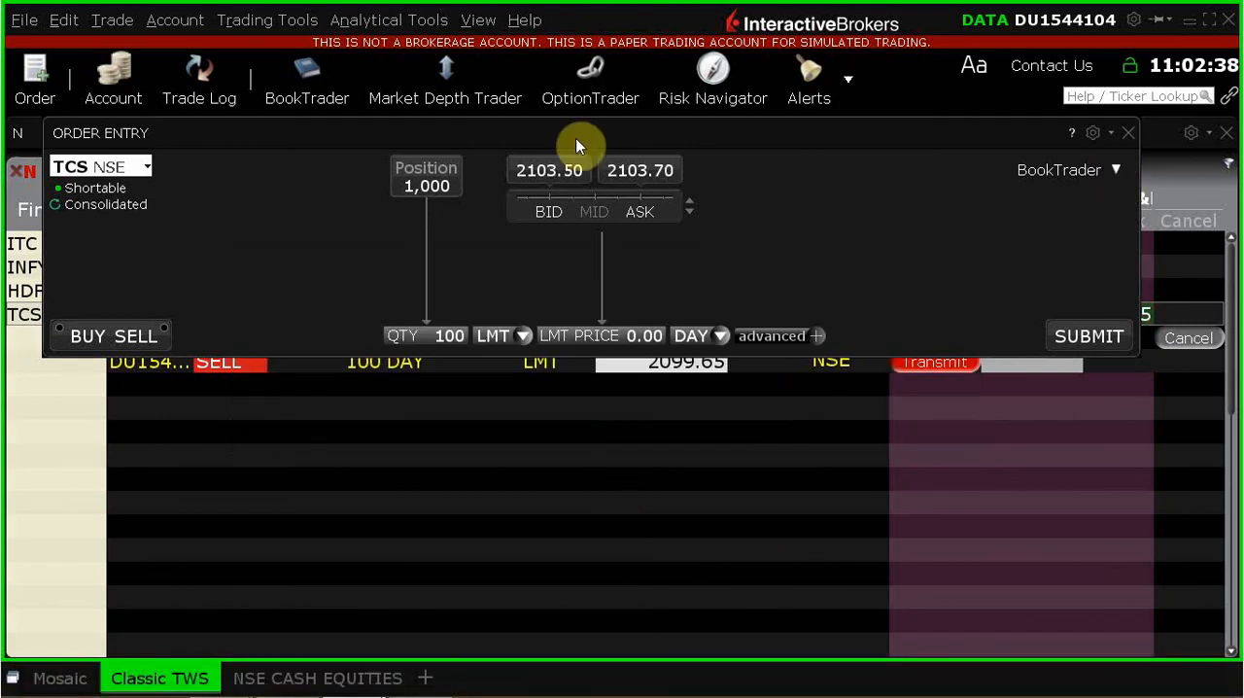
{"action": "mouse_move", "coordinate": [892, 134]}
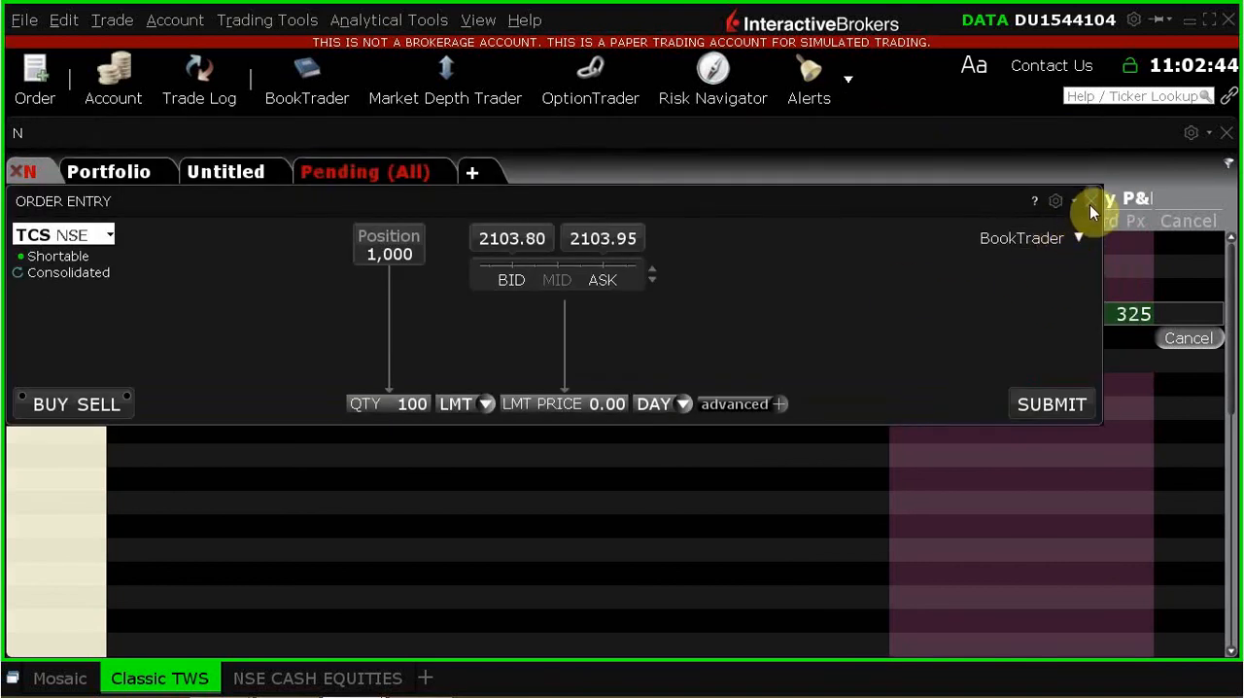
Step: Close the Order Entry ticket and delete the unsent 100-share DAY limit order row
{"action": "left_click", "coordinate": [1090, 201]}
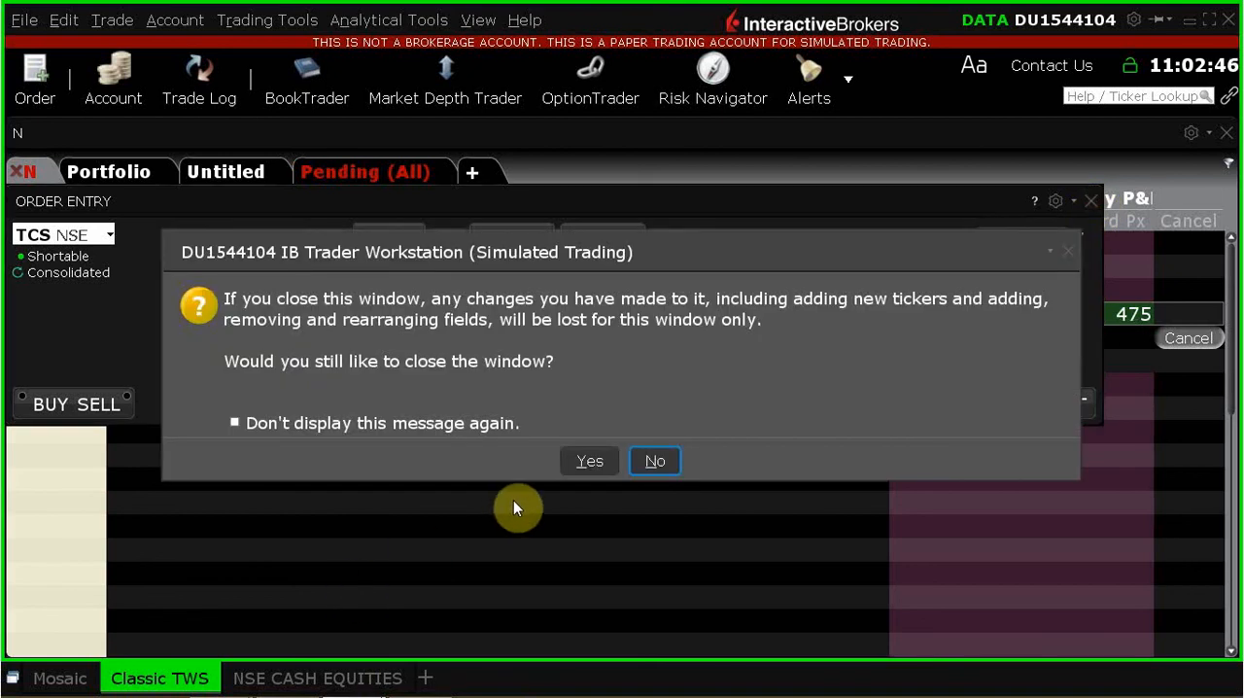
{"action": "mouse_move", "coordinate": [598, 534]}
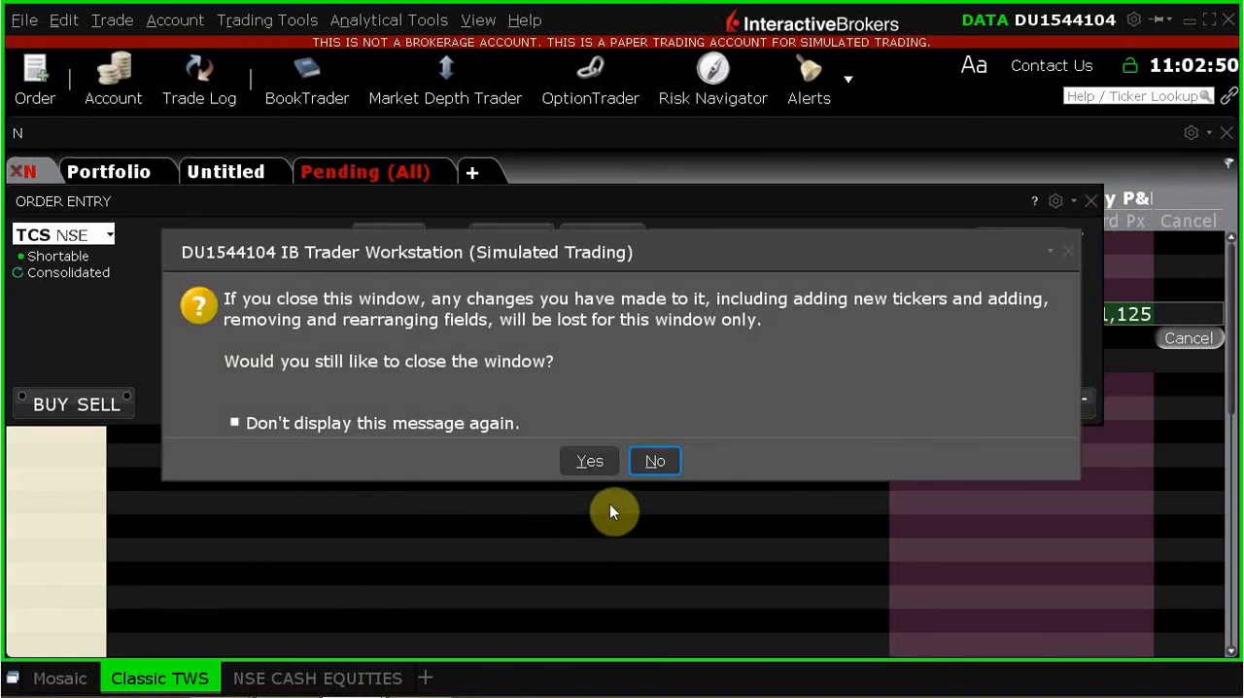
{"action": "left_click", "coordinate": [654, 461]}
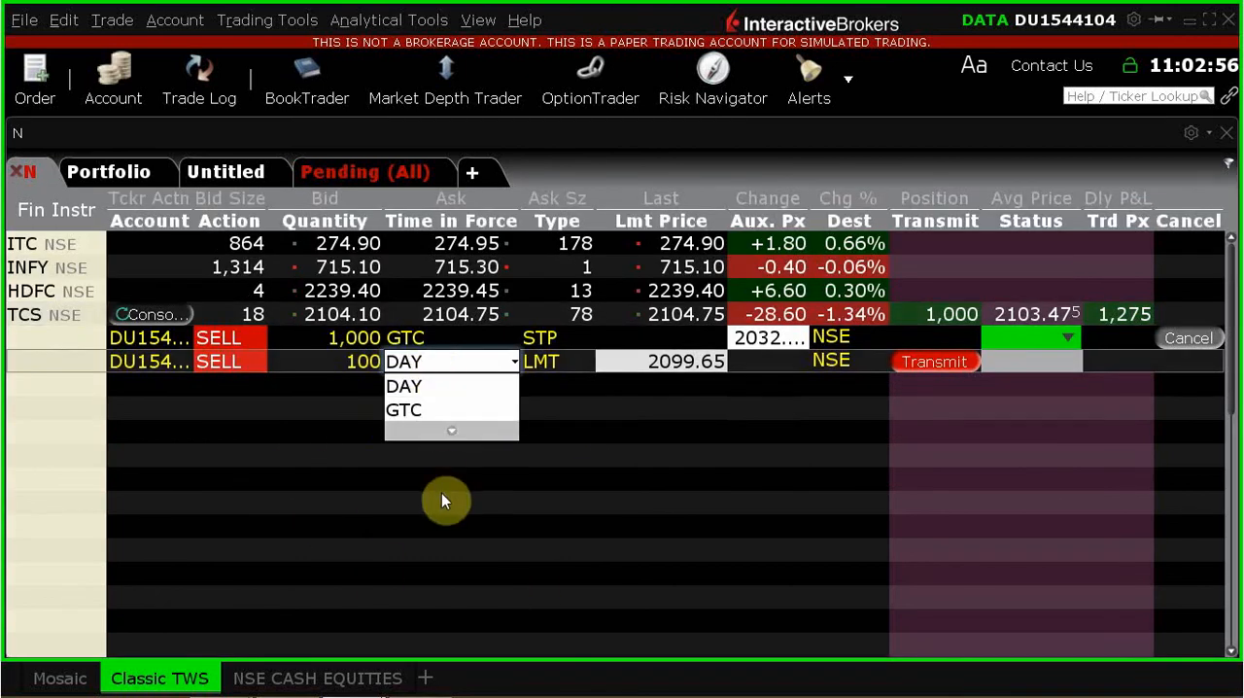
{"action": "left_click", "coordinate": [404, 385]}
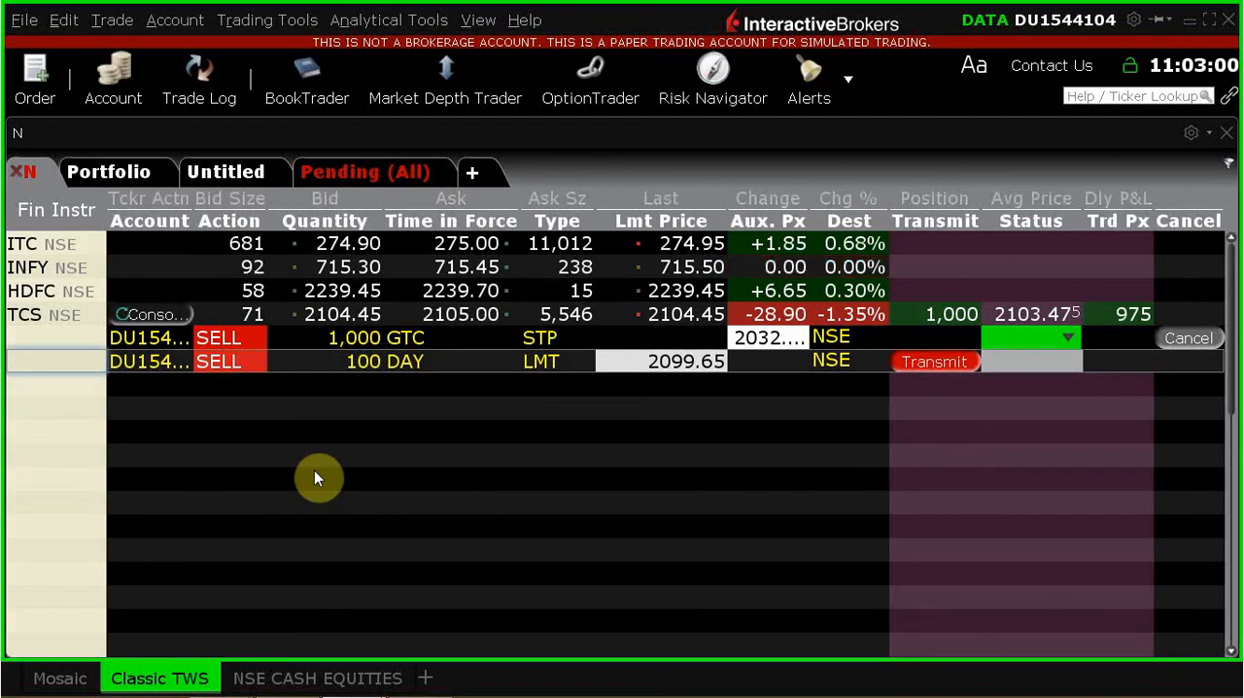
{"action": "left_click", "coordinate": [933, 361]}
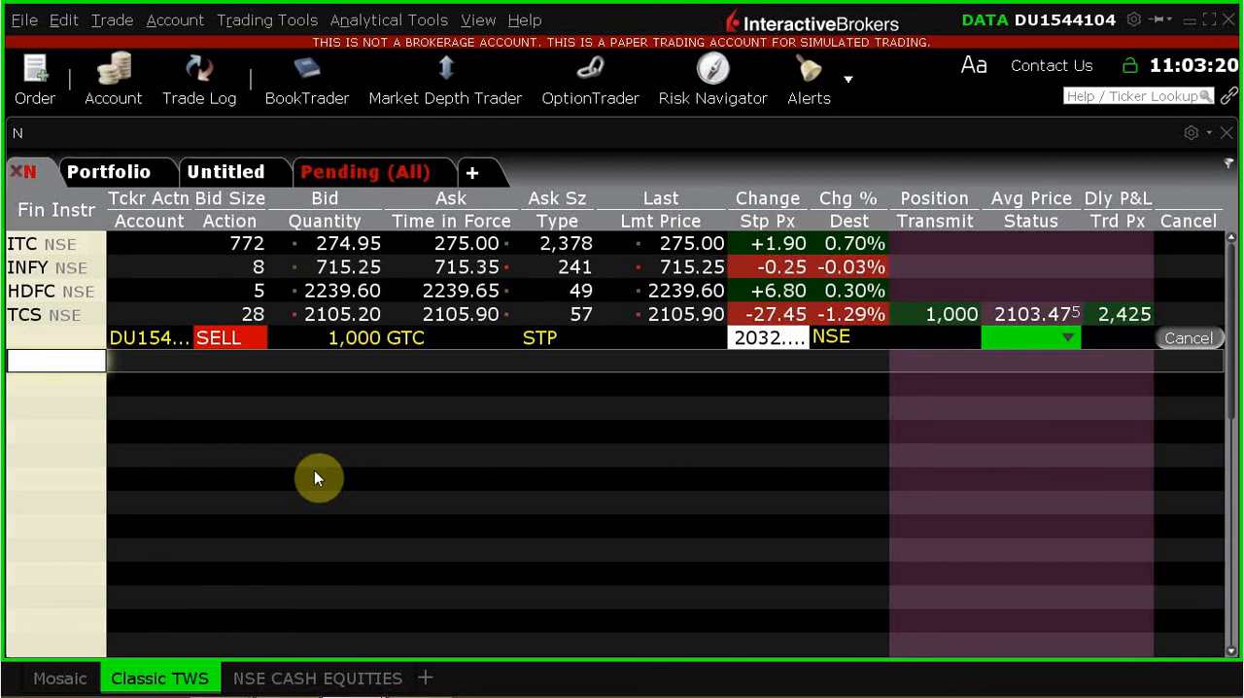
{"action": "key", "text": "alt+tab"}
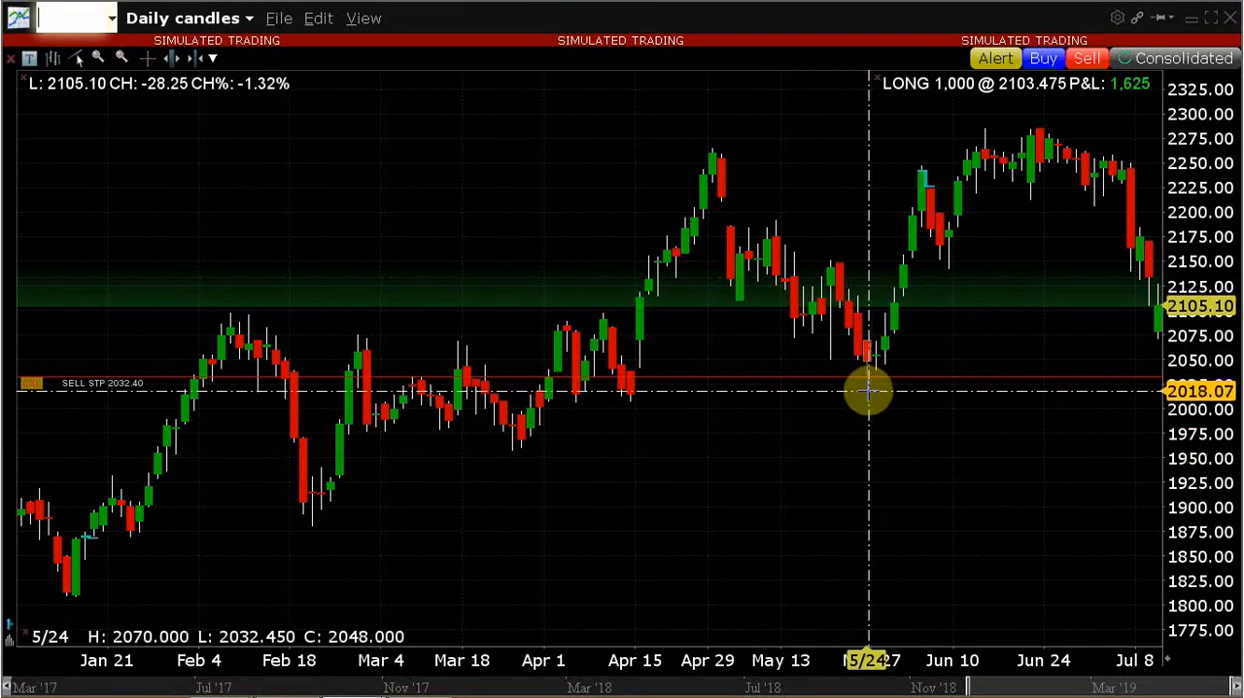
{"action": "mouse_move", "coordinate": [991, 370]}
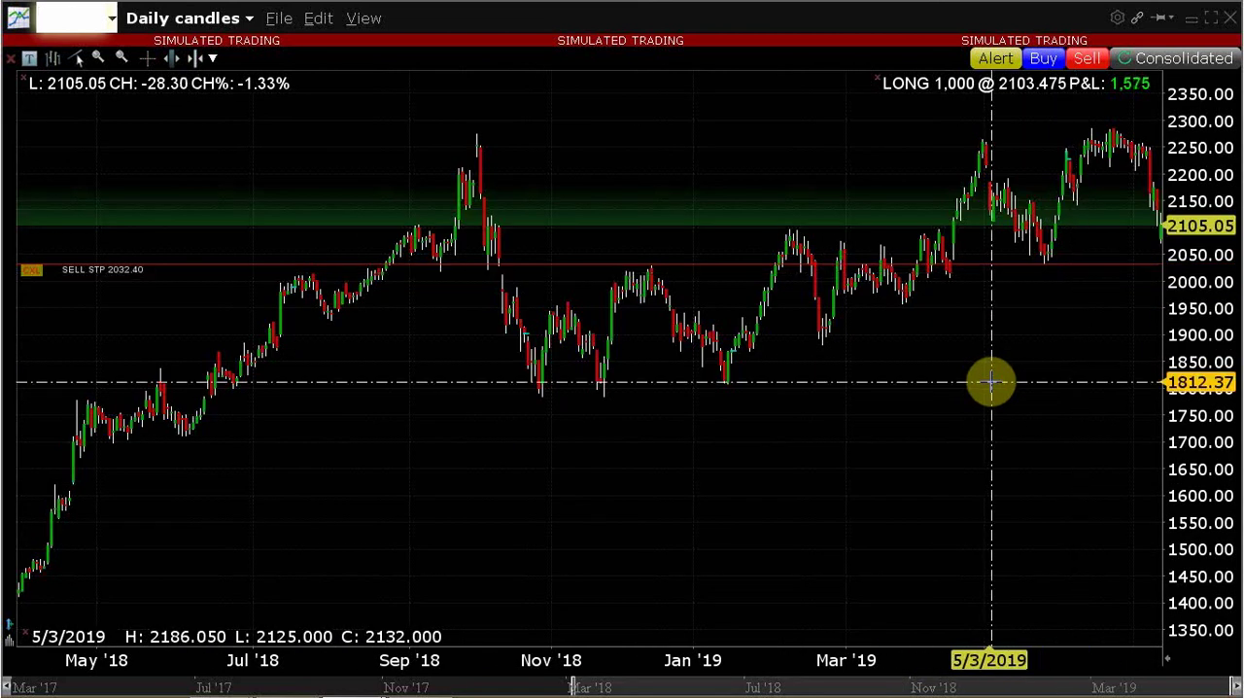
{"action": "mouse_move", "coordinate": [595, 374]}
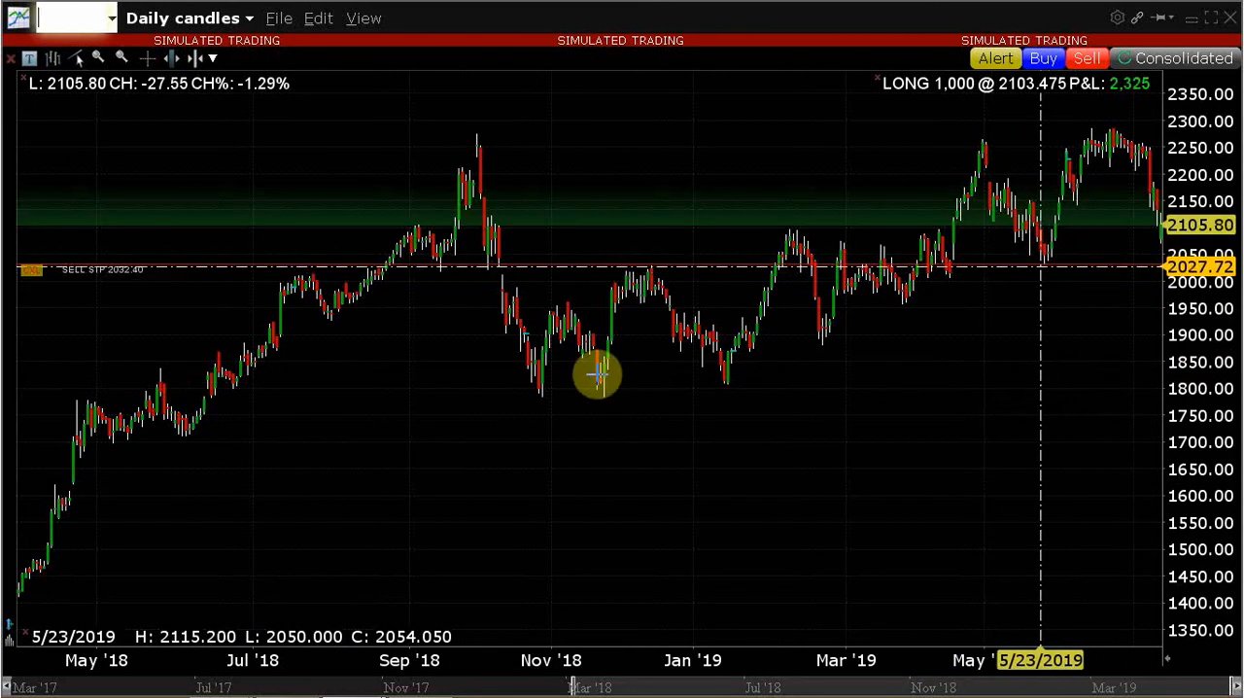
{"action": "mouse_move", "coordinate": [1138, 267]}
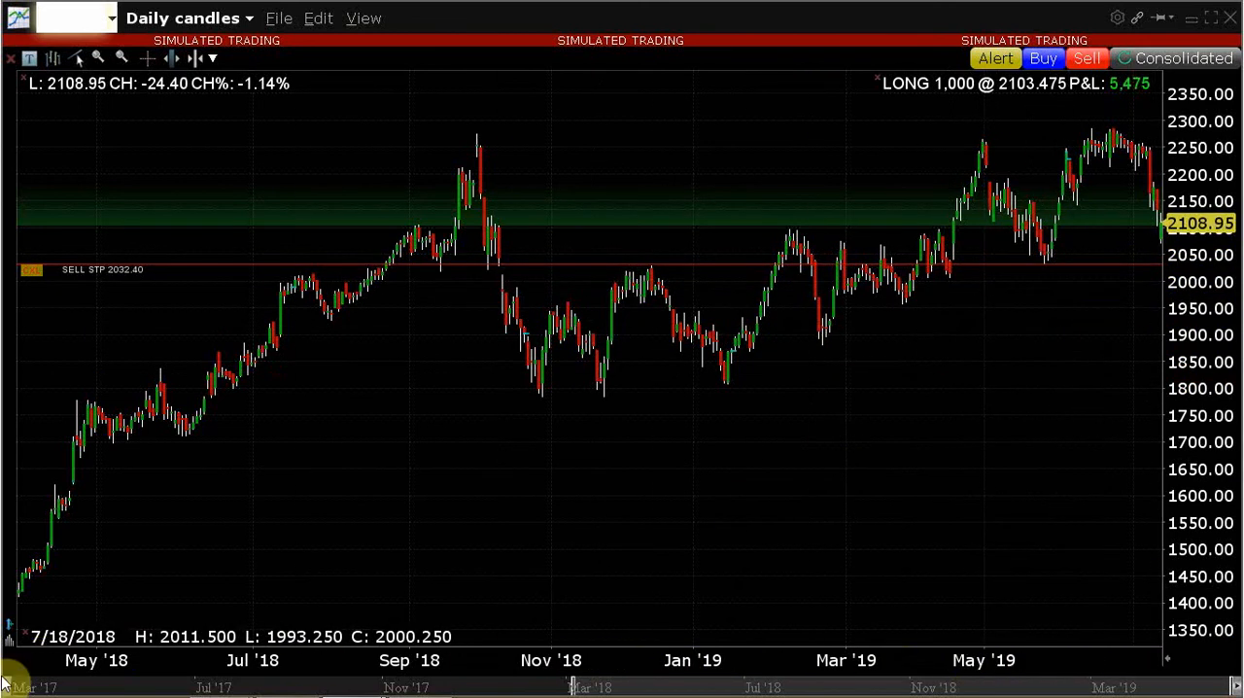
{"action": "mouse_move", "coordinate": [1055, 303]}
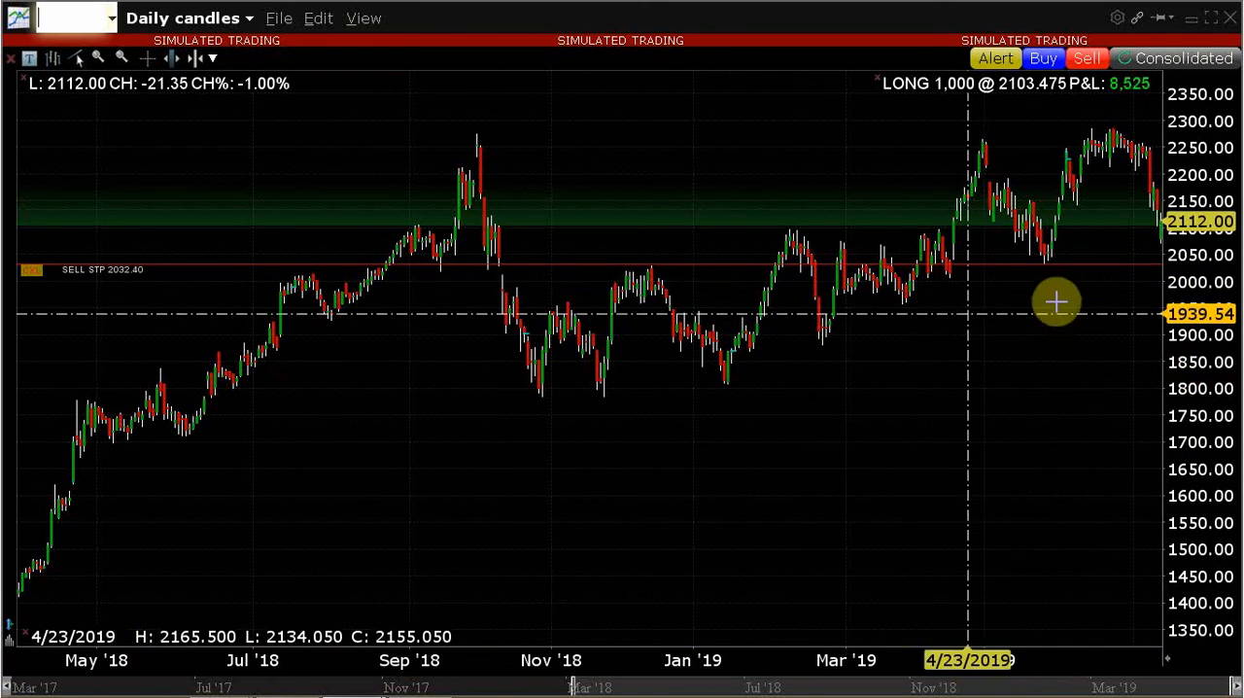
{"action": "mouse_move", "coordinate": [1049, 266]}
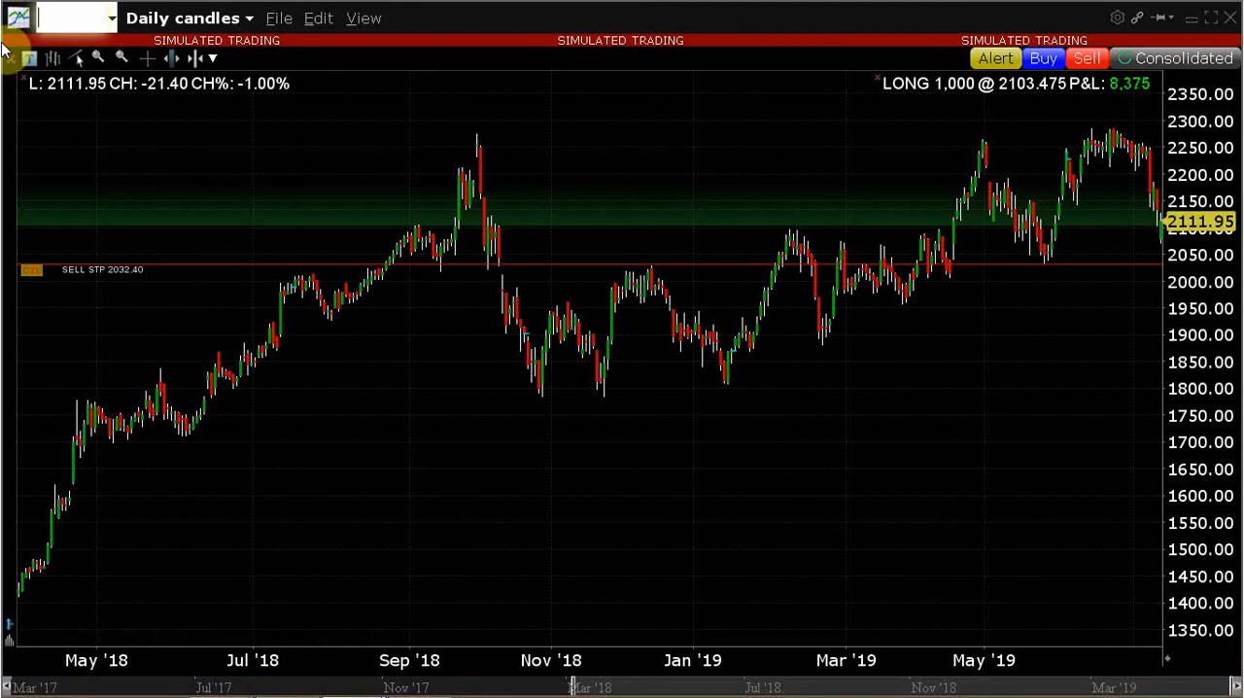
{"action": "mouse_move", "coordinate": [613, 222]}
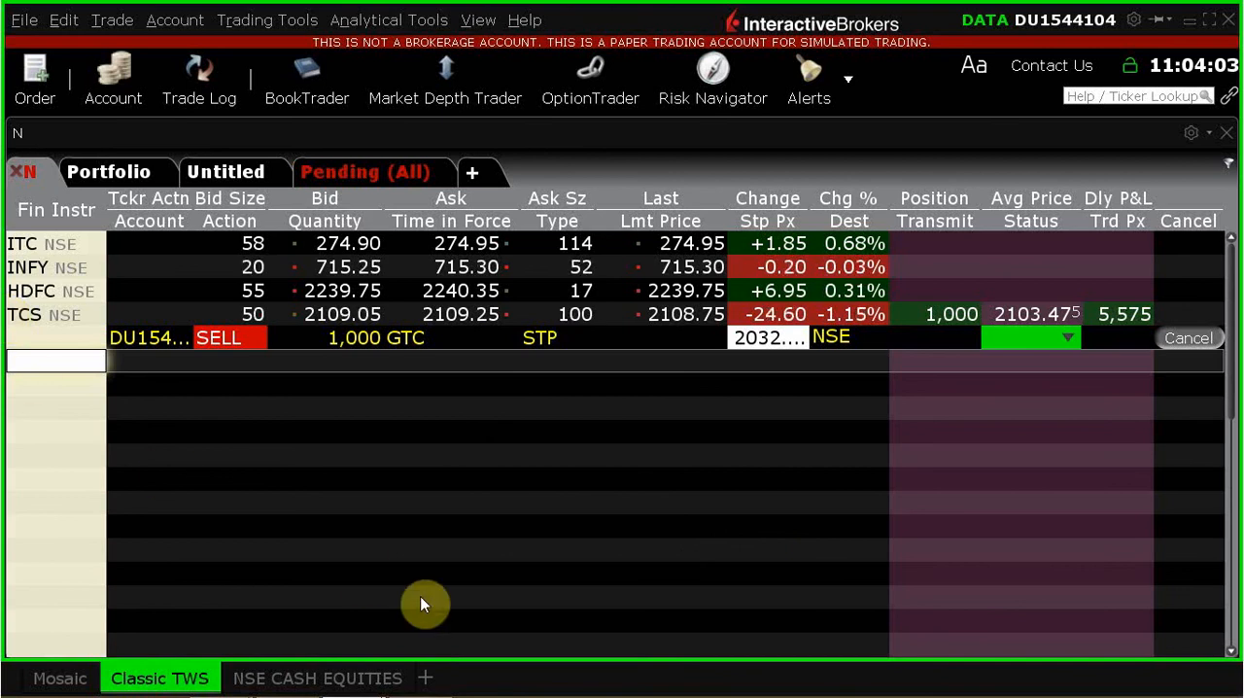
{"action": "mouse_move", "coordinate": [421, 528]}
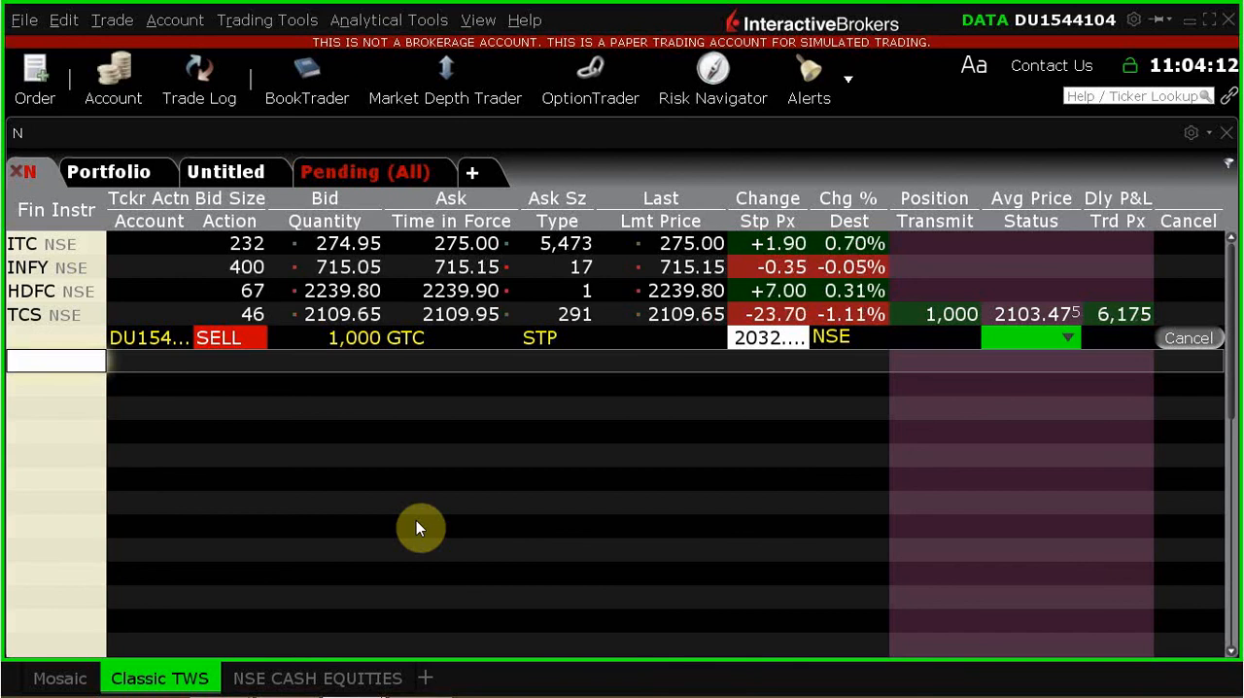
{"action": "mouse_move", "coordinate": [479, 376]}
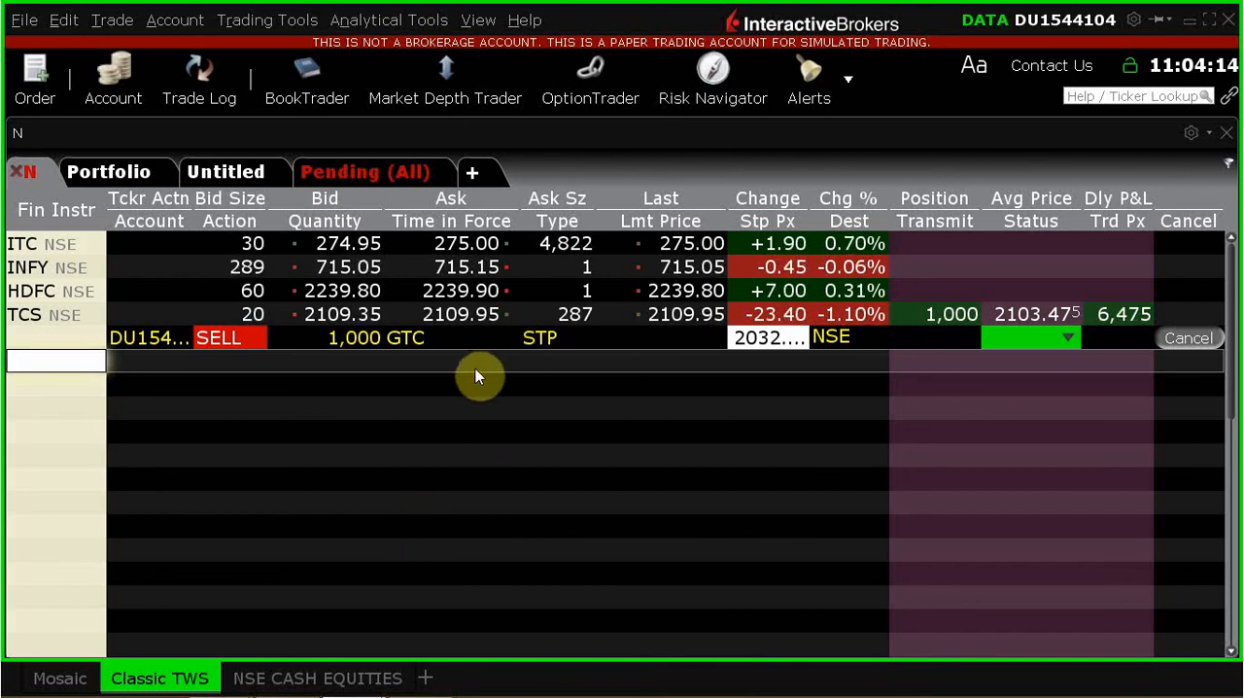
{"action": "mouse_move", "coordinate": [432, 359]}
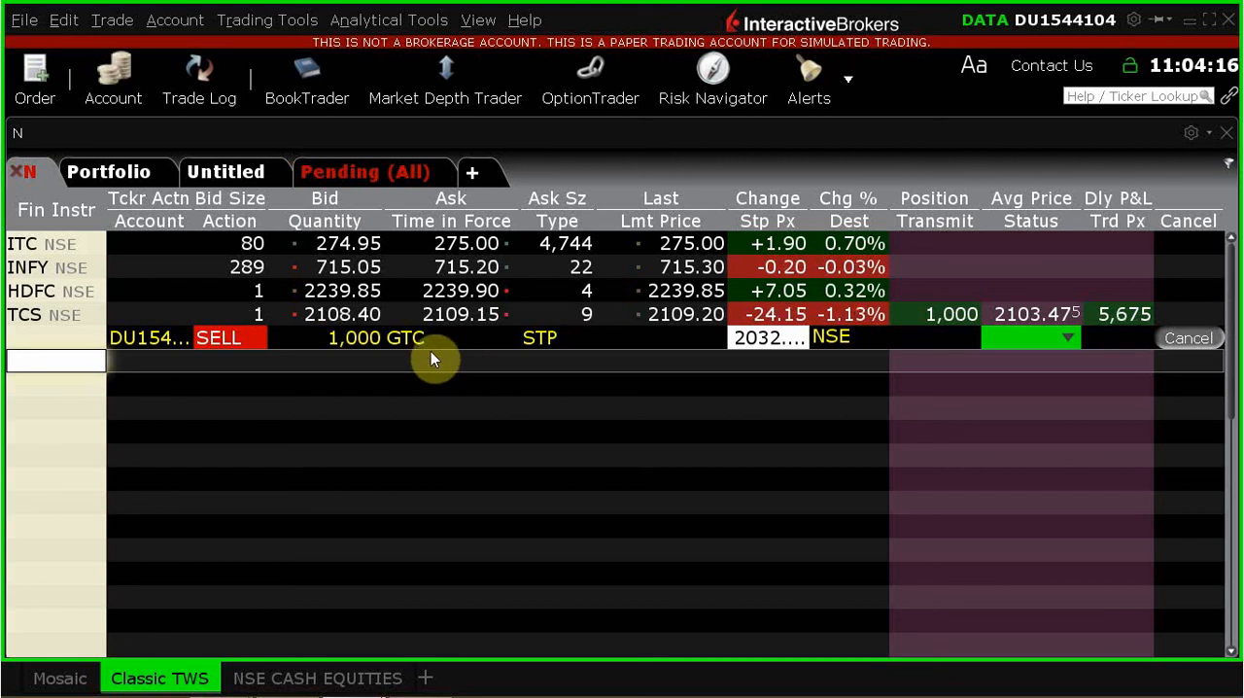
{"action": "mouse_move", "coordinate": [443, 382]}
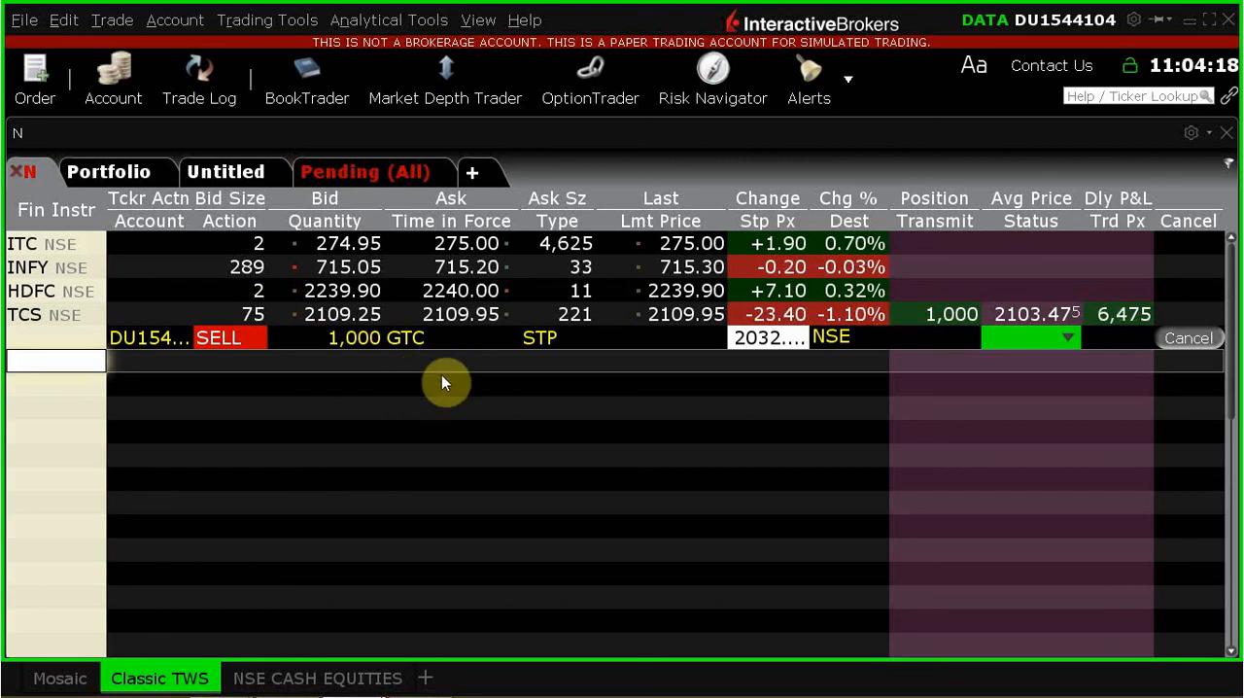
{"action": "mouse_move", "coordinate": [396, 491]}
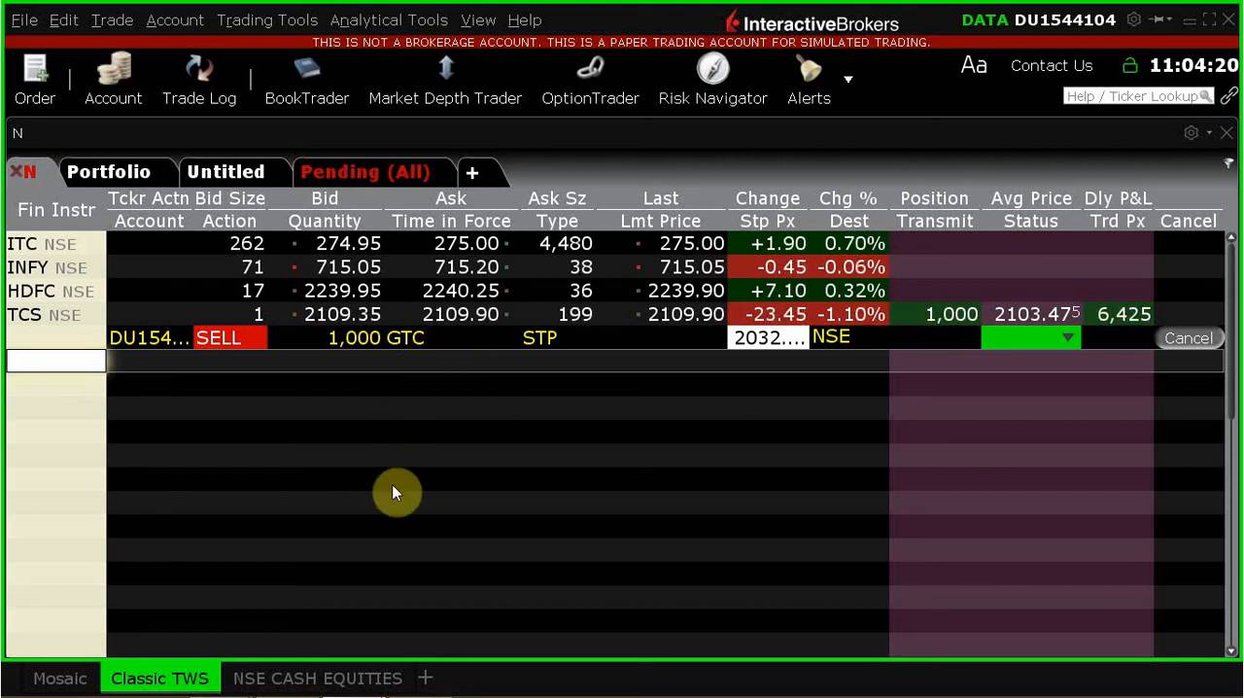
{"action": "mouse_move", "coordinate": [435, 341]}
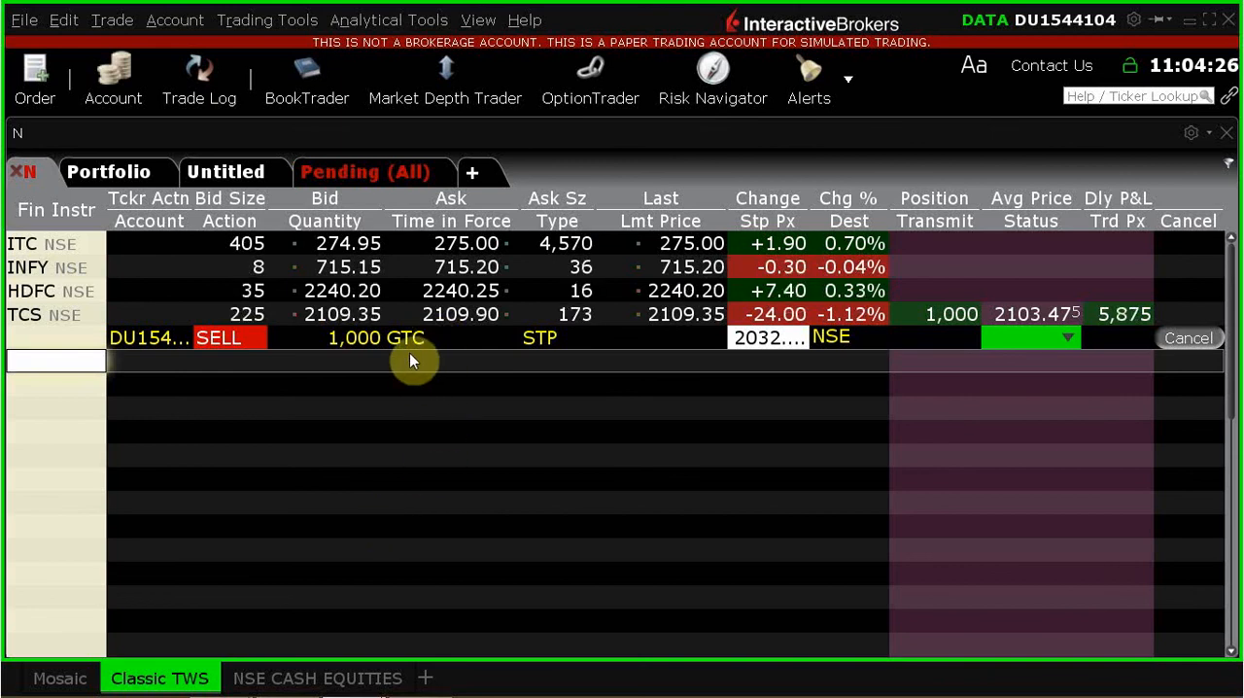
{"action": "mouse_move", "coordinate": [428, 535]}
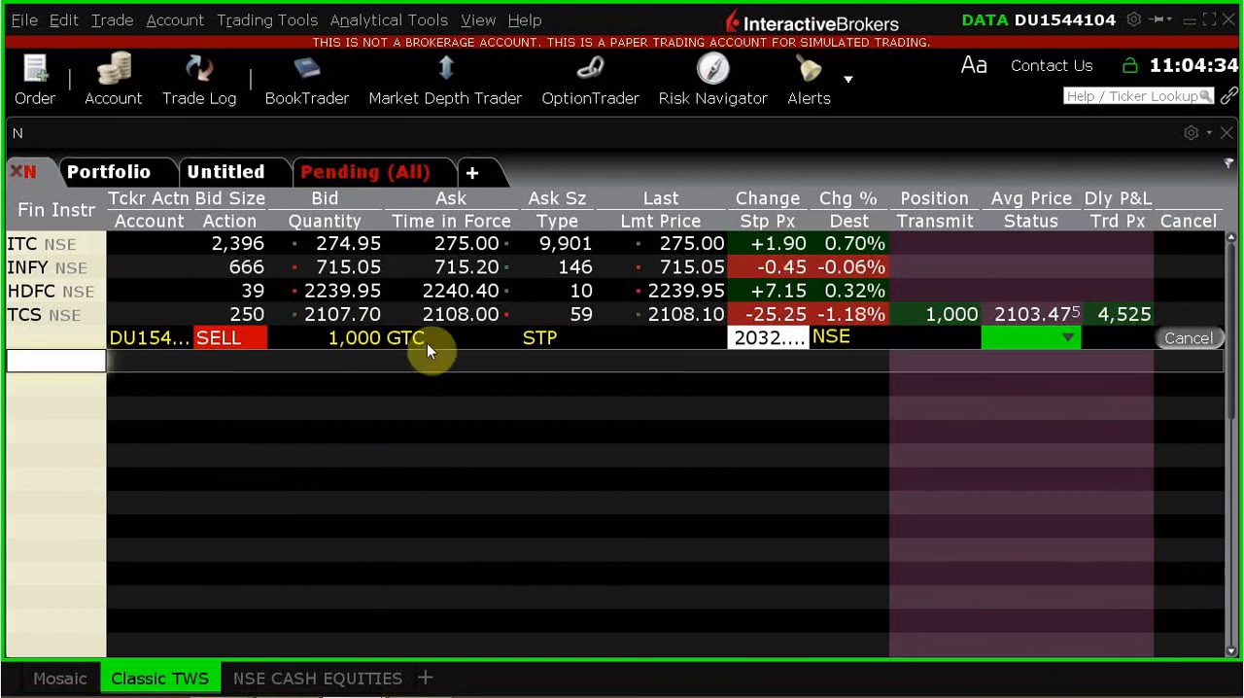
{"action": "mouse_move", "coordinate": [404, 538]}
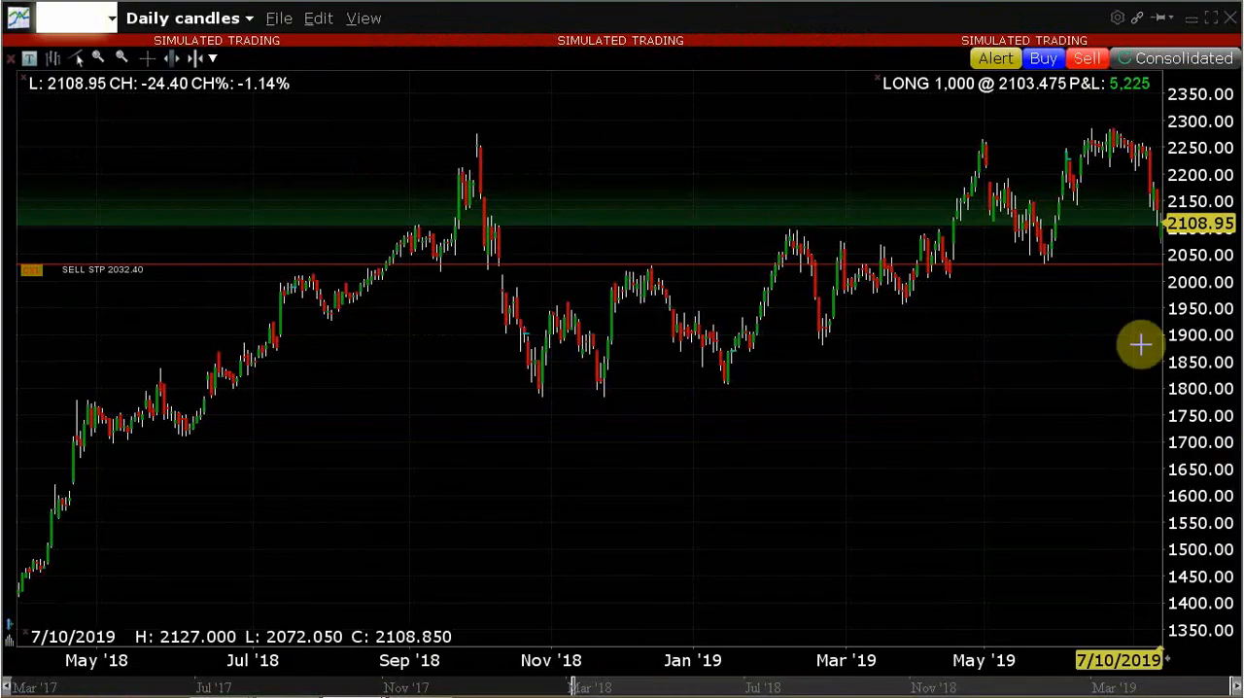
{"action": "mouse_move", "coordinate": [1156, 243]}
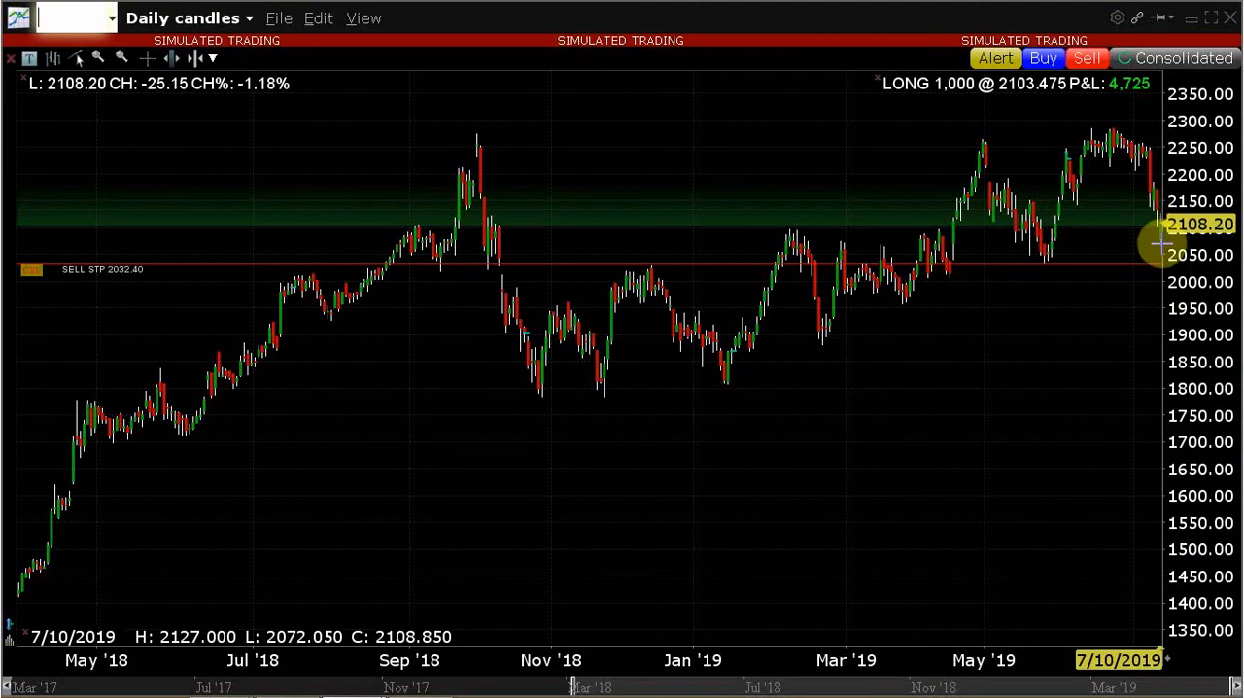
{"action": "mouse_move", "coordinate": [1064, 264]}
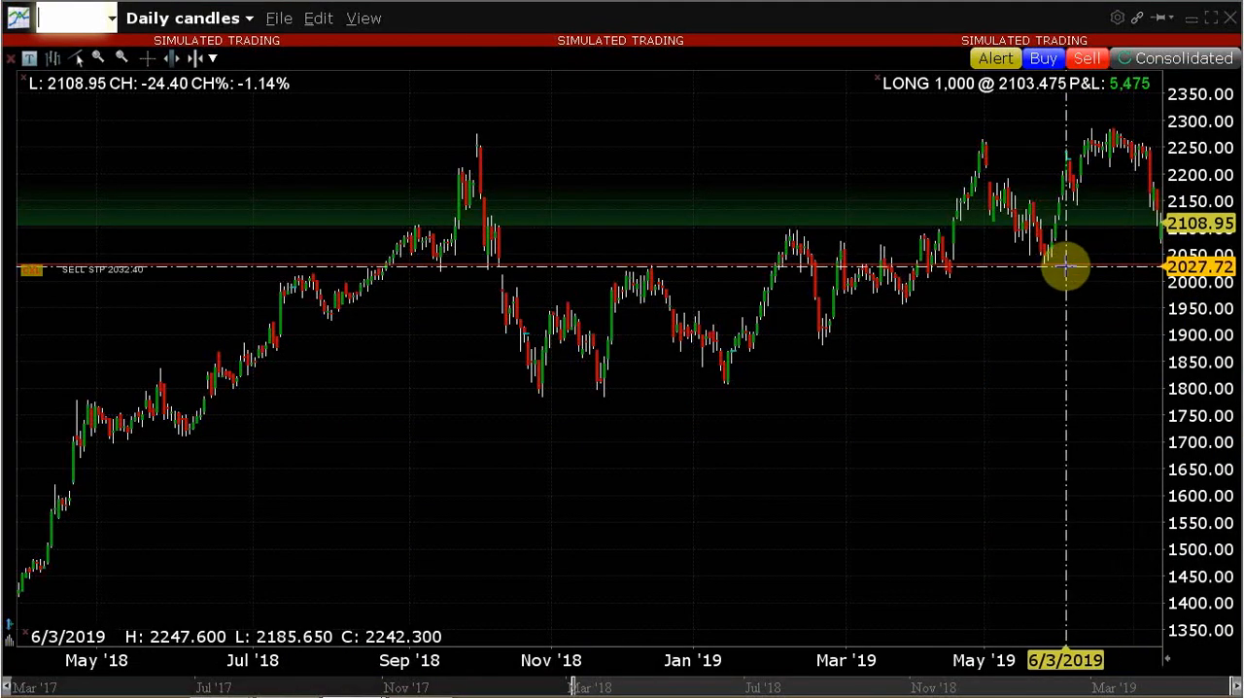
{"action": "mouse_move", "coordinate": [1103, 132]}
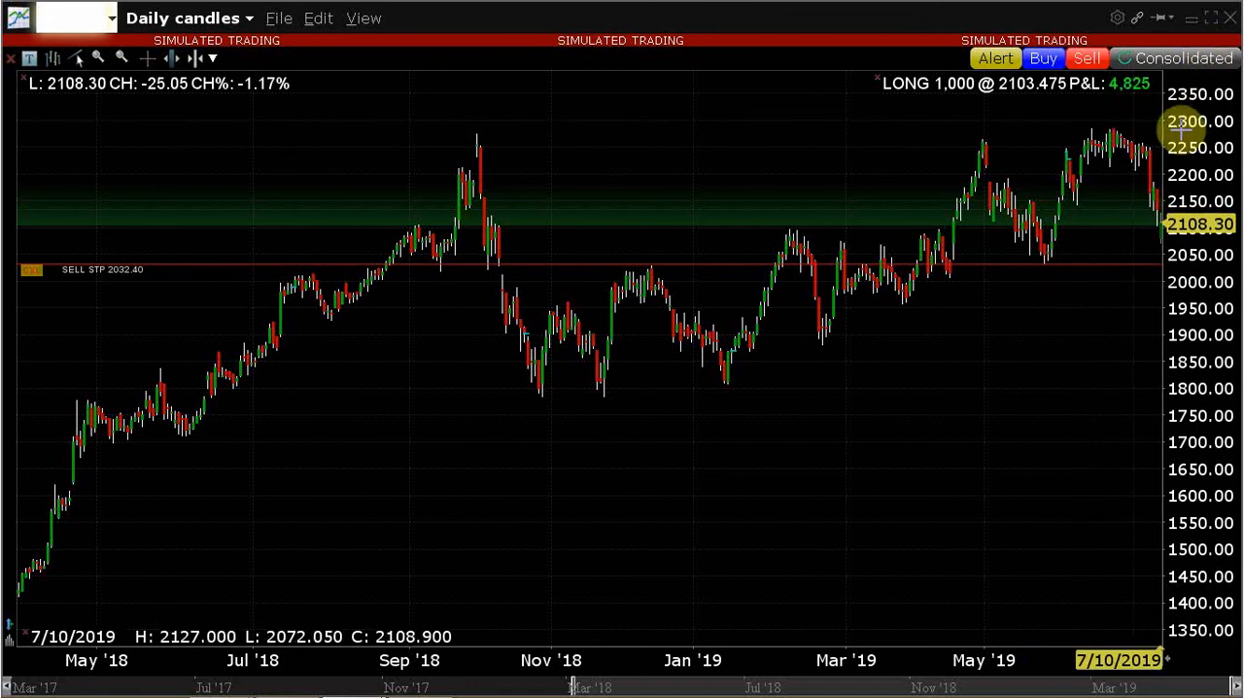
{"action": "mouse_move", "coordinate": [1088, 121]}
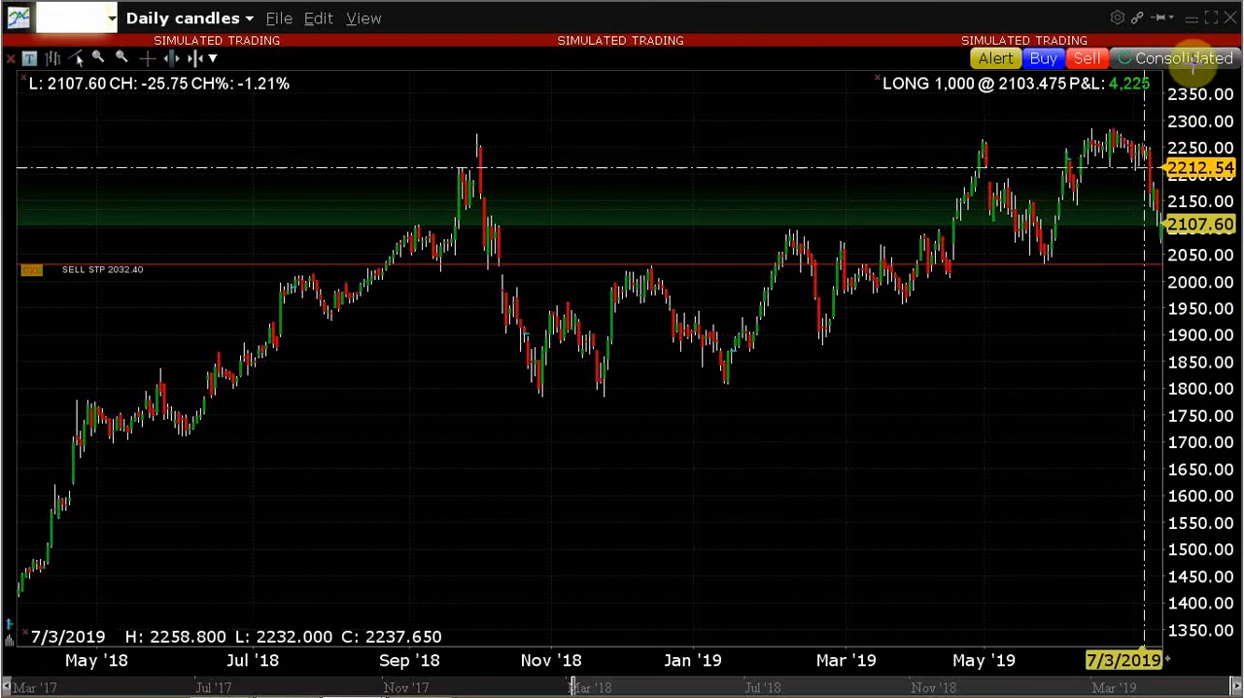
{"action": "mouse_move", "coordinate": [75, 51]}
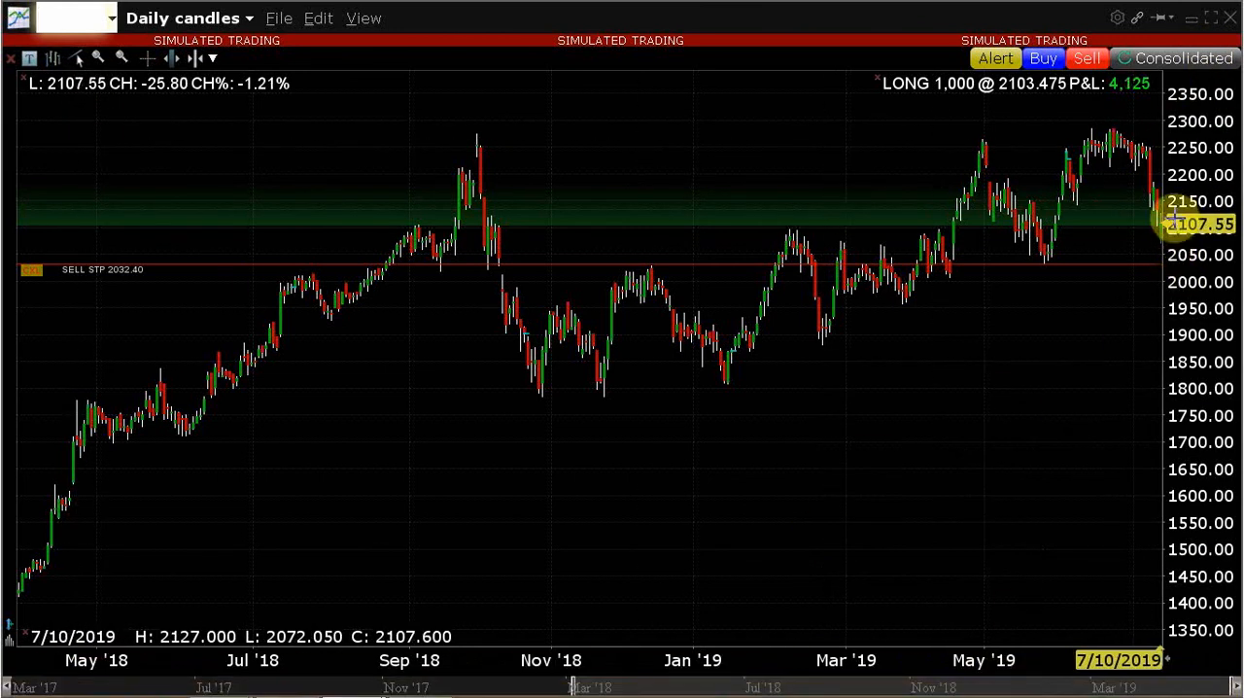
{"action": "mouse_move", "coordinate": [1036, 256]}
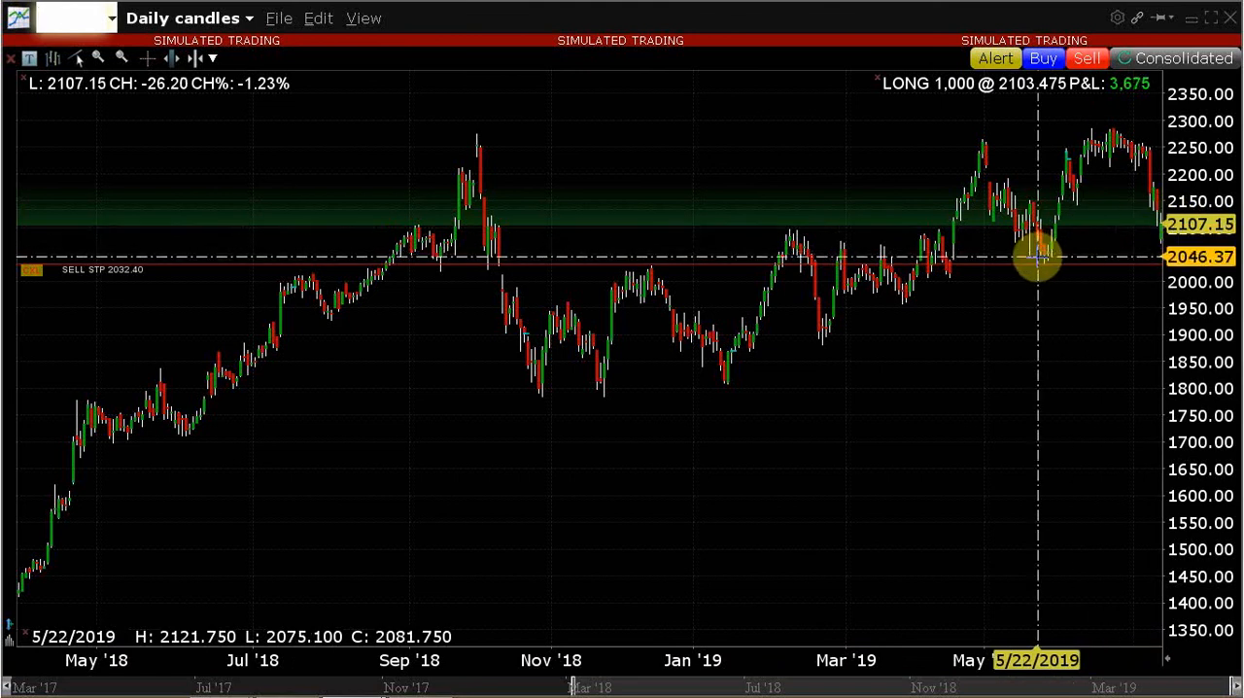
{"action": "mouse_move", "coordinate": [1038, 262]}
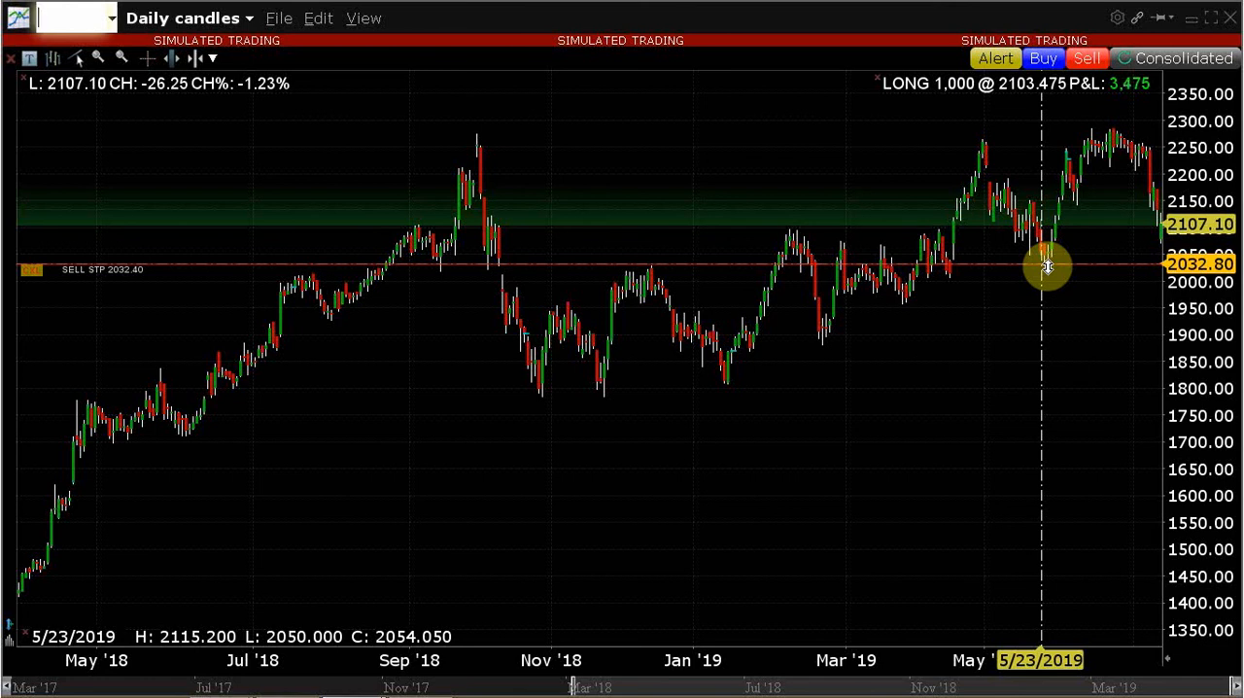
{"action": "mouse_move", "coordinate": [1088, 268]}
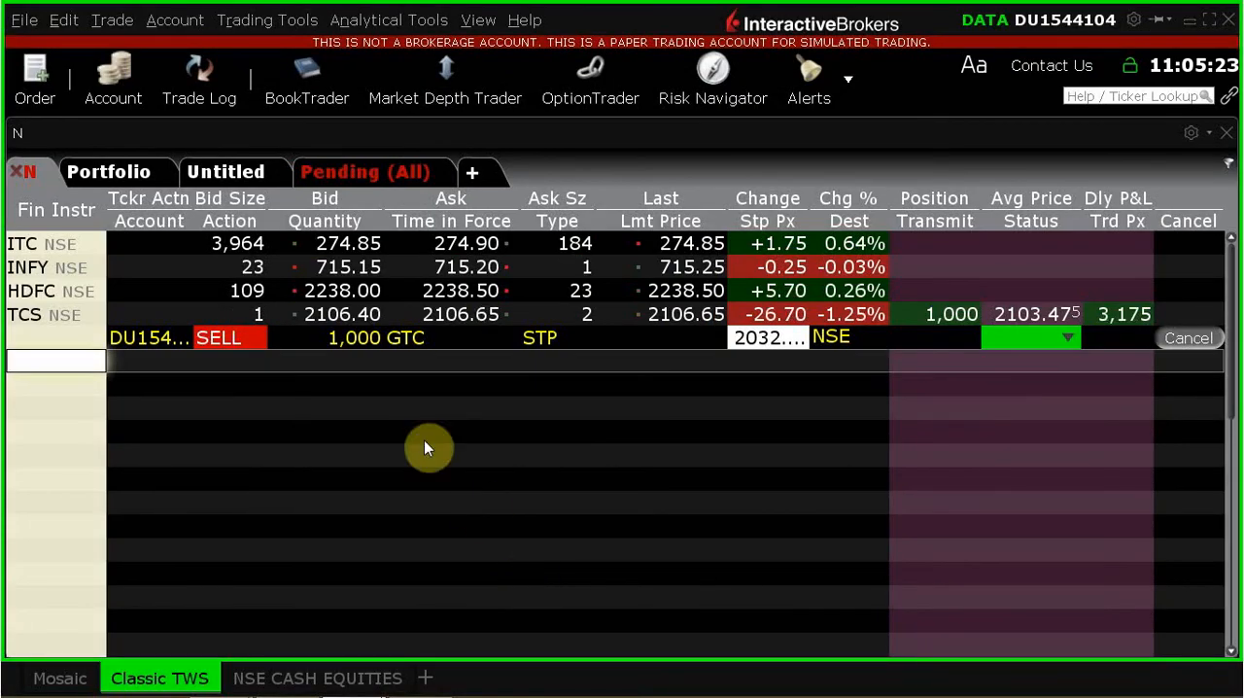
{"action": "mouse_move", "coordinate": [309, 523]}
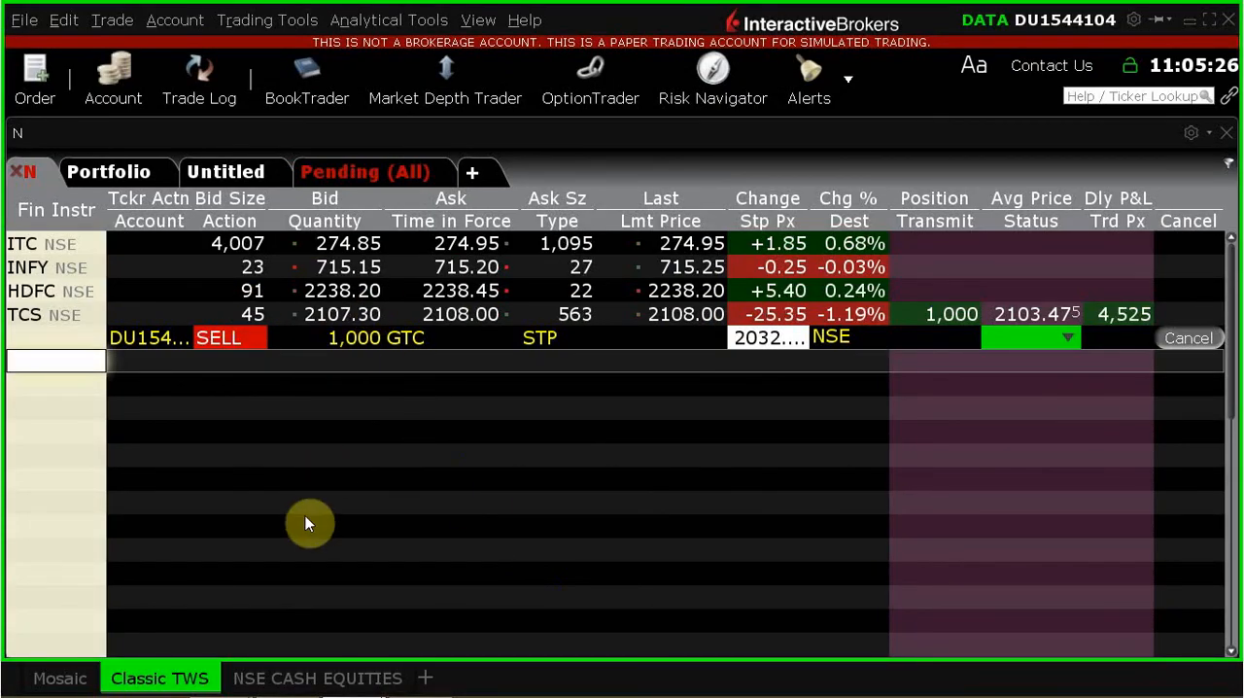
{"action": "mouse_move", "coordinate": [378, 479]}
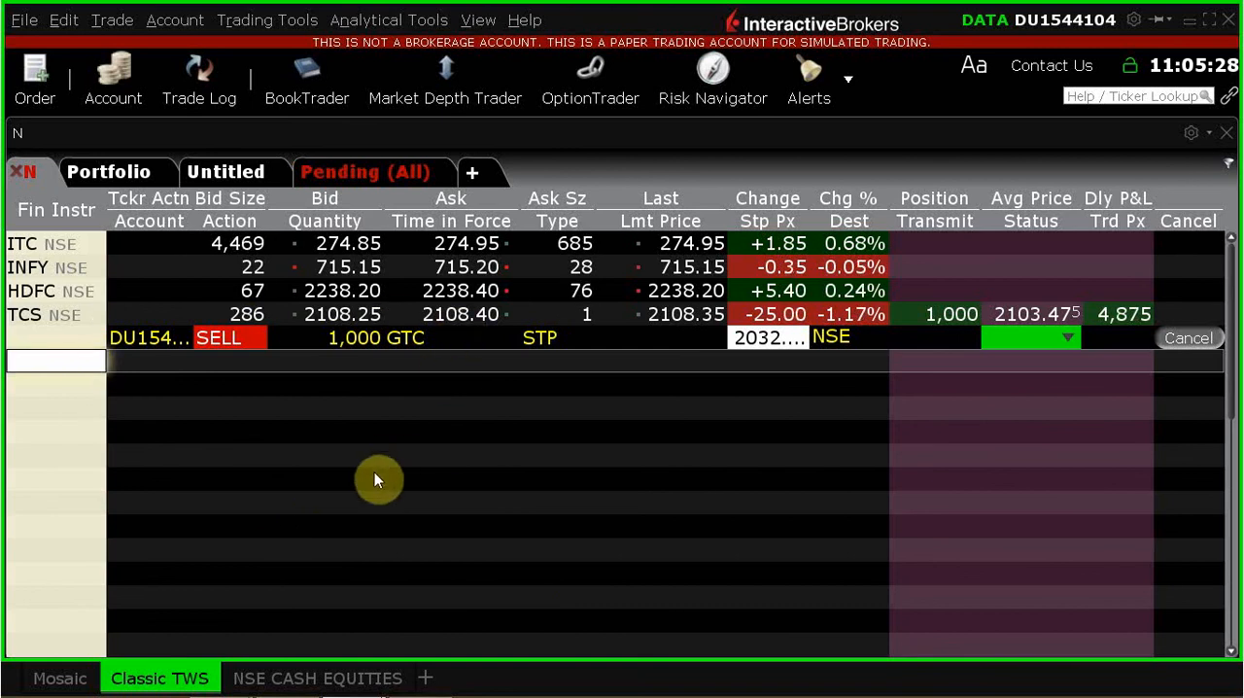
{"action": "mouse_move", "coordinate": [369, 357]}
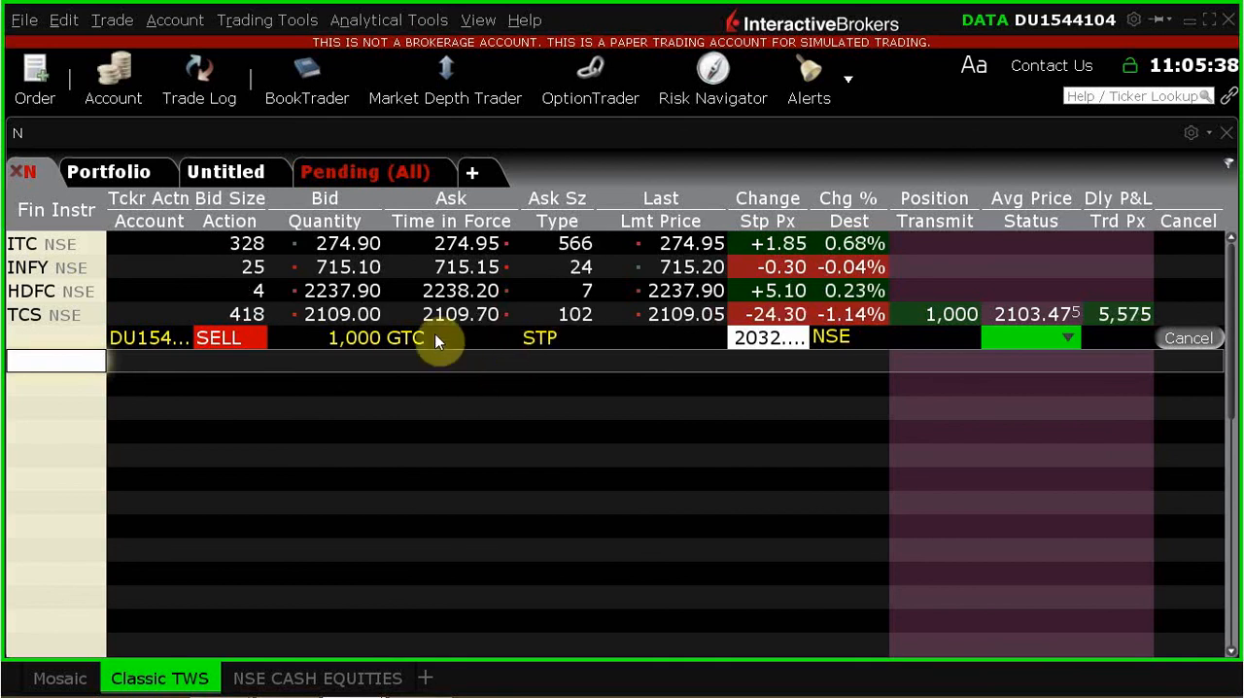
{"action": "mouse_move", "coordinate": [423, 338]}
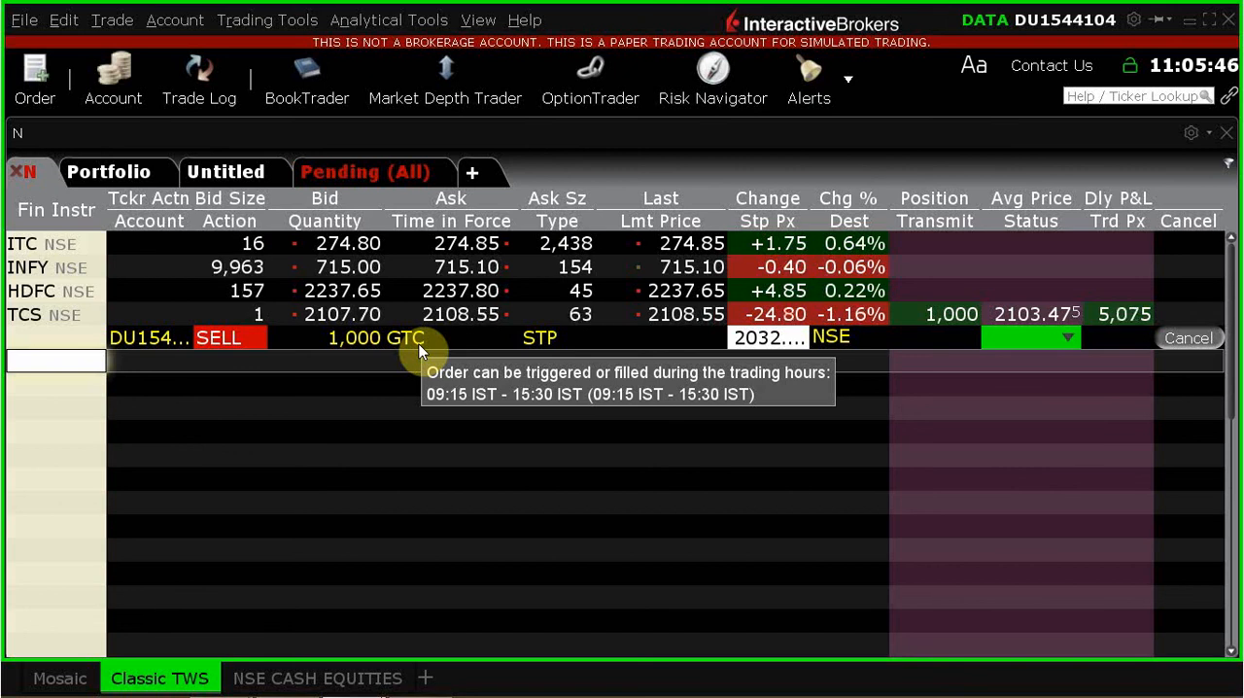
{"action": "mouse_move", "coordinate": [413, 633]}
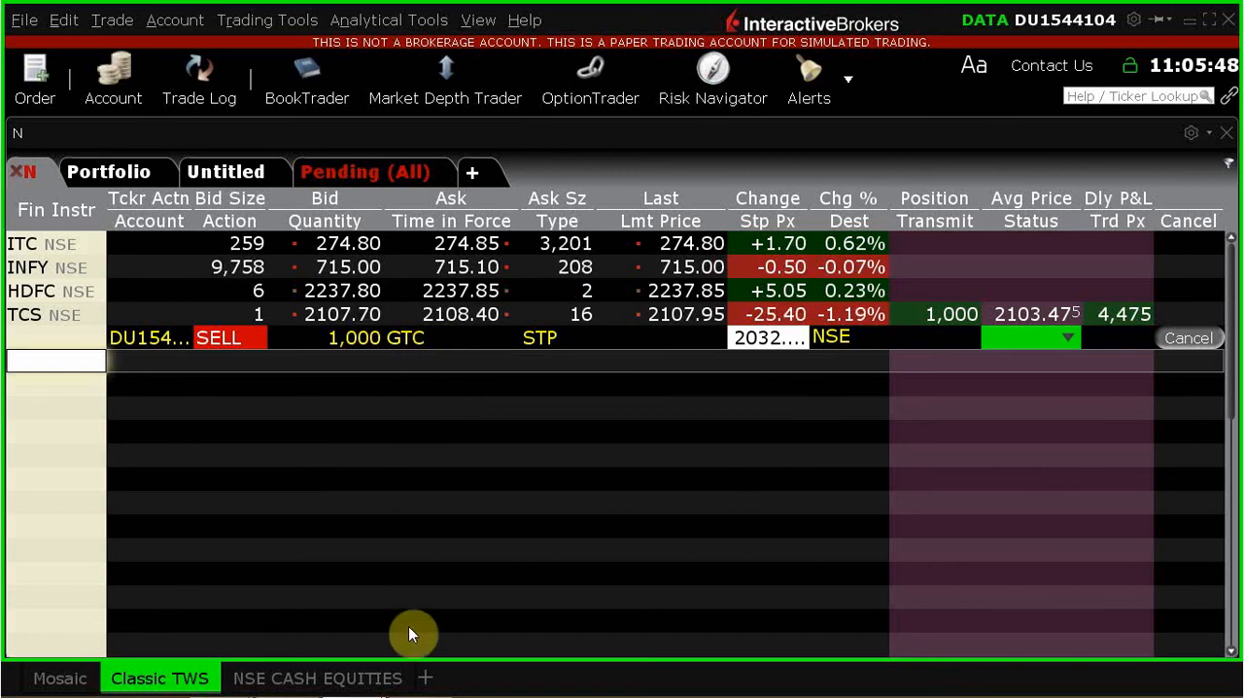
{"action": "mouse_move", "coordinate": [392, 443]}
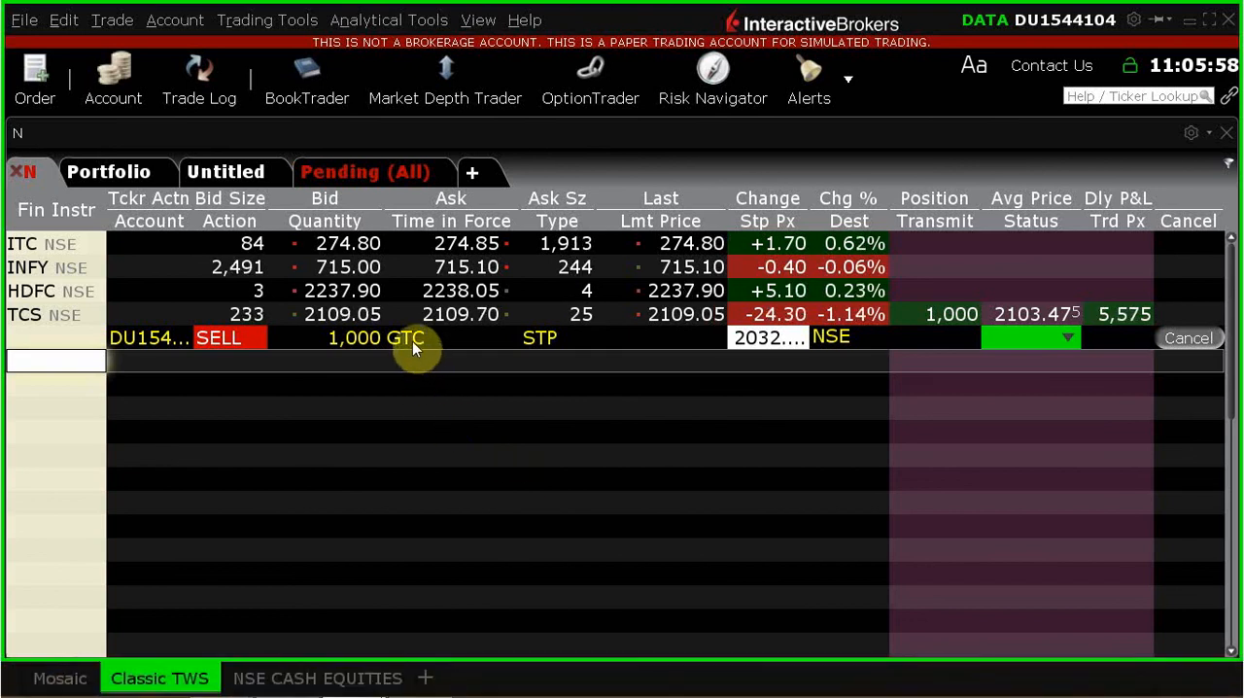
{"action": "mouse_move", "coordinate": [377, 499]}
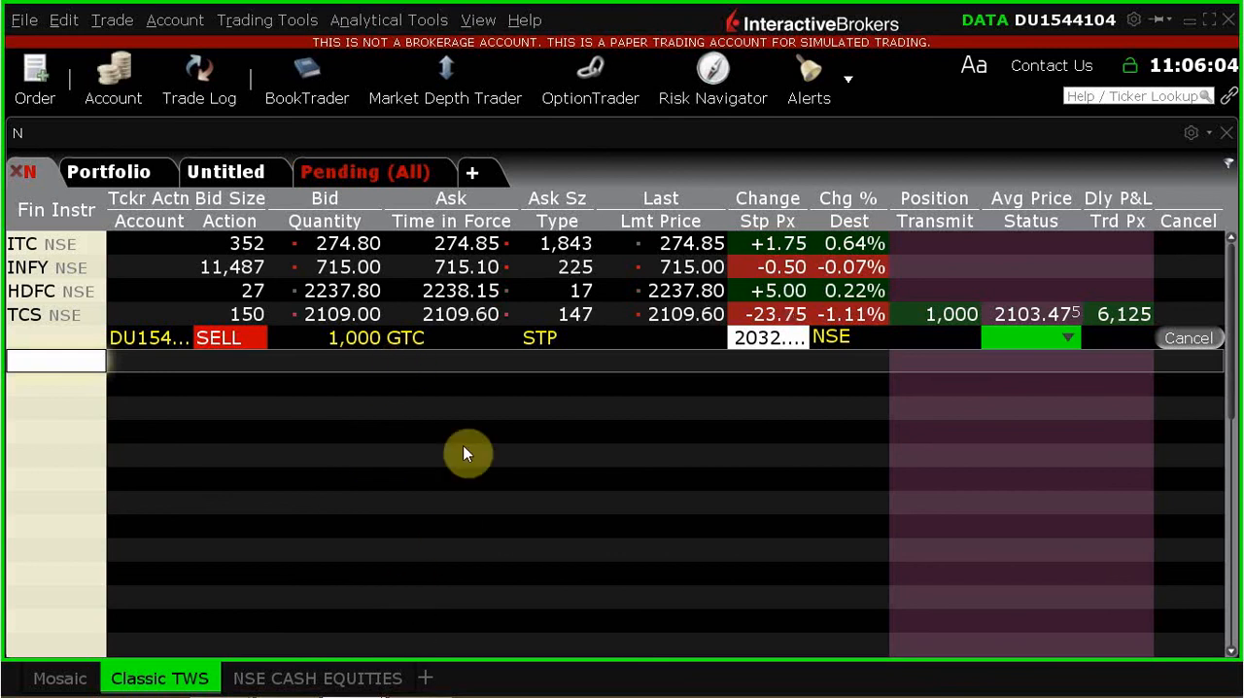
{"action": "mouse_move", "coordinate": [324, 522]}
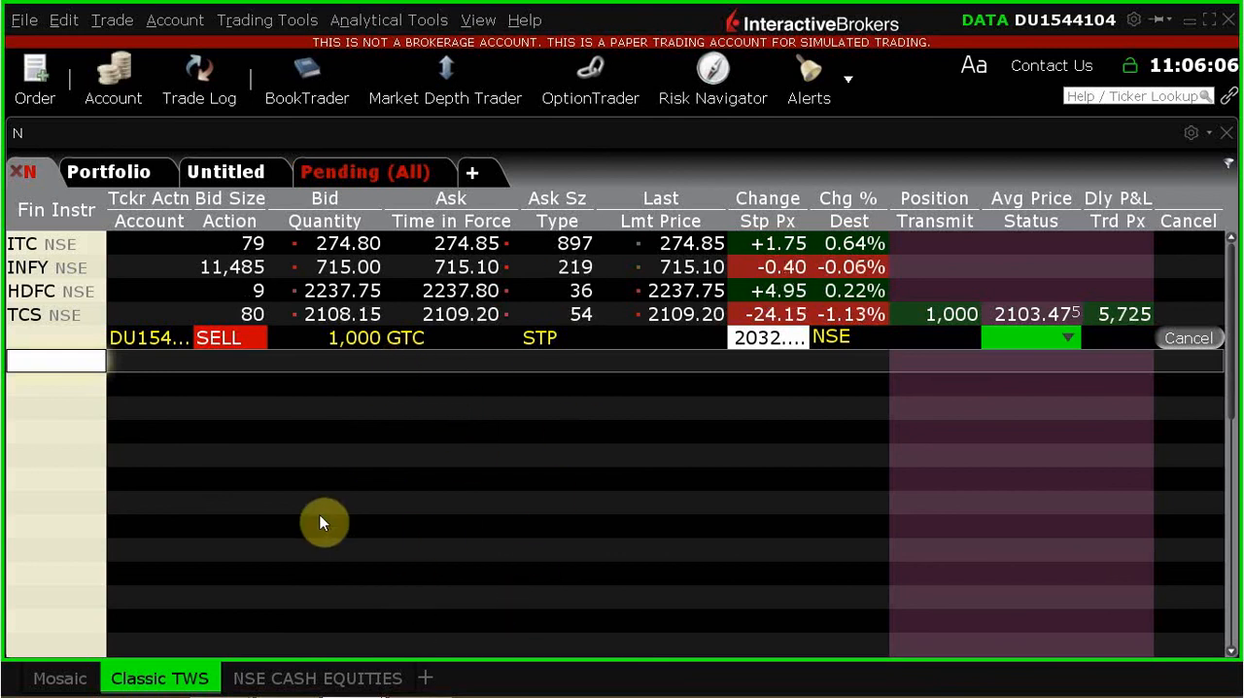
{"action": "mouse_move", "coordinate": [568, 493]}
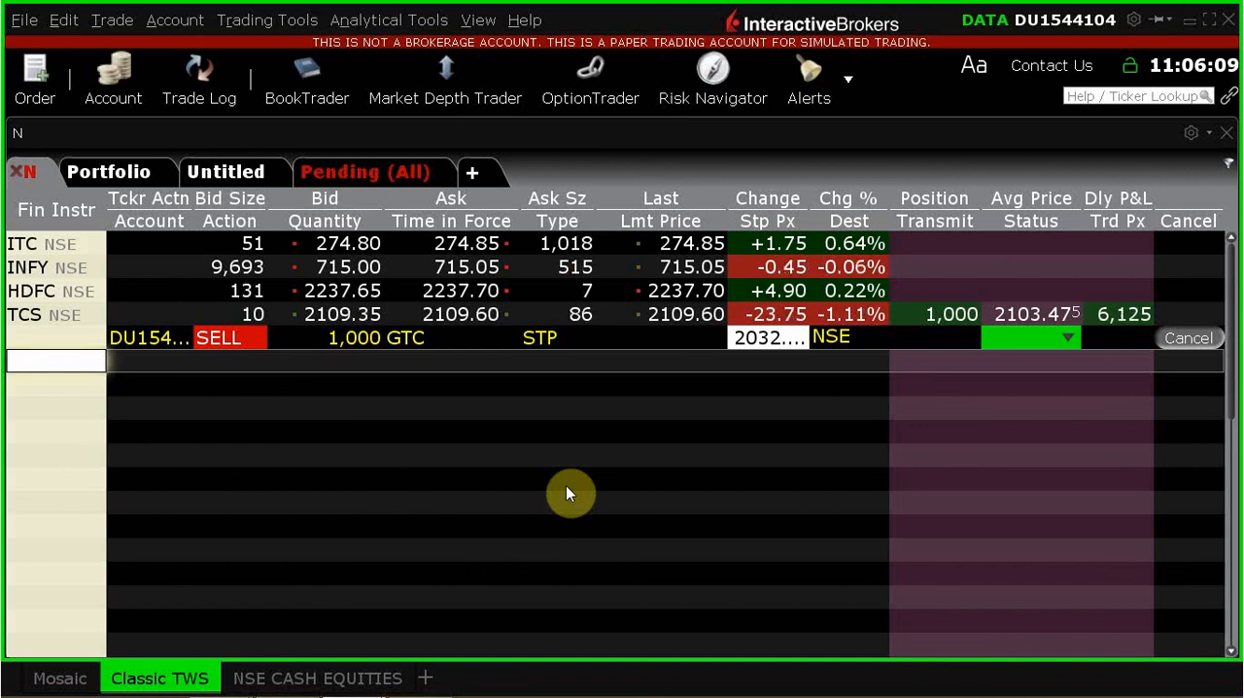
{"action": "mouse_move", "coordinate": [944, 672]}
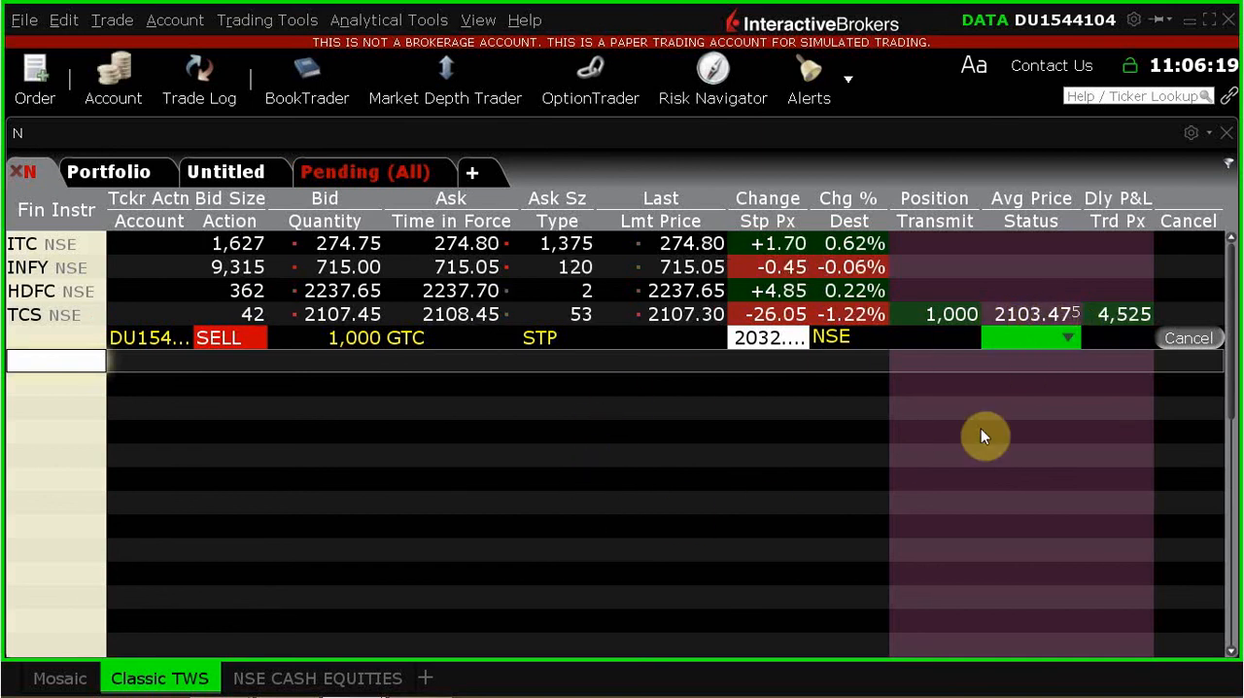
{"action": "mouse_move", "coordinate": [1031, 204]}
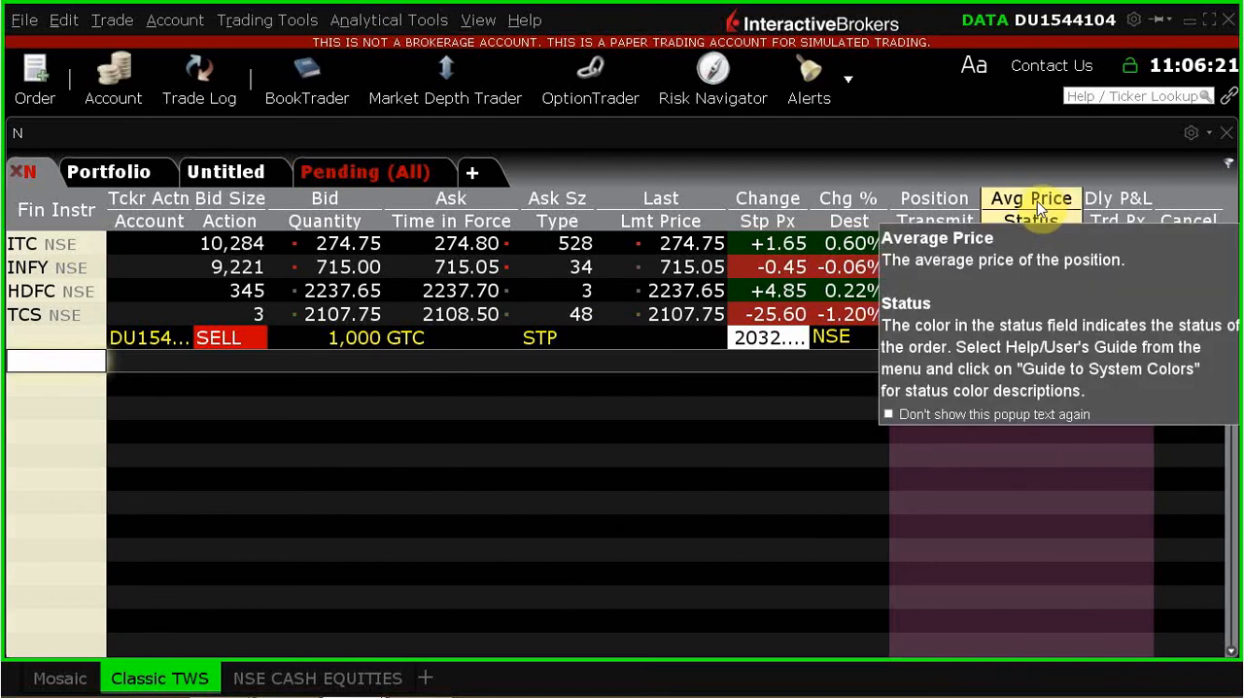
{"action": "mouse_move", "coordinate": [980, 617]}
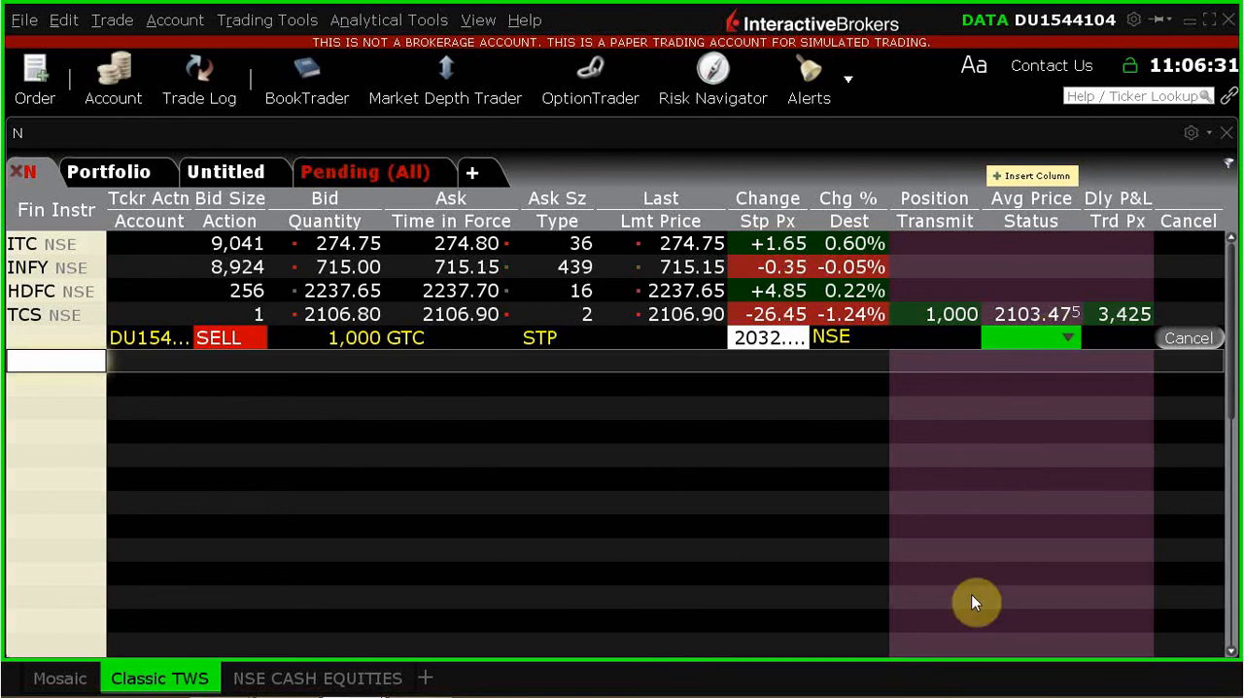
{"action": "mouse_move", "coordinate": [311, 368]}
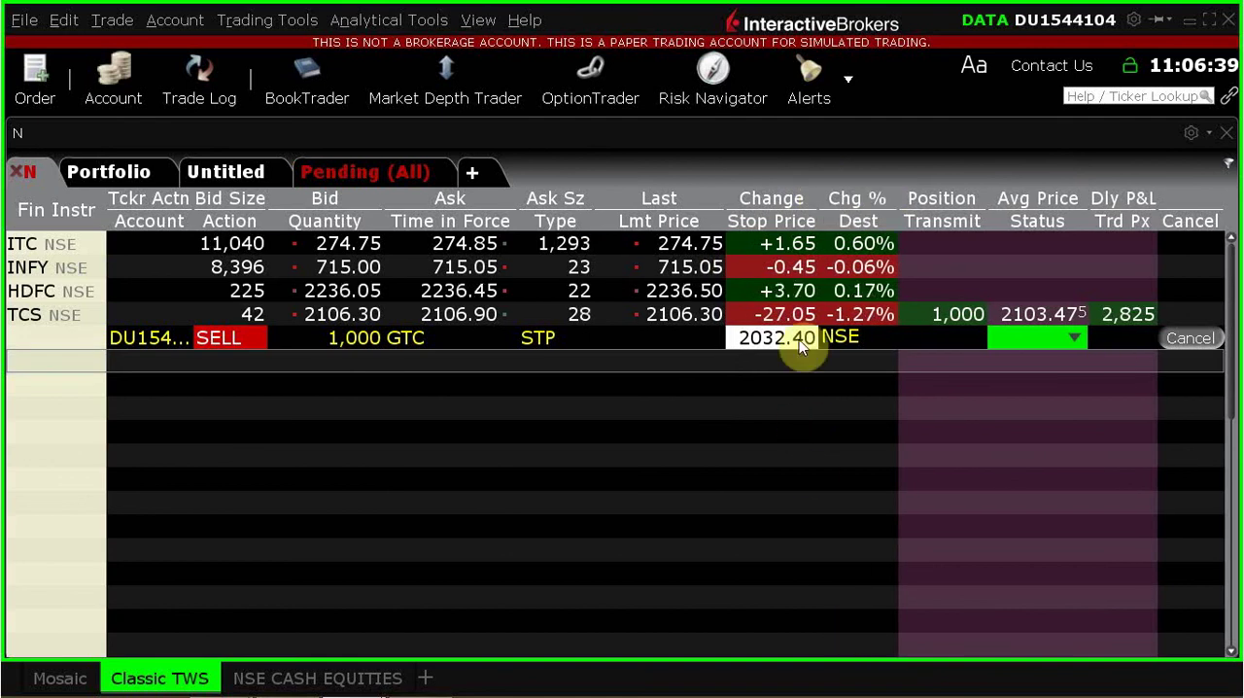
{"action": "mouse_move", "coordinate": [805, 598]}
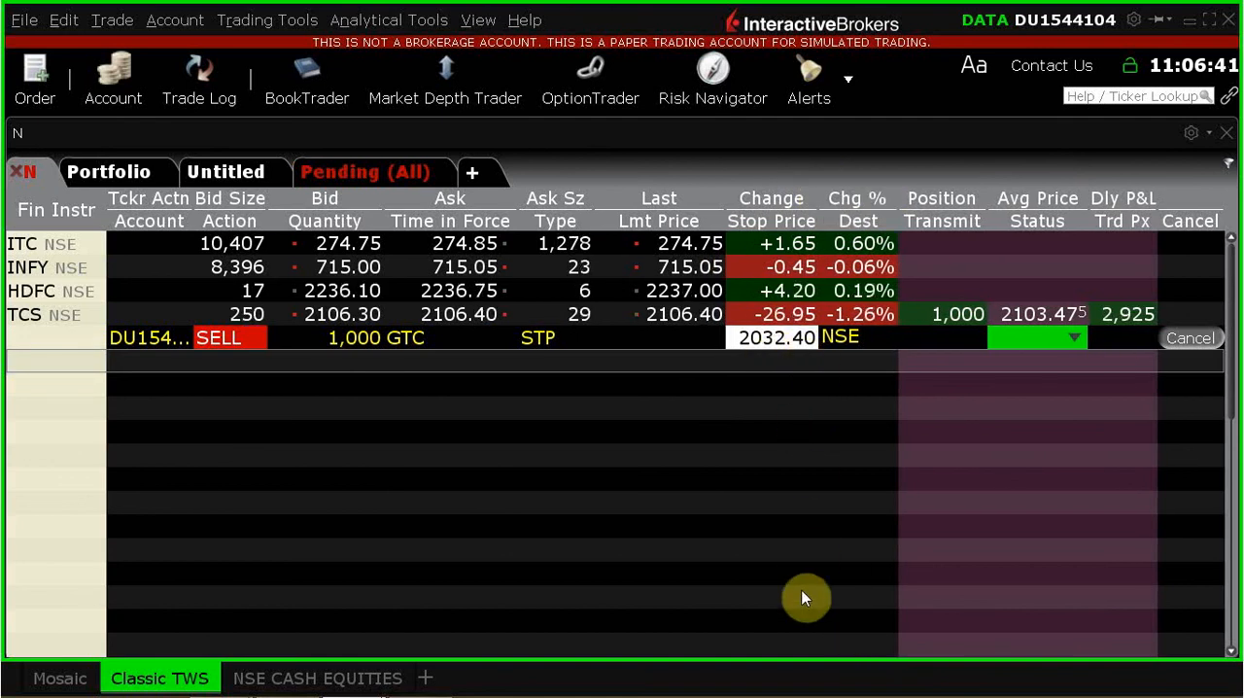
{"action": "mouse_move", "coordinate": [824, 377]}
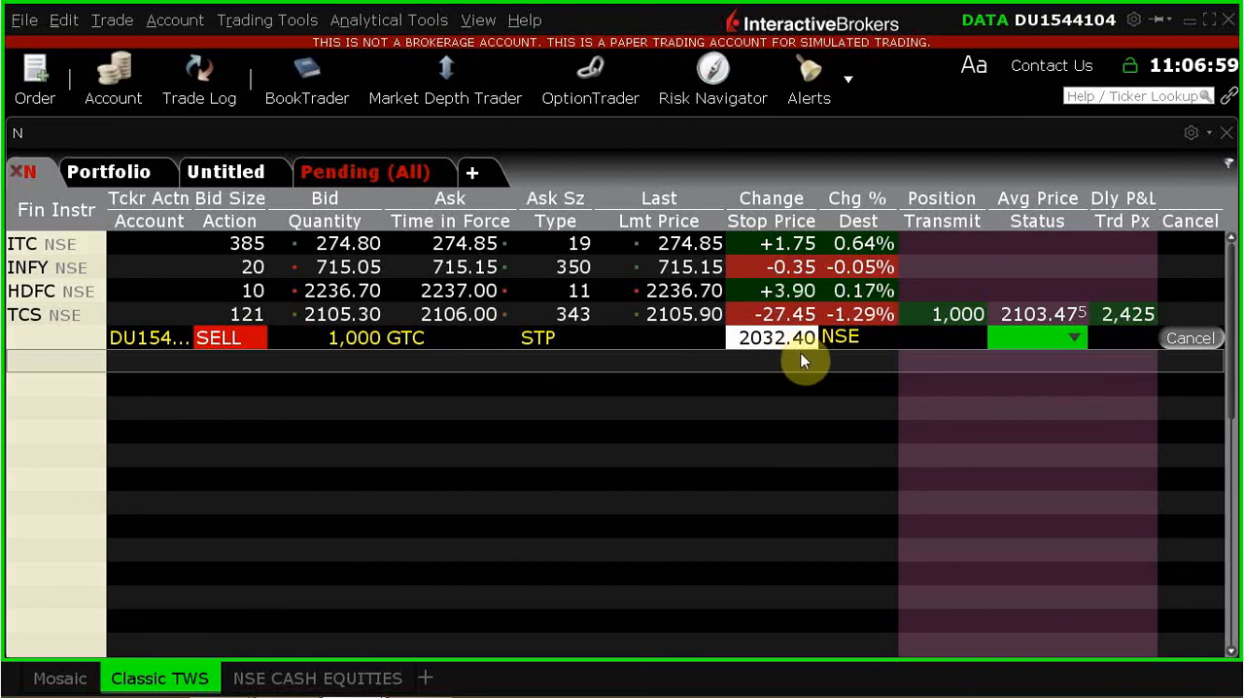
{"action": "mouse_move", "coordinate": [506, 453]}
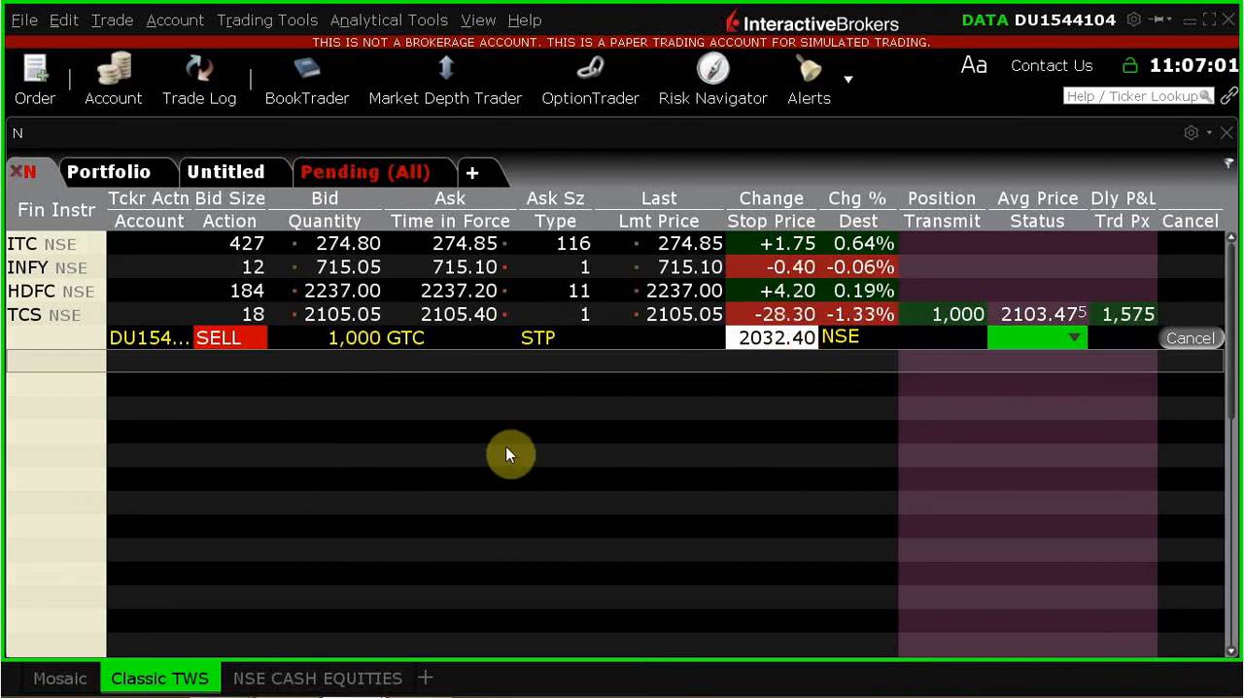
{"action": "mouse_move", "coordinate": [862, 420]}
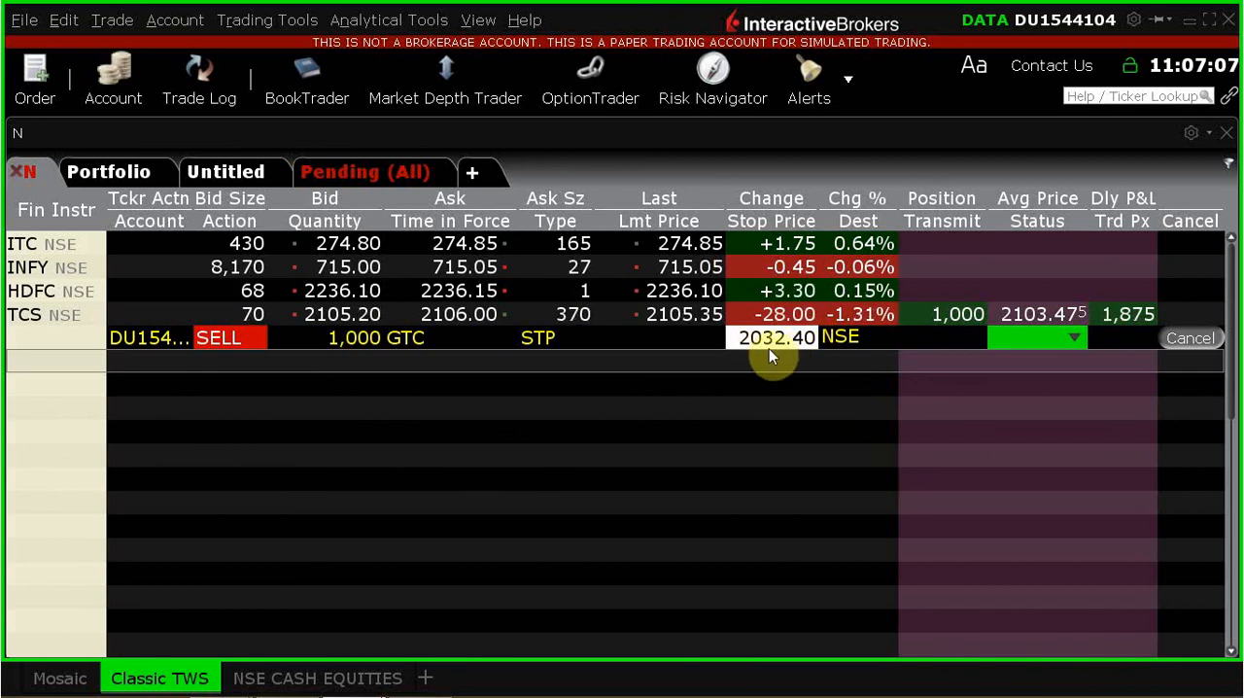
{"action": "mouse_move", "coordinate": [757, 580]}
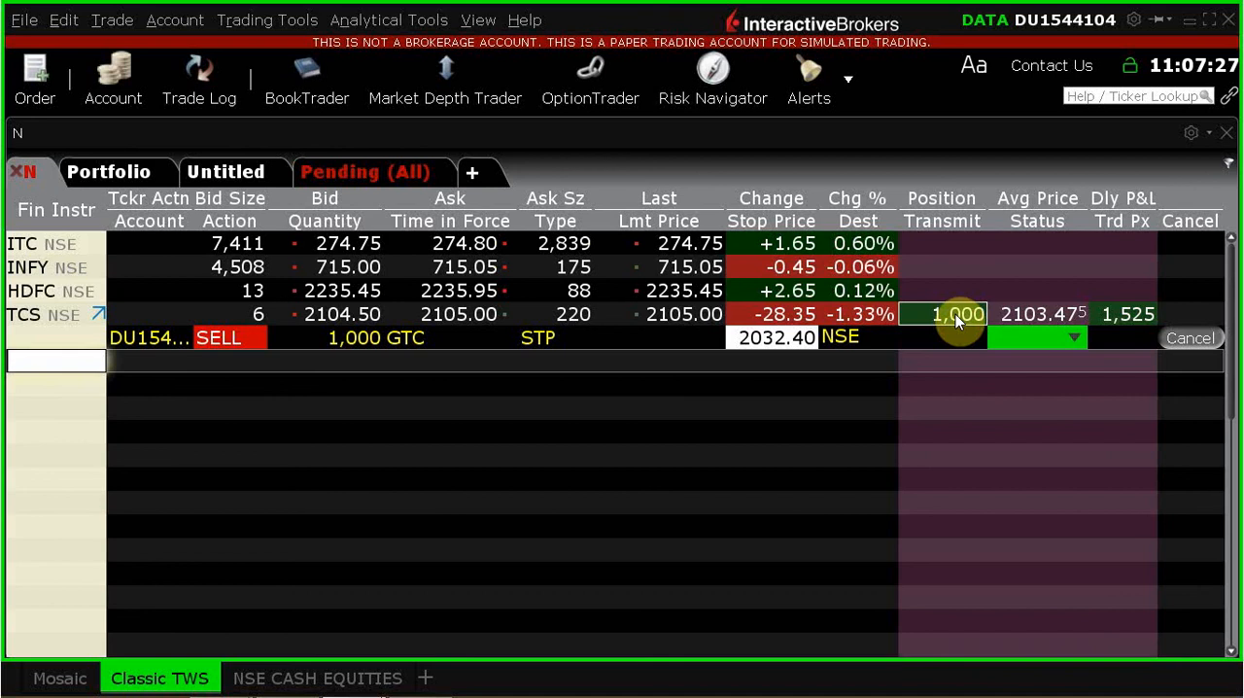
{"action": "mouse_move", "coordinate": [903, 482]}
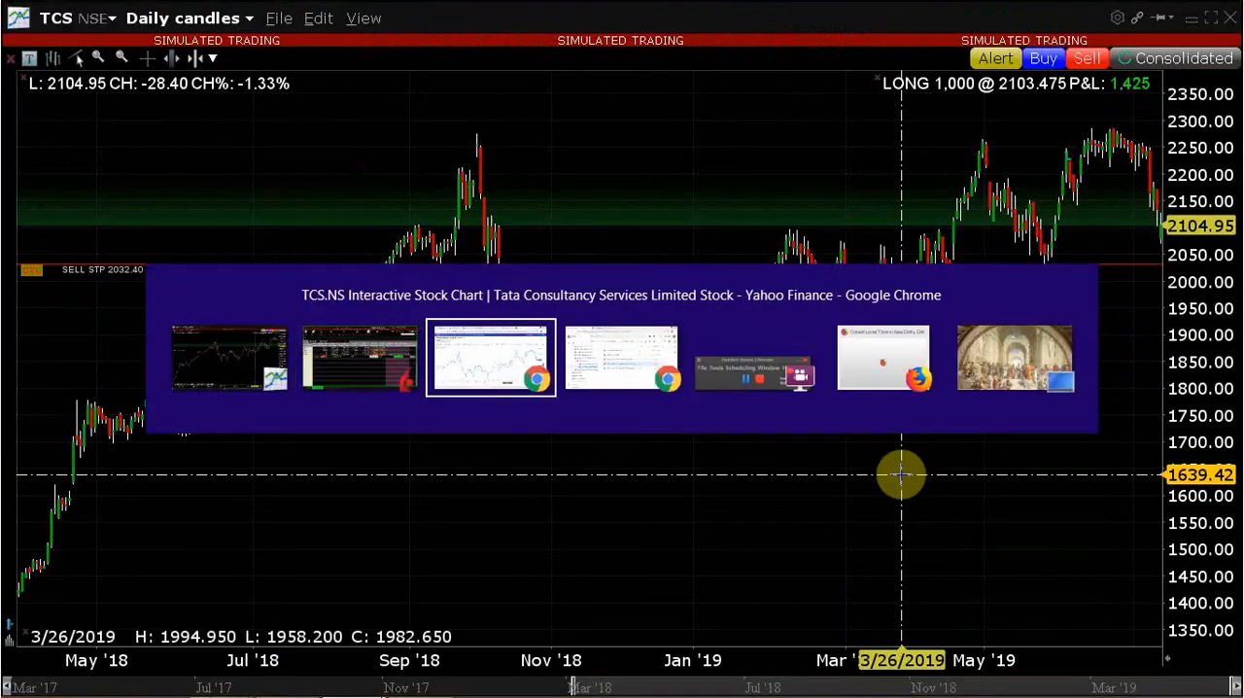
Step: Open the STUDENTS folder inside IPM-SUMMER-2019 in Google Drive
{"action": "left_click", "coordinate": [491, 356]}
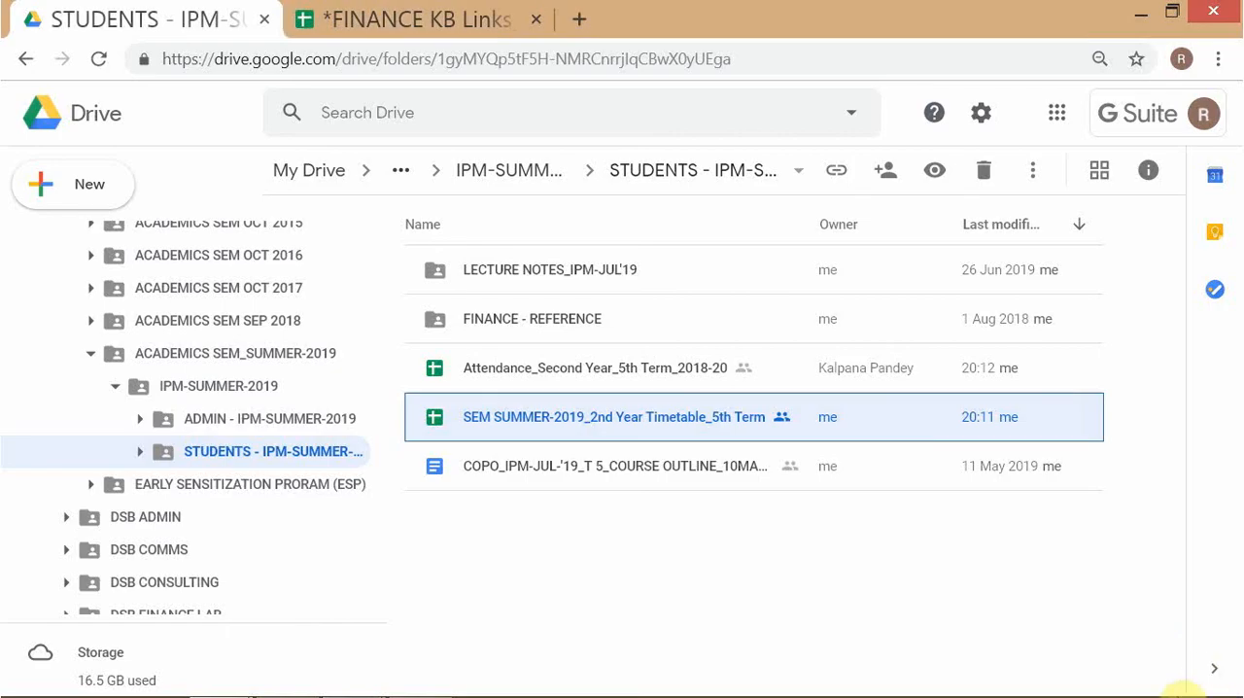
{"action": "mouse_move", "coordinate": [435, 174]}
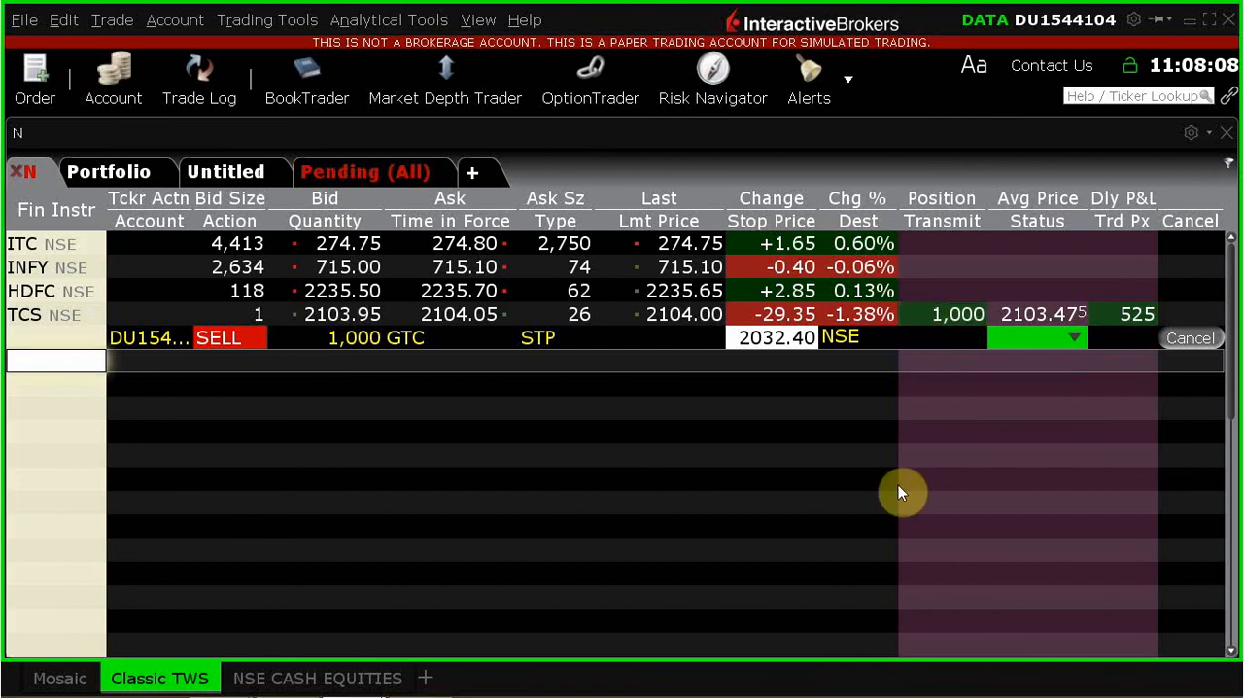
{"action": "mouse_move", "coordinate": [896, 536]}
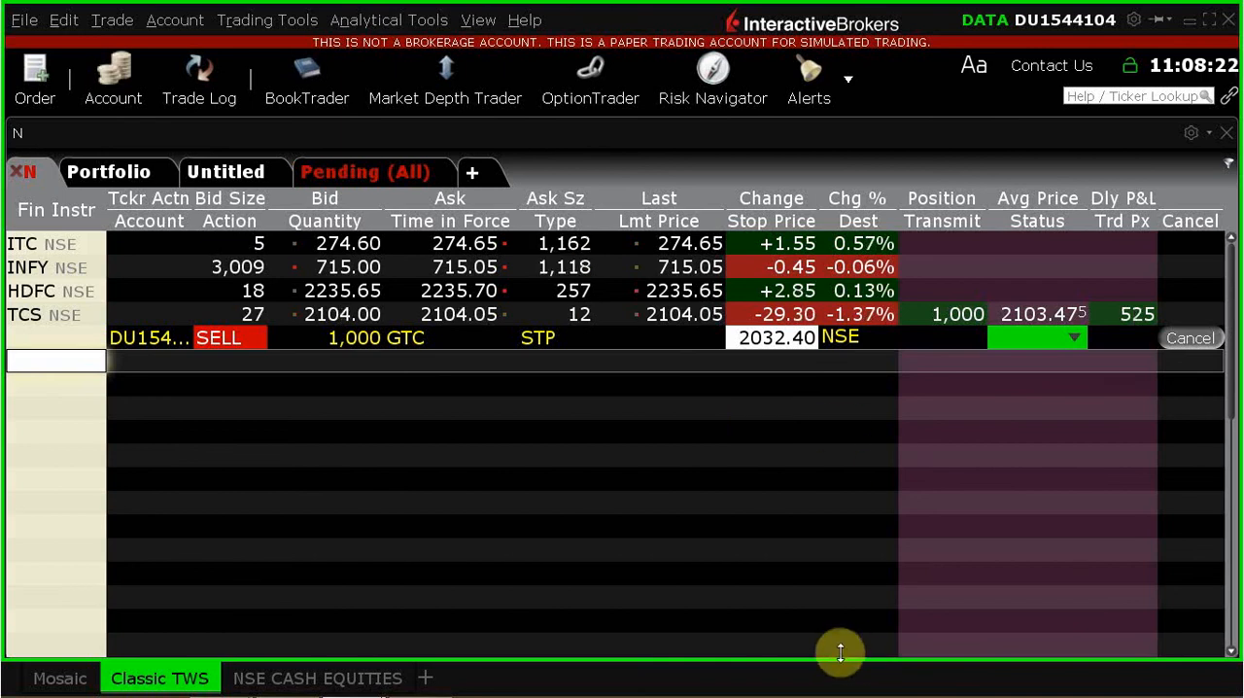
{"action": "mouse_move", "coordinate": [702, 574]}
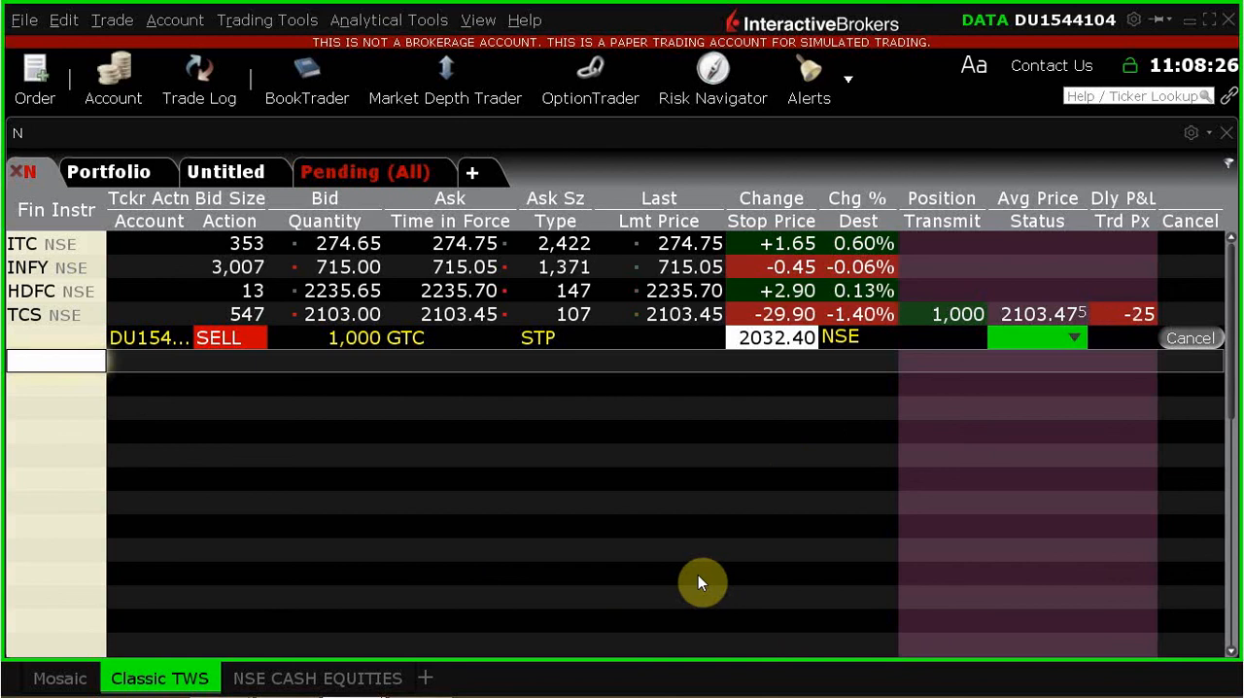
{"action": "mouse_move", "coordinate": [381, 488]}
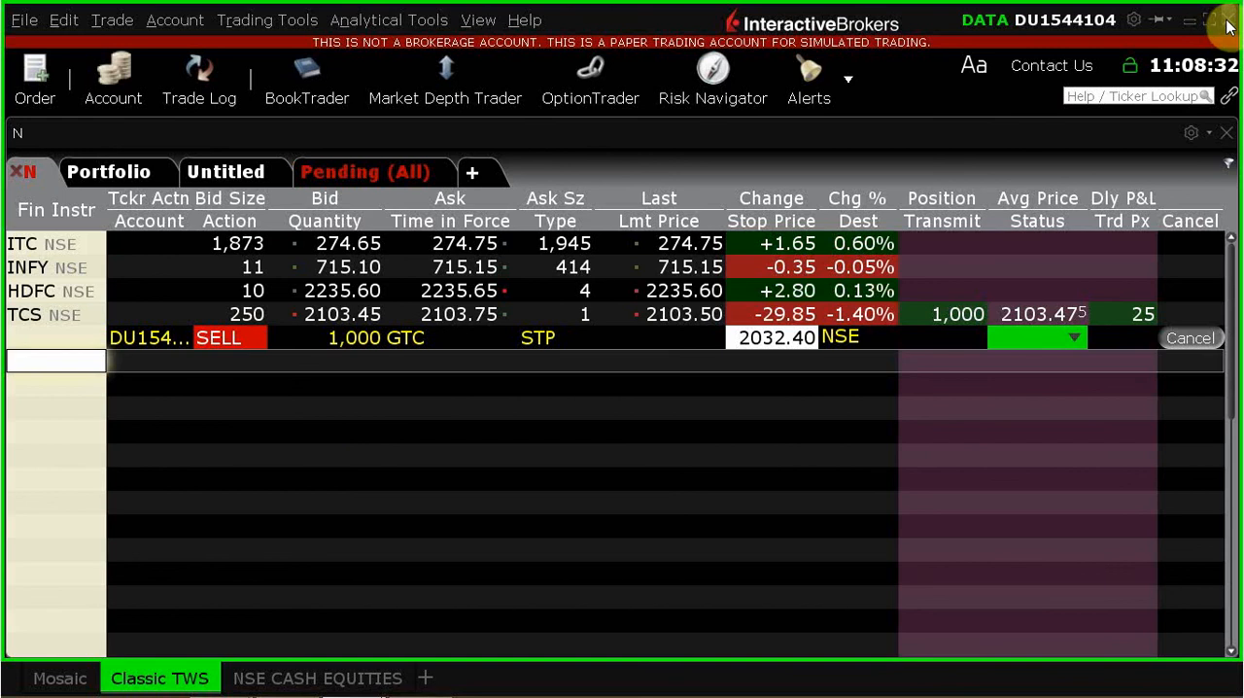
{"action": "mouse_move", "coordinate": [631, 572]}
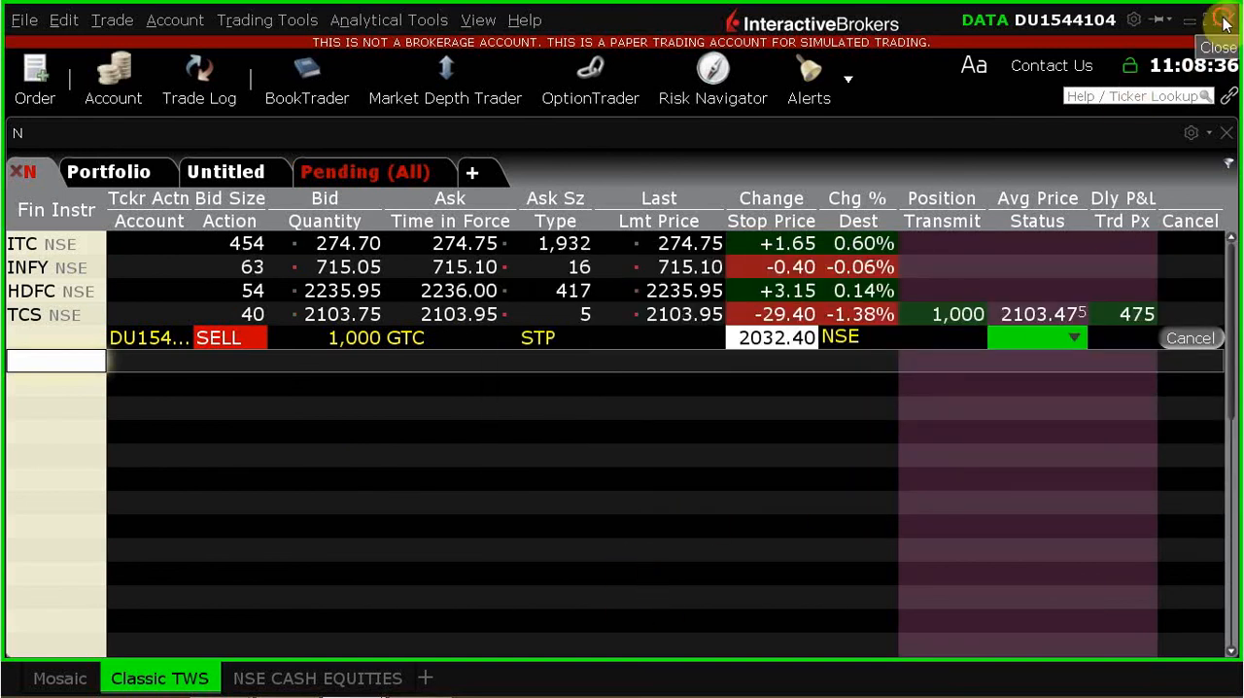
Step: Exit TWS, suppressing future exit confirmations and locking the layout on close
{"action": "left_click", "coordinate": [1224, 20]}
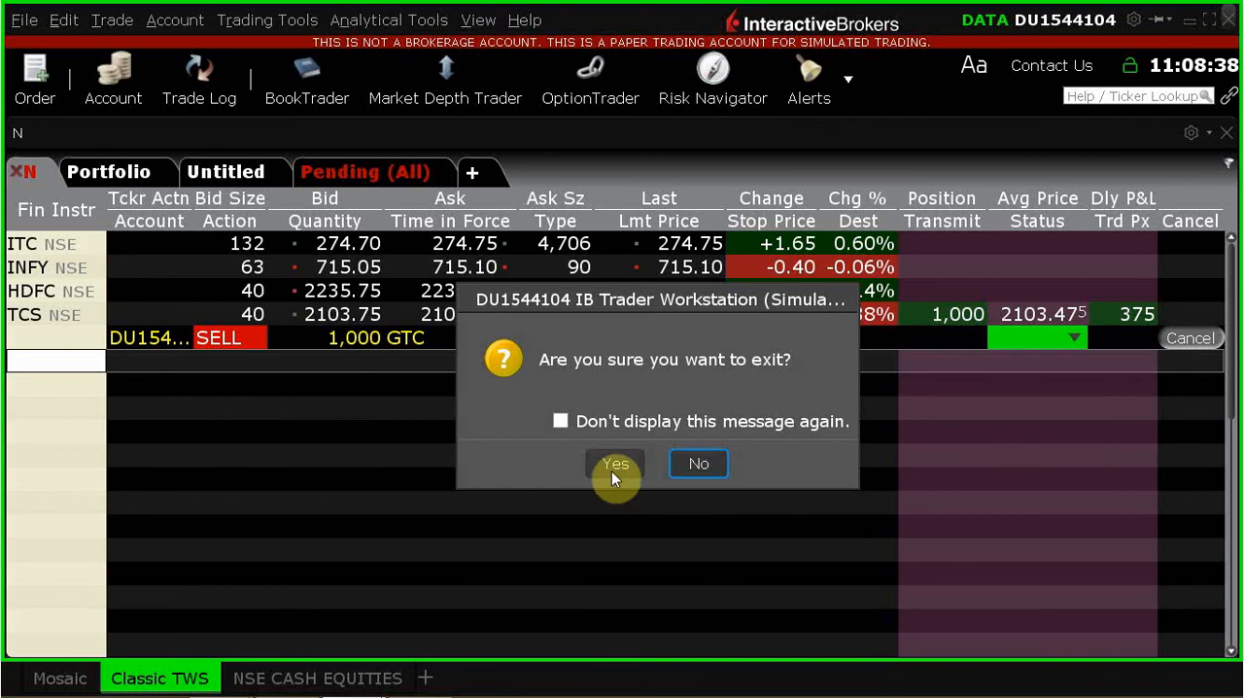
{"action": "left_click", "coordinate": [561, 421]}
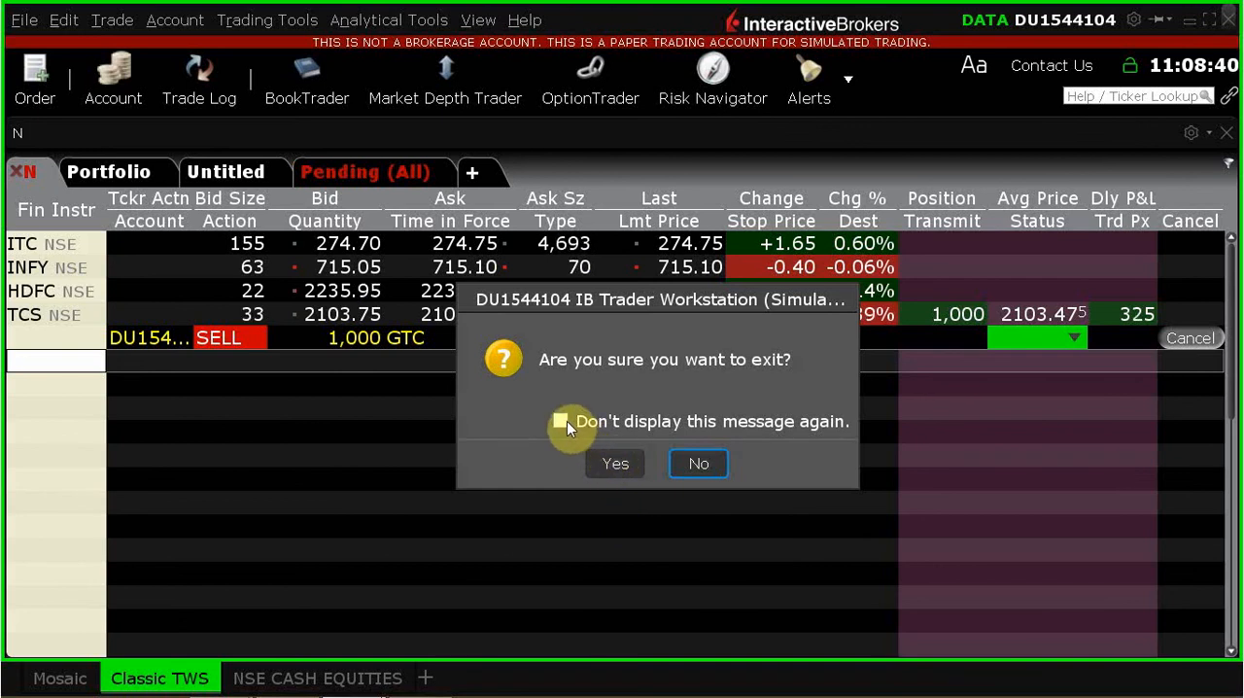
{"action": "left_click", "coordinate": [561, 420]}
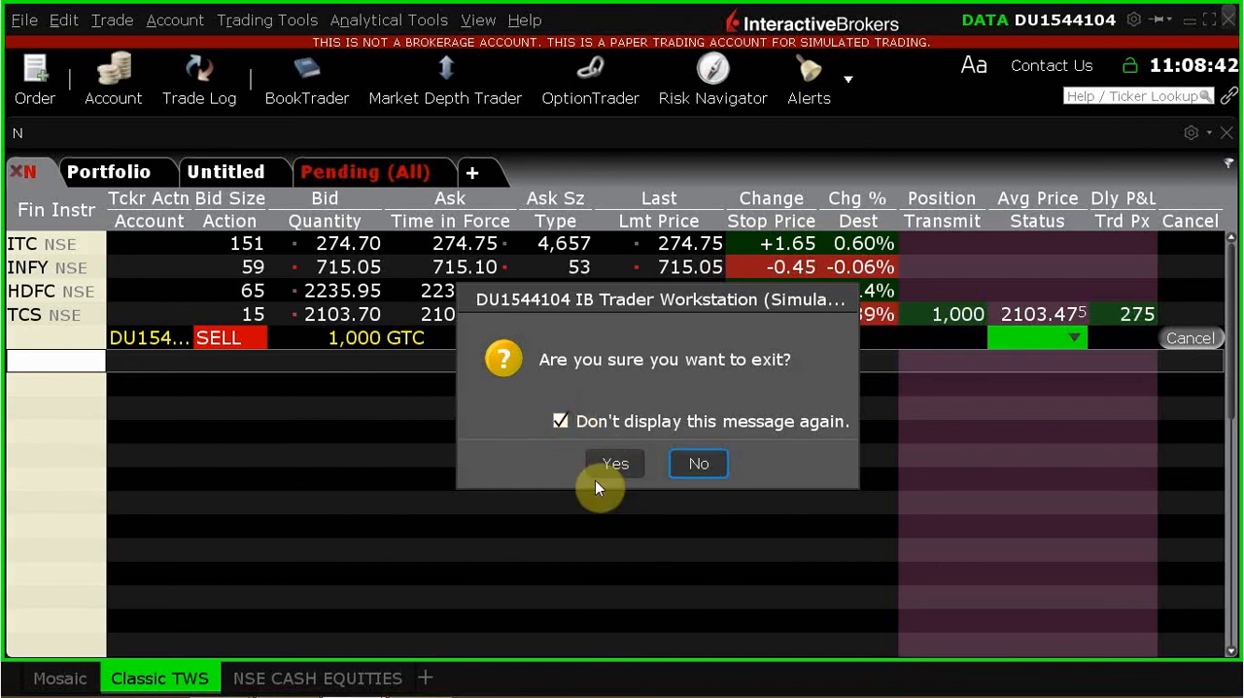
{"action": "left_click", "coordinate": [614, 464]}
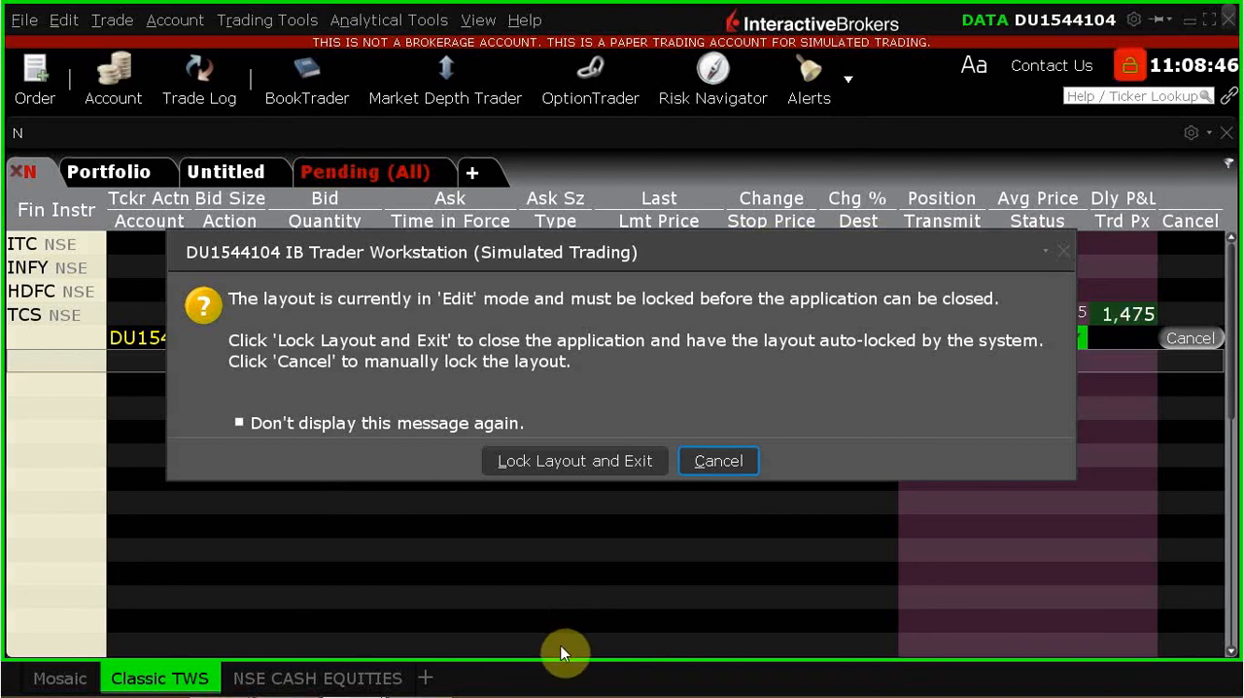
{"action": "mouse_move", "coordinate": [613, 461]}
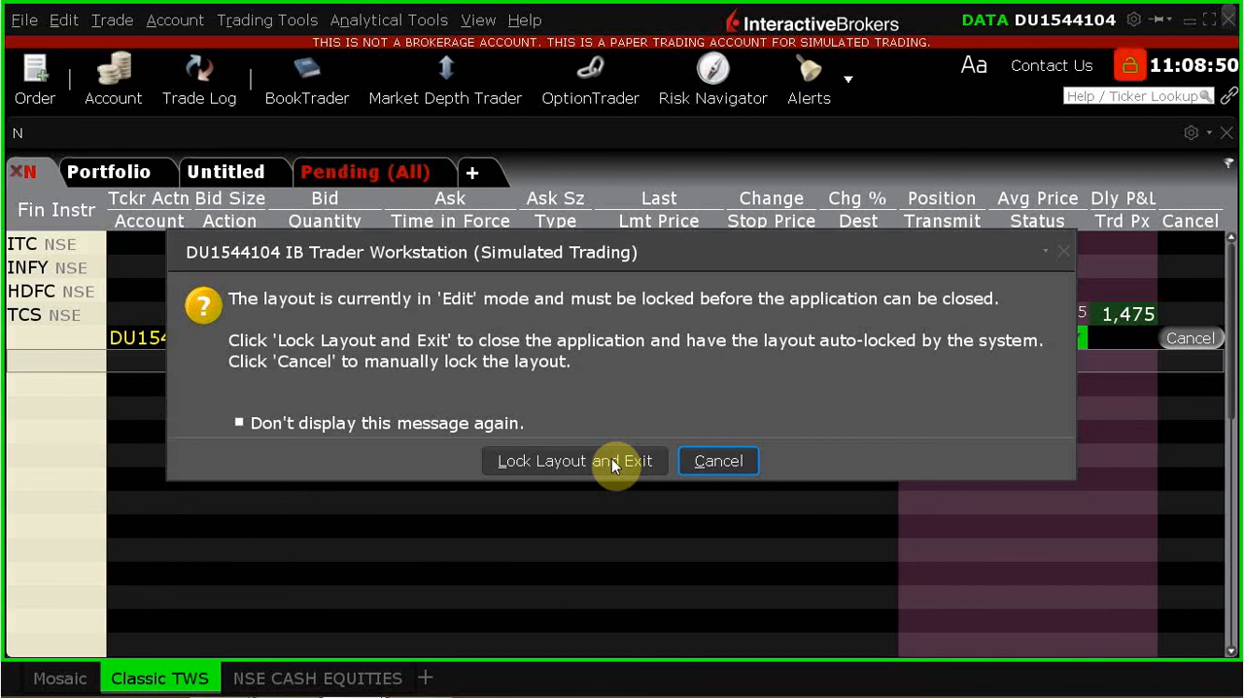
{"action": "left_click", "coordinate": [238, 422]}
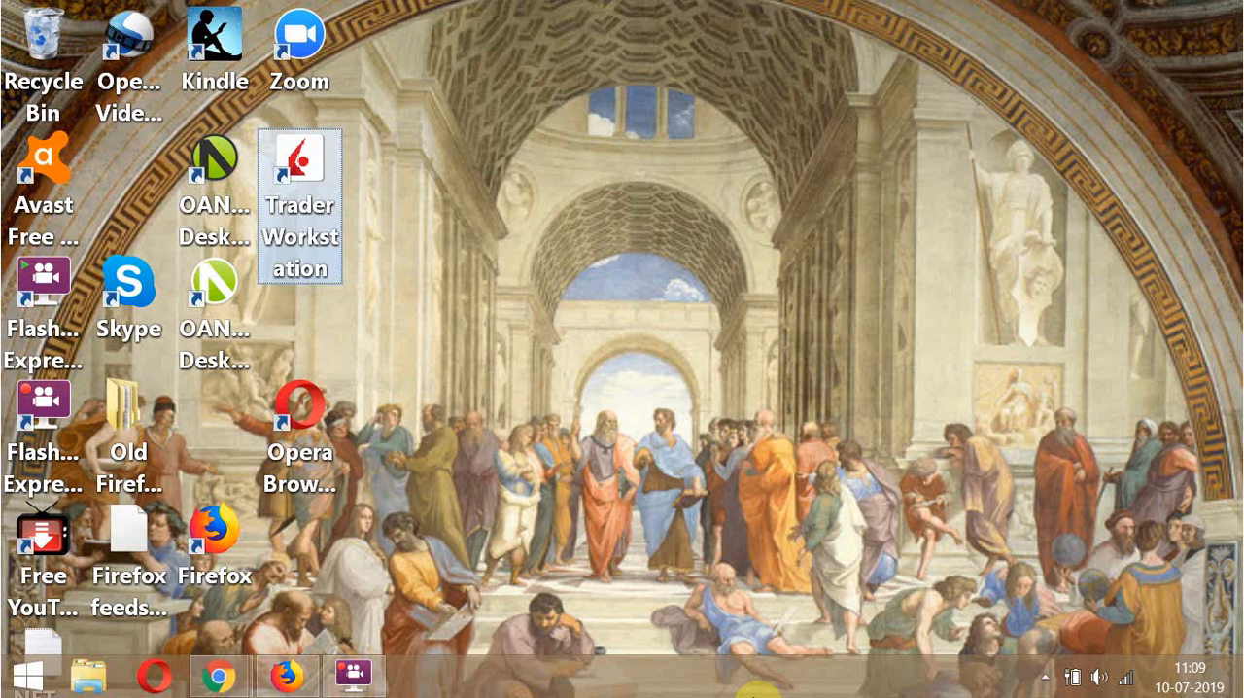
{"action": "mouse_move", "coordinate": [729, 450]}
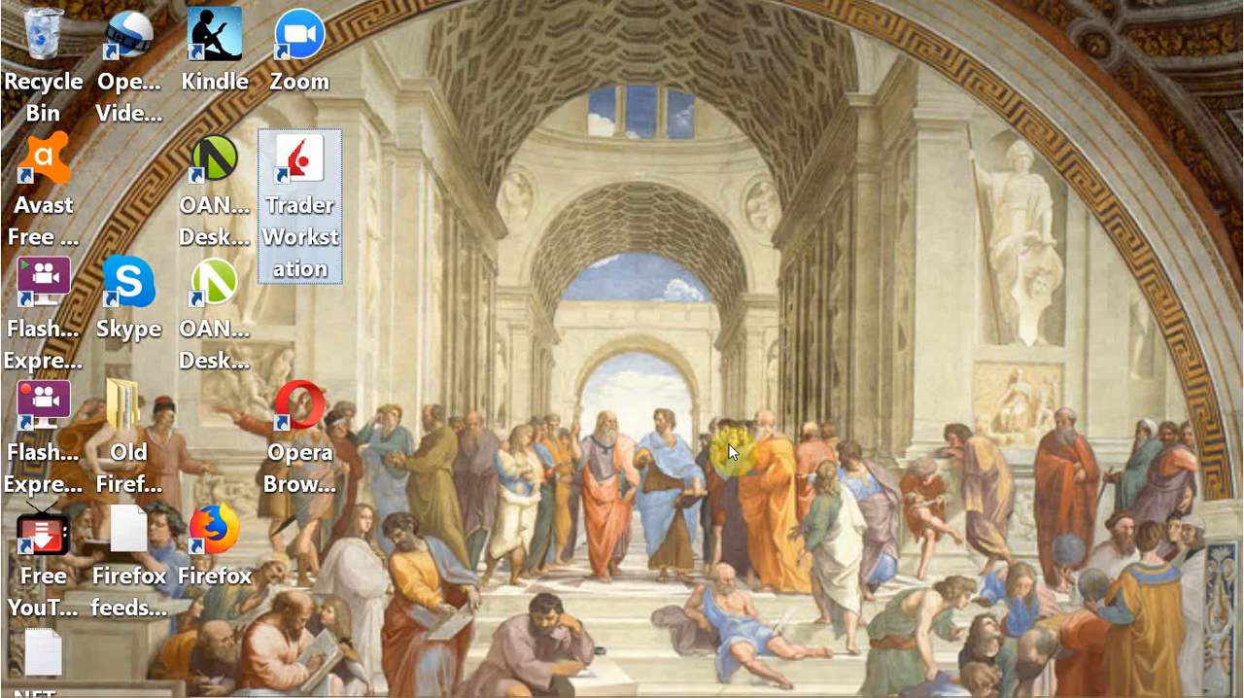
{"action": "mouse_move", "coordinate": [299, 204]}
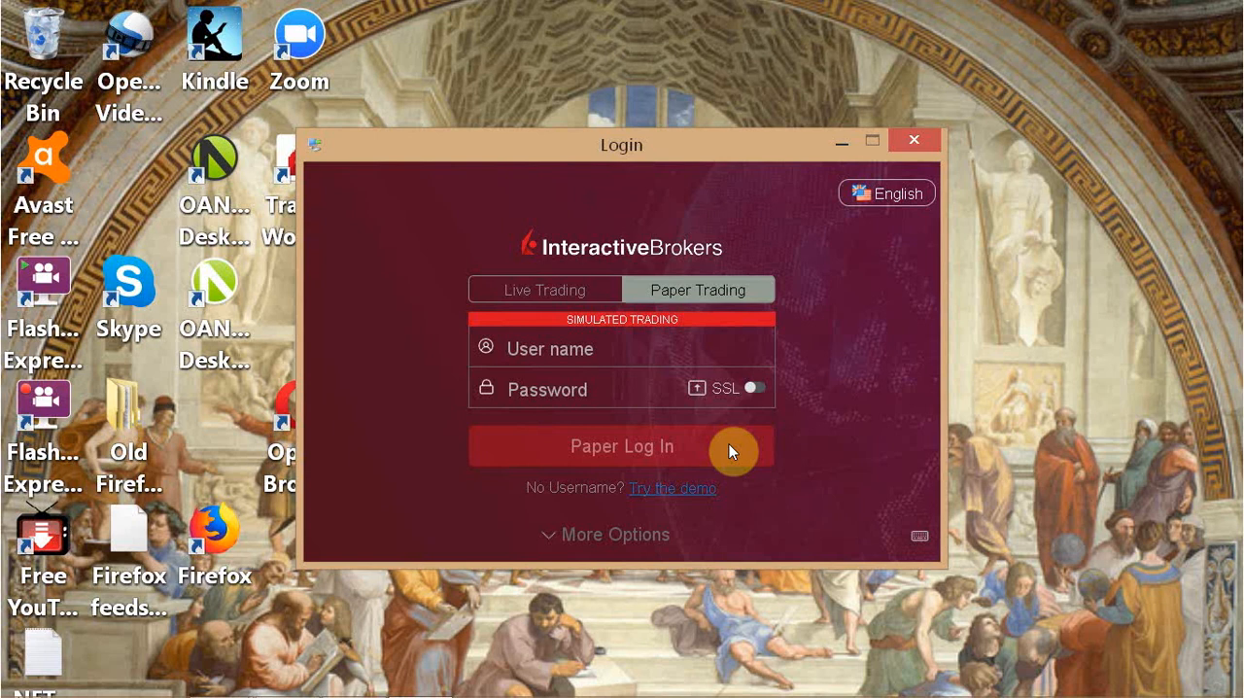
Step: Toggle the login between Live and Paper Trading, then close it without signing in
{"action": "left_click", "coordinate": [544, 288]}
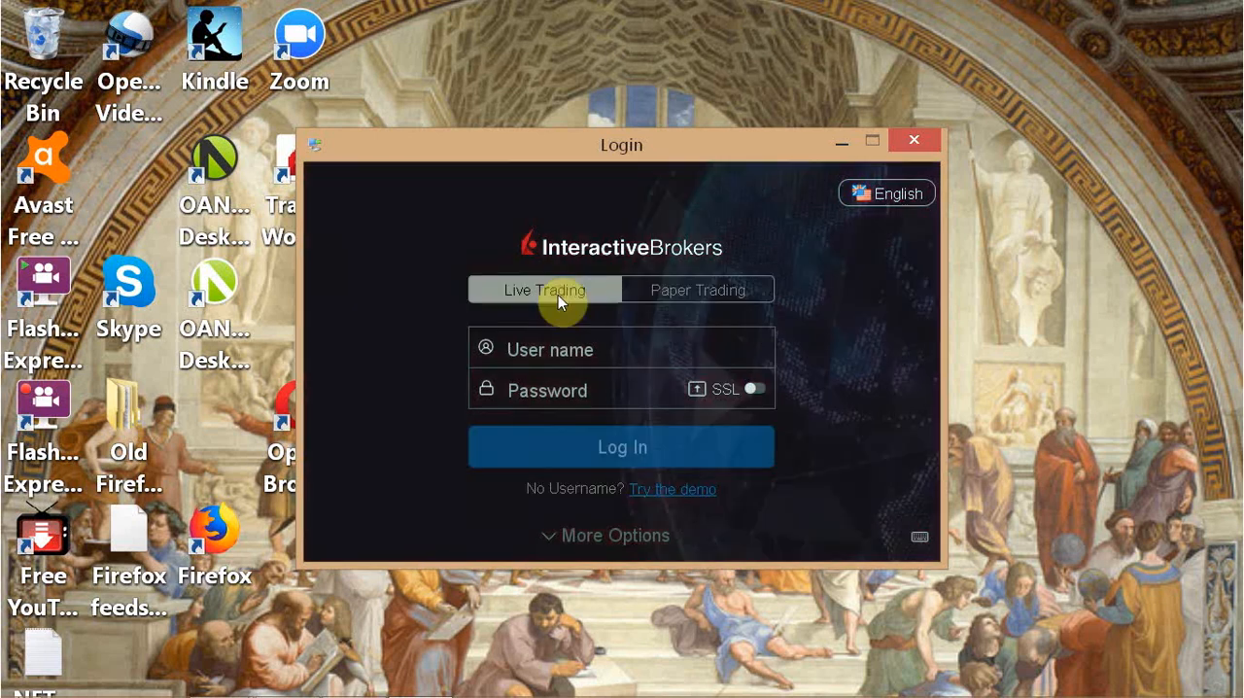
{"action": "left_click", "coordinate": [696, 289]}
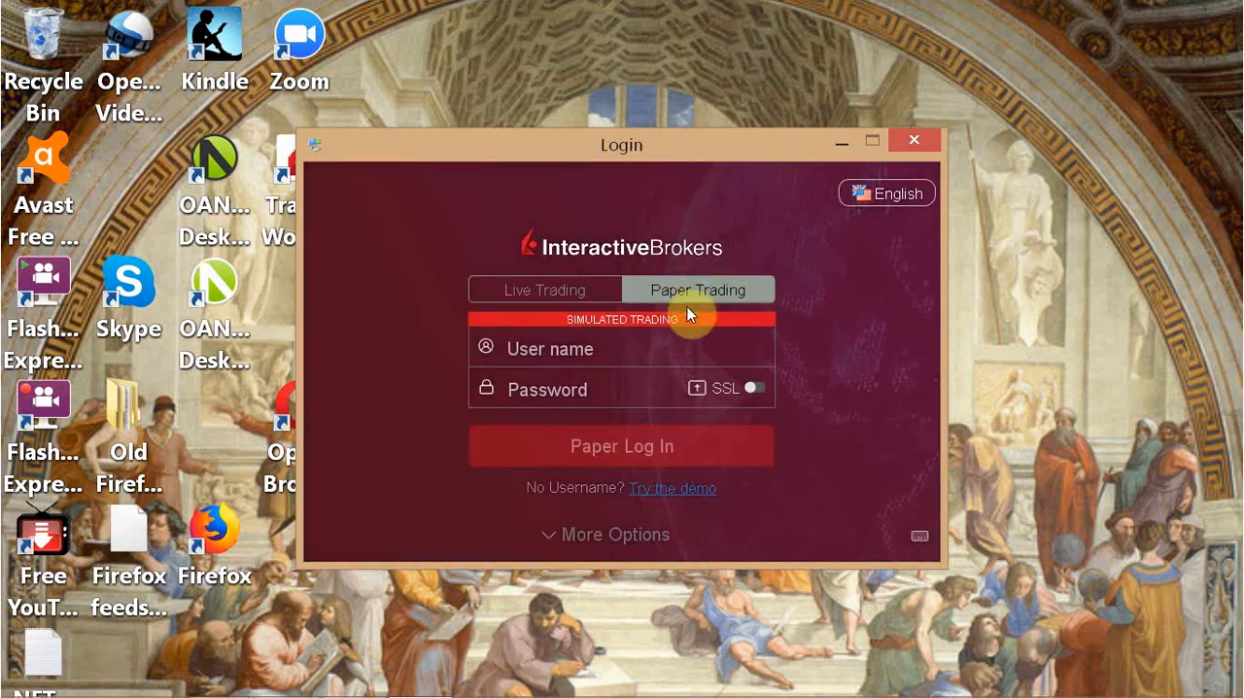
{"action": "mouse_move", "coordinate": [447, 422]}
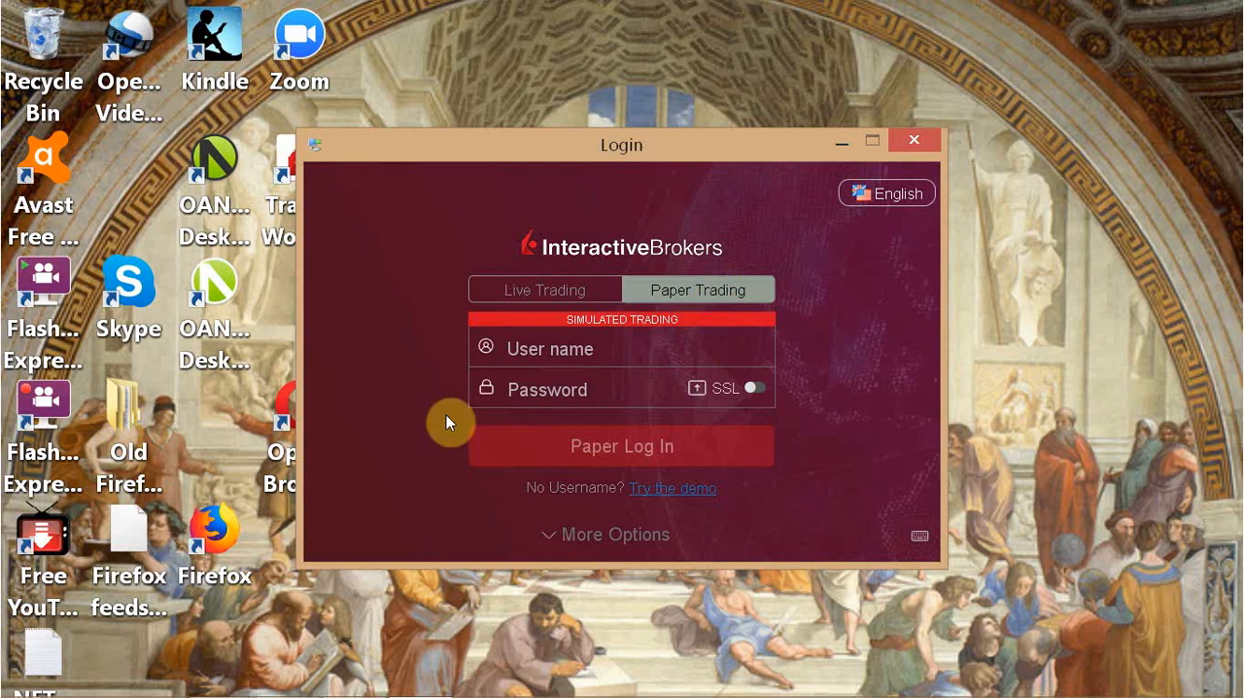
{"action": "mouse_move", "coordinate": [659, 333]}
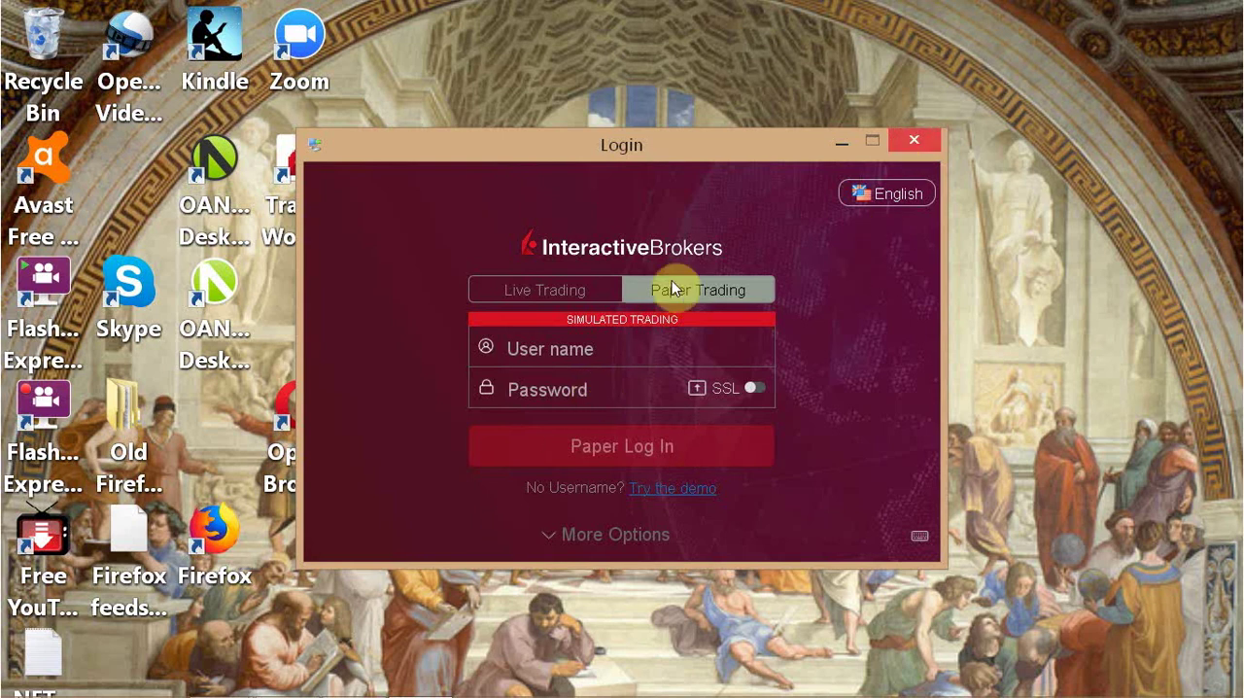
{"action": "mouse_move", "coordinate": [571, 446]}
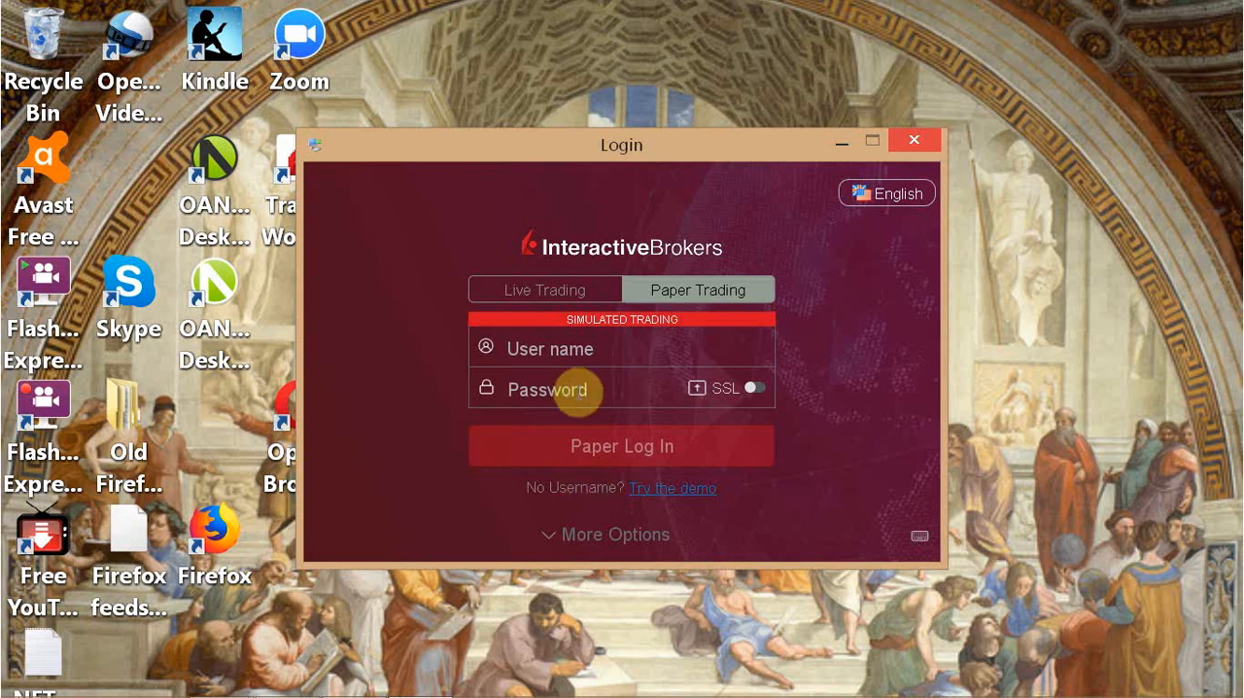
{"action": "mouse_move", "coordinate": [450, 446]}
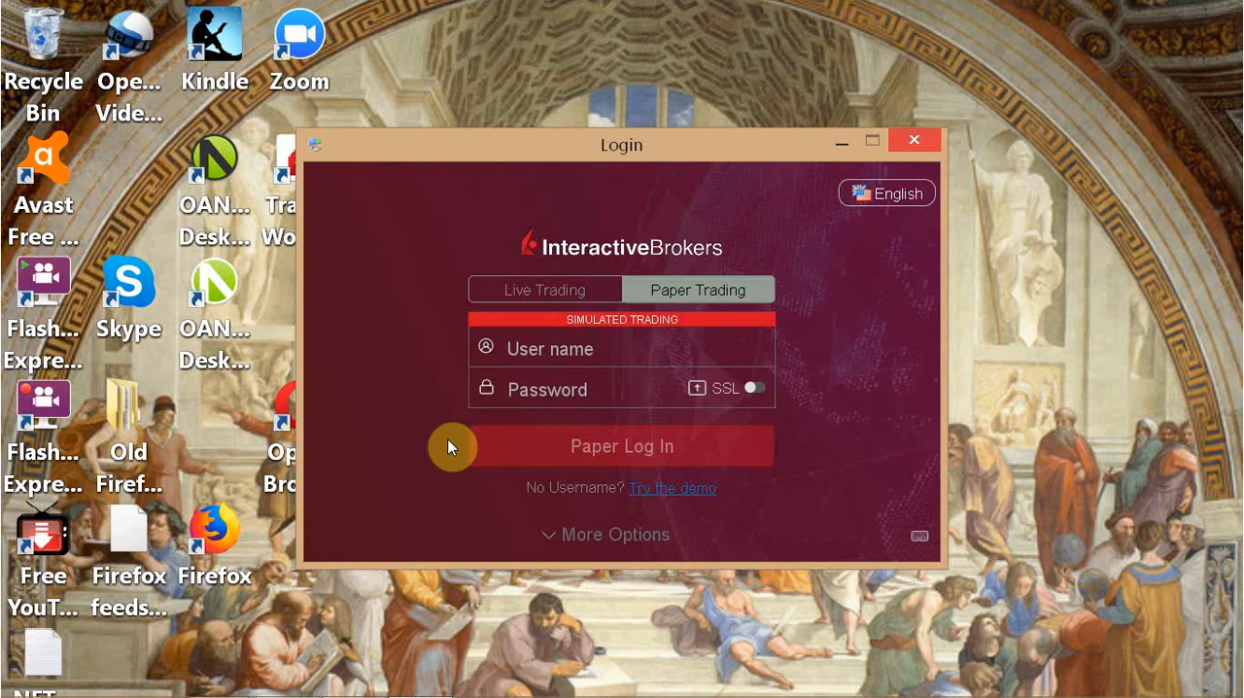
{"action": "mouse_move", "coordinate": [914, 140]}
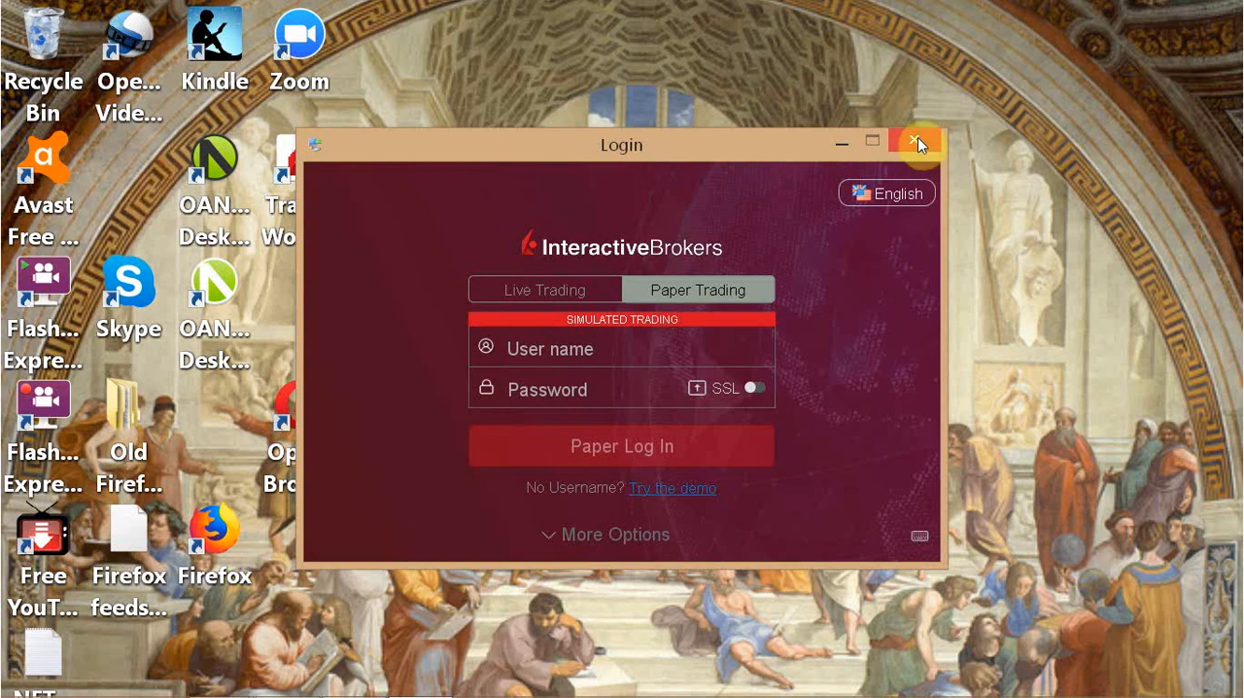
{"action": "left_click", "coordinate": [917, 143]}
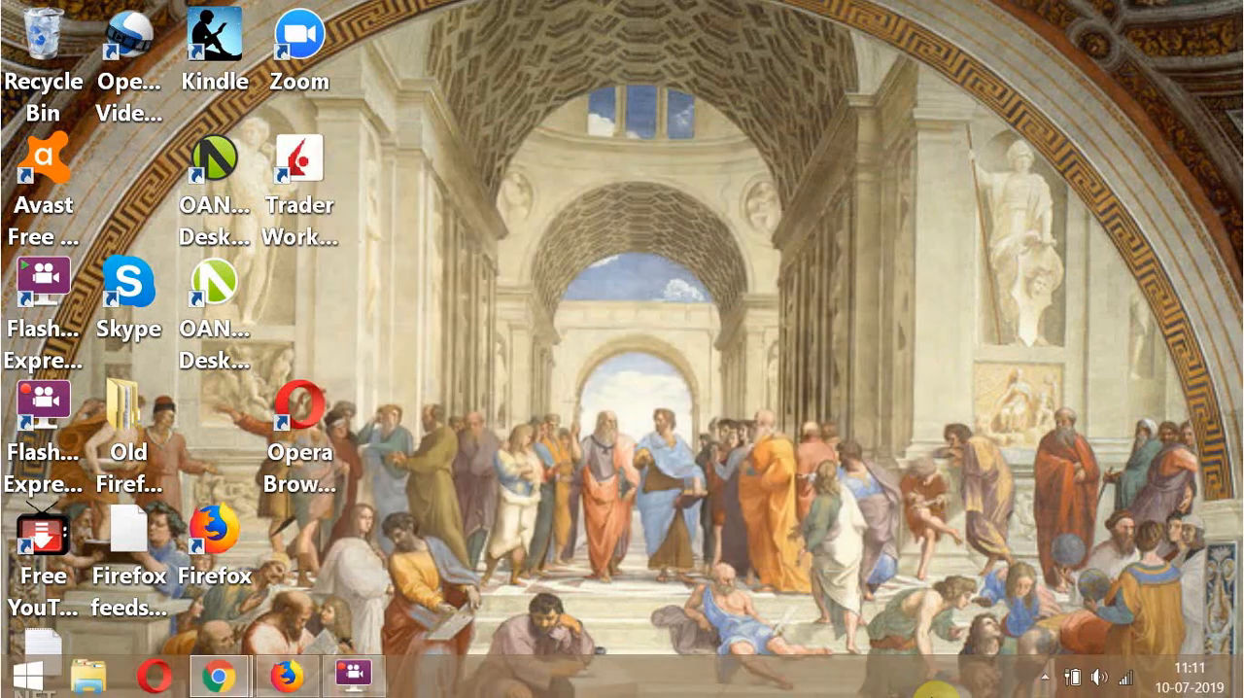